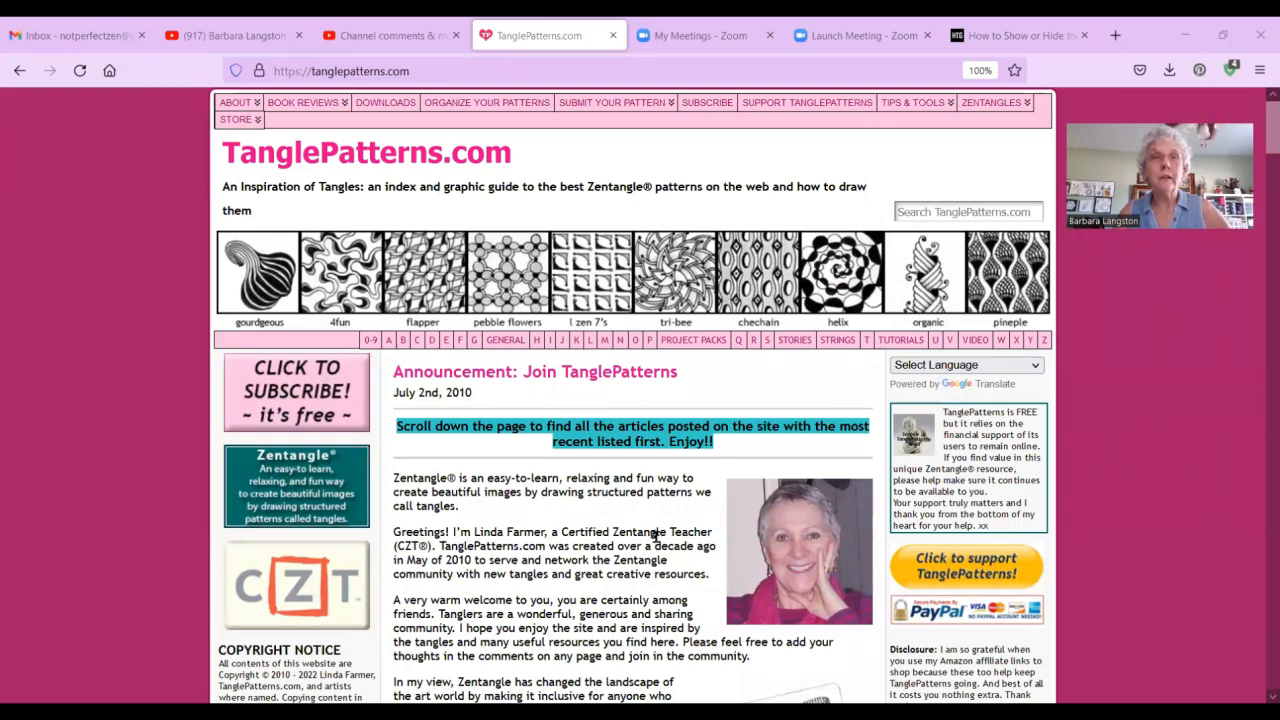
pyautogui.moveTo(1090, 337)
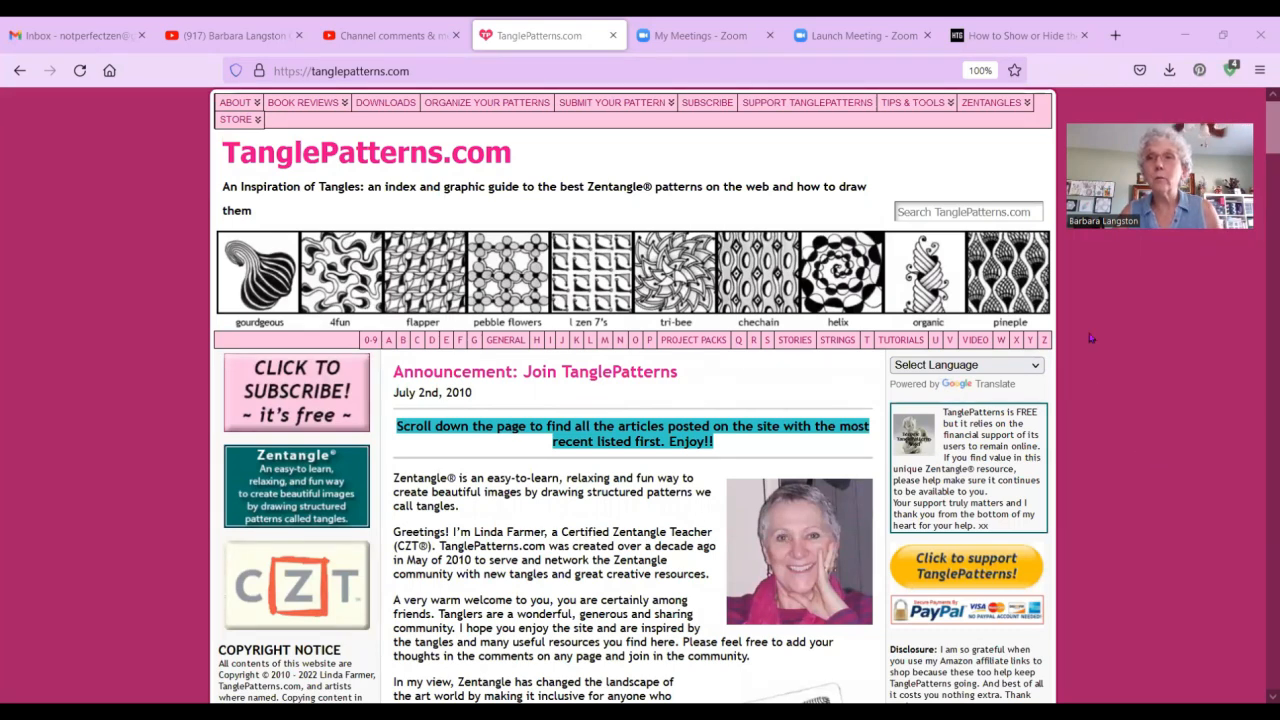
pyautogui.moveTo(1165, 583)
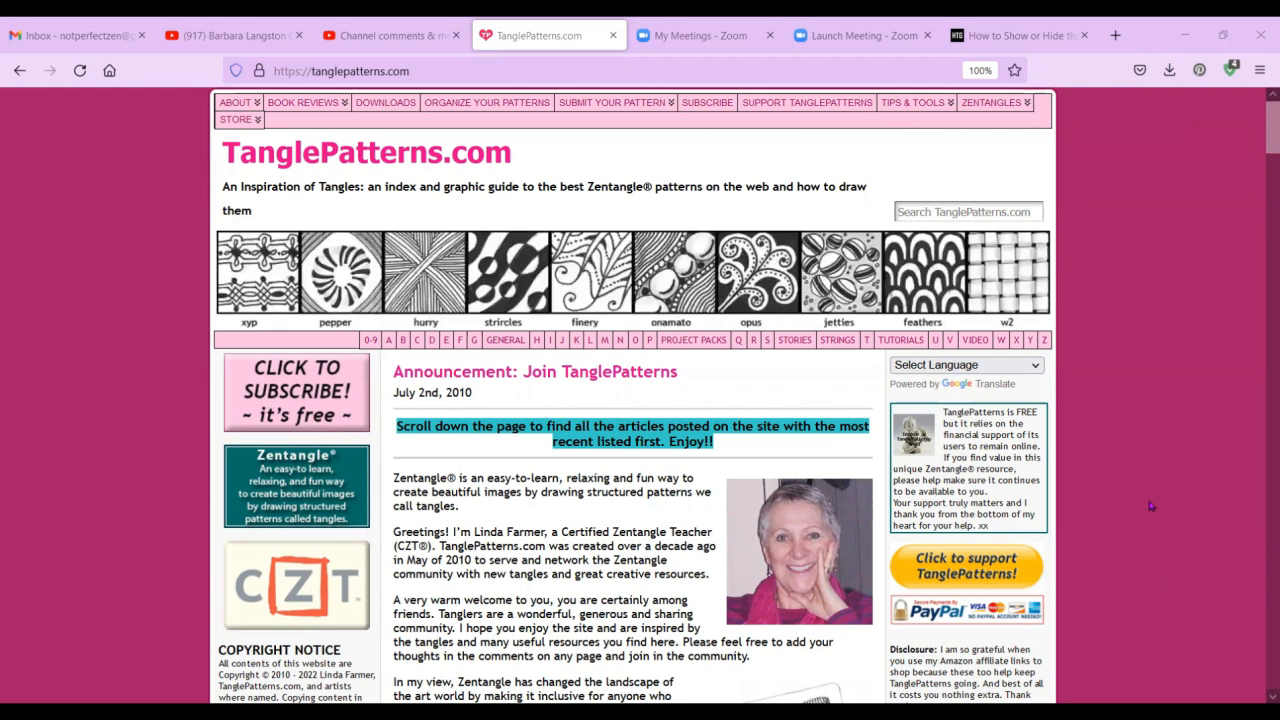
# Scroll the homepage and show the pages listed under About.
pyautogui.scroll(-3)
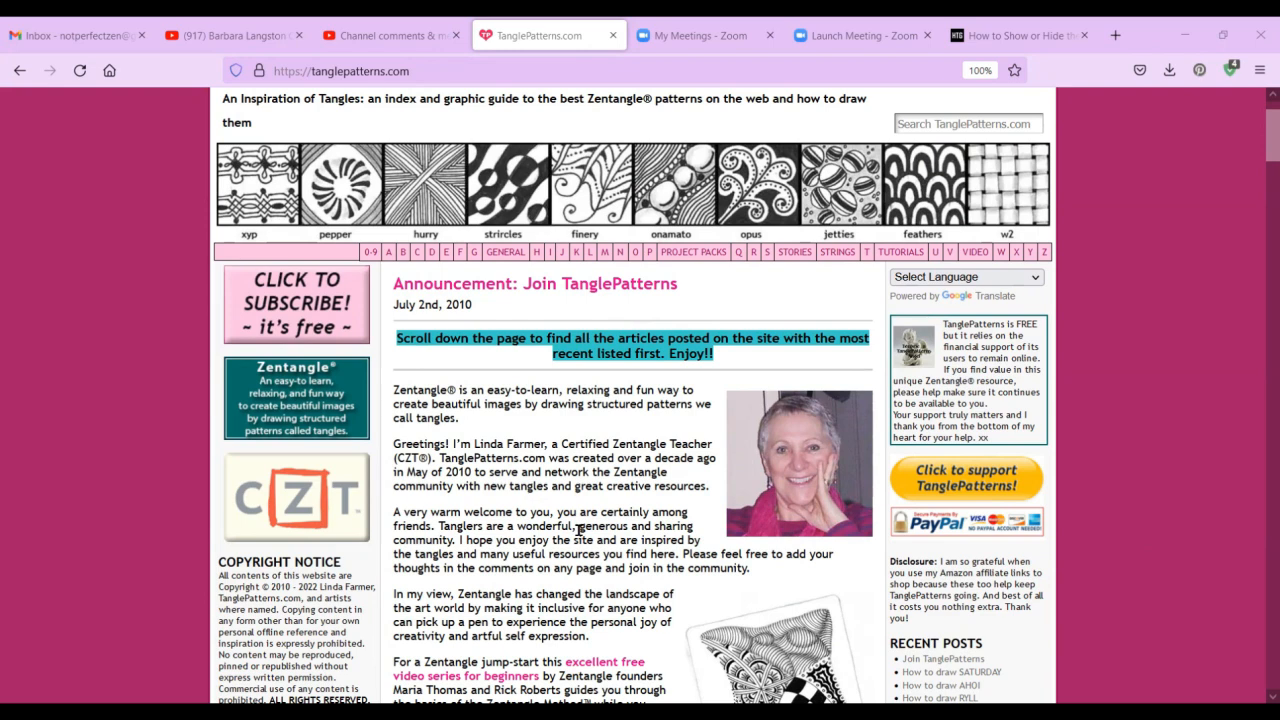
pyautogui.moveTo(535, 553)
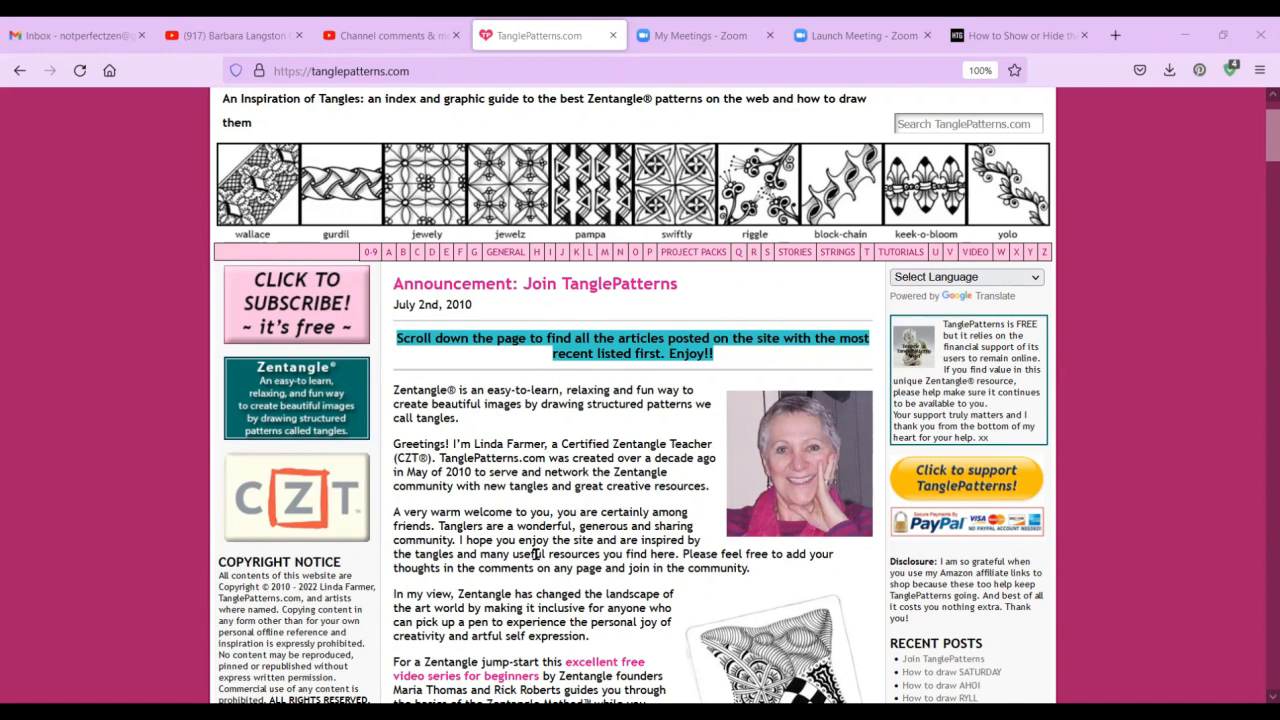
pyautogui.moveTo(1185, 168)
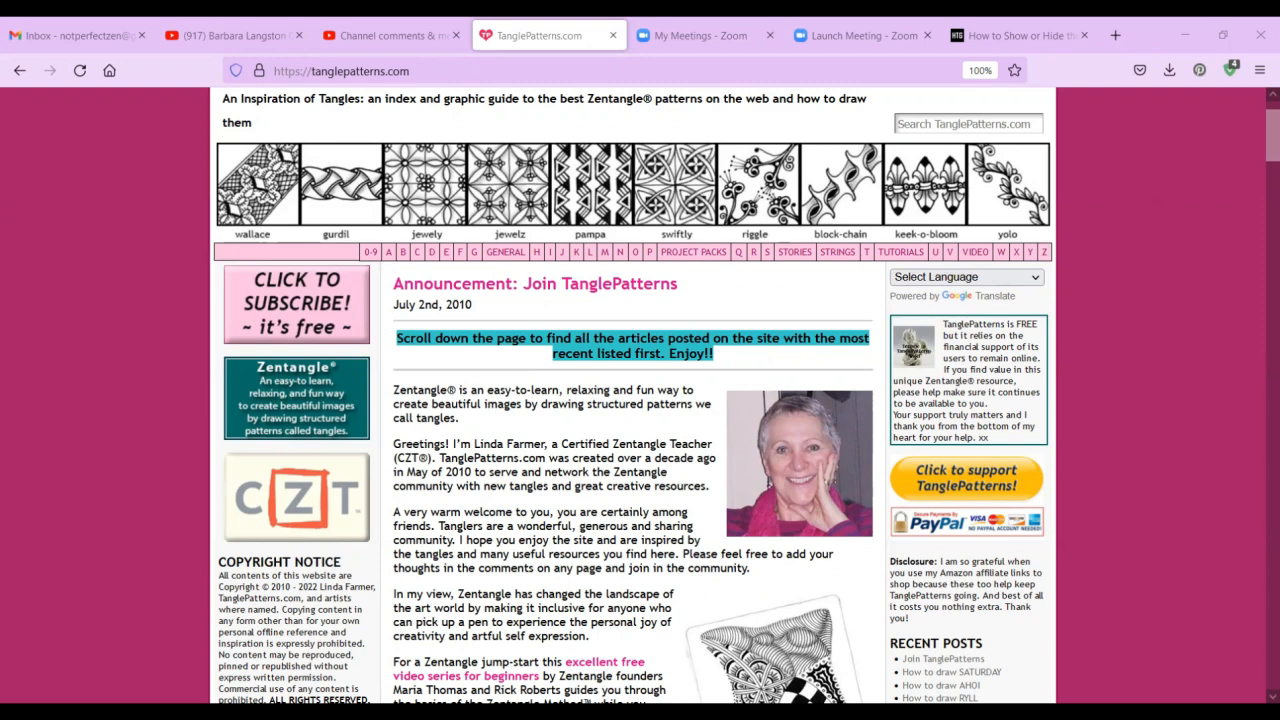
pyautogui.moveTo(1205, 280)
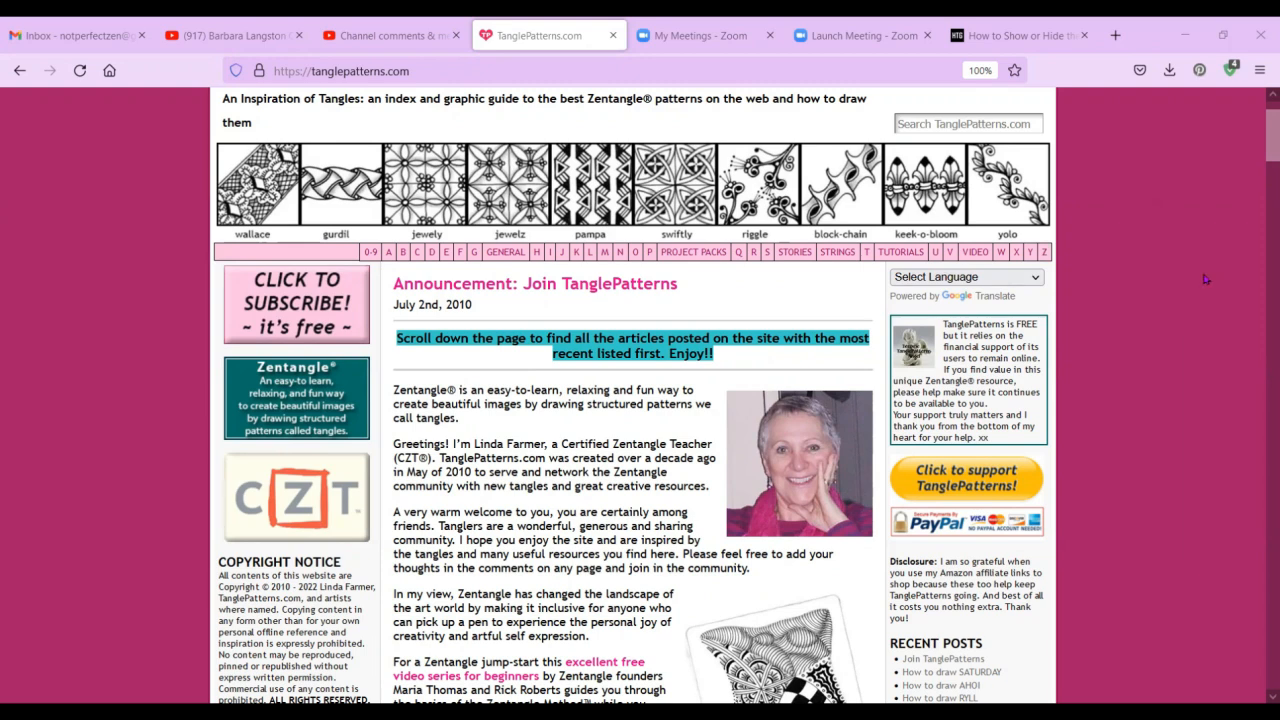
pyautogui.scroll(3)
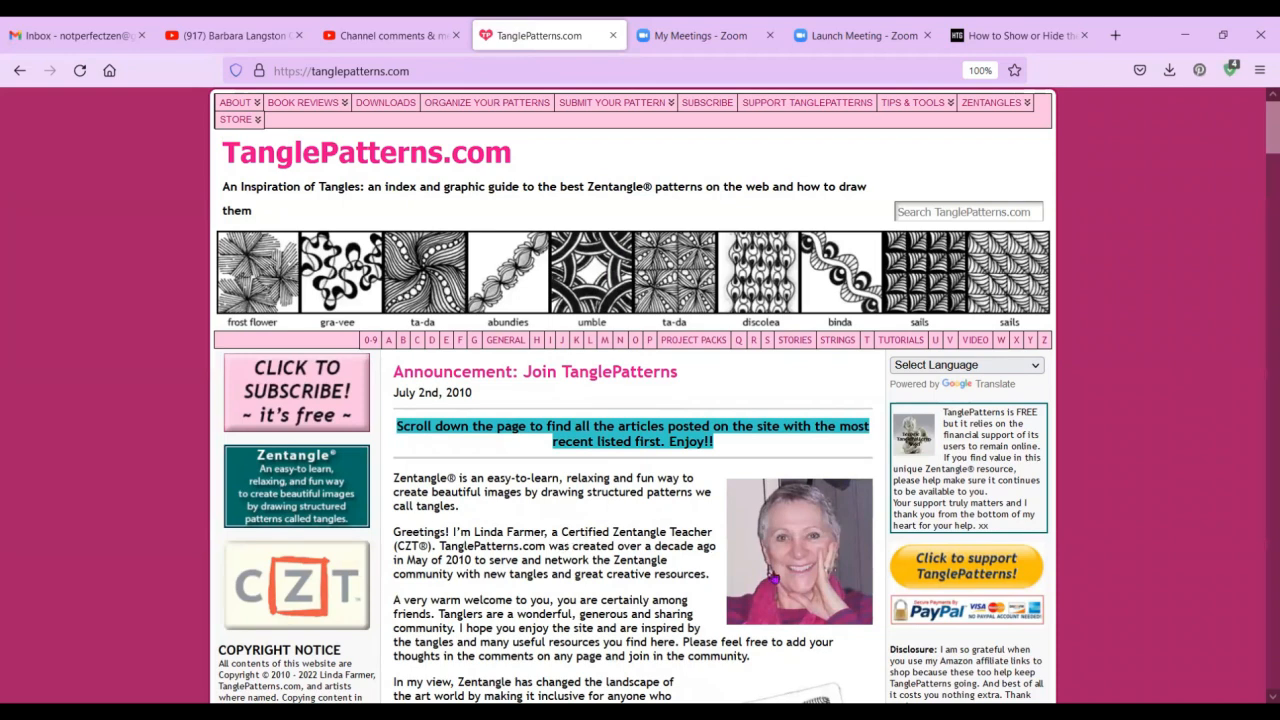
pyautogui.moveTo(550, 385)
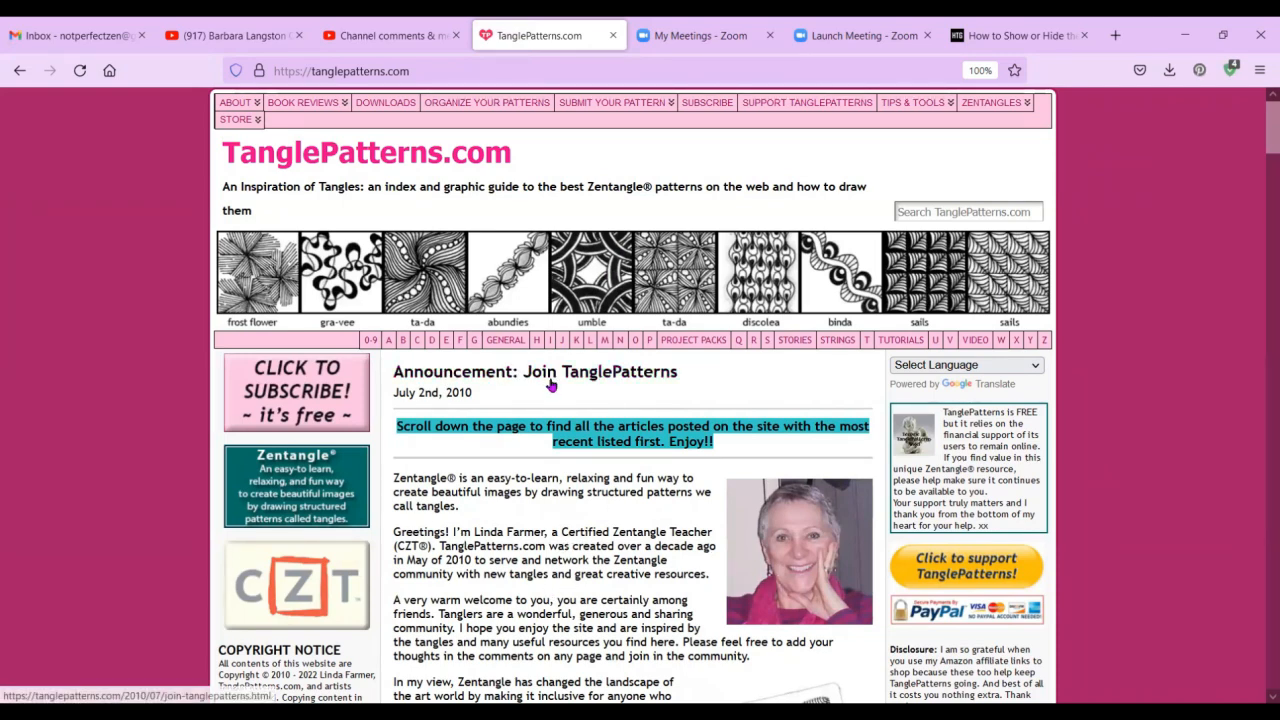
pyautogui.moveTo(680, 406)
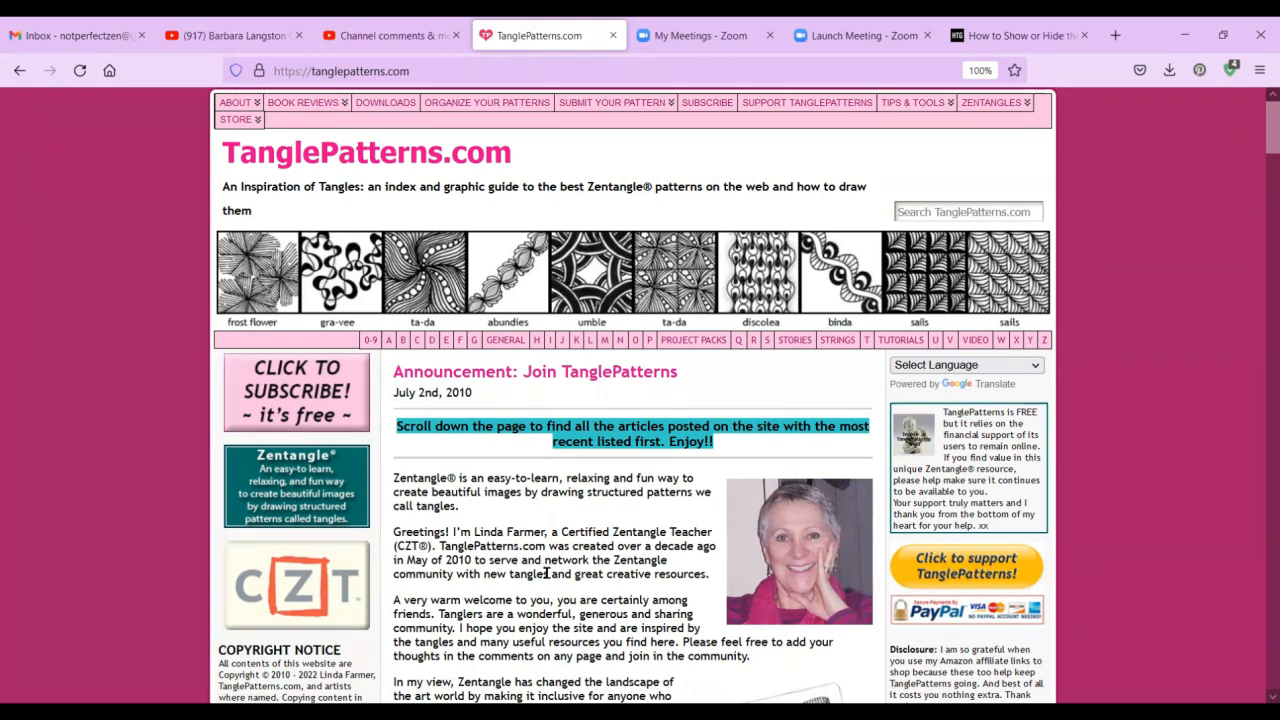
pyautogui.moveTo(158, 275)
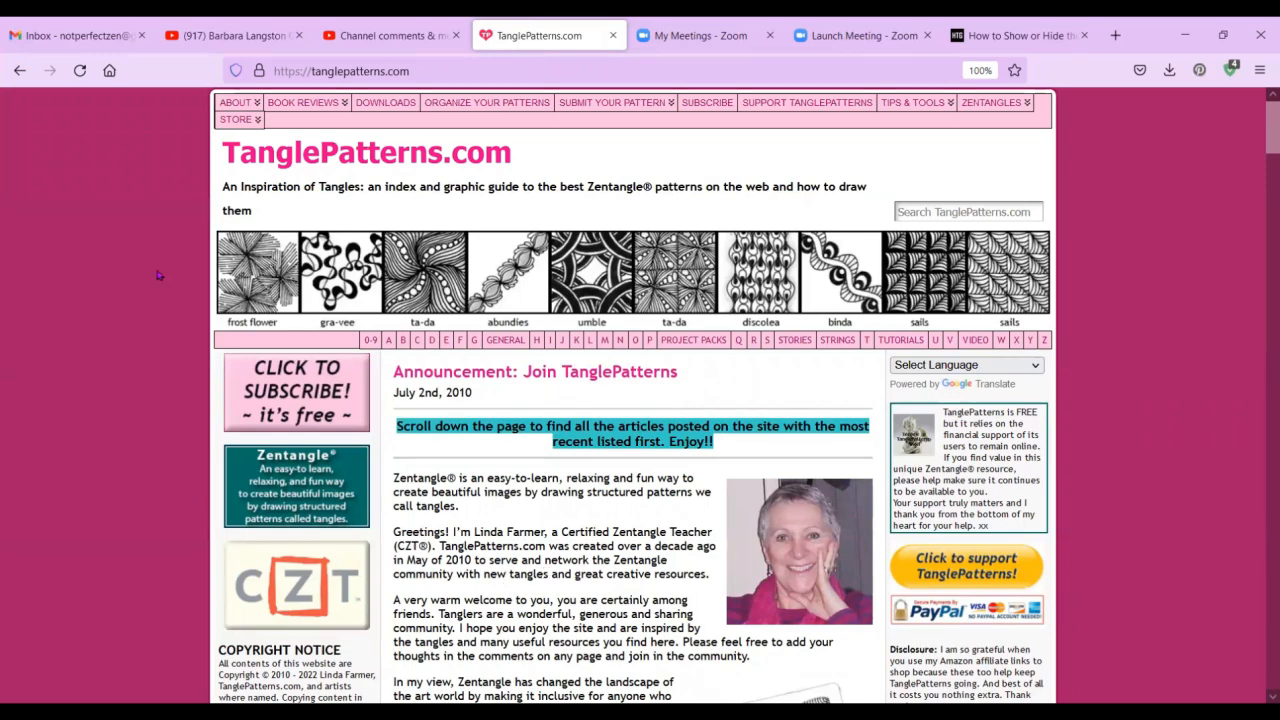
pyautogui.click(235, 102)
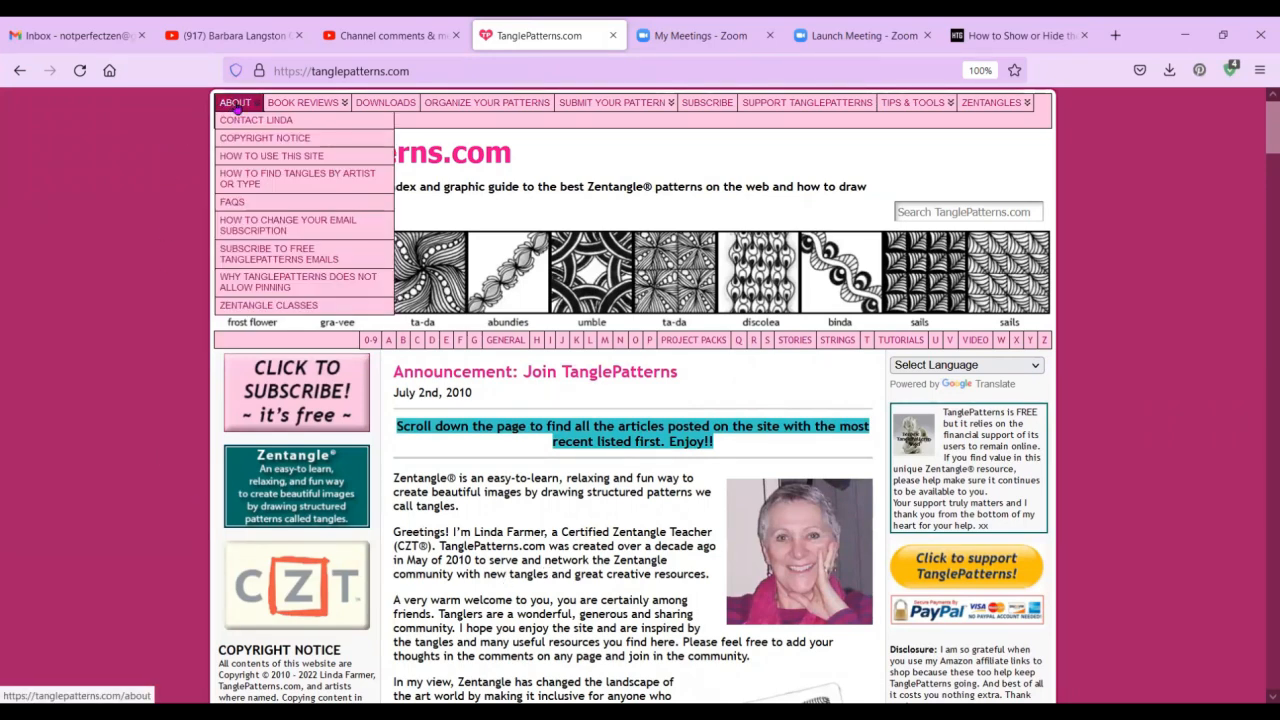
pyautogui.moveTo(264, 137)
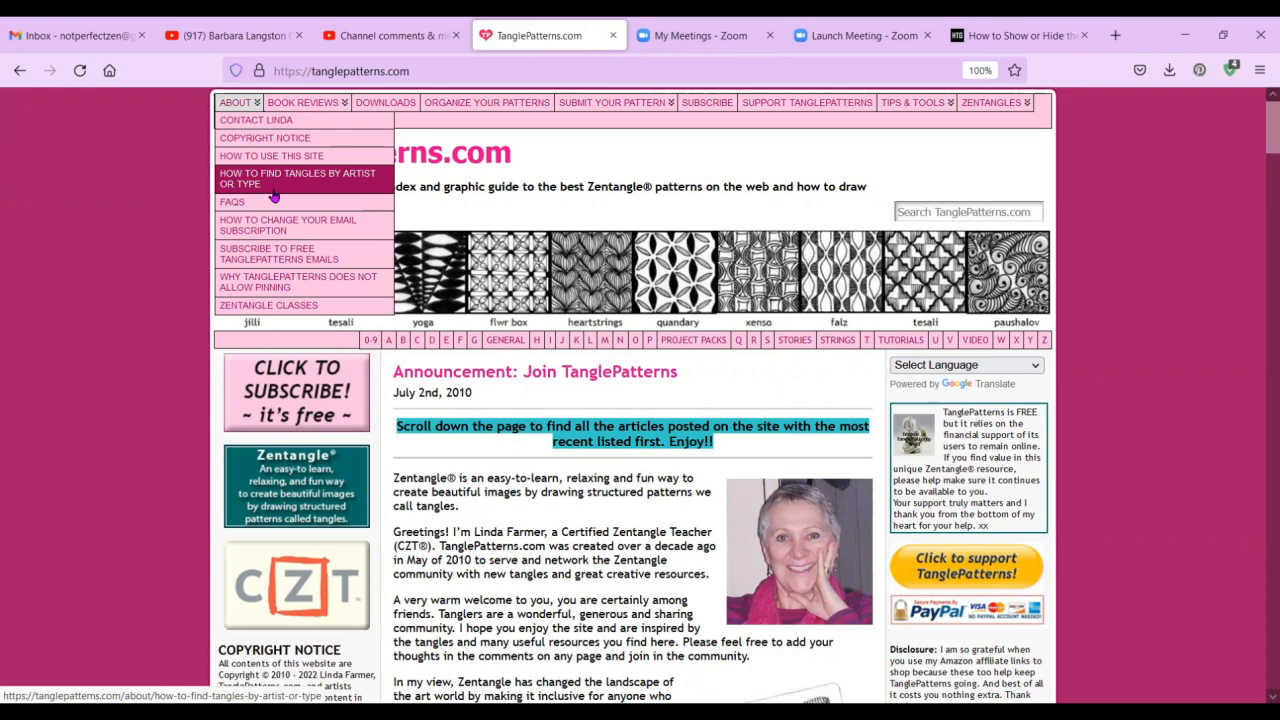
pyautogui.moveTo(271, 155)
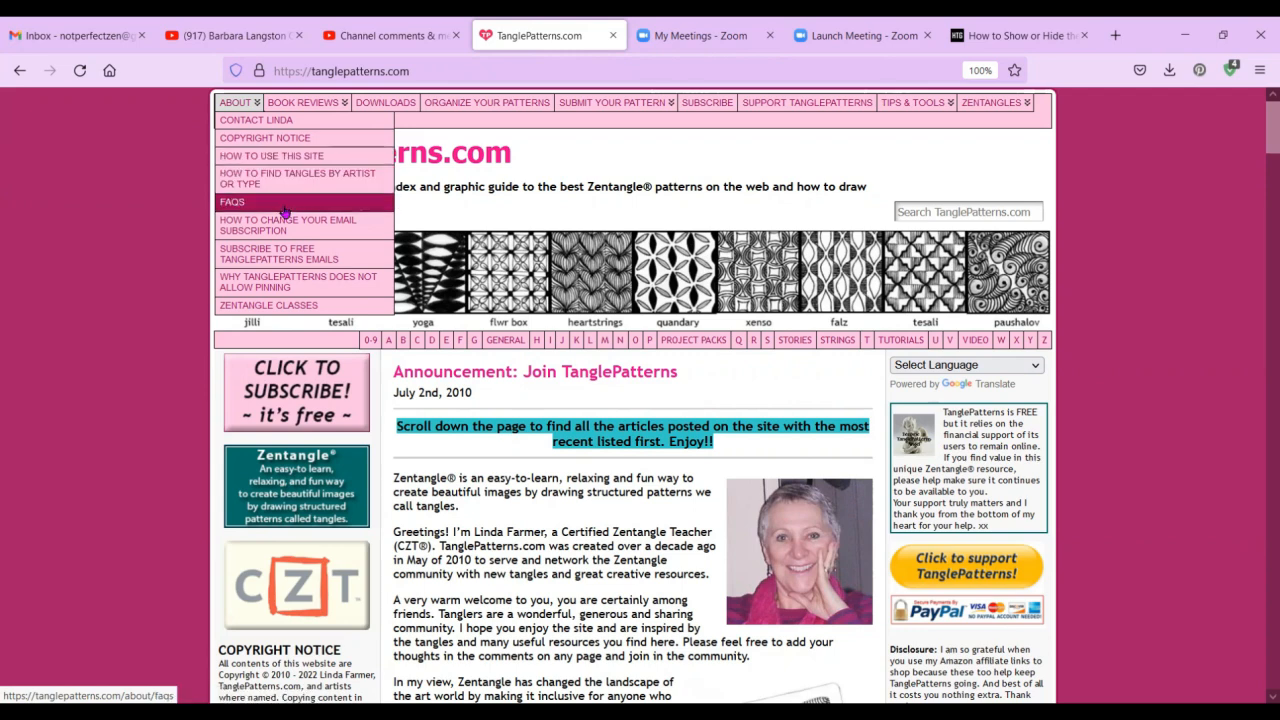
pyautogui.moveTo(288, 210)
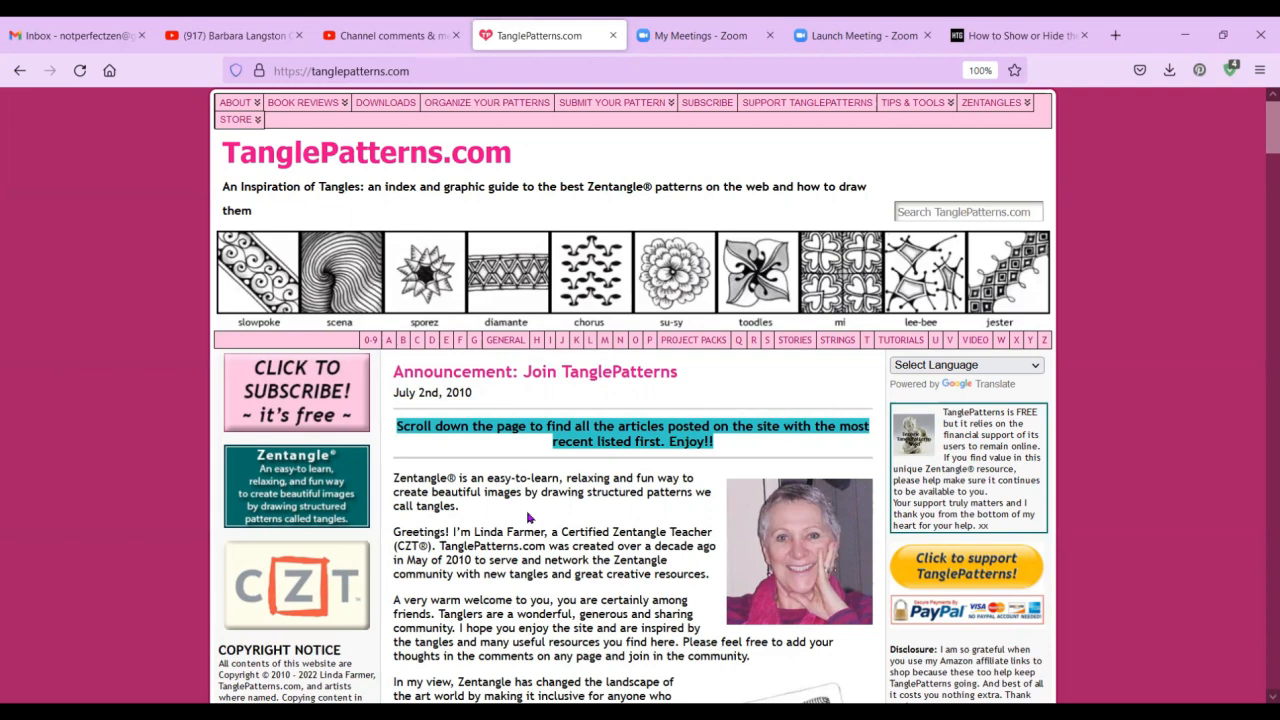
pyautogui.moveTo(535, 517)
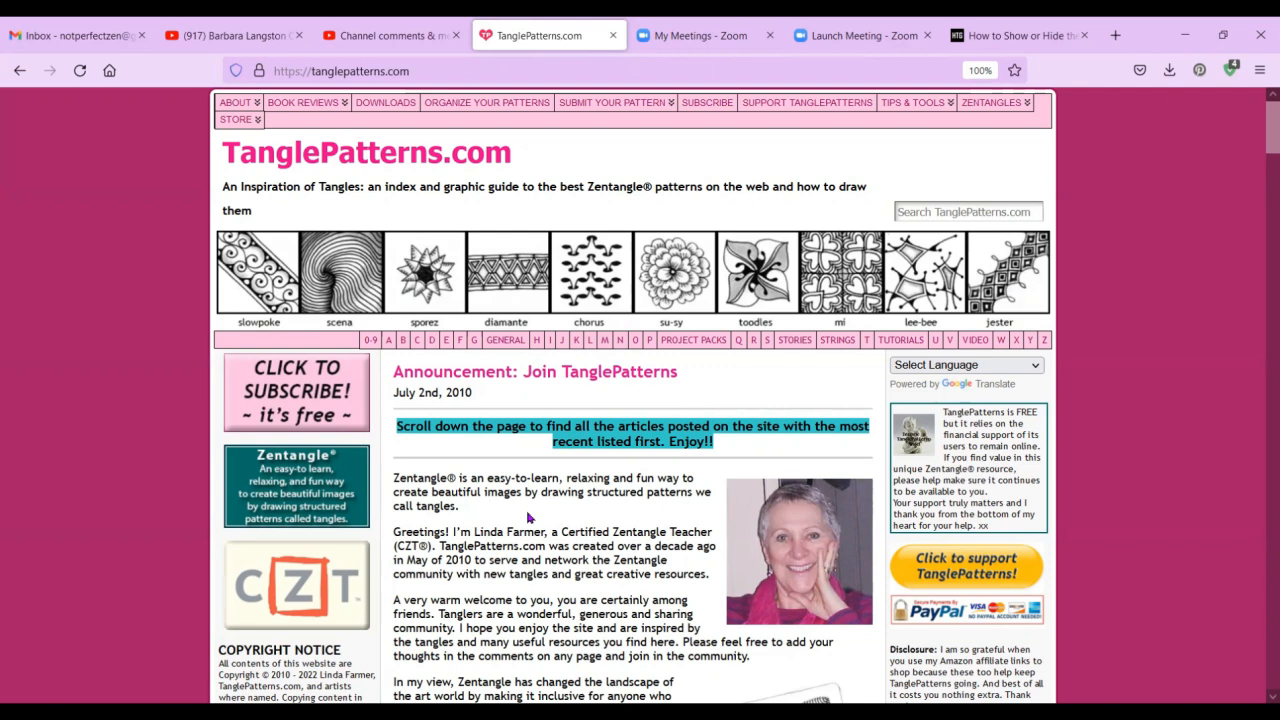
pyautogui.moveTo(520, 487)
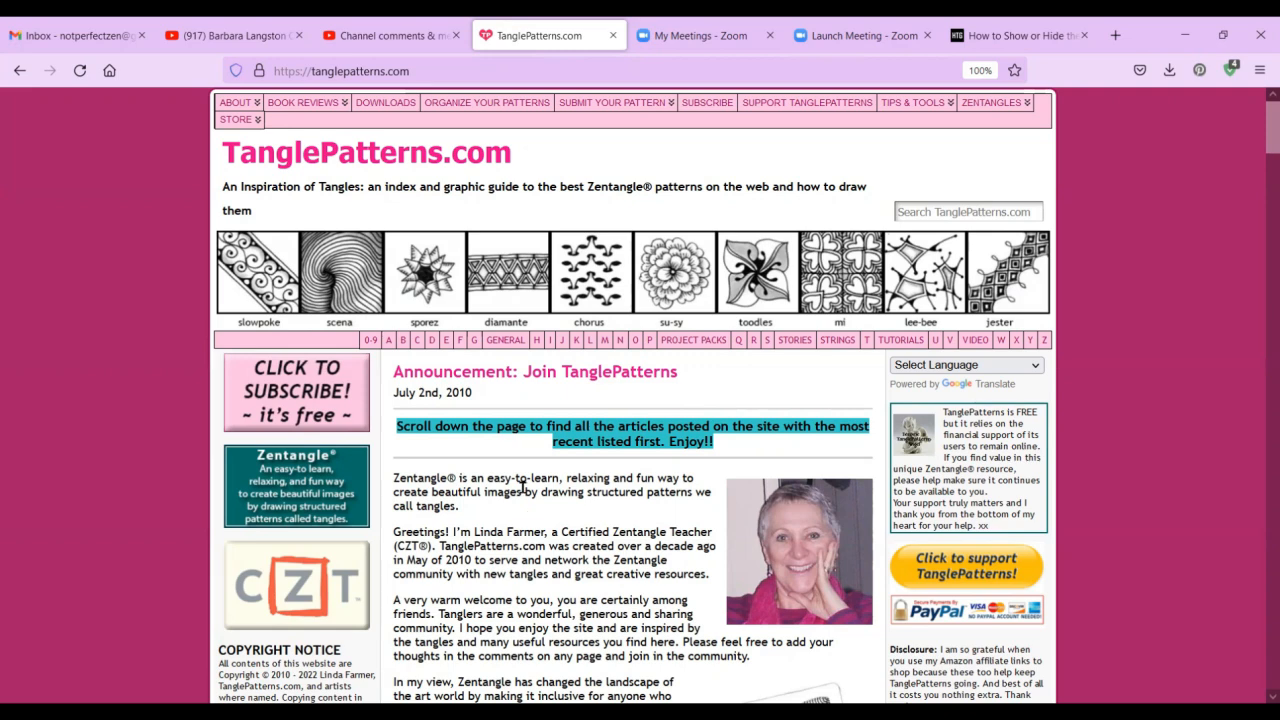
# Pick letter A in the alphabet bar to list tangles starting with A.
pyautogui.click(389, 340)
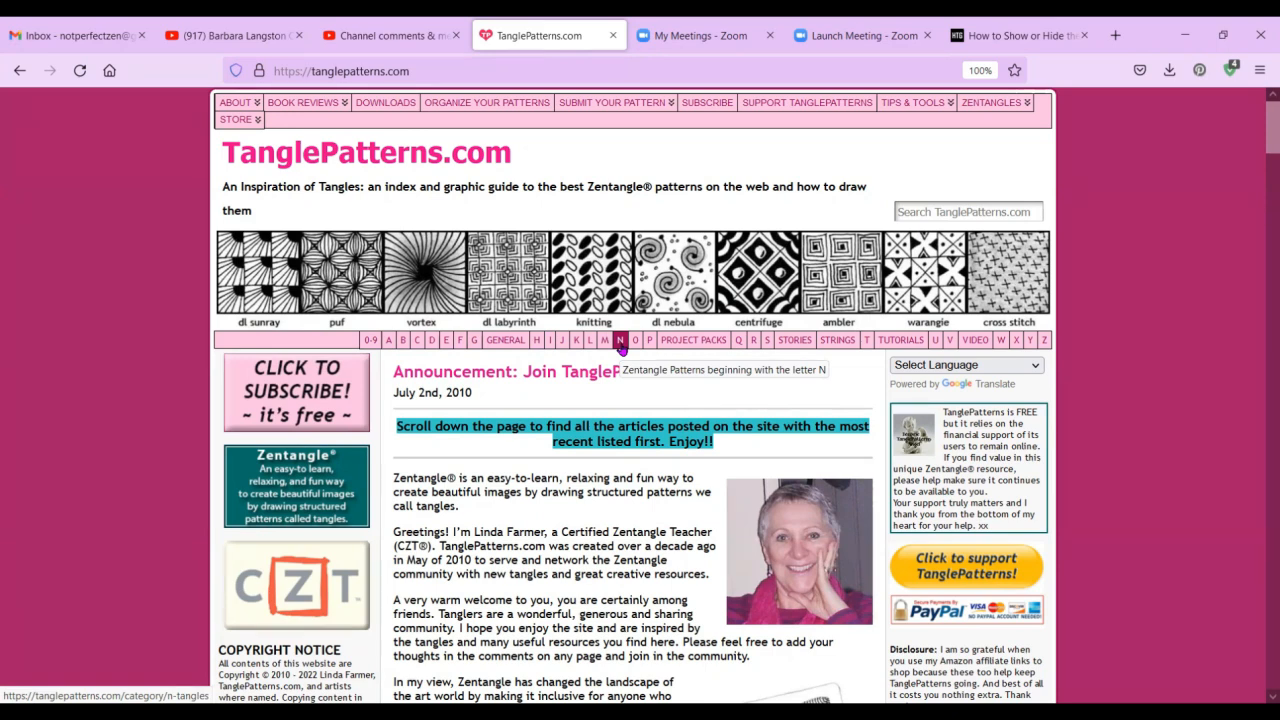
pyautogui.moveTo(380, 356)
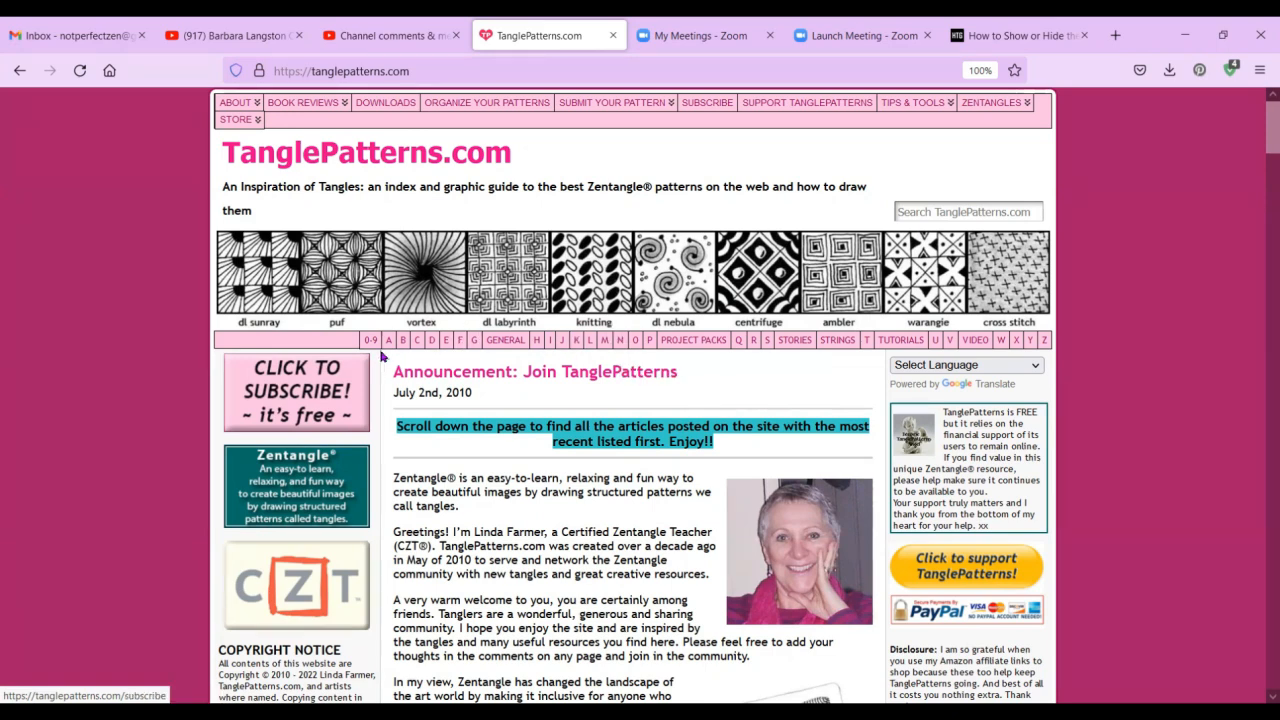
pyautogui.click(389, 340)
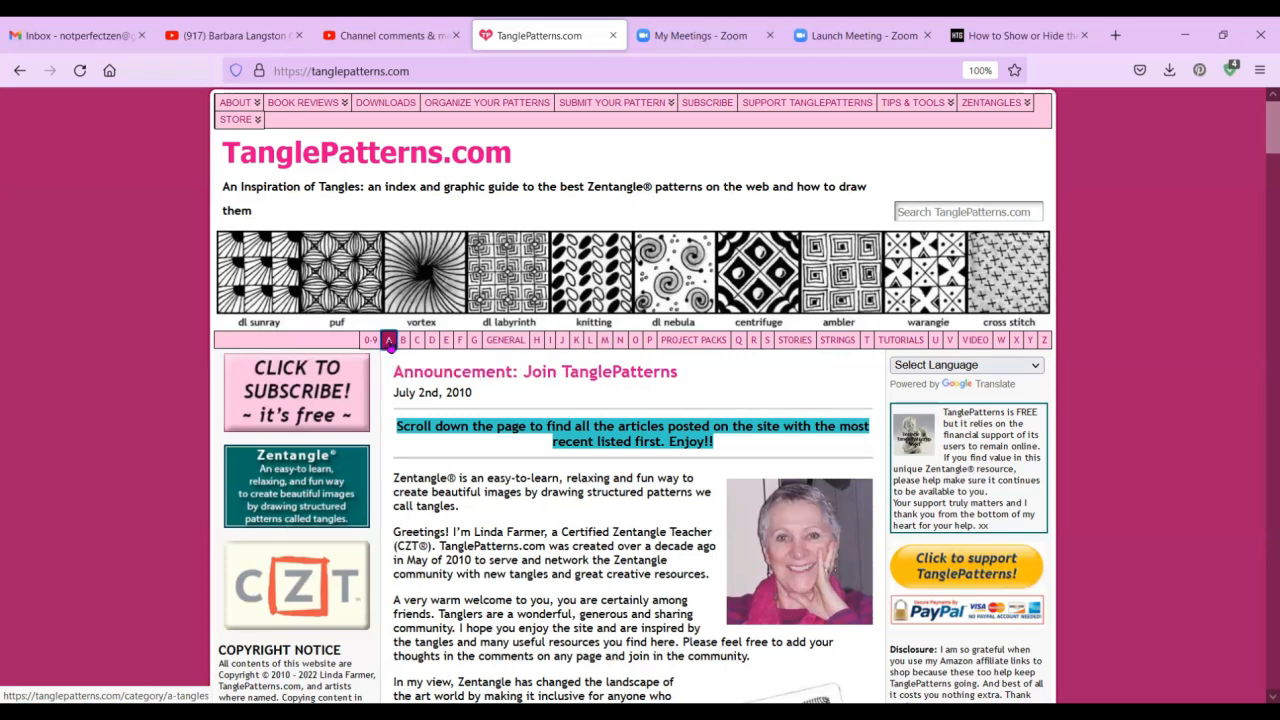
pyautogui.click(388, 340)
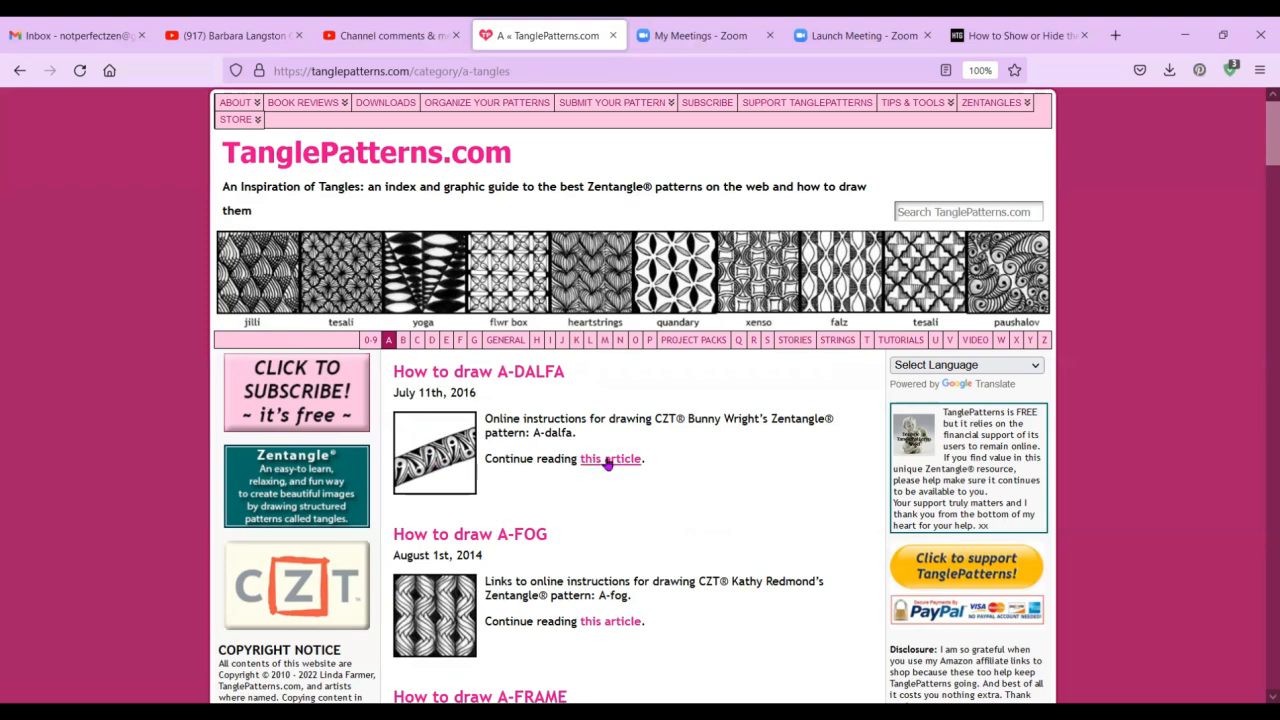
pyautogui.moveTo(610, 458)
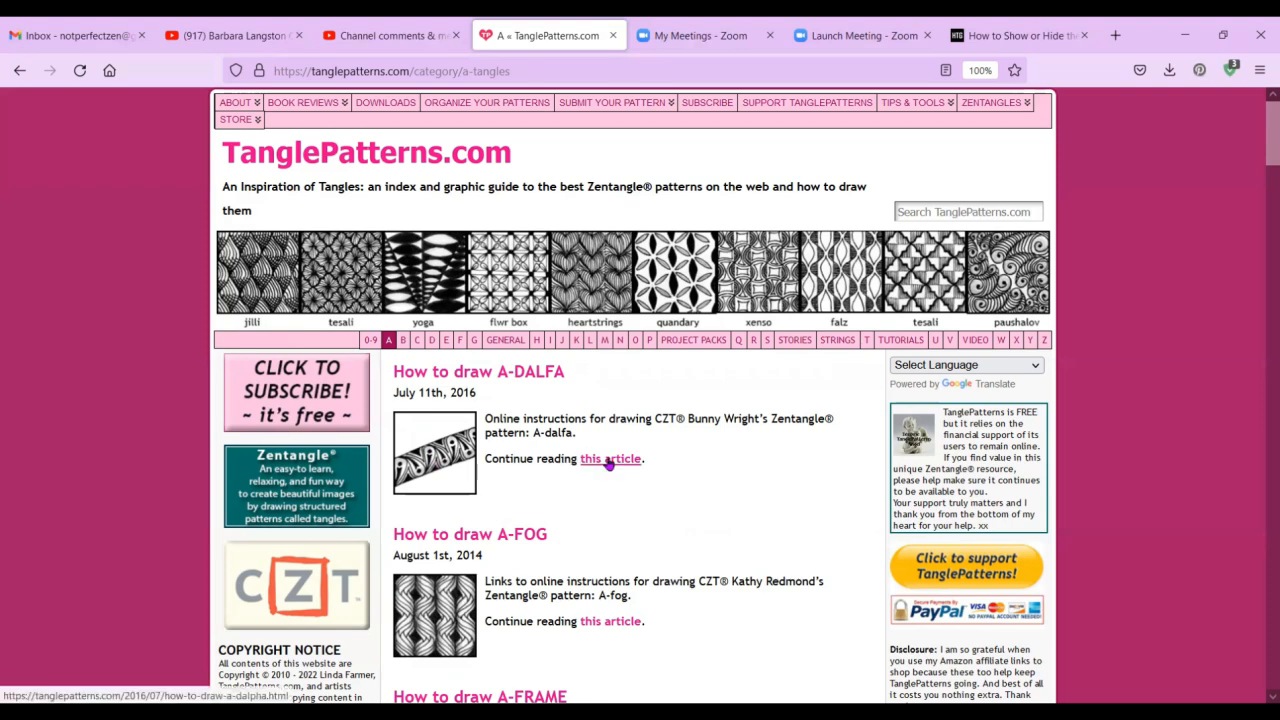
# Open the full How to draw A-DALFA article and scroll through it.
pyautogui.click(610, 458)
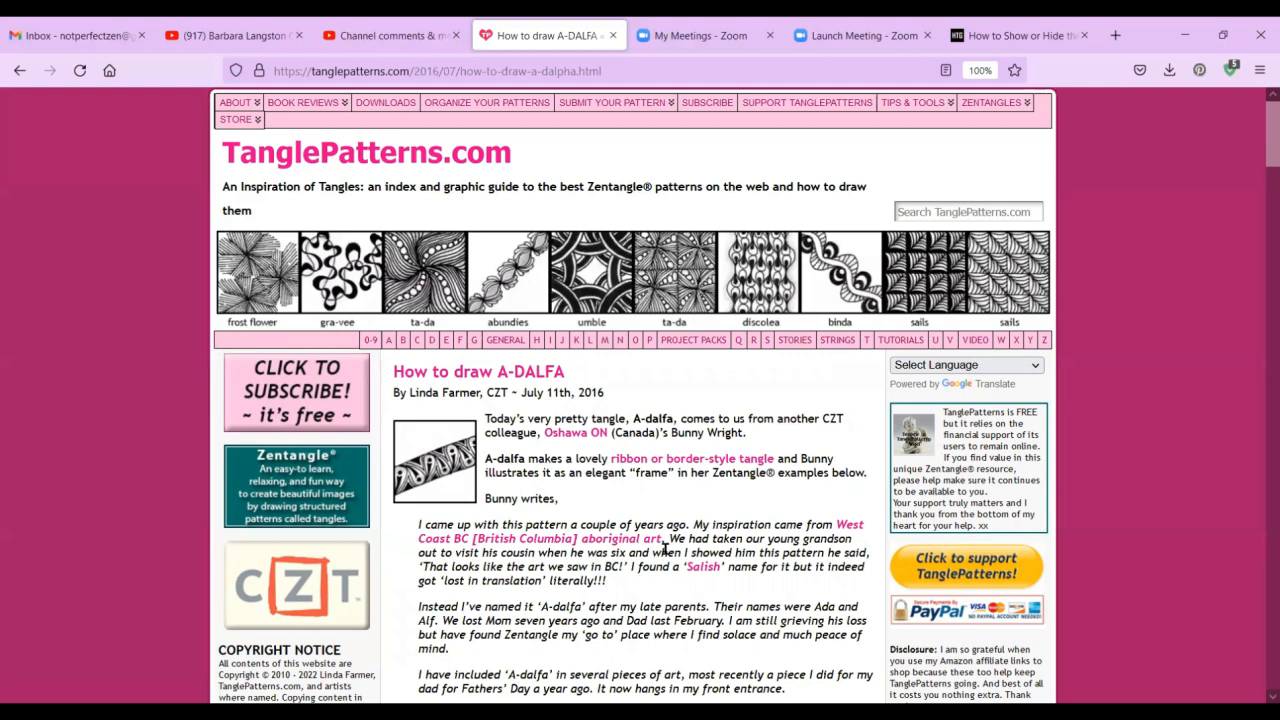
pyautogui.scroll(-3)
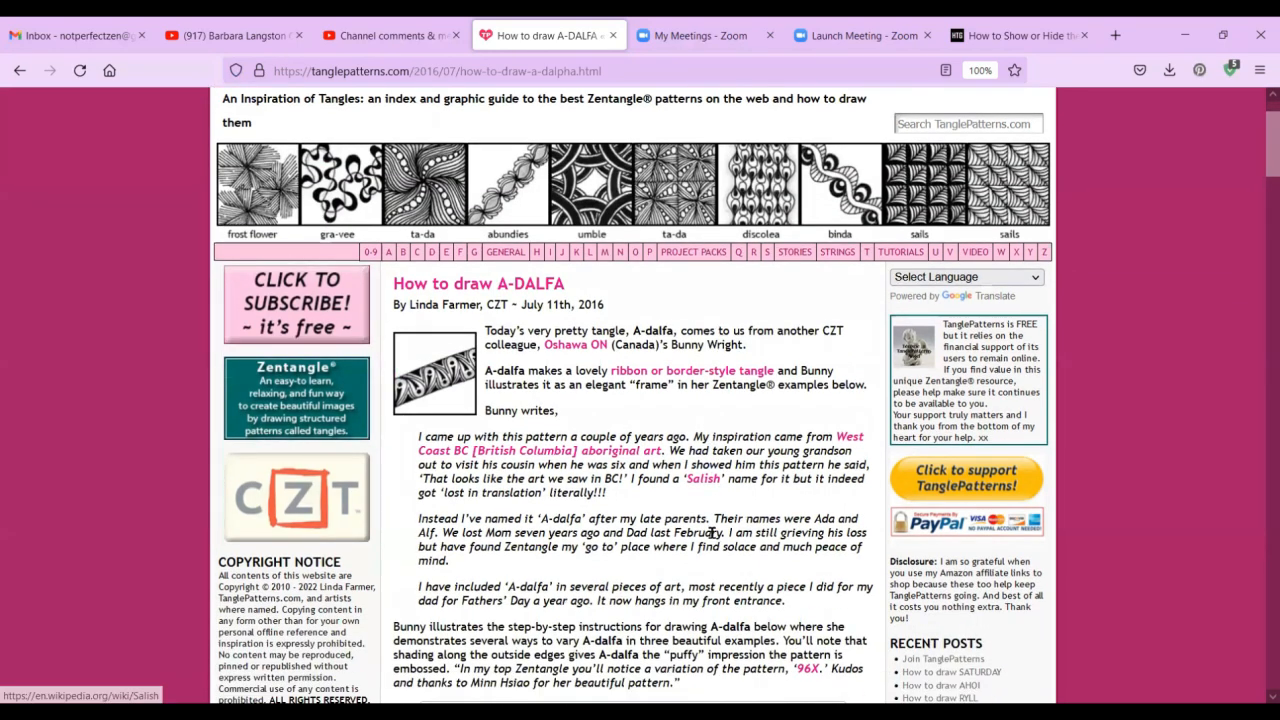
pyautogui.scroll(-3)
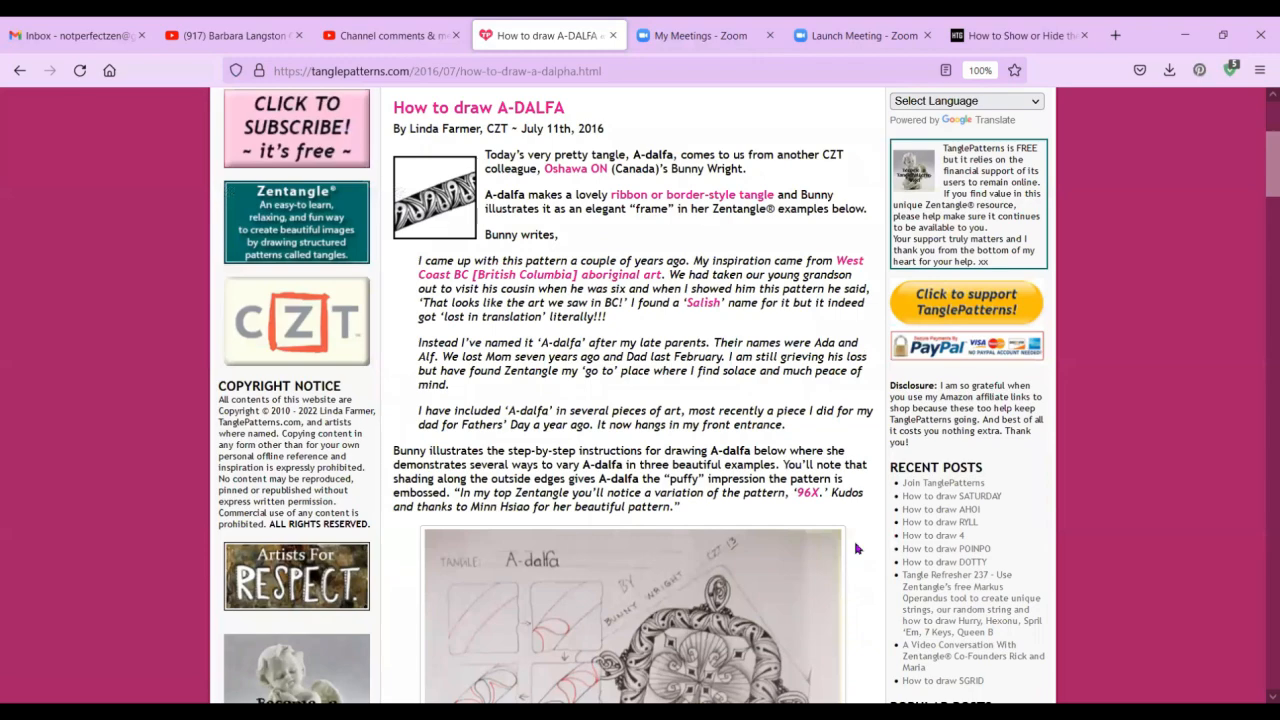
pyautogui.scroll(-3)
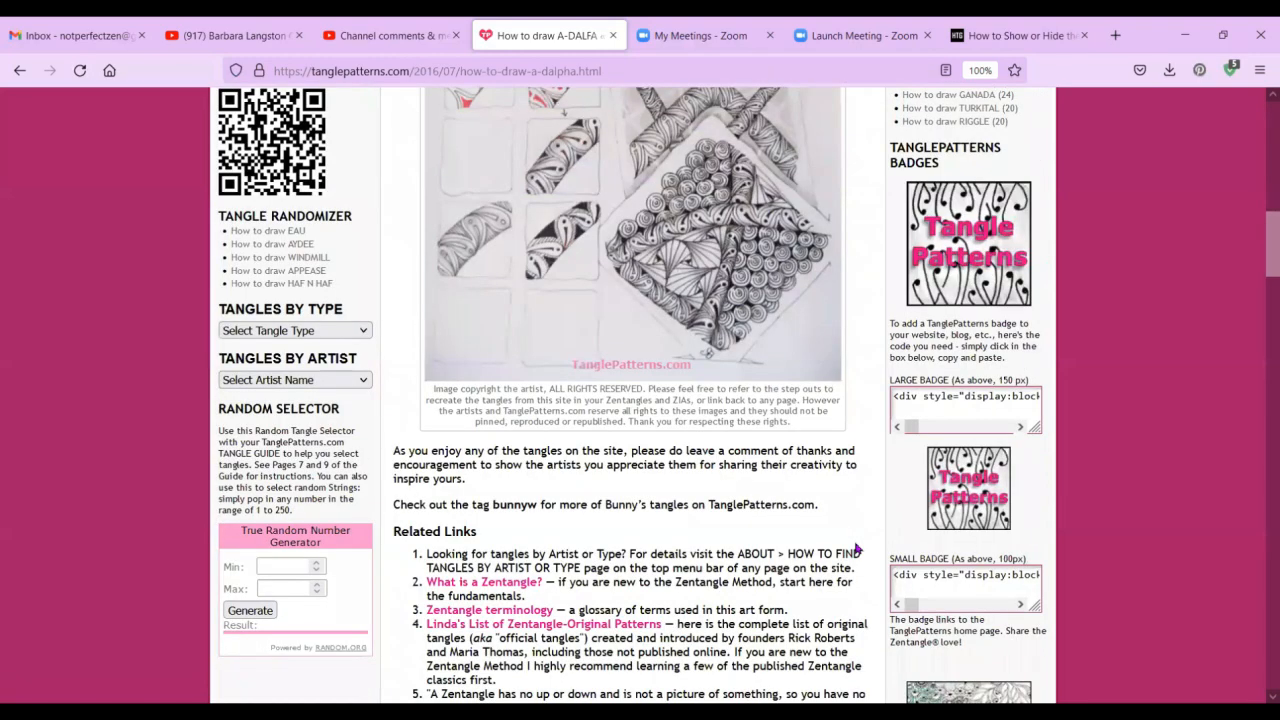
pyautogui.scroll(3)
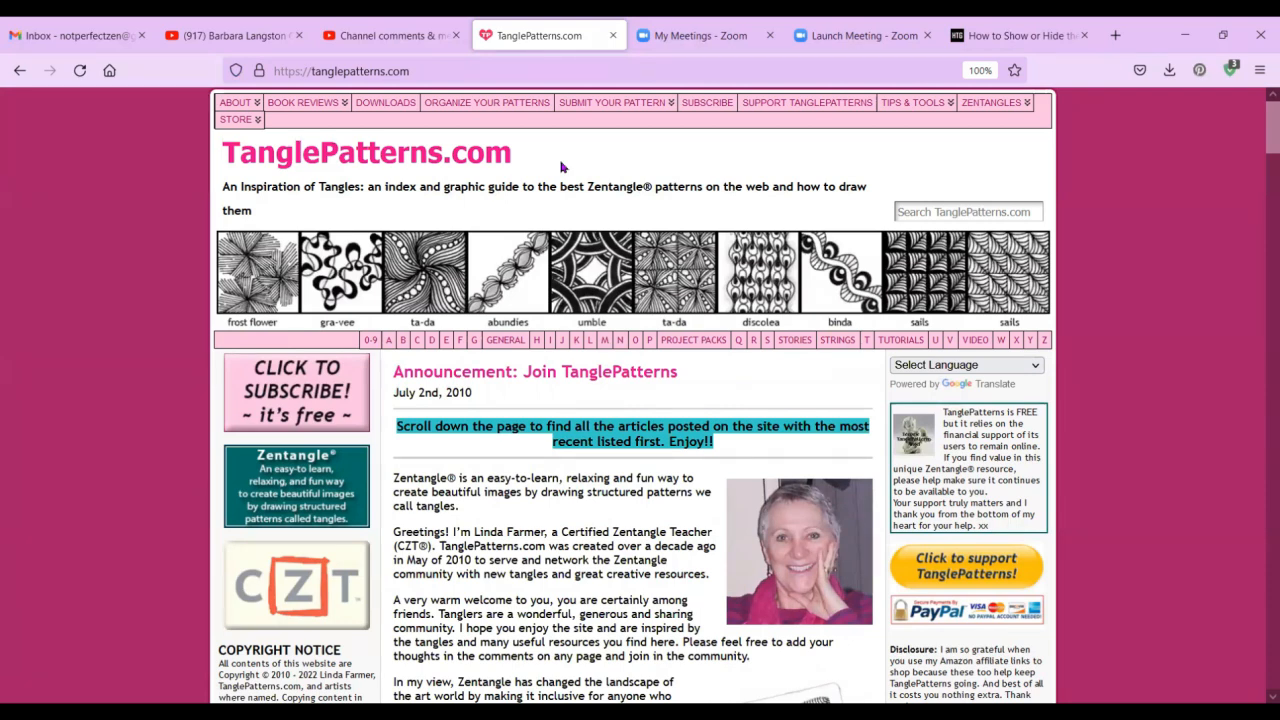
pyautogui.click(965, 211)
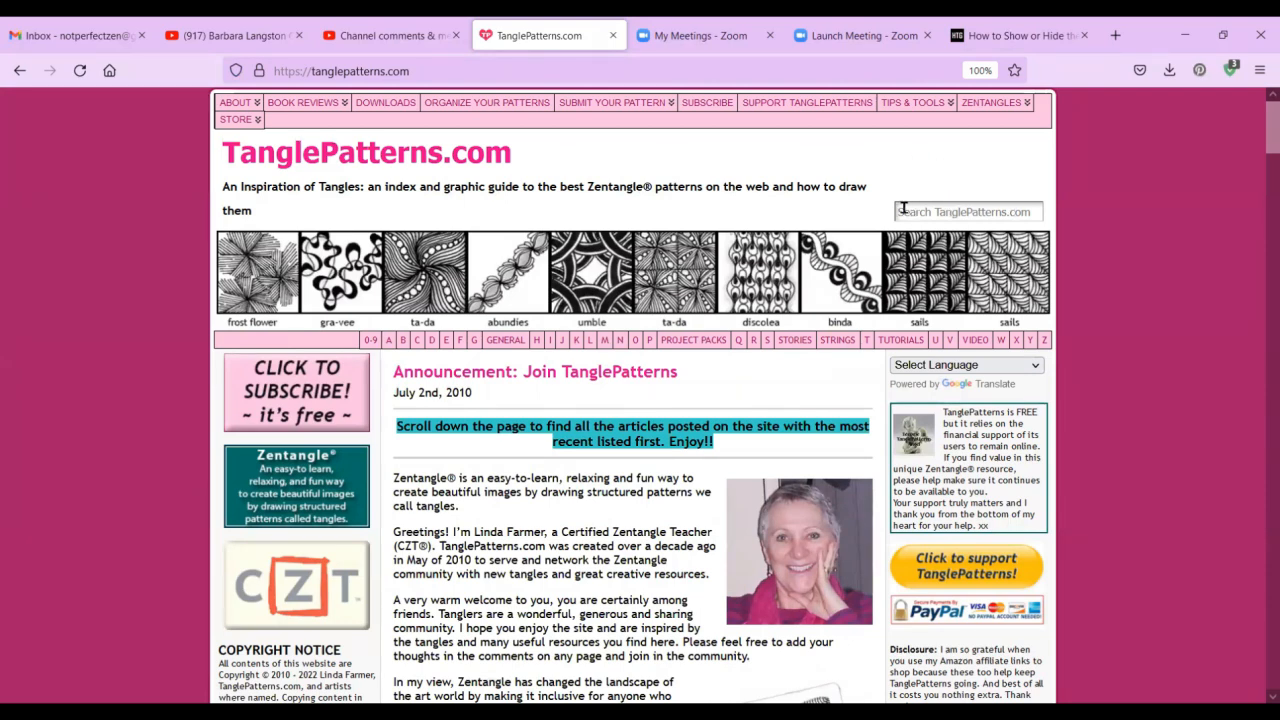
pyautogui.click(967, 211)
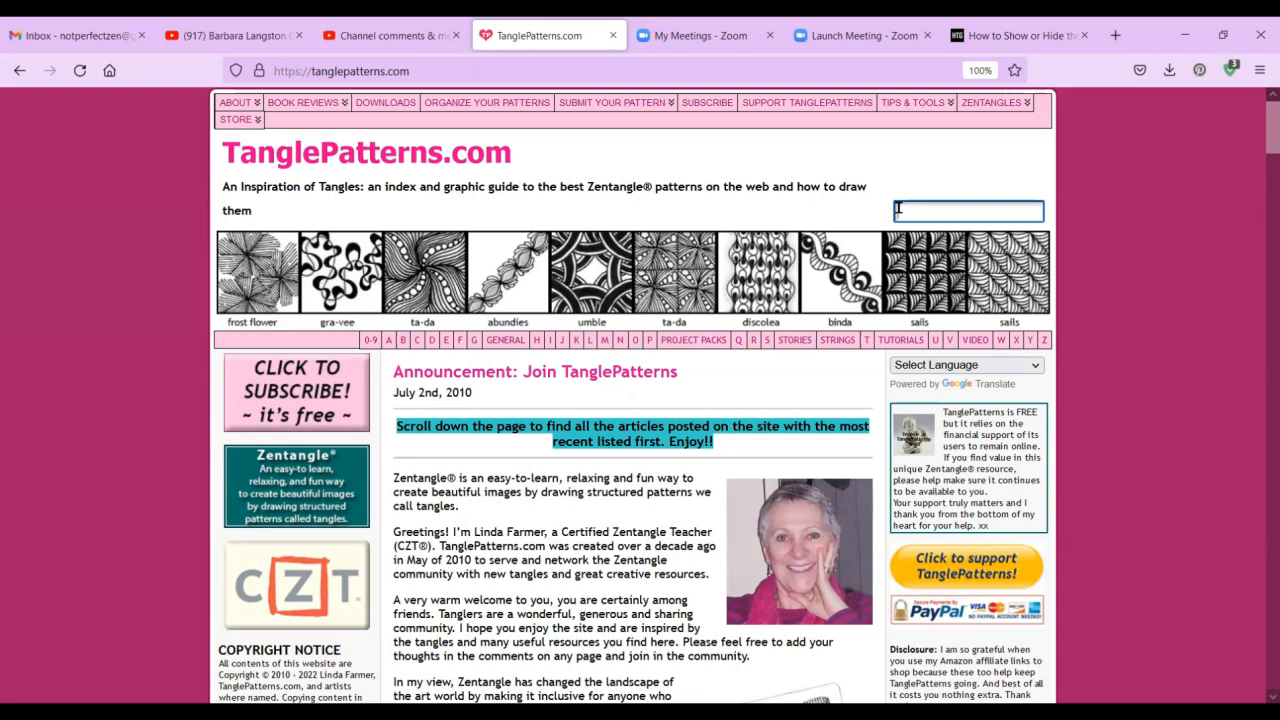
pyautogui.write('henna drum')
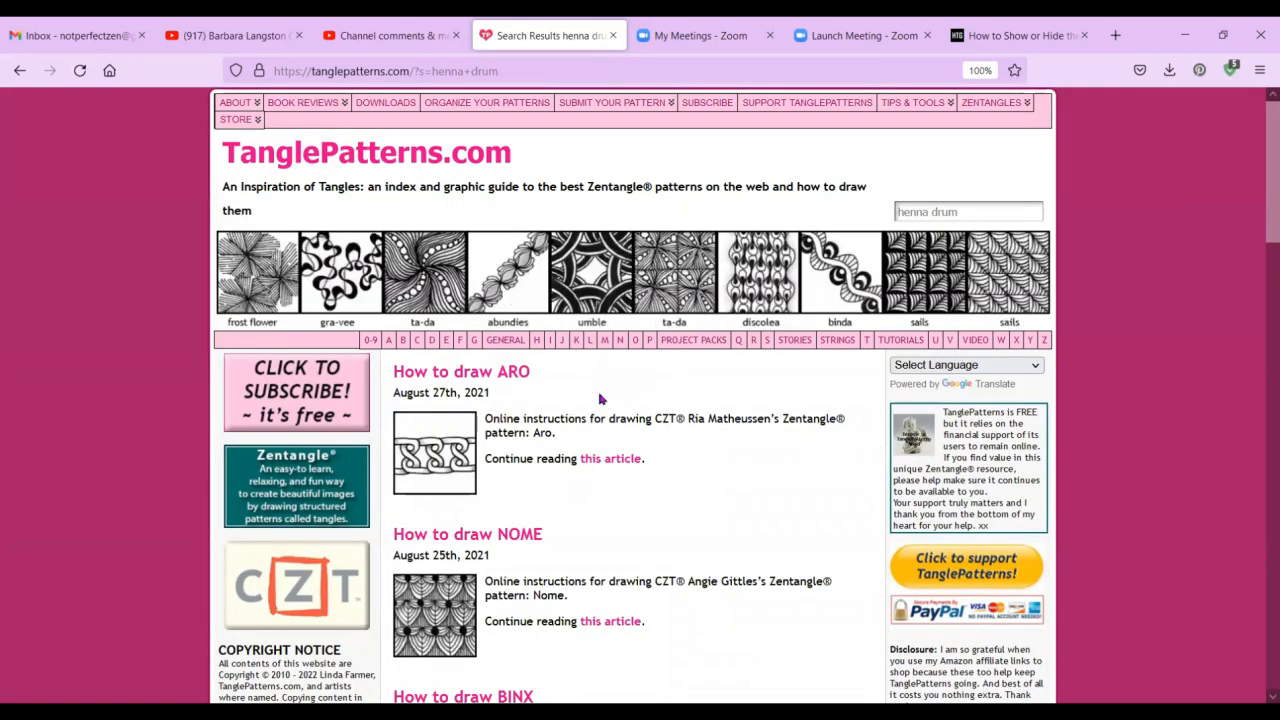
pyautogui.moveTo(548, 380)
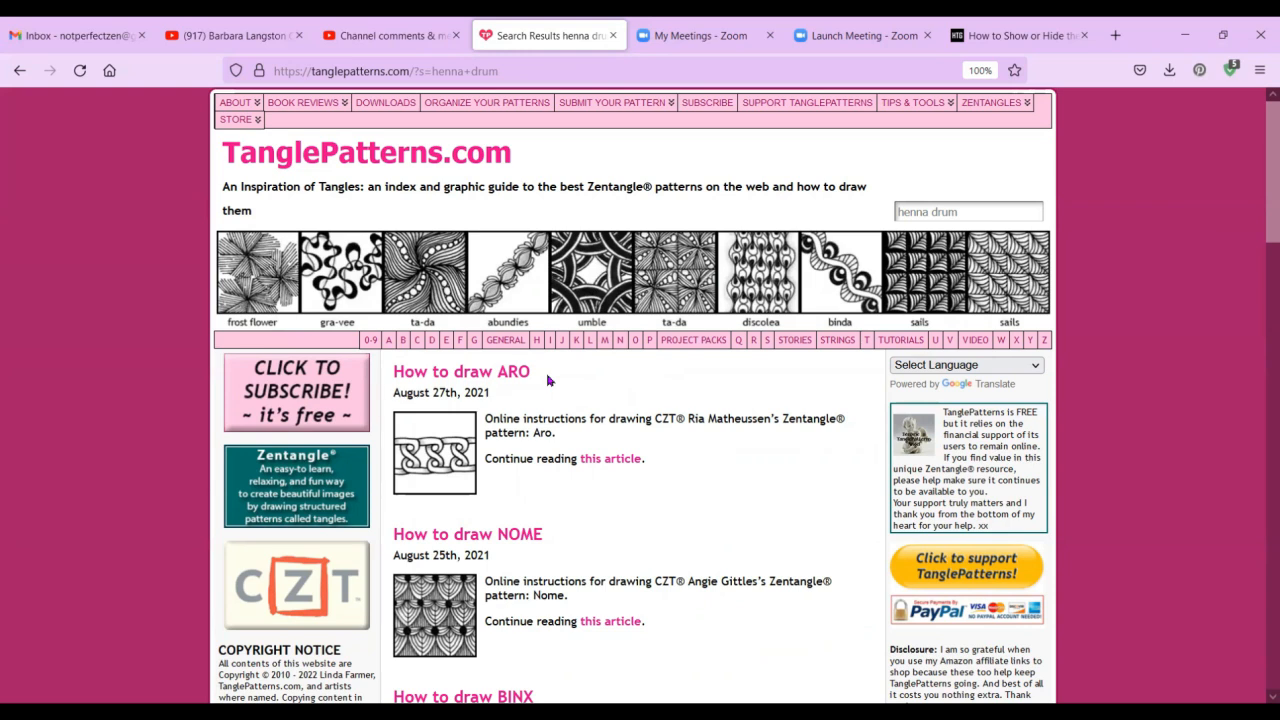
pyautogui.moveTo(738, 490)
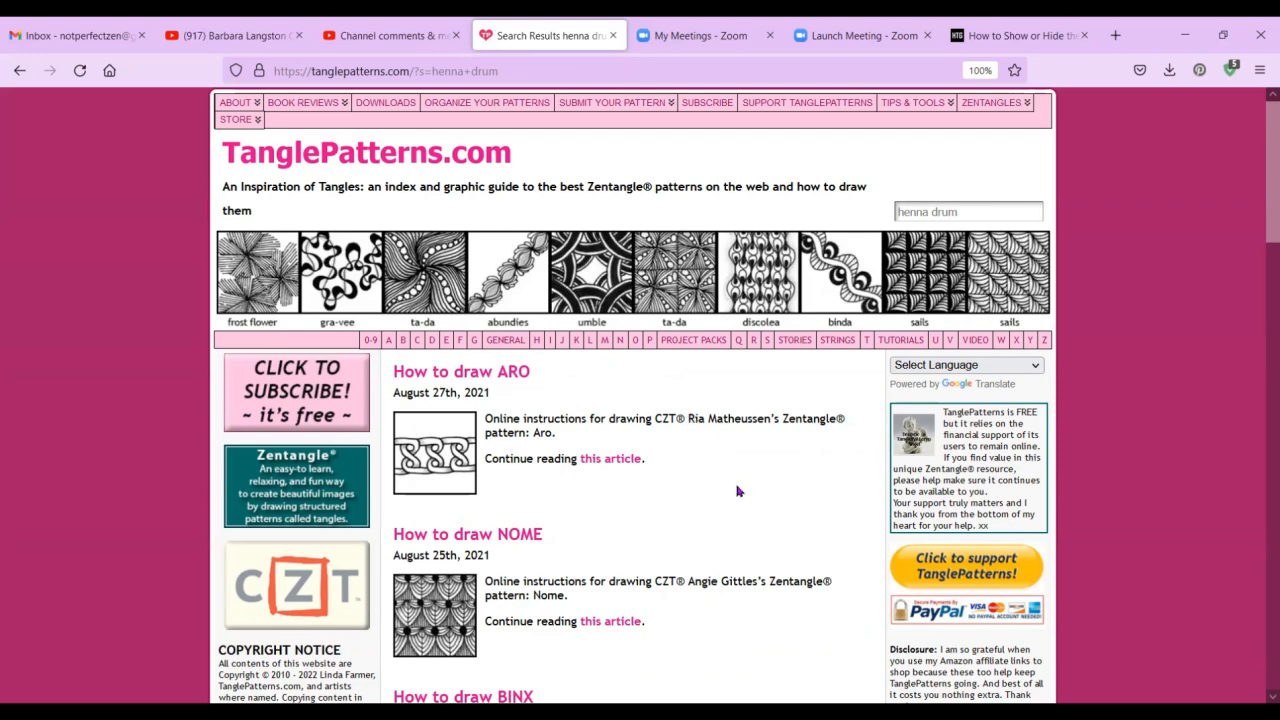
pyautogui.scroll(-3)
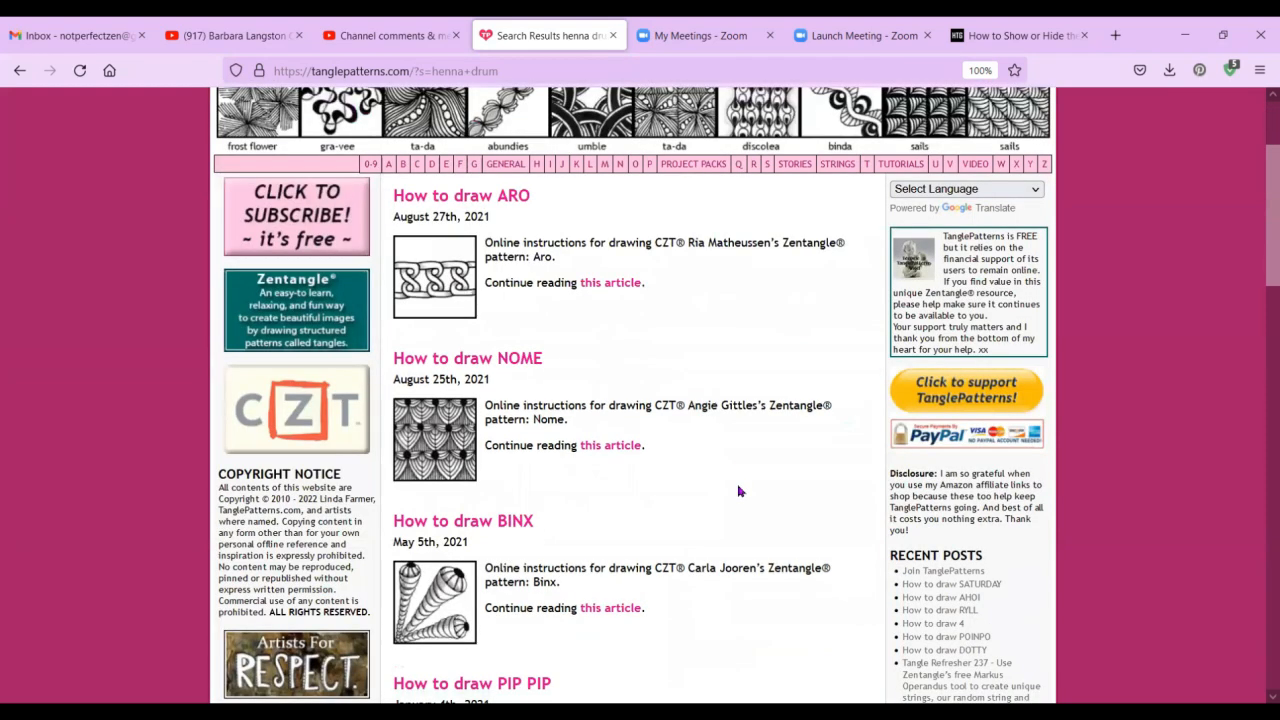
pyautogui.scroll(-3)
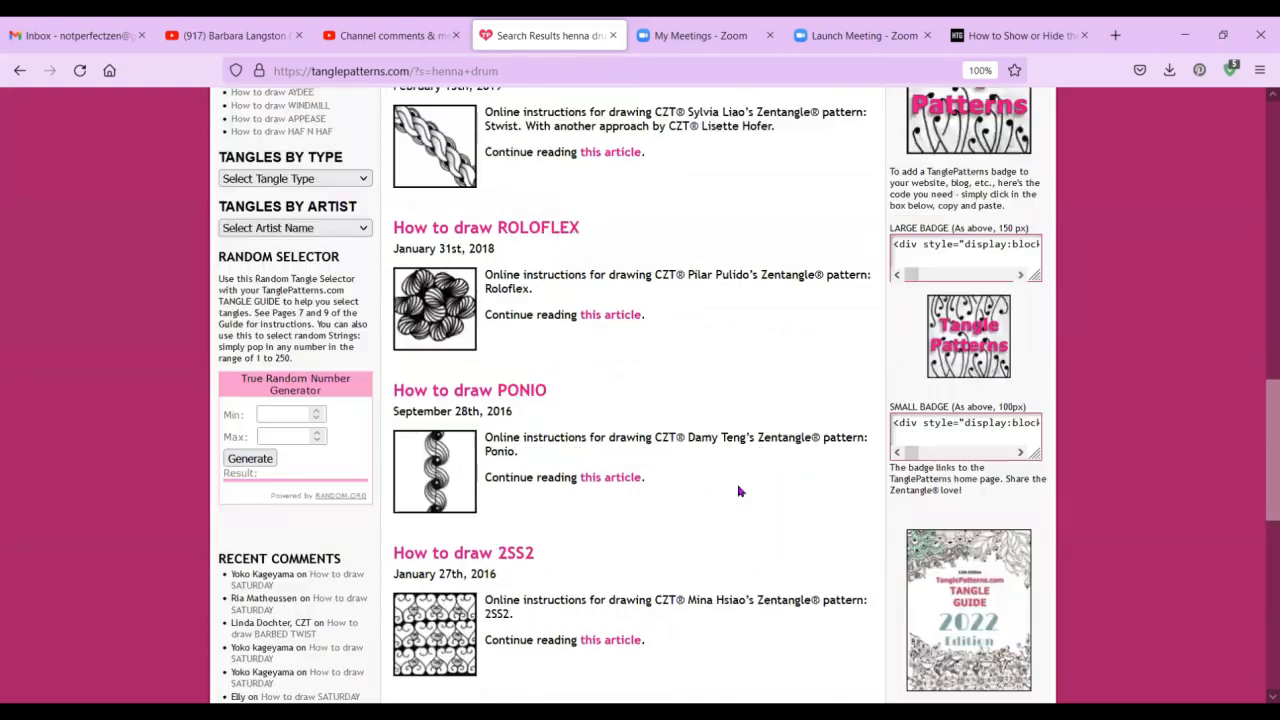
pyautogui.scroll(-3)
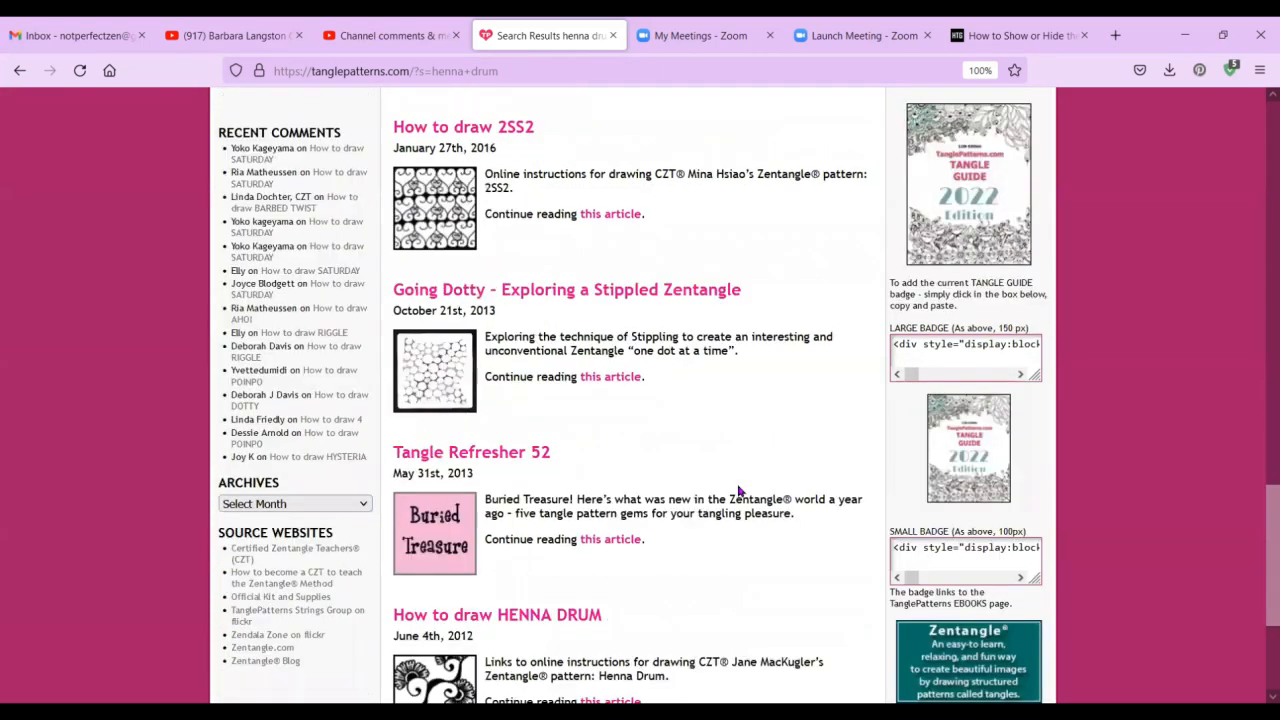
pyautogui.scroll(-3)
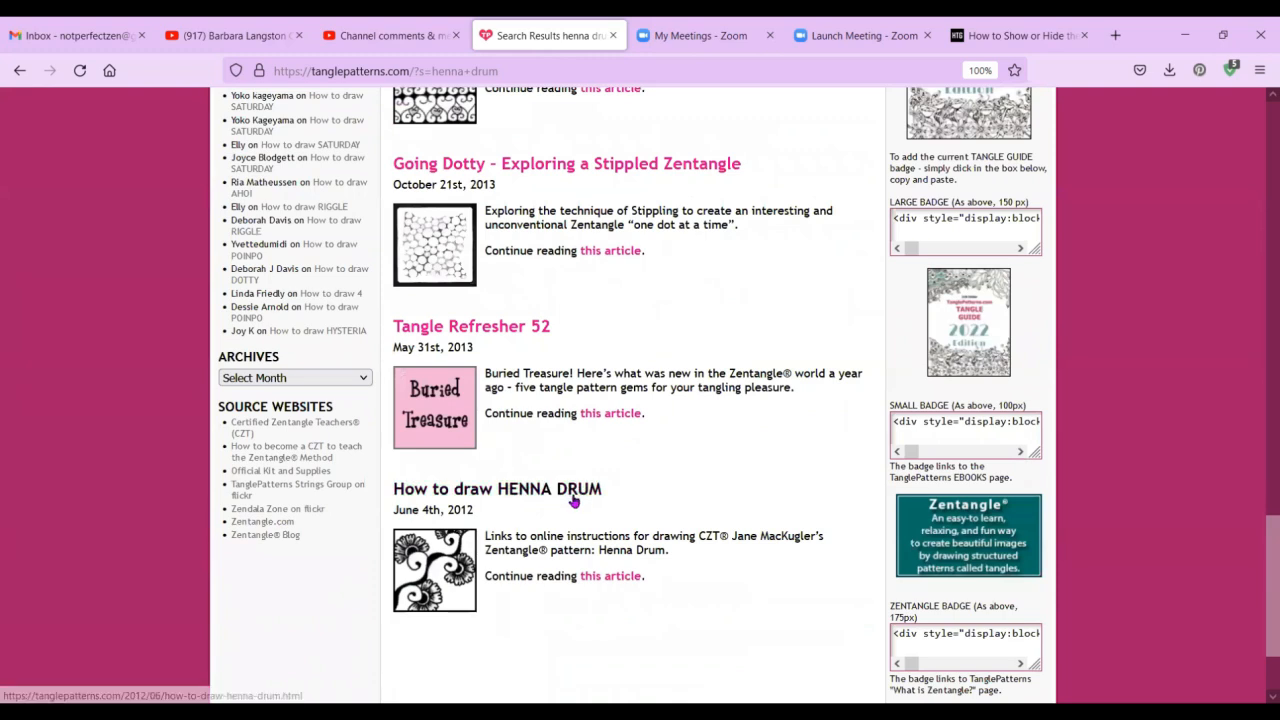
pyautogui.moveTo(573, 498)
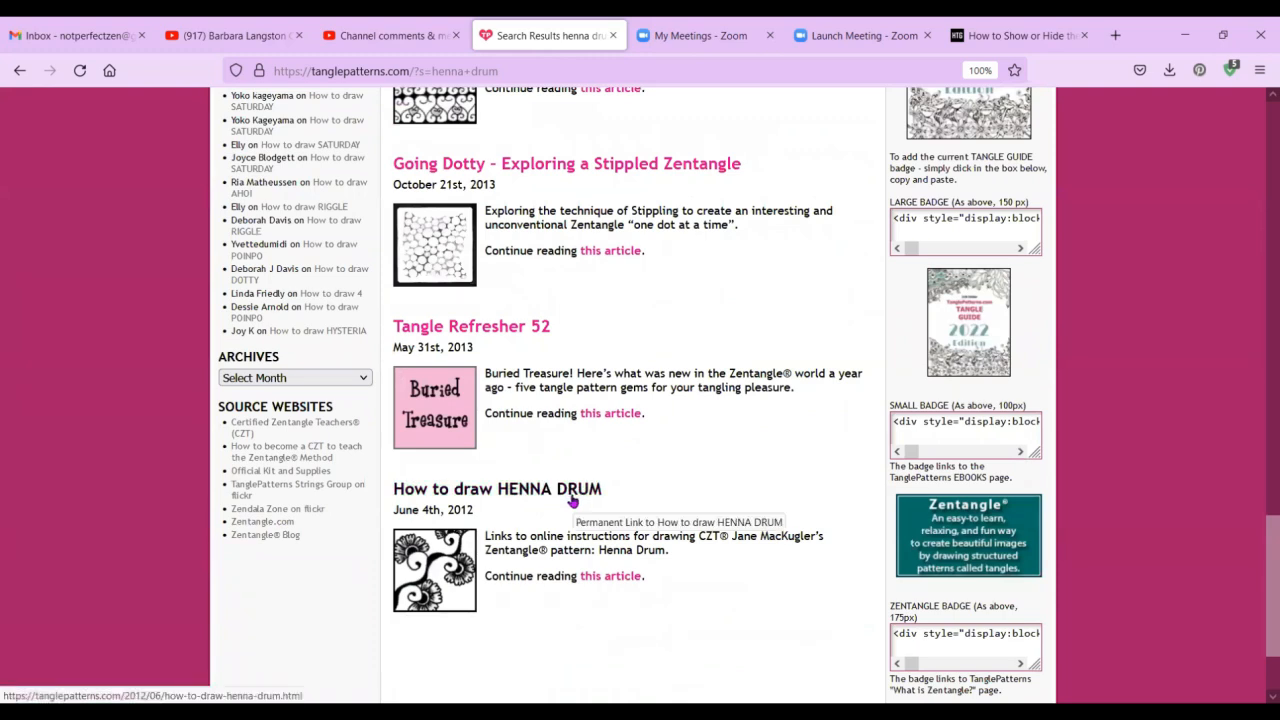
pyautogui.scroll(3)
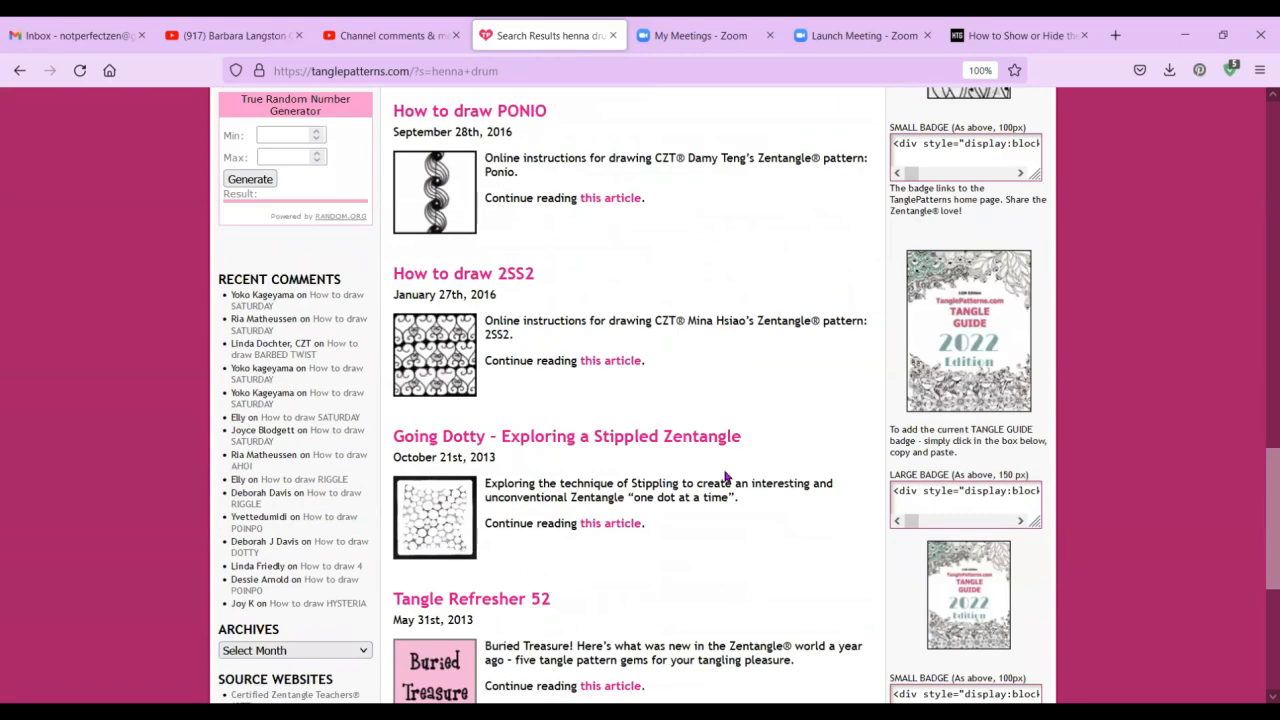
pyautogui.scroll(3)
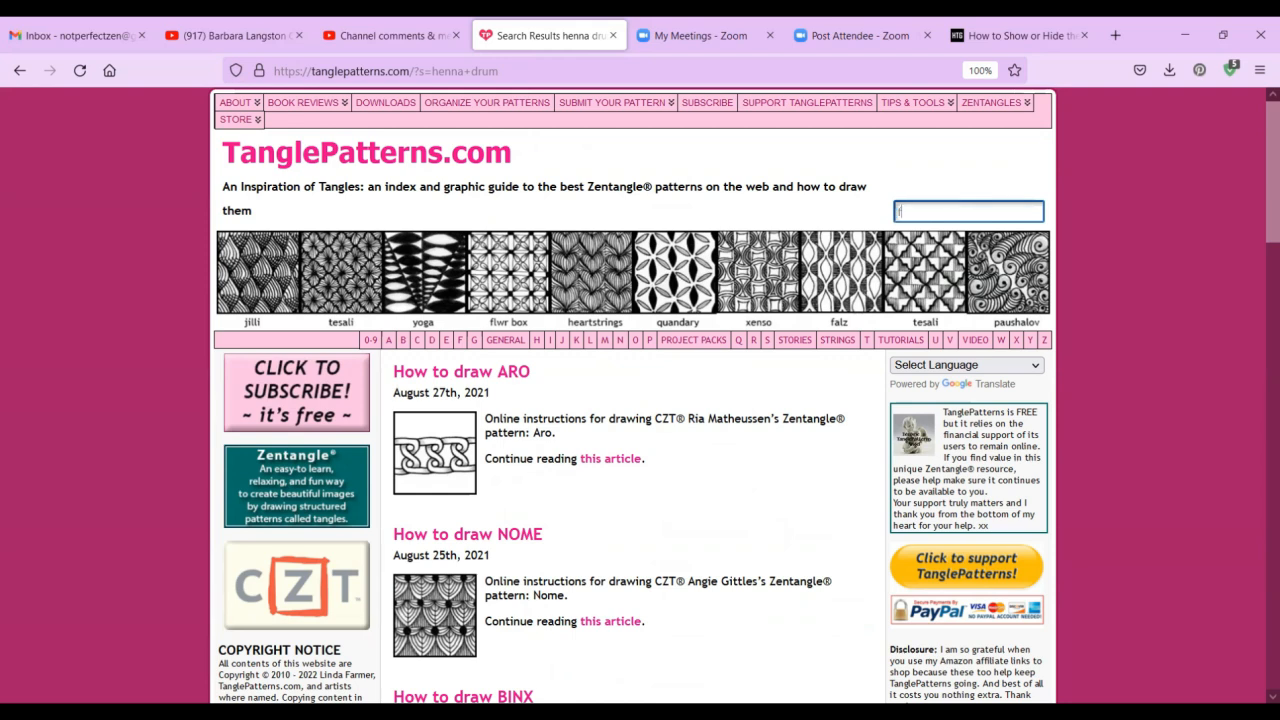
# Search the site for 'flower' and scroll through results like SATURDAY, POINPO and POSIE.
pyautogui.write('flower')
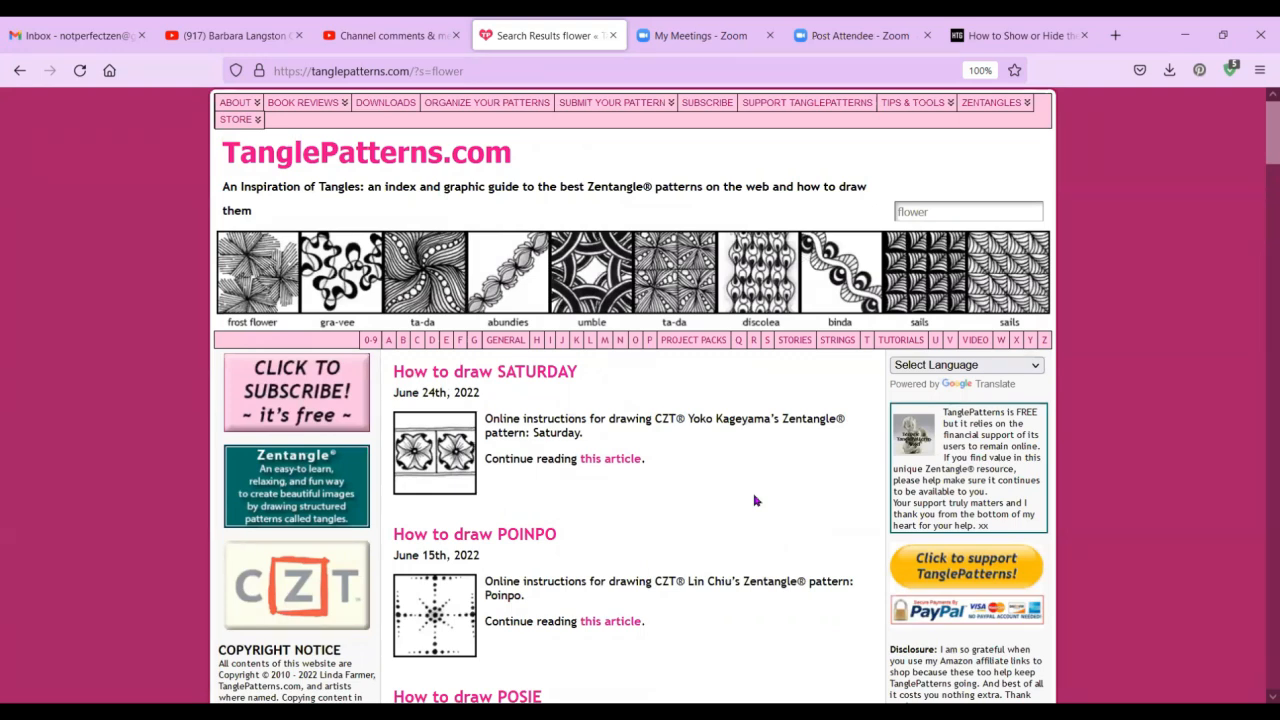
pyautogui.scroll(-3)
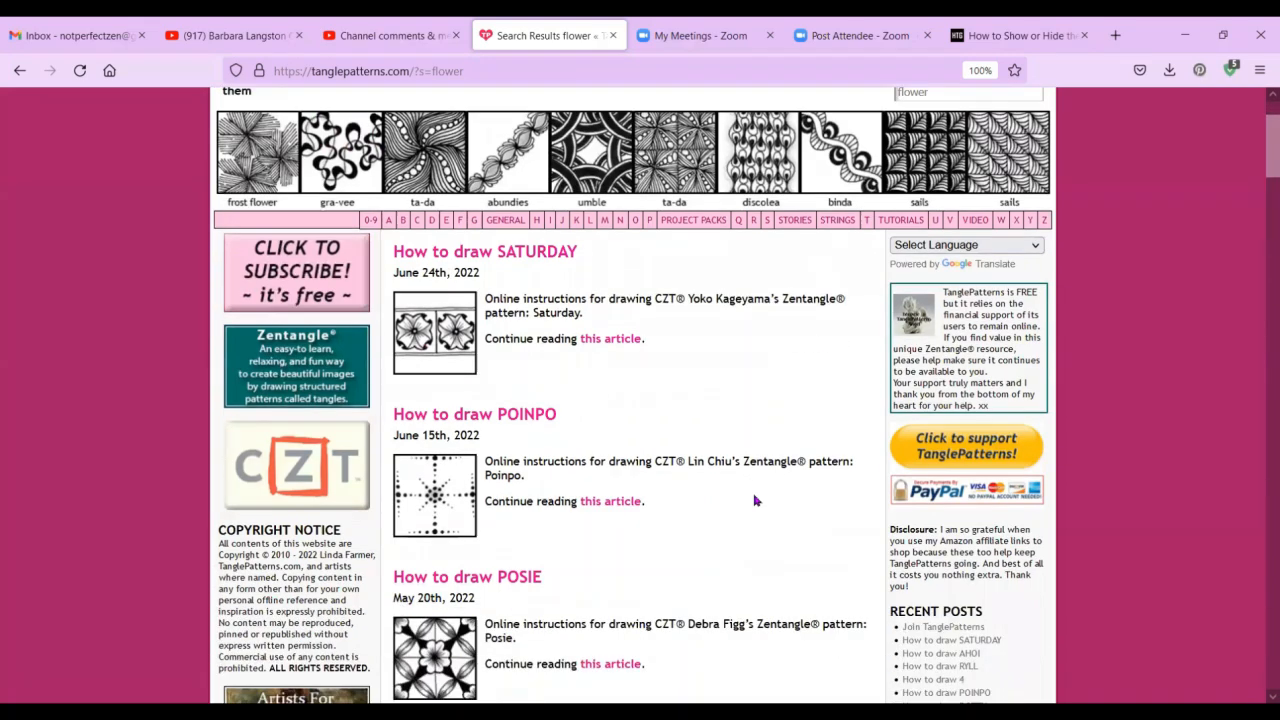
pyautogui.scroll(-3)
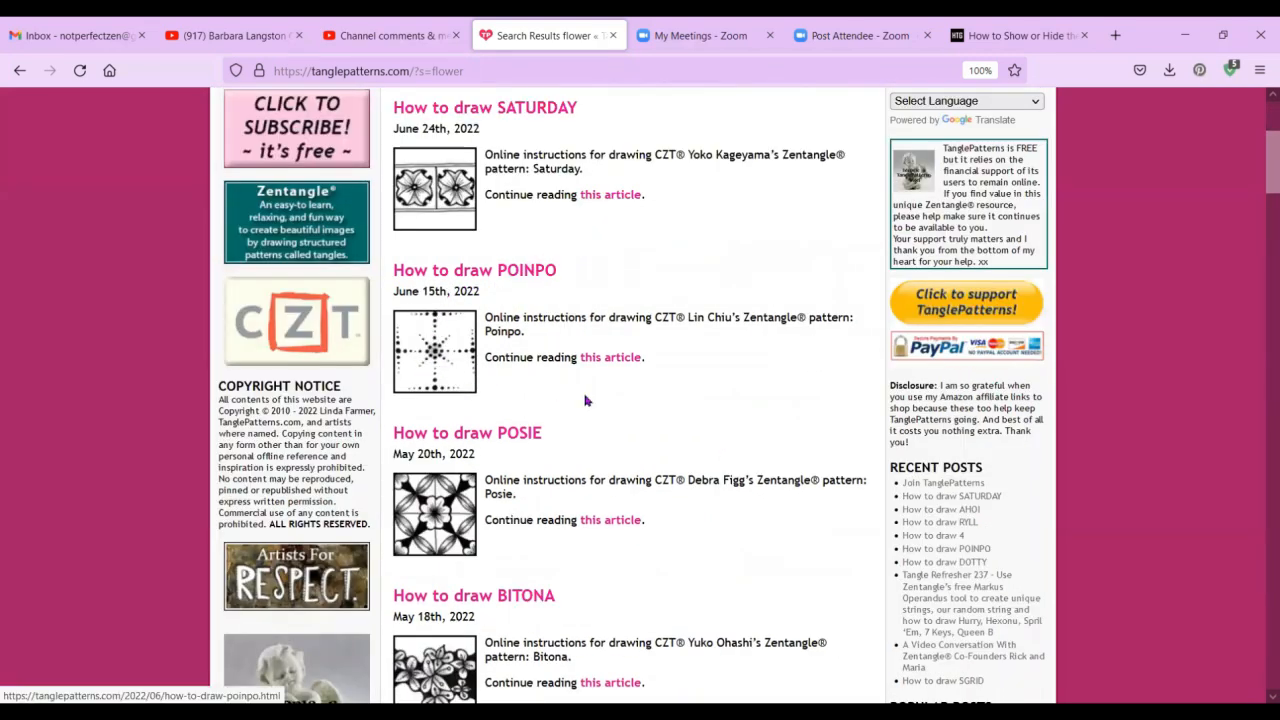
pyautogui.moveTo(750, 430)
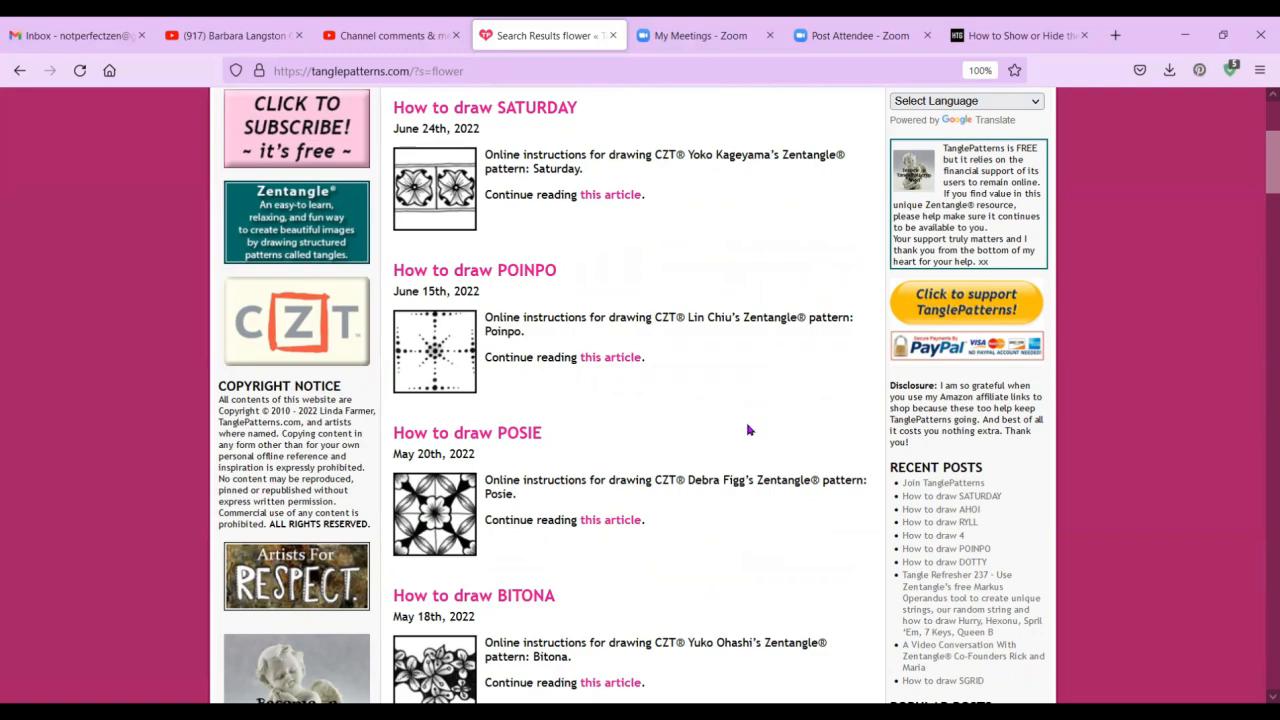
pyautogui.scroll(-3)
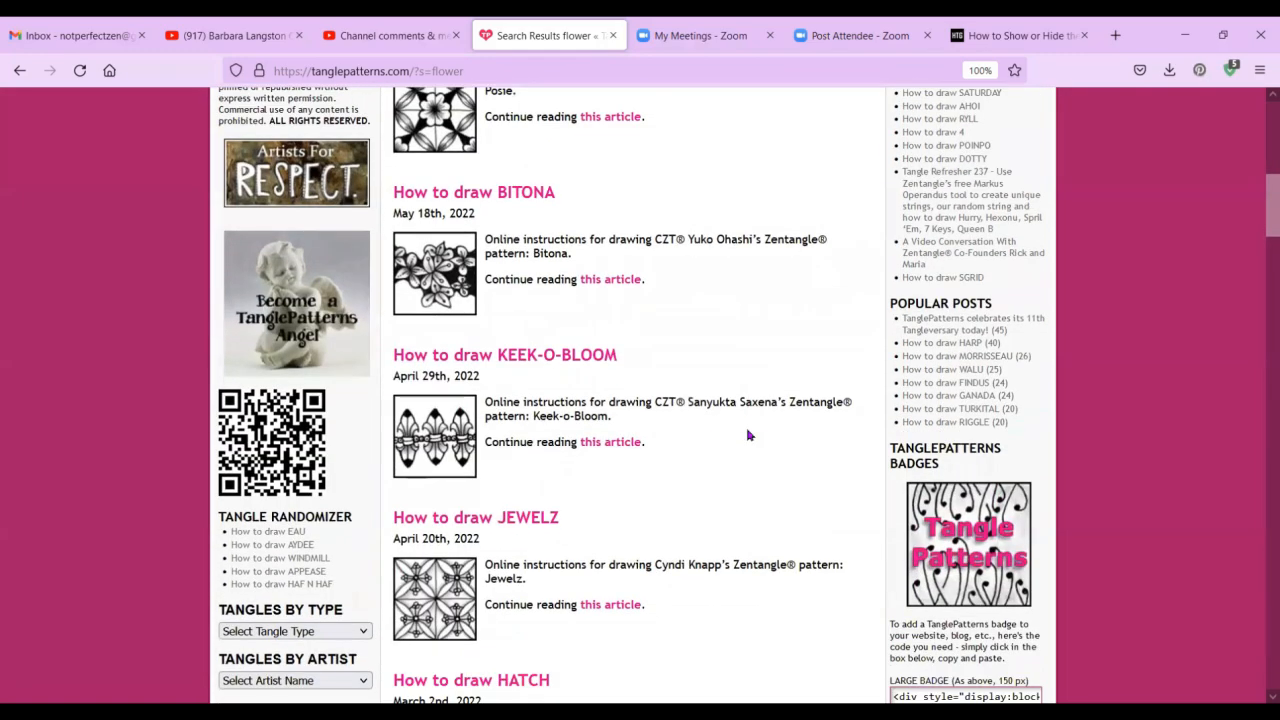
pyautogui.scroll(-3)
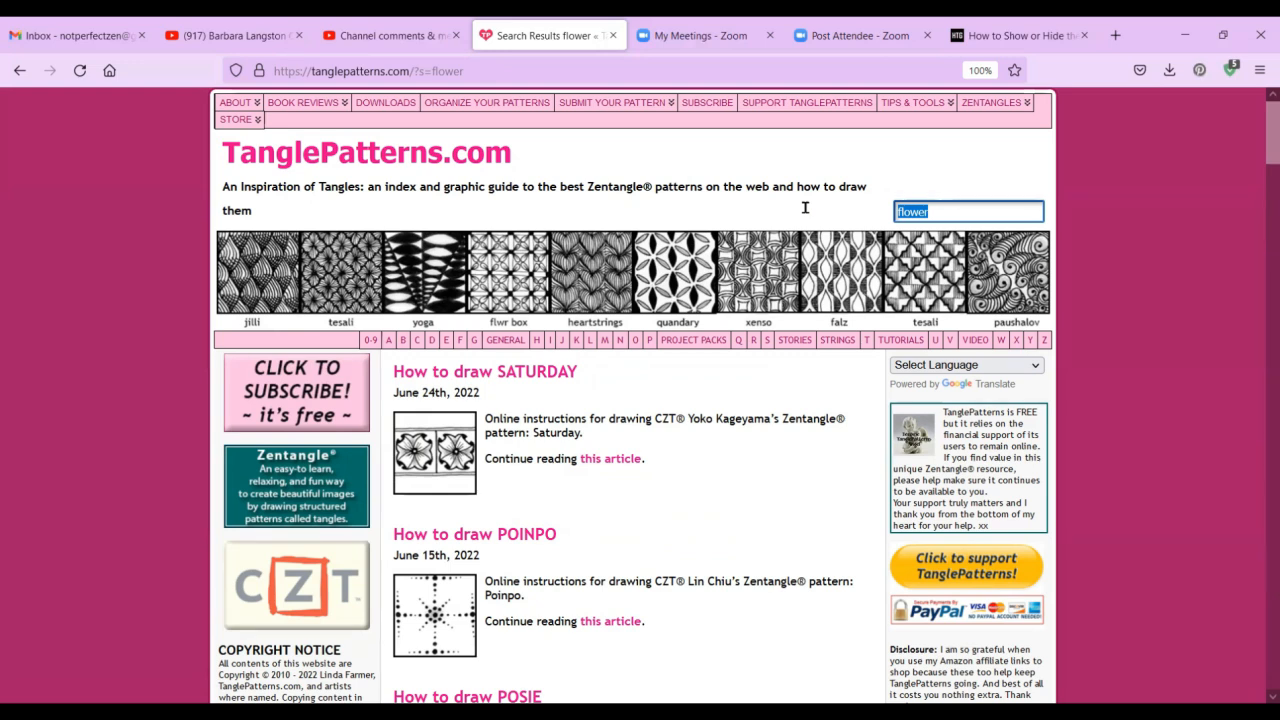
# Search for 'tomas', select the artist name in the FOLIUM result, and scroll down.
pyautogui.write('tomas')
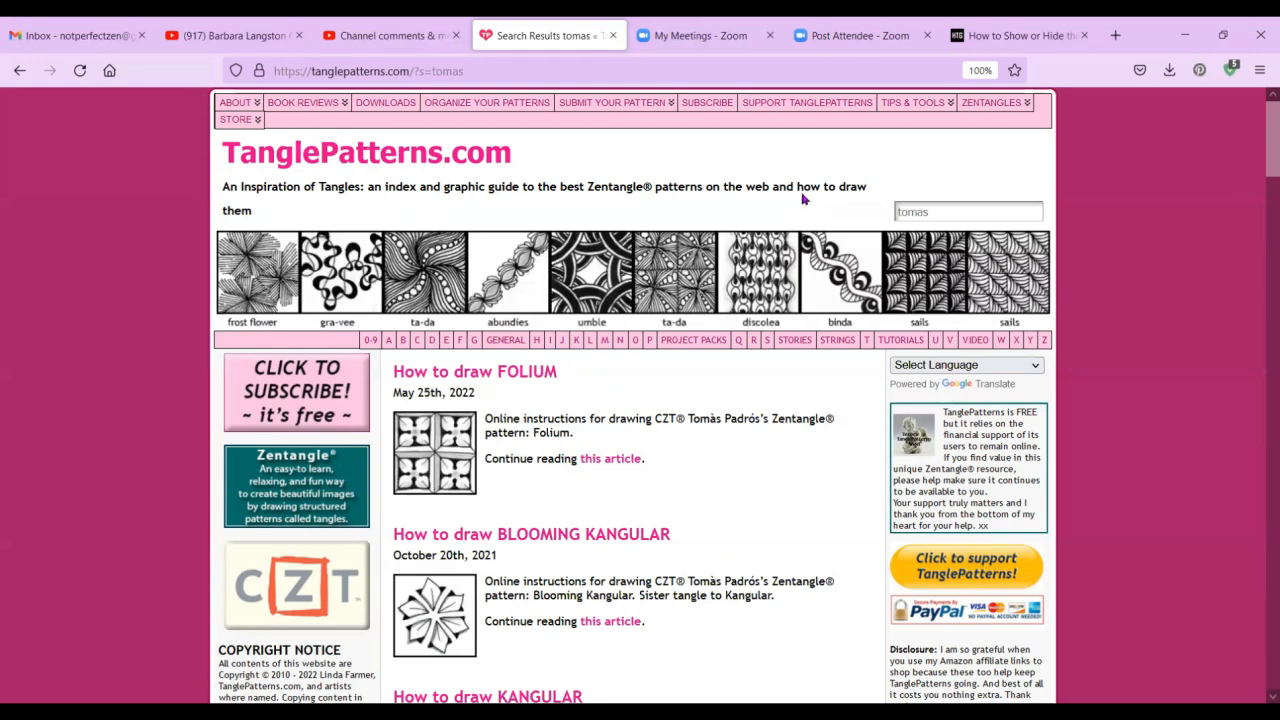
pyautogui.moveTo(717, 446)
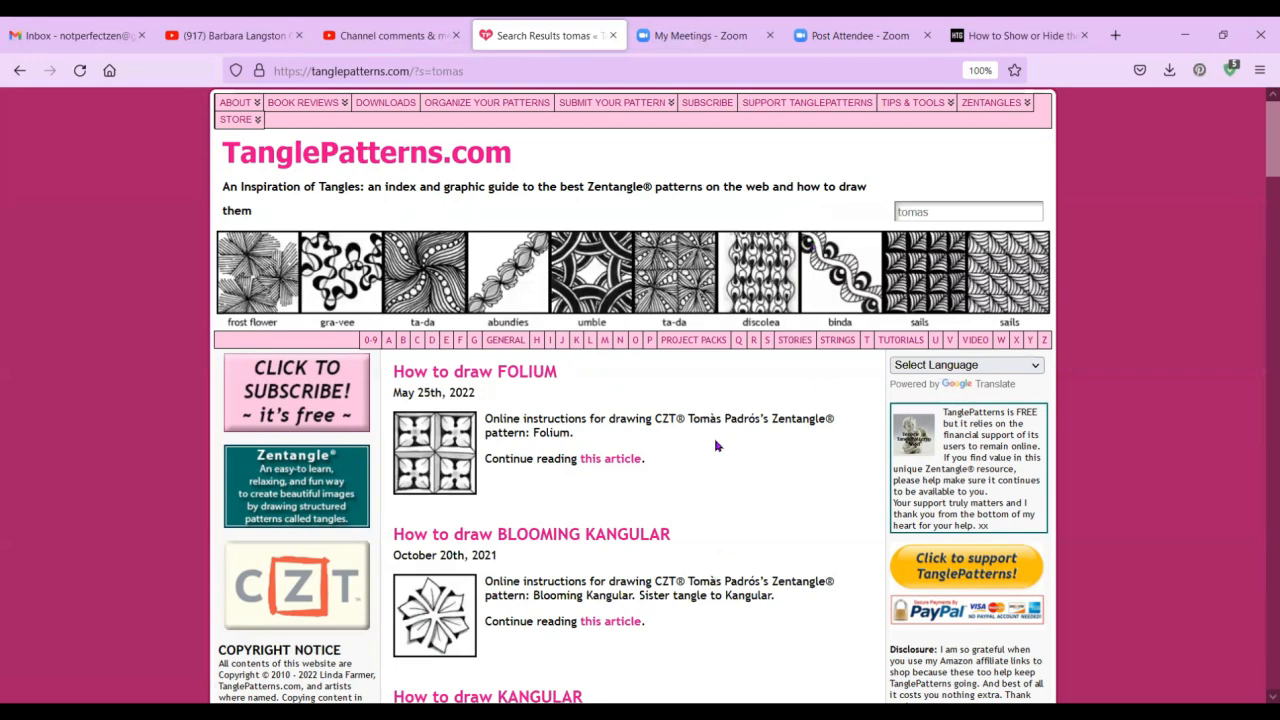
pyautogui.doubleClick(714, 418)
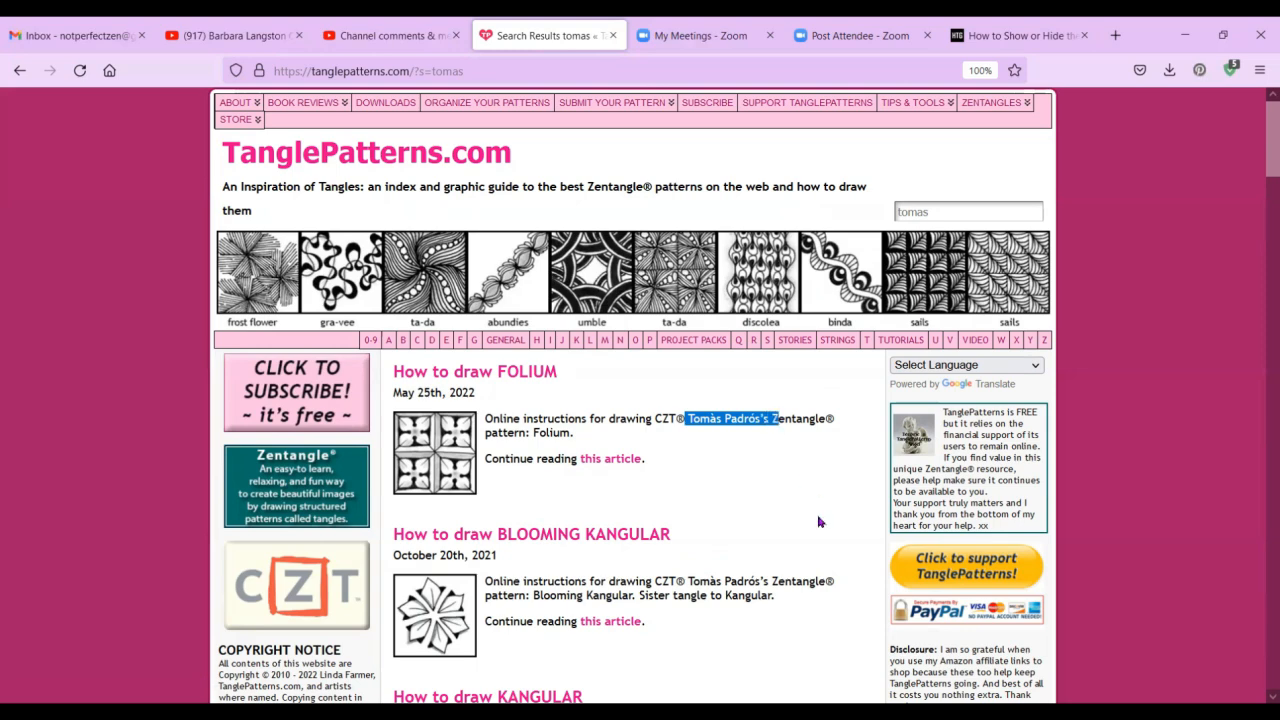
pyautogui.moveTo(793, 481)
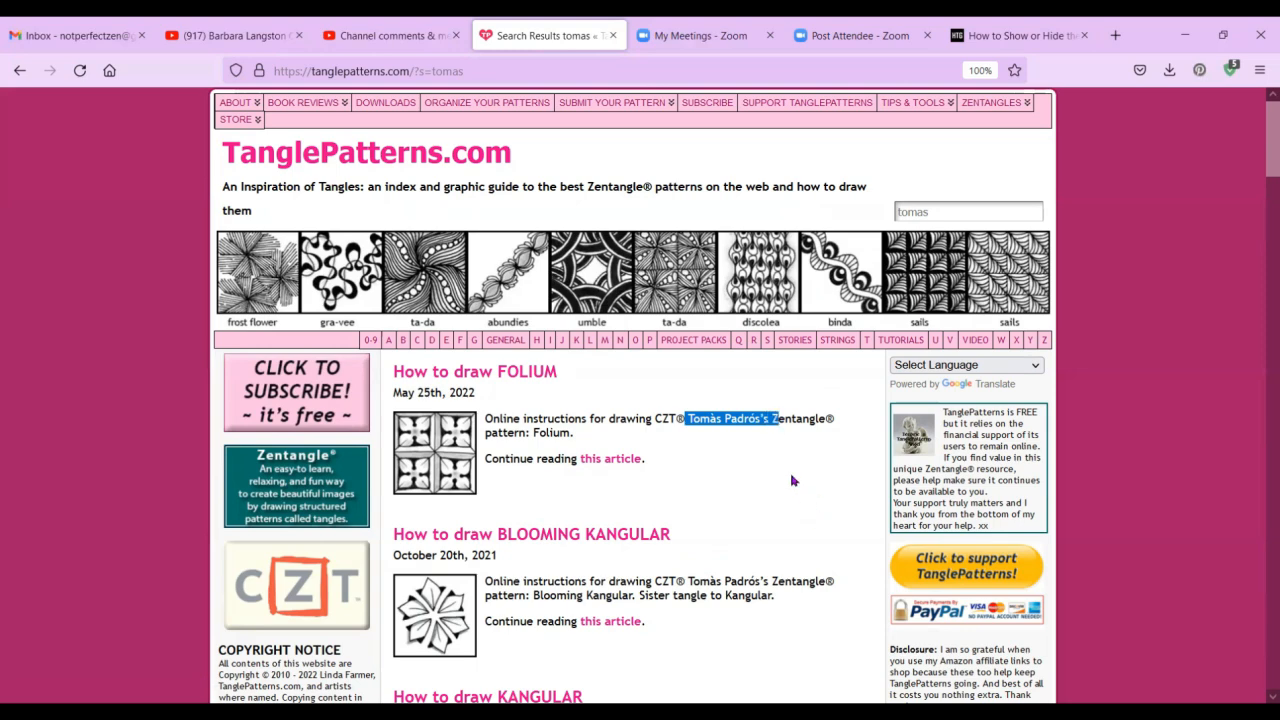
pyautogui.scroll(-3)
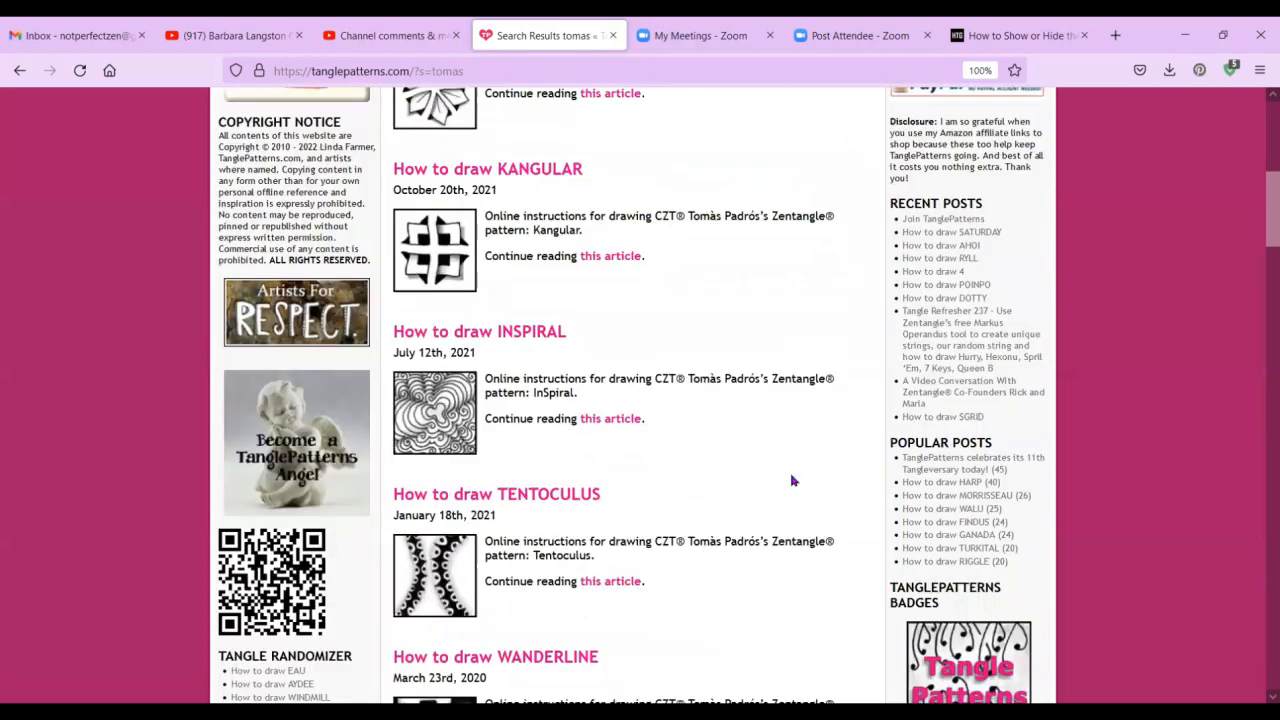
pyautogui.scroll(-3)
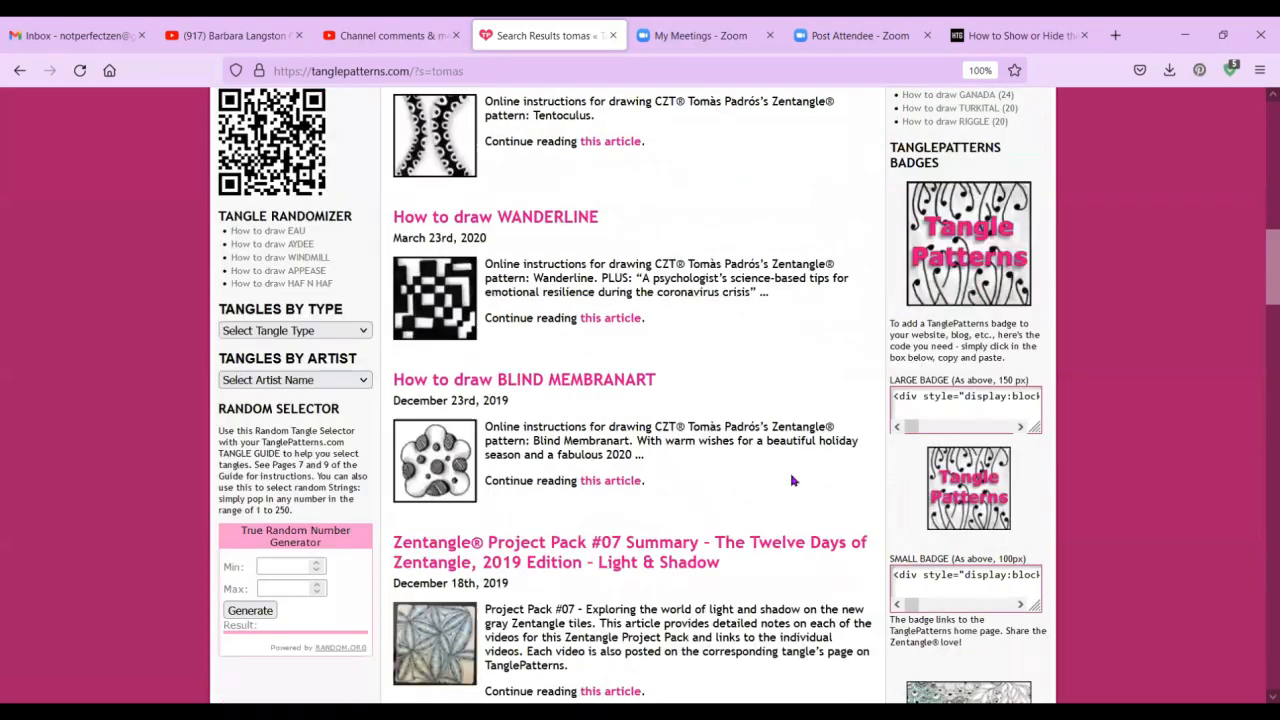
pyautogui.scroll(-3)
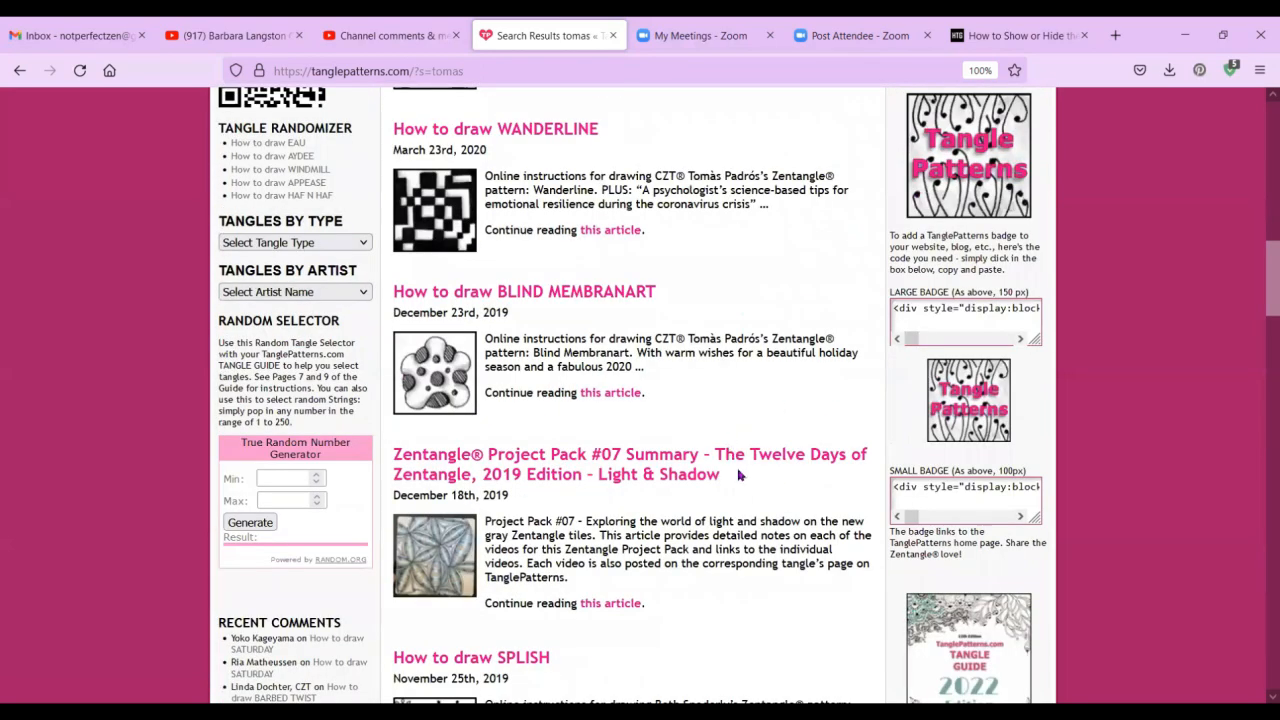
pyautogui.scroll(-3)
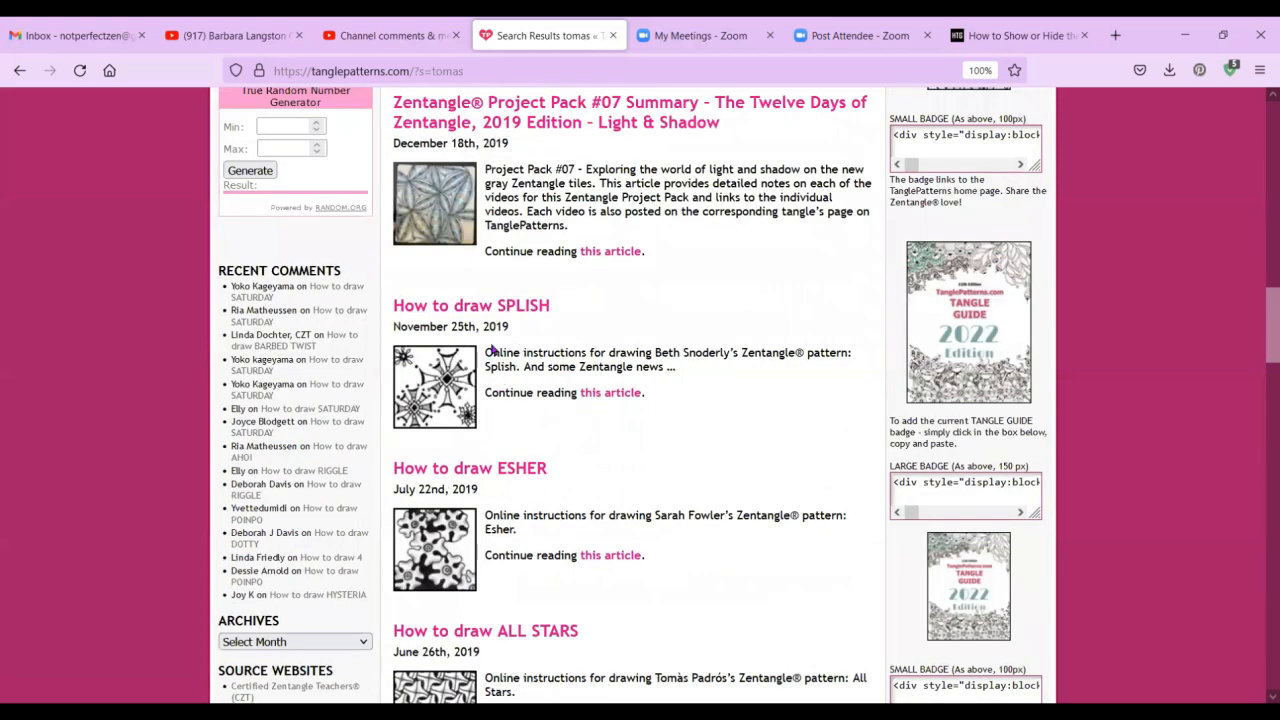
pyautogui.moveTo(651, 351)
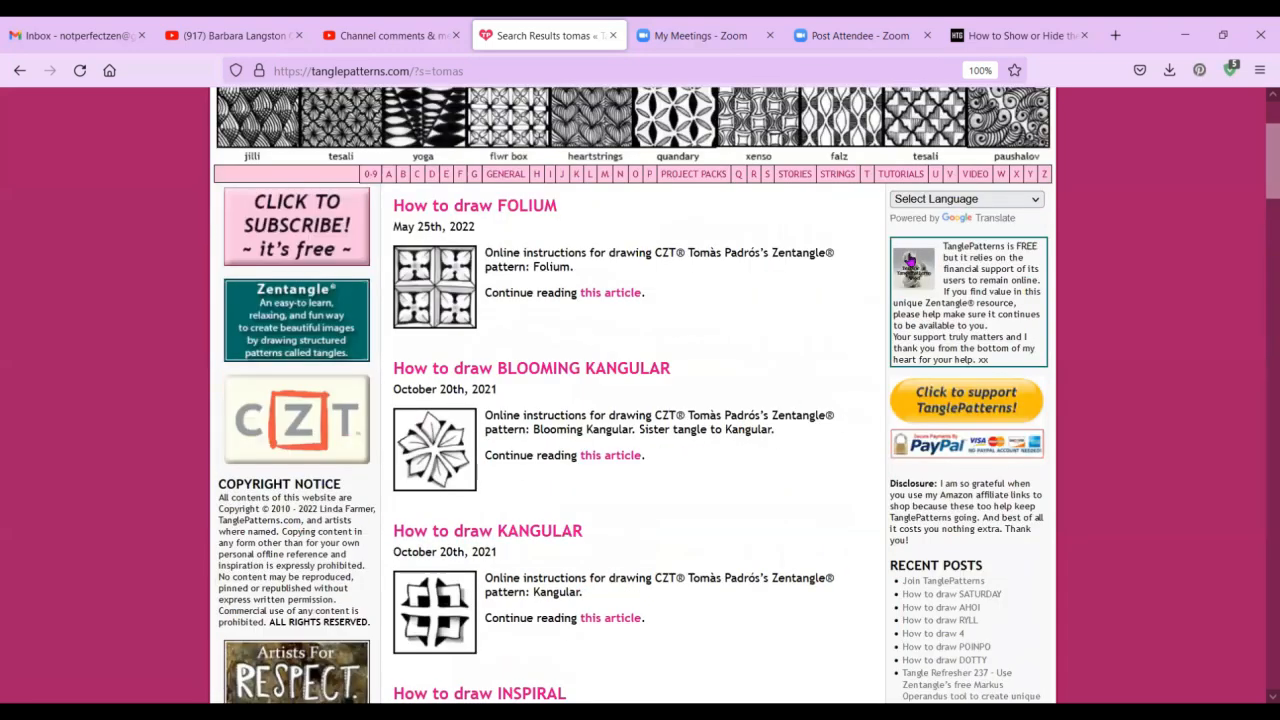
# Open the Select Tangle Type dropdown and browse categories from 3D to zigzag.
pyautogui.scroll(3)
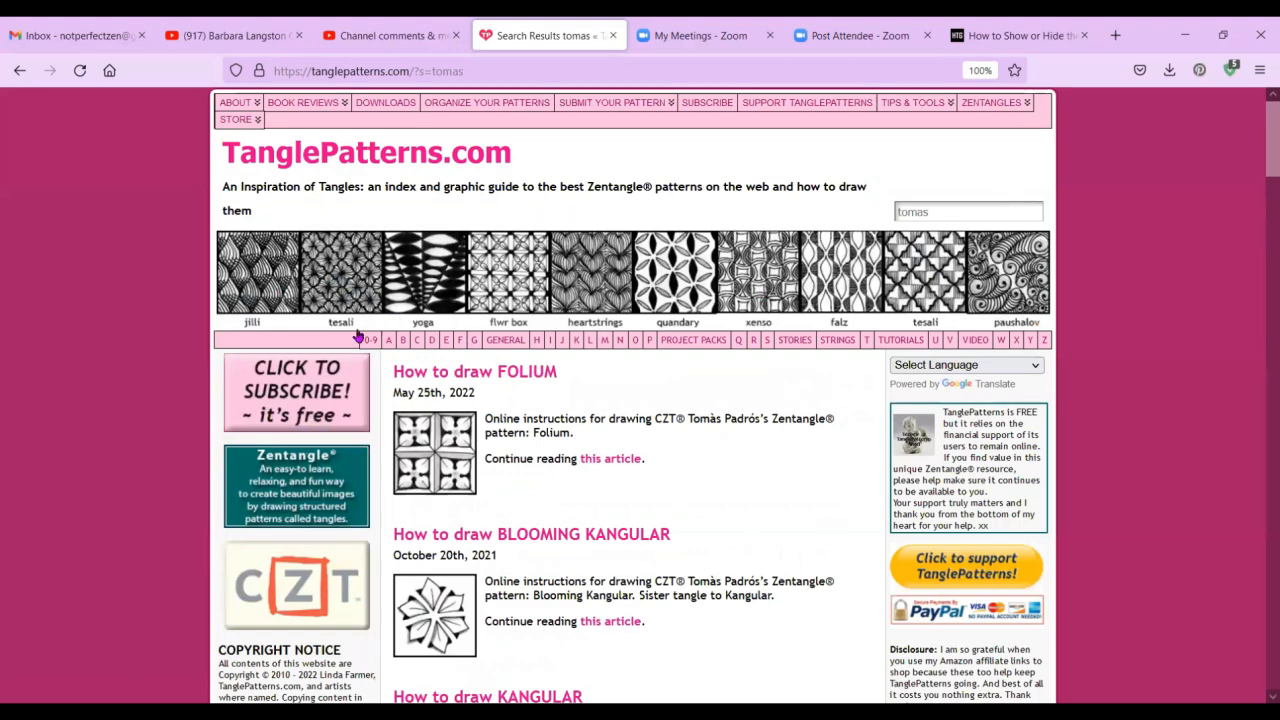
pyautogui.scroll(-3)
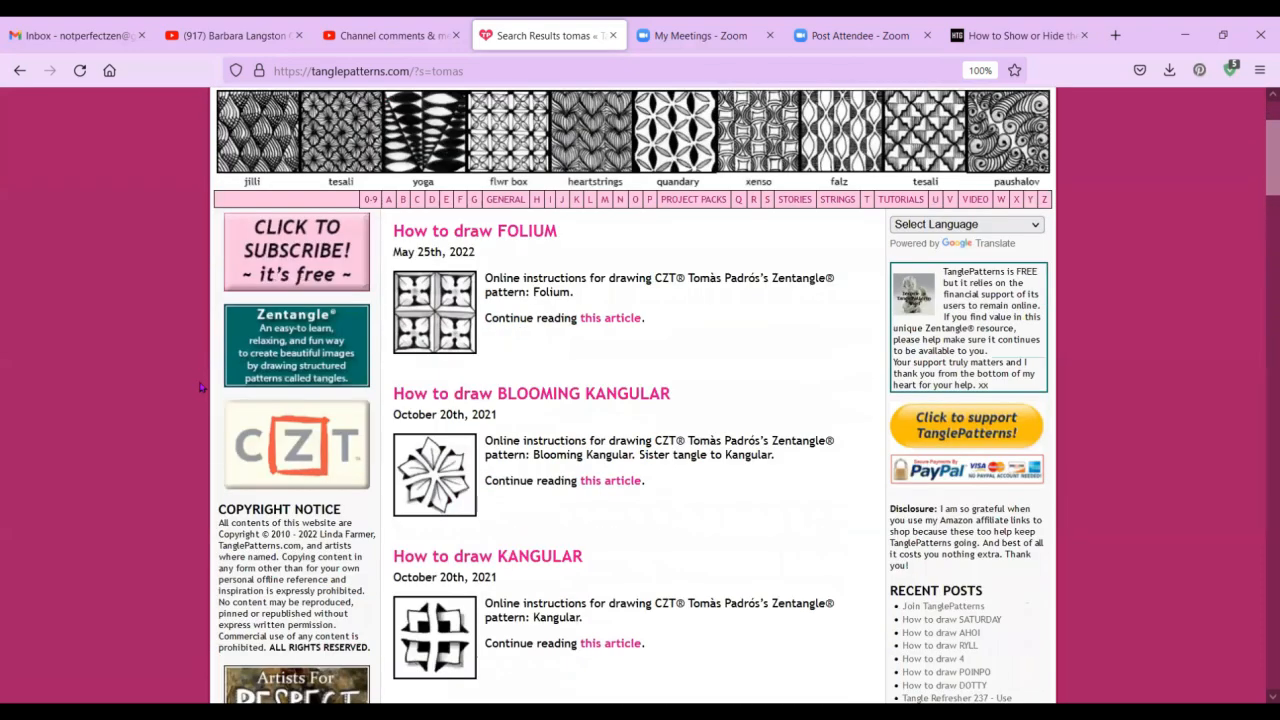
pyautogui.scroll(-3)
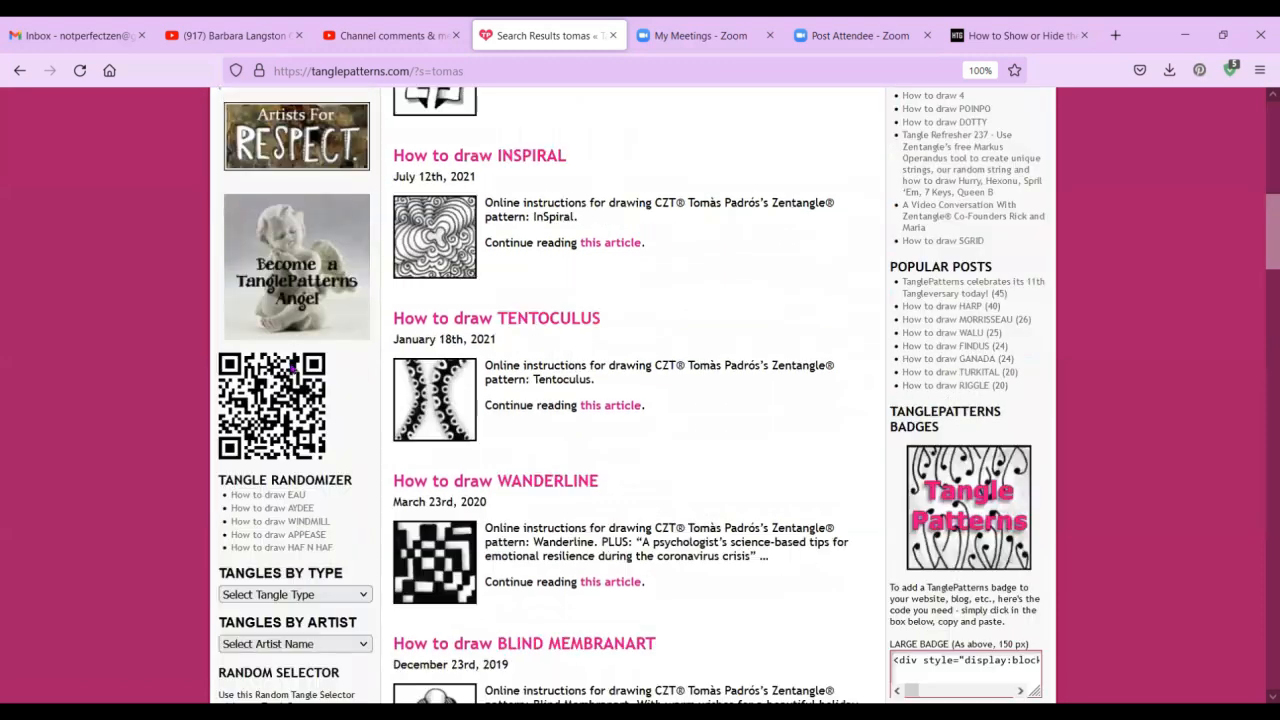
pyautogui.scroll(-3)
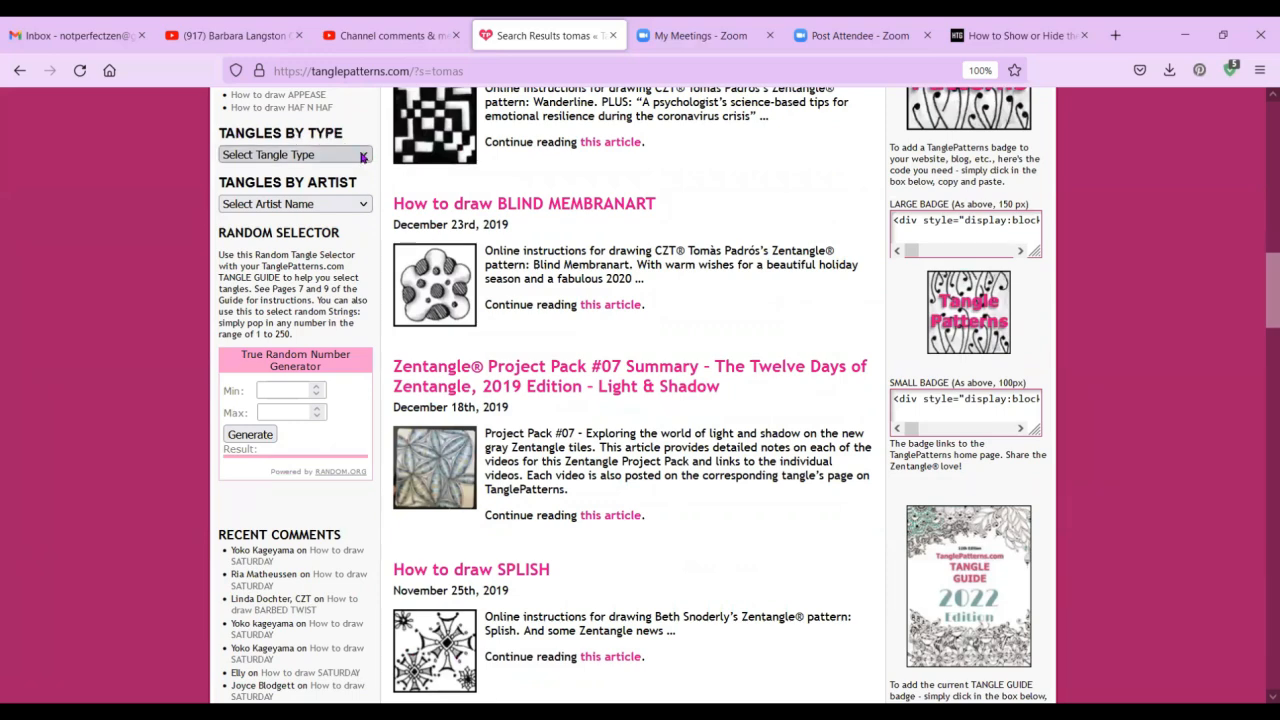
pyautogui.click(293, 154)
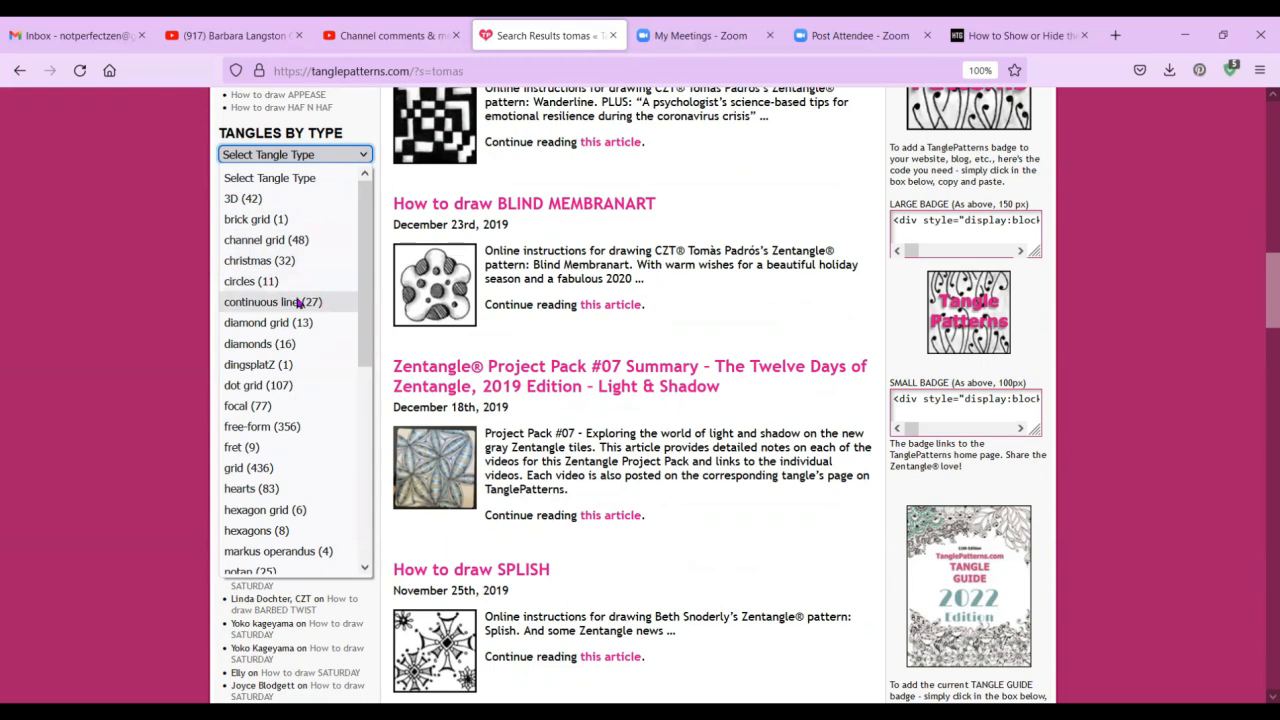
pyautogui.moveTo(300, 305)
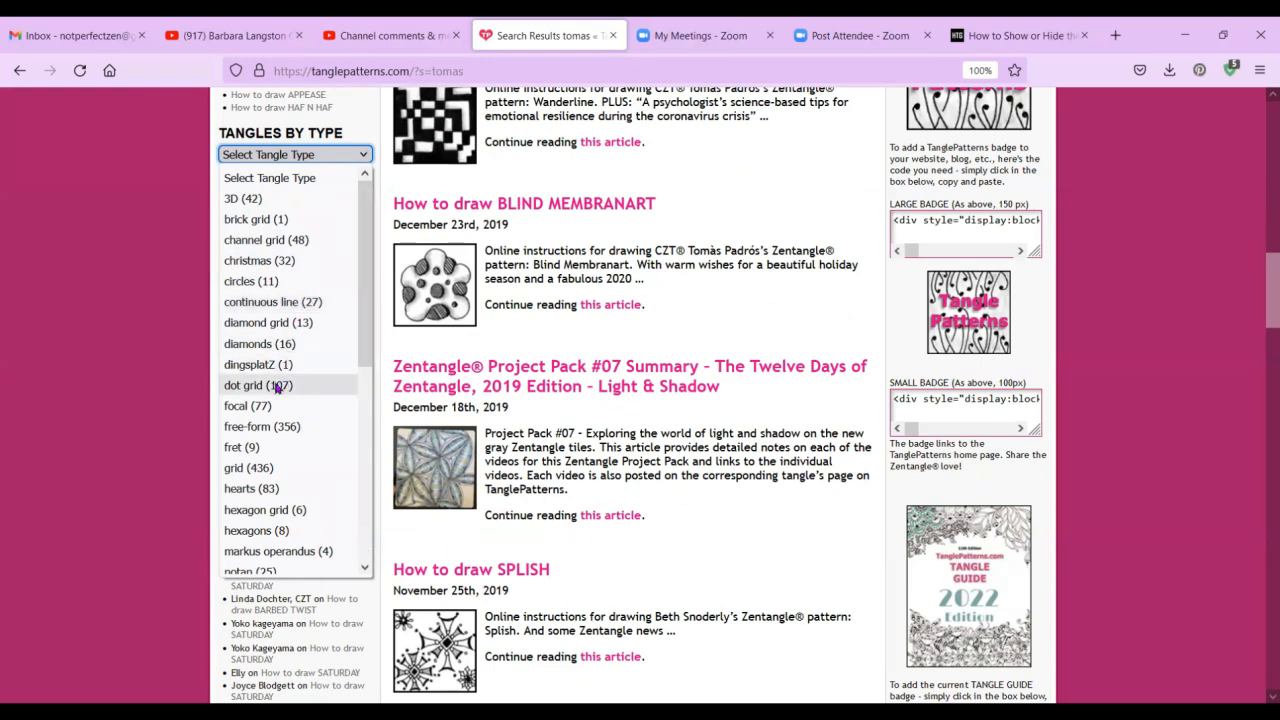
pyautogui.scroll(-3)
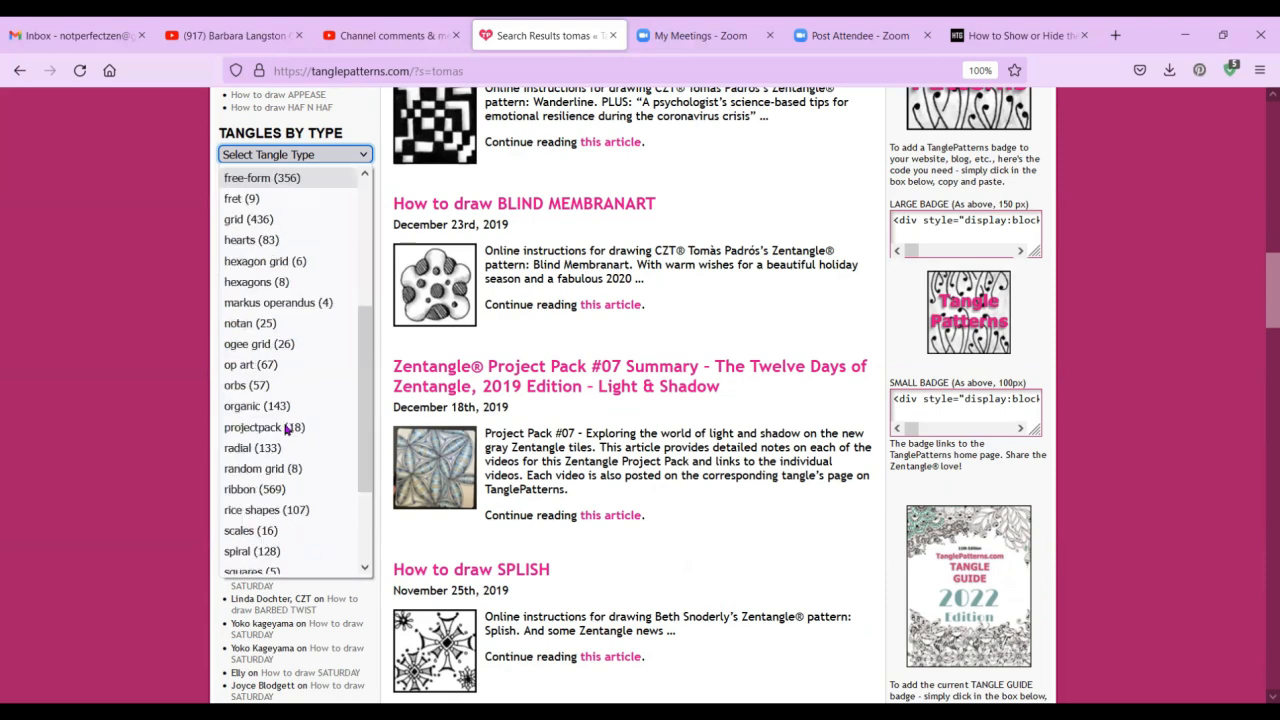
pyautogui.scroll(-3)
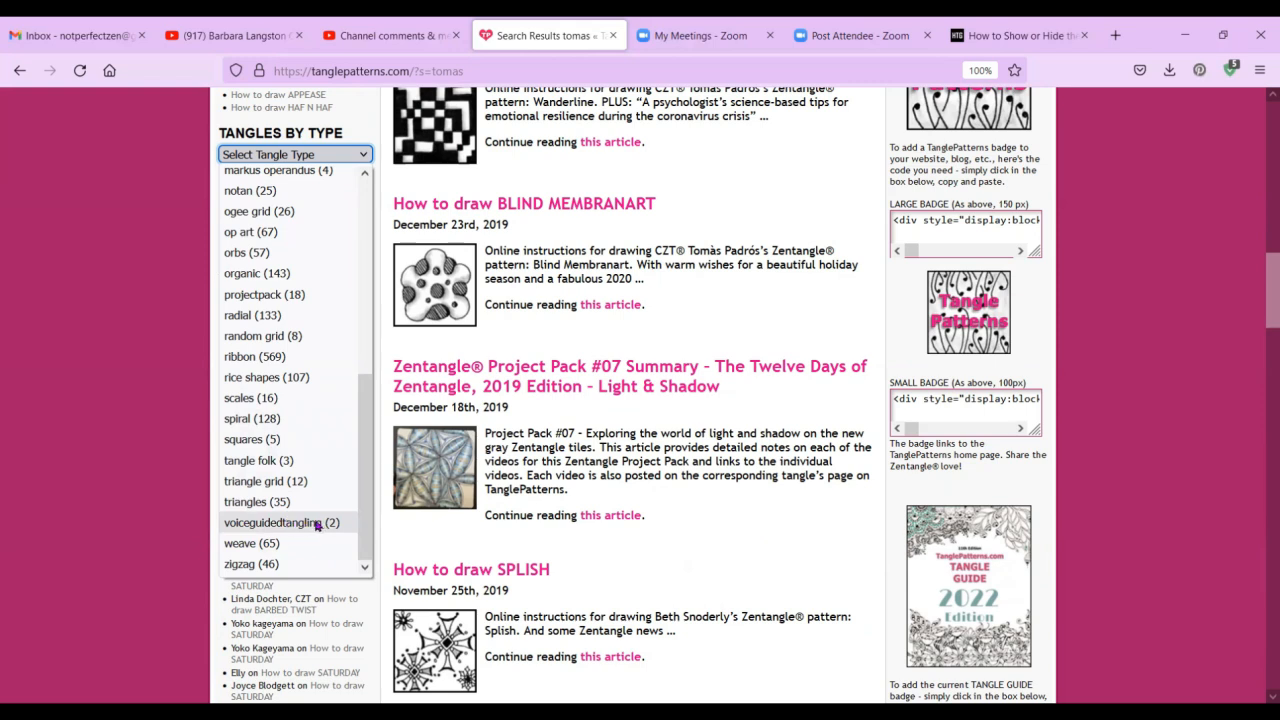
pyautogui.moveTo(335, 527)
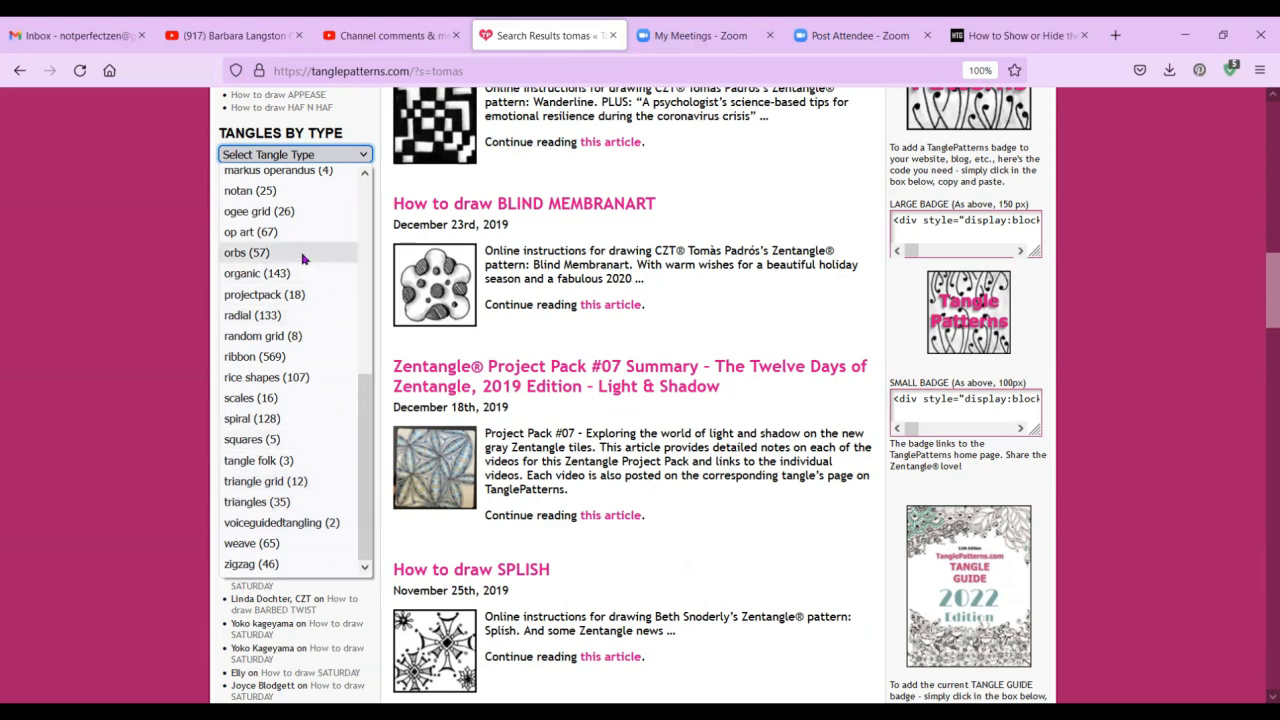
pyautogui.moveTo(303, 258)
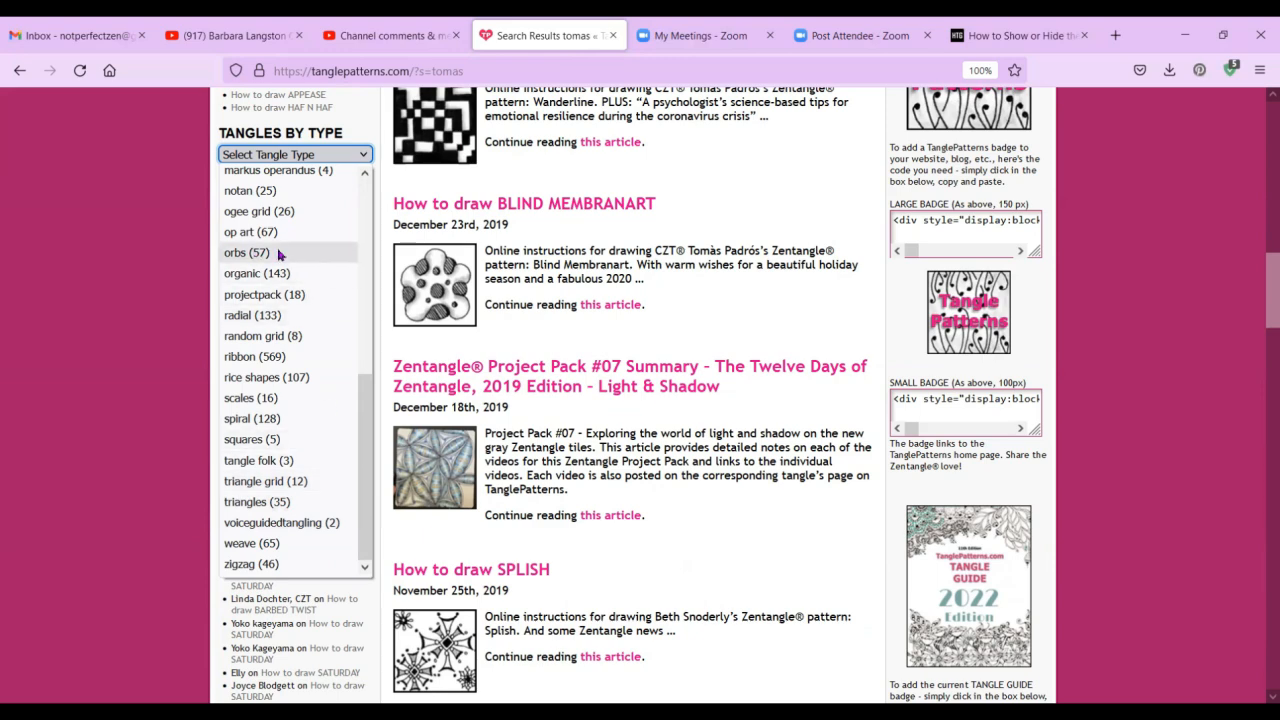
# Load the orbs category page and scroll through tangles like POINPO, ZAZU and TIPPLESCU.
pyautogui.click(246, 252)
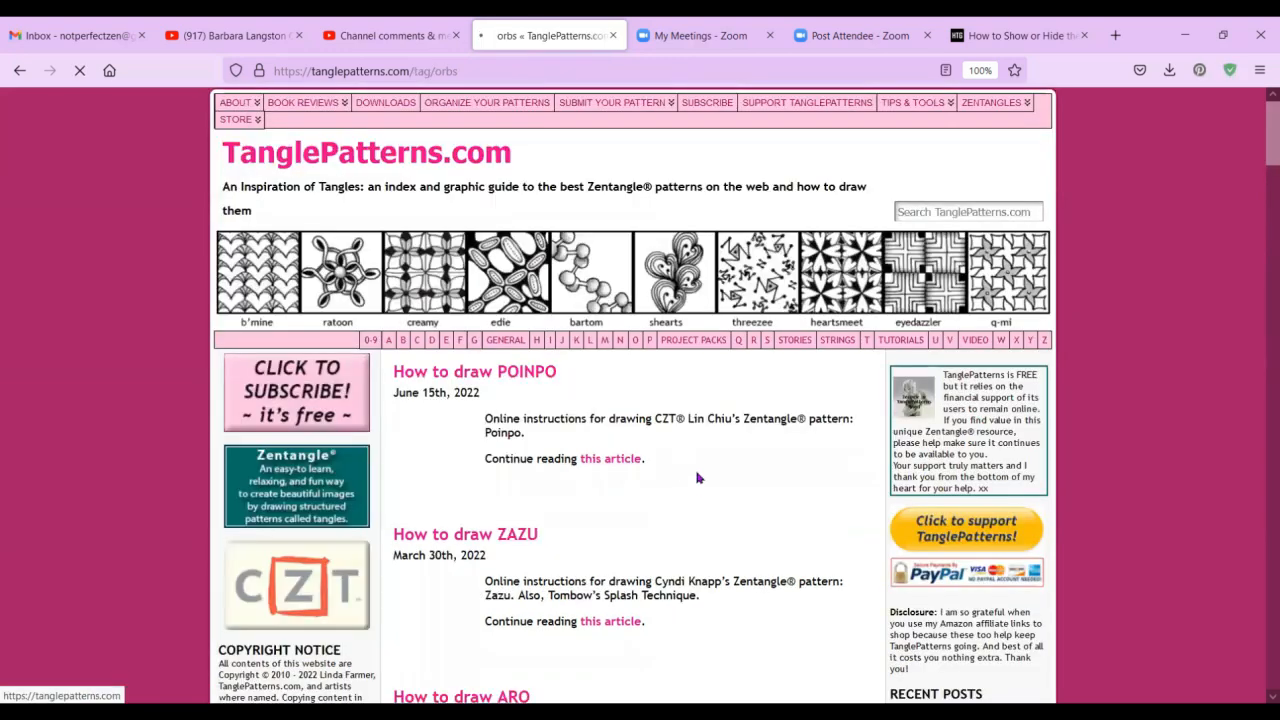
pyautogui.scroll(-3)
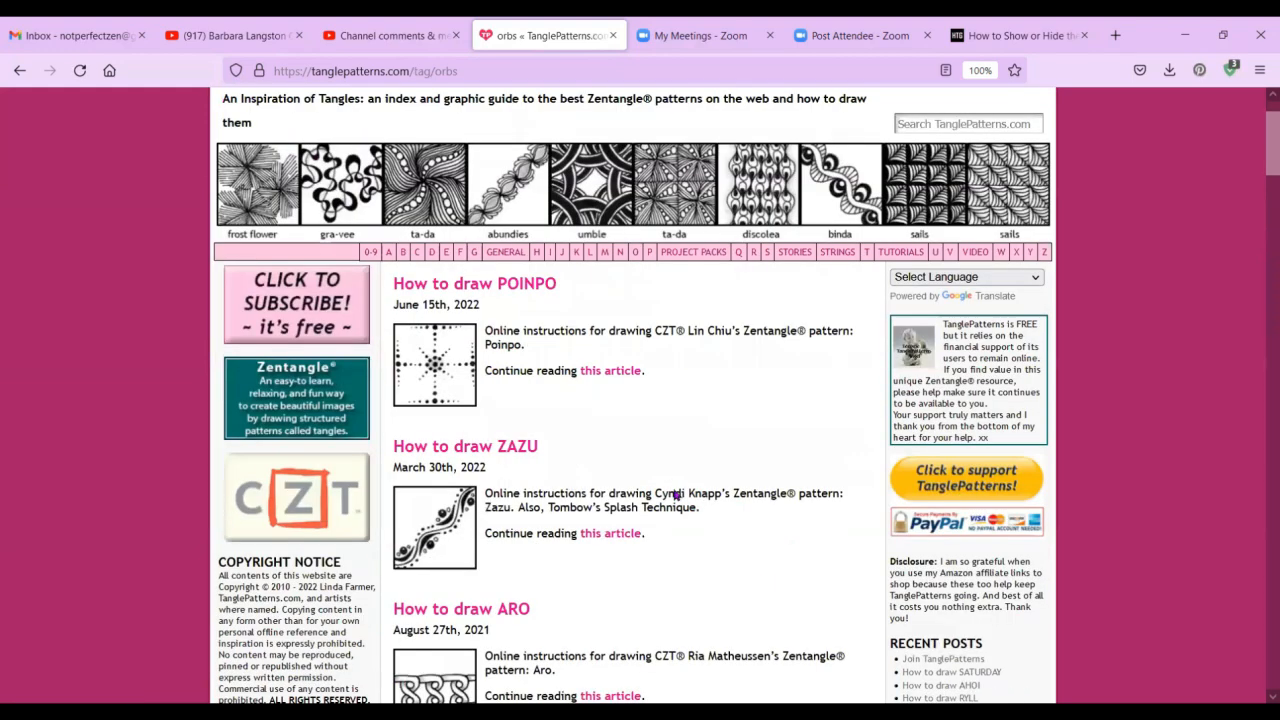
pyautogui.scroll(-3)
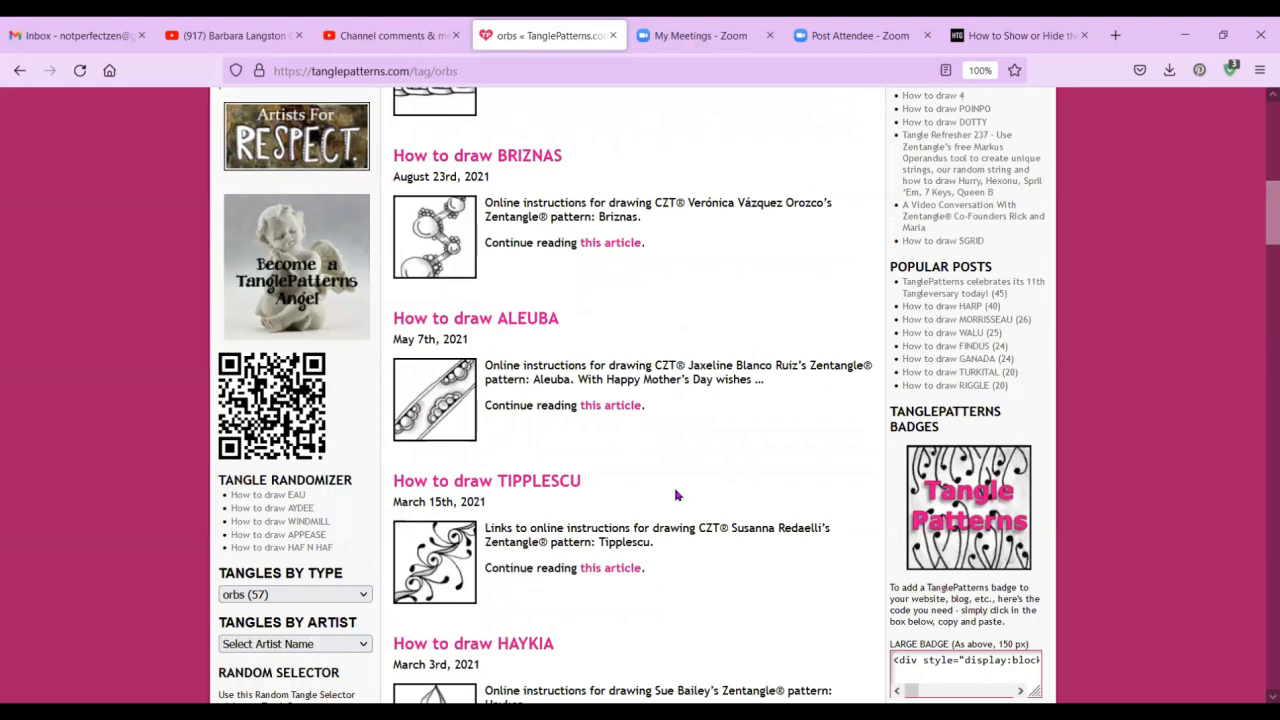
pyautogui.scroll(-3)
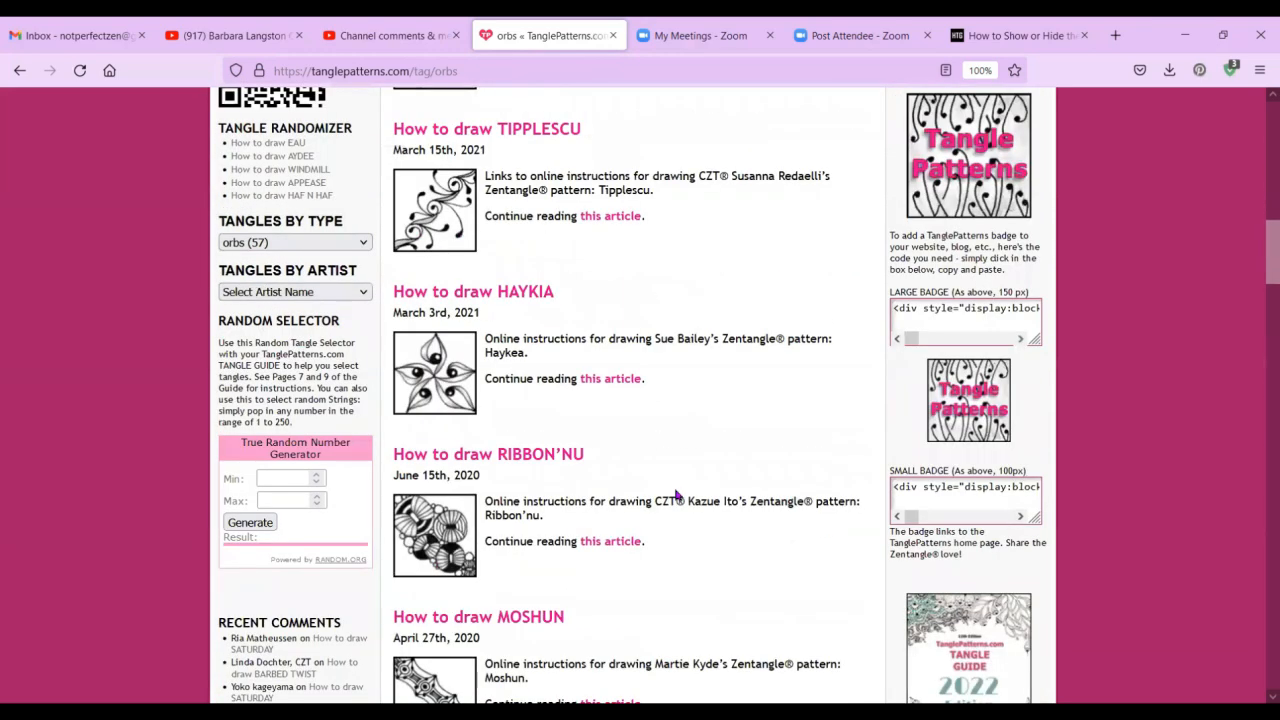
pyautogui.scroll(3)
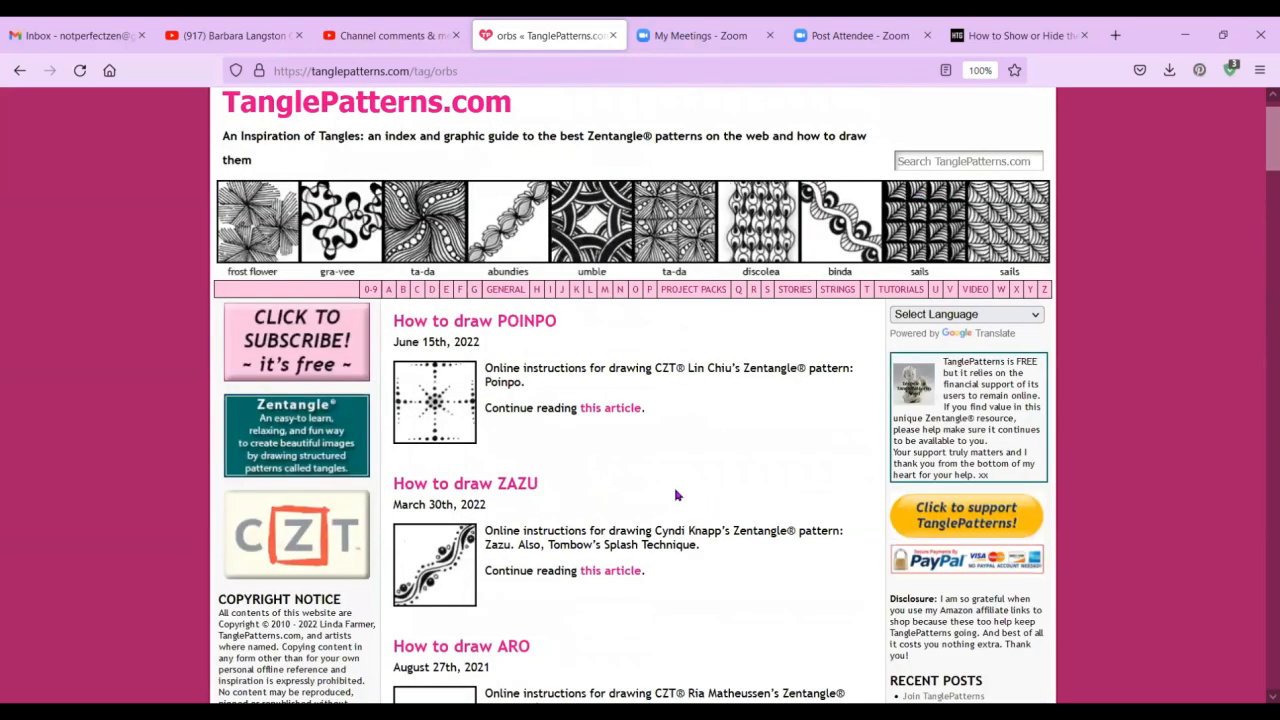
pyautogui.scroll(-3)
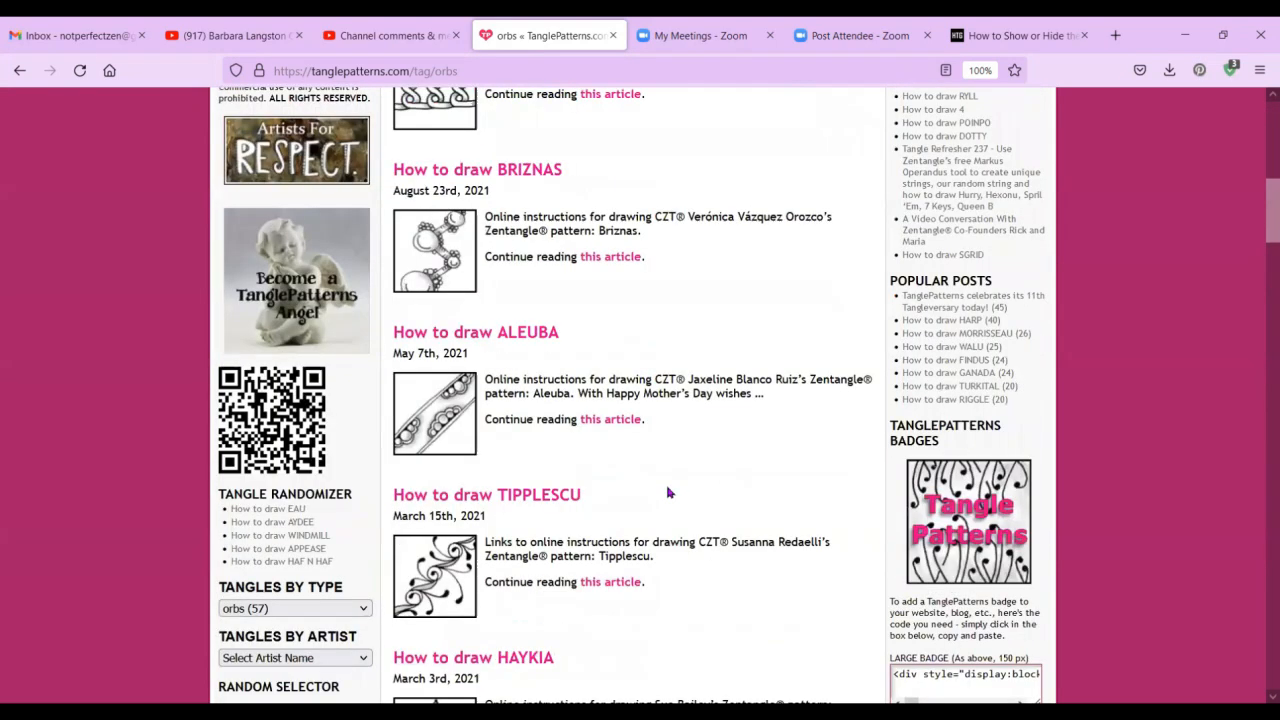
pyautogui.scroll(-3)
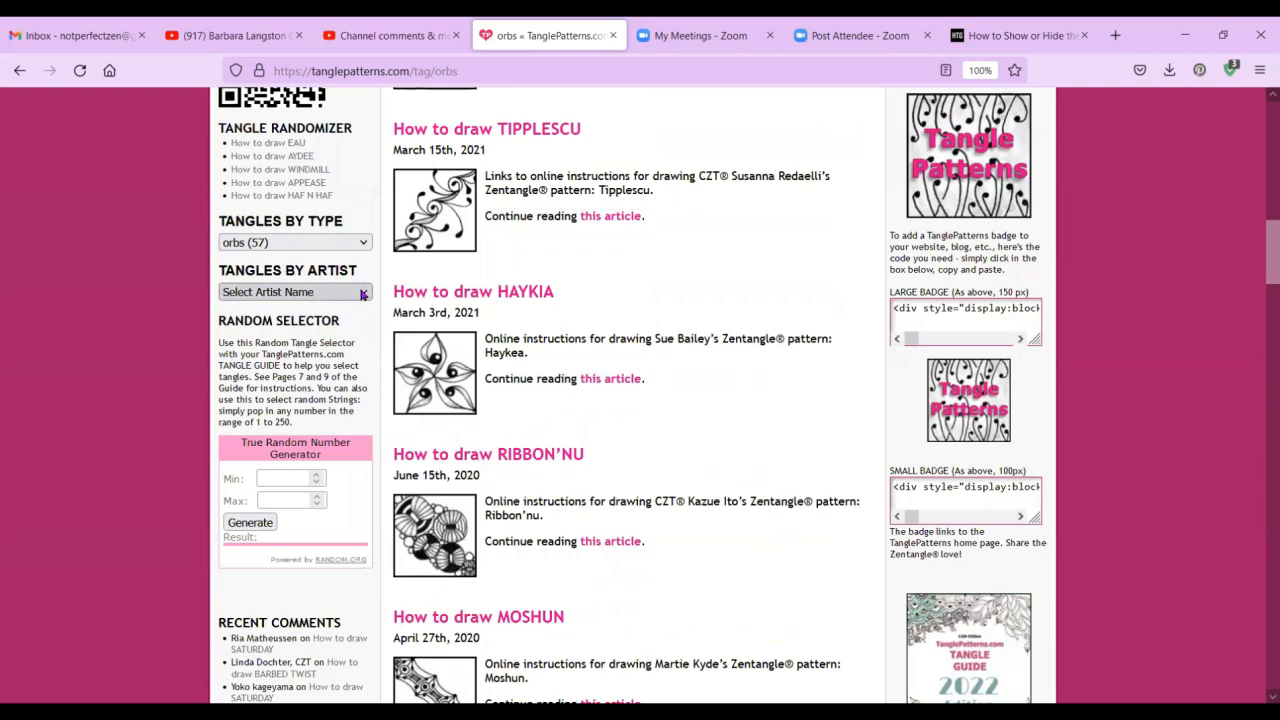
# Choose adeleb (8) from Tangles by Artist to show Adele Bruno's tangles.
pyautogui.click(290, 291)
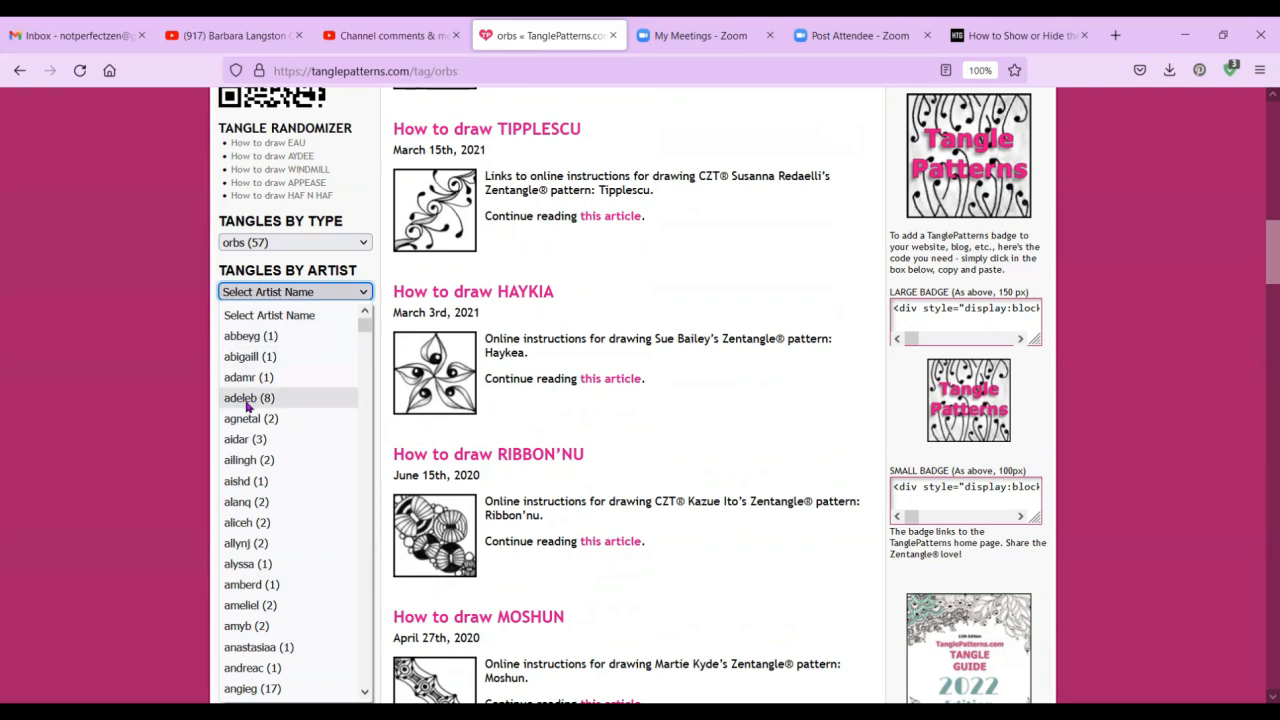
pyautogui.moveTo(225, 405)
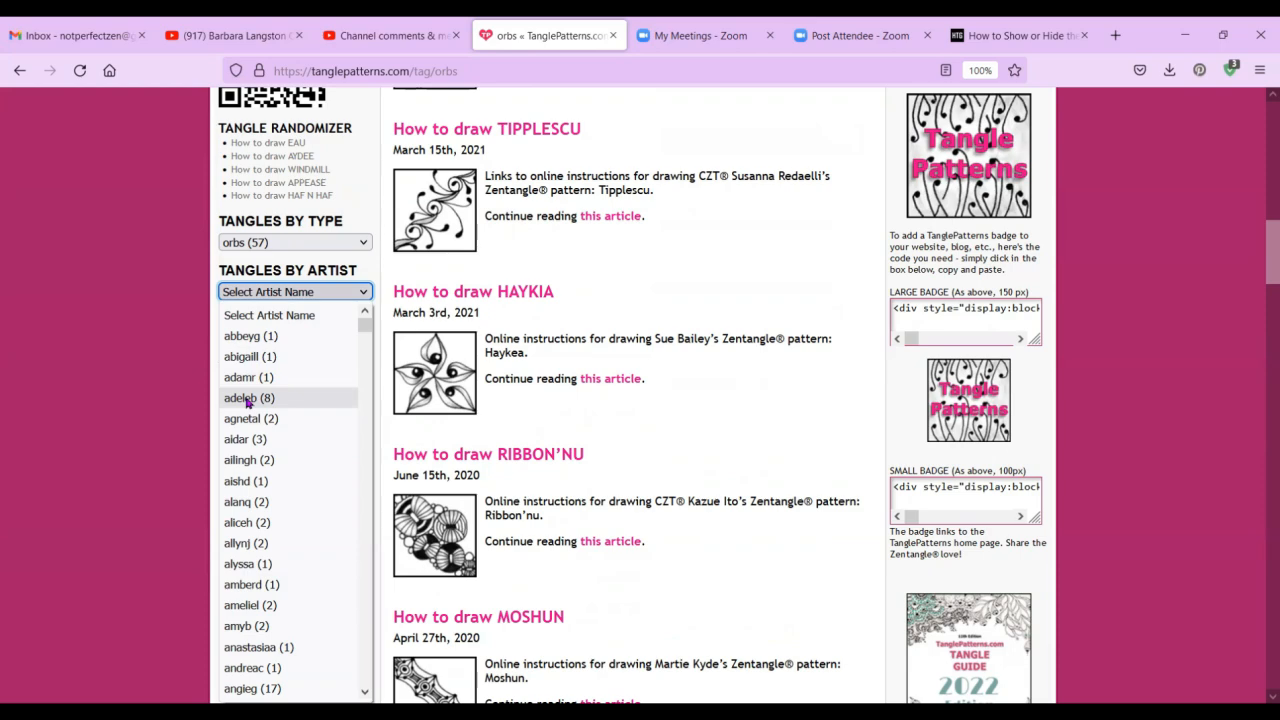
pyautogui.click(247, 397)
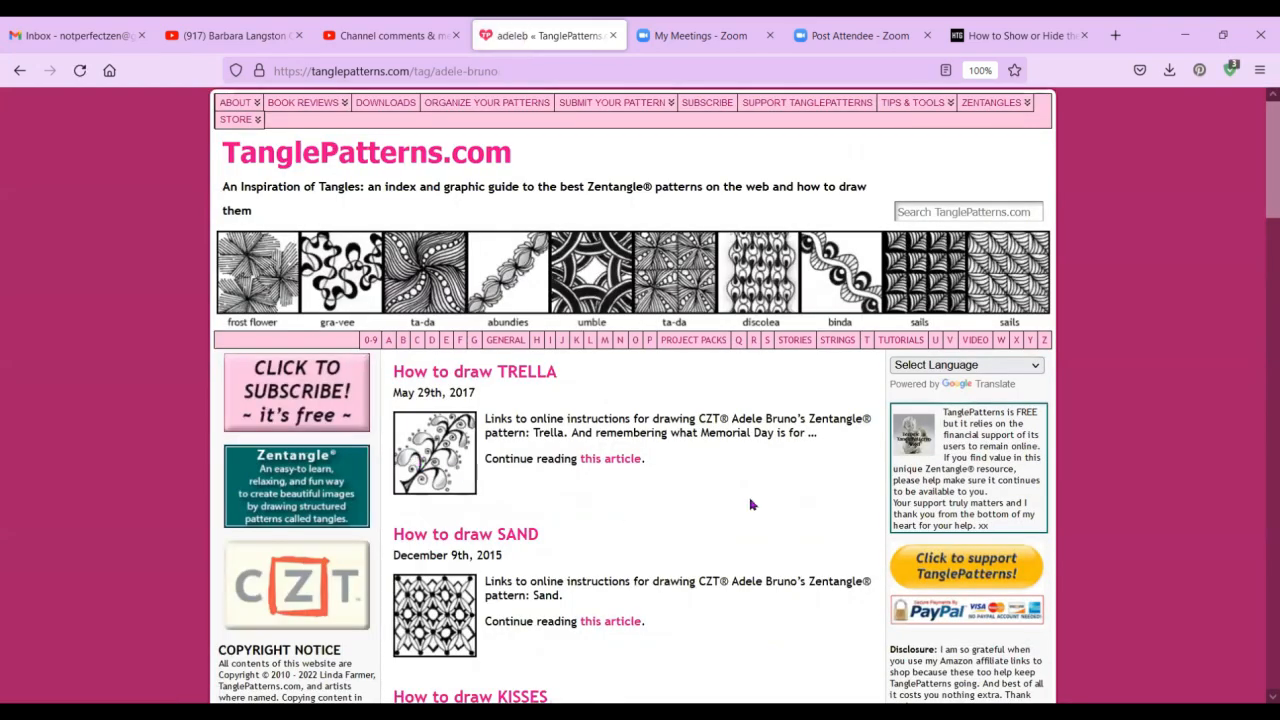
pyautogui.scroll(-3)
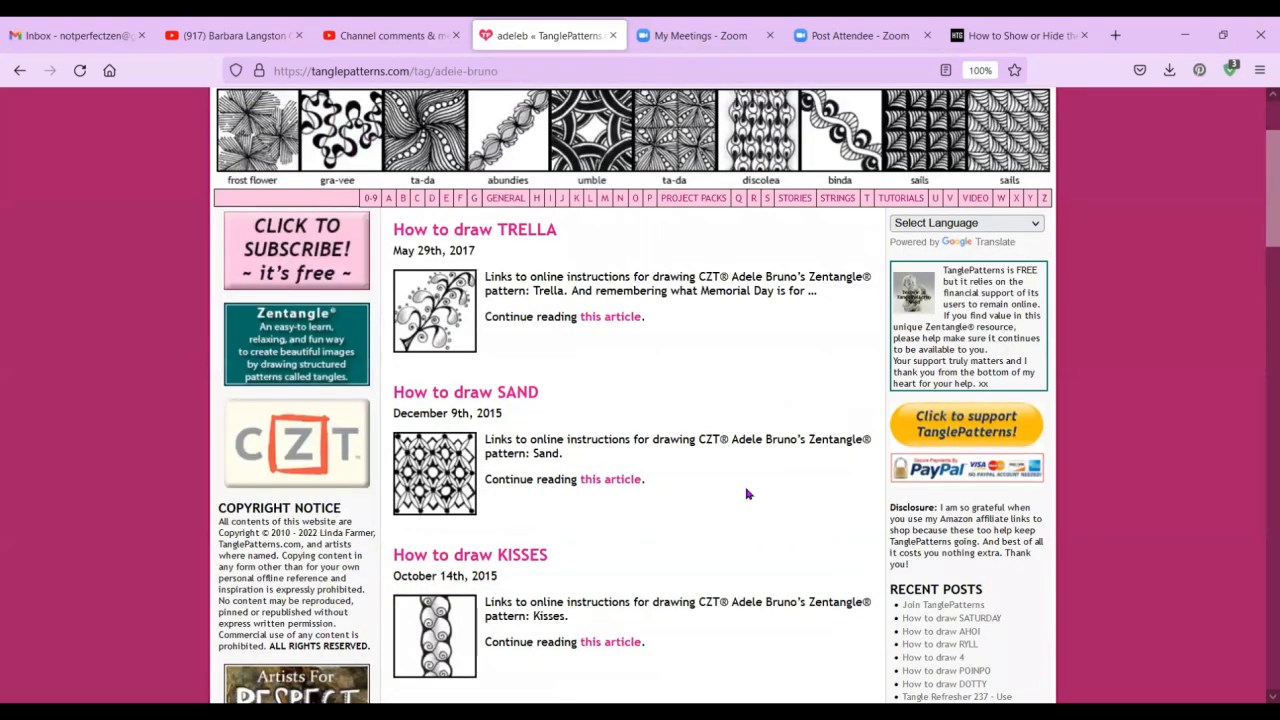
pyautogui.scroll(-3)
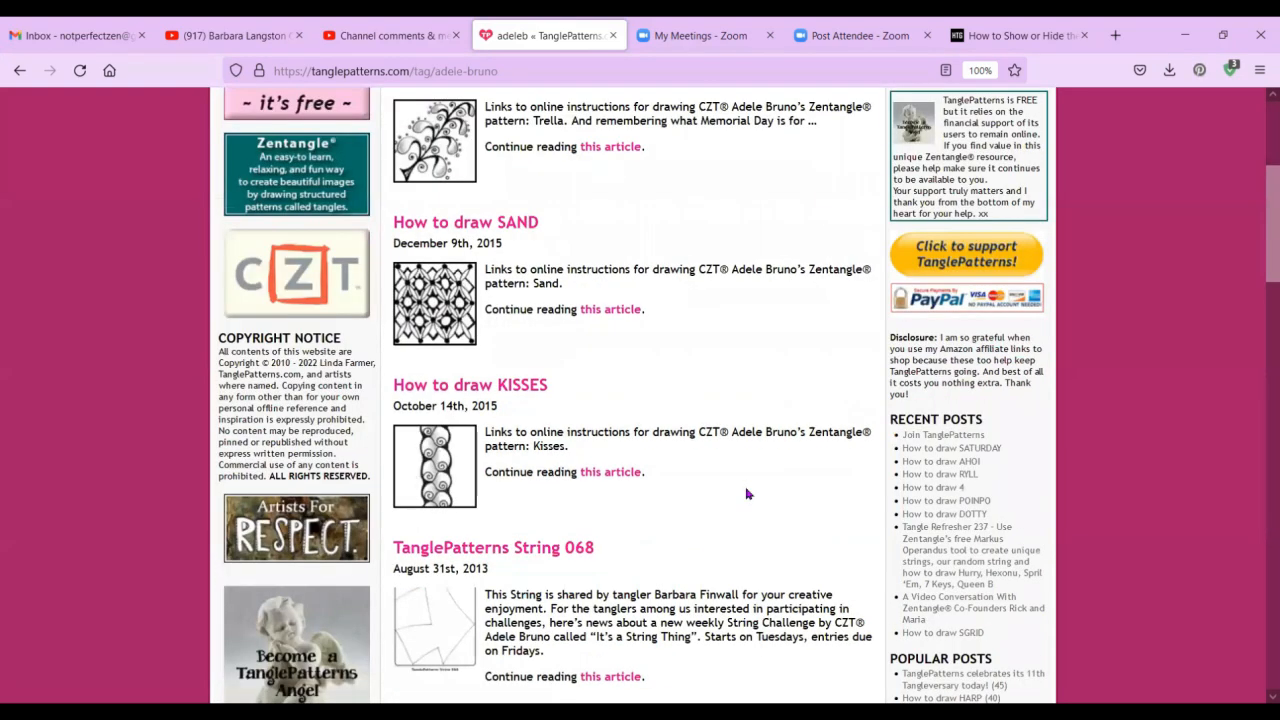
pyautogui.scroll(-3)
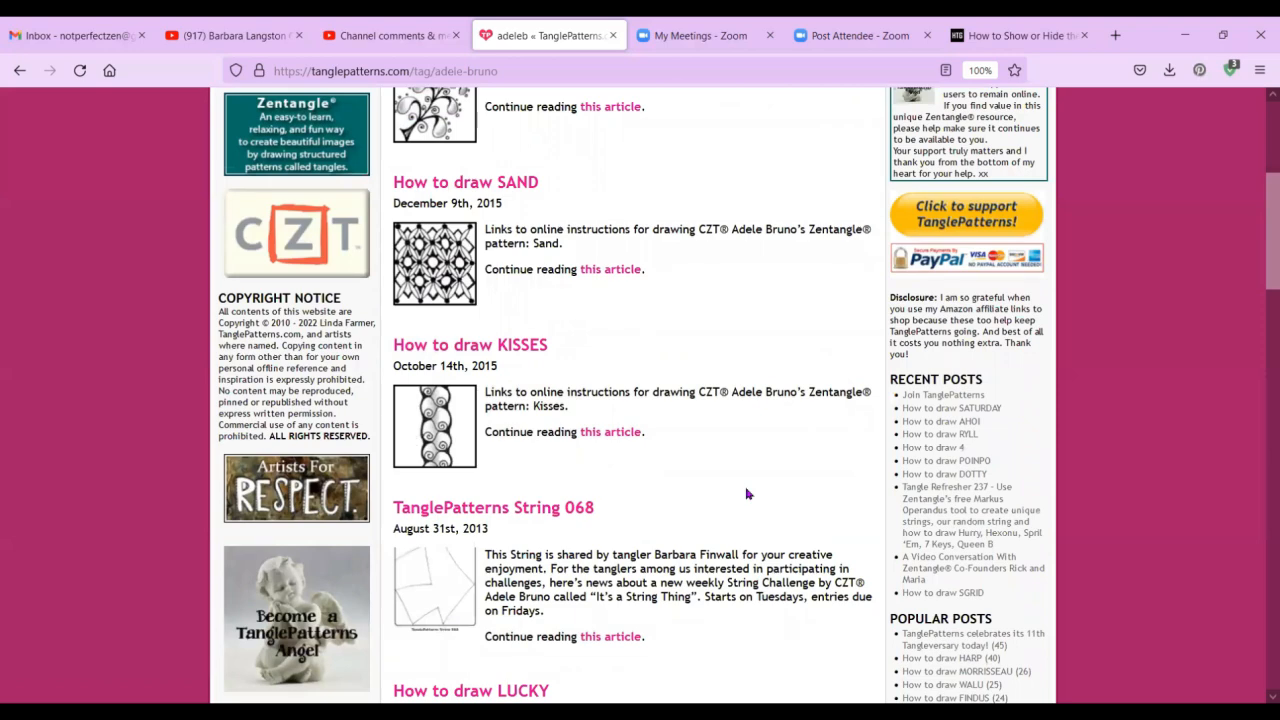
pyautogui.scroll(3)
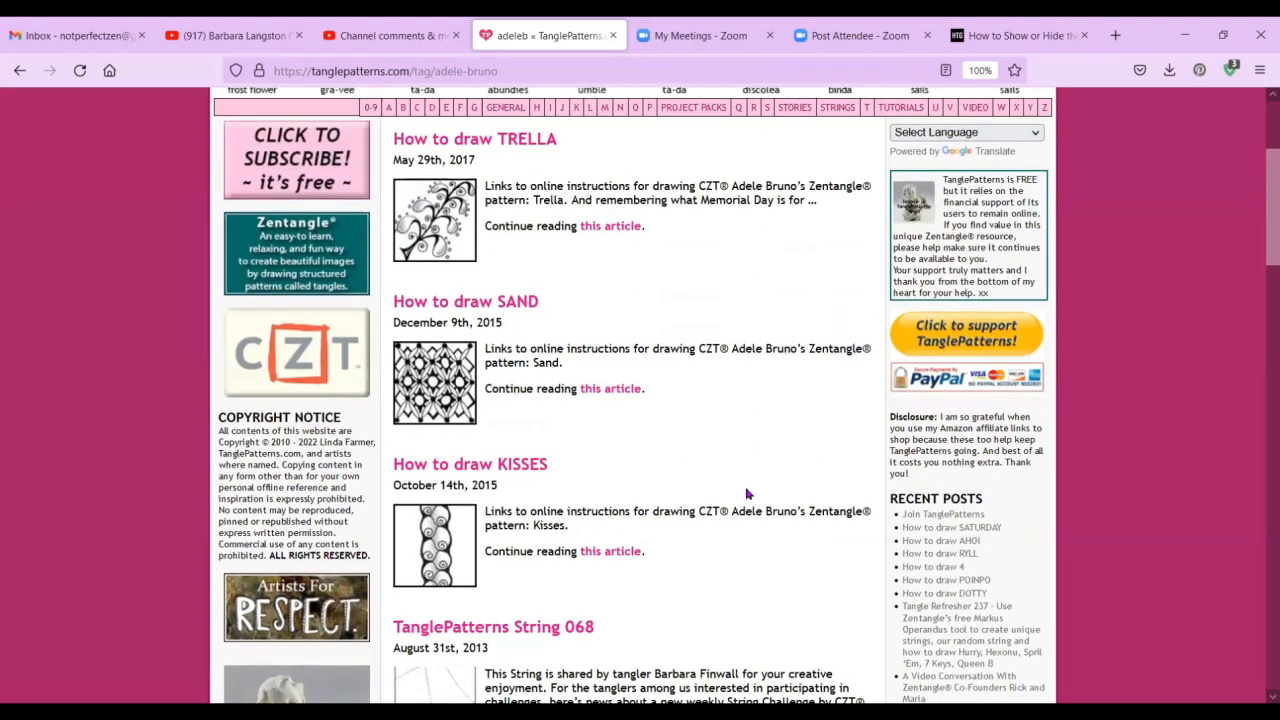
pyautogui.scroll(3)
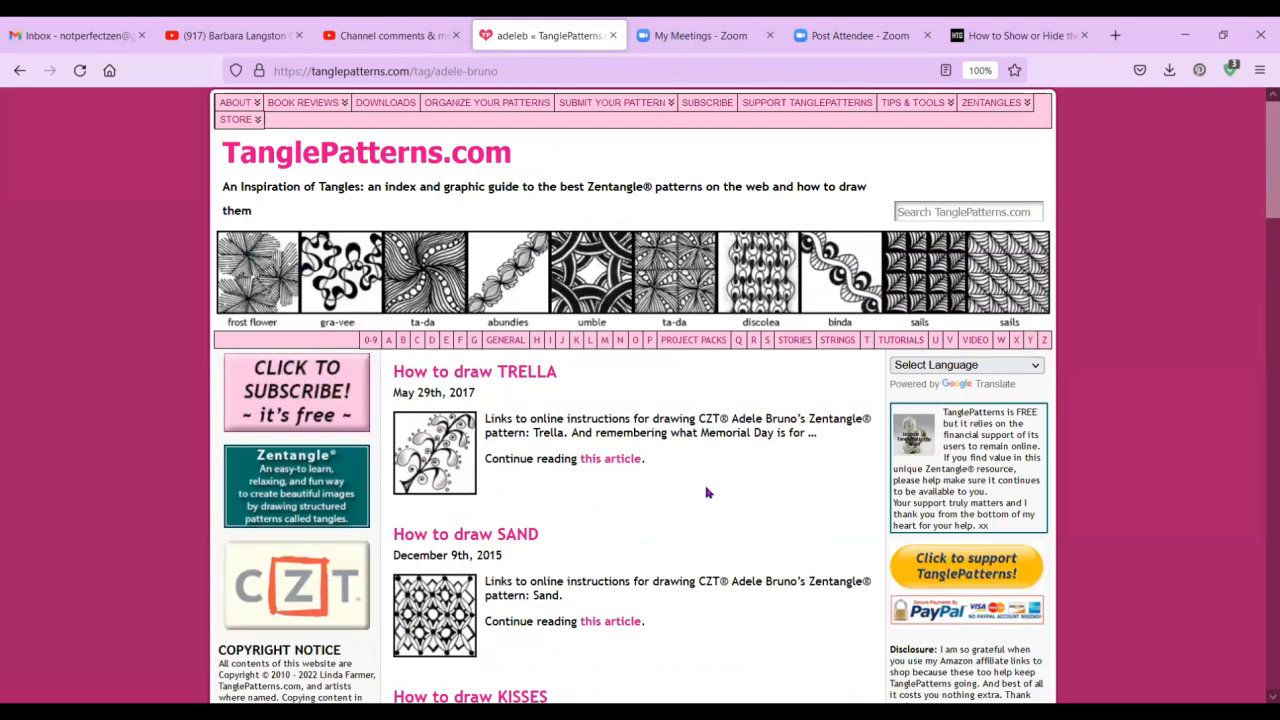
pyautogui.moveTo(715, 499)
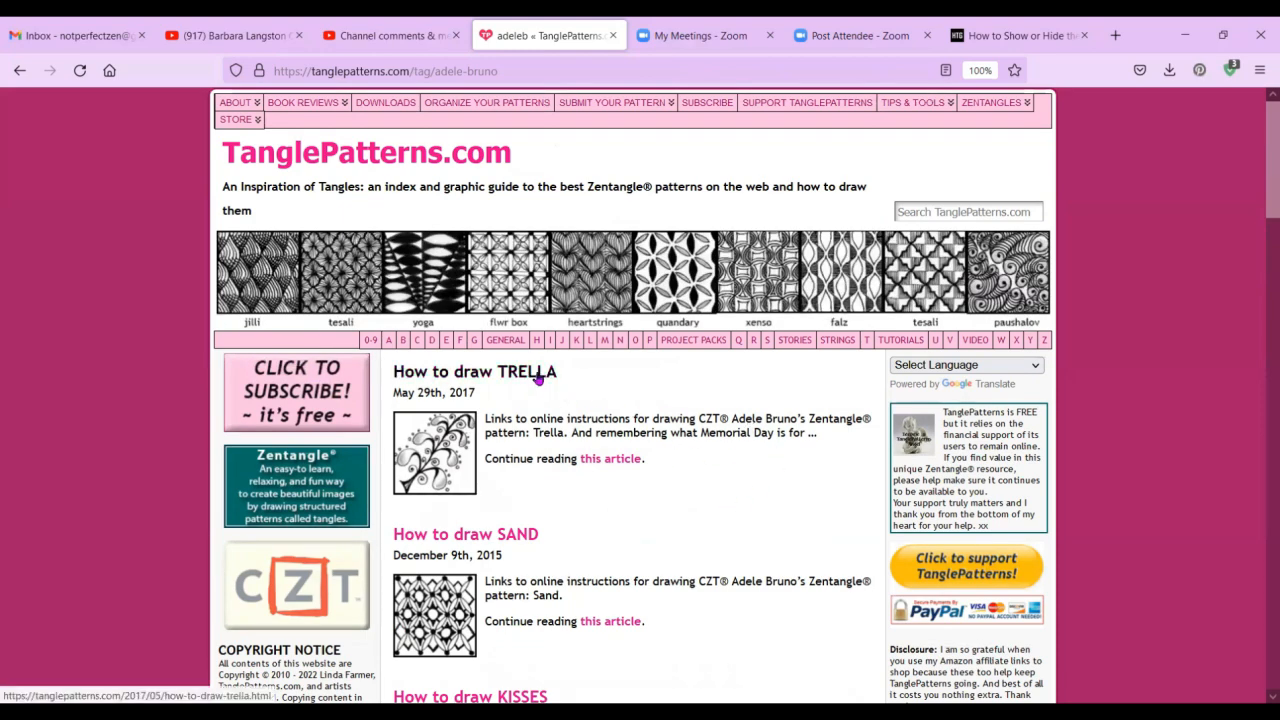
# Open How to draw TRELLA and scroll to its May 29, 2017 footer and comments.
pyautogui.click(474, 371)
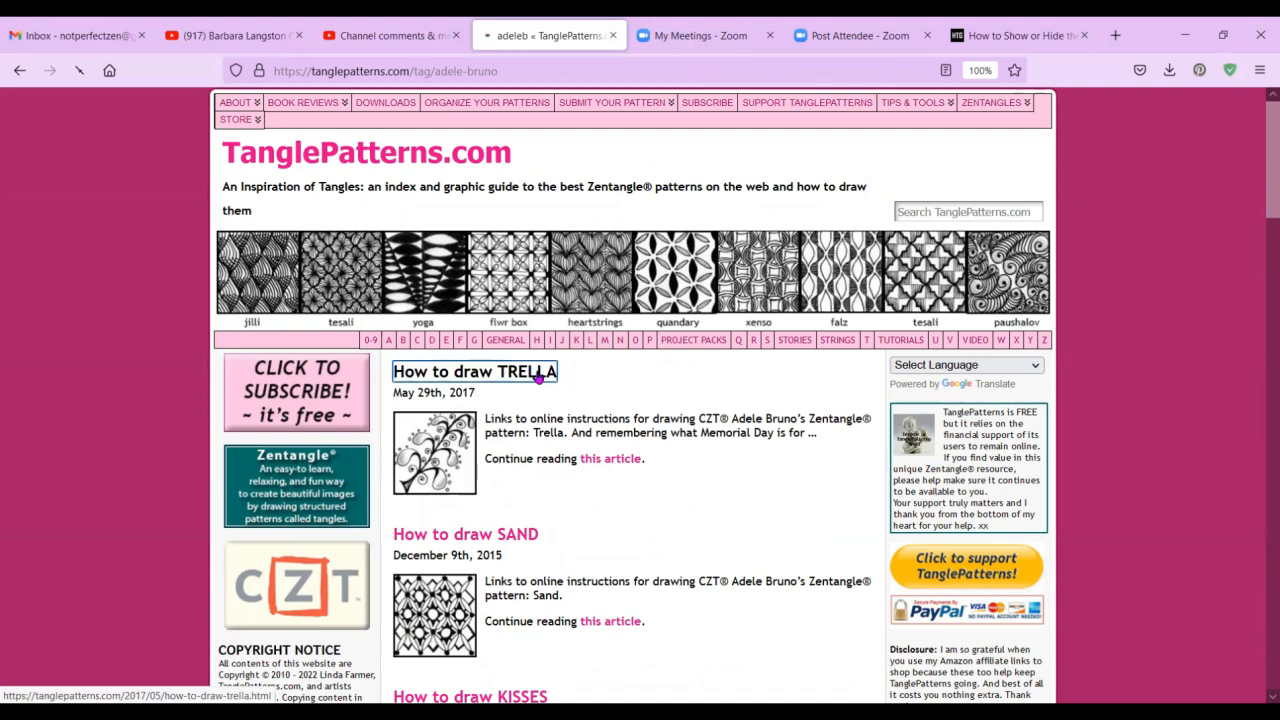
pyautogui.click(474, 371)
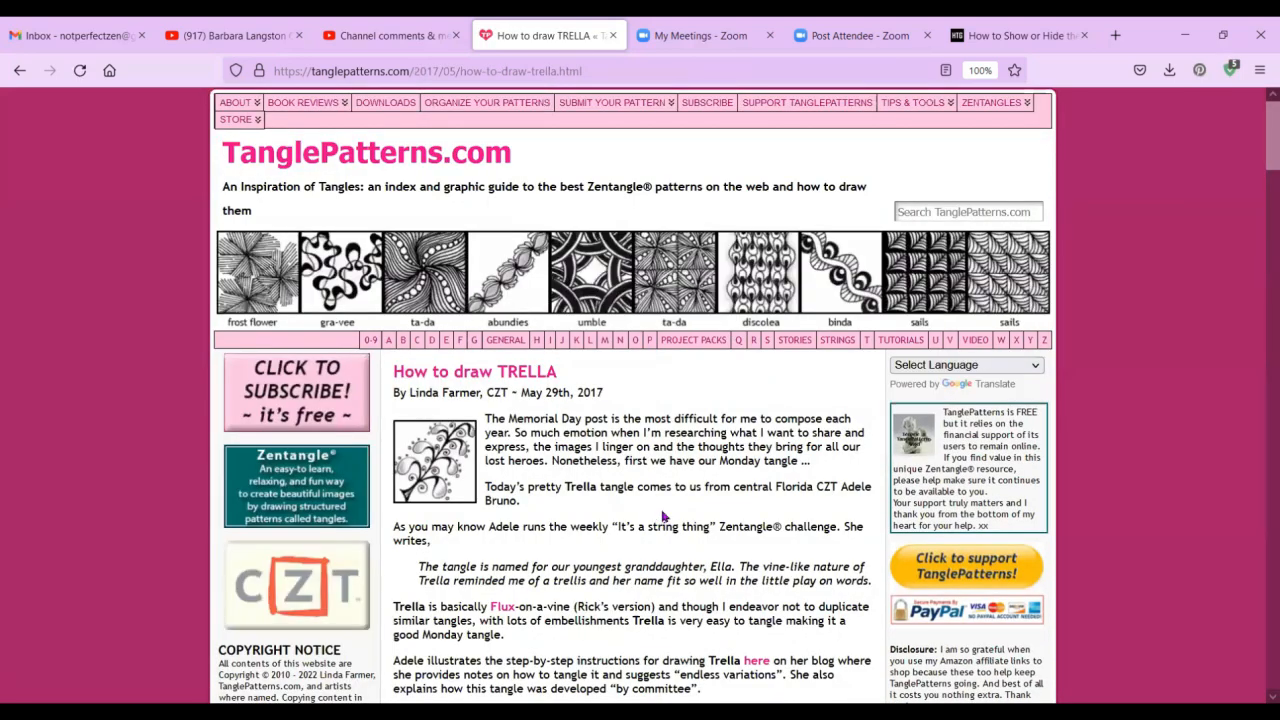
pyautogui.scroll(-3)
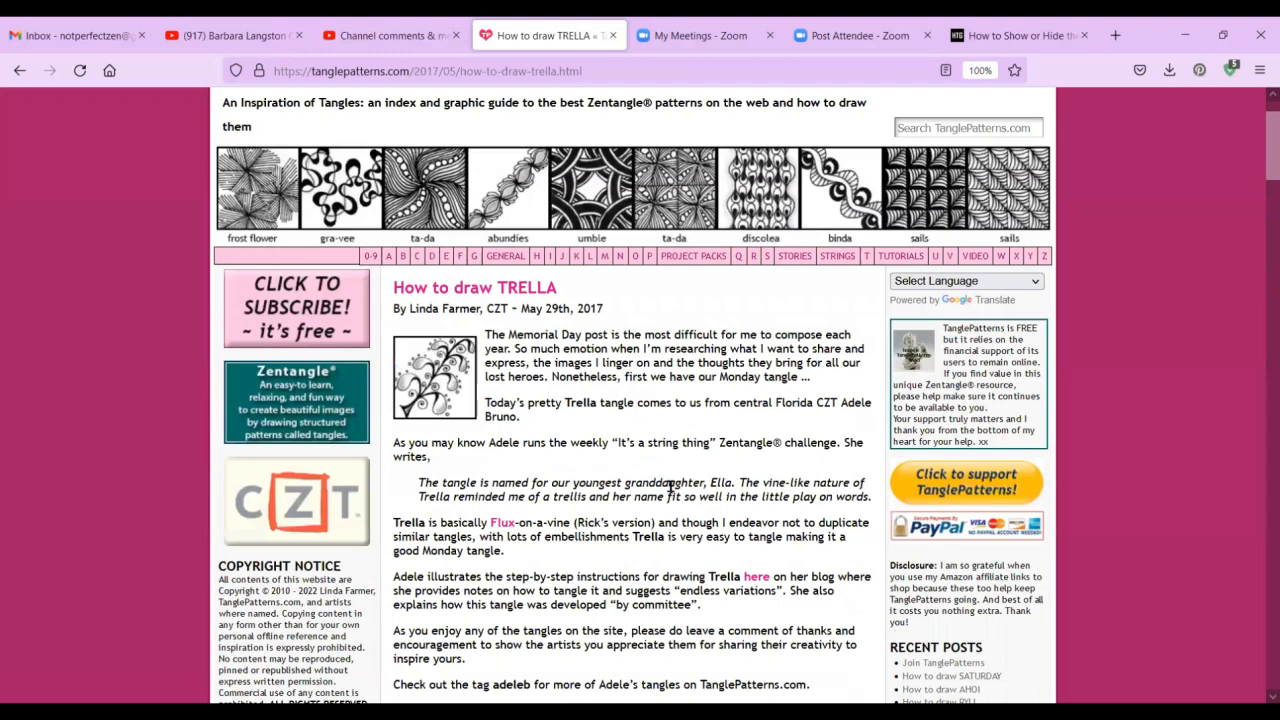
pyautogui.scroll(-3)
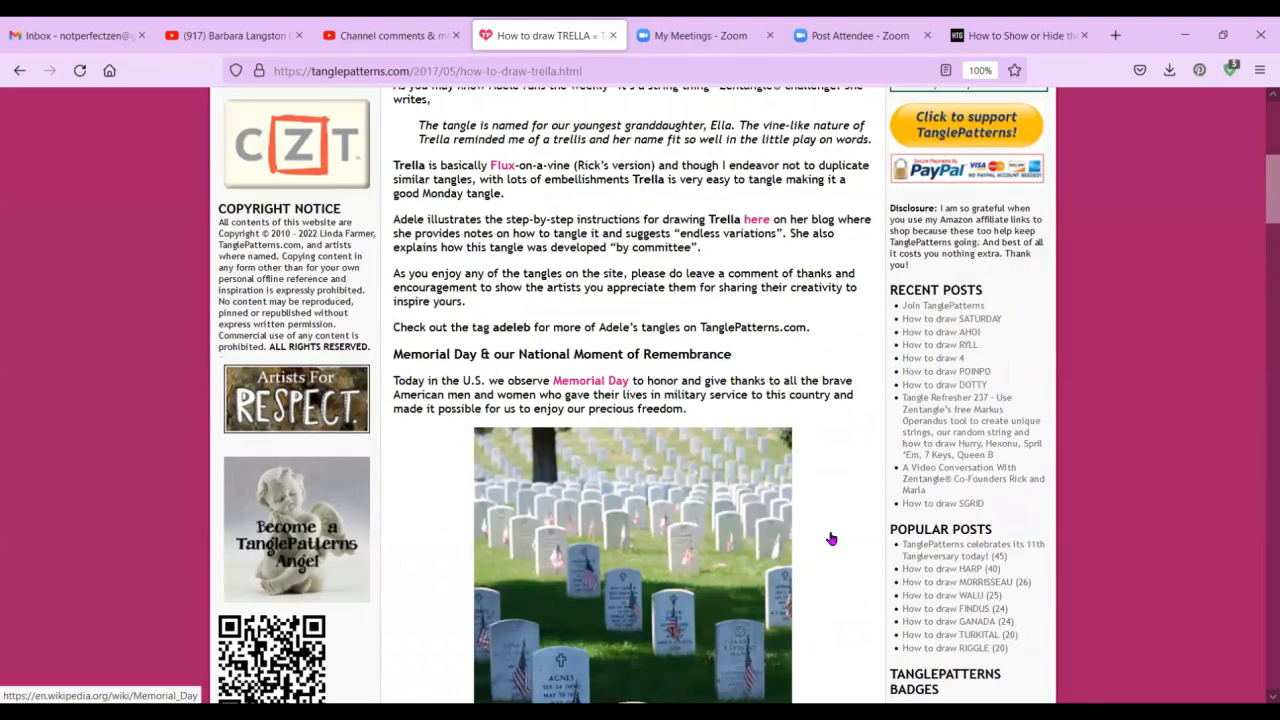
pyautogui.scroll(-3)
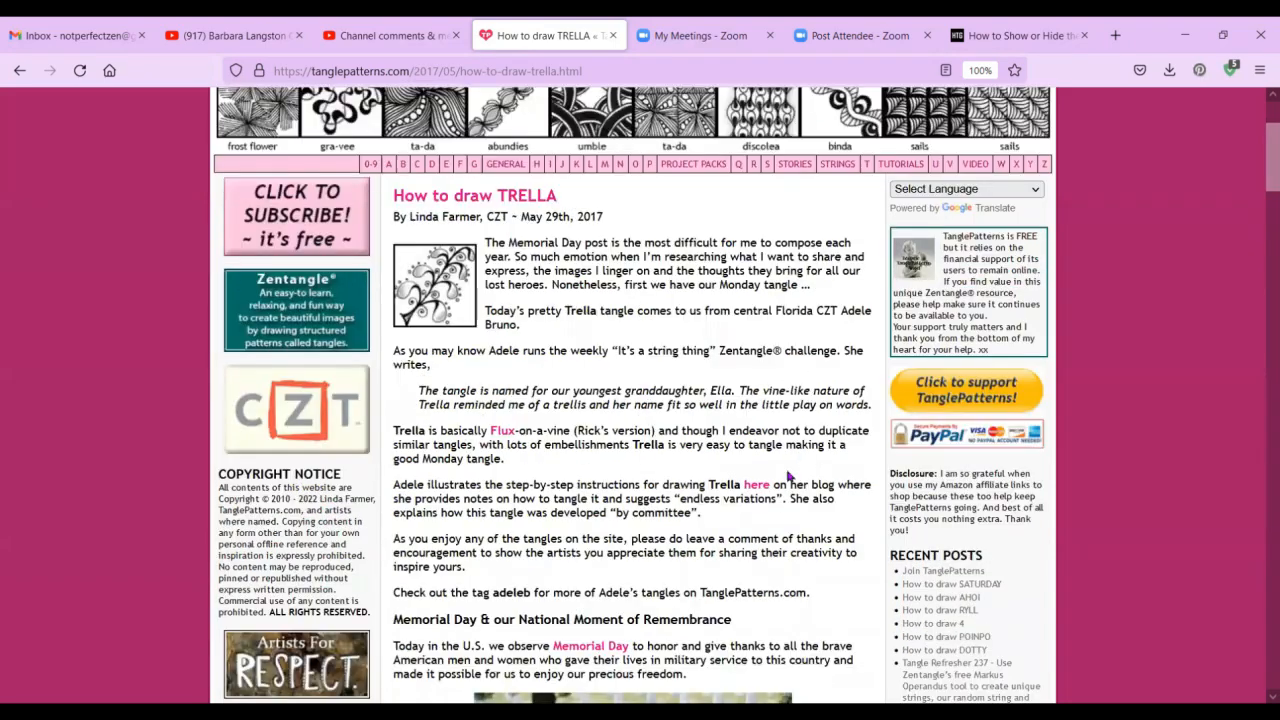
pyautogui.scroll(-3)
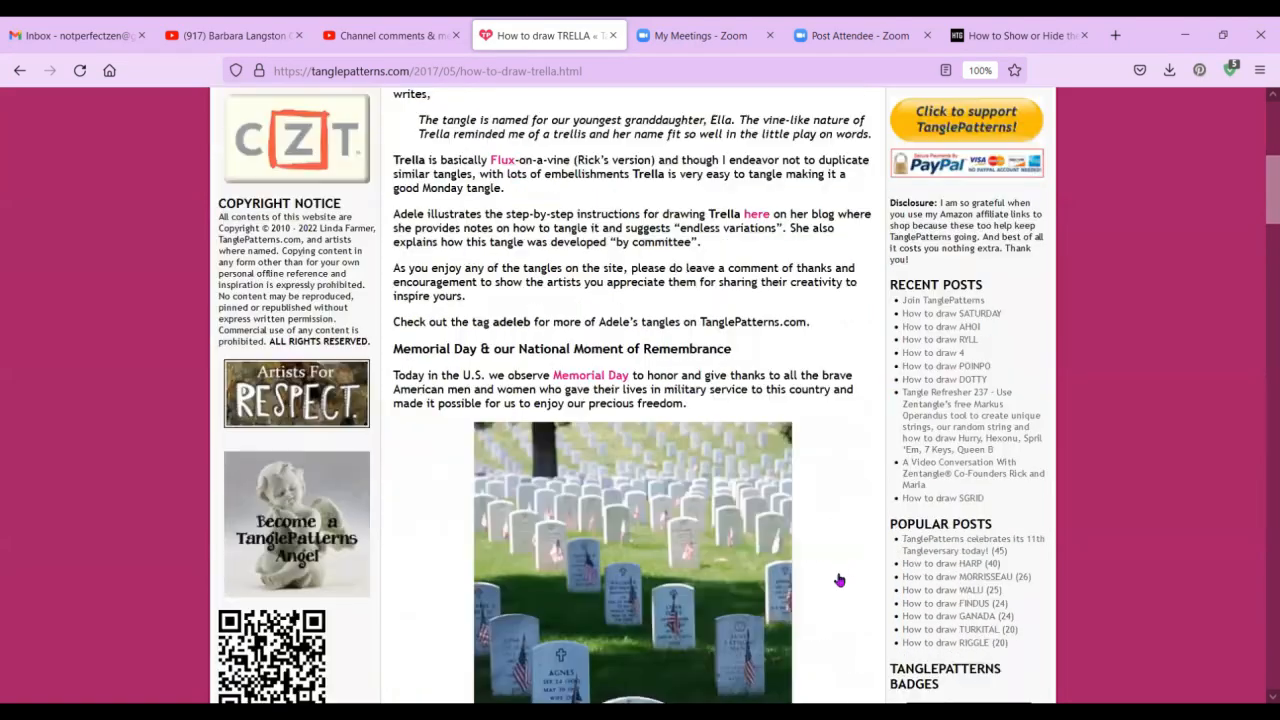
pyautogui.scroll(-3)
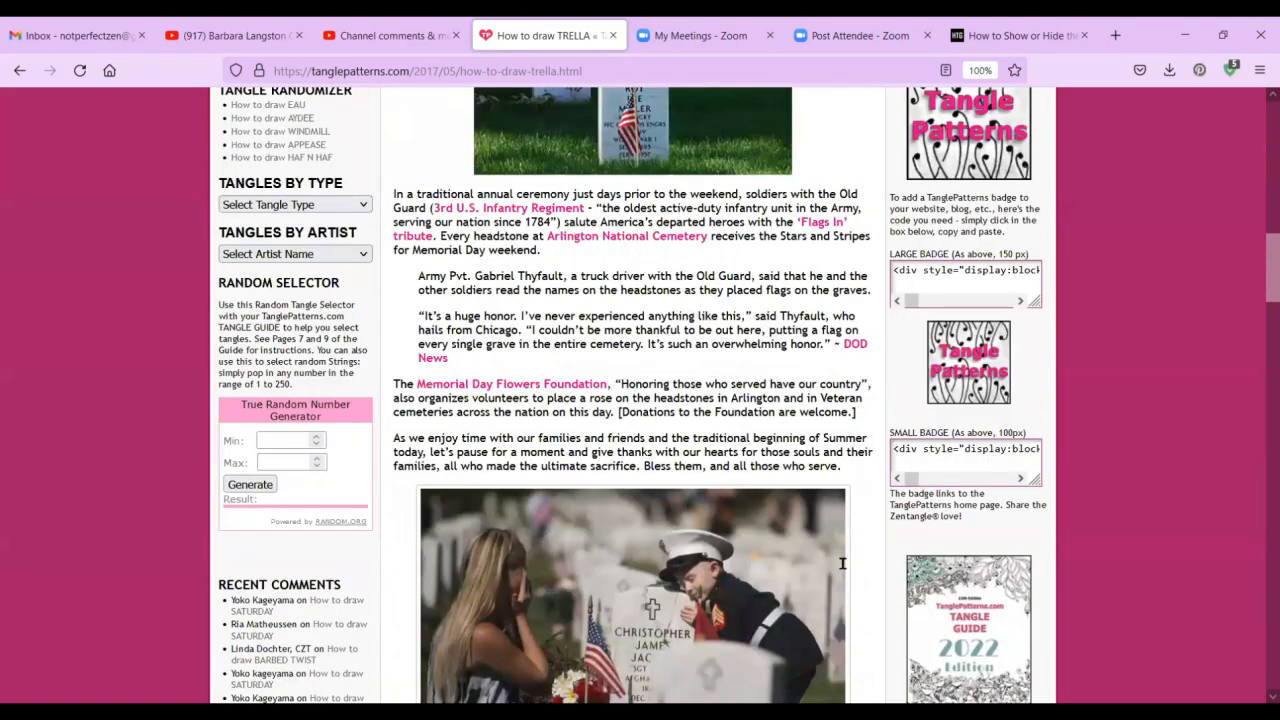
pyautogui.scroll(-3)
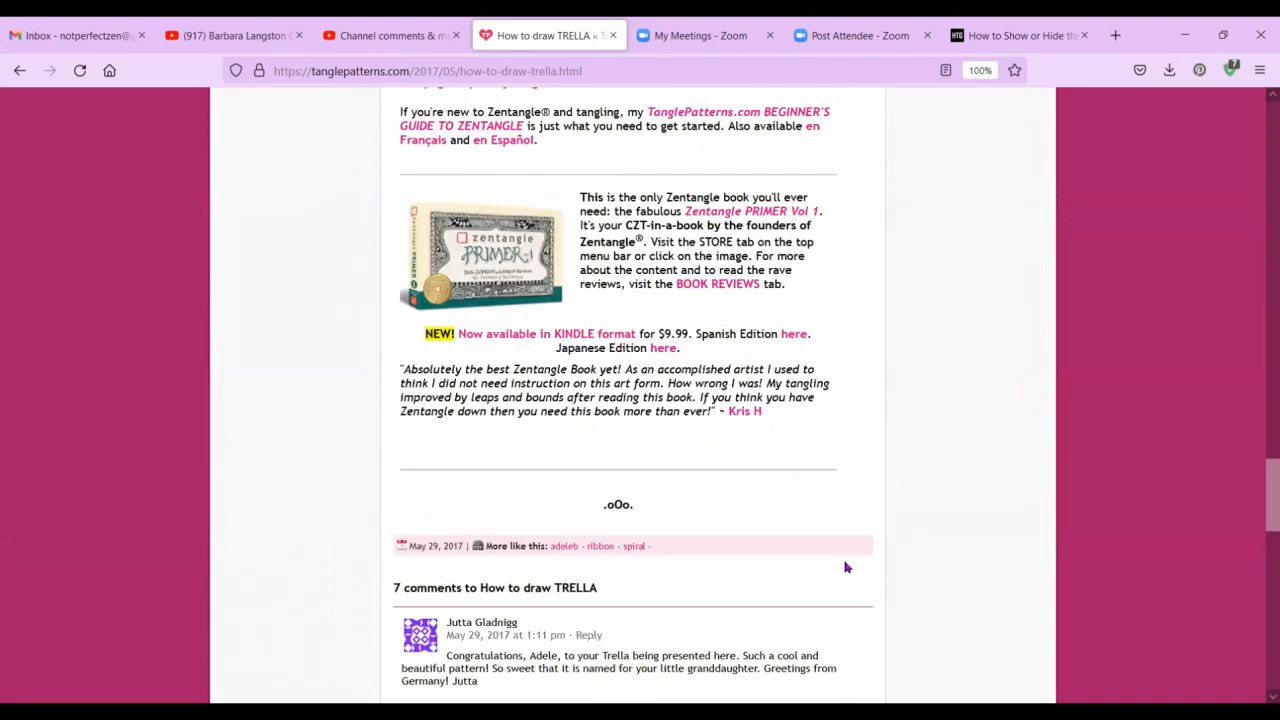
pyautogui.scroll(-3)
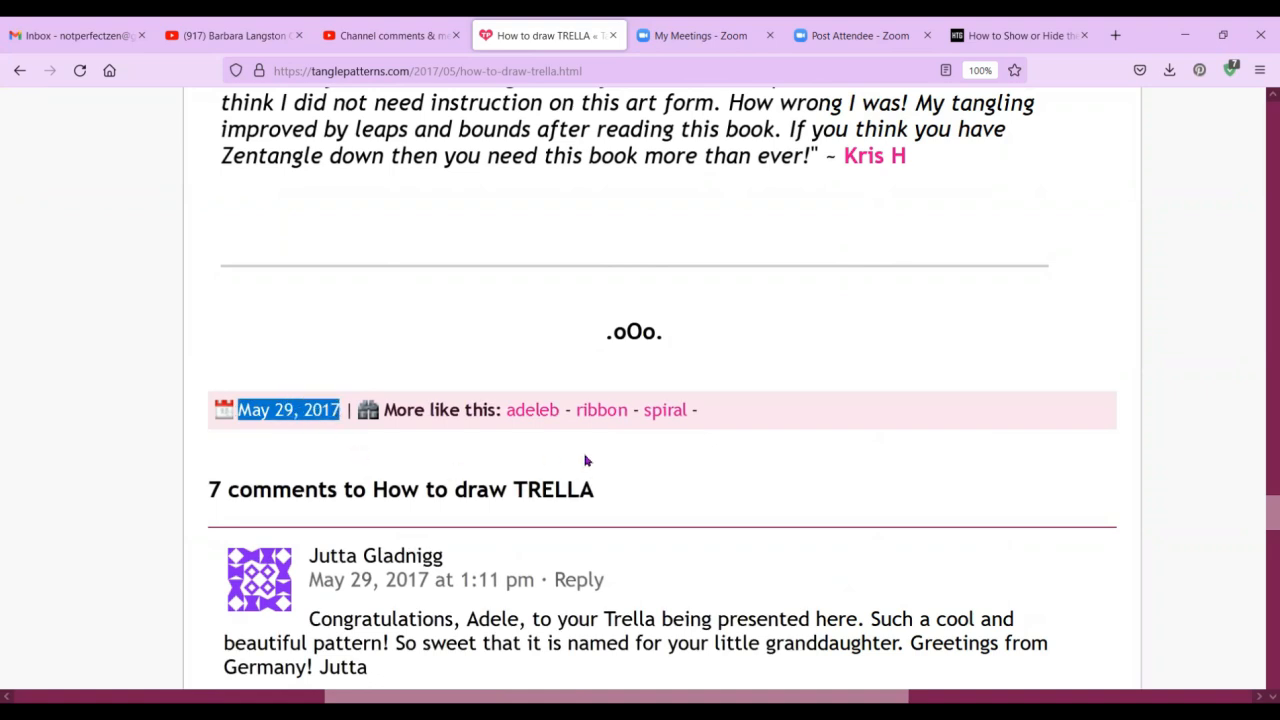
pyautogui.moveTo(737, 470)
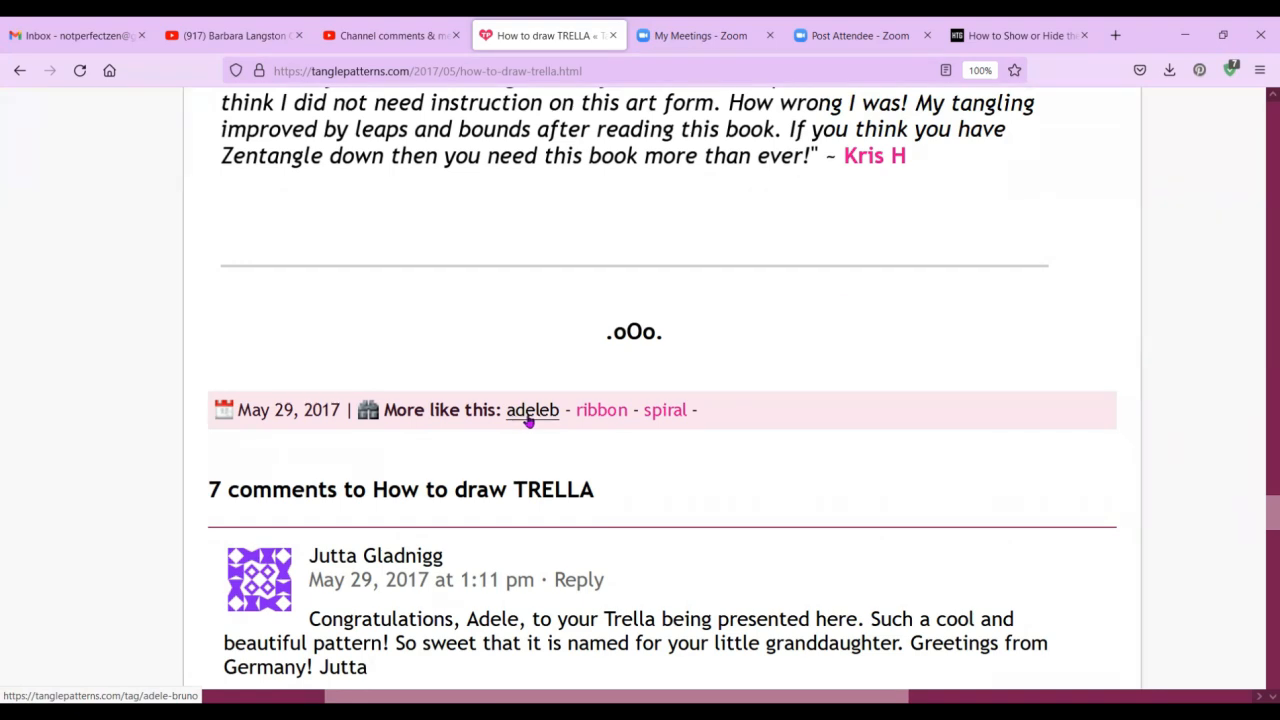
pyautogui.moveTo(668, 453)
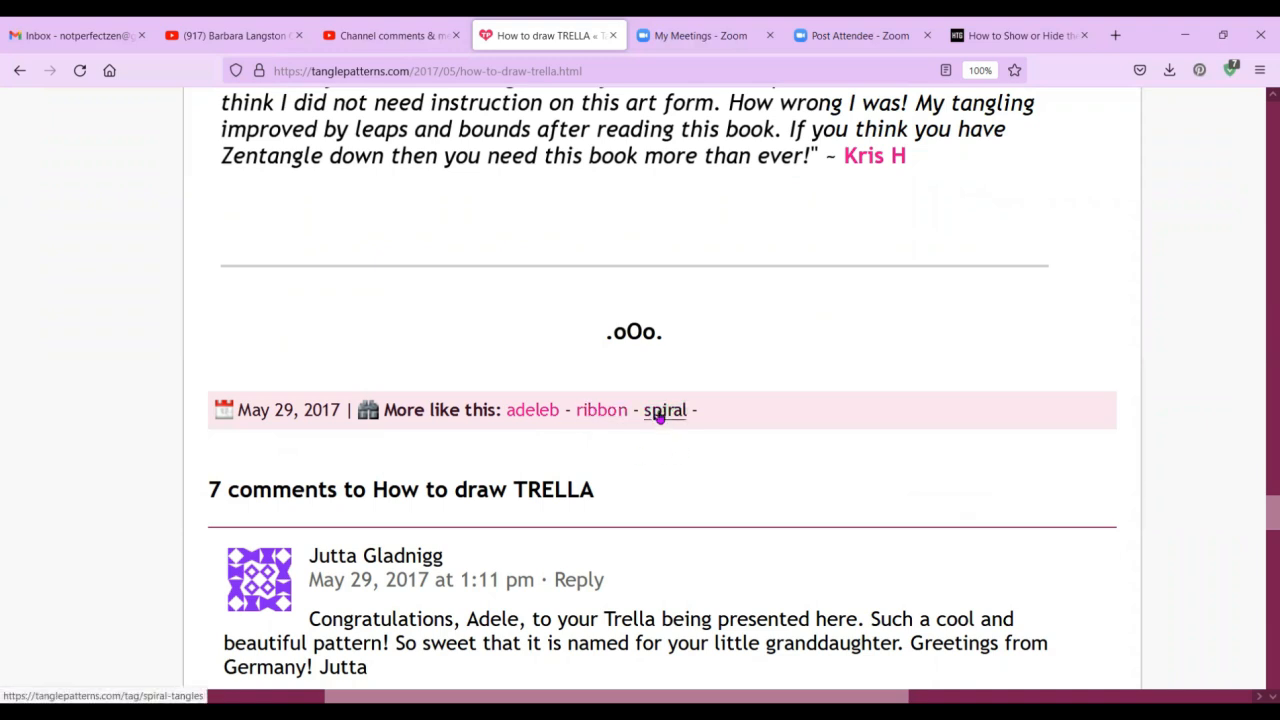
pyautogui.moveTo(343, 414)
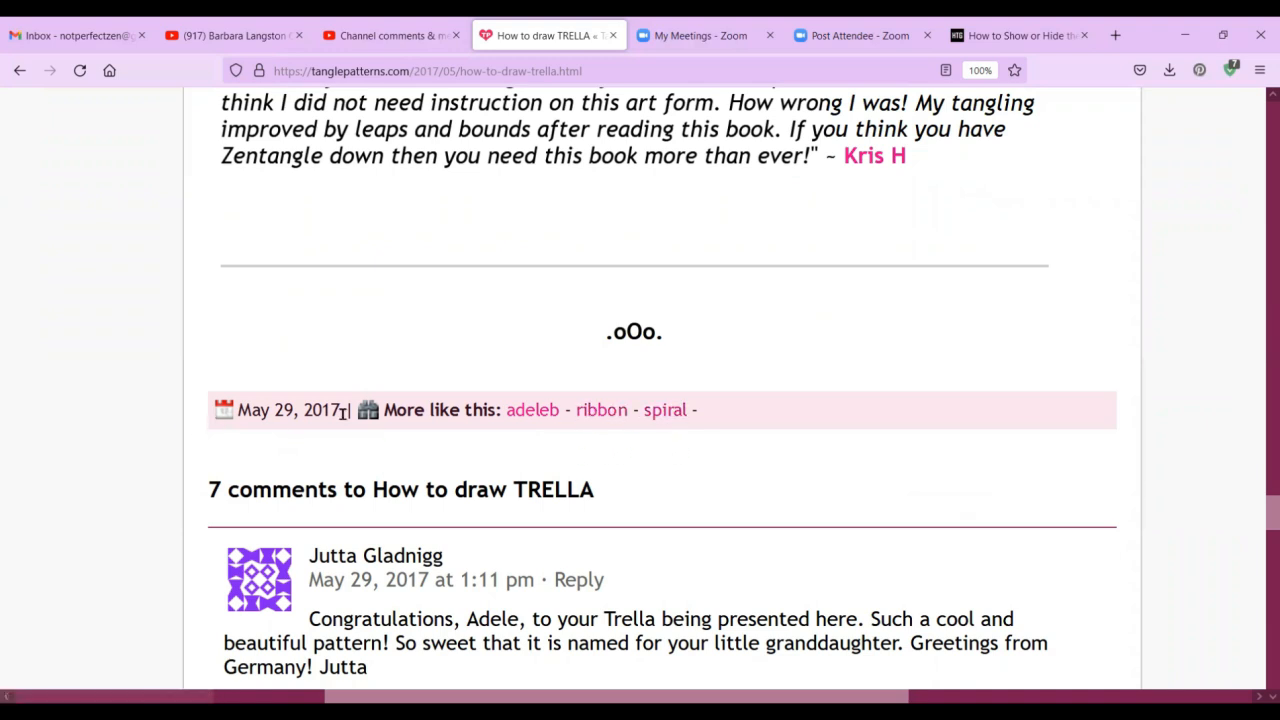
pyautogui.moveTo(895, 417)
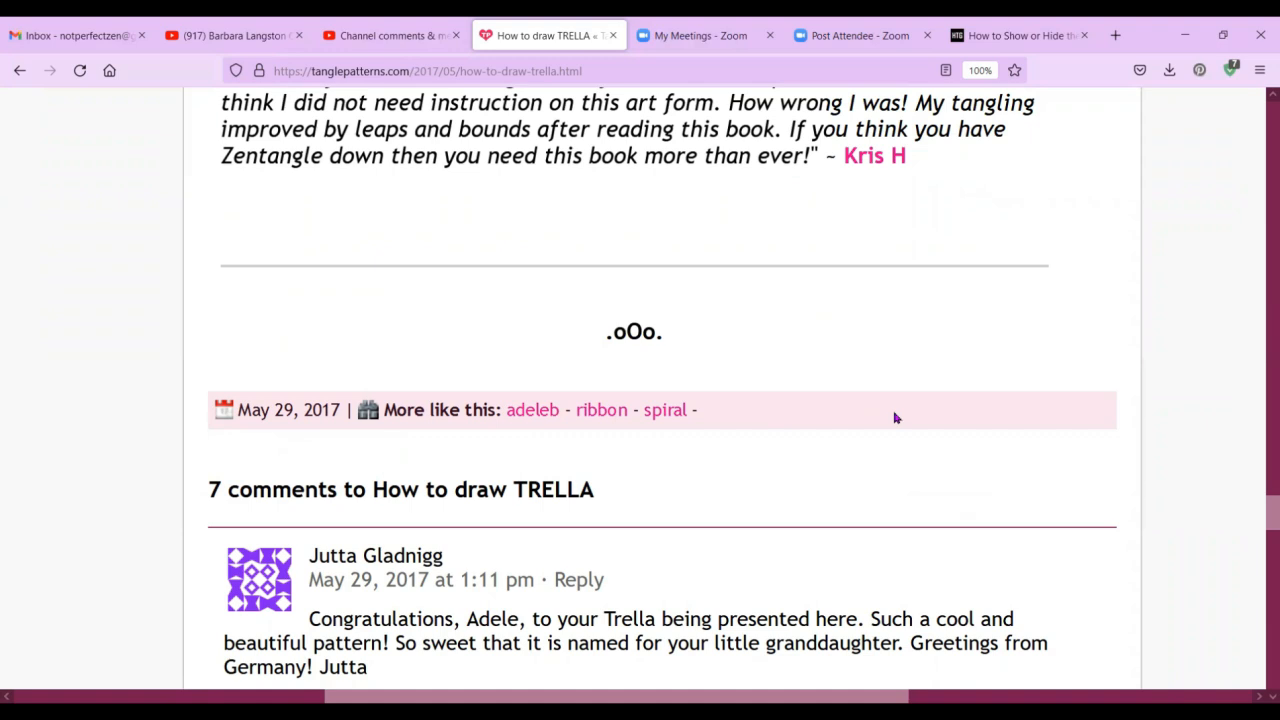
pyautogui.moveTo(665, 410)
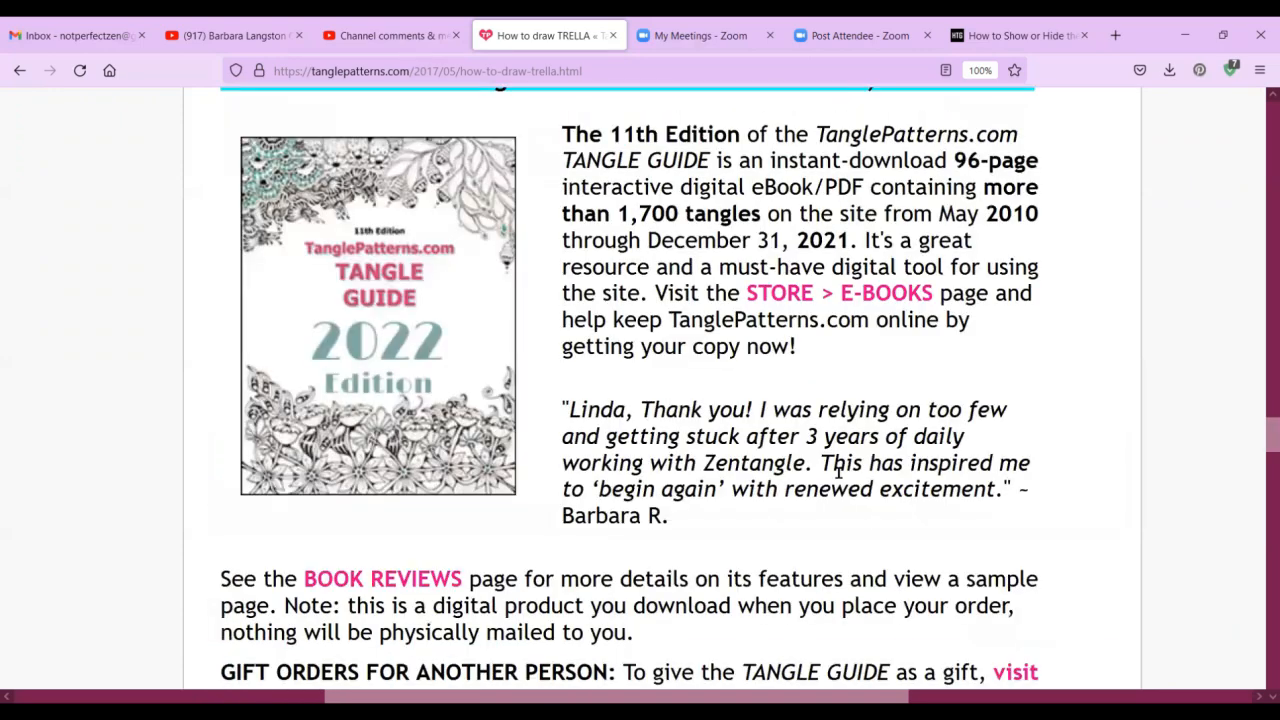
# Pick May 2010 from the Archives month dropdown at the page bottom.
pyautogui.scroll(-3)
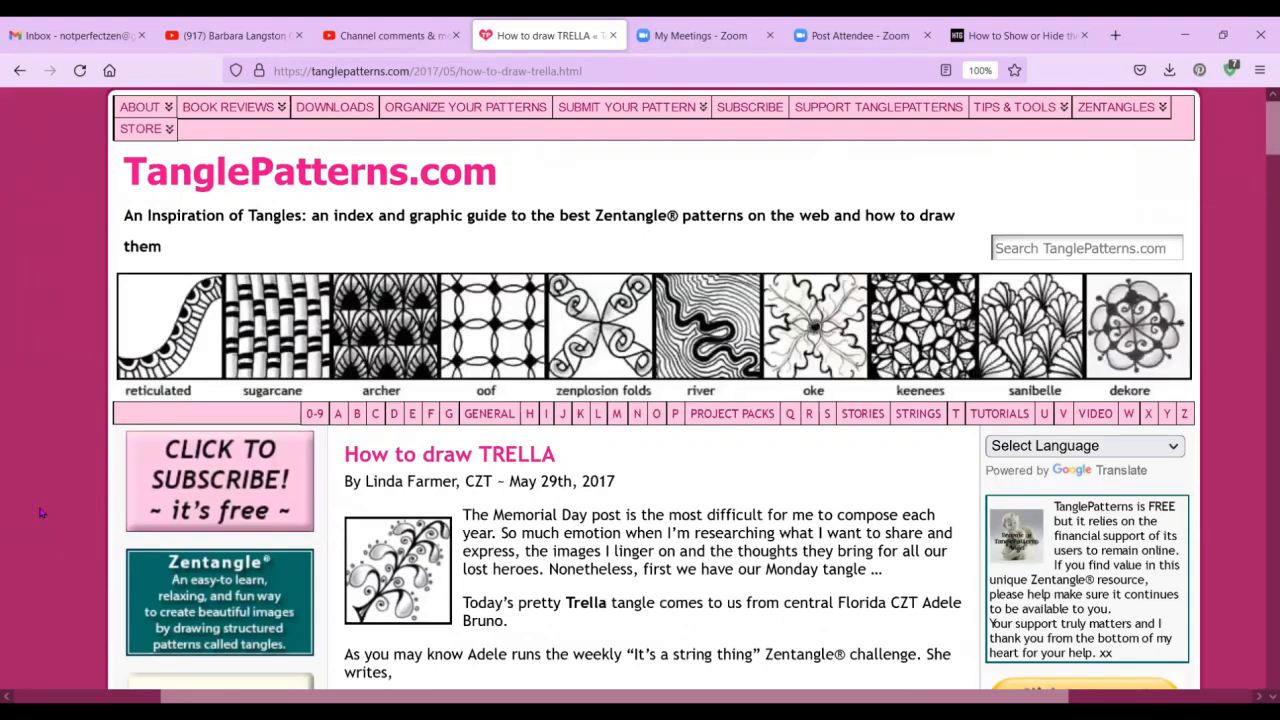
pyautogui.scroll(-3)
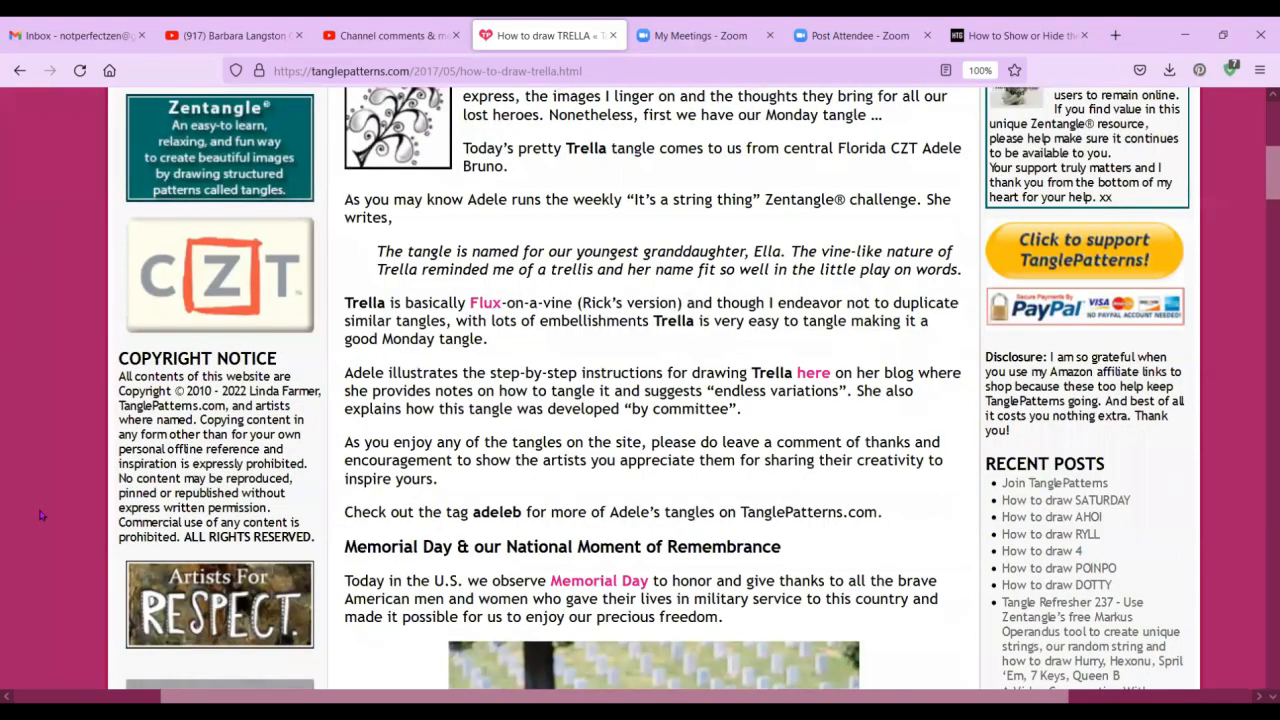
pyautogui.scroll(-3)
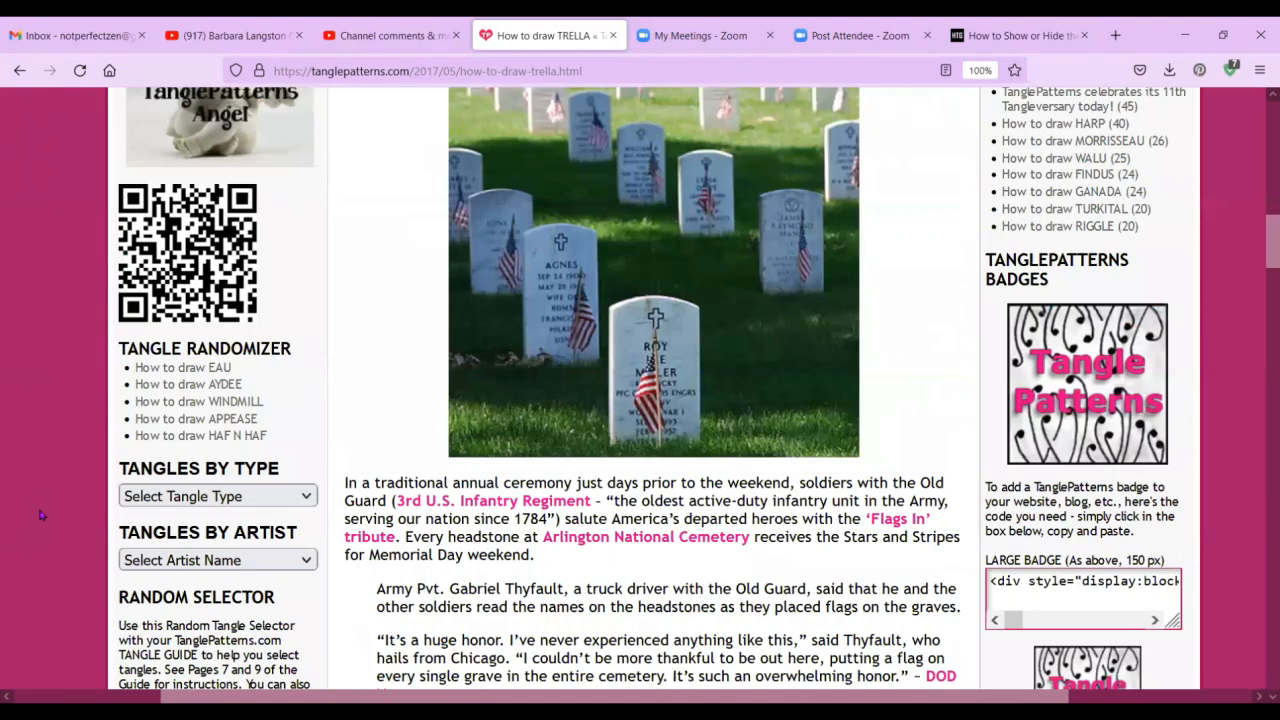
pyautogui.scroll(-3)
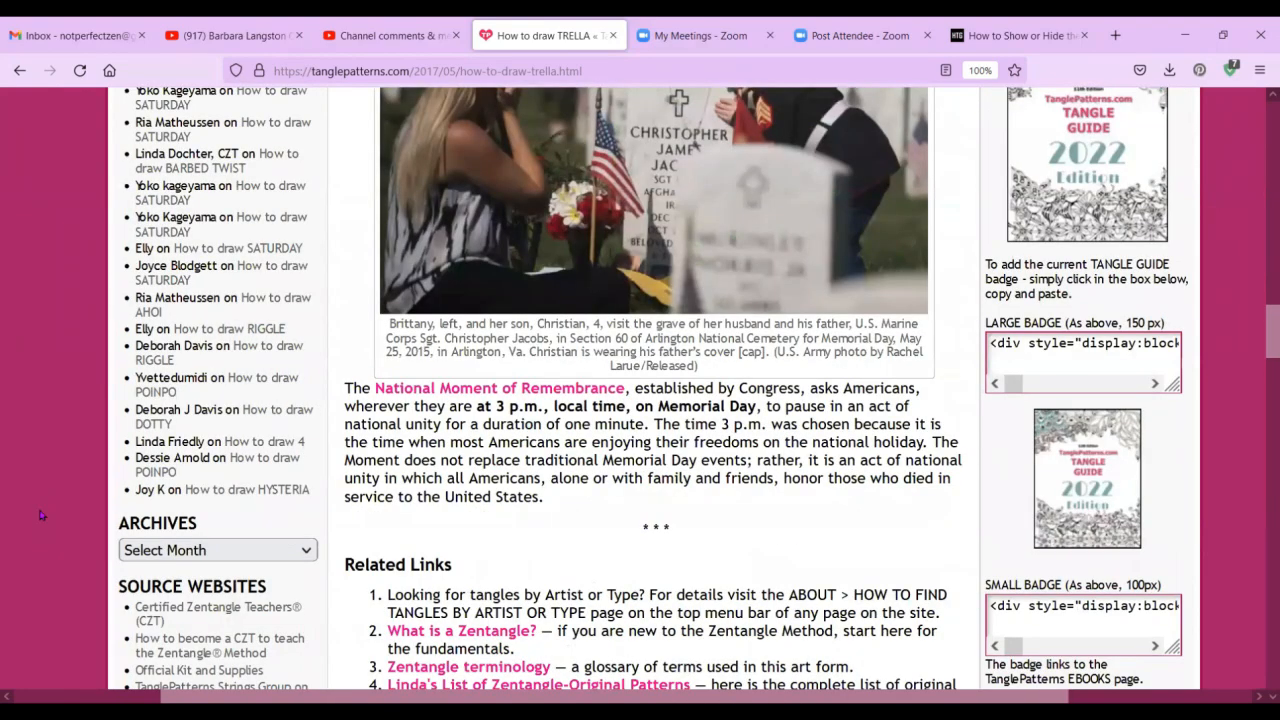
pyautogui.scroll(-3)
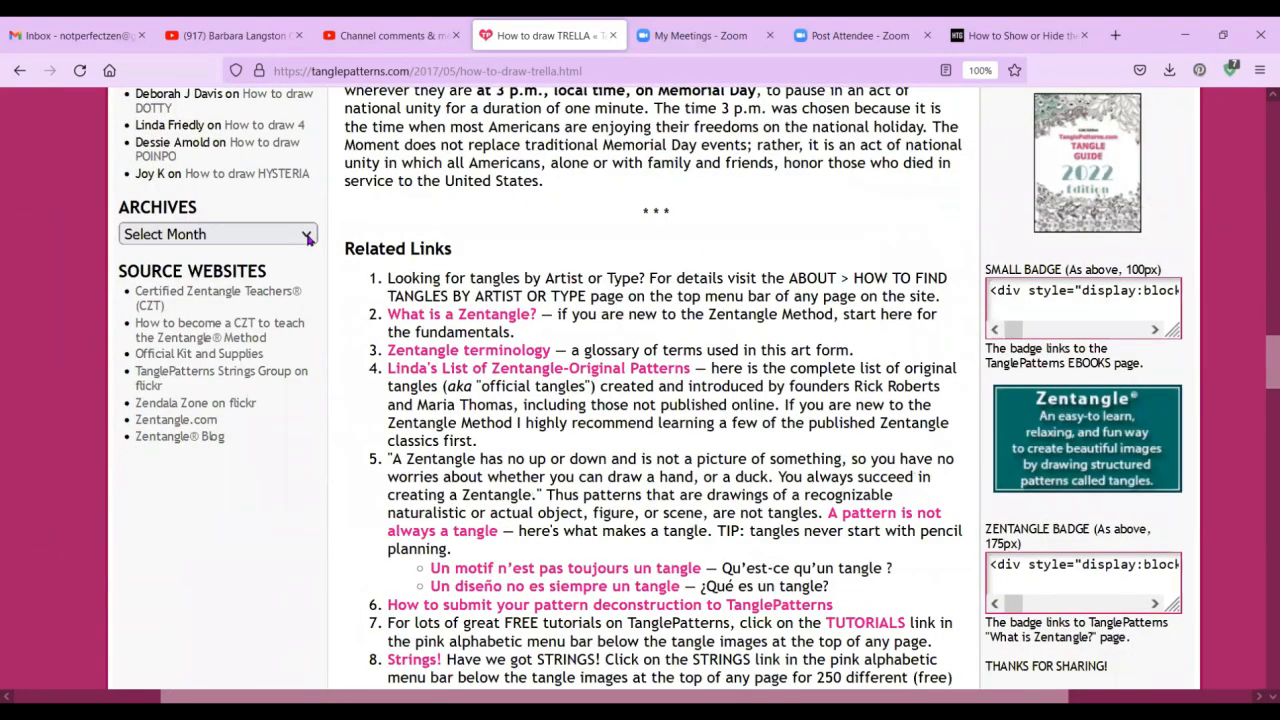
pyautogui.click(217, 234)
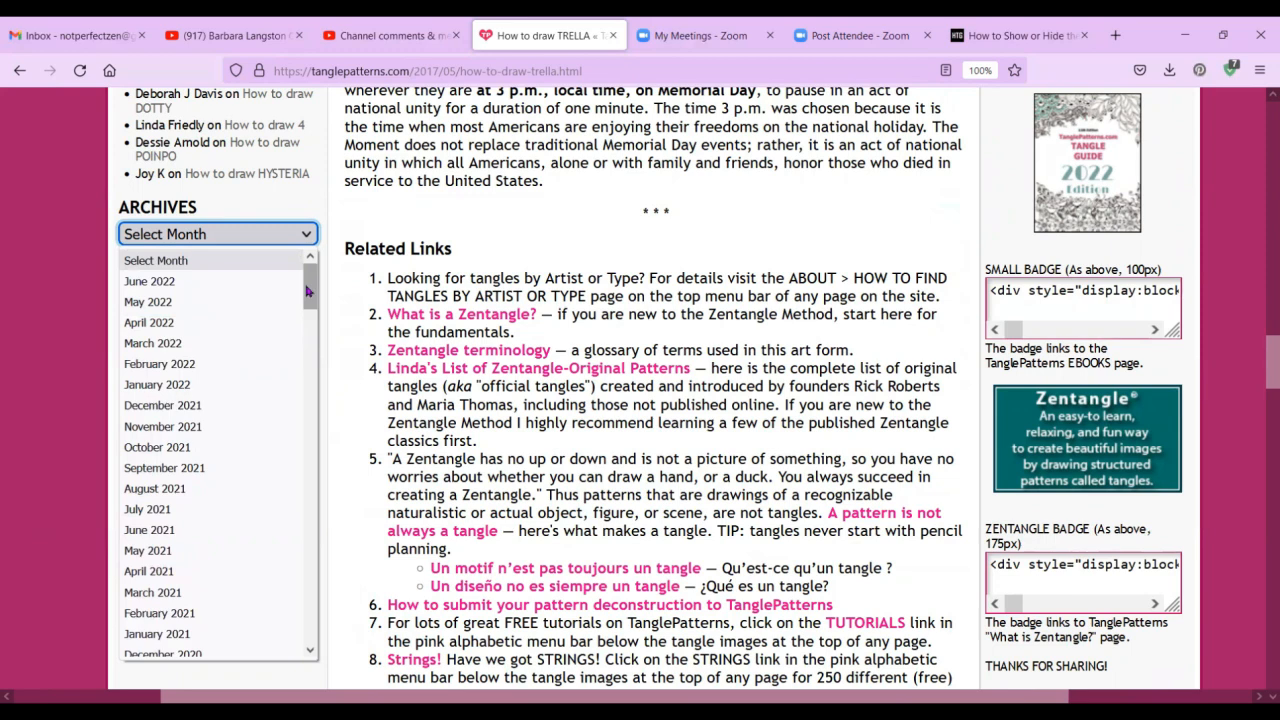
pyautogui.scroll(-3)
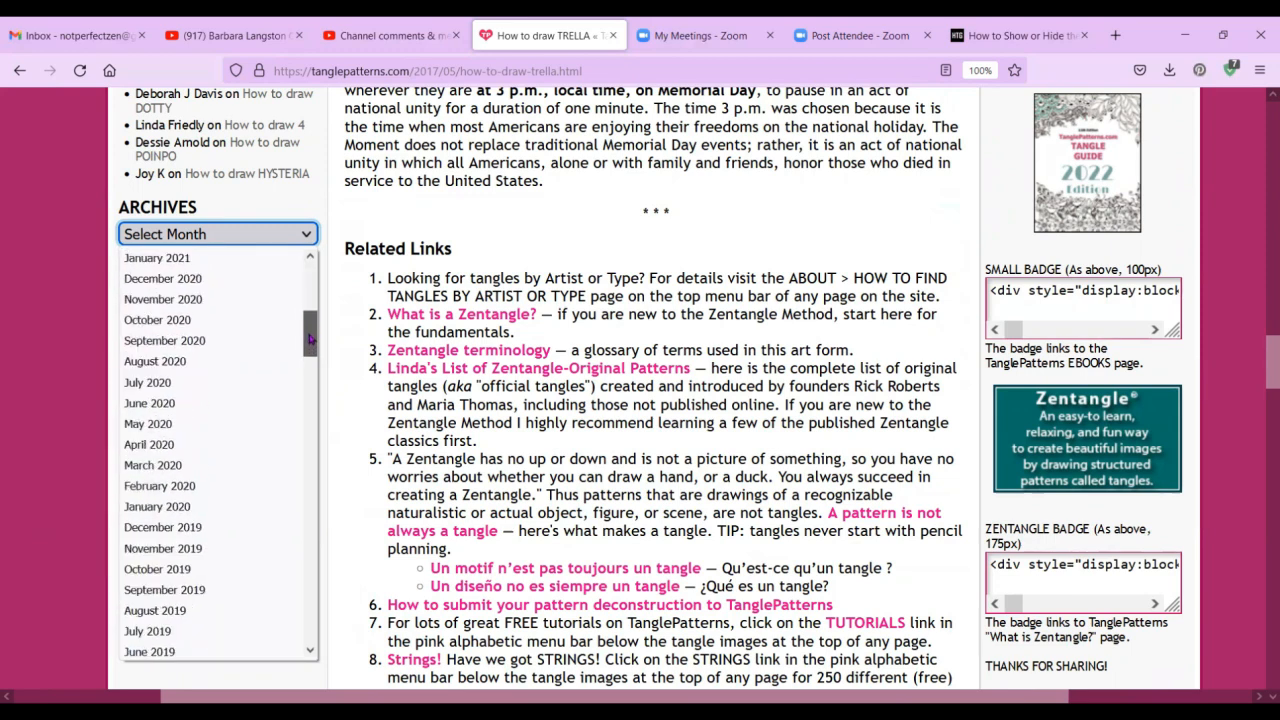
pyautogui.moveTo(310, 337); pyautogui.dragTo(310, 608)
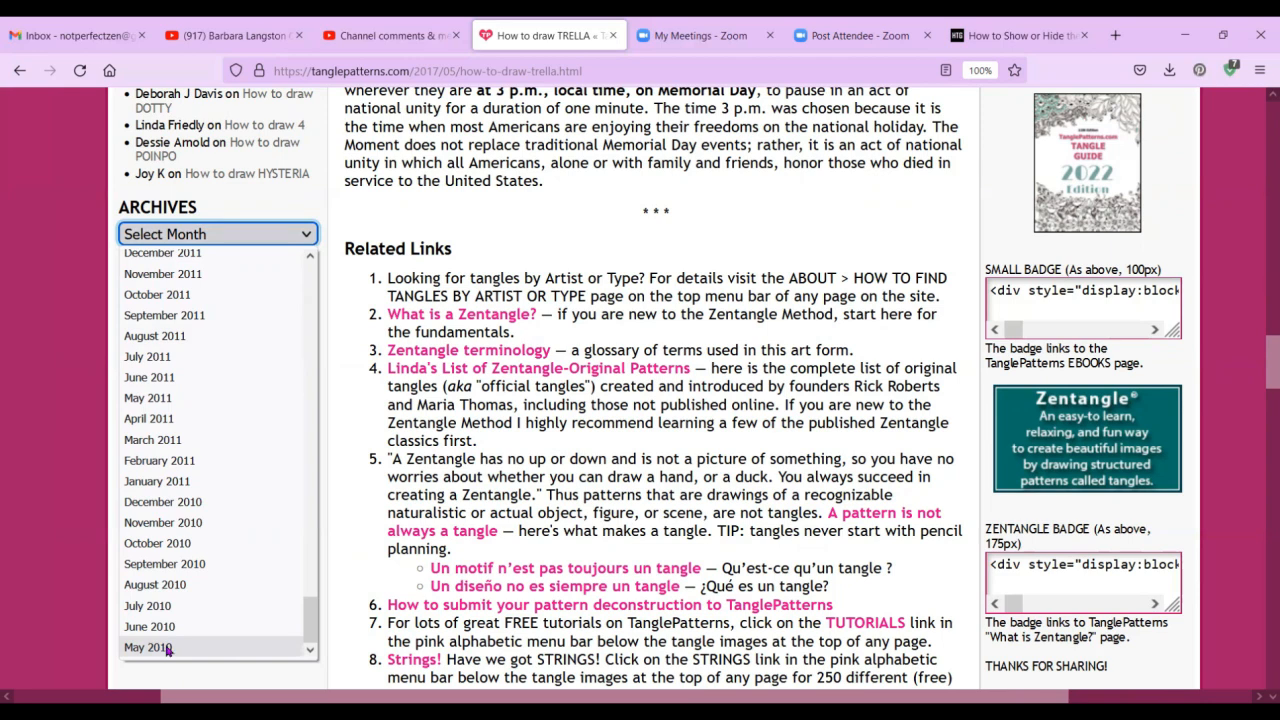
pyautogui.click(147, 647)
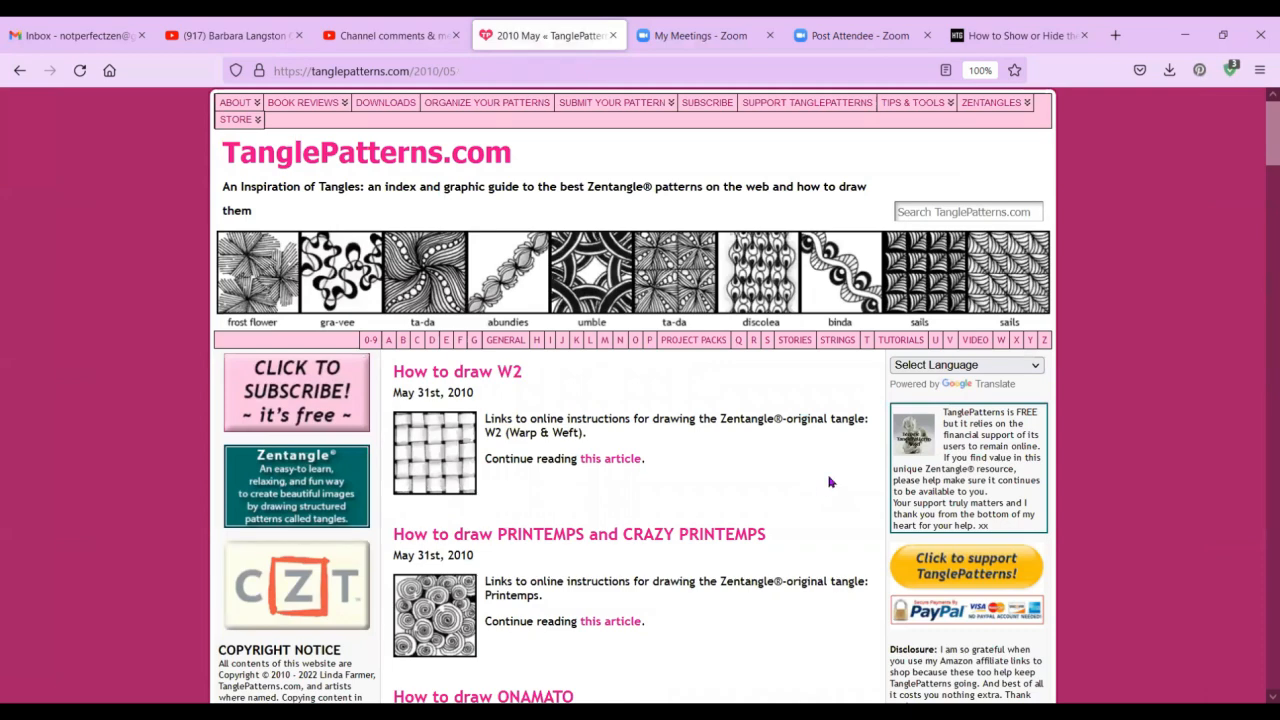
# Scroll through May 2010 posts like FLORZ, FEATHERS and TAGH, then back up.
pyautogui.scroll(-3)
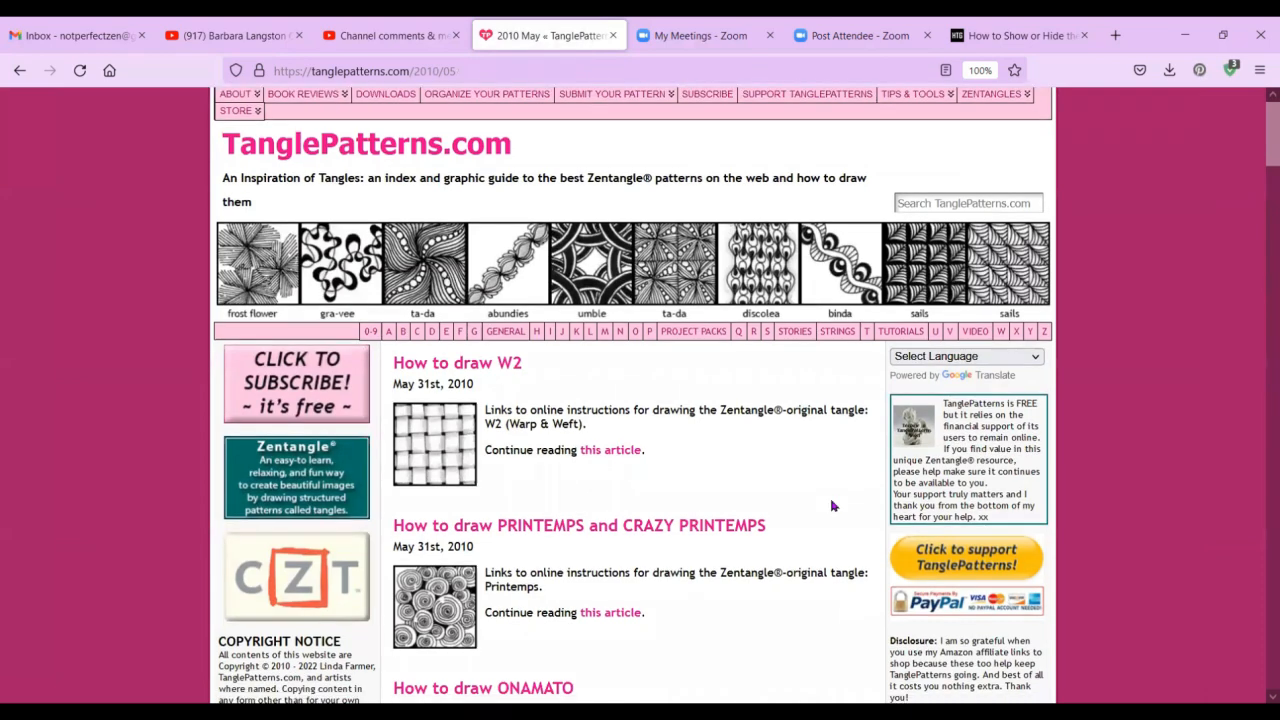
pyautogui.scroll(-3)
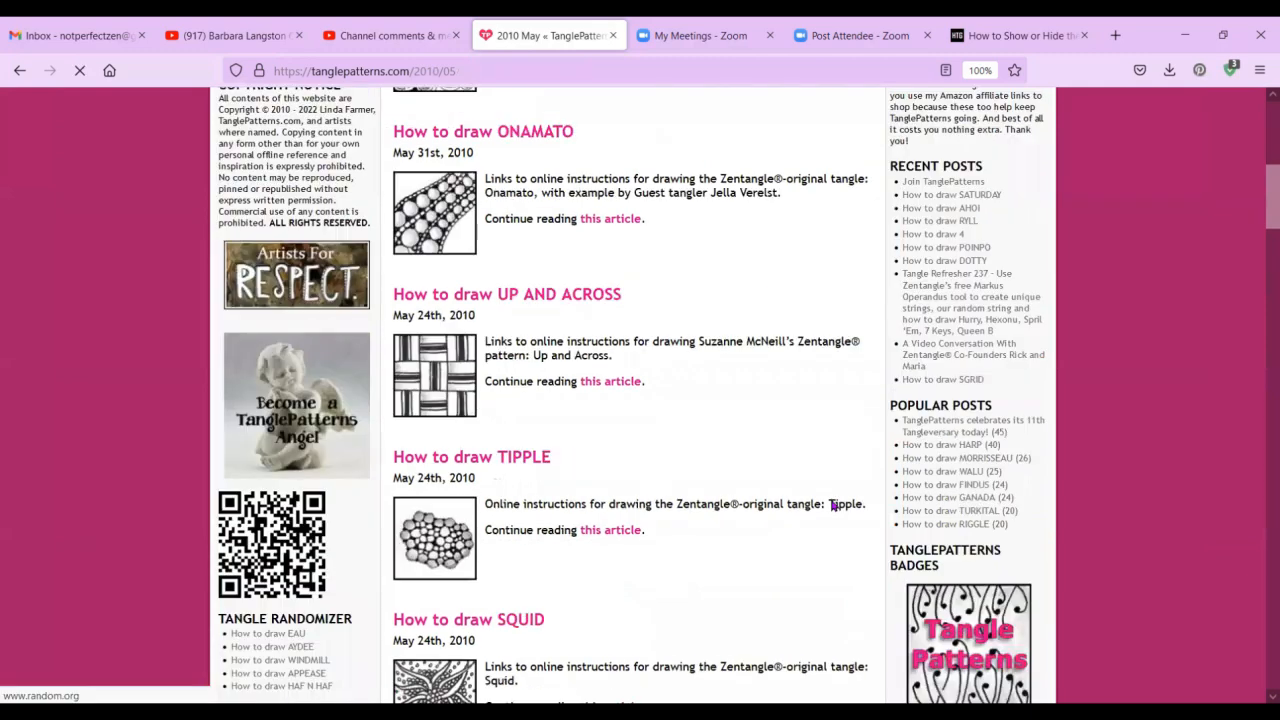
pyautogui.scroll(-3)
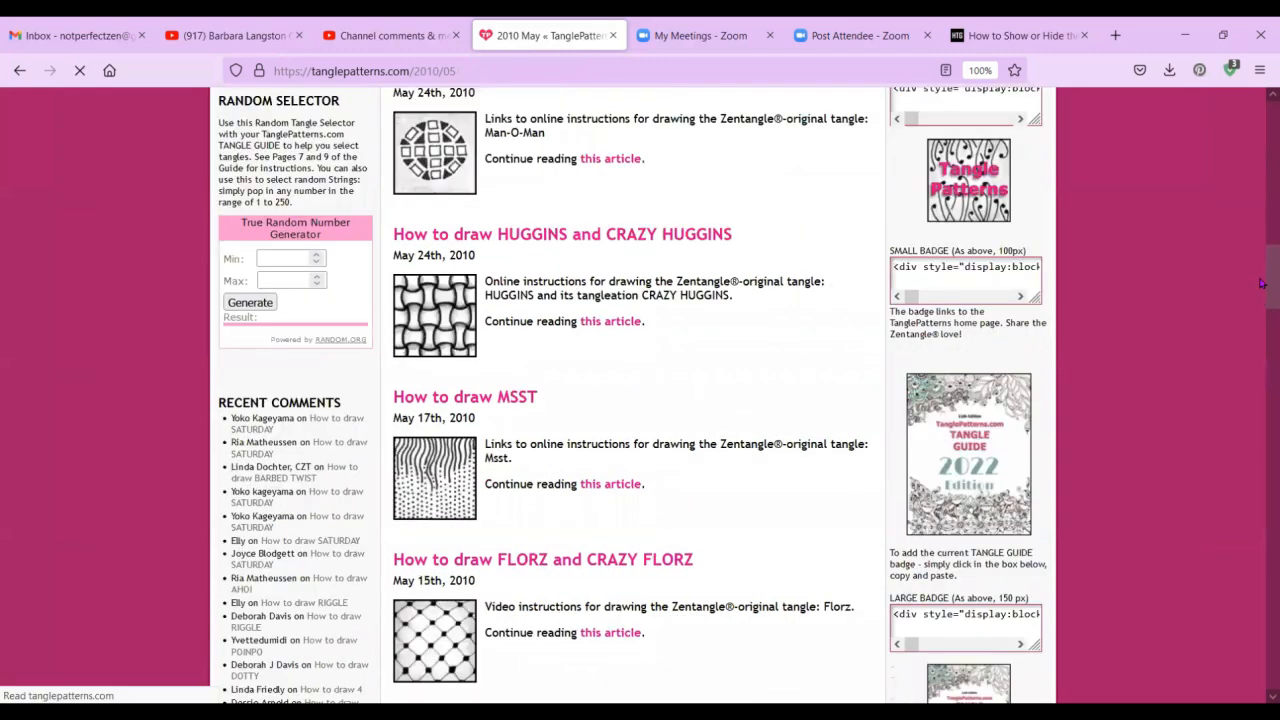
pyautogui.scroll(-3)
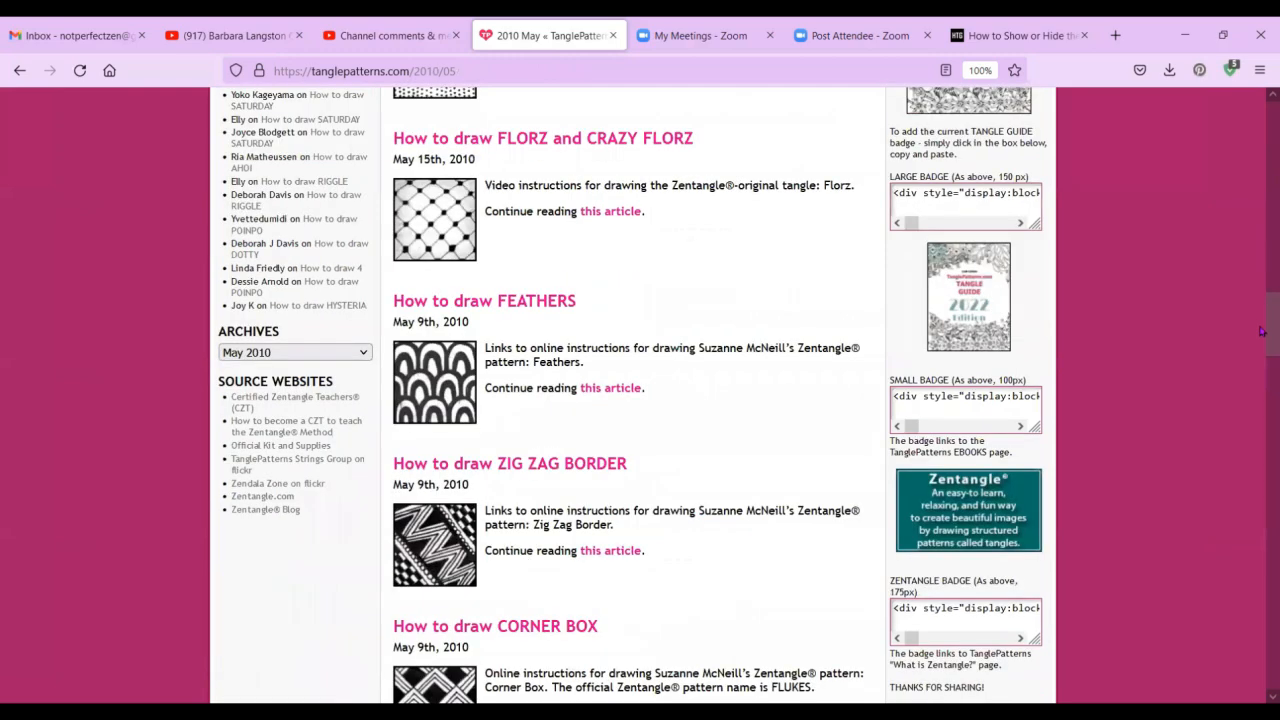
pyautogui.scroll(-3)
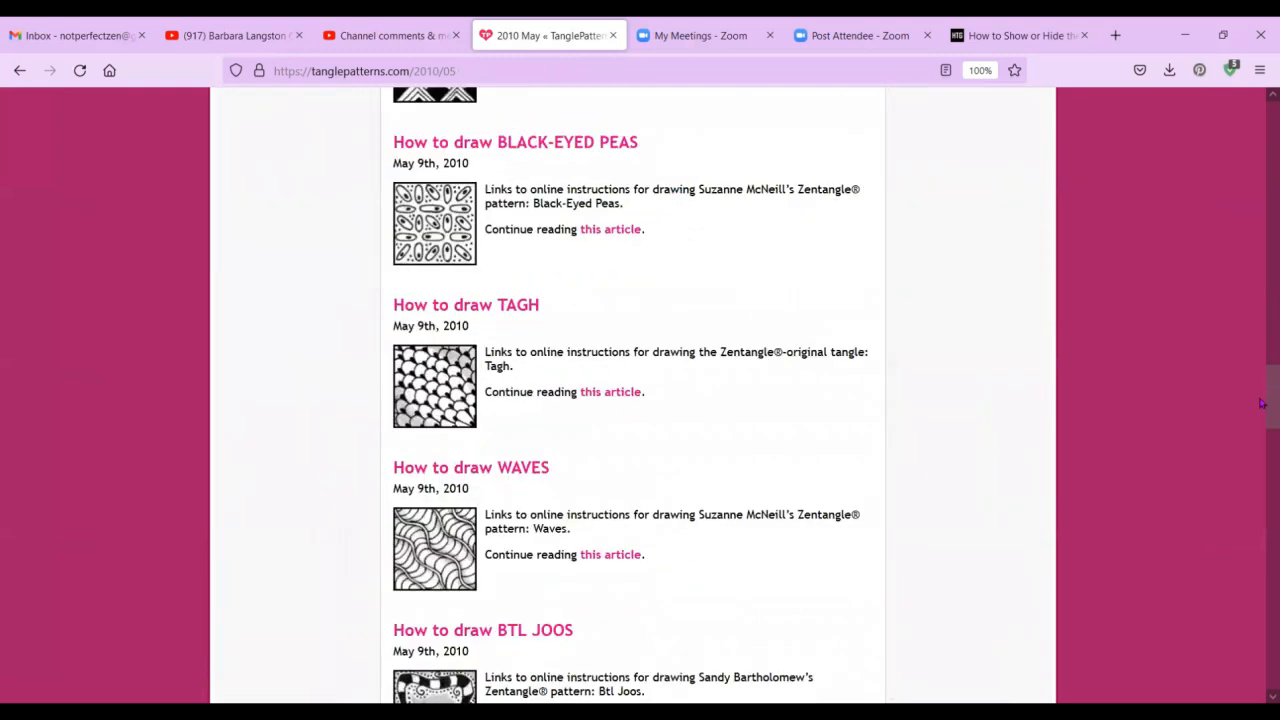
pyautogui.scroll(-3)
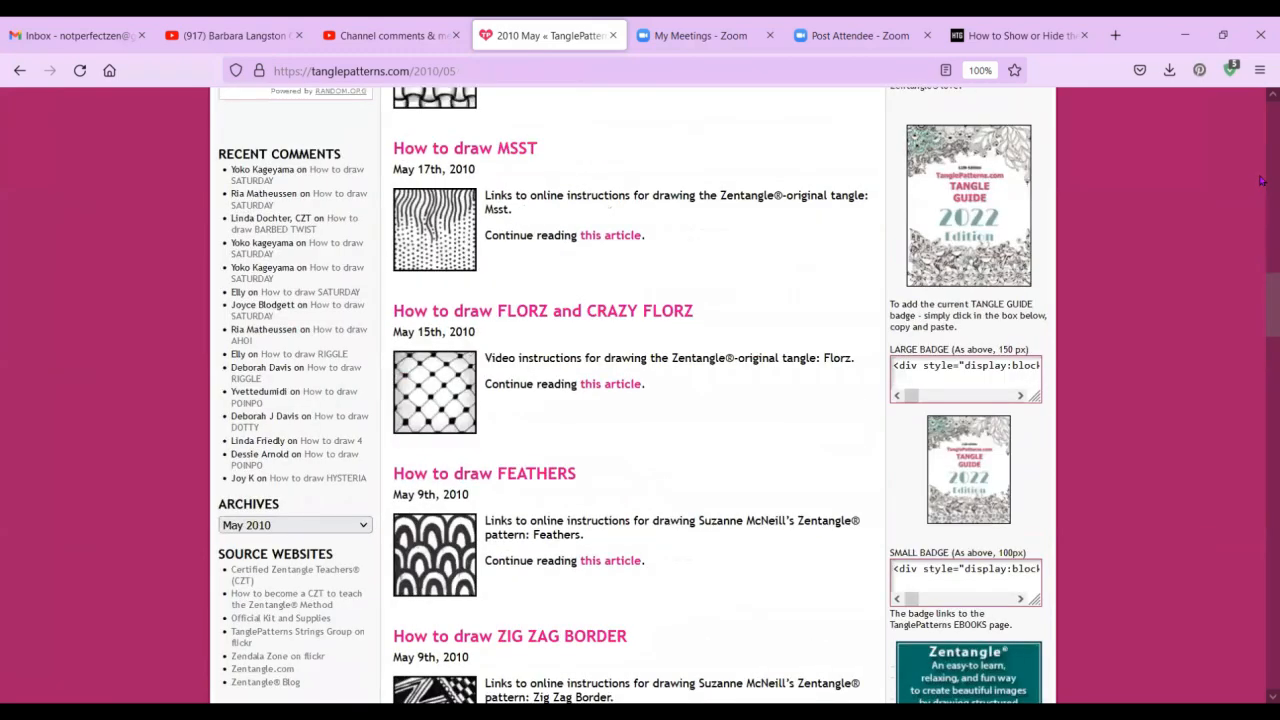
pyautogui.scroll(3)
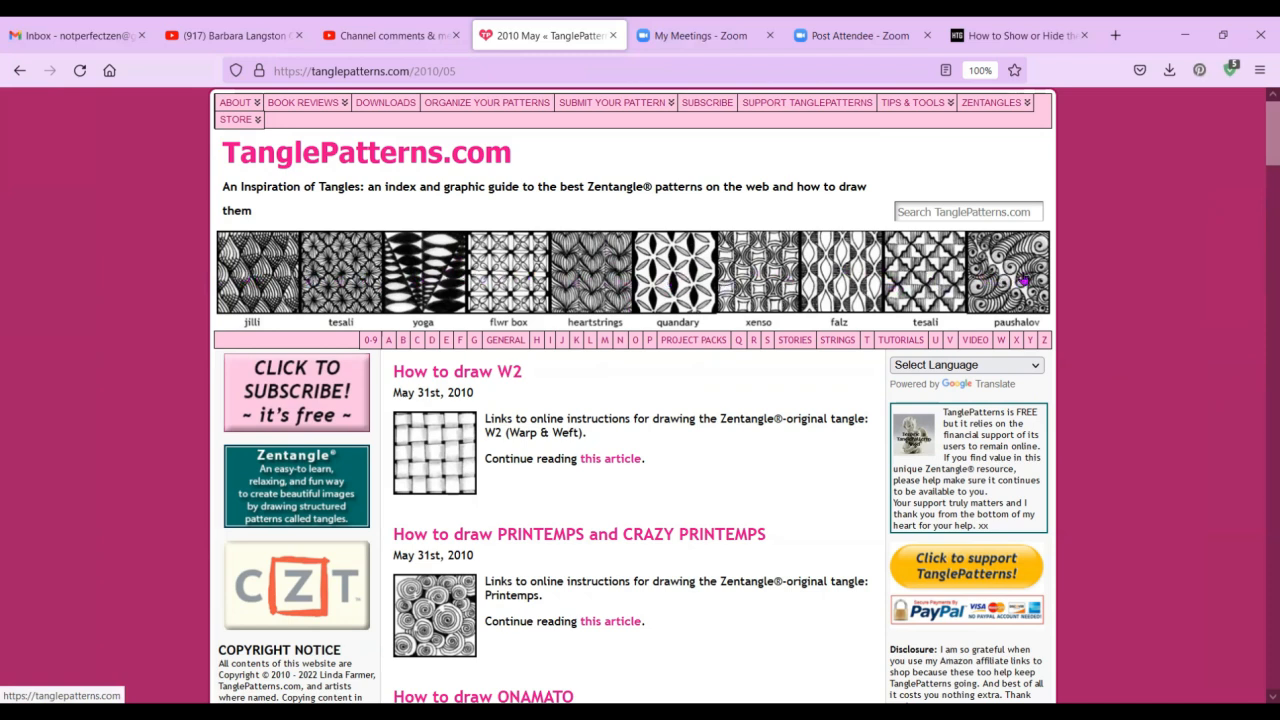
pyautogui.moveTo(1020, 280)
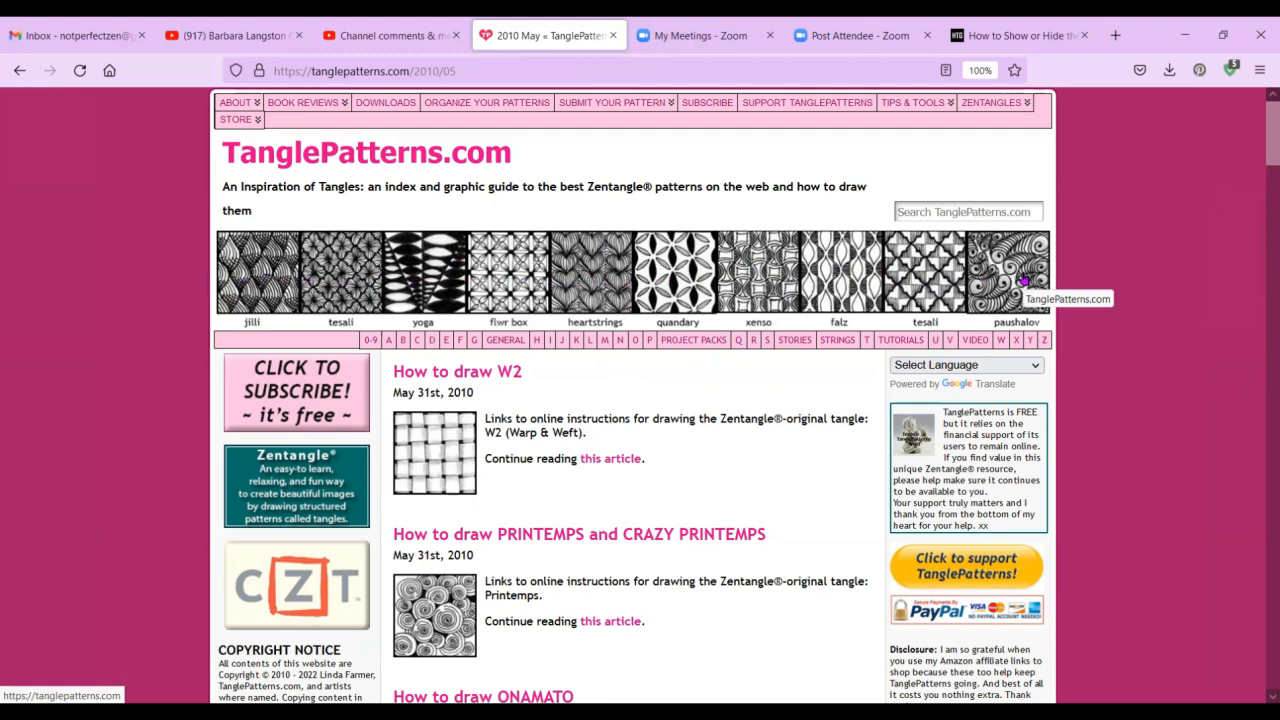
pyautogui.moveTo(585, 280)
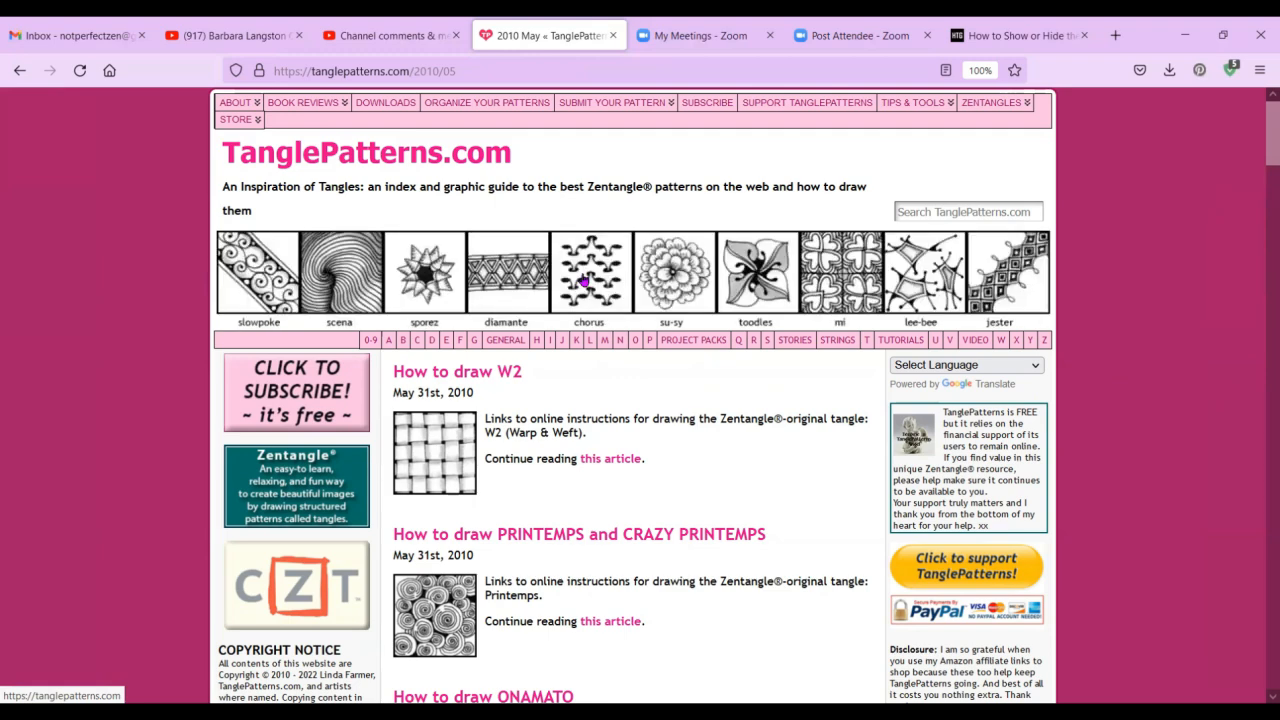
pyautogui.moveTo(265, 275)
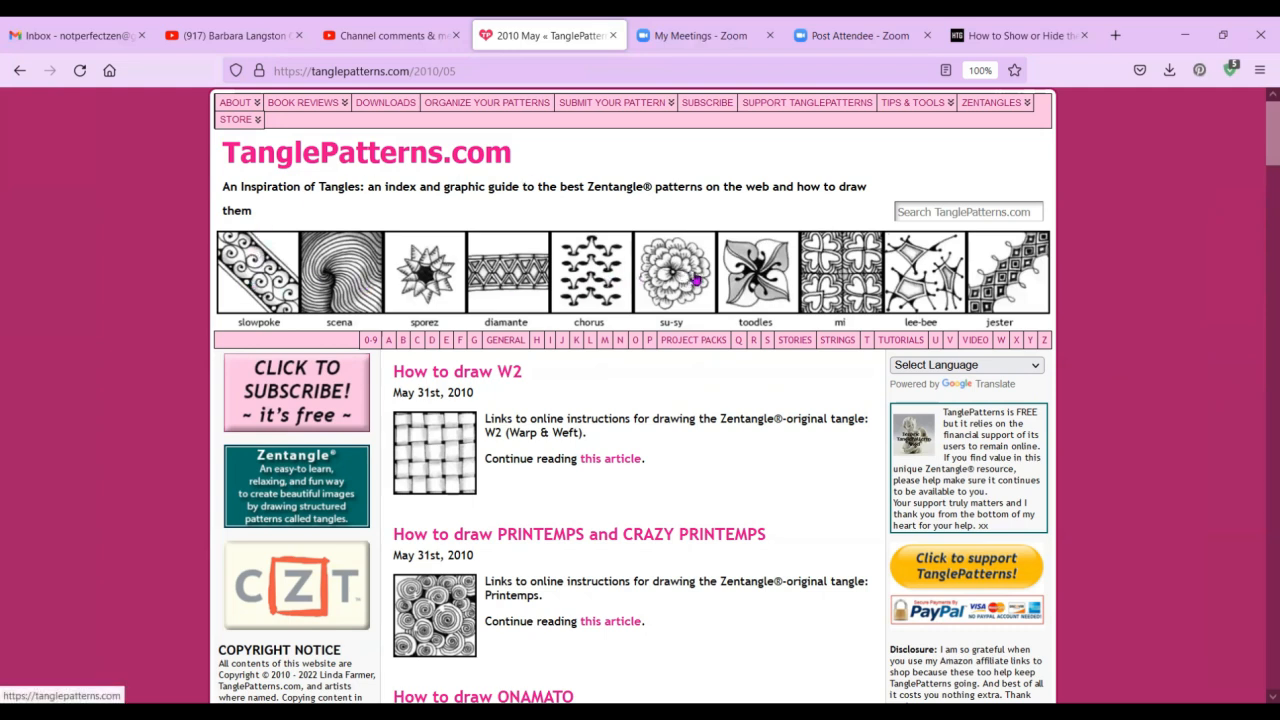
pyautogui.moveTo(955, 278)
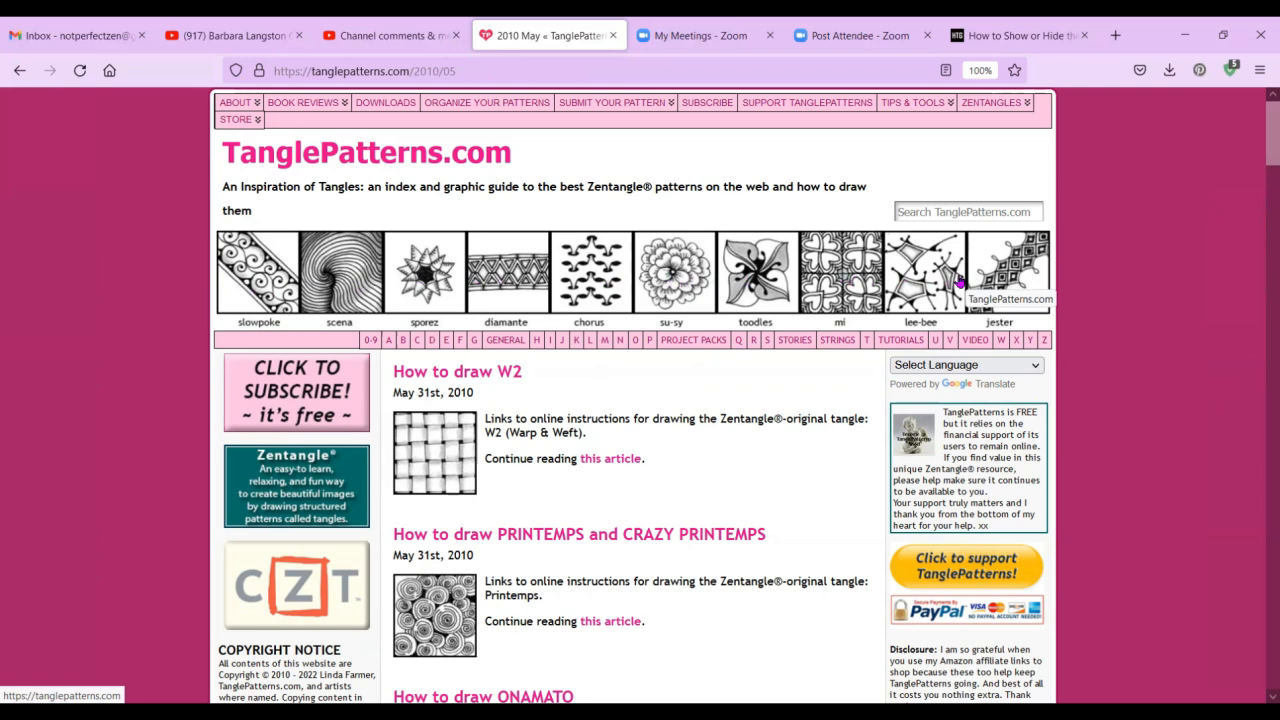
pyautogui.moveTo(770, 417)
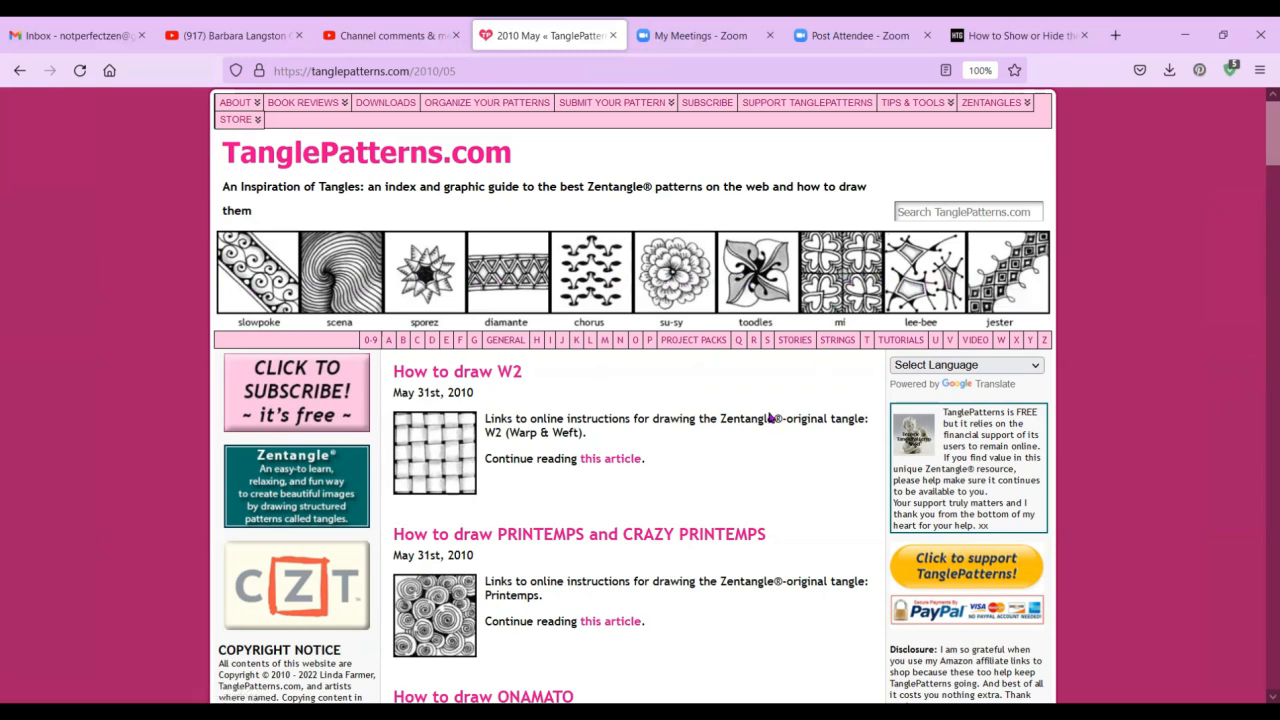
pyautogui.moveTo(583, 330)
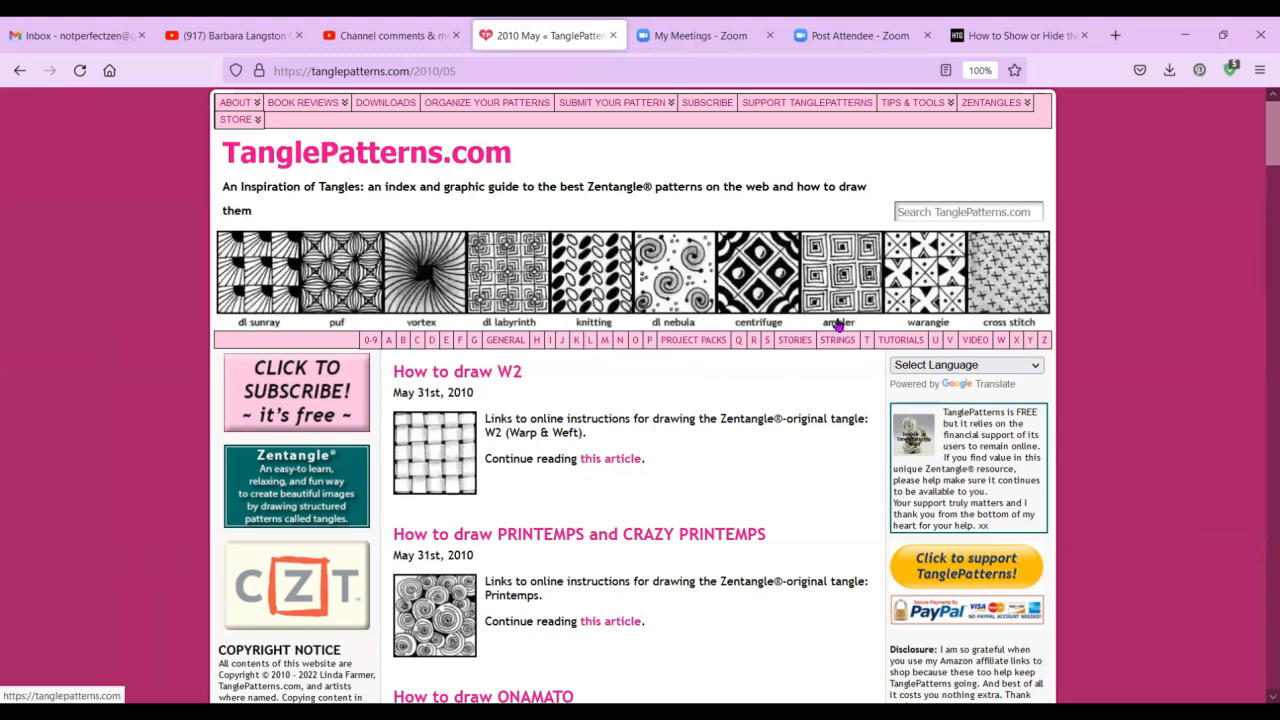
pyautogui.click(967, 211)
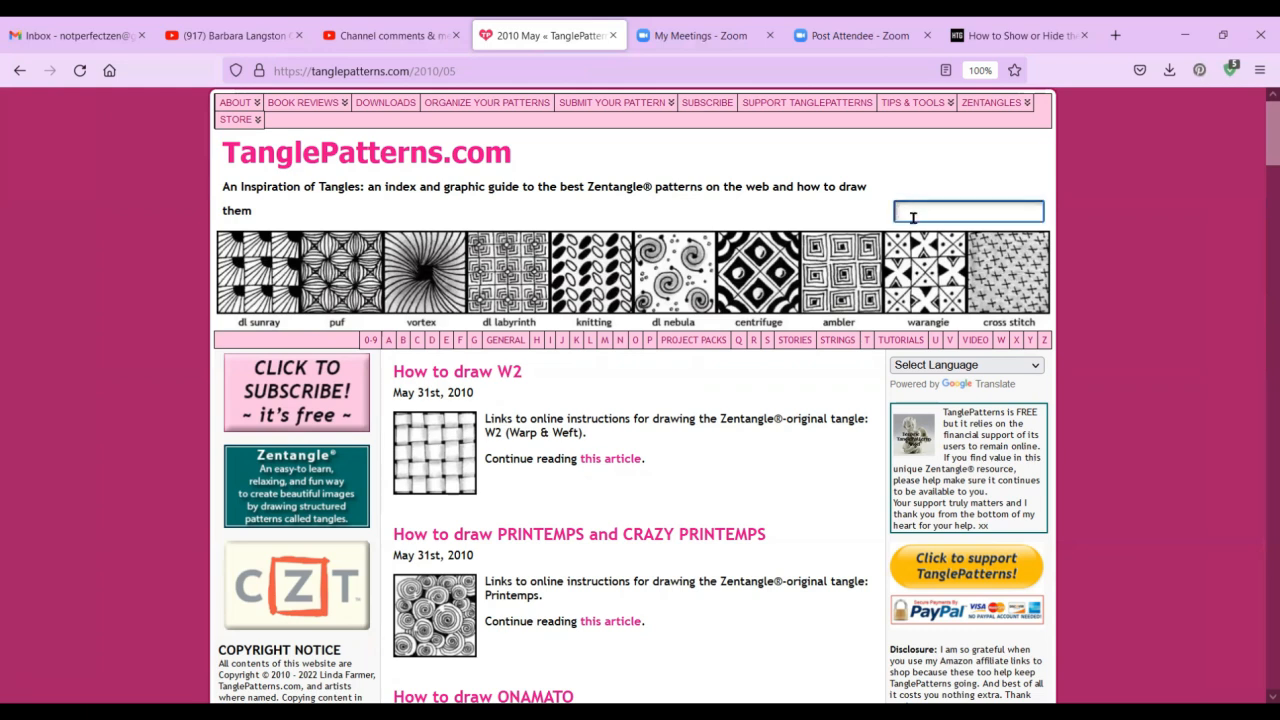
pyautogui.write('ambler')
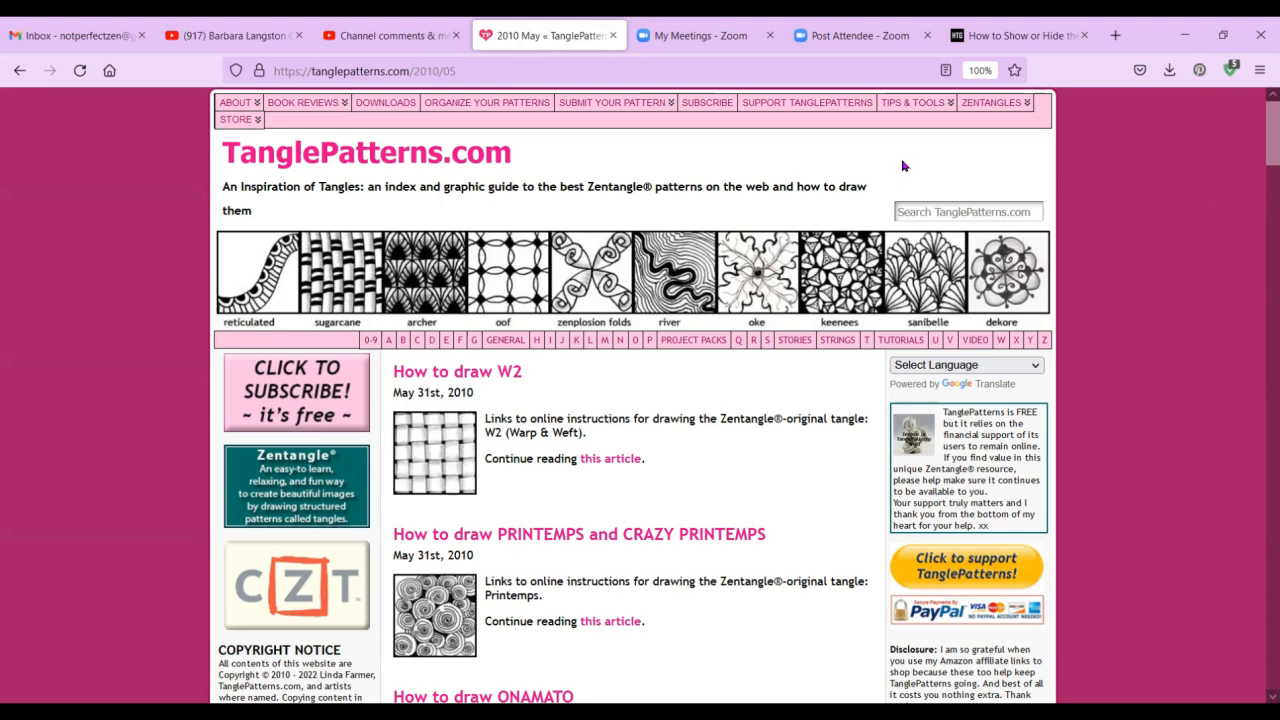
# Open Linda's List of Official Tangle Patterns from the Zentangles menu.
pyautogui.click(990, 102)
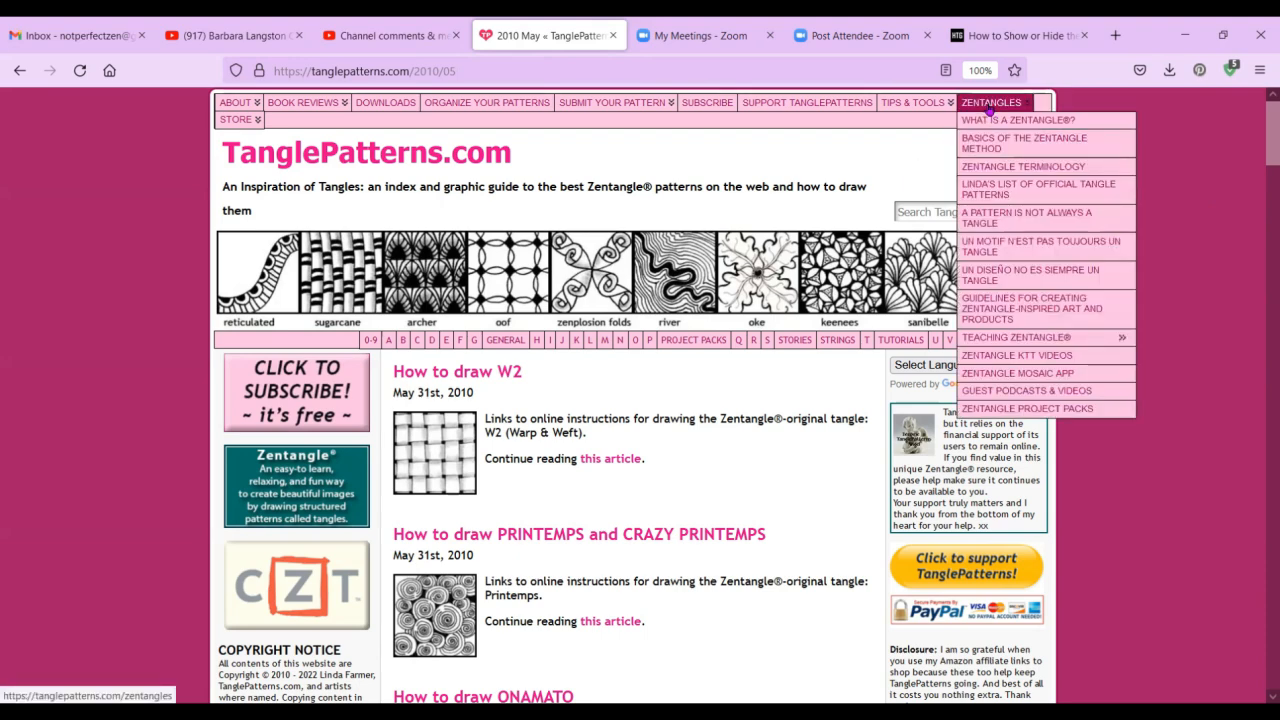
pyautogui.moveTo(1020, 120)
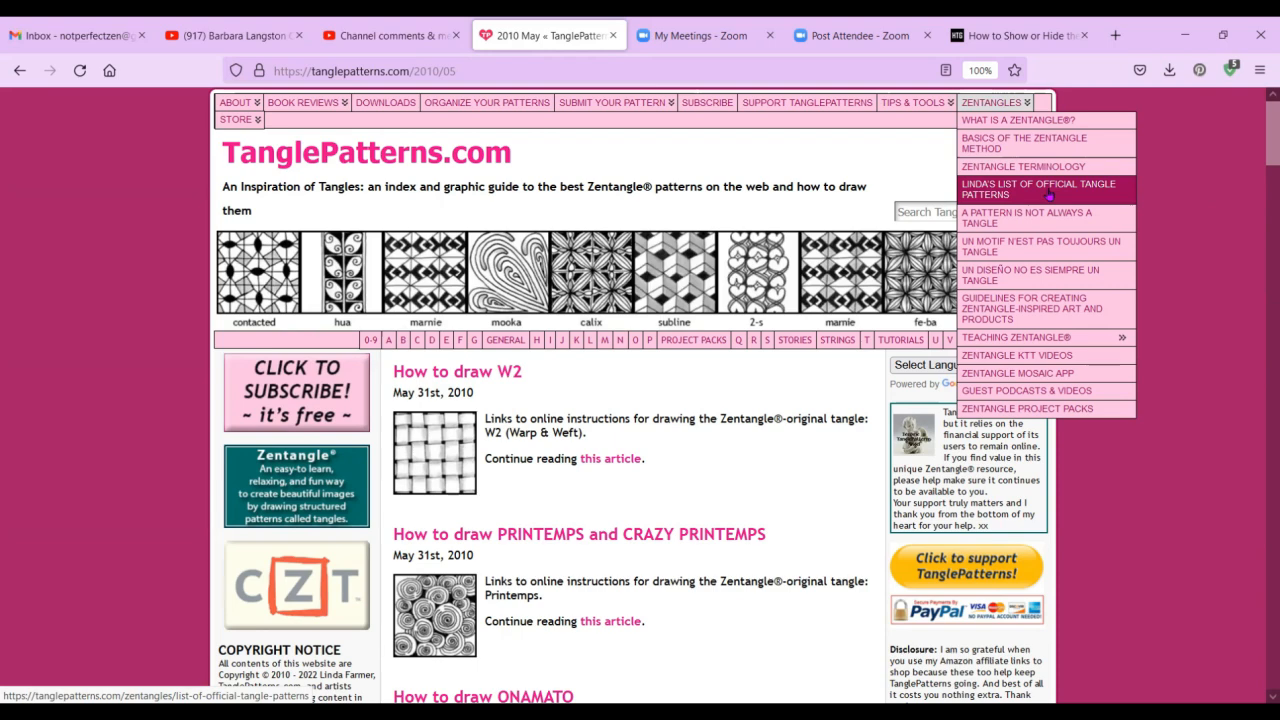
pyautogui.click(1037, 189)
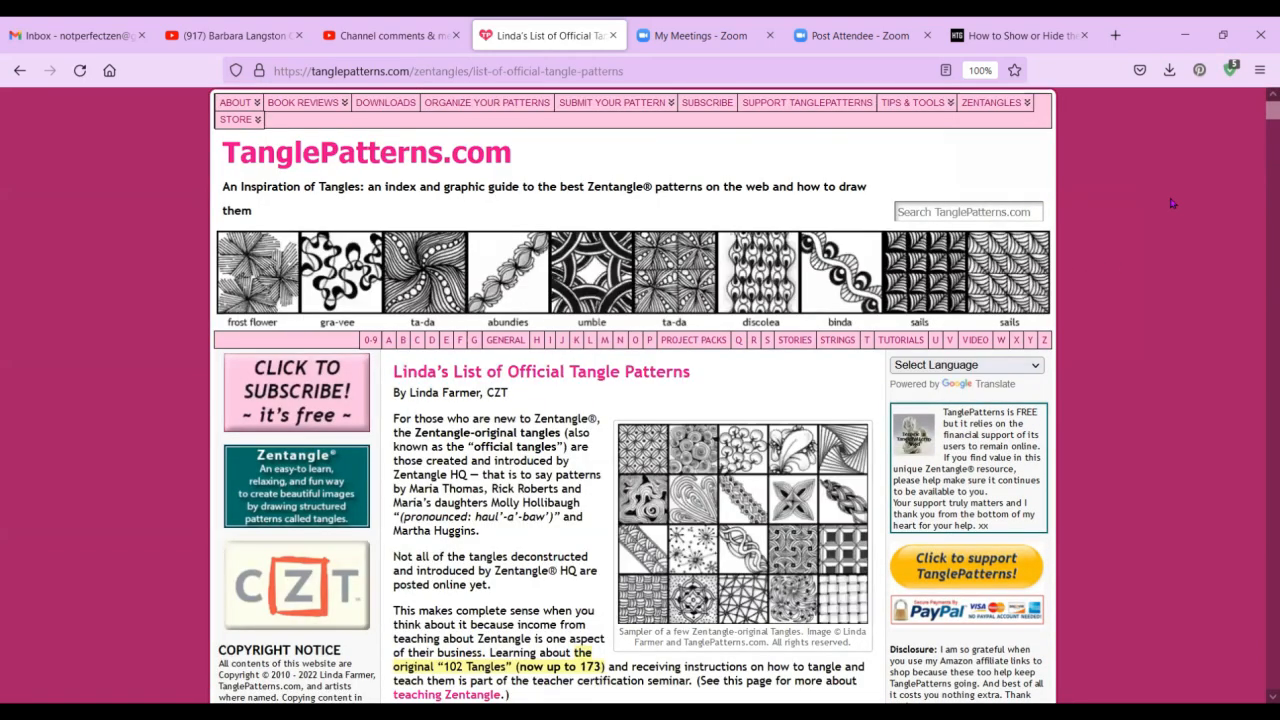
pyautogui.scroll(-3)
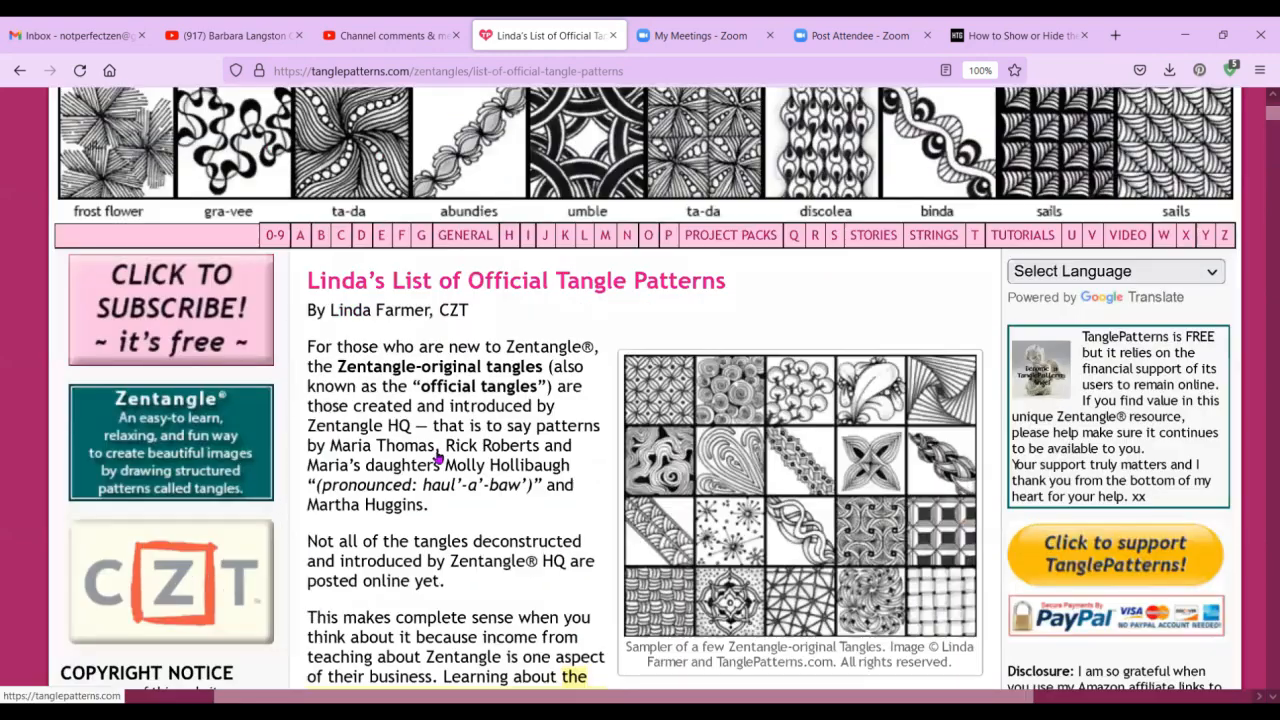
pyautogui.scroll(-3)
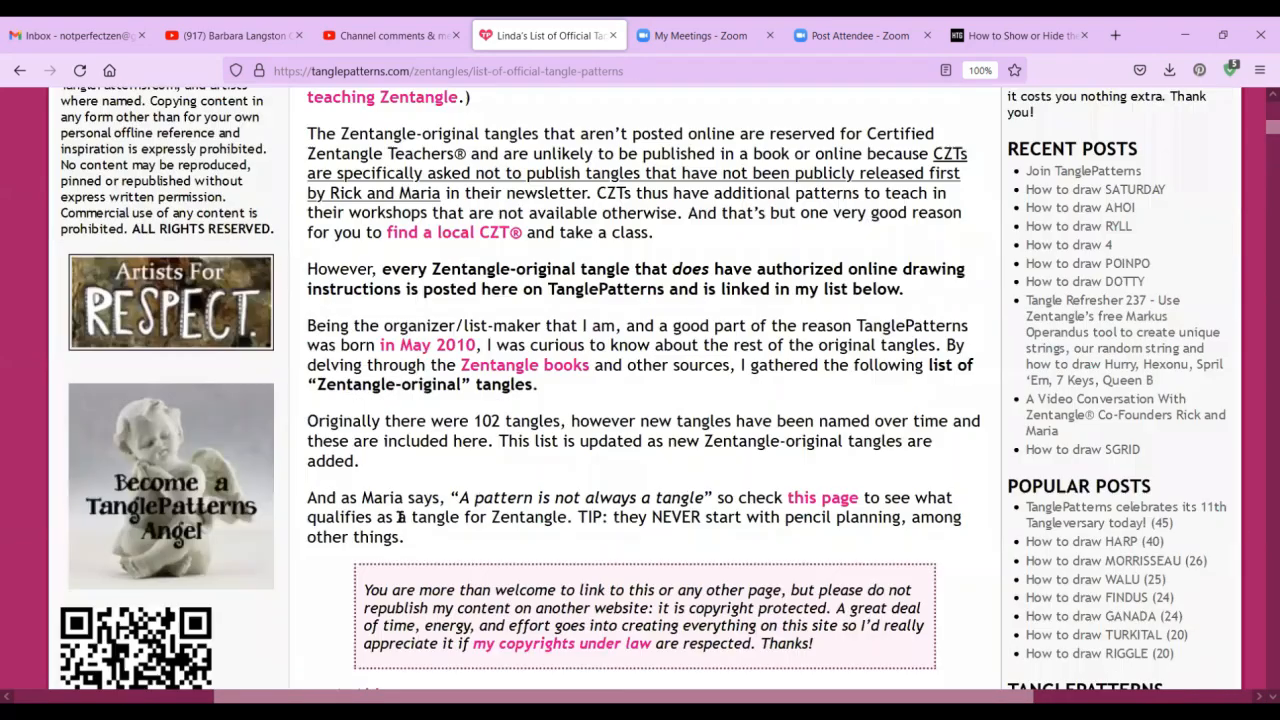
pyautogui.scroll(-3)
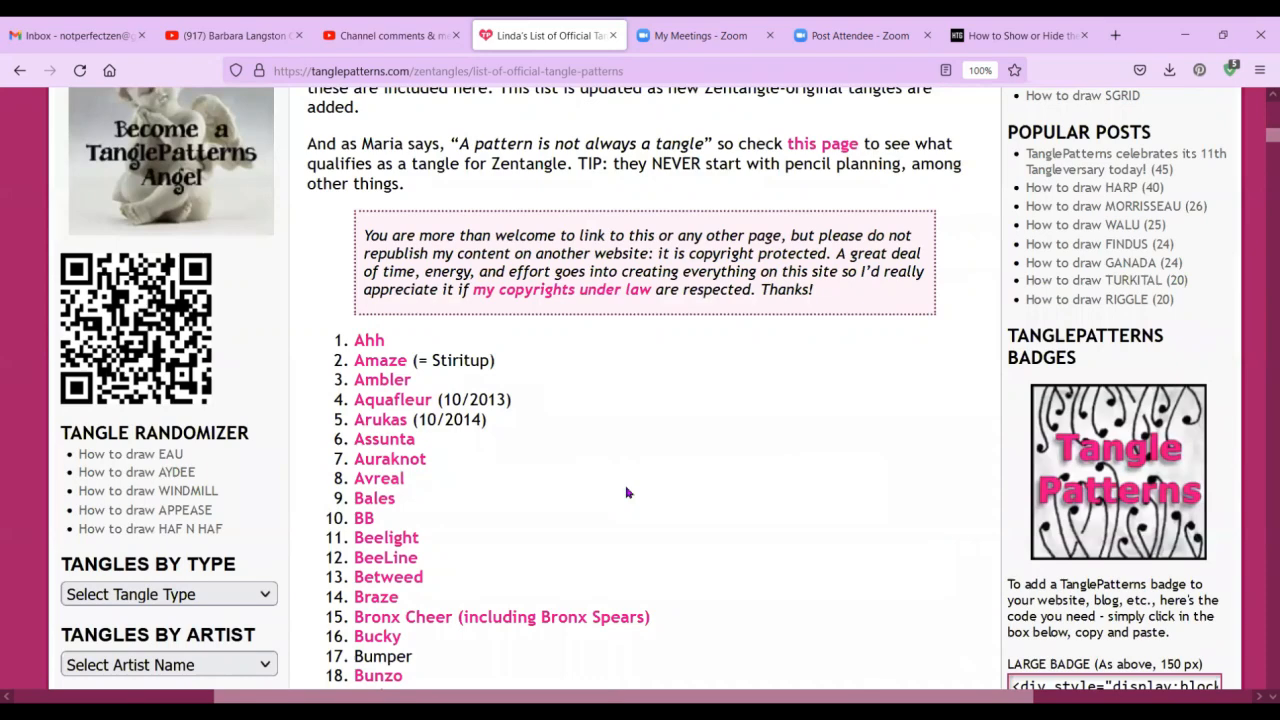
pyautogui.scroll(-3)
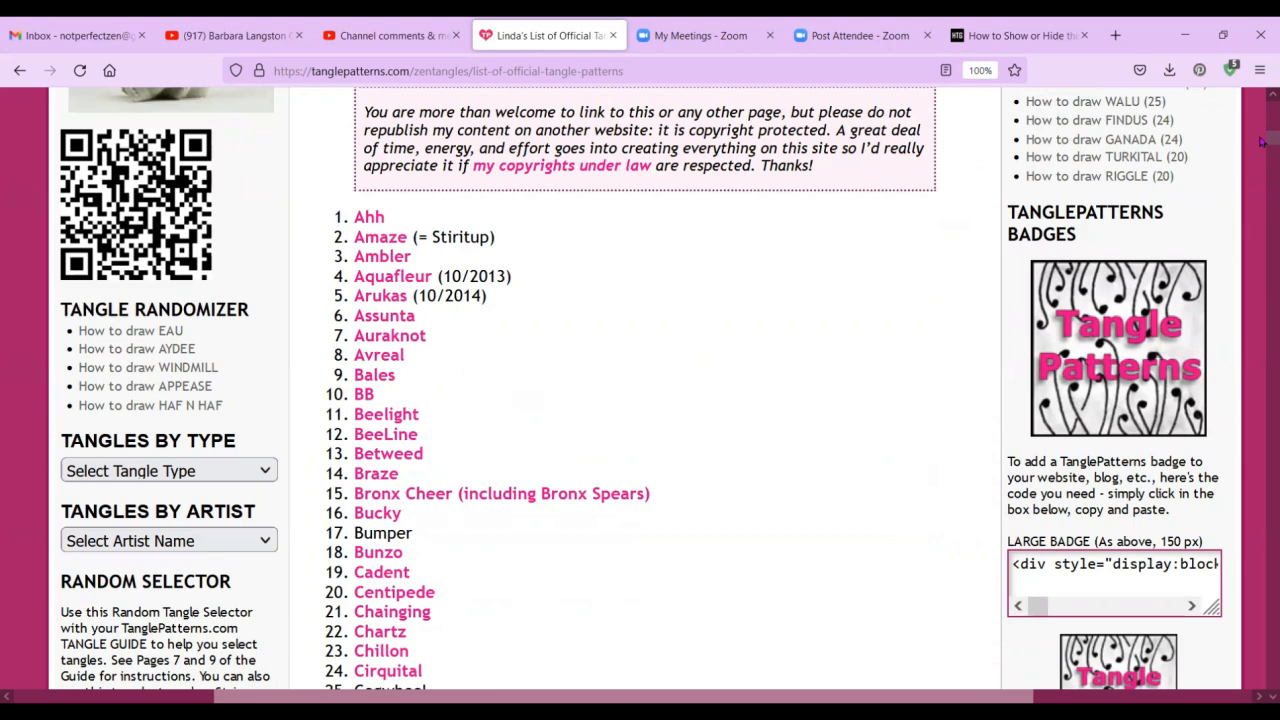
pyautogui.scroll(-3)
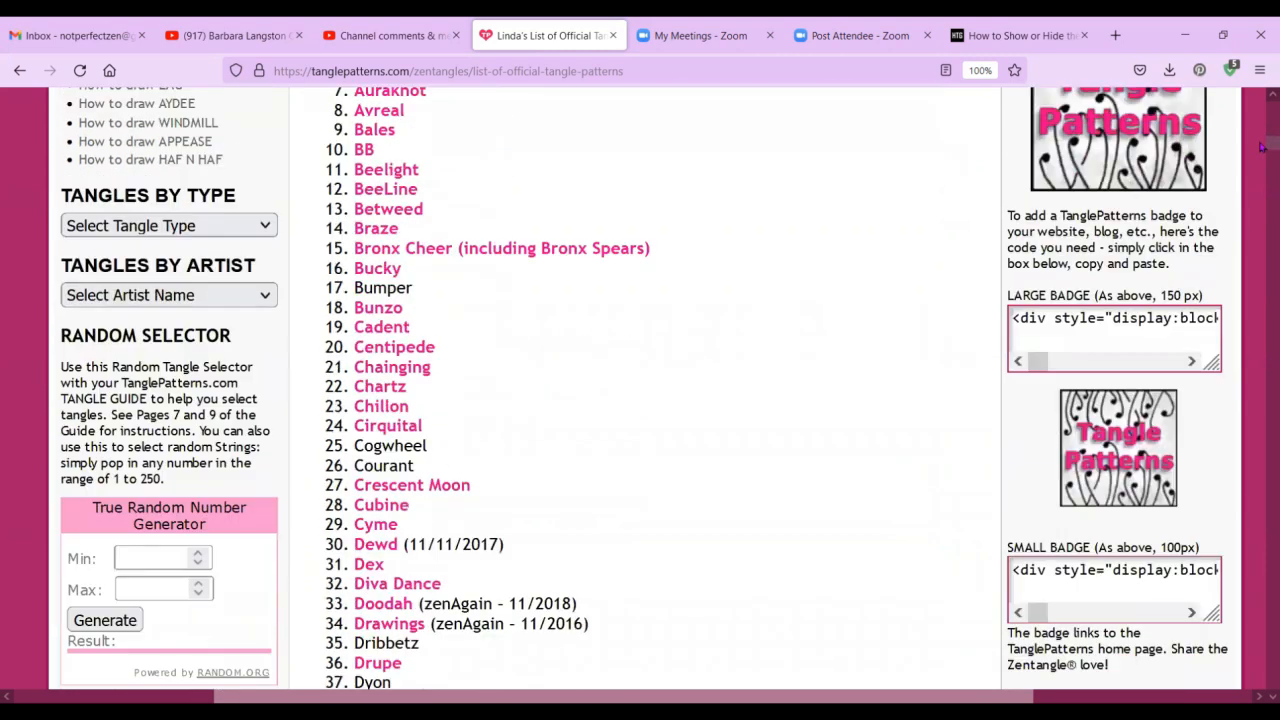
pyautogui.scroll(-3)
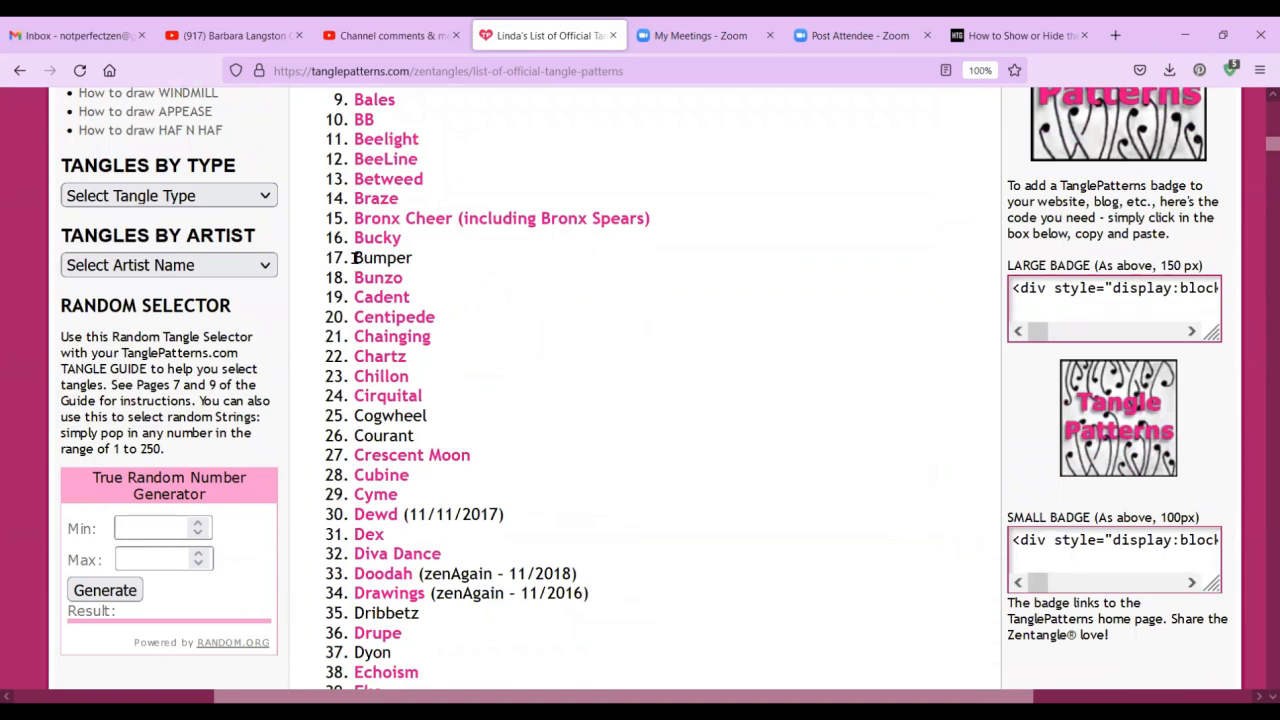
pyautogui.doubleClick(382, 257)
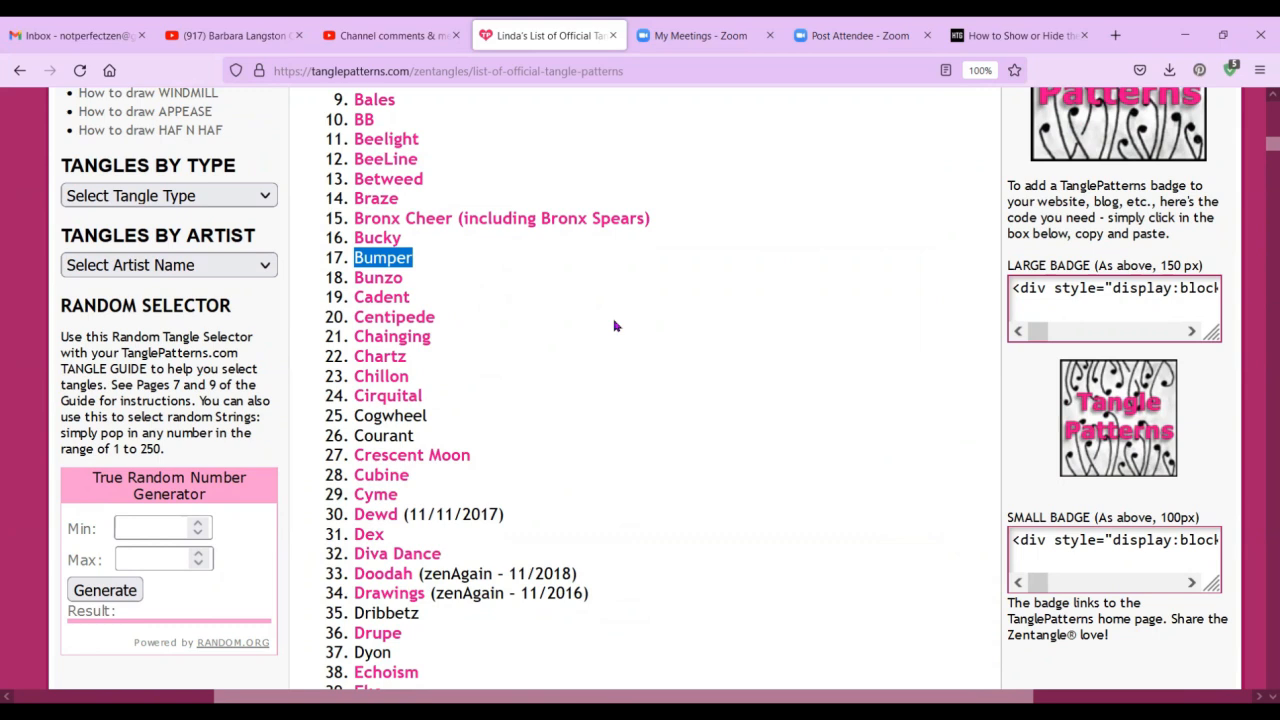
pyautogui.moveTo(623, 348)
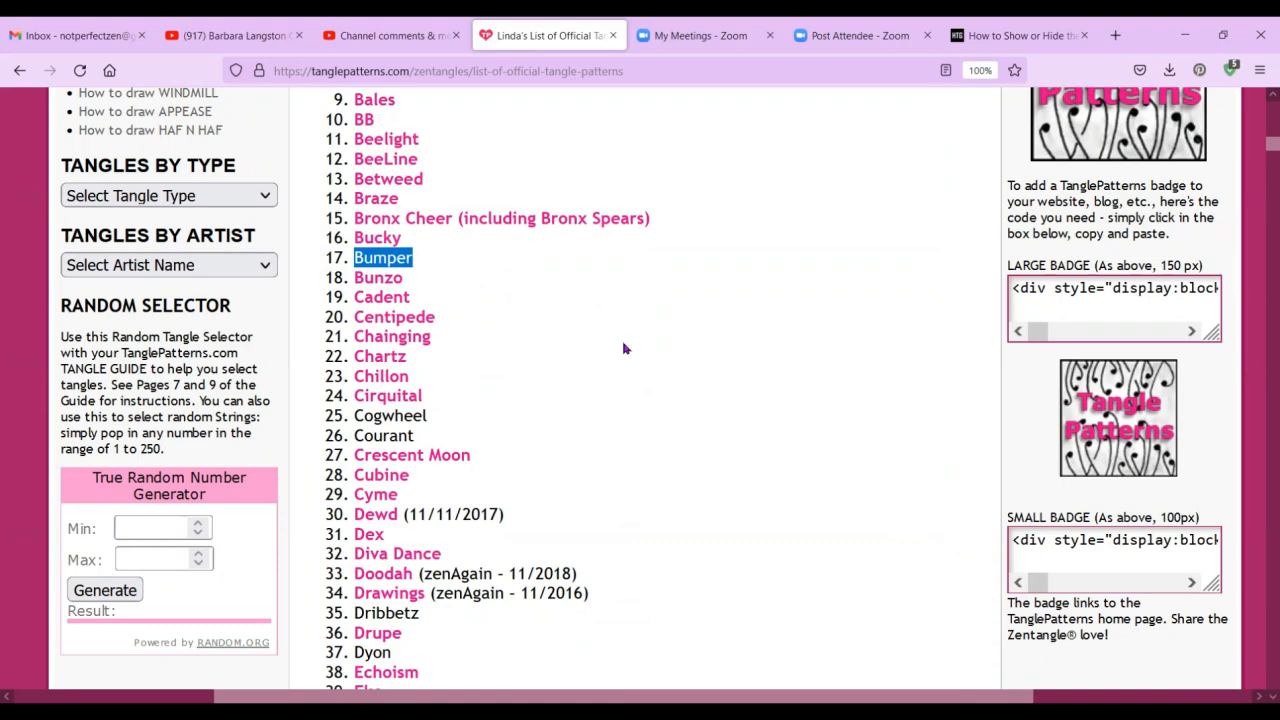
pyautogui.scroll(-3)
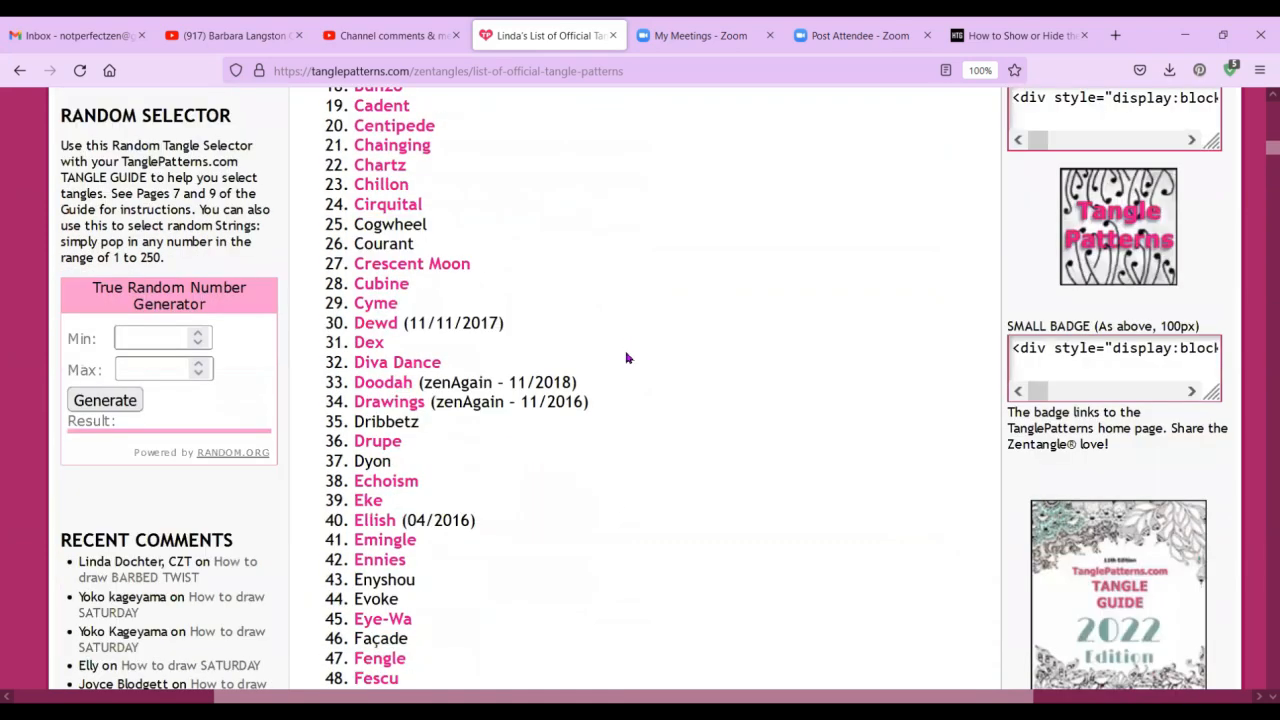
pyautogui.scroll(-3)
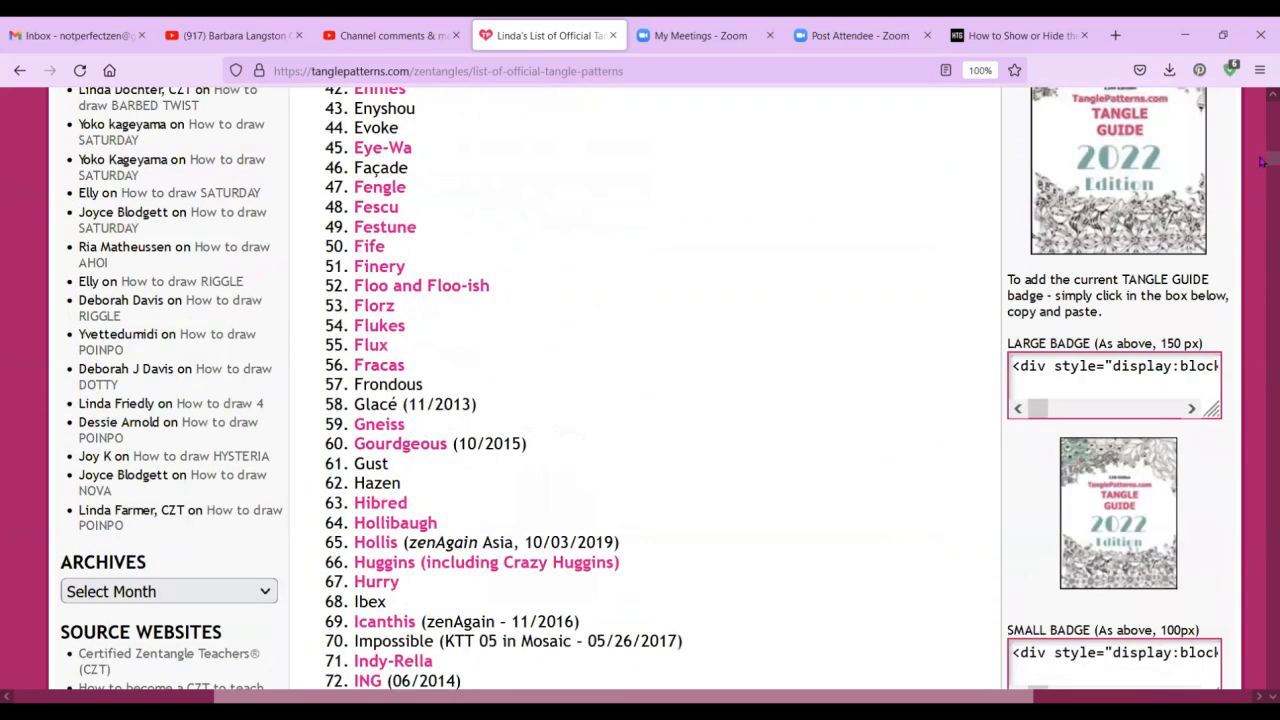
pyautogui.scroll(-3)
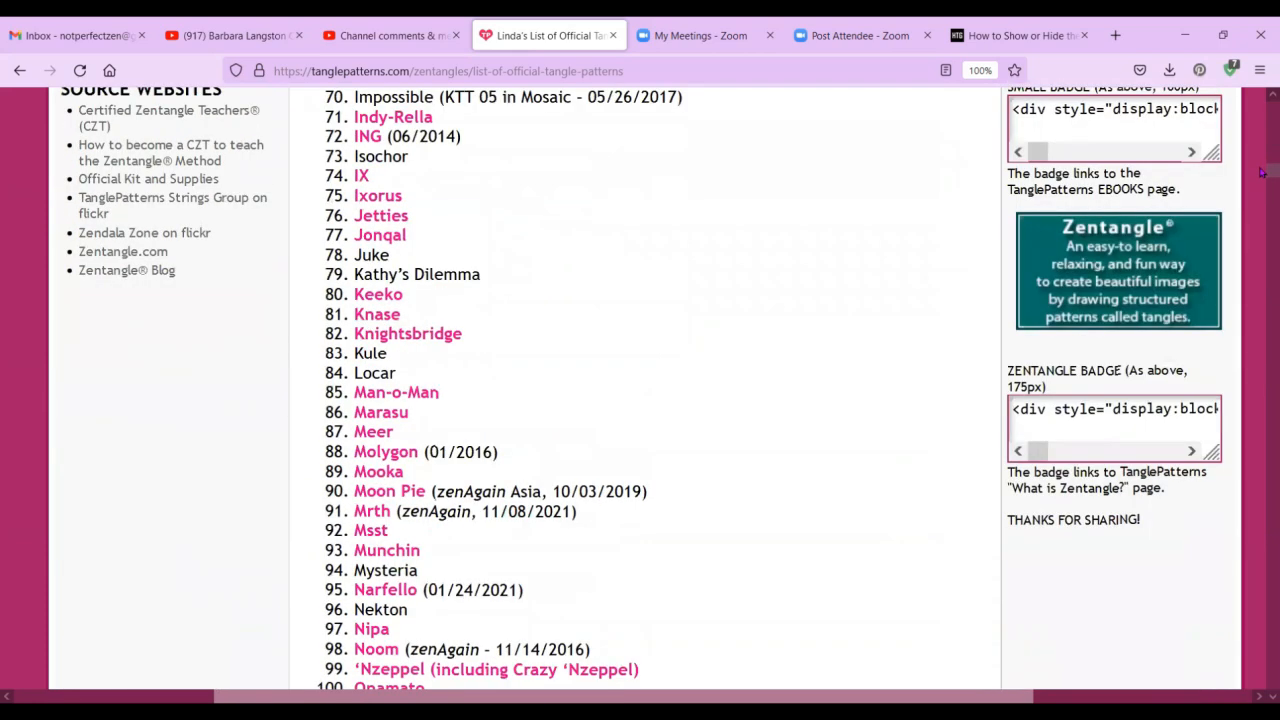
pyautogui.scroll(-3)
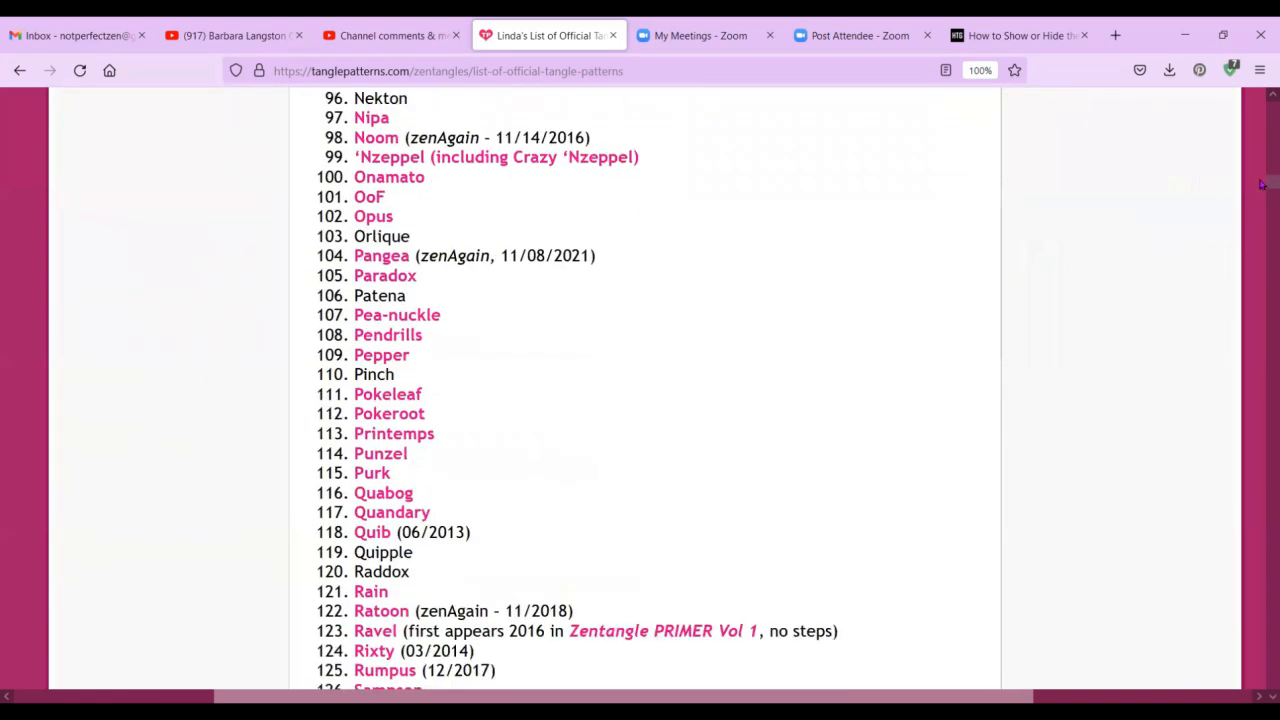
pyautogui.scroll(-3)
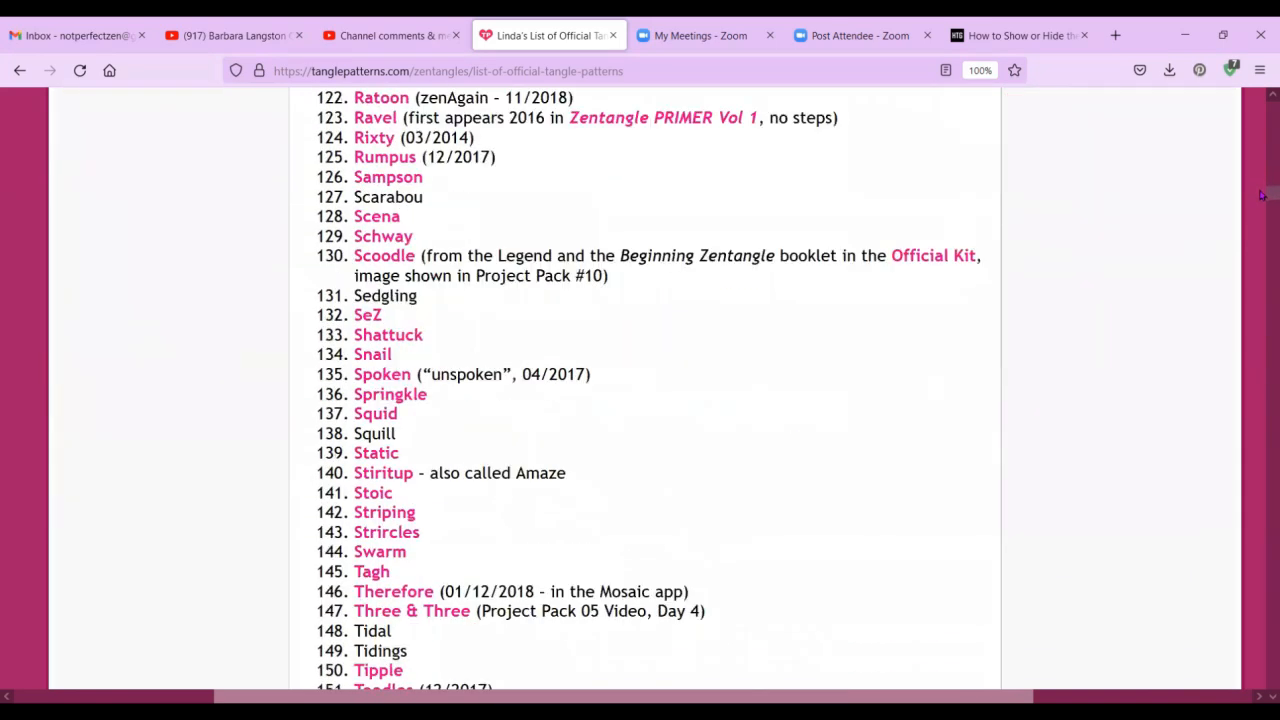
pyautogui.scroll(-3)
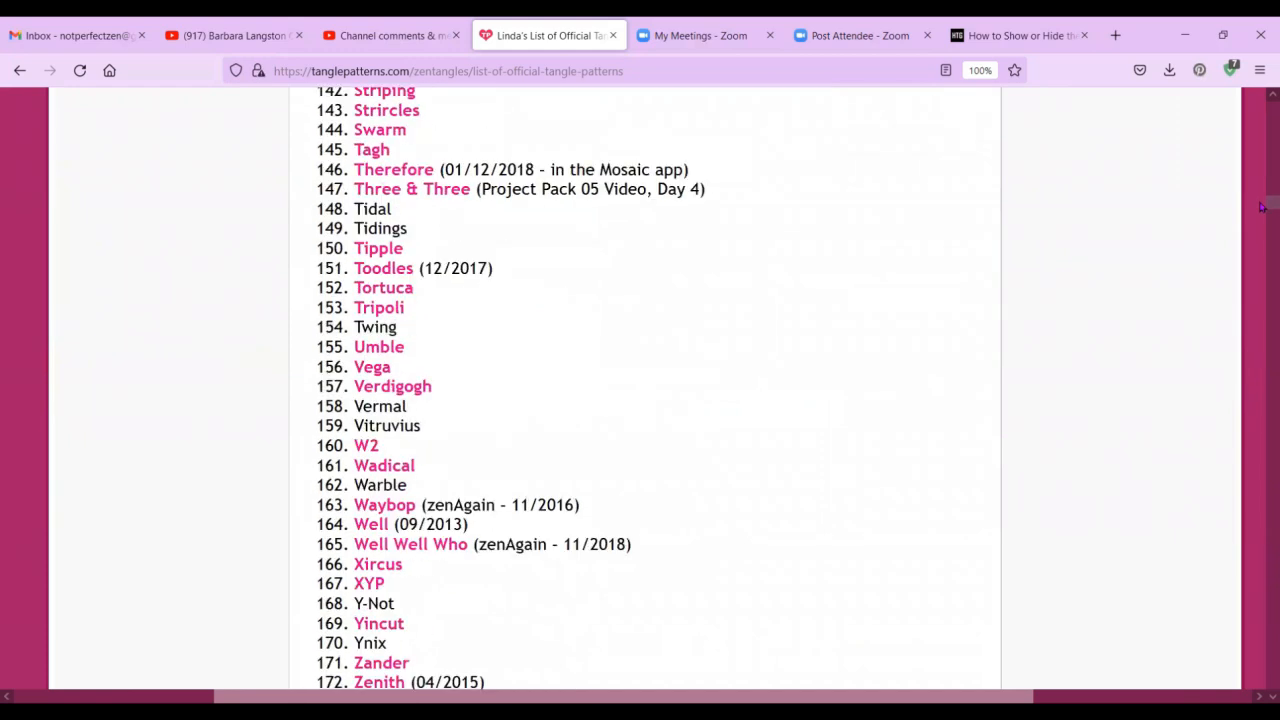
pyautogui.scroll(-3)
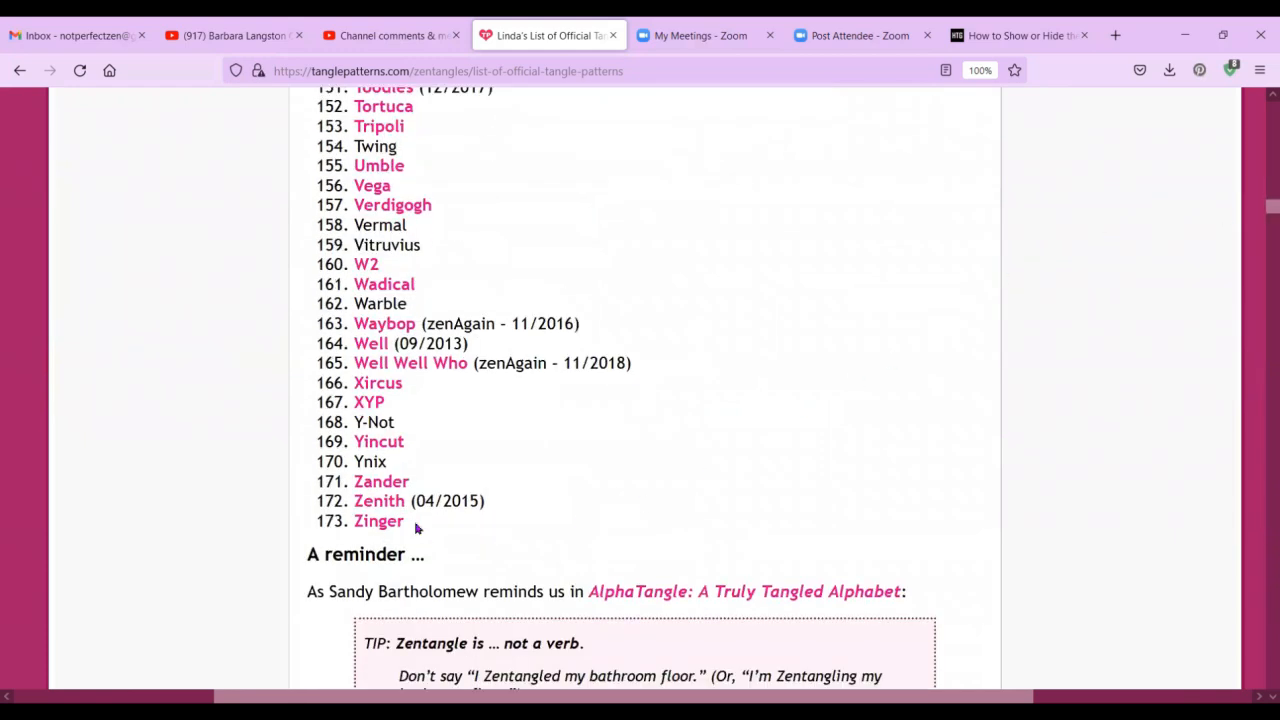
pyautogui.moveTo(720, 427)
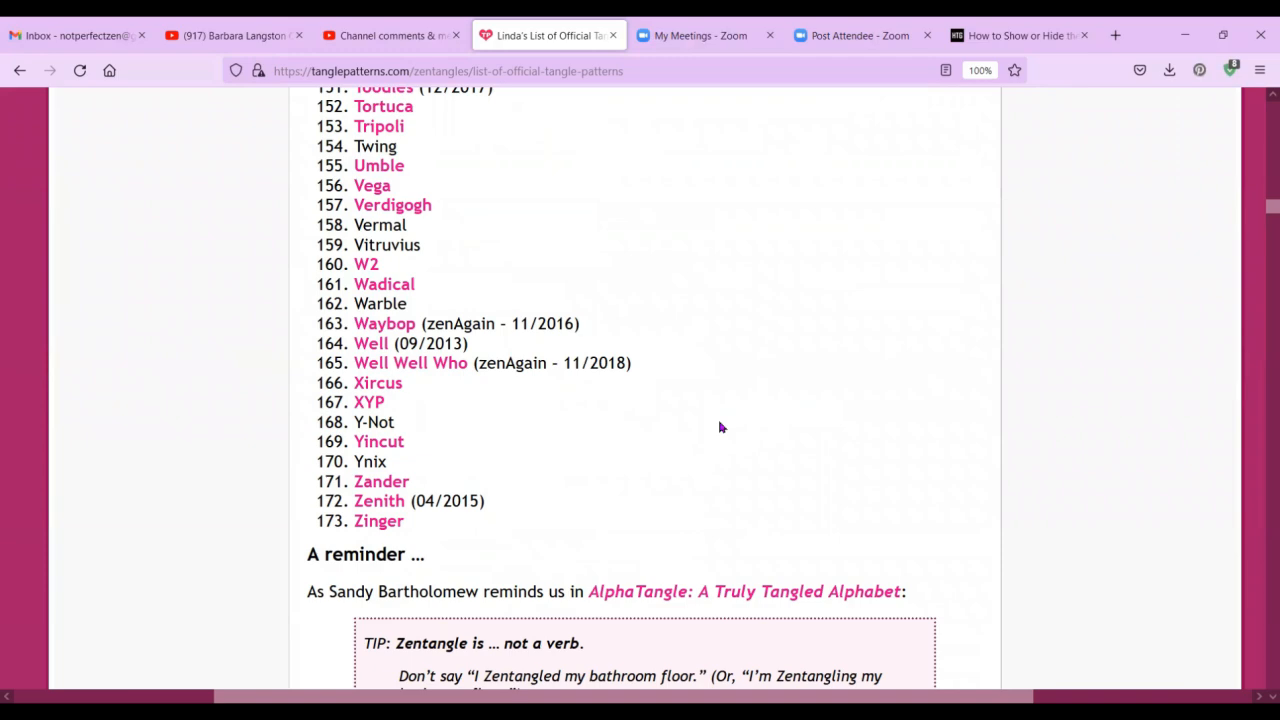
pyautogui.moveTo(1262, 215)
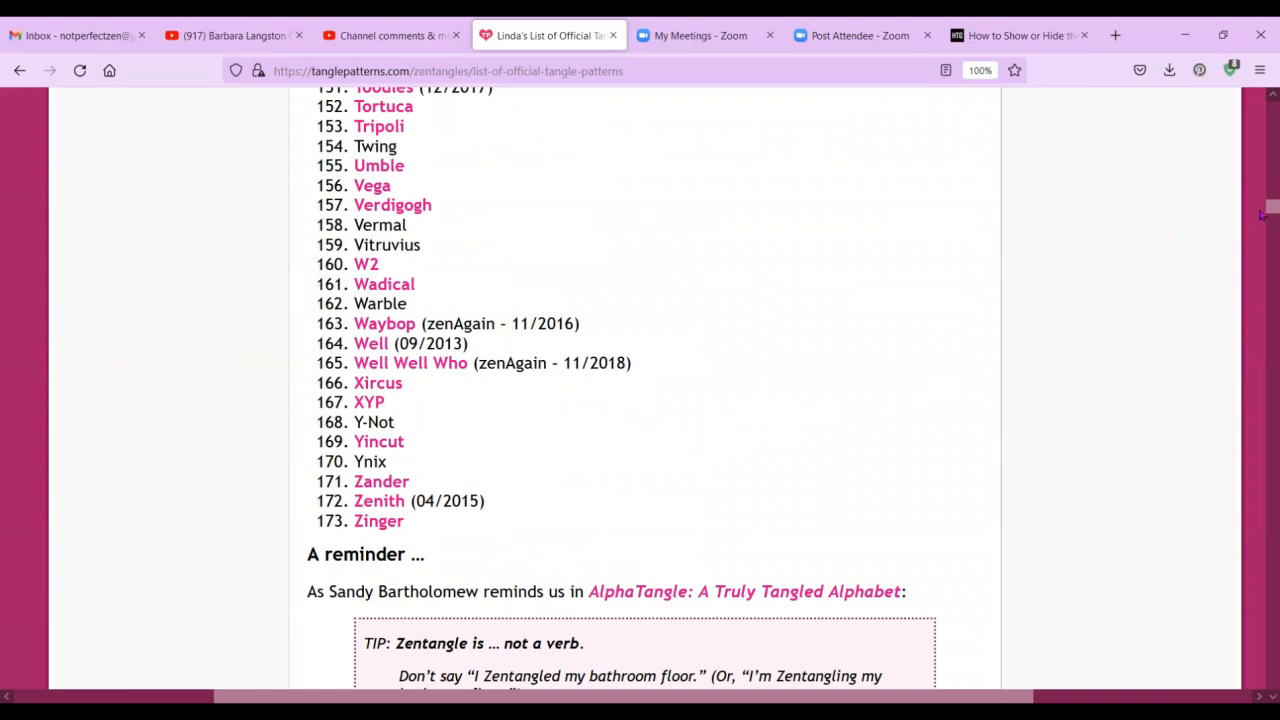
pyautogui.scroll(3)
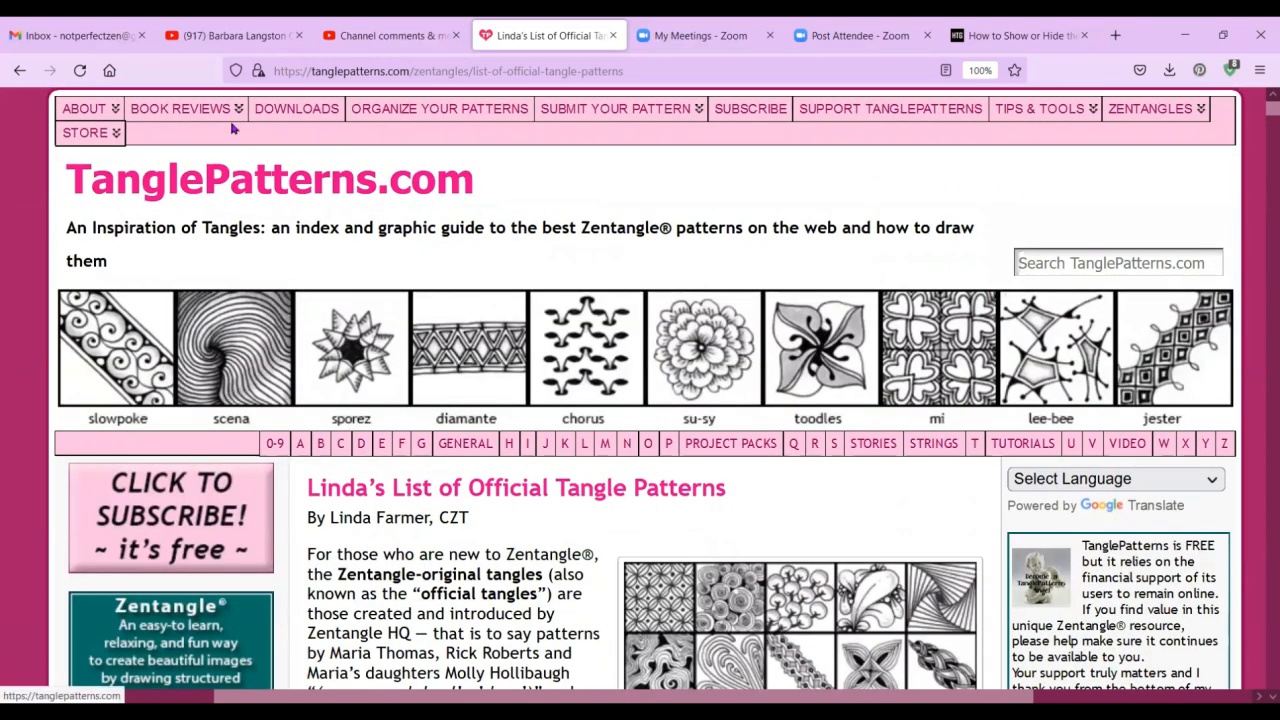
# Open the Downloads page and scroll down to the printable tangle pattern templates.
pyautogui.click(179, 108)
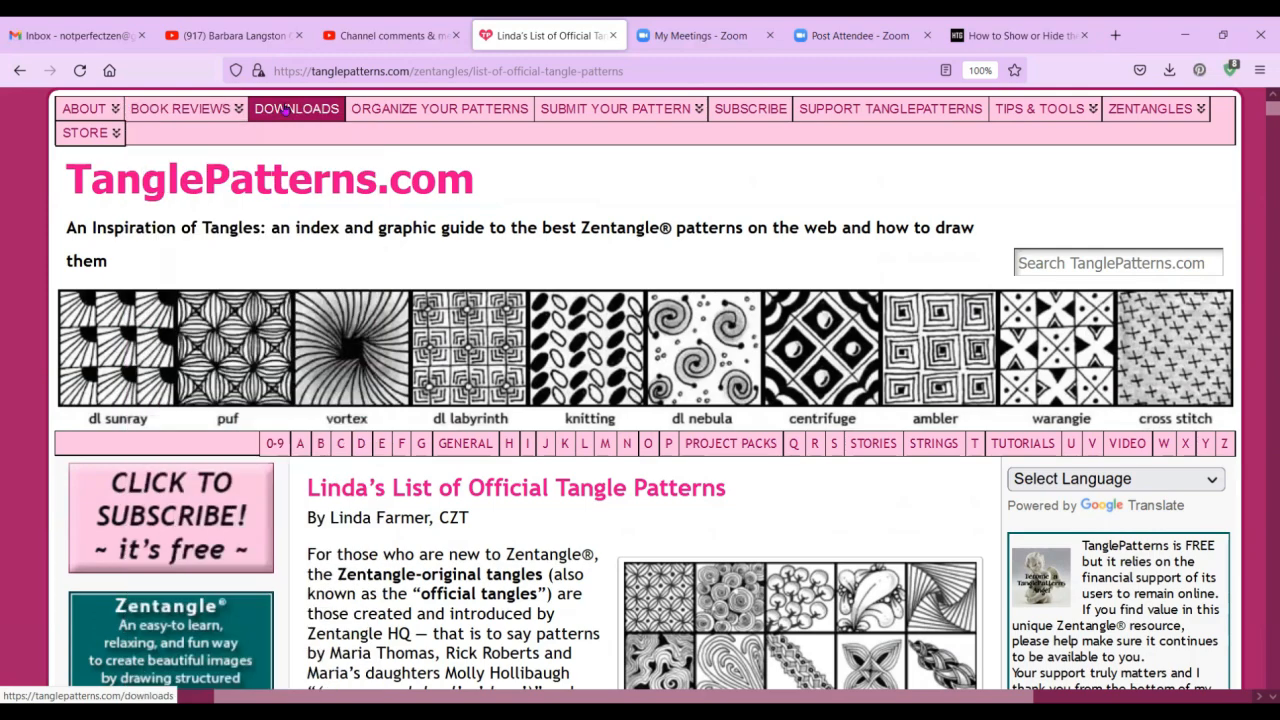
pyautogui.click(296, 108)
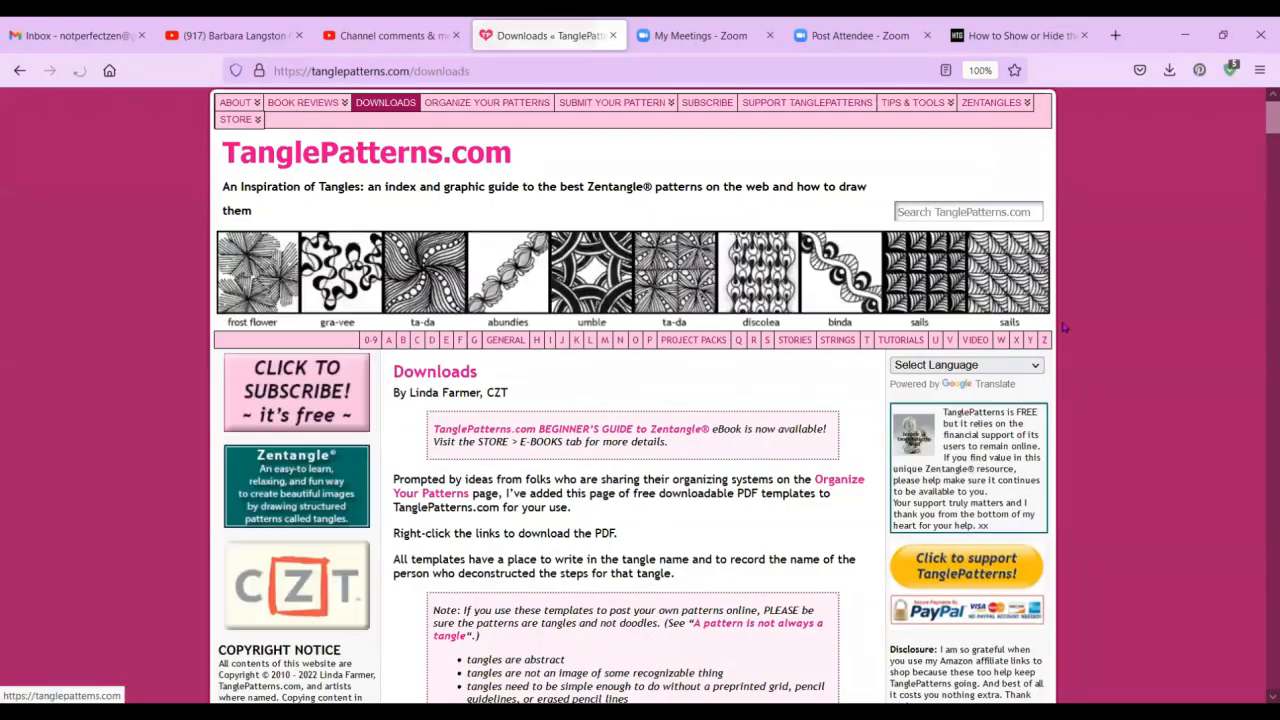
pyautogui.scroll(-3)
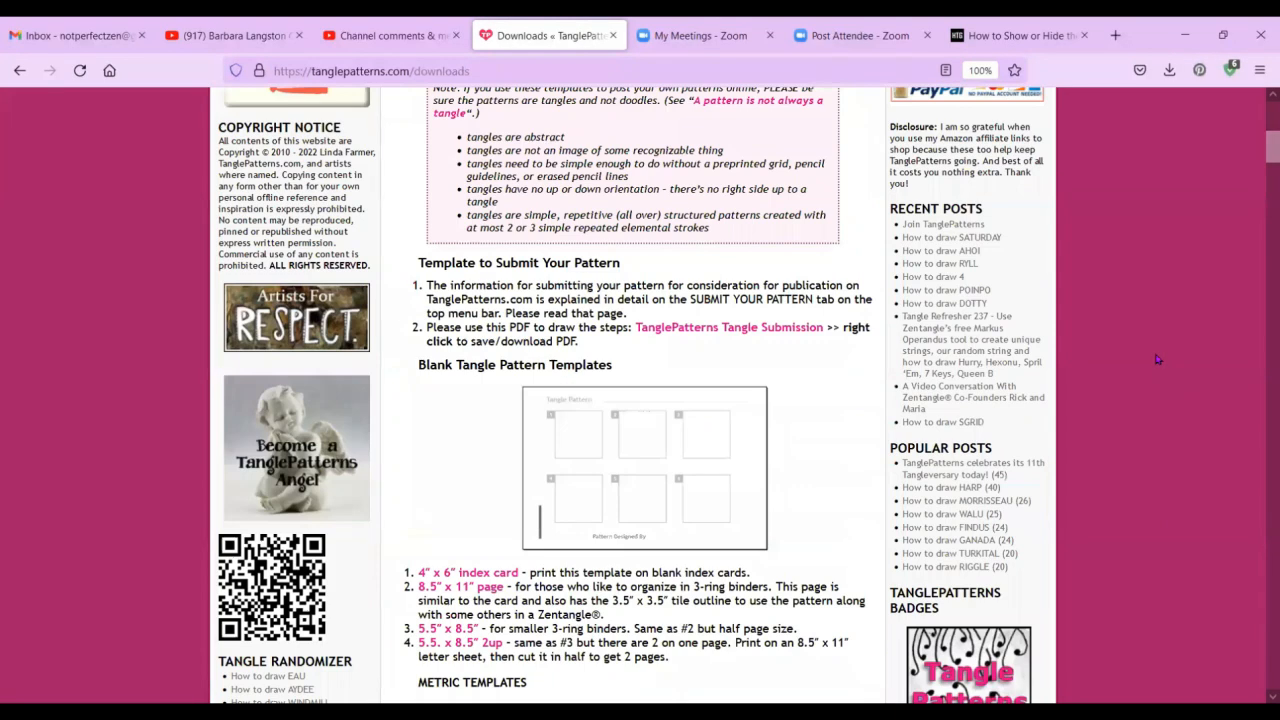
pyautogui.scroll(-3)
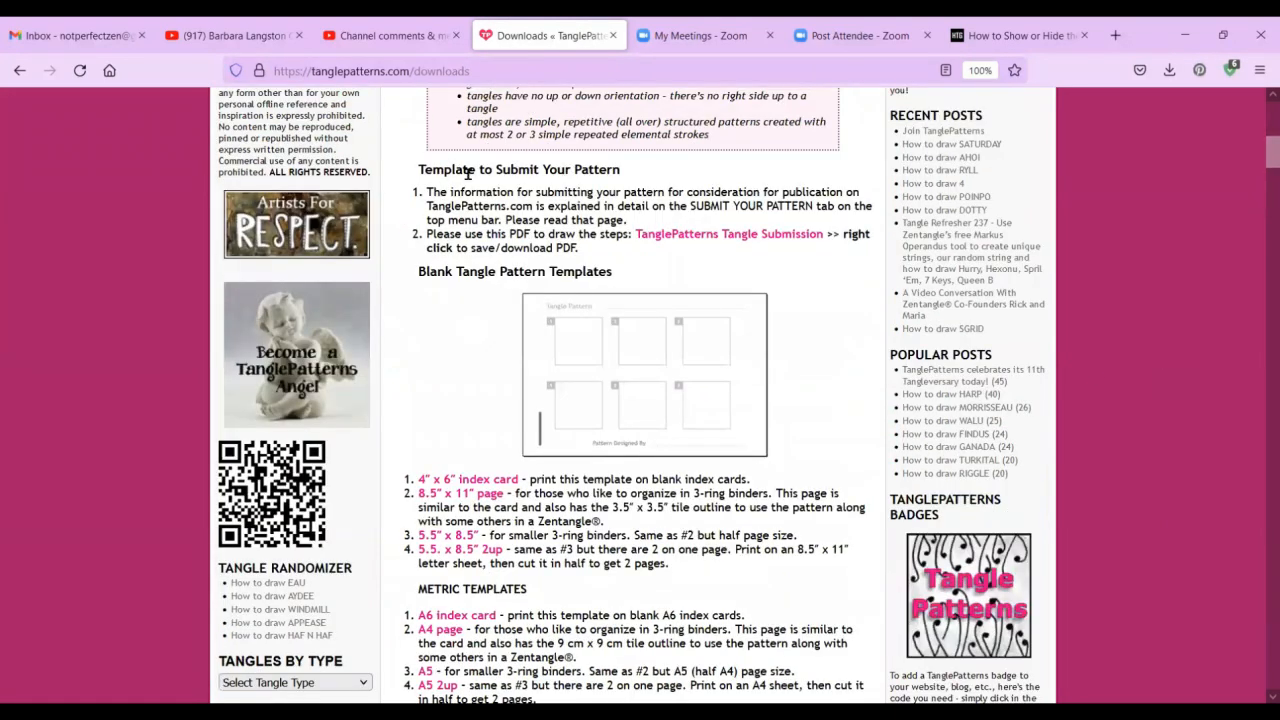
pyautogui.moveTo(1091, 403)
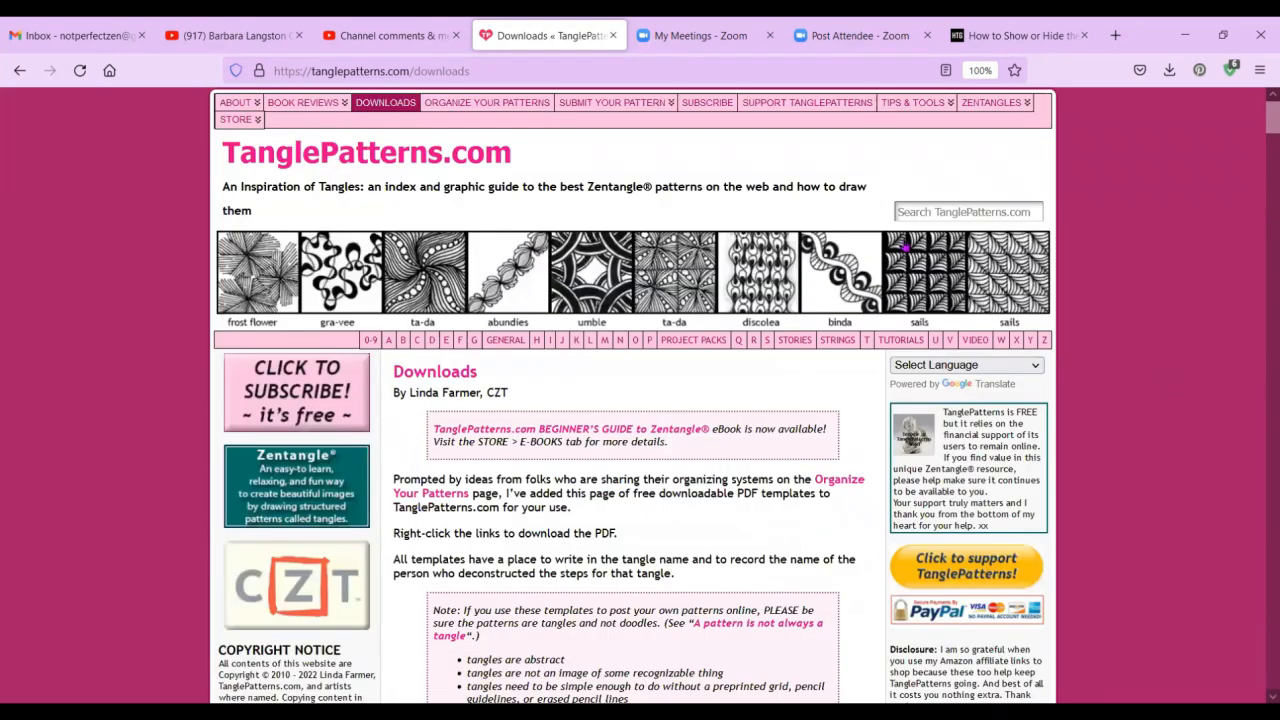
pyautogui.moveTo(487, 102)
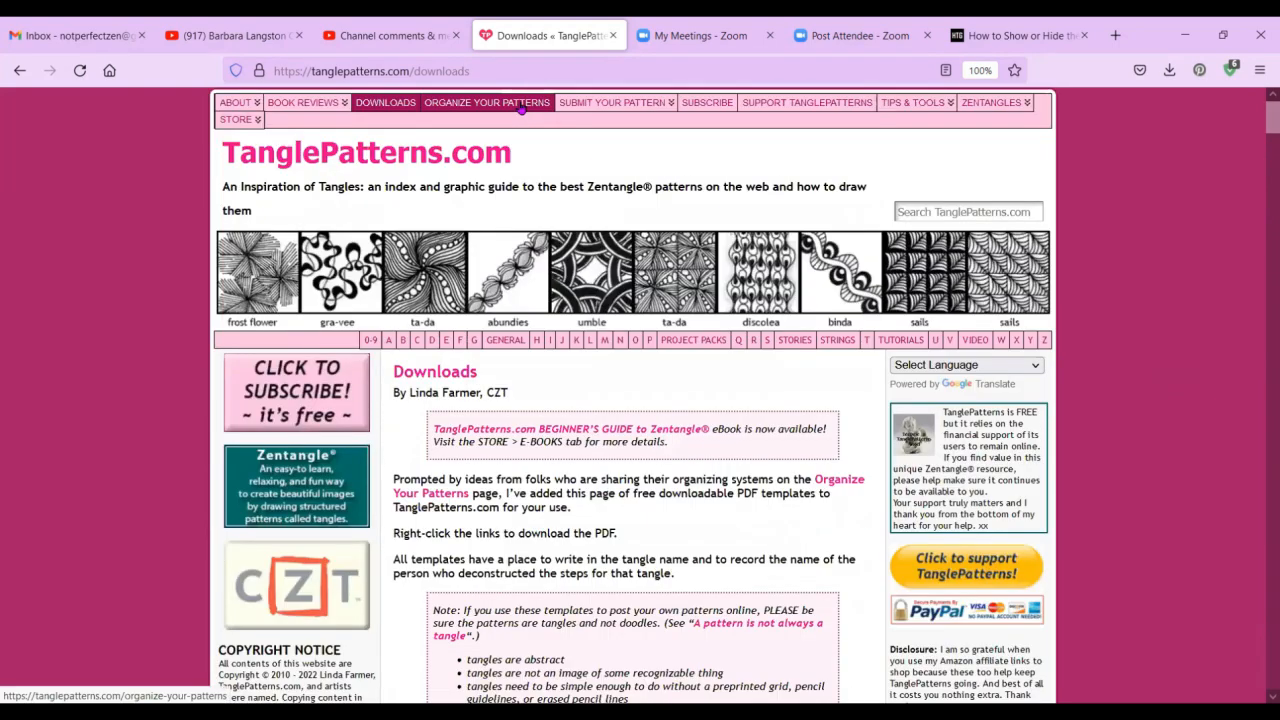
# Open the Organize Your Patterns article and scroll through it.
pyautogui.click(487, 102)
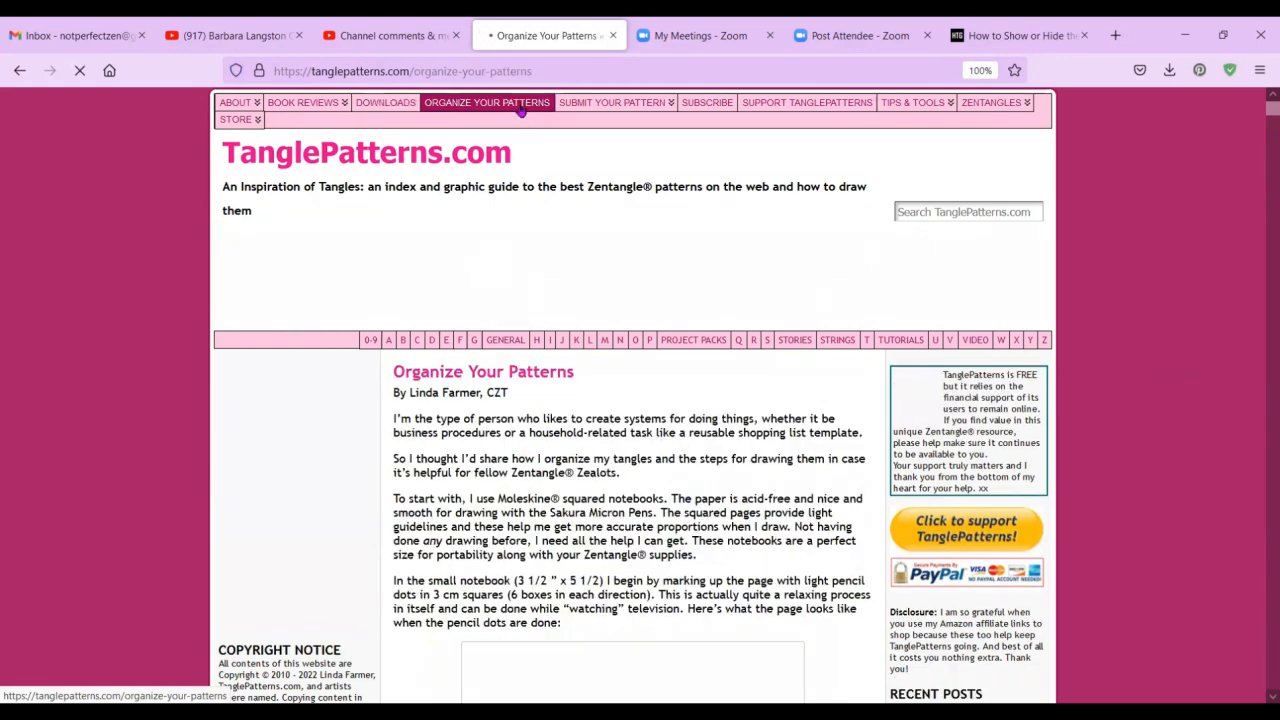
pyautogui.scroll(-3)
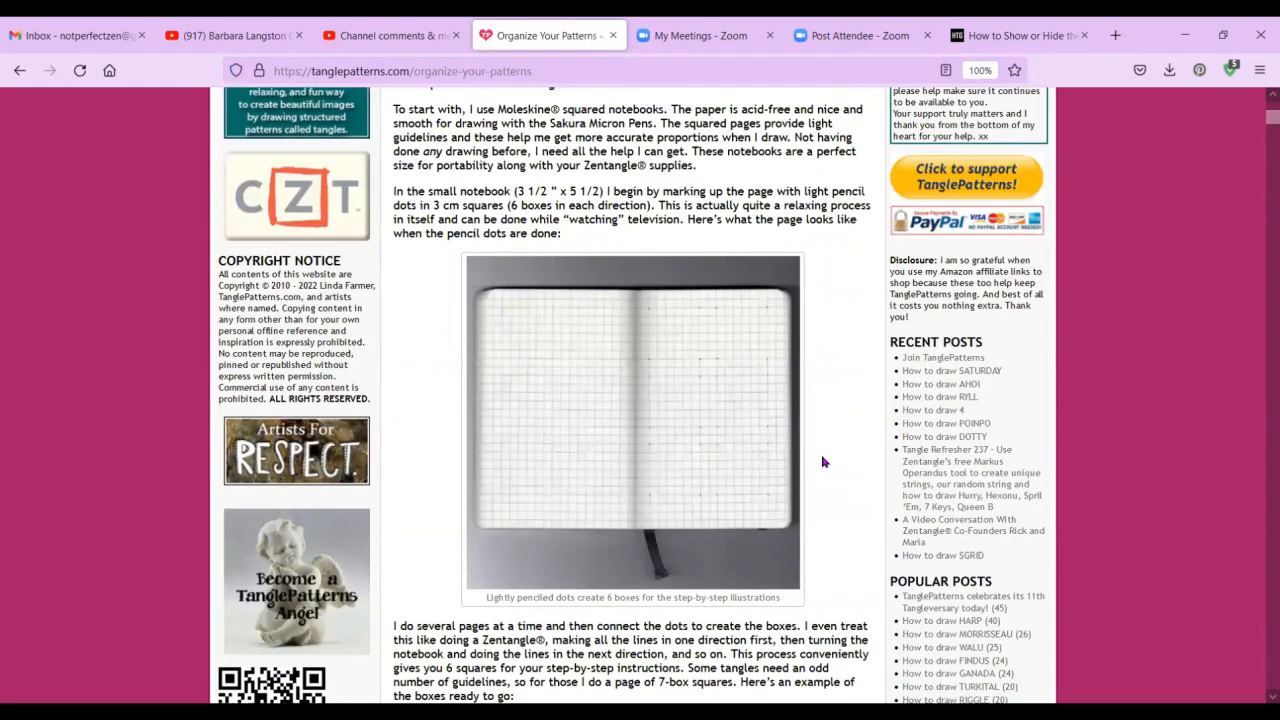
pyautogui.scroll(-3)
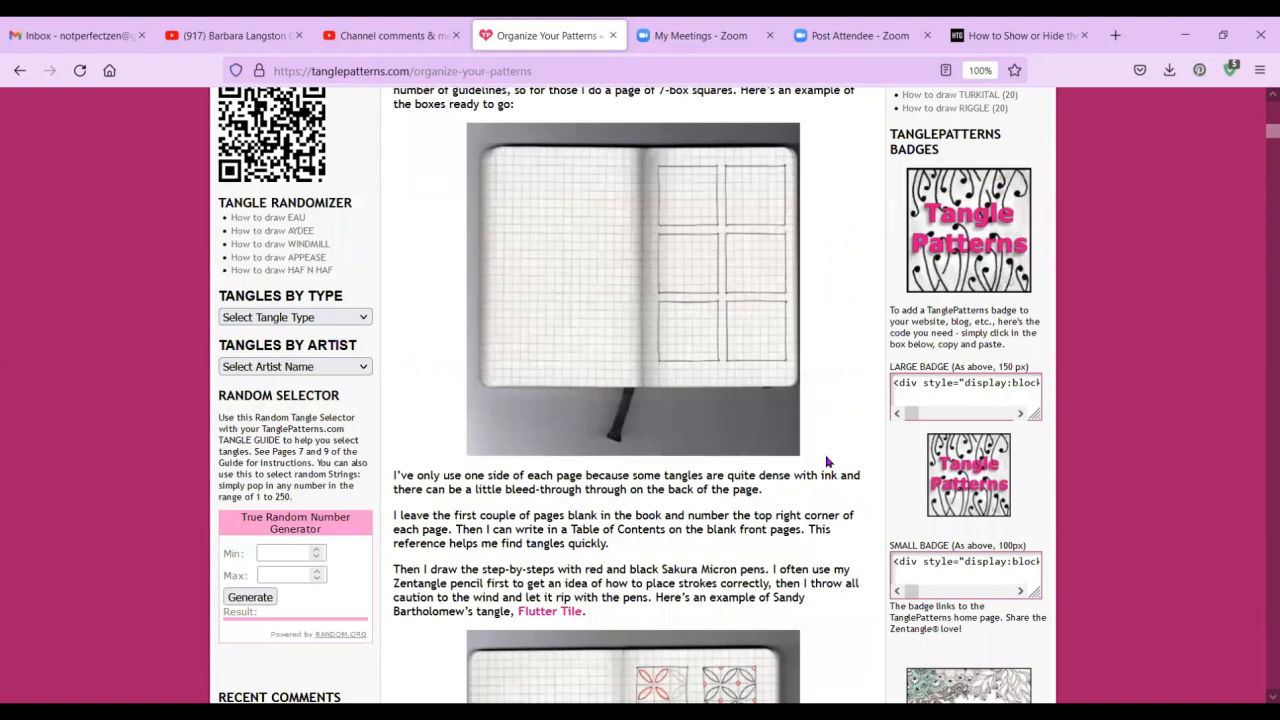
pyautogui.scroll(-3)
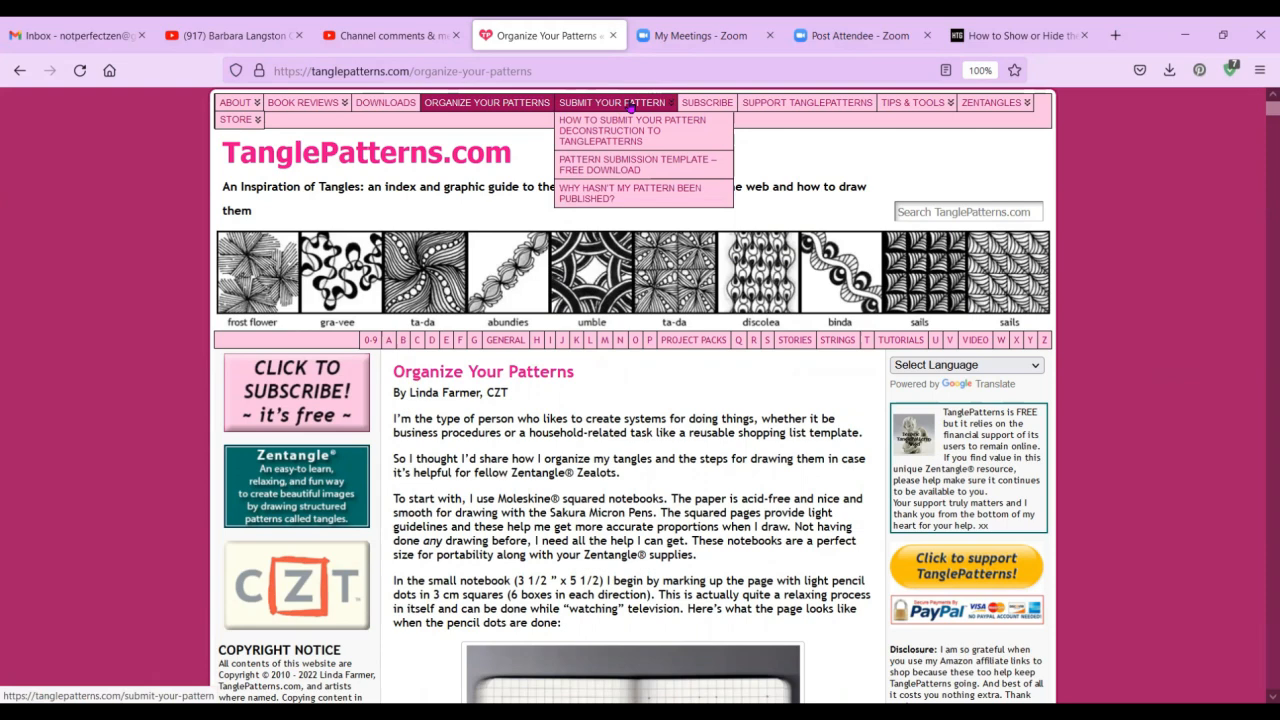
pyautogui.moveTo(707, 102)
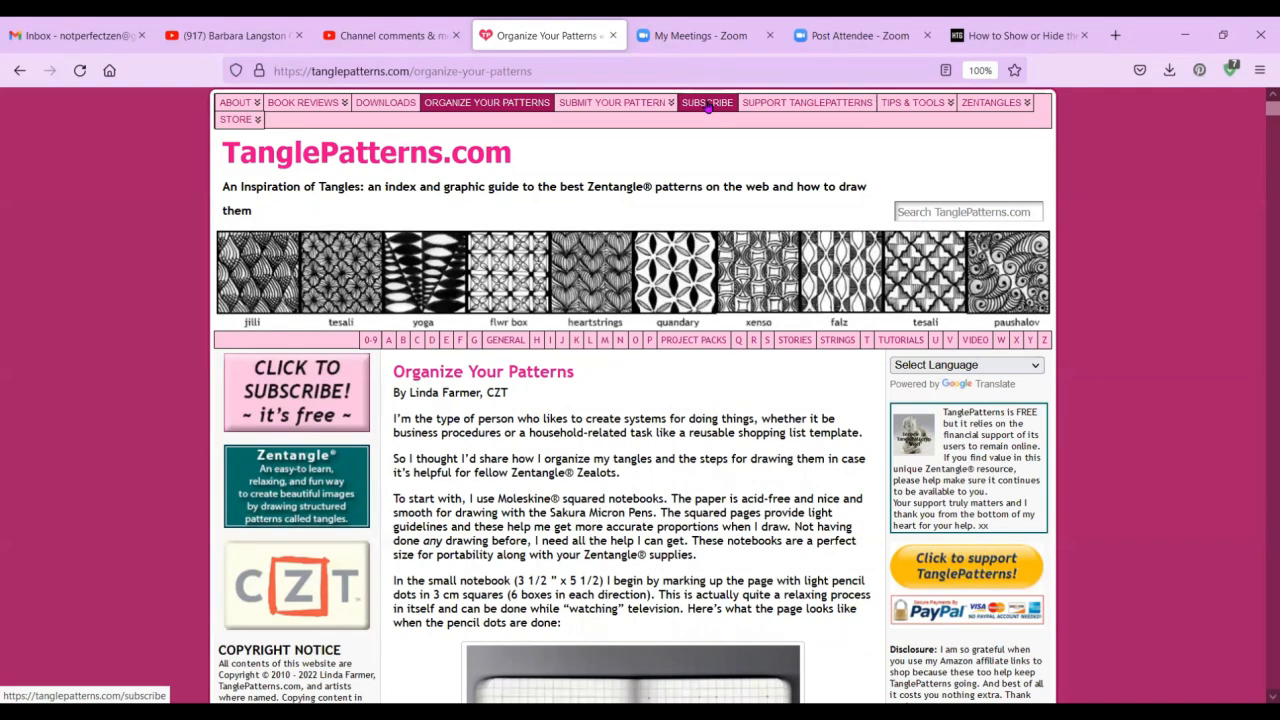
pyautogui.moveTo(807, 102)
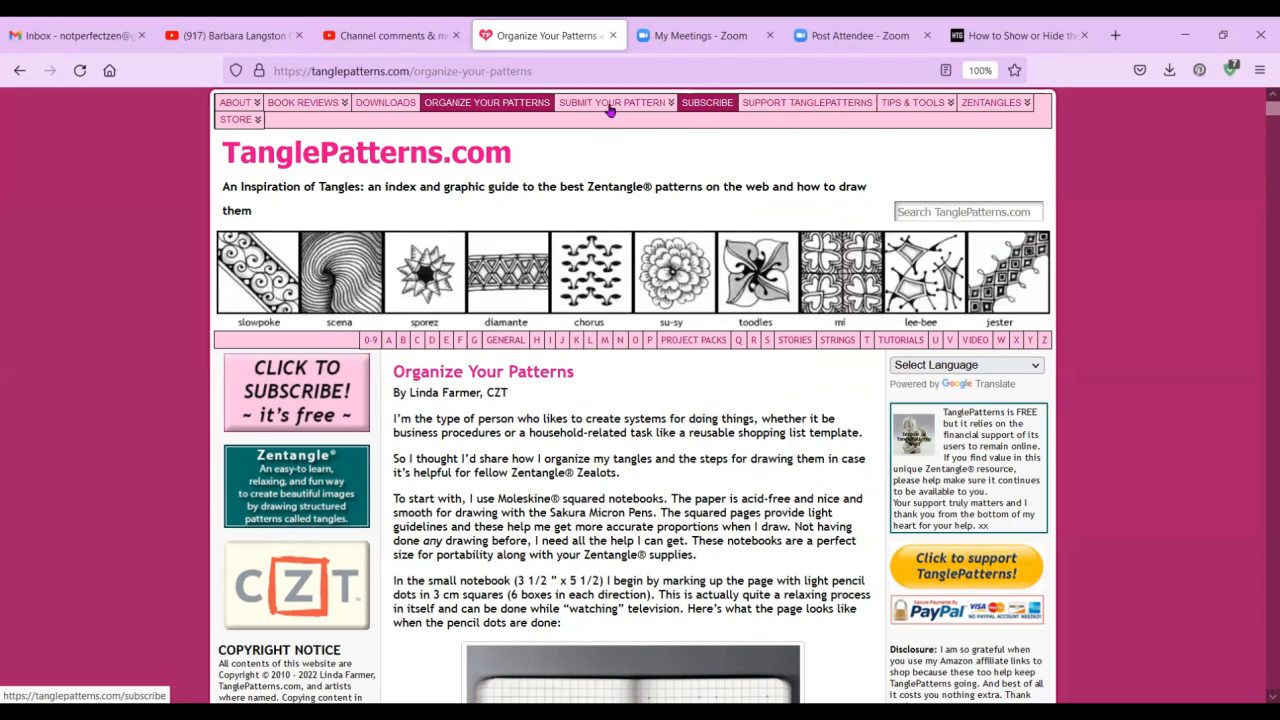
pyautogui.moveTo(838, 150)
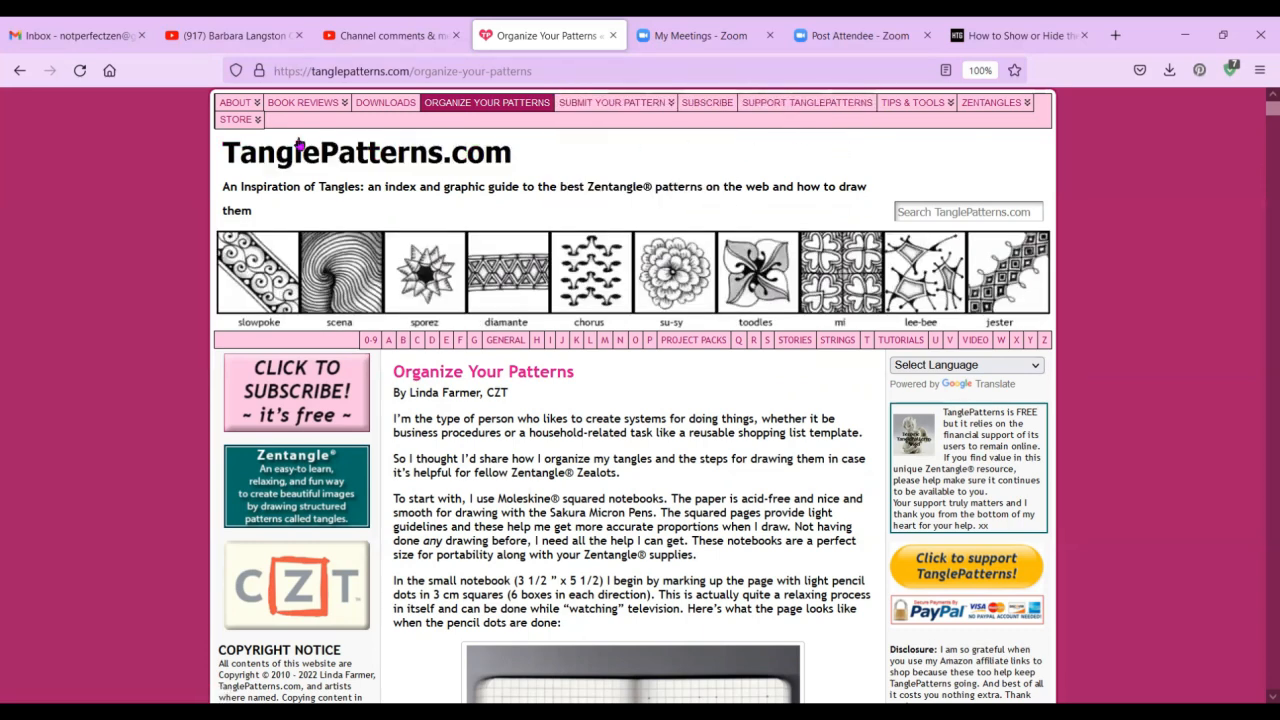
pyautogui.click(237, 119)
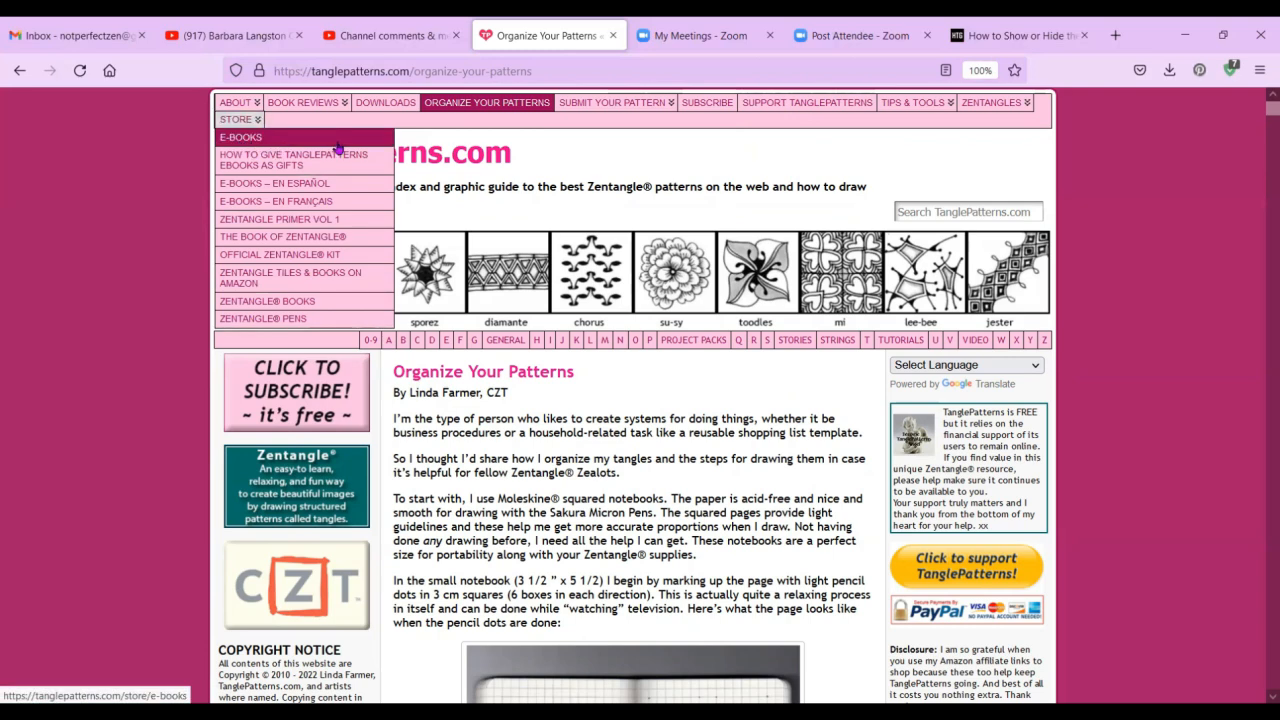
pyautogui.moveTo(275, 201)
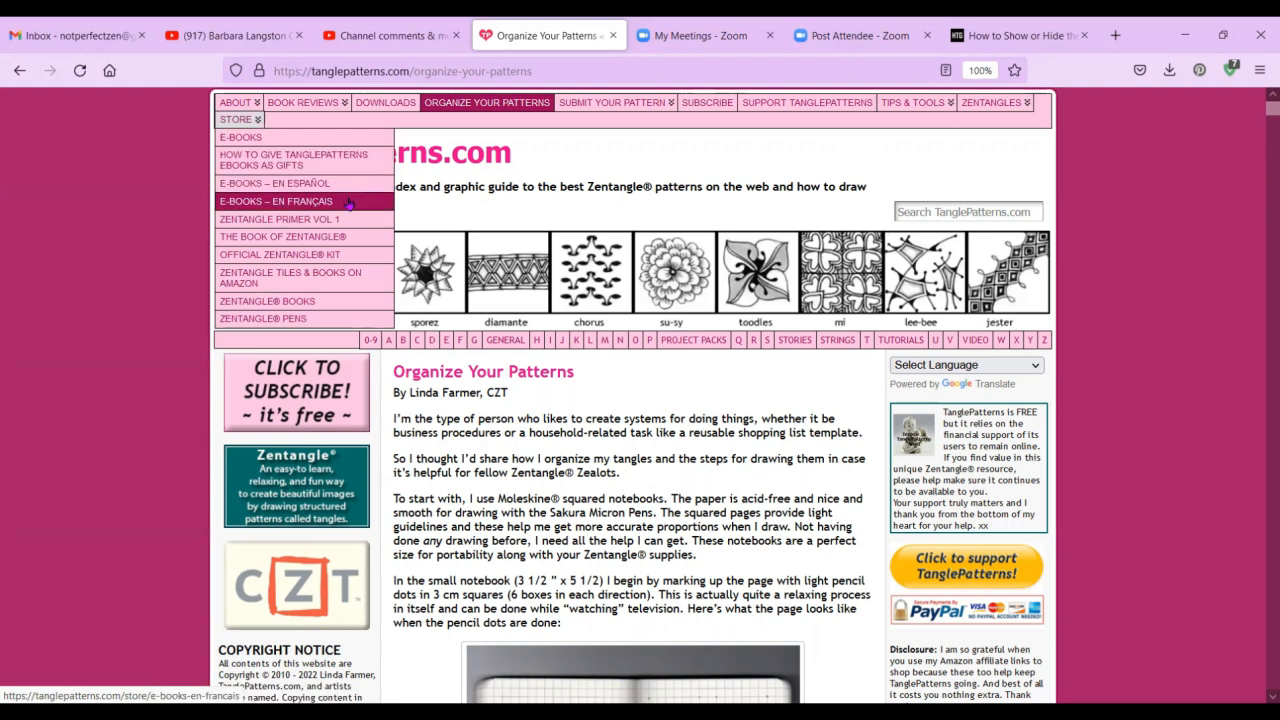
pyautogui.moveTo(262, 318)
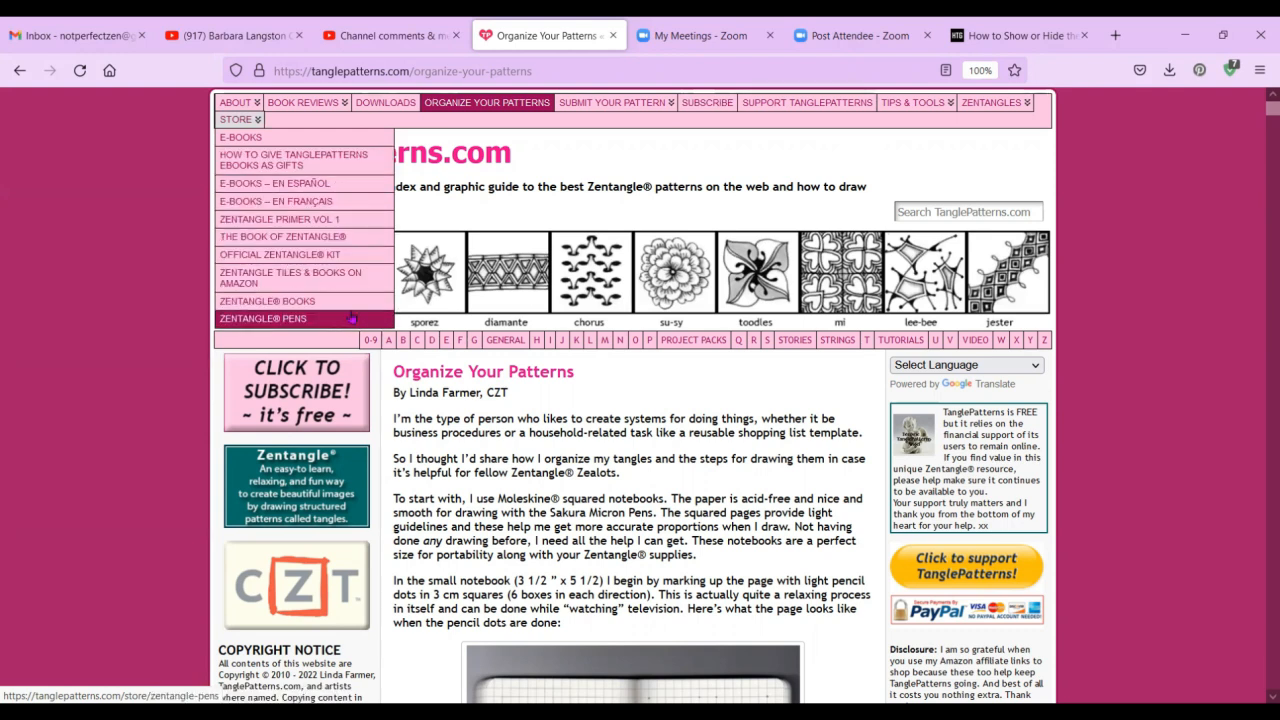
pyautogui.moveTo(320, 150)
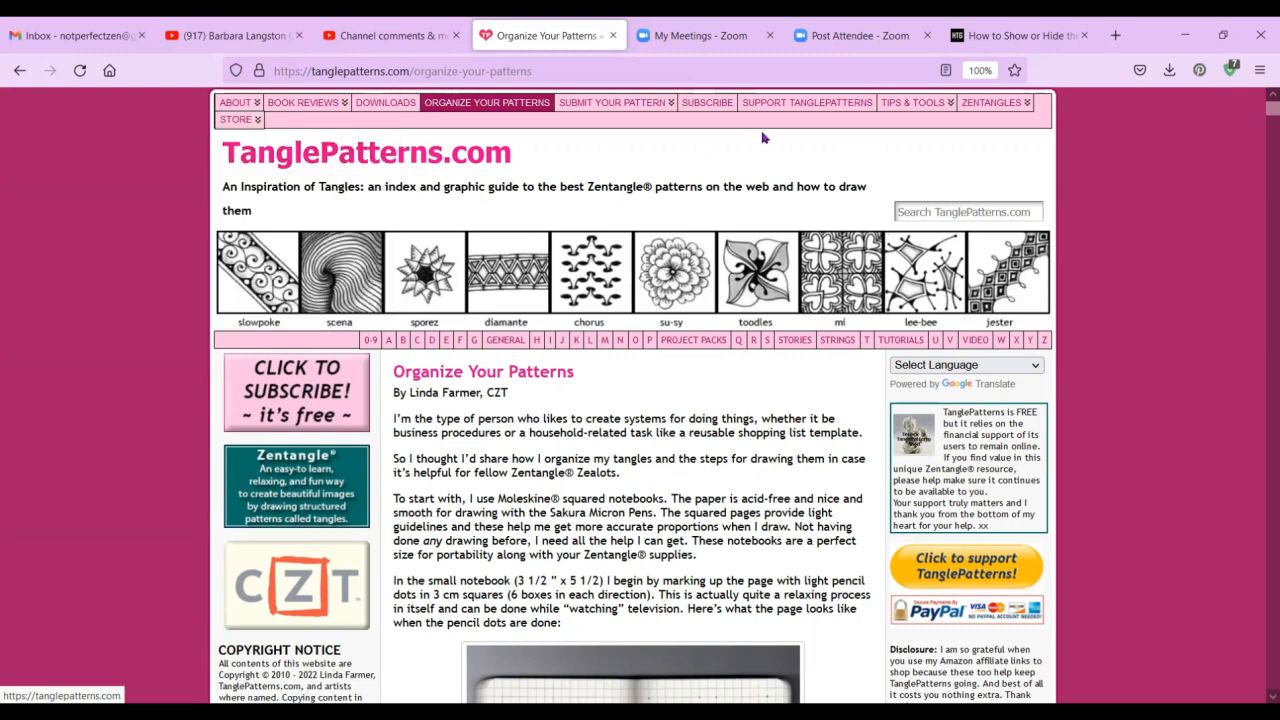
# Open the Tips & Tools dropdown to browse its topics.
pyautogui.click(911, 102)
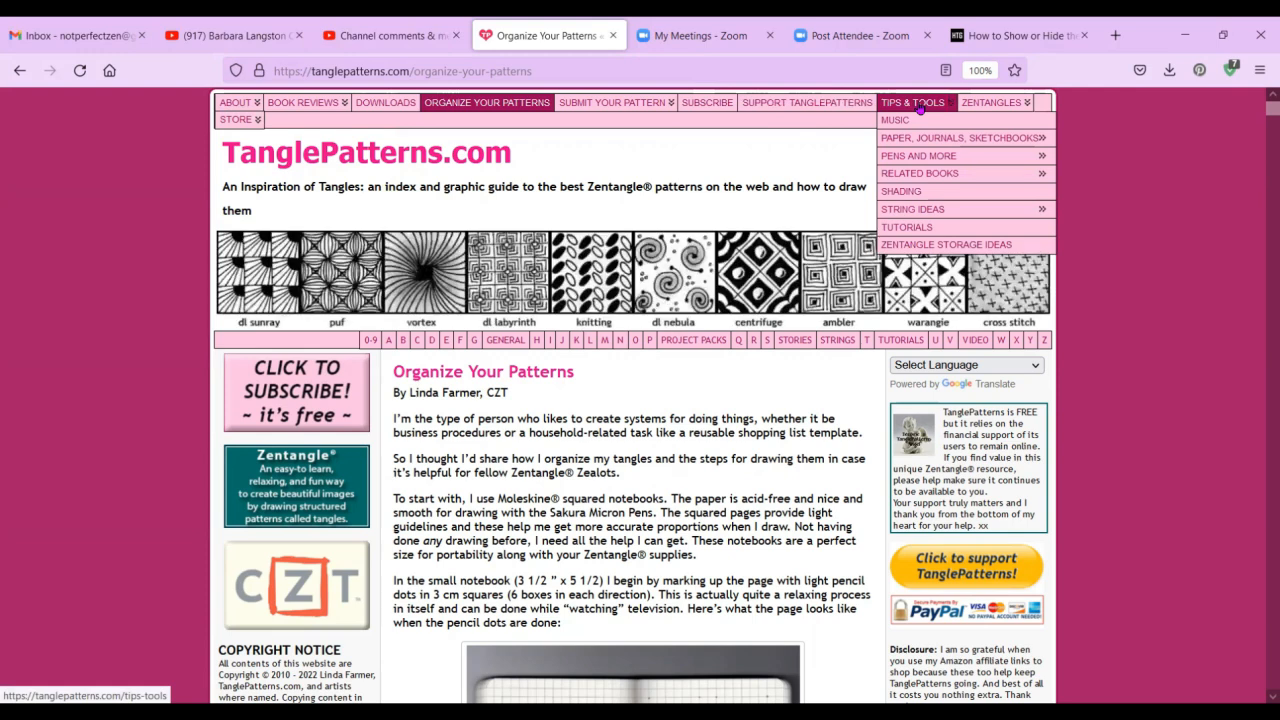
pyautogui.moveTo(895, 120)
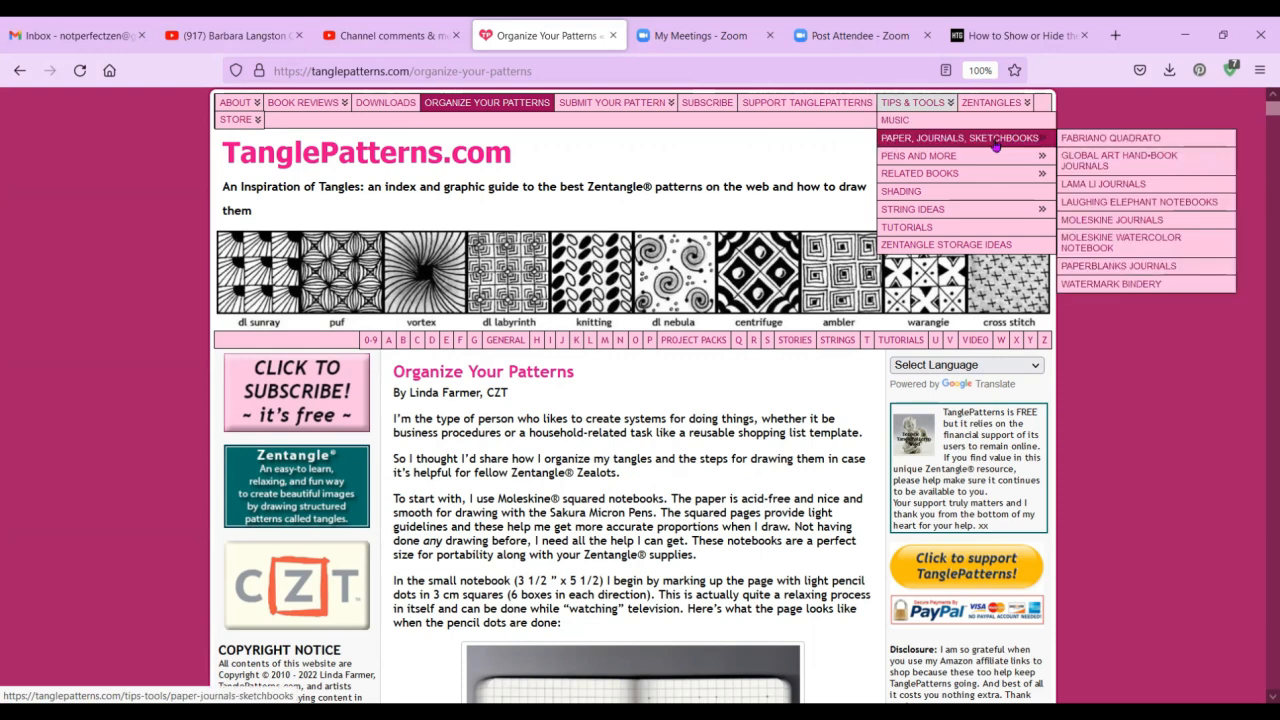
pyautogui.moveTo(917, 155)
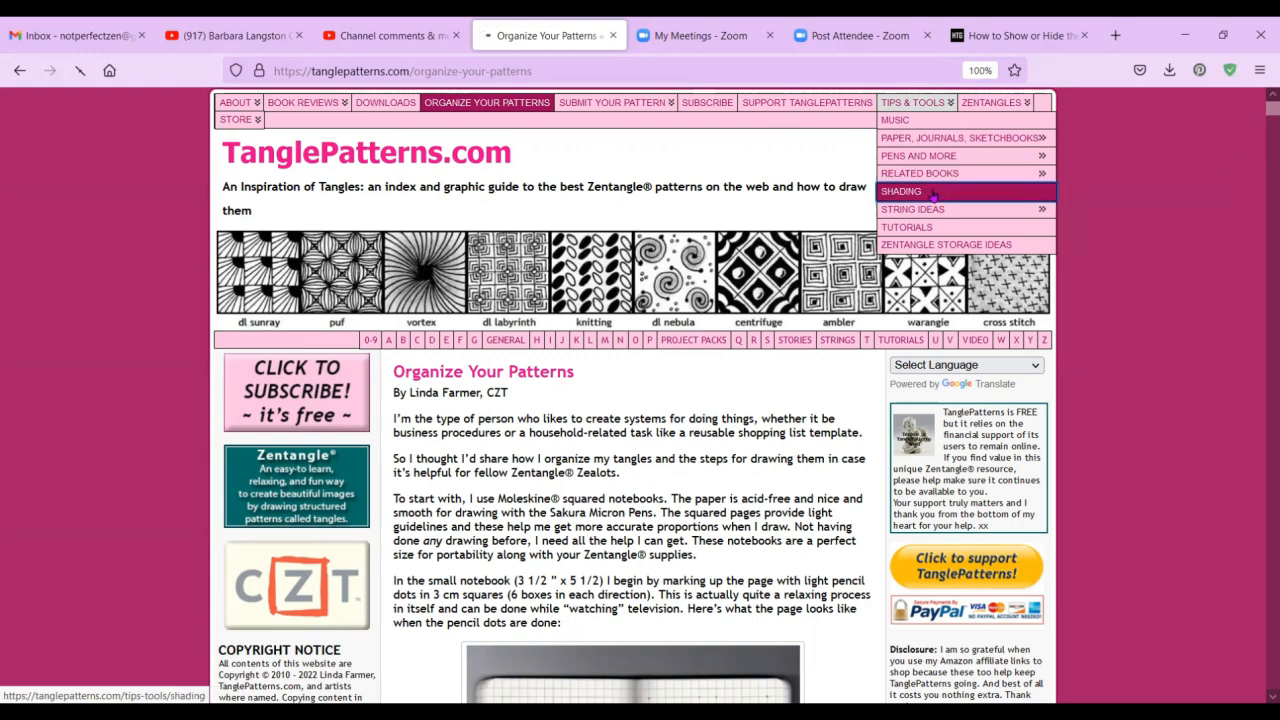
pyautogui.click(901, 191)
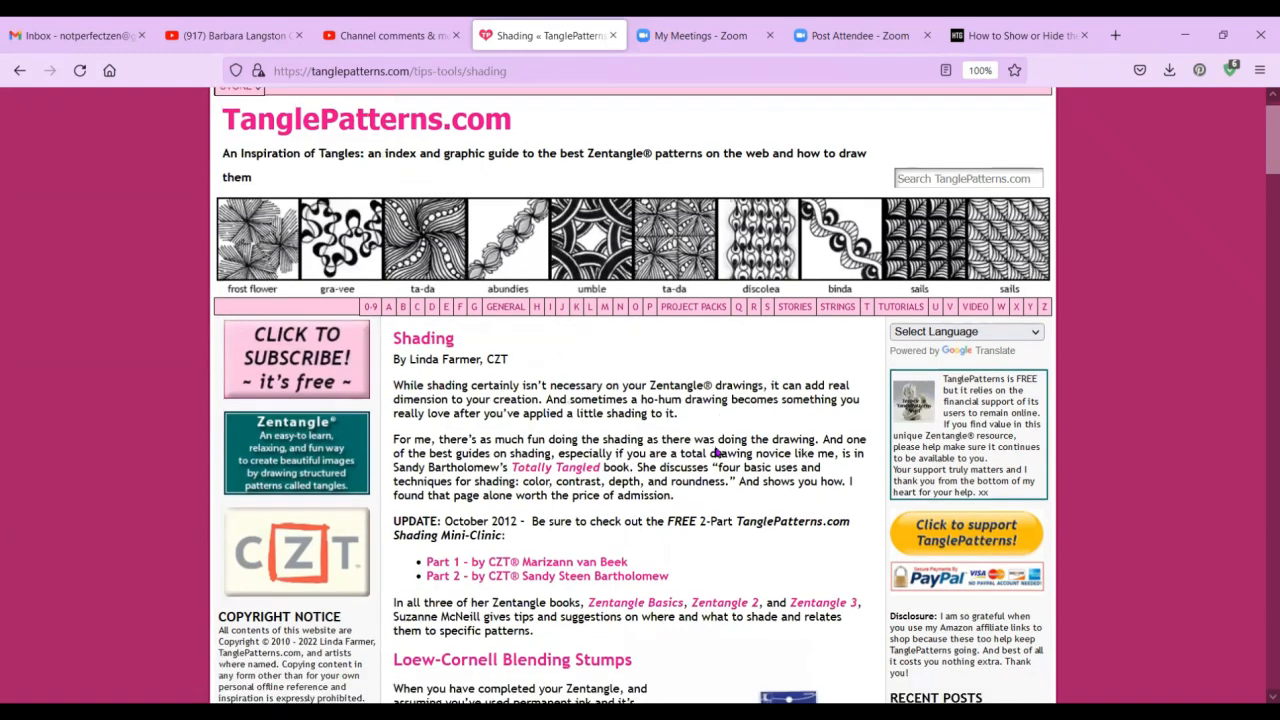
pyautogui.scroll(-3)
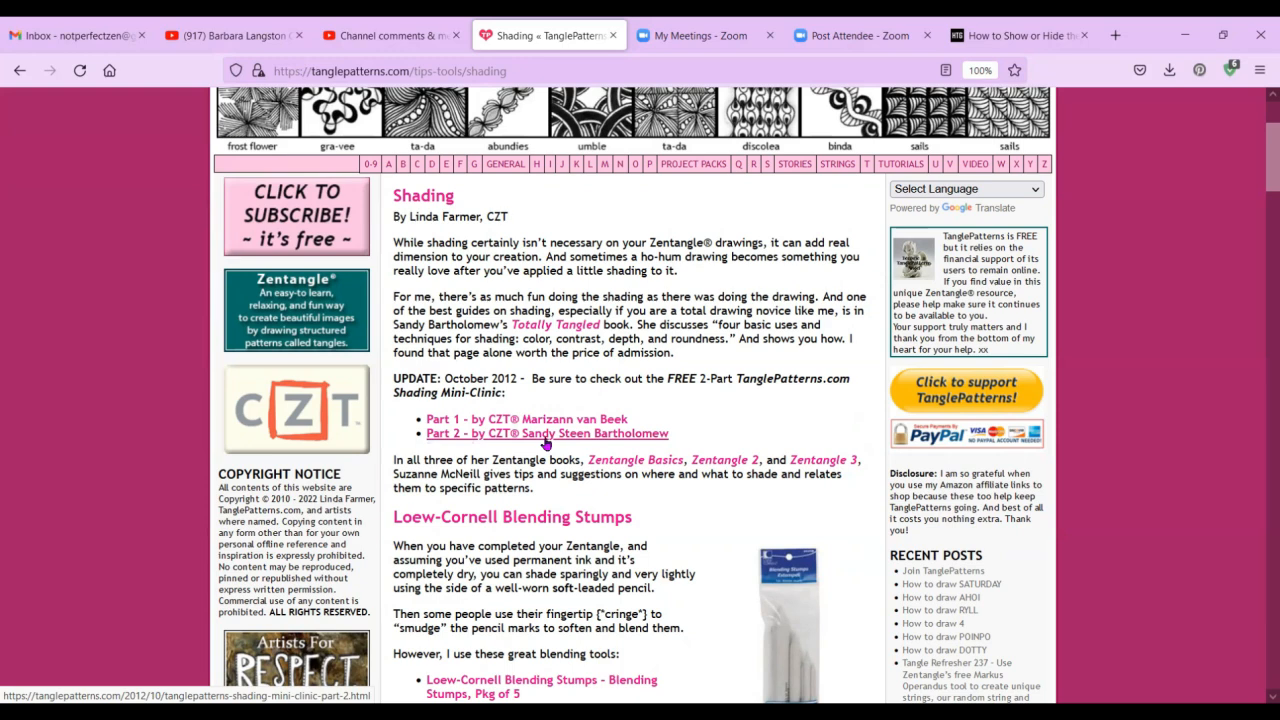
pyautogui.moveTo(738, 420)
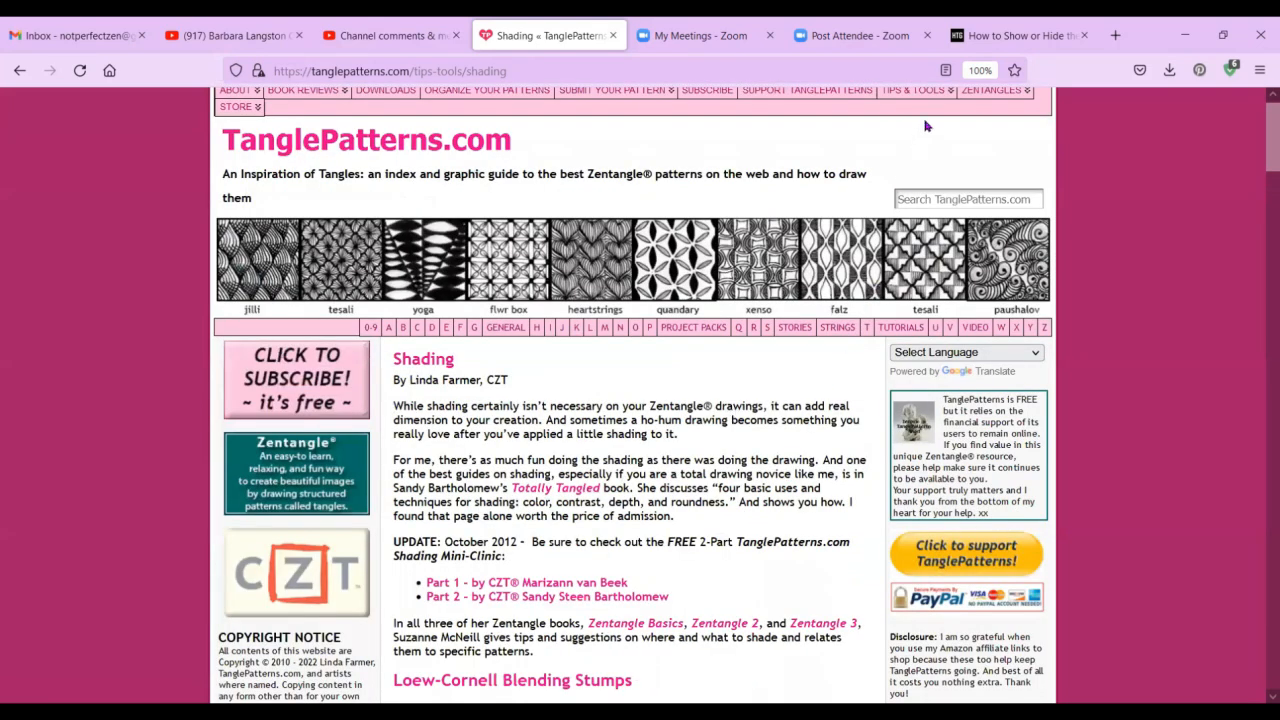
# Open the String Ideas article from Tips & Tools and scroll through it.
pyautogui.click(910, 102)
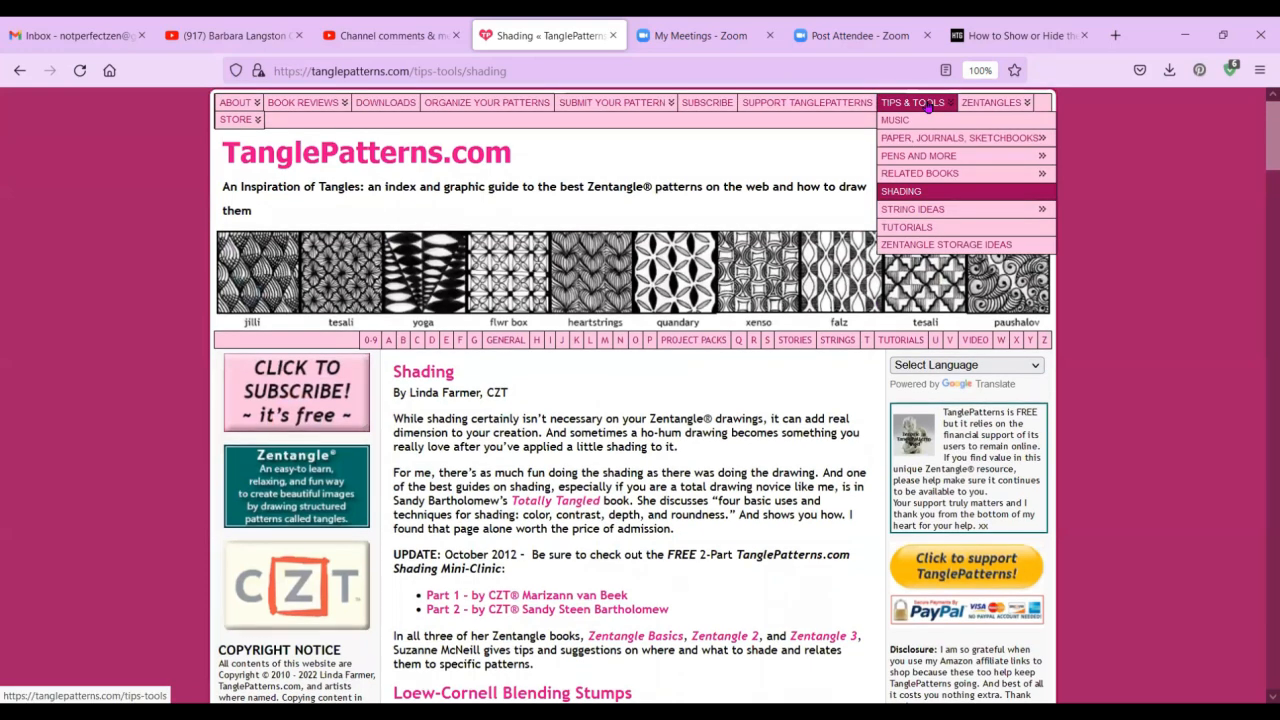
pyautogui.moveTo(913, 209)
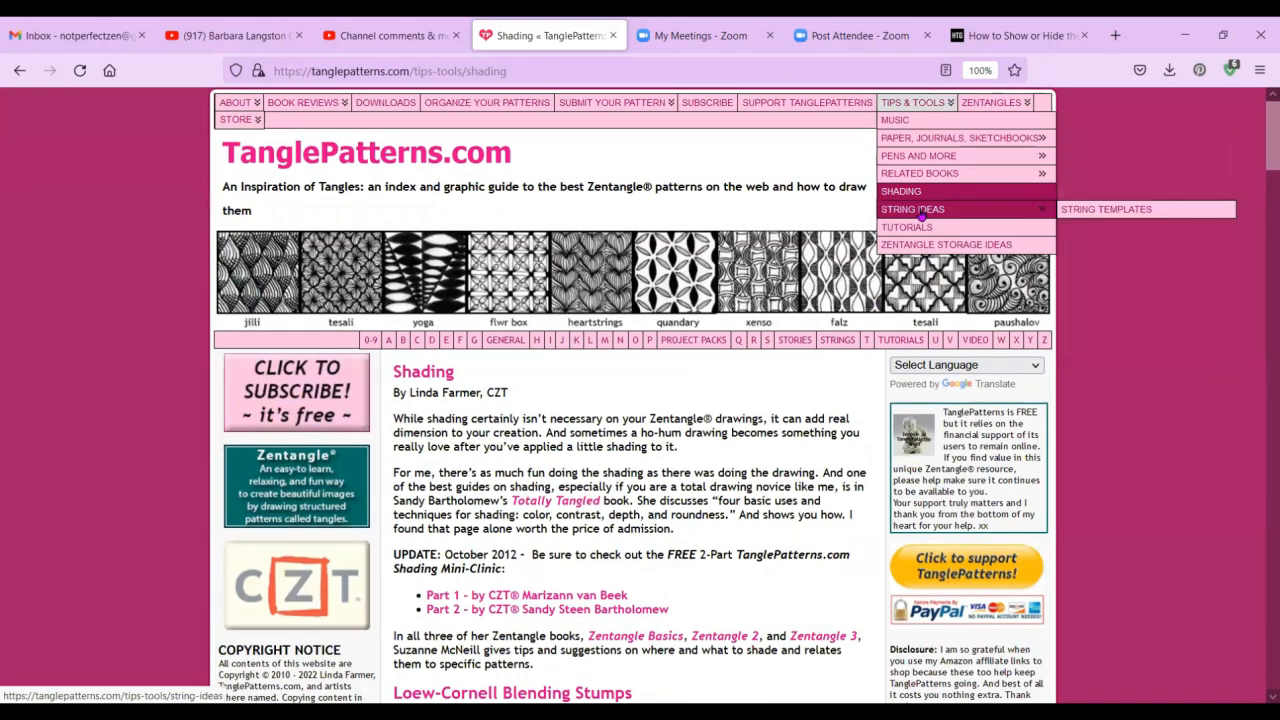
pyautogui.click(912, 209)
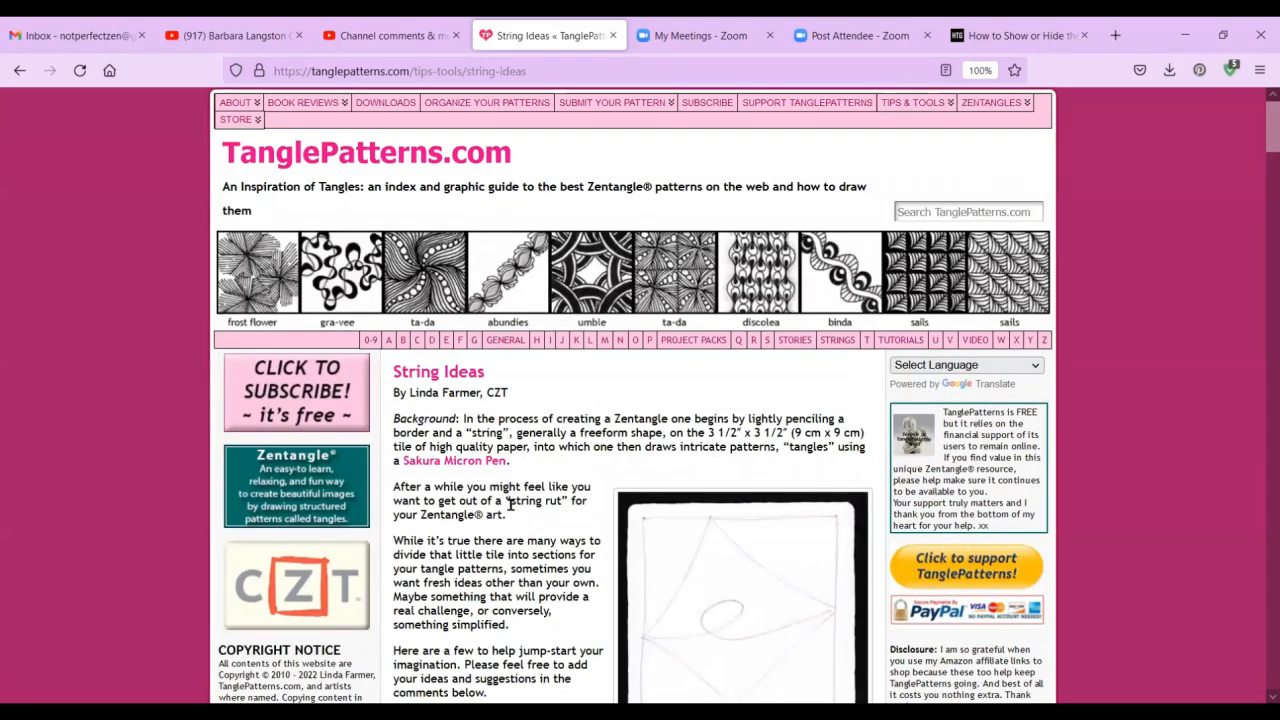
pyautogui.scroll(-3)
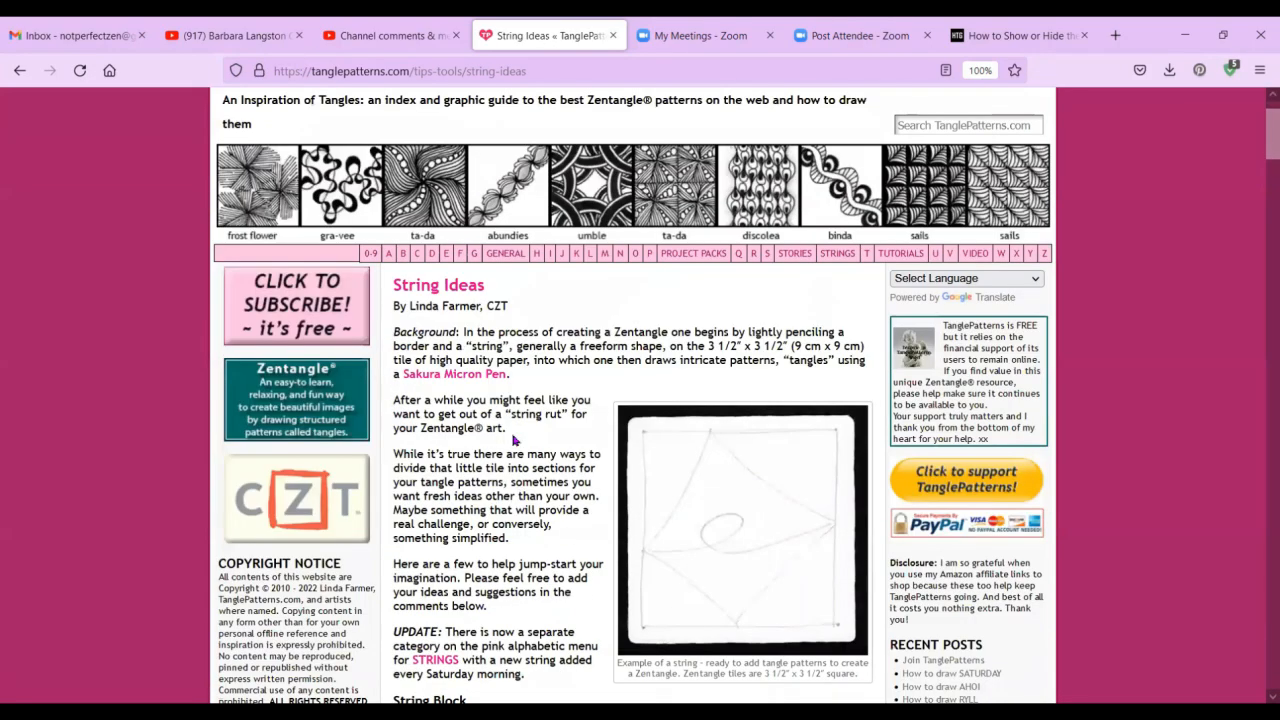
pyautogui.scroll(-3)
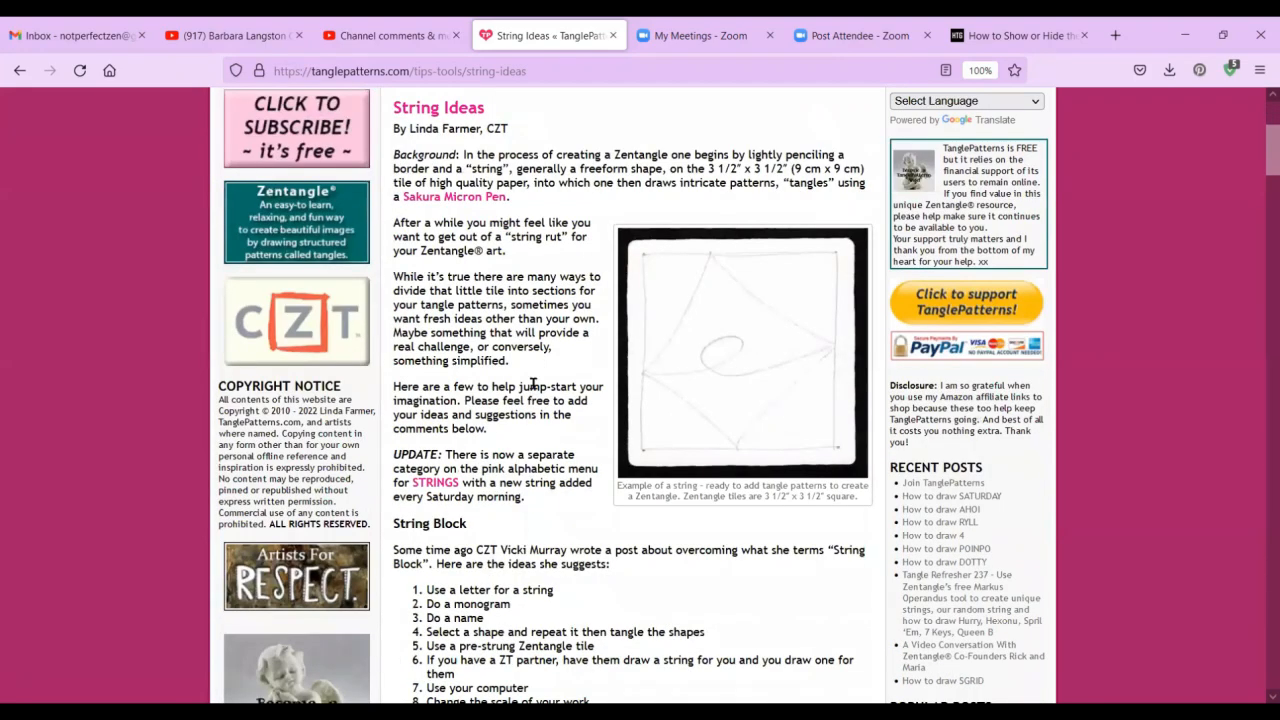
pyautogui.scroll(-3)
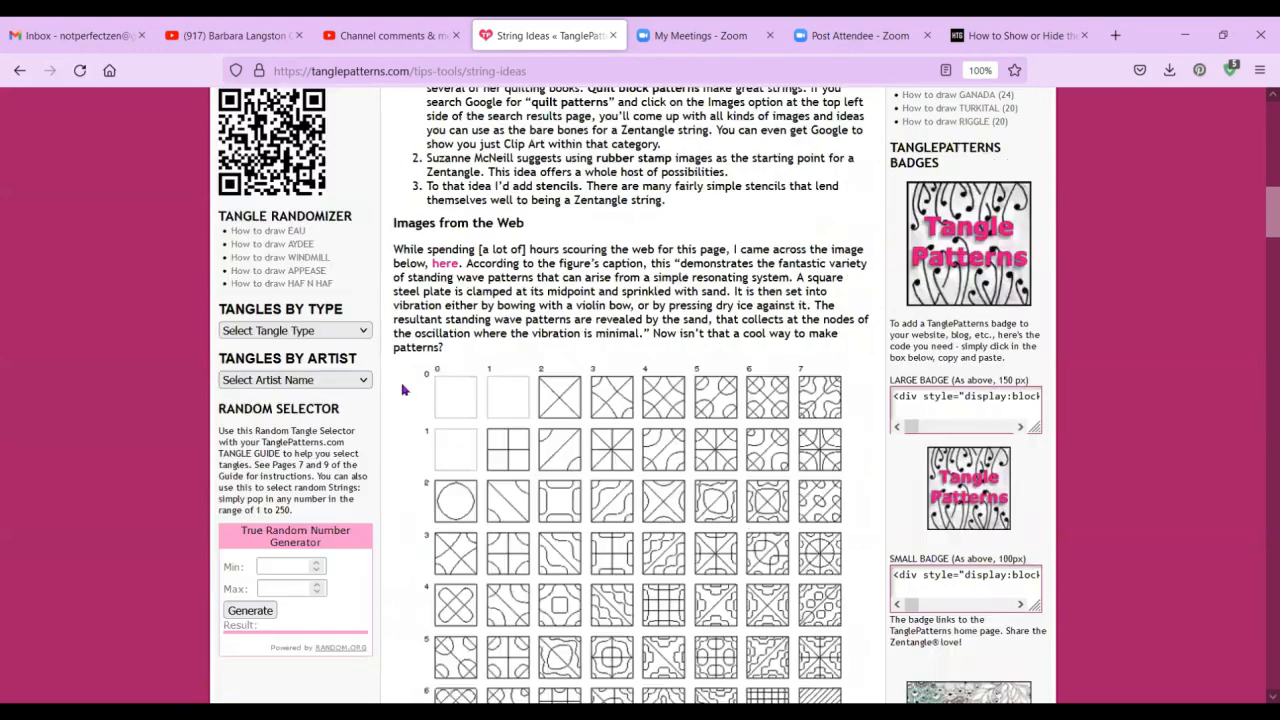
pyautogui.scroll(-3)
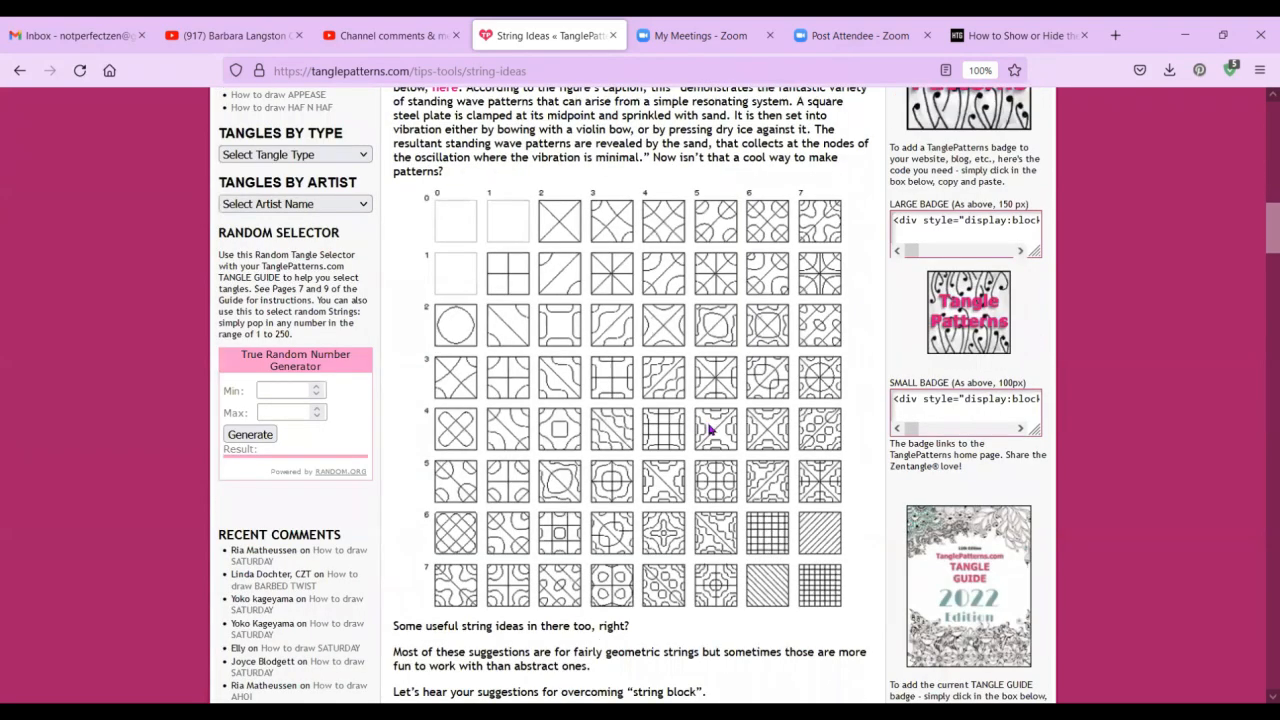
pyautogui.moveTo(815, 418)
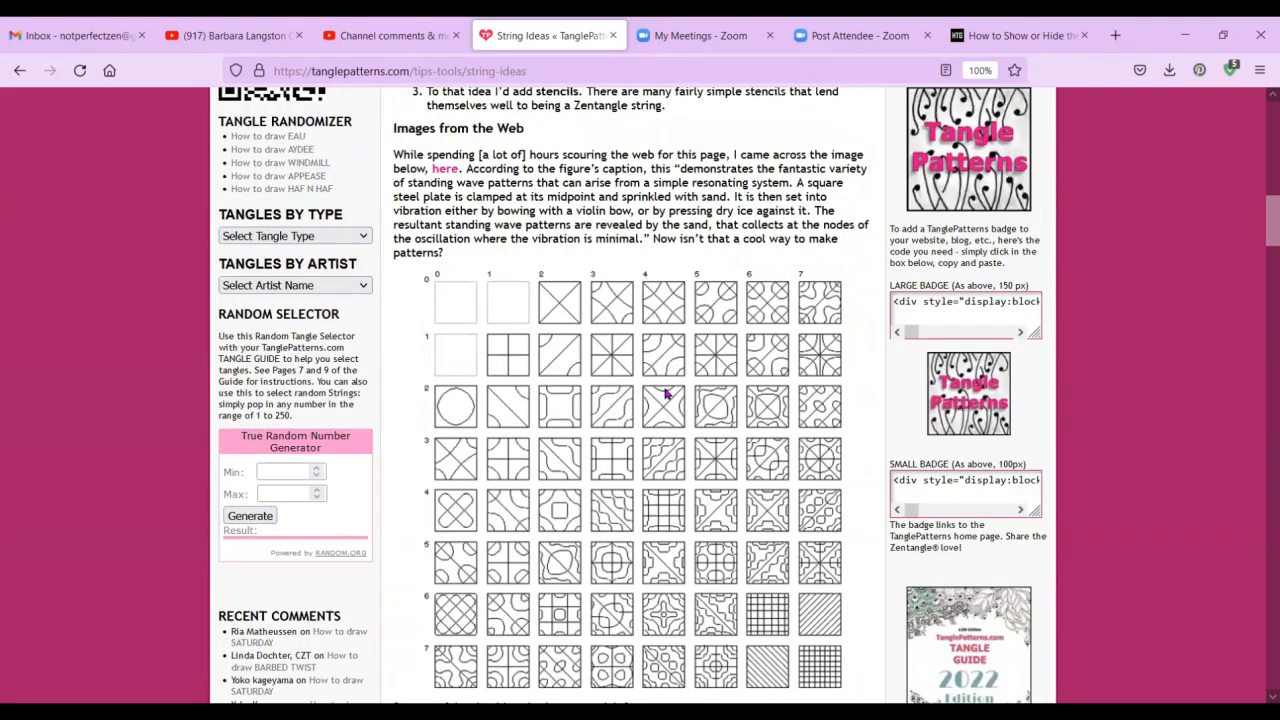
pyautogui.scroll(3)
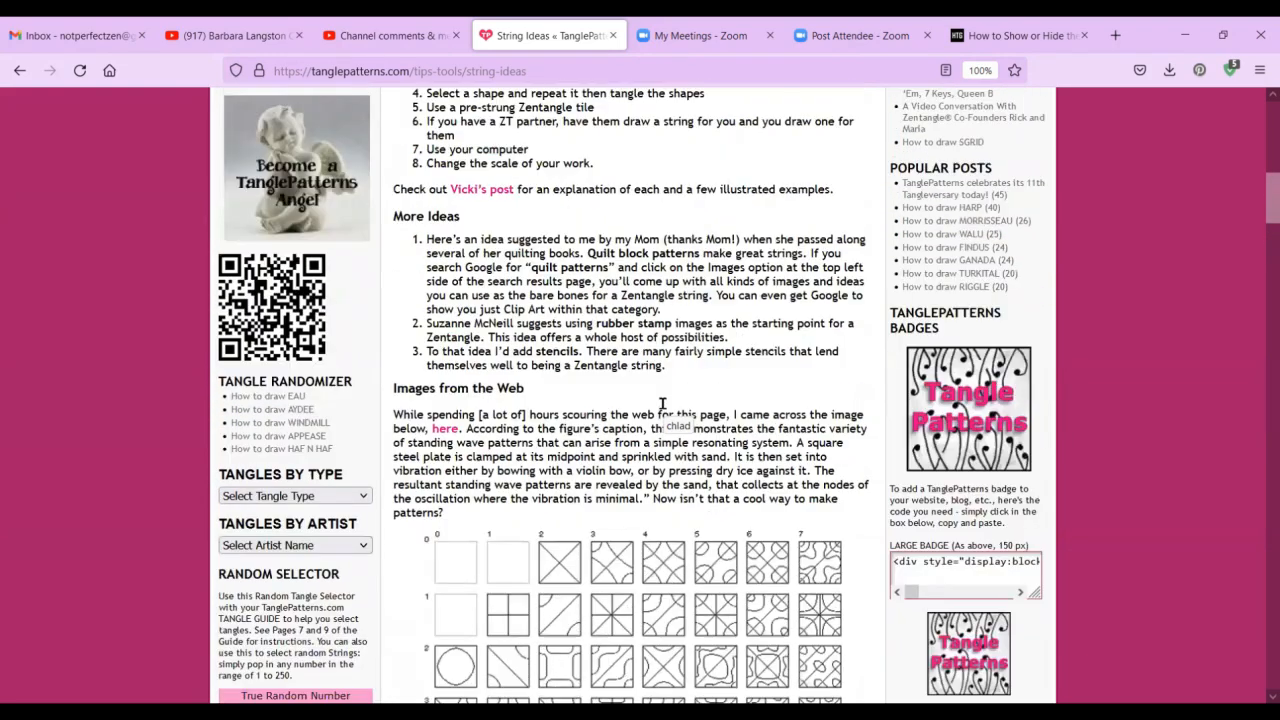
pyautogui.scroll(3)
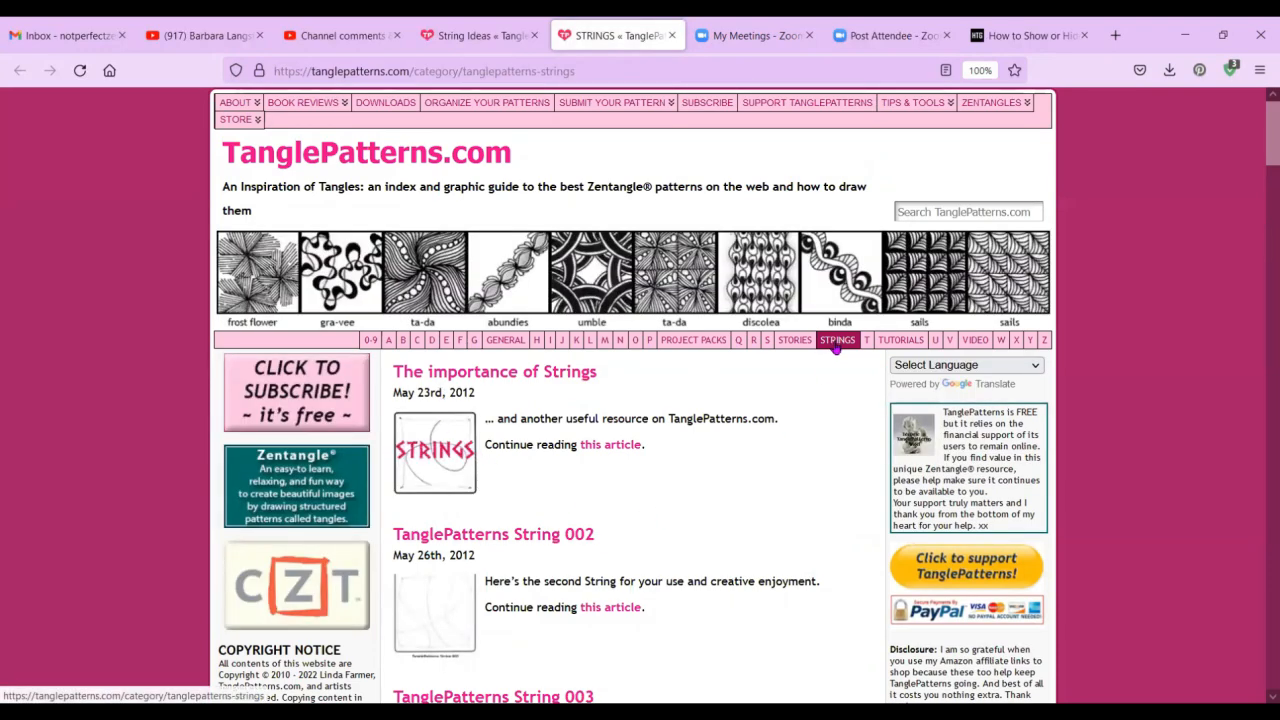
pyautogui.moveTo(818, 492)
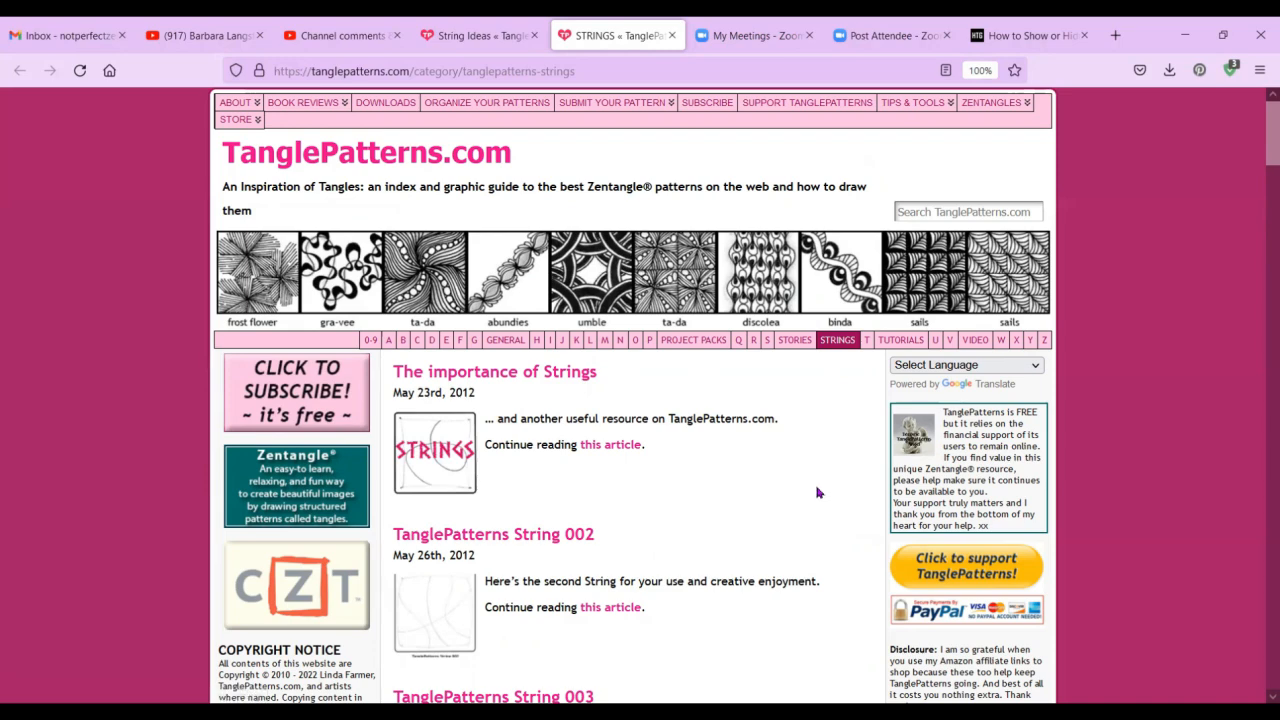
# Scroll the STRINGS category page down to String 010 and back up.
pyautogui.scroll(-3)
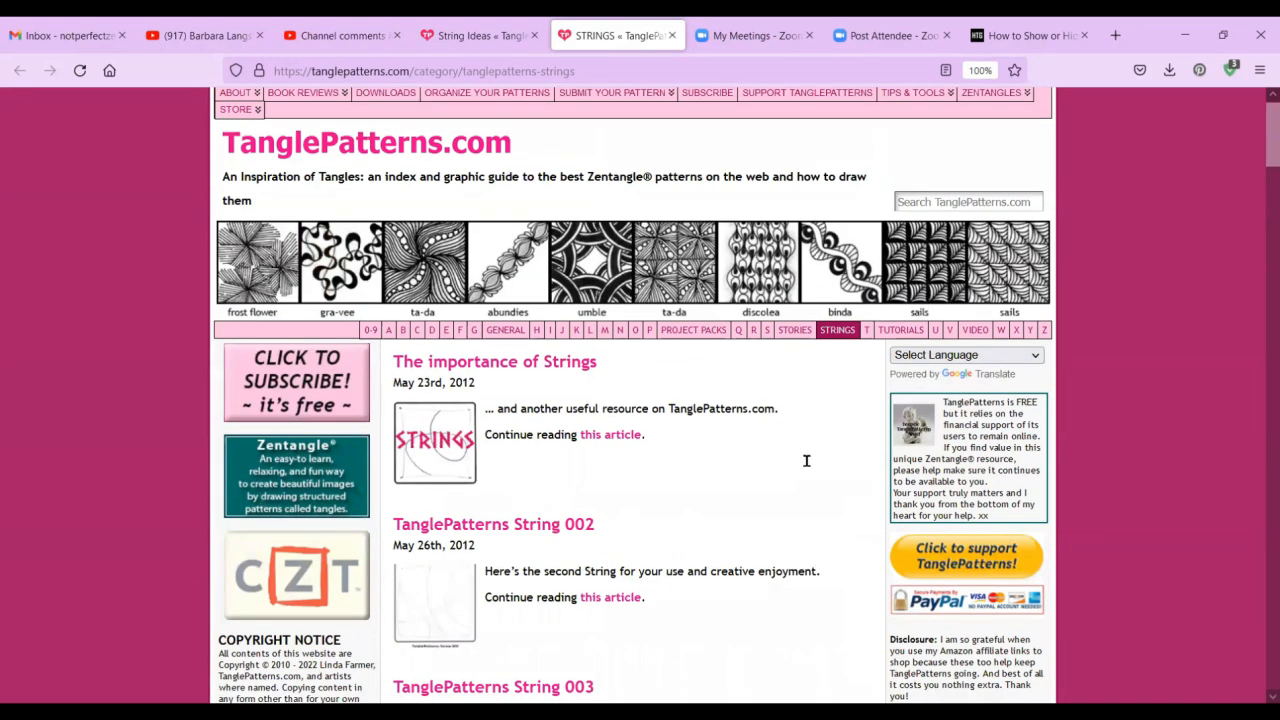
pyautogui.scroll(-3)
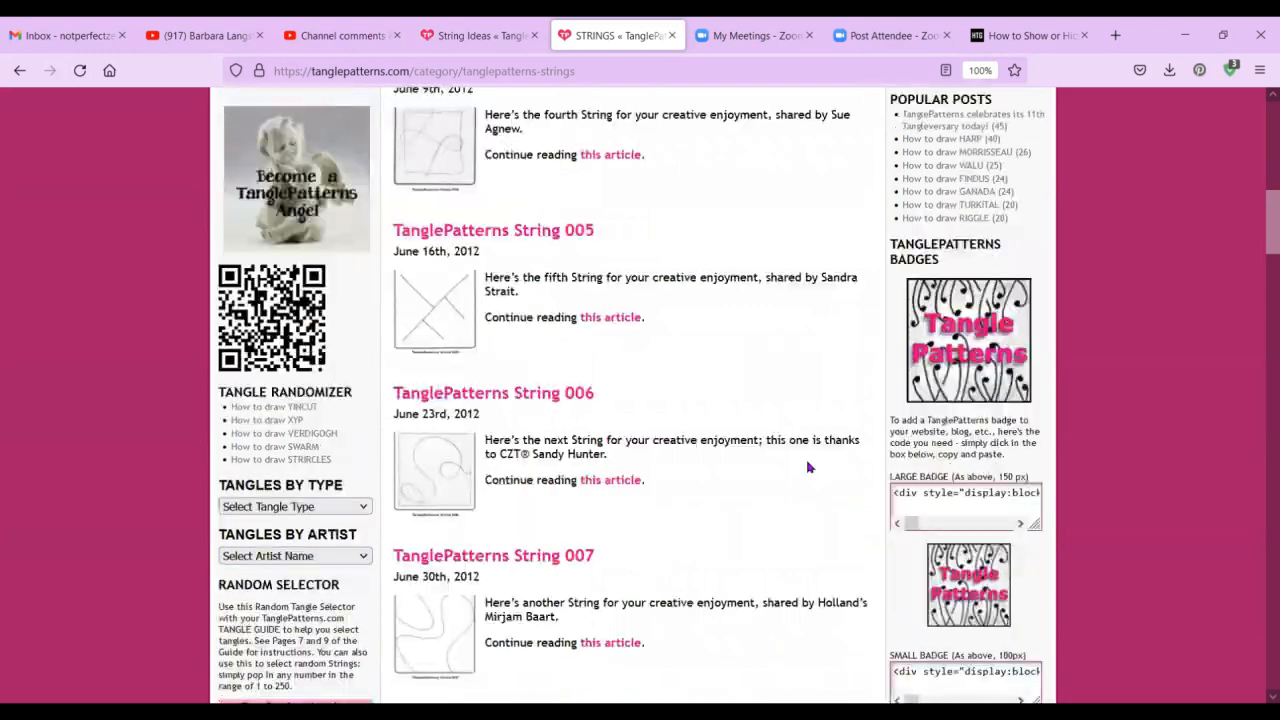
pyautogui.scroll(-3)
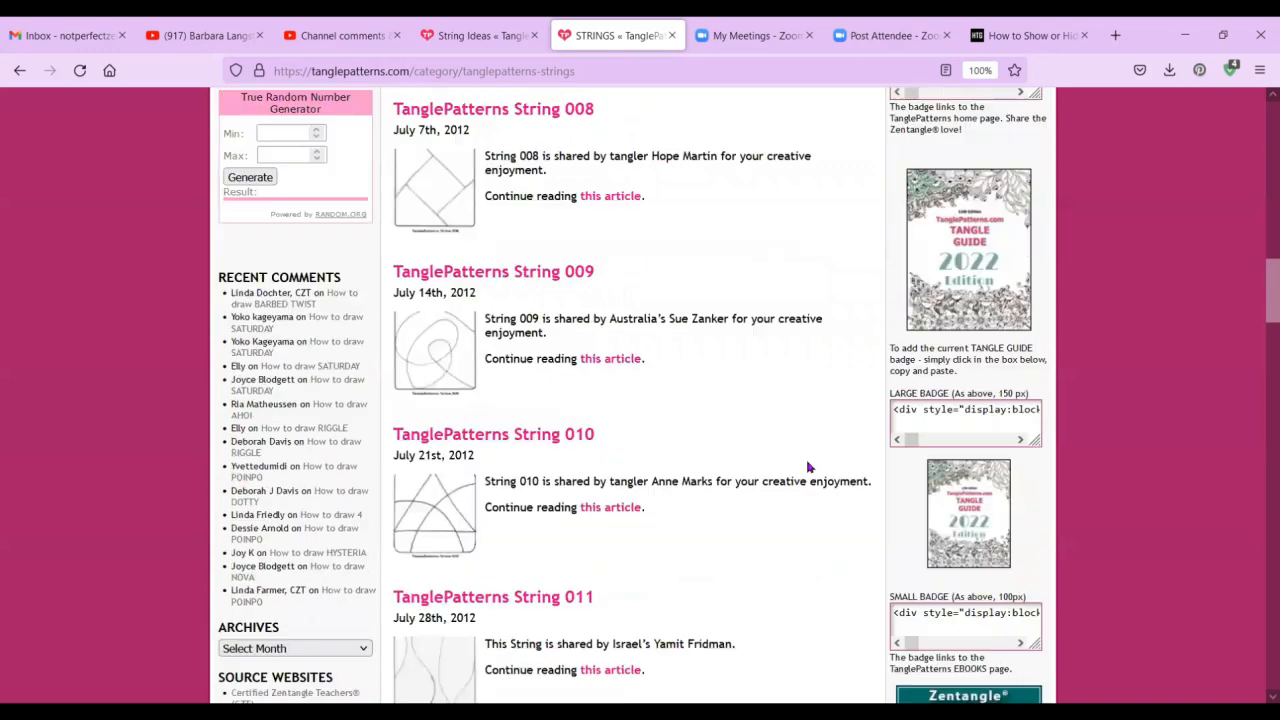
pyautogui.scroll(-3)
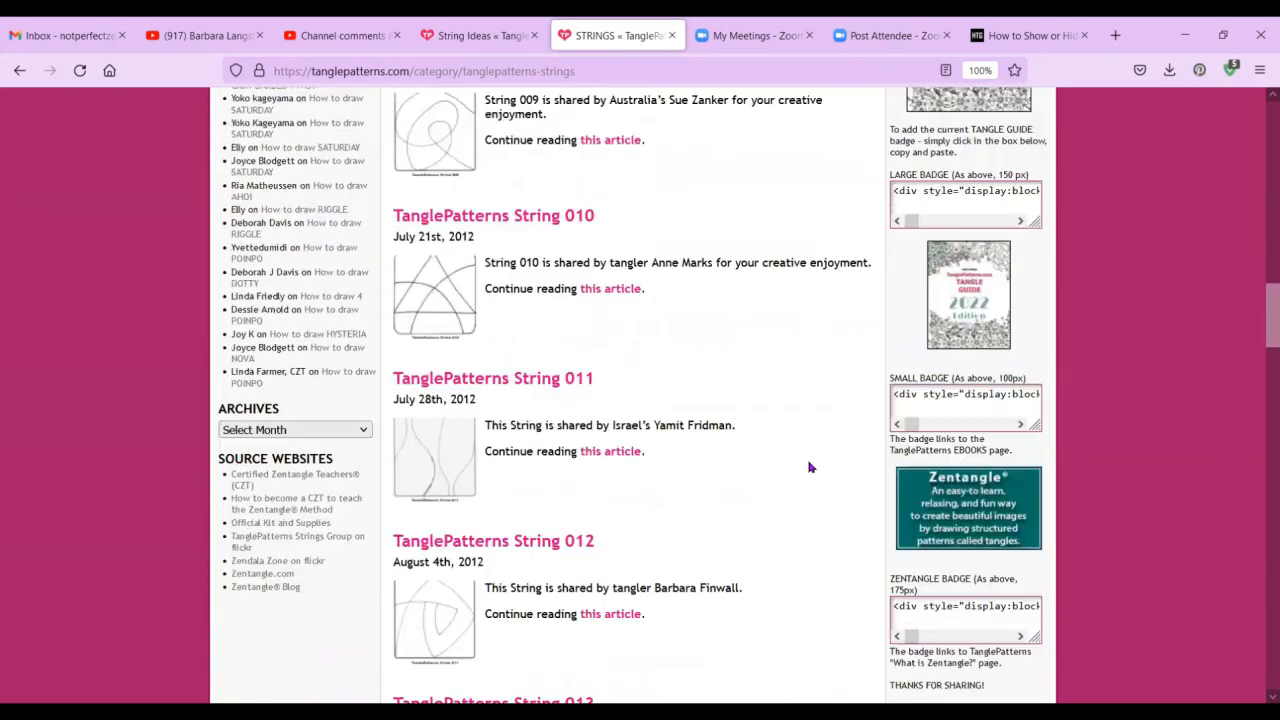
pyautogui.scroll(3)
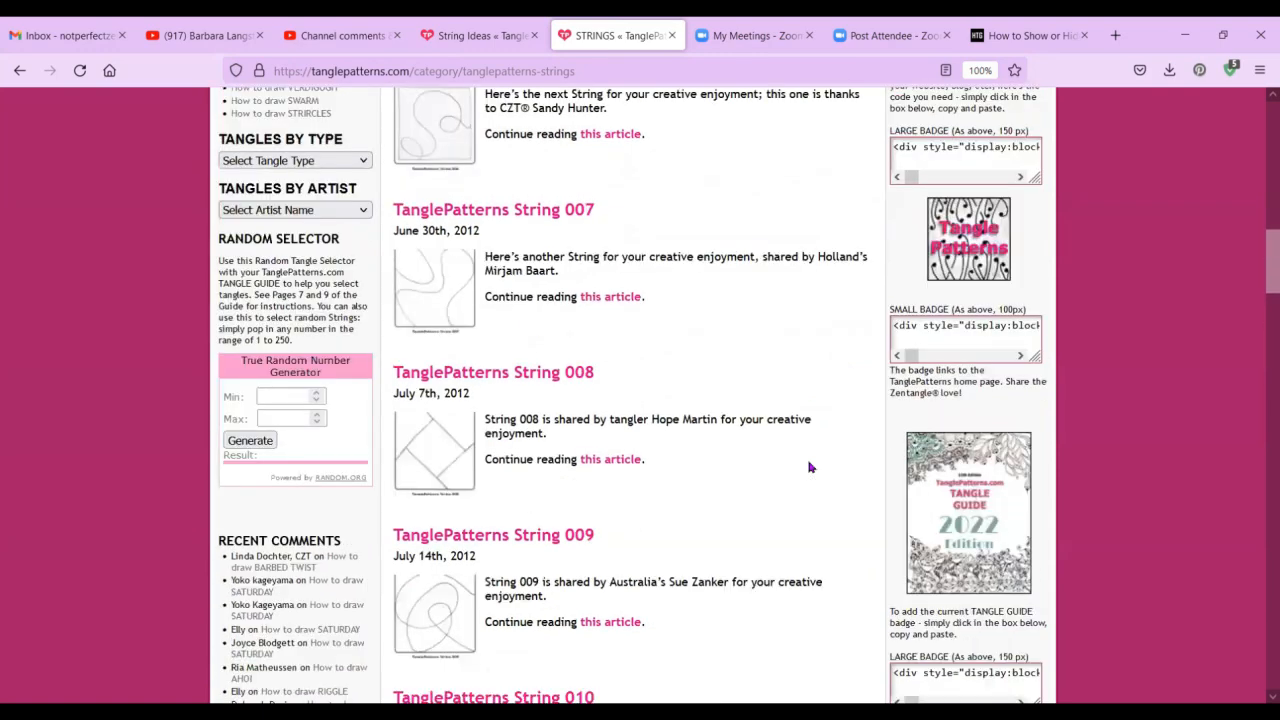
pyautogui.scroll(3)
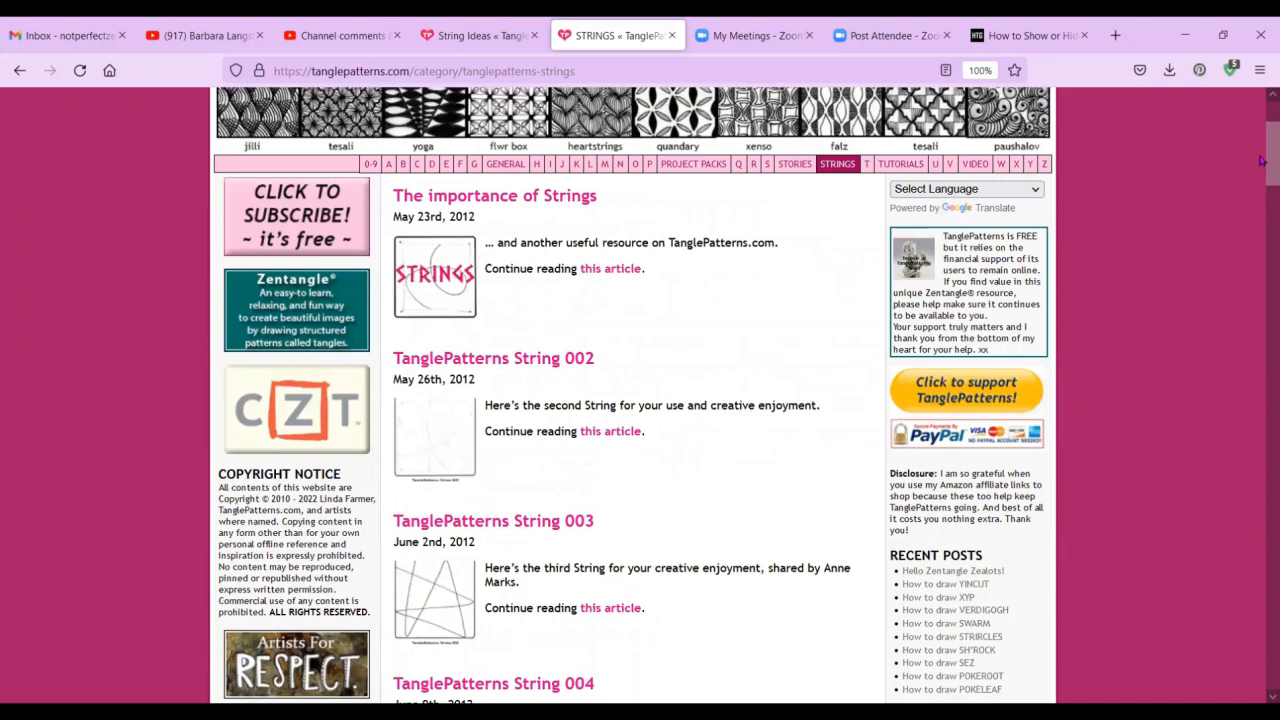
pyautogui.scroll(-3)
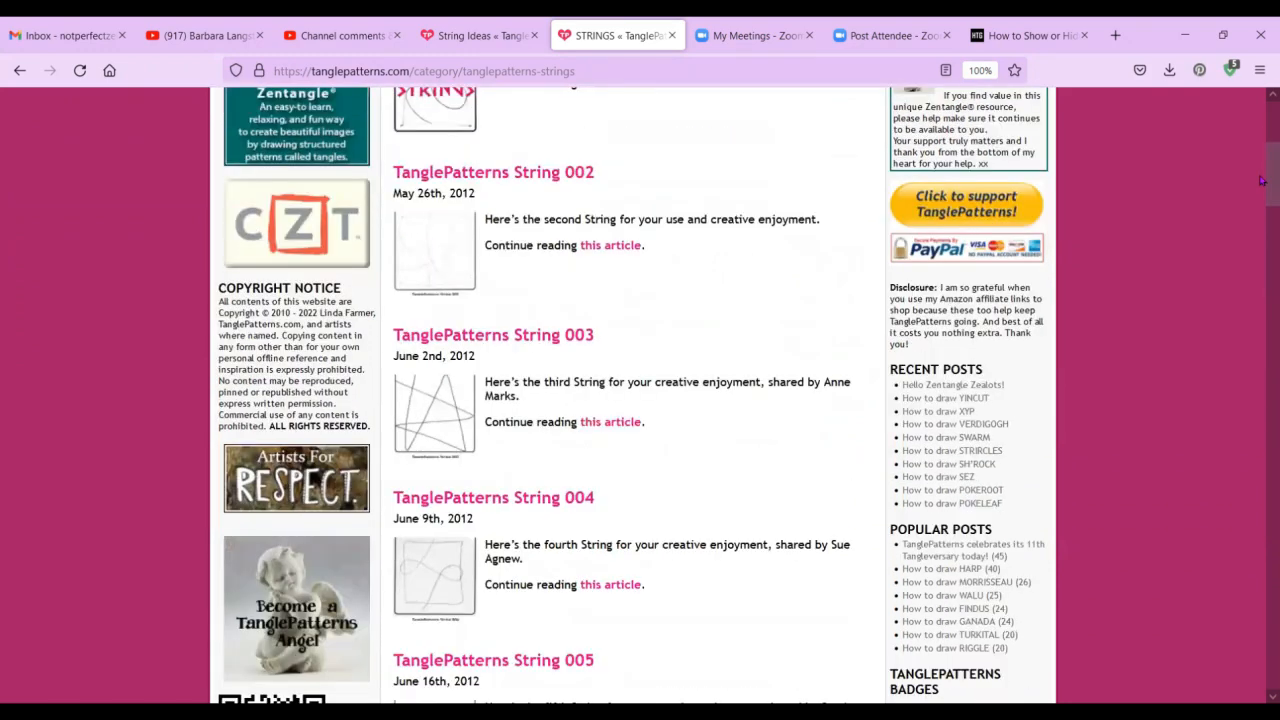
pyautogui.scroll(-3)
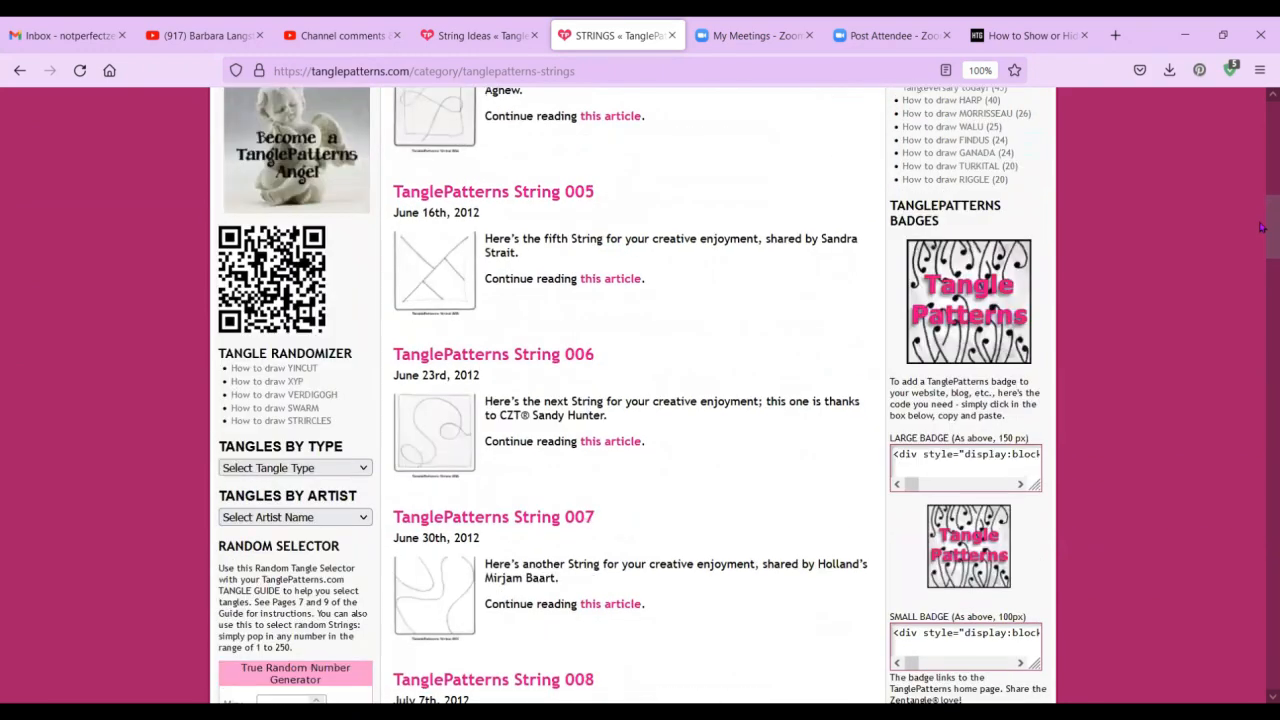
pyautogui.scroll(-3)
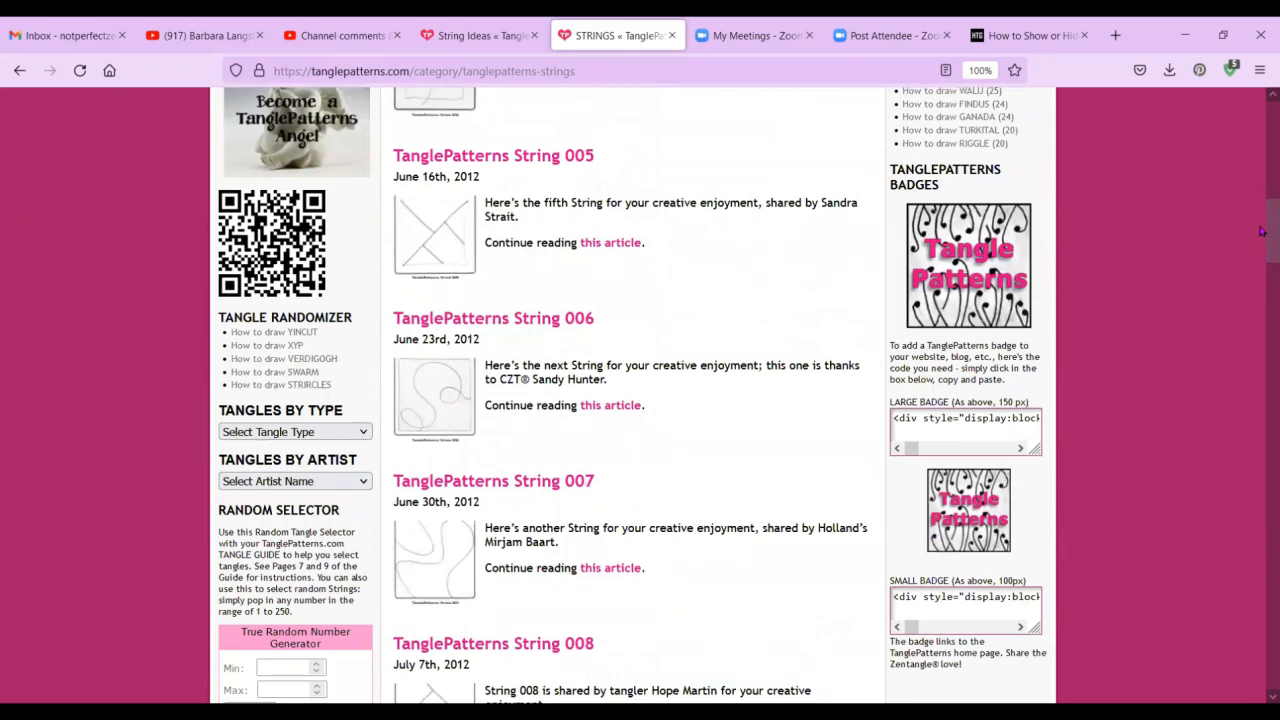
pyautogui.scroll(-3)
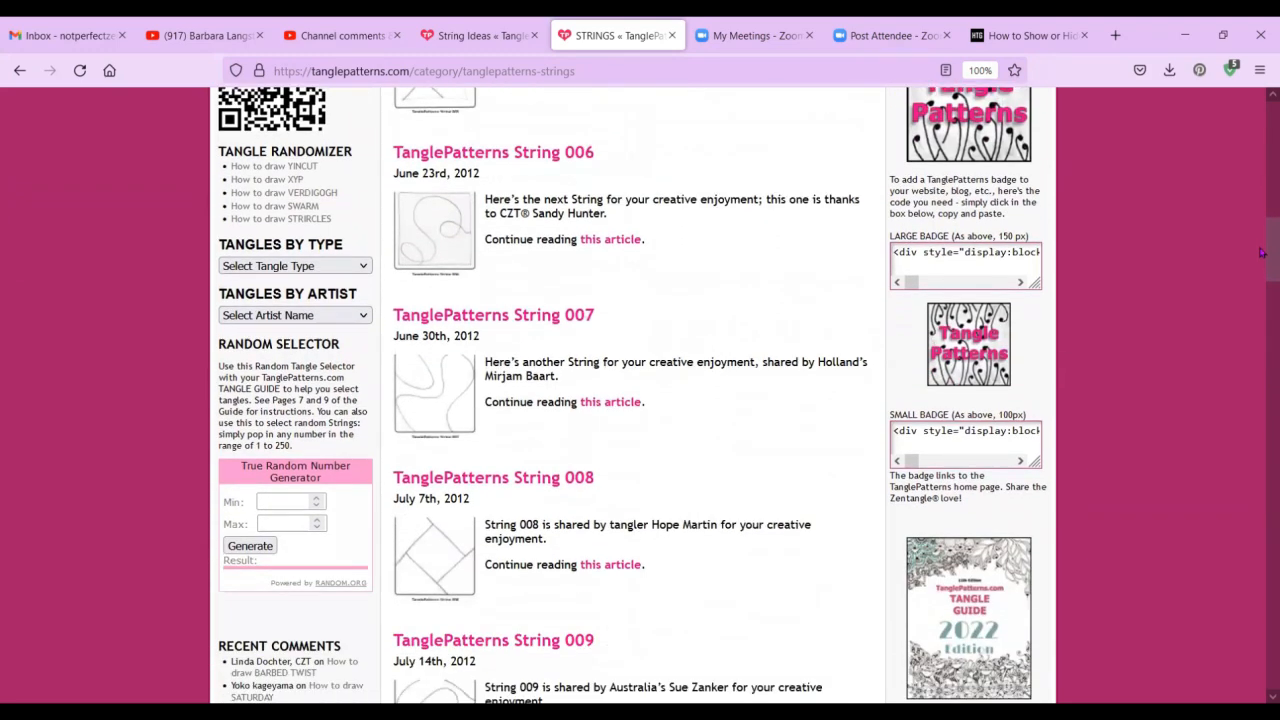
pyautogui.scroll(-3)
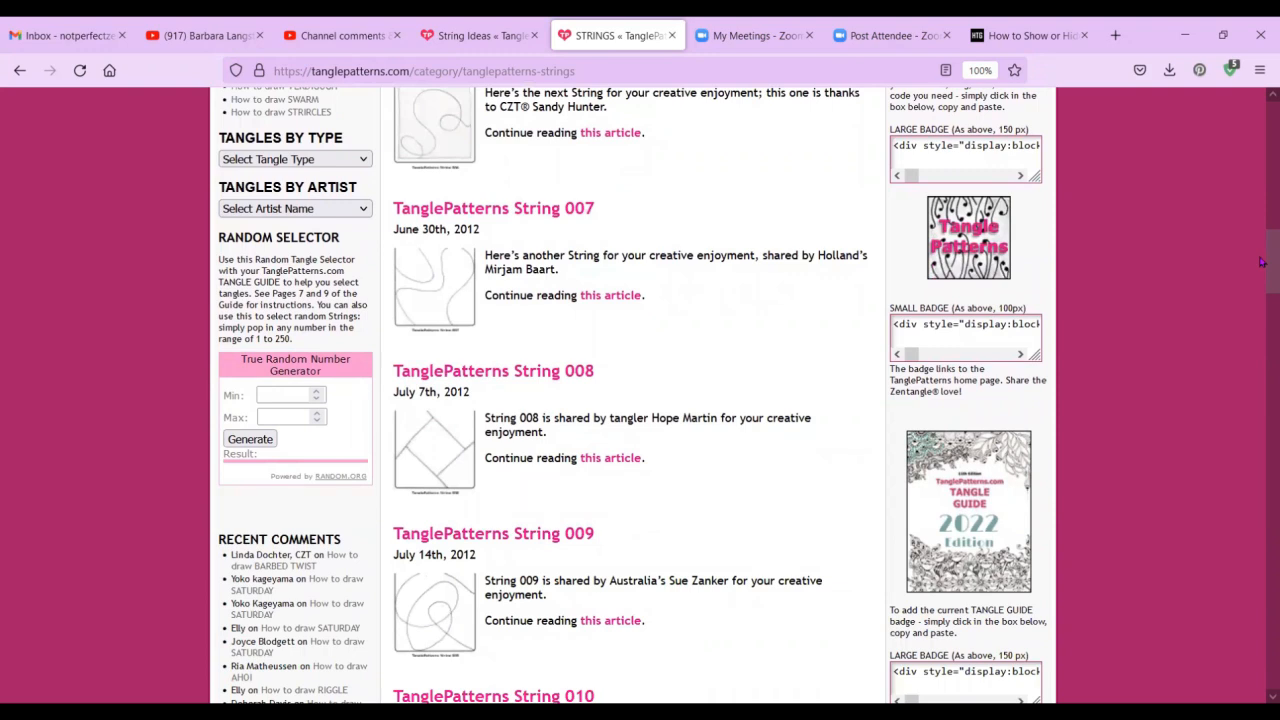
pyautogui.moveTo(1176, 326)
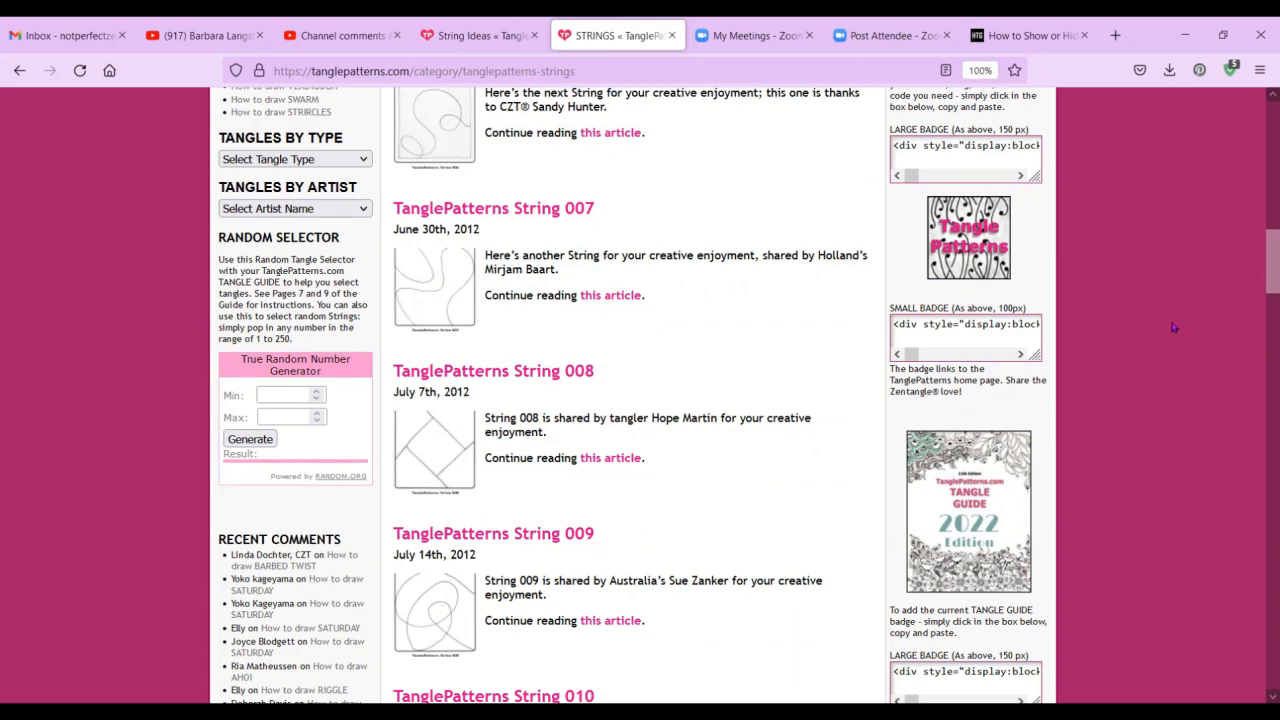
pyautogui.scroll(3)
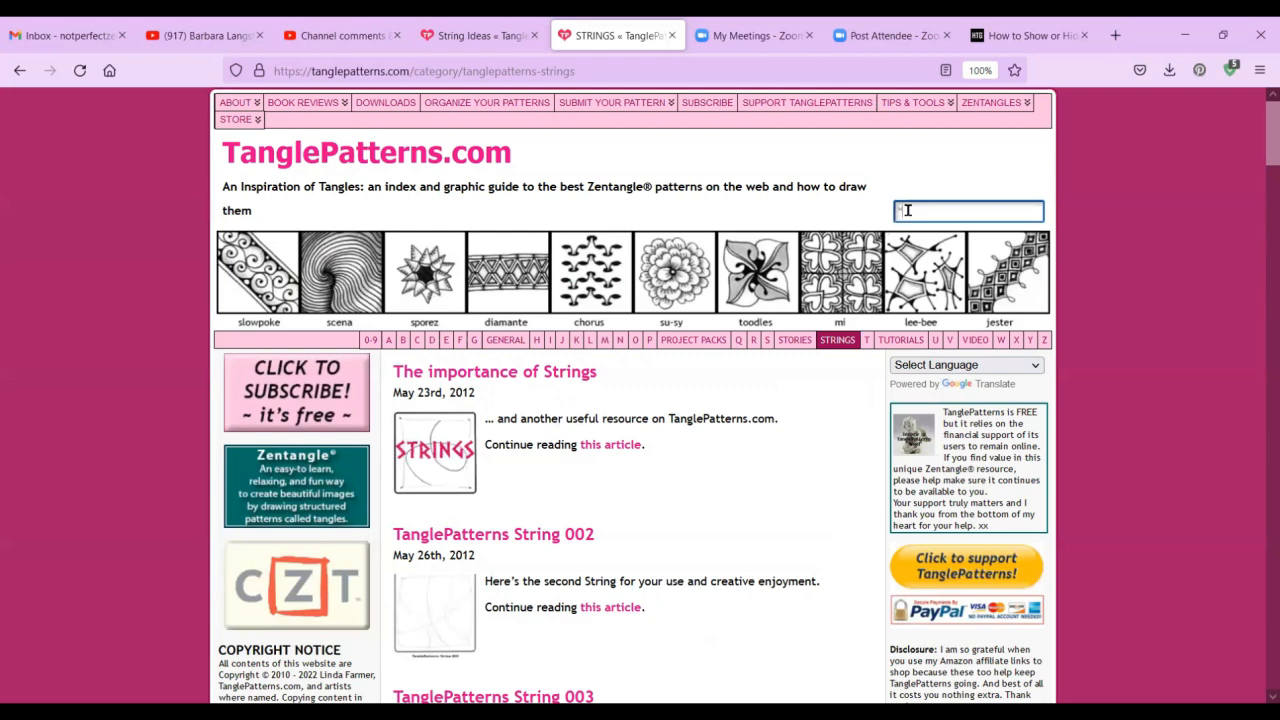
# Search the site for 'string 175' and scroll the String 191 and 175 results.
pyautogui.write('se')
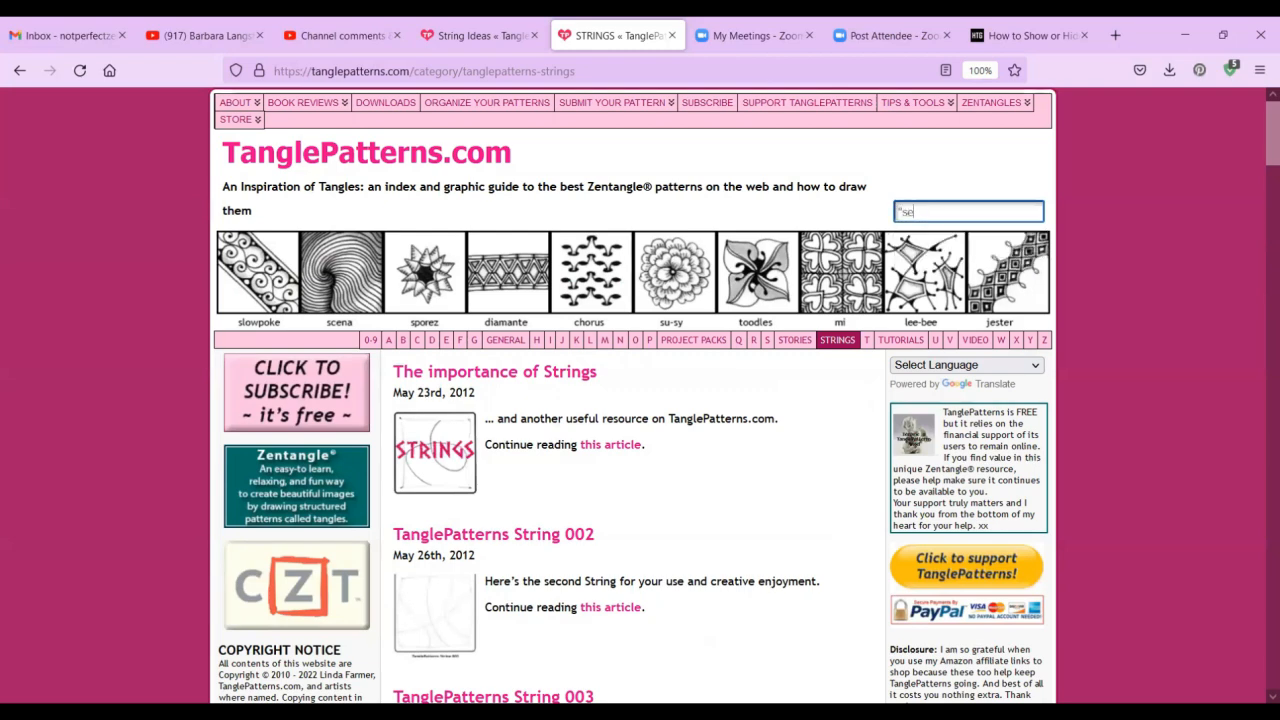
pyautogui.write('string 175"')
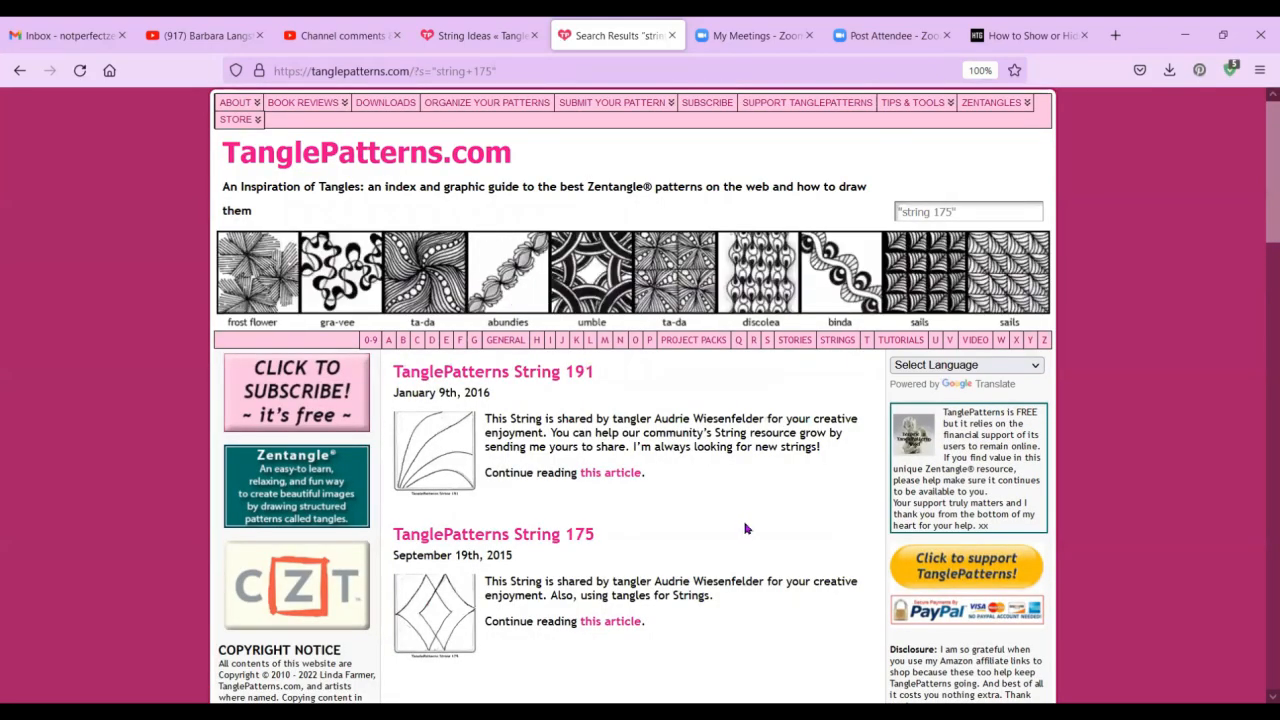
pyautogui.scroll(-3)
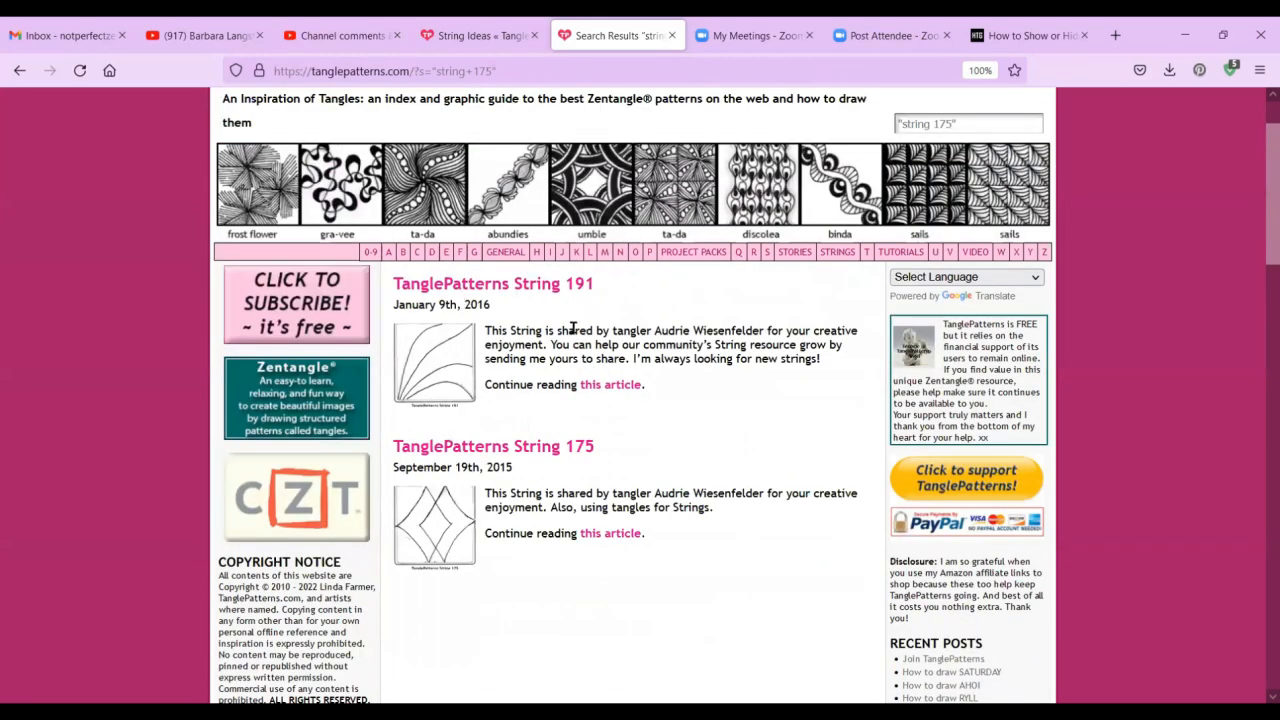
pyautogui.scroll(-3)
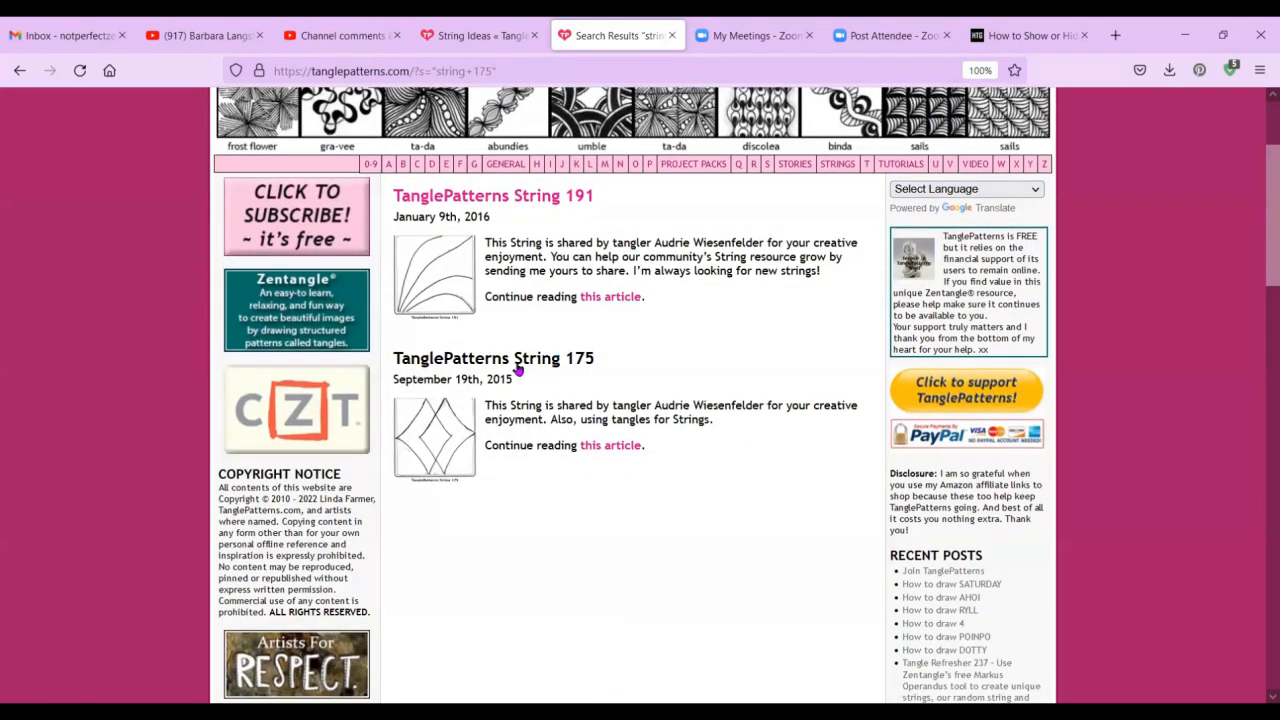
pyautogui.click(610, 445)
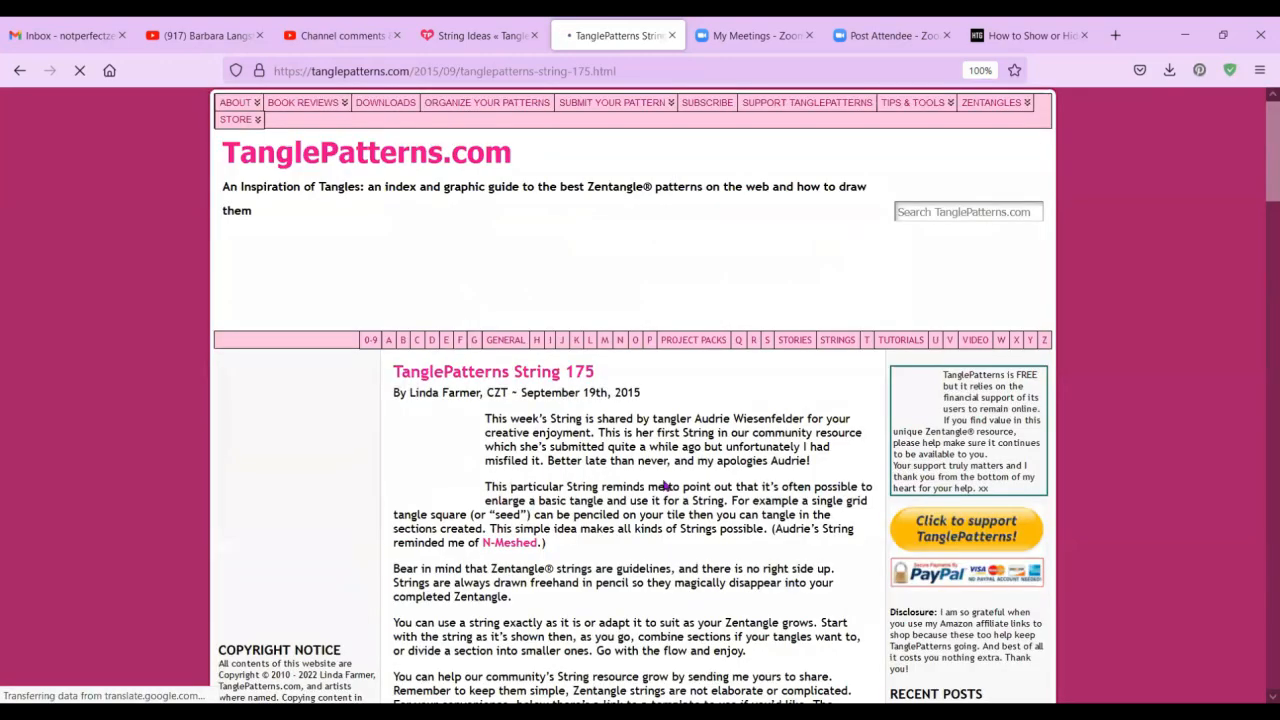
pyautogui.scroll(-3)
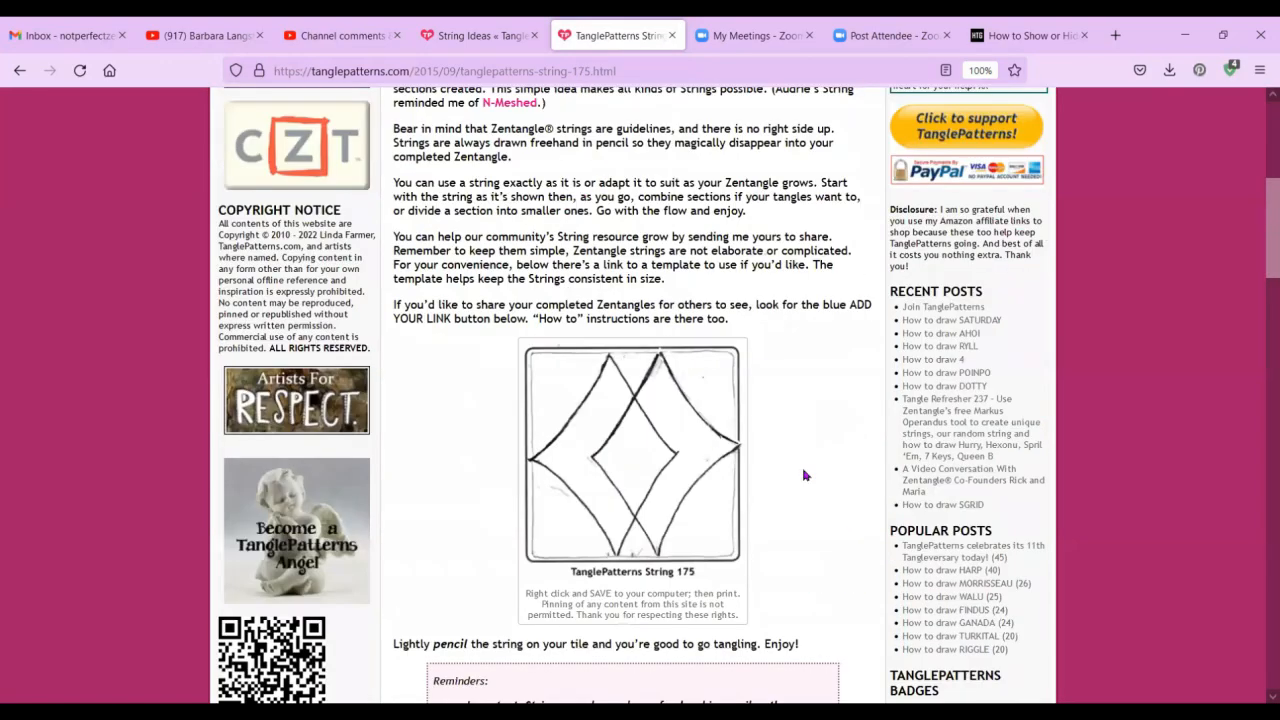
pyautogui.scroll(-3)
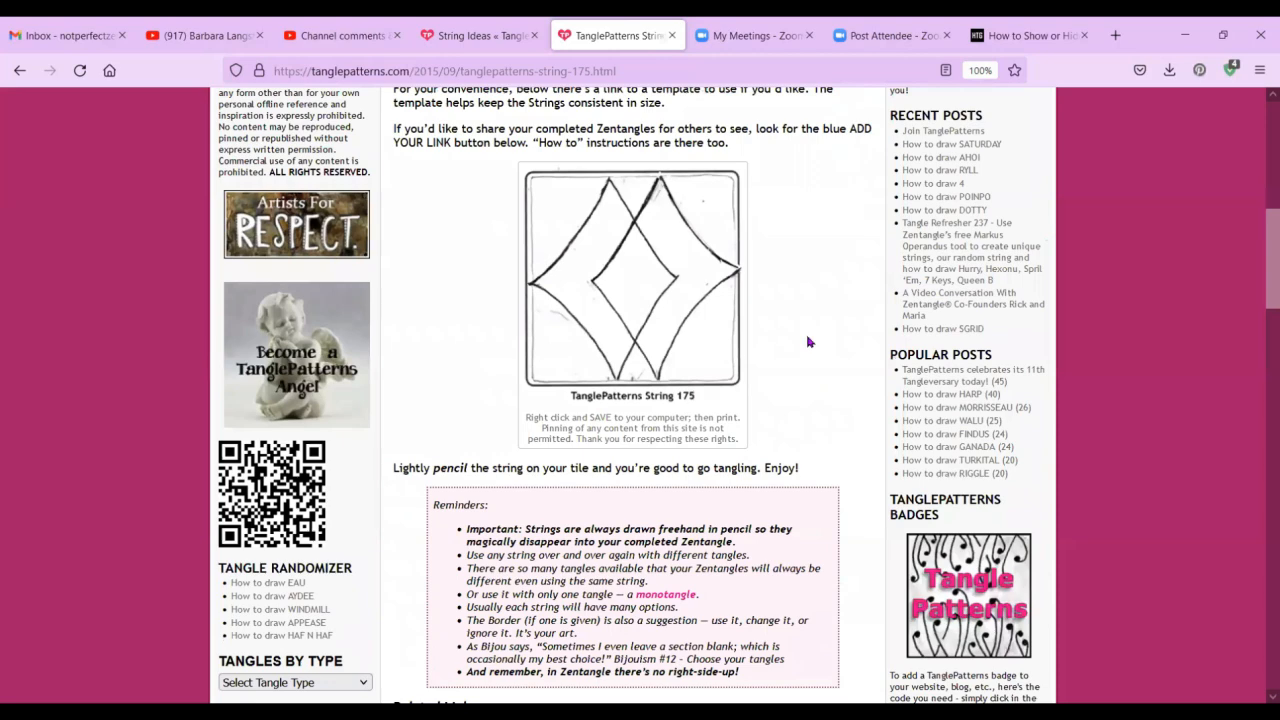
pyautogui.moveTo(823, 358)
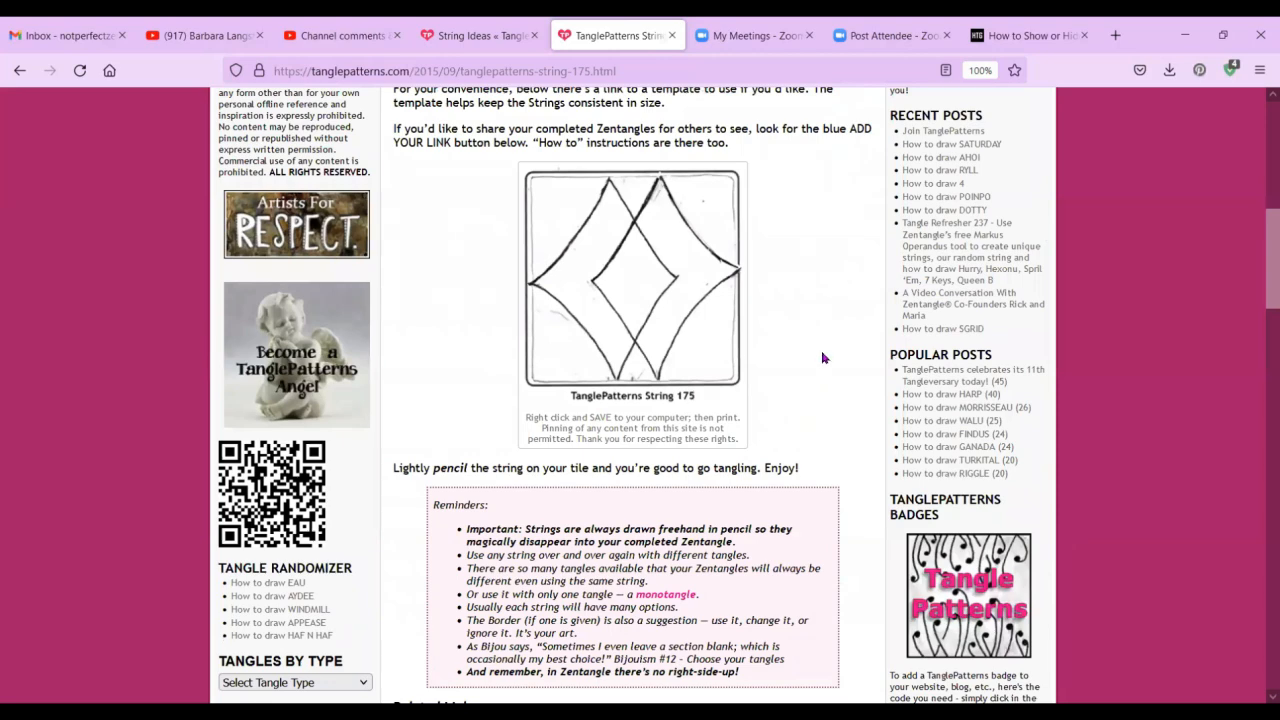
pyautogui.scroll(3)
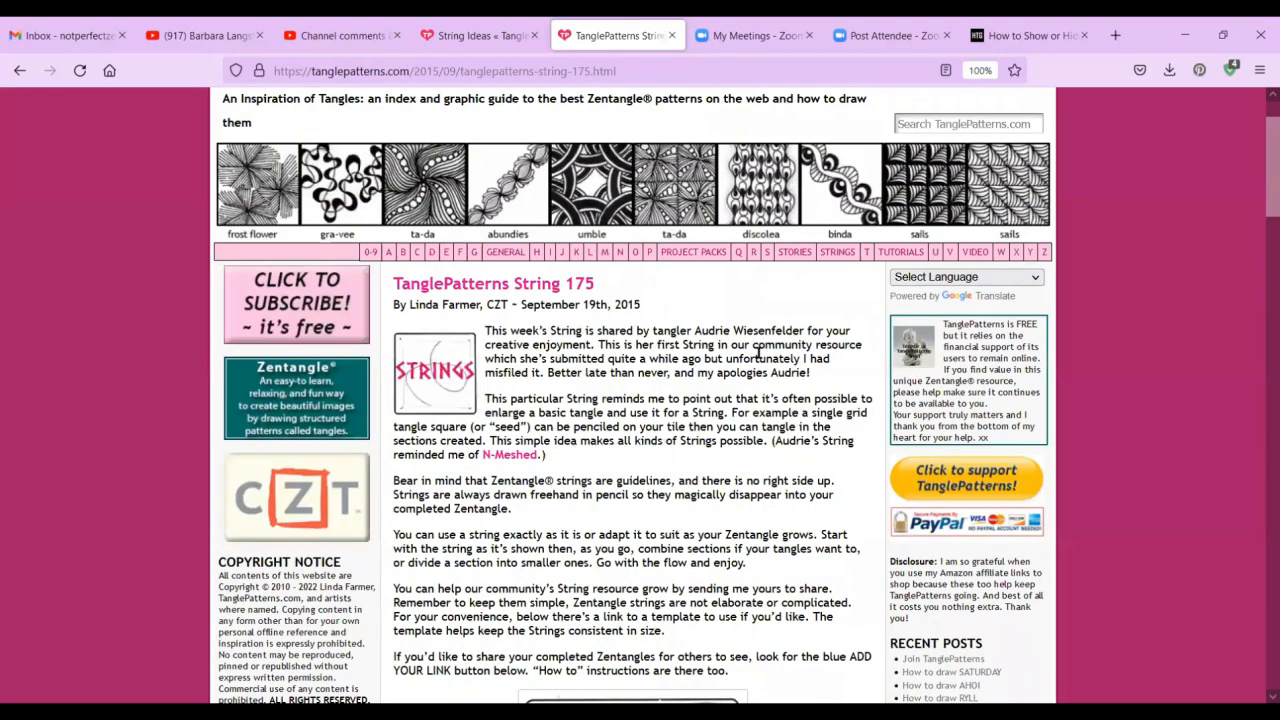
pyautogui.scroll(-3)
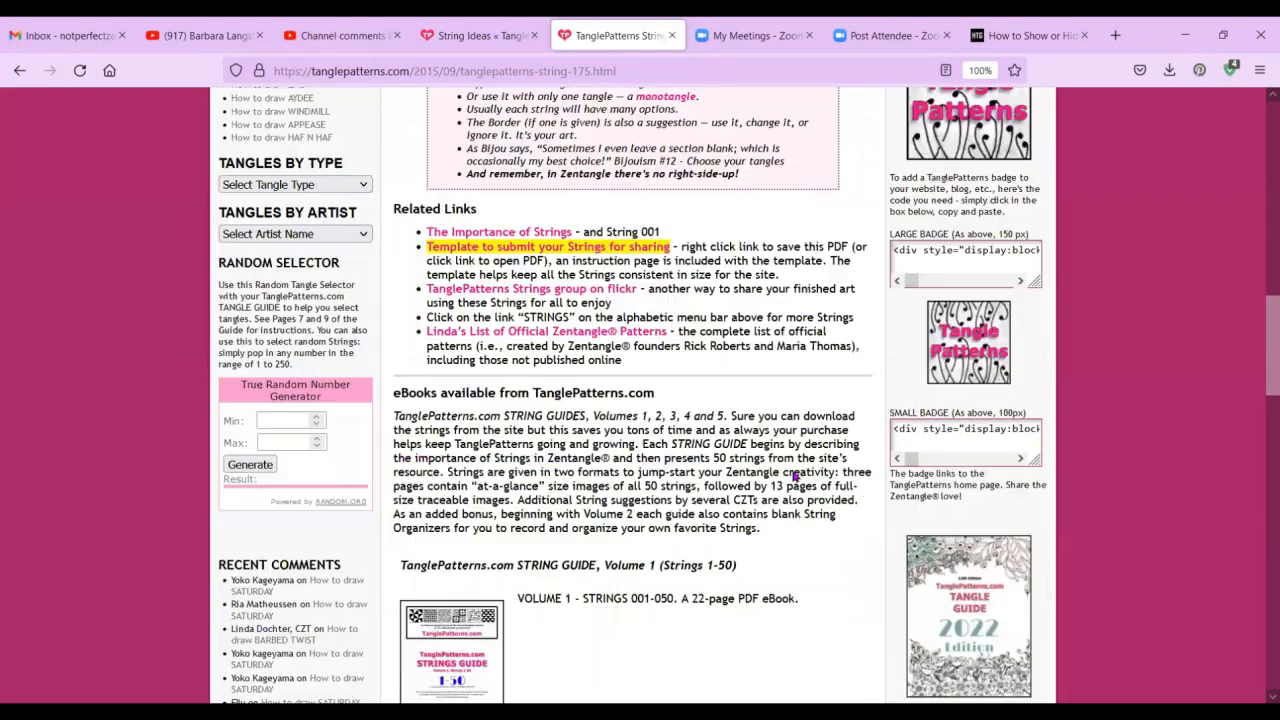
pyautogui.scroll(-3)
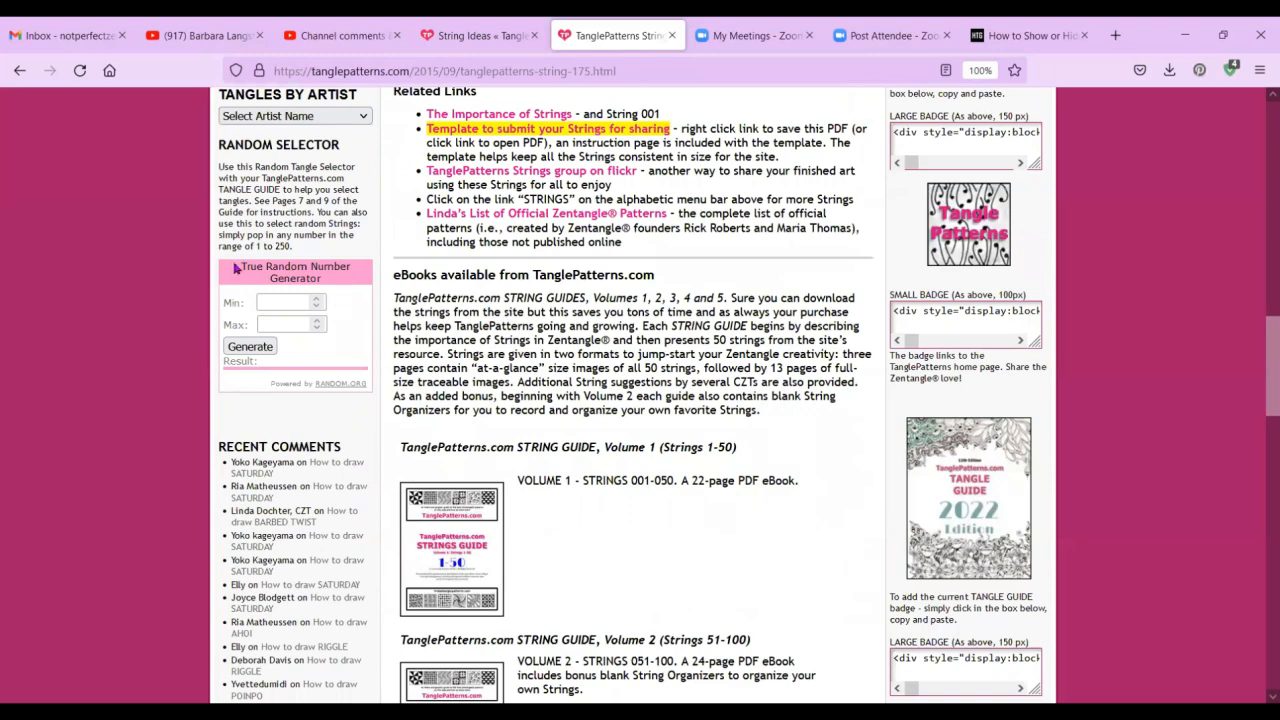
pyautogui.moveTo(240, 268)
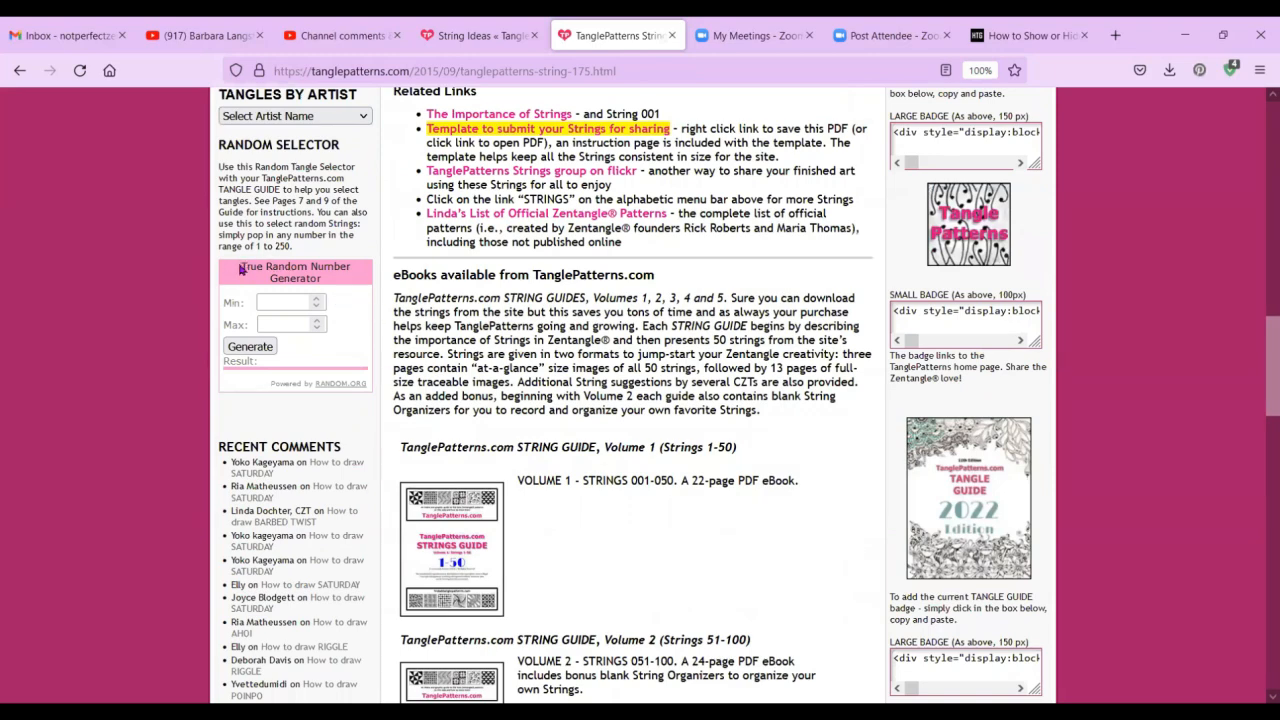
# Generate a random number between 1 and 250 in the sidebar widget, getting 142.
pyautogui.doubleClick(293, 272)
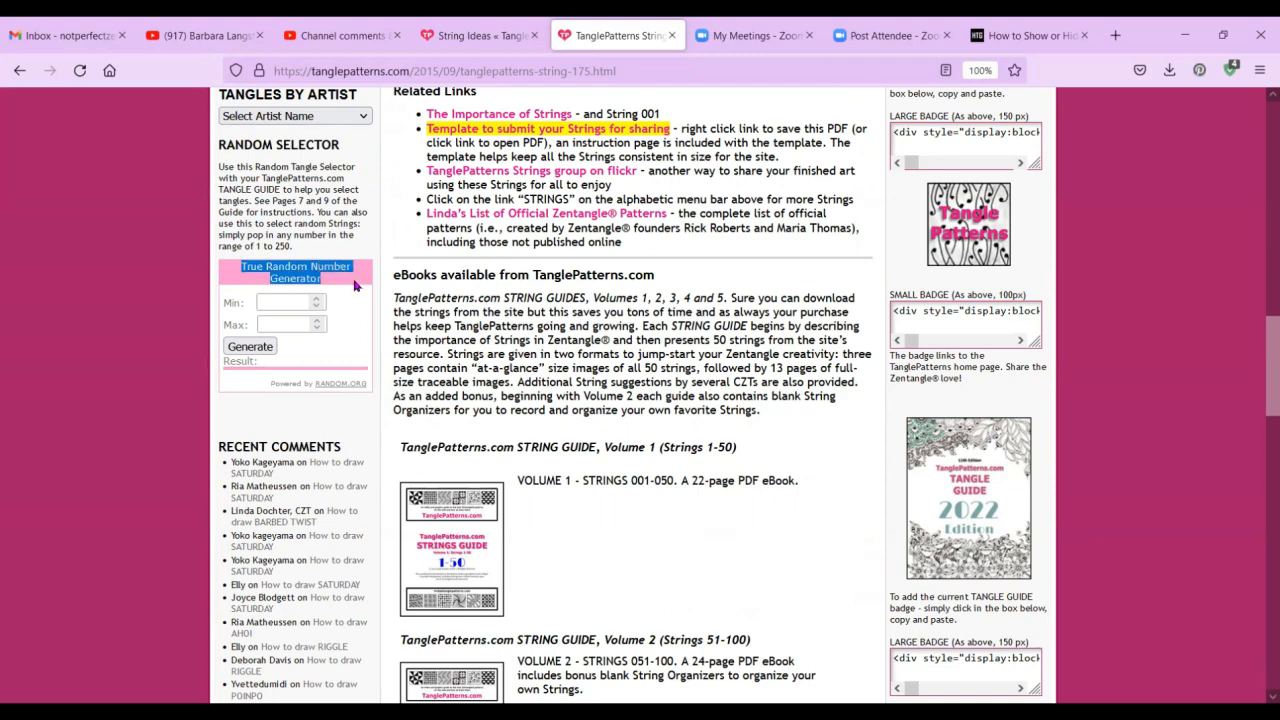
pyautogui.click(290, 302)
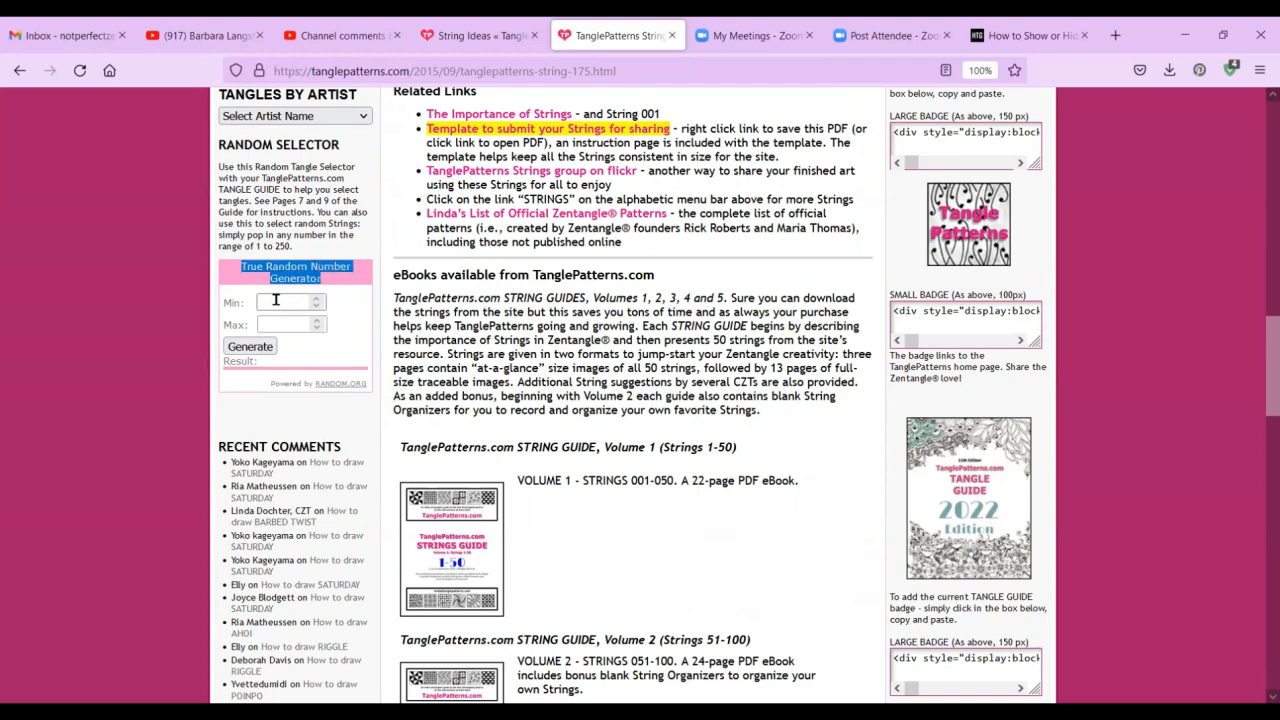
pyautogui.click(285, 302)
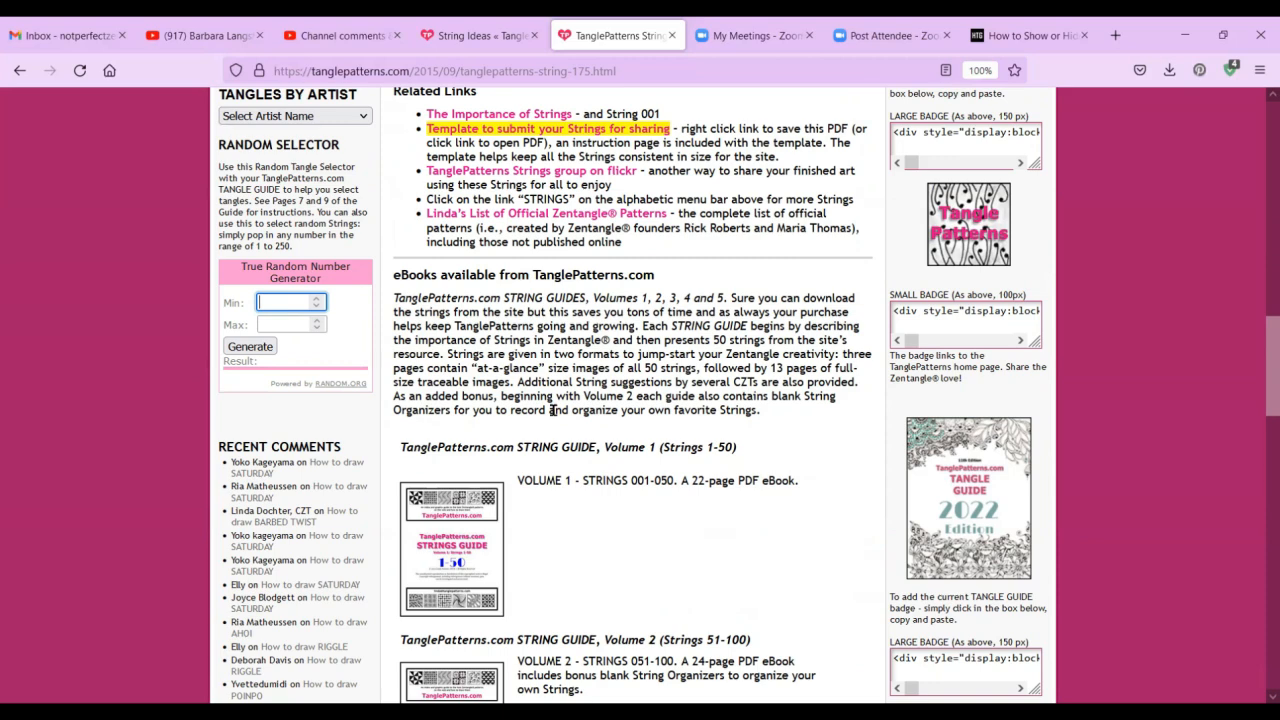
pyautogui.write('1')
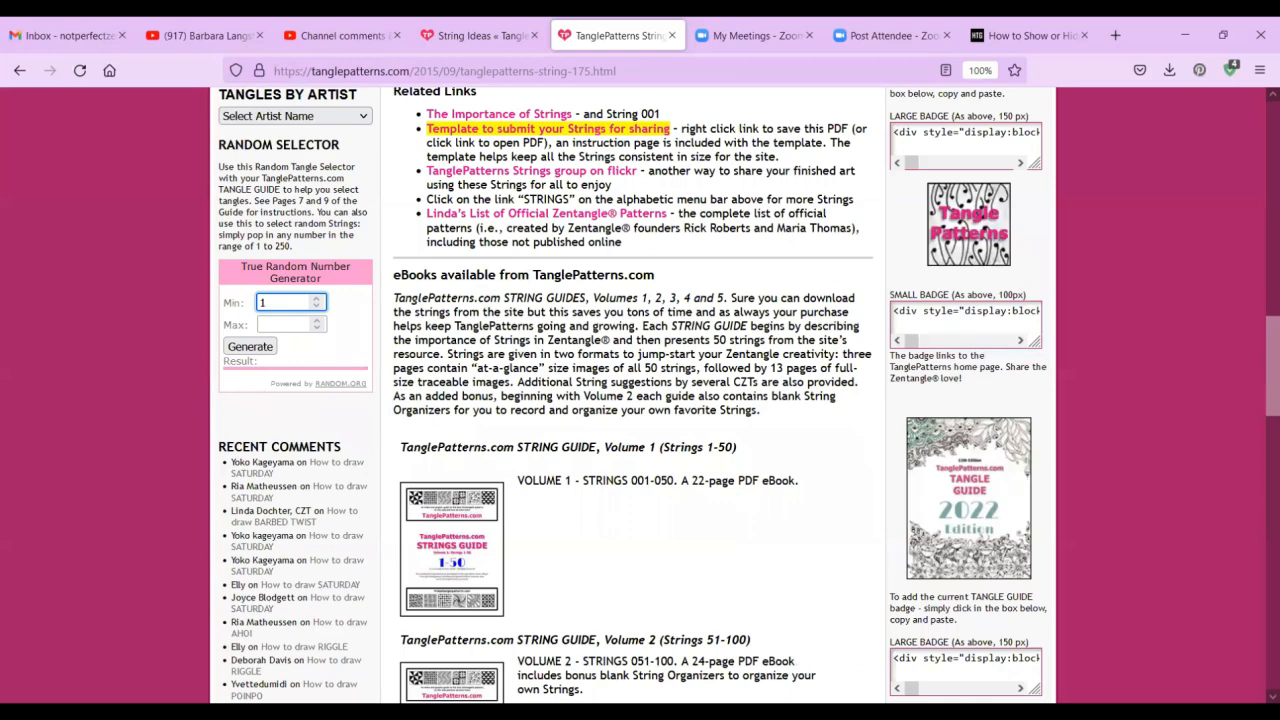
pyautogui.click(290, 324)
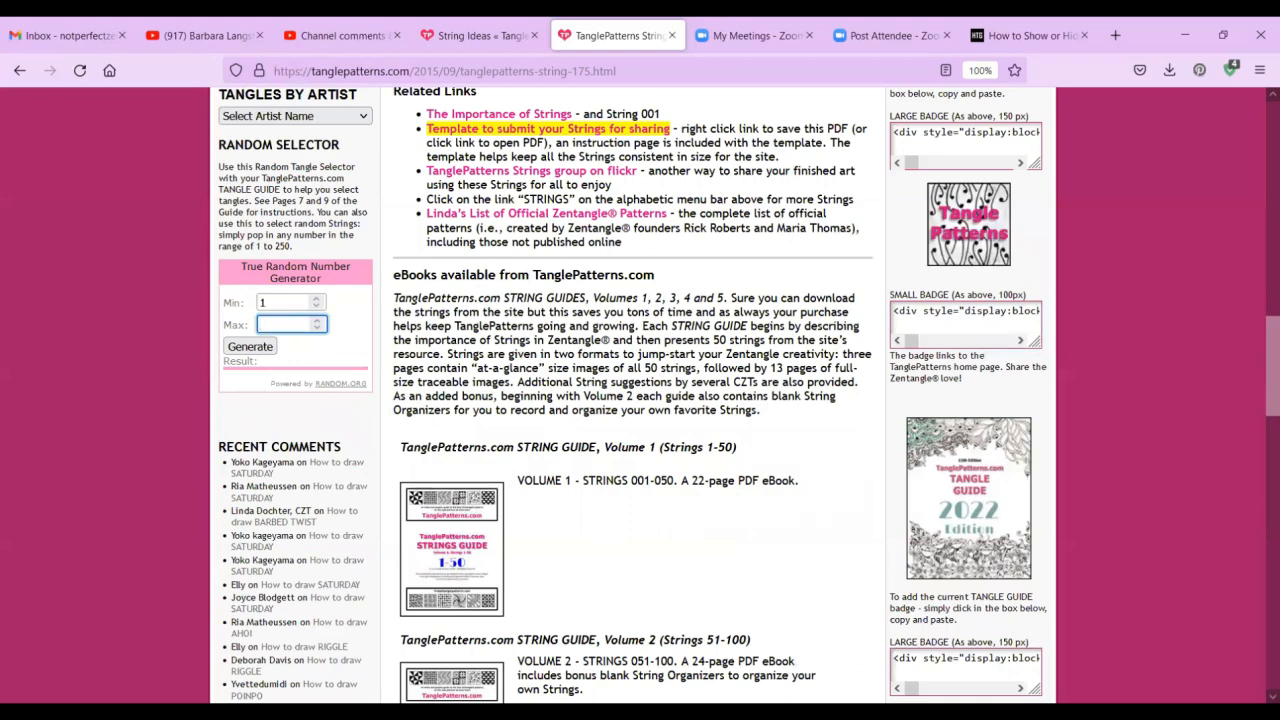
pyautogui.write('250')
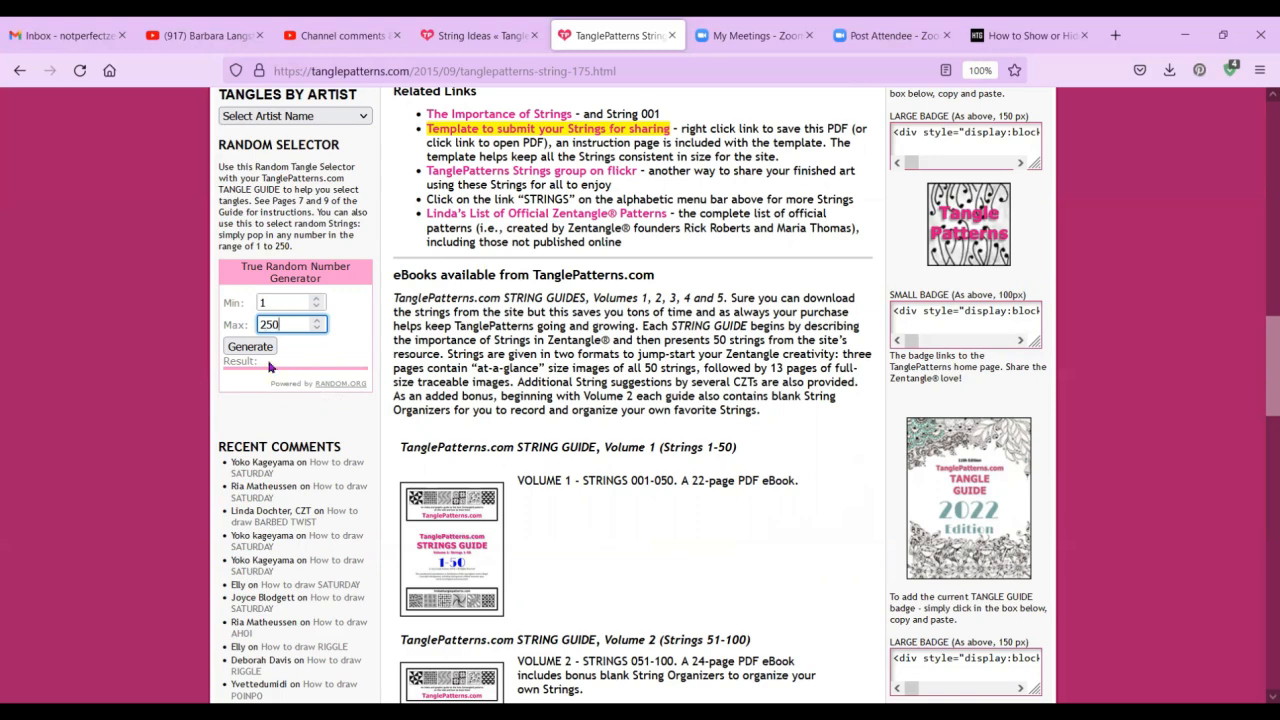
pyautogui.click(249, 346)
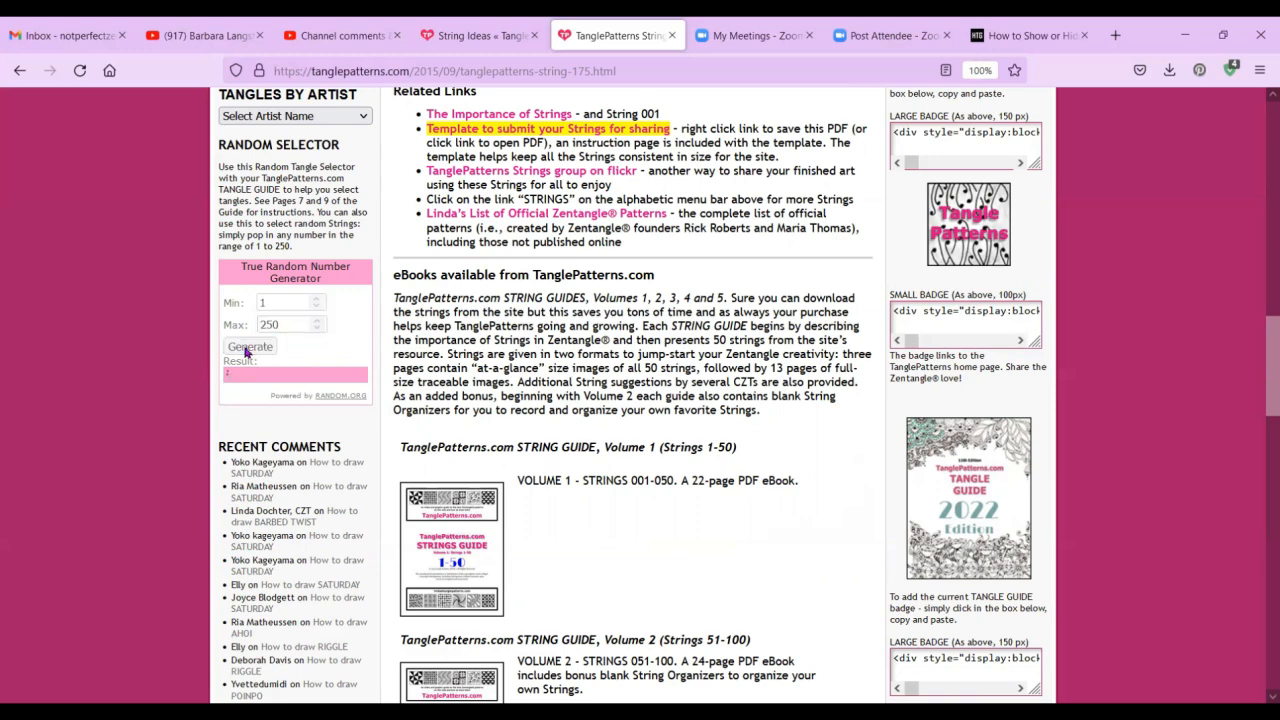
pyautogui.click(249, 346)
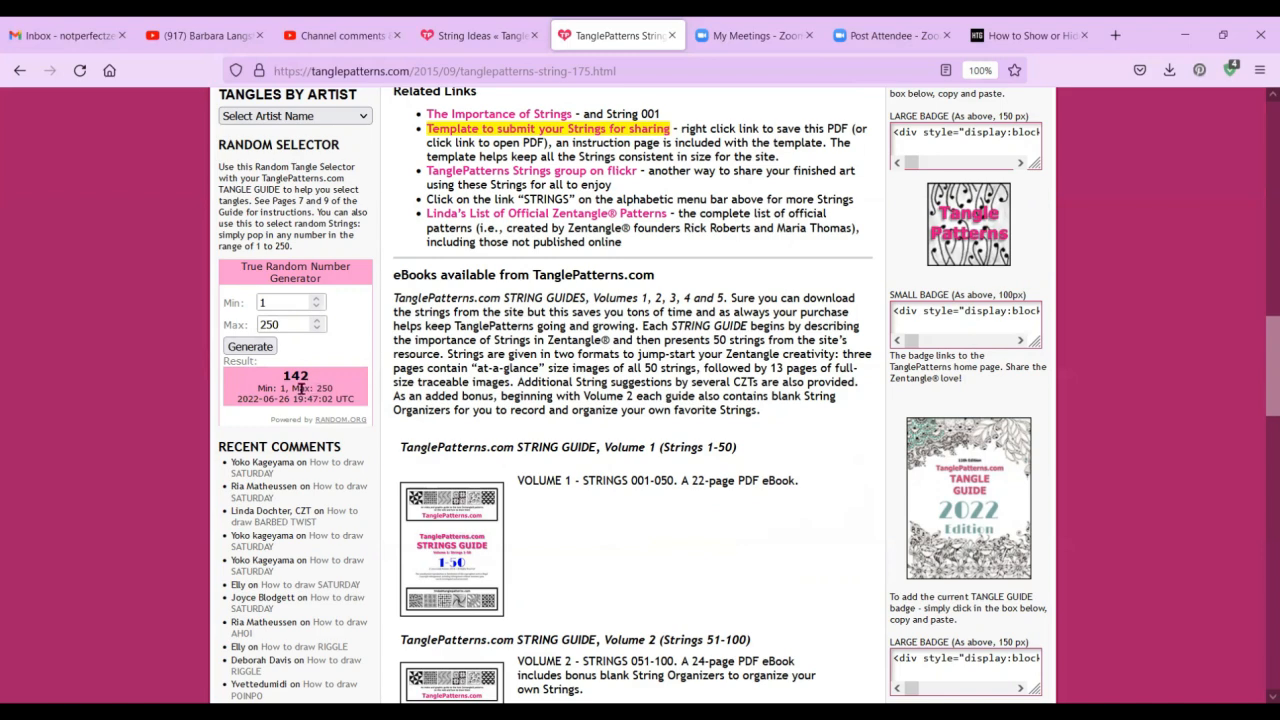
pyautogui.scroll(3)
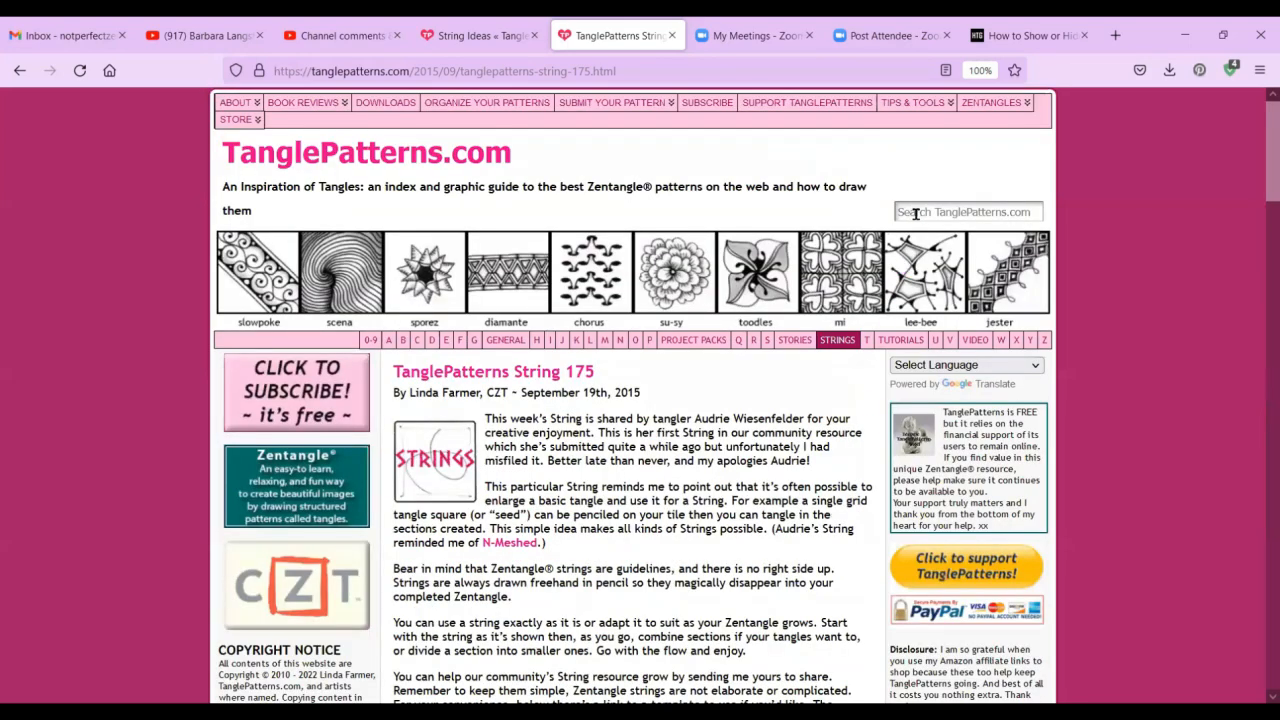
# Search TanglePatterns.com for 'string 142' to find the String 142 post.
pyautogui.click(965, 211)
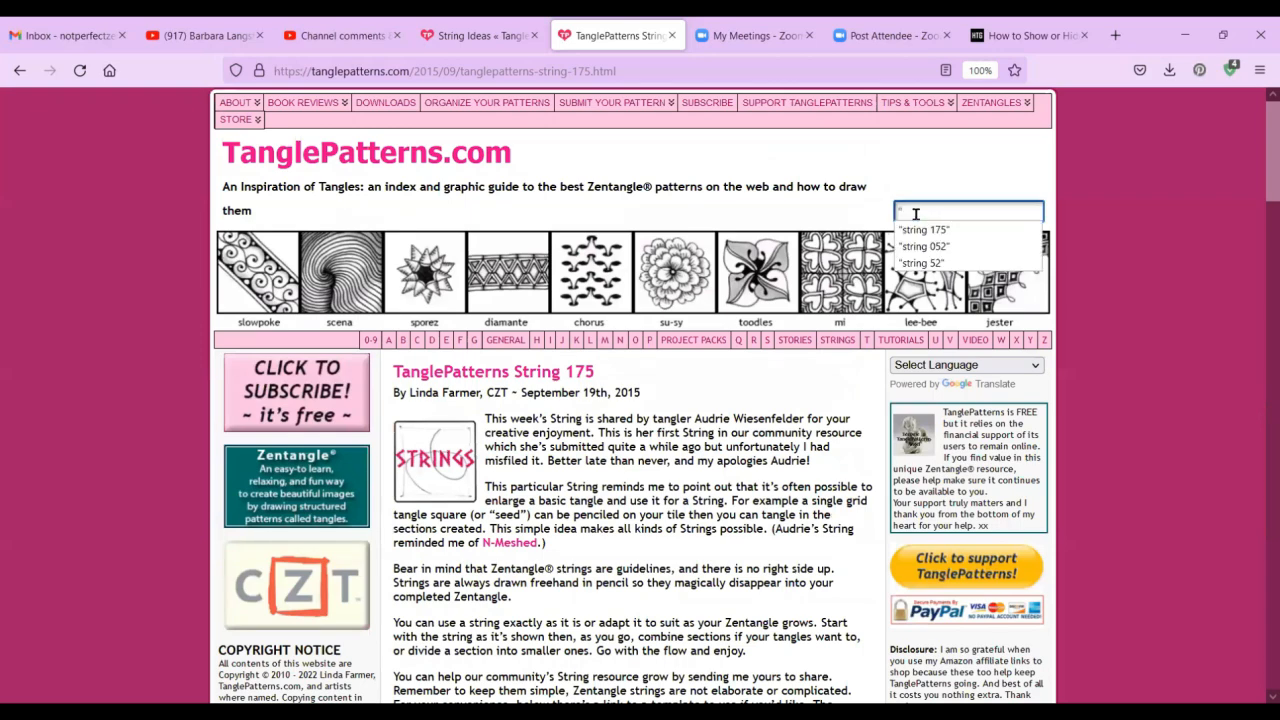
pyautogui.write('stri')
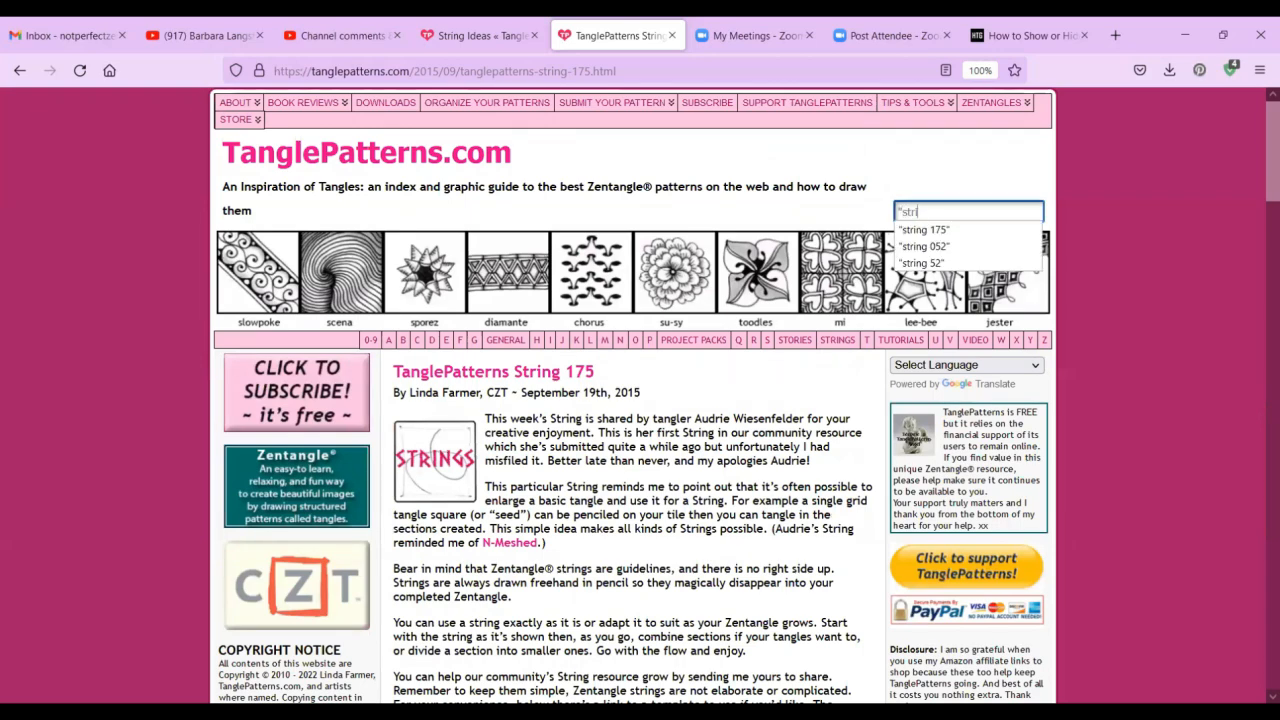
pyautogui.write('string 142"')
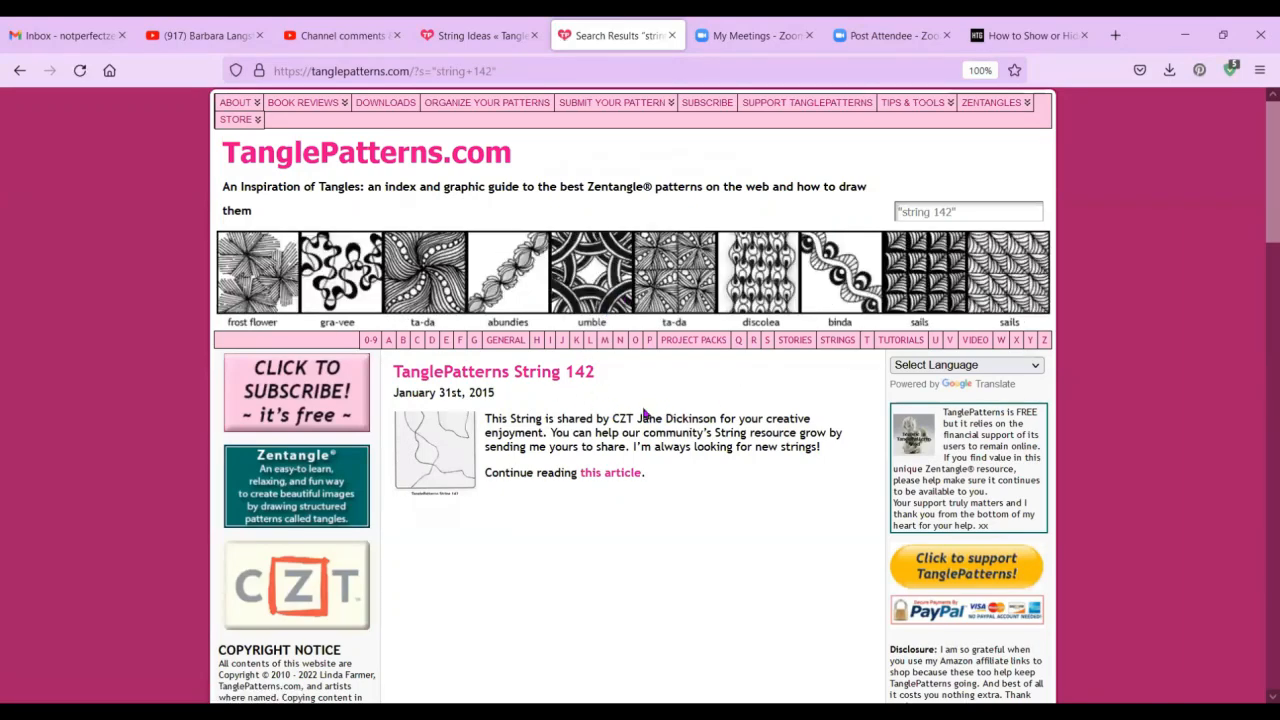
pyautogui.moveTo(837, 340)
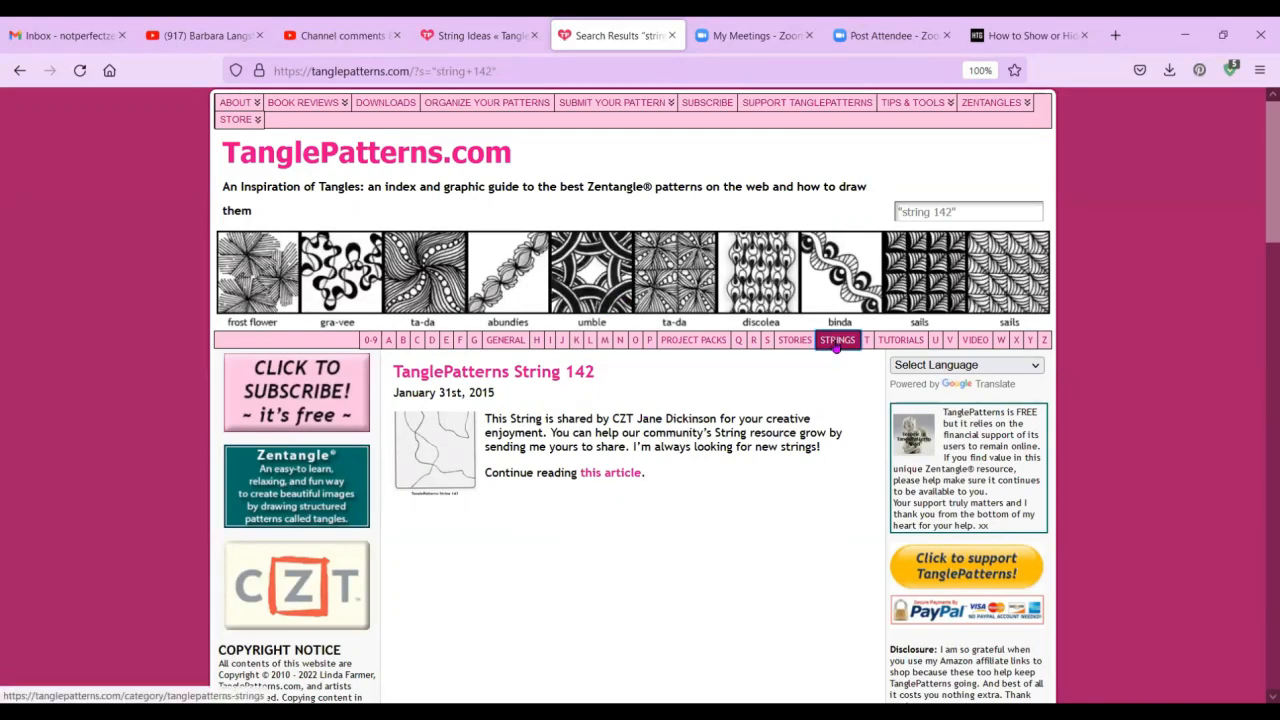
# Reopen the STRINGS category from the results and scroll to String 005 and back.
pyautogui.click(837, 340)
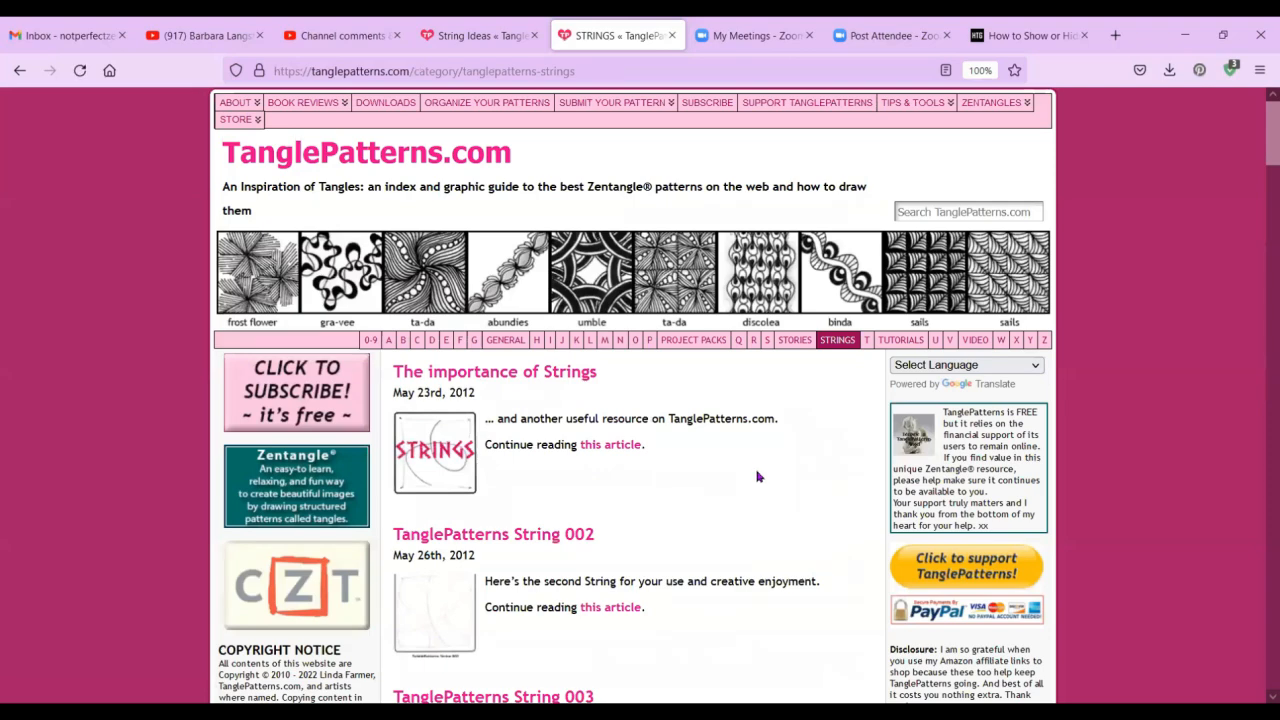
pyautogui.scroll(-3)
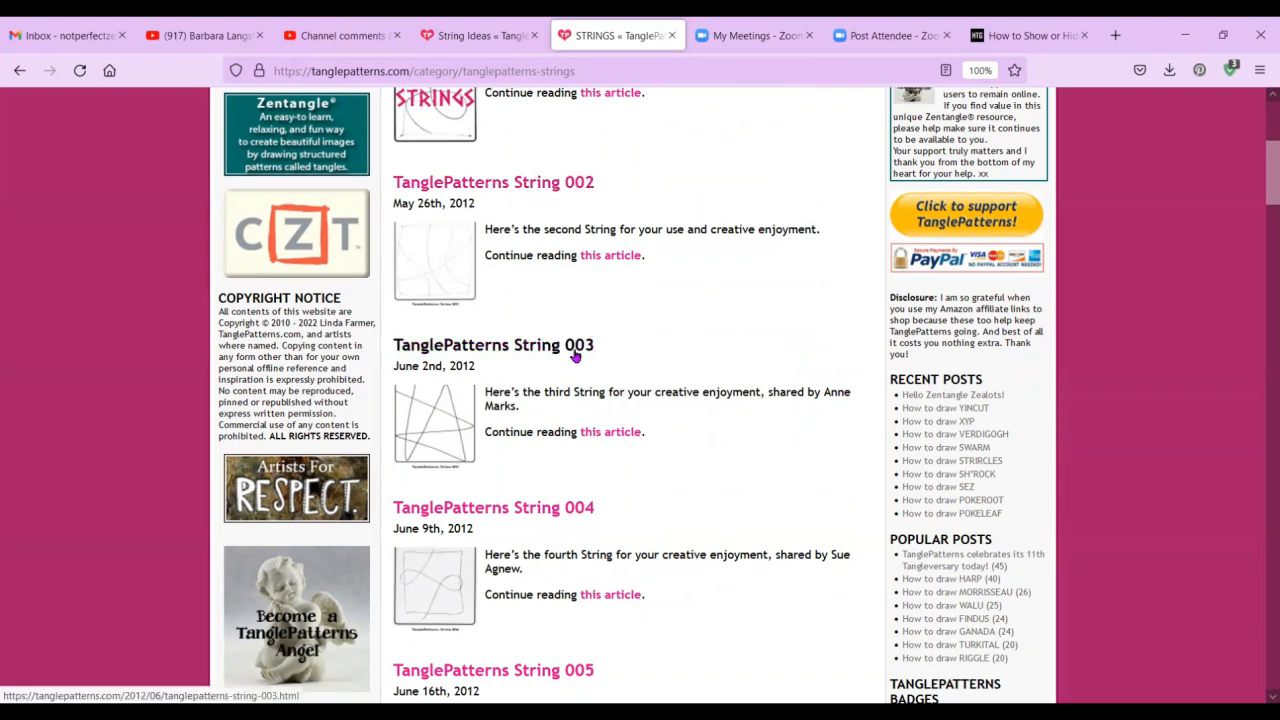
pyautogui.moveTo(676, 356)
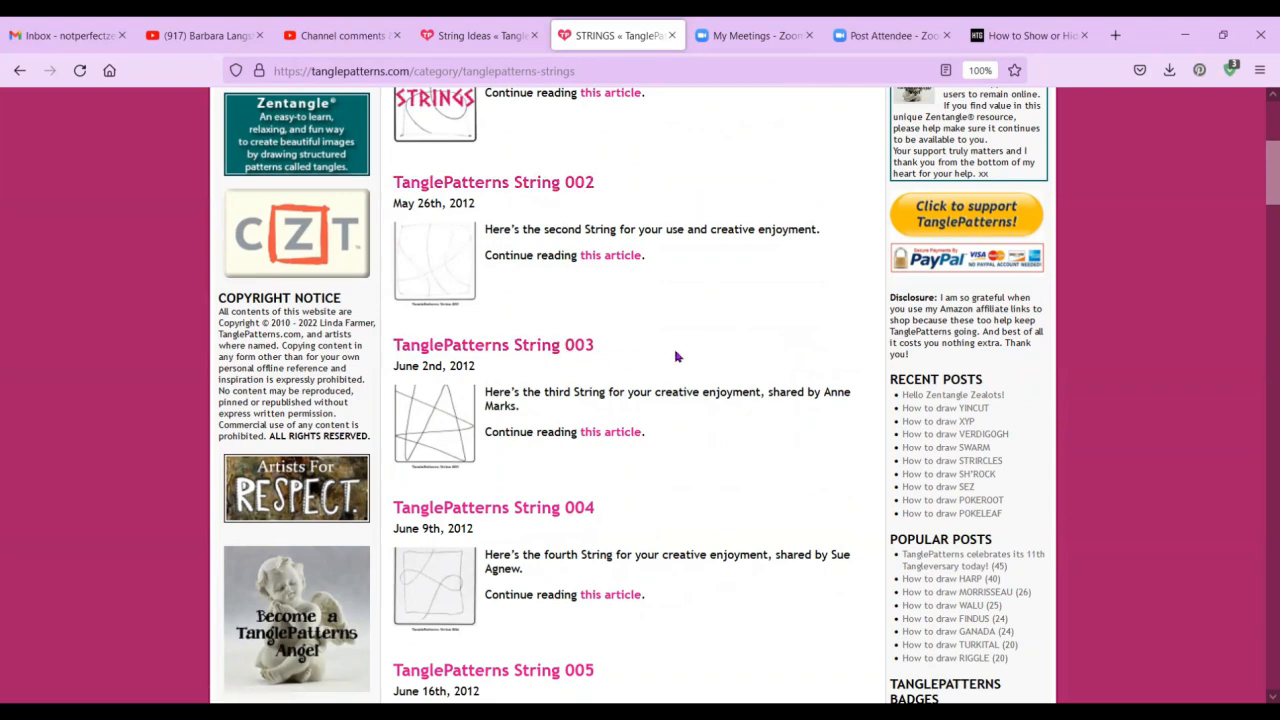
pyautogui.moveTo(570, 528)
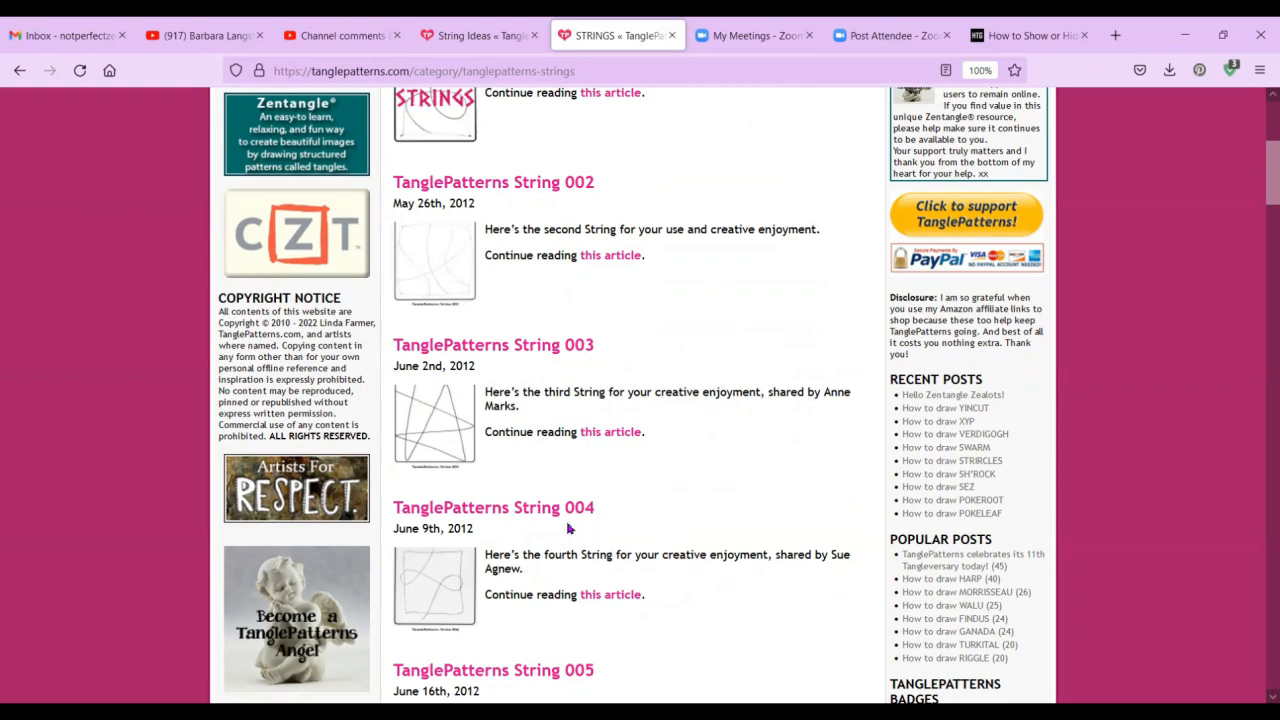
pyautogui.scroll(3)
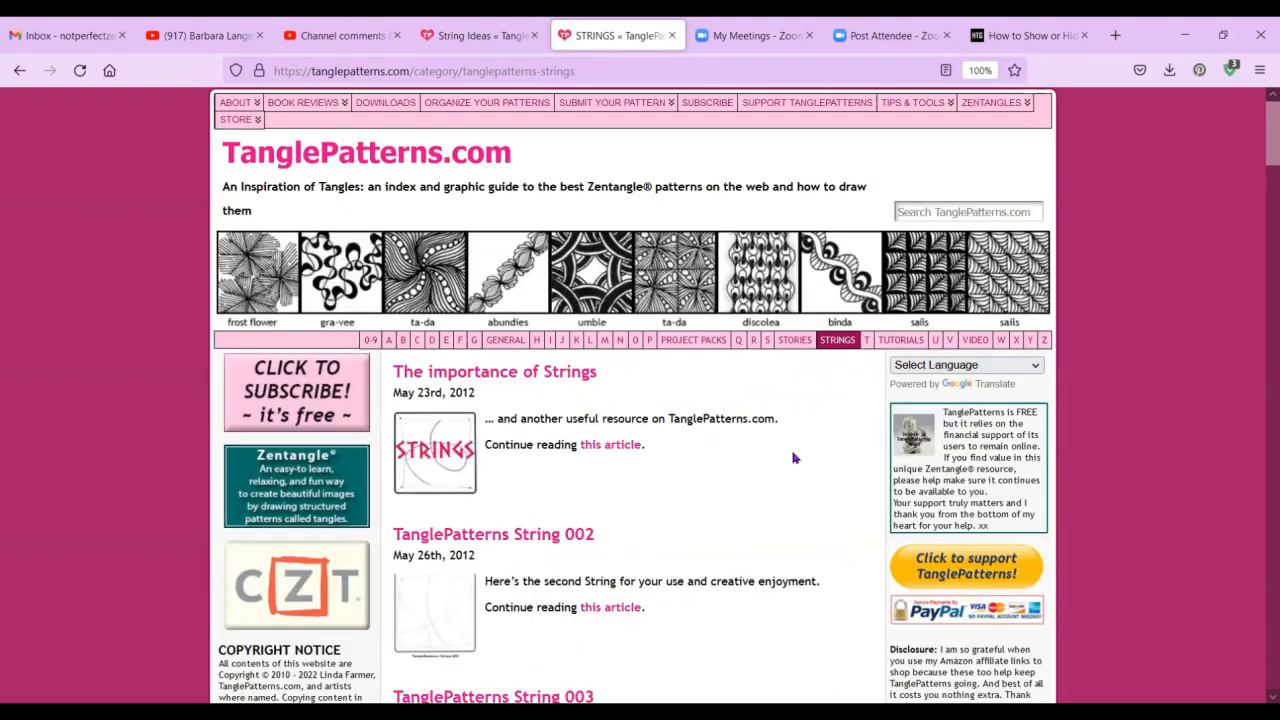
# Search the site for 'string 014' and open Joyce Blodgett's TanglePatterns String 014 article.
pyautogui.click(965, 211)
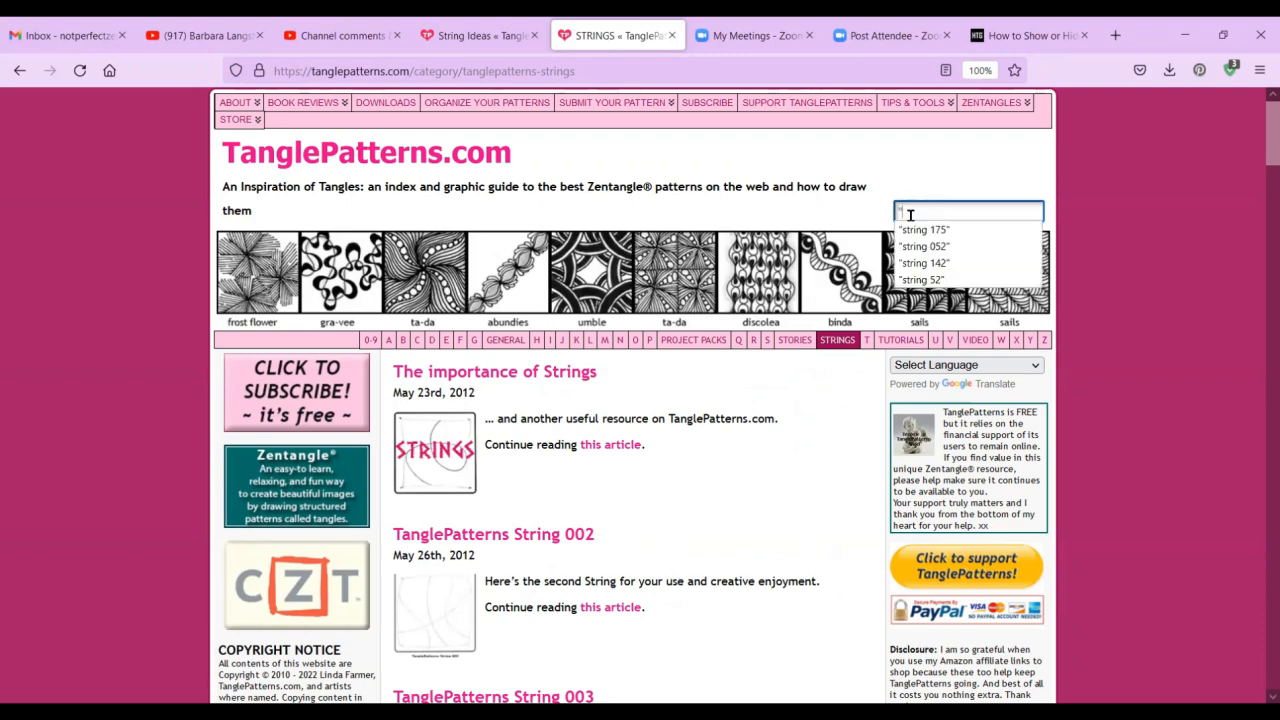
pyautogui.write('string 014"')
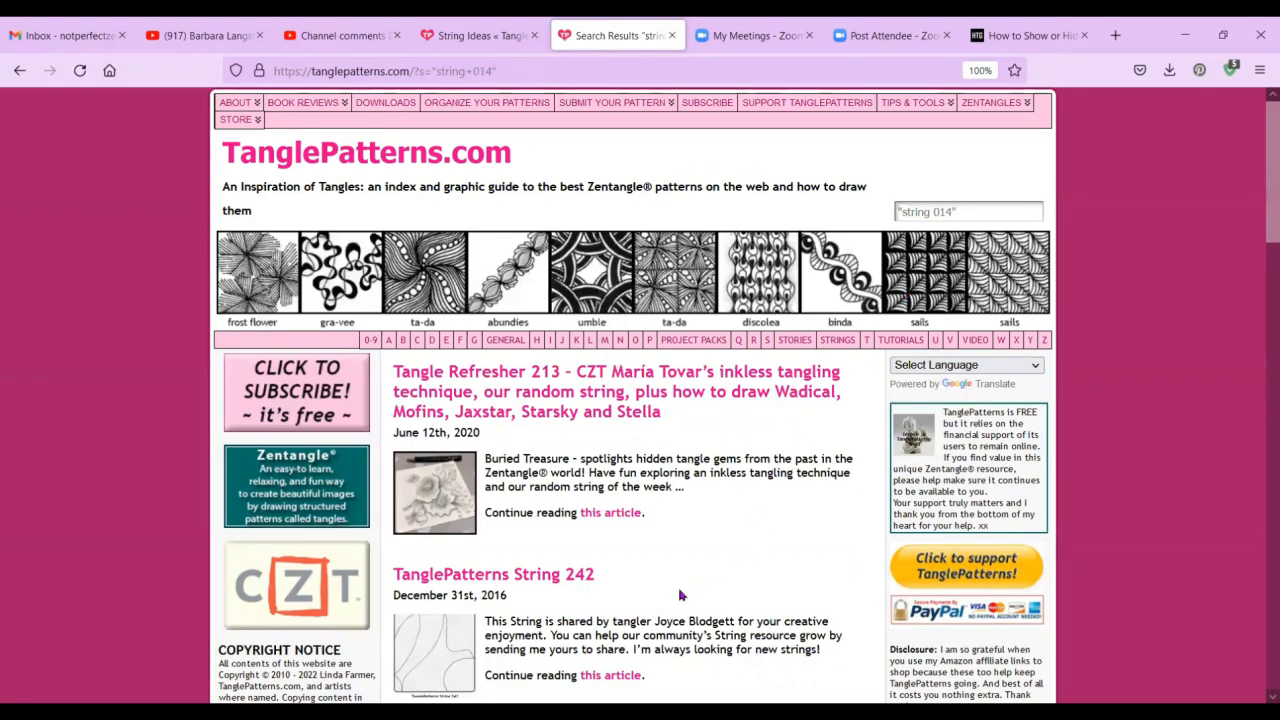
pyautogui.scroll(-3)
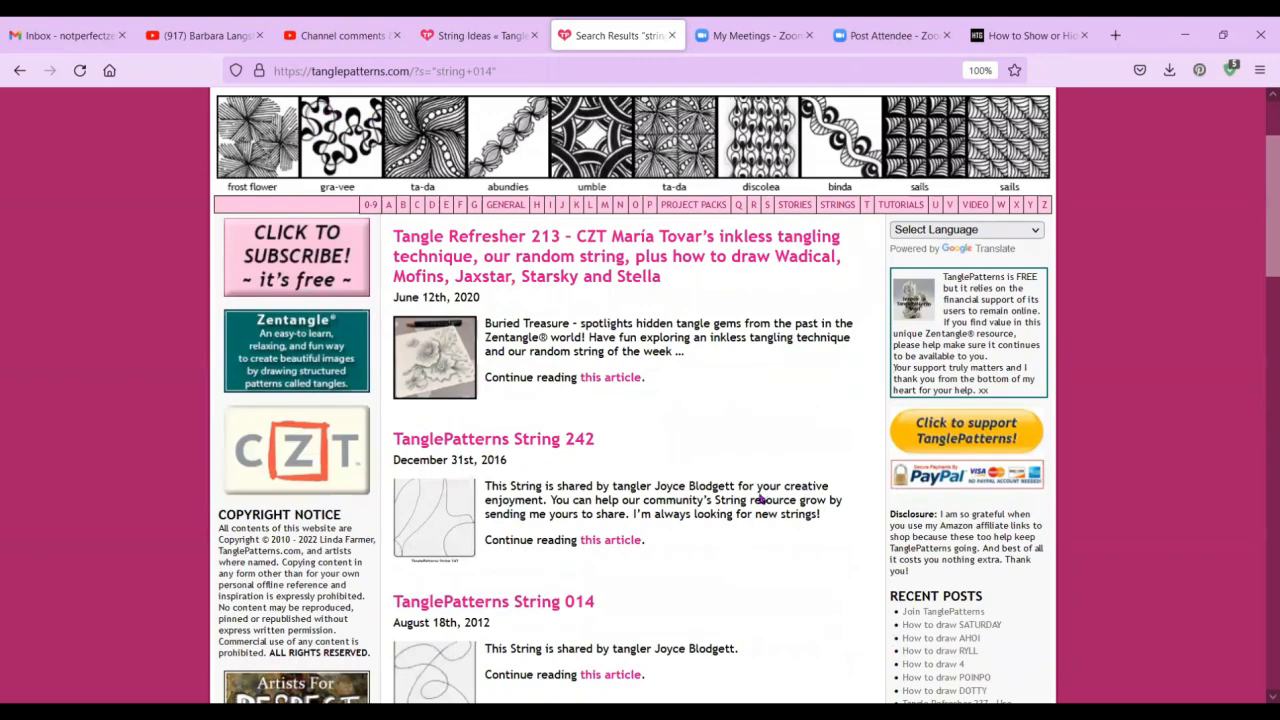
pyautogui.scroll(-3)
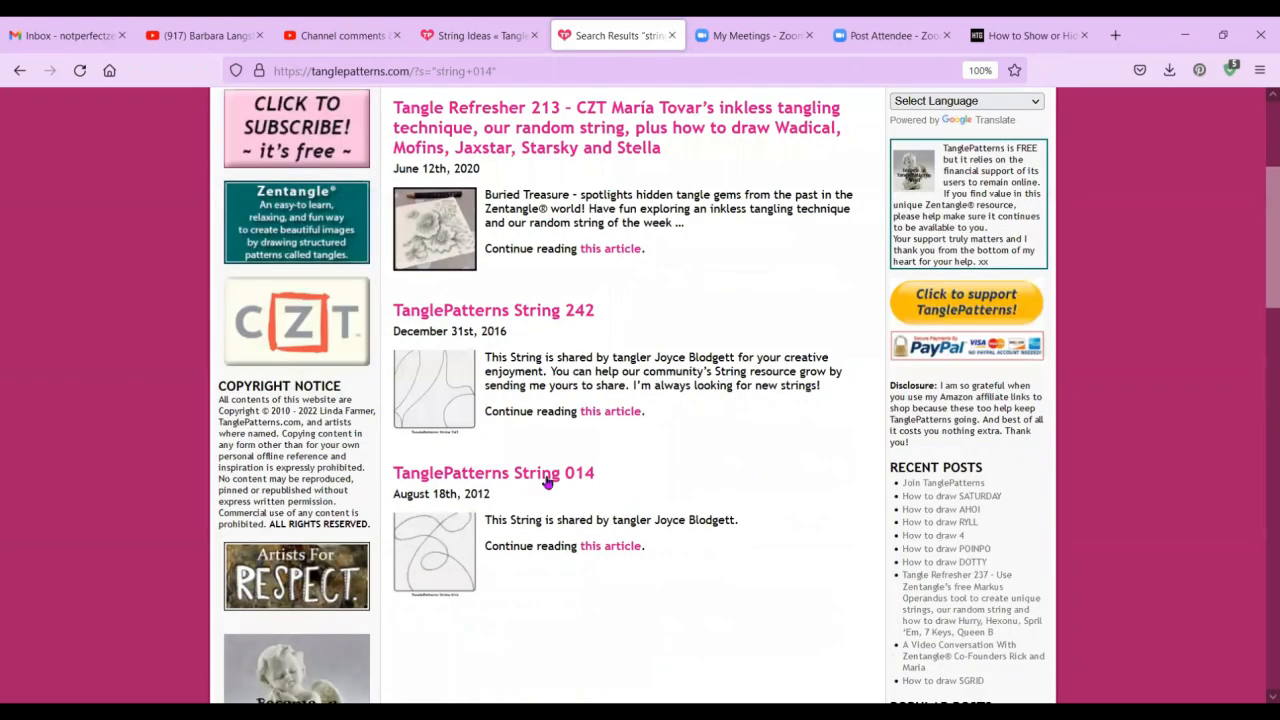
pyautogui.moveTo(570, 127)
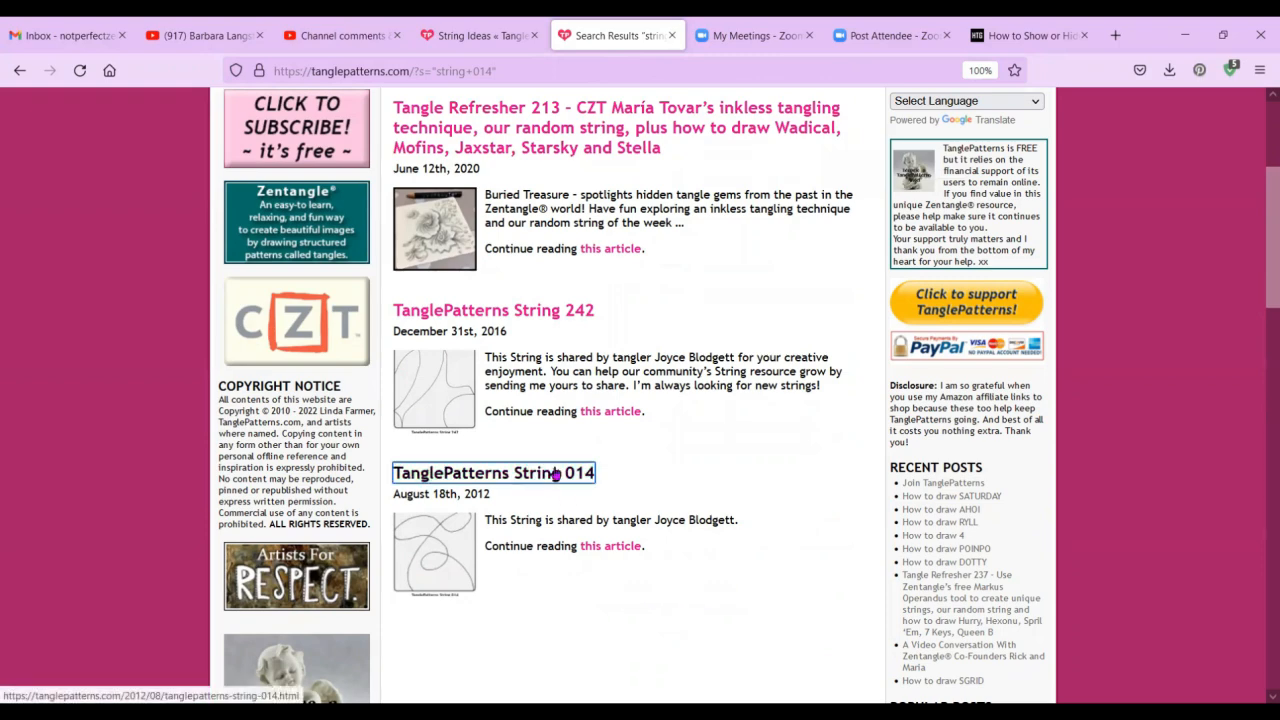
pyautogui.click(493, 472)
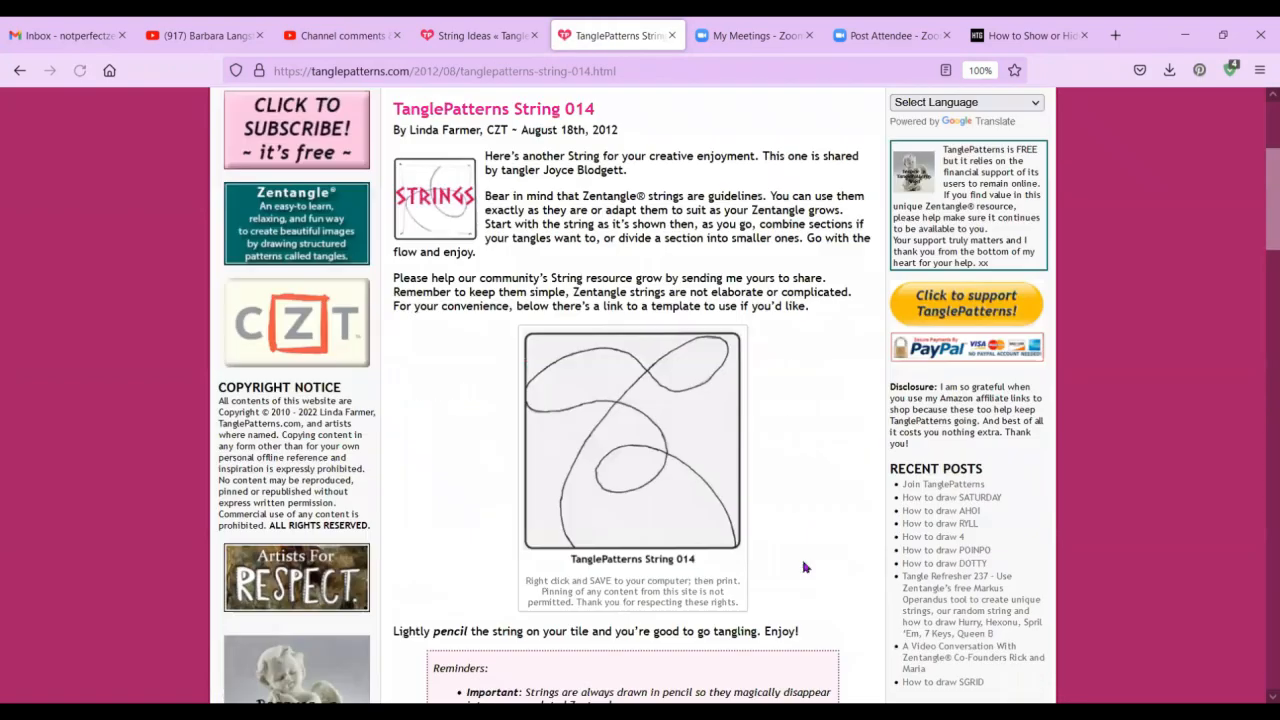
pyautogui.scroll(-3)
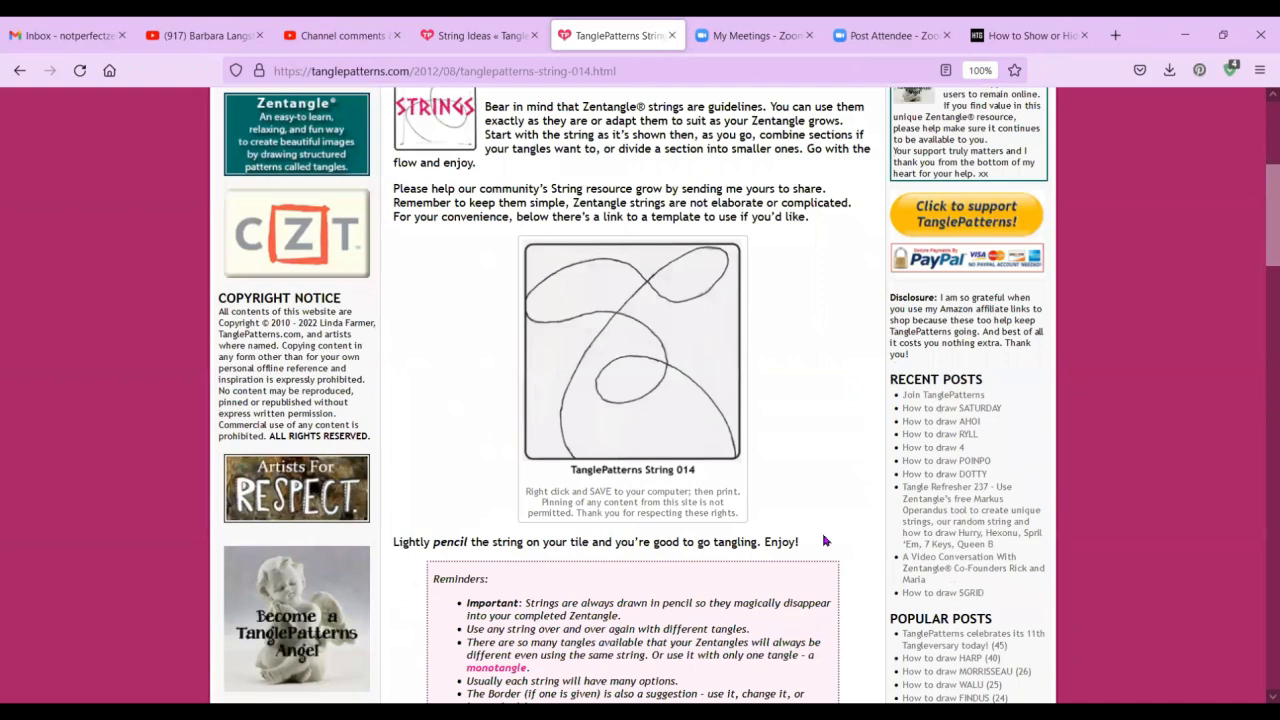
pyautogui.scroll(3)
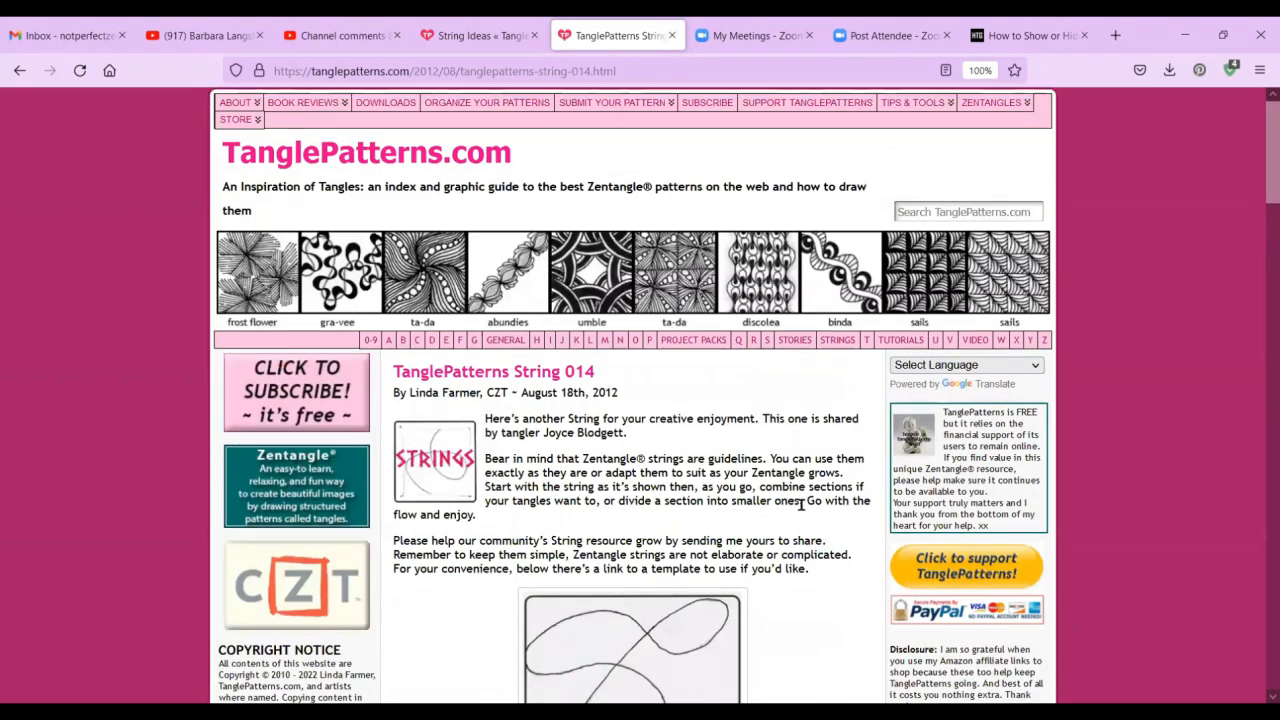
# Open the Tutorials page from the Tips & Tools menu.
pyautogui.click(912, 102)
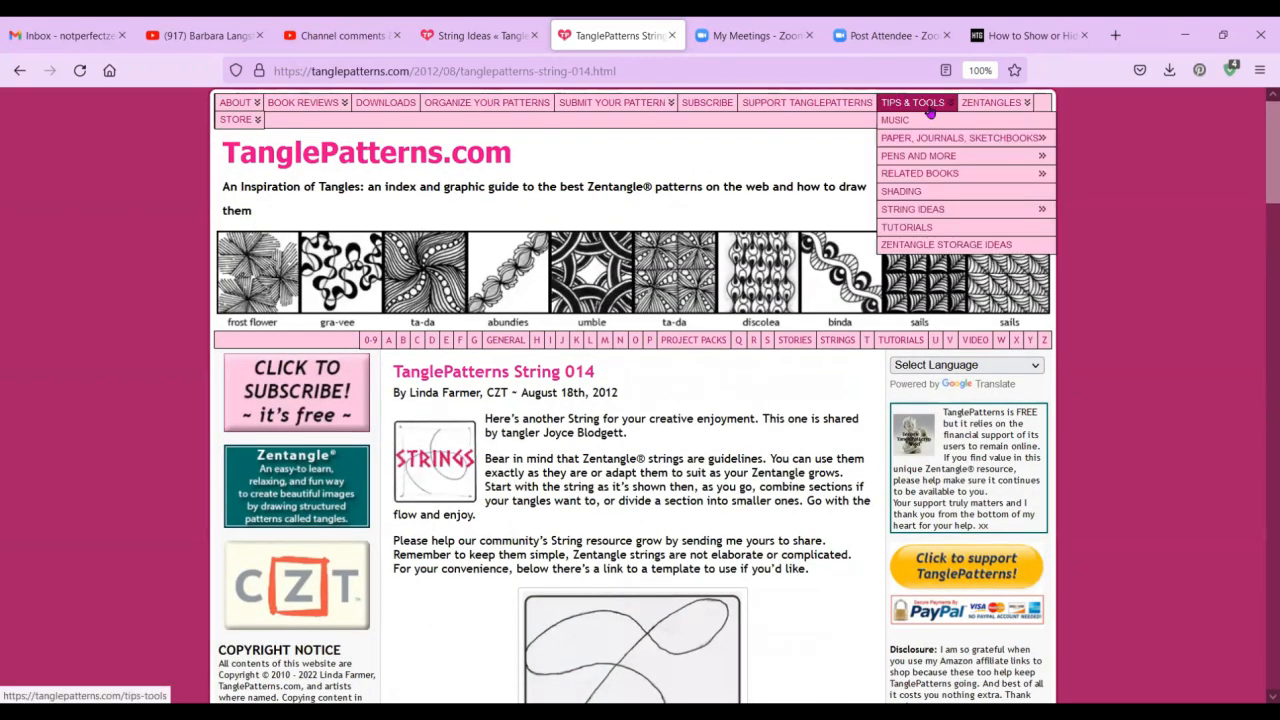
pyautogui.moveTo(906, 227)
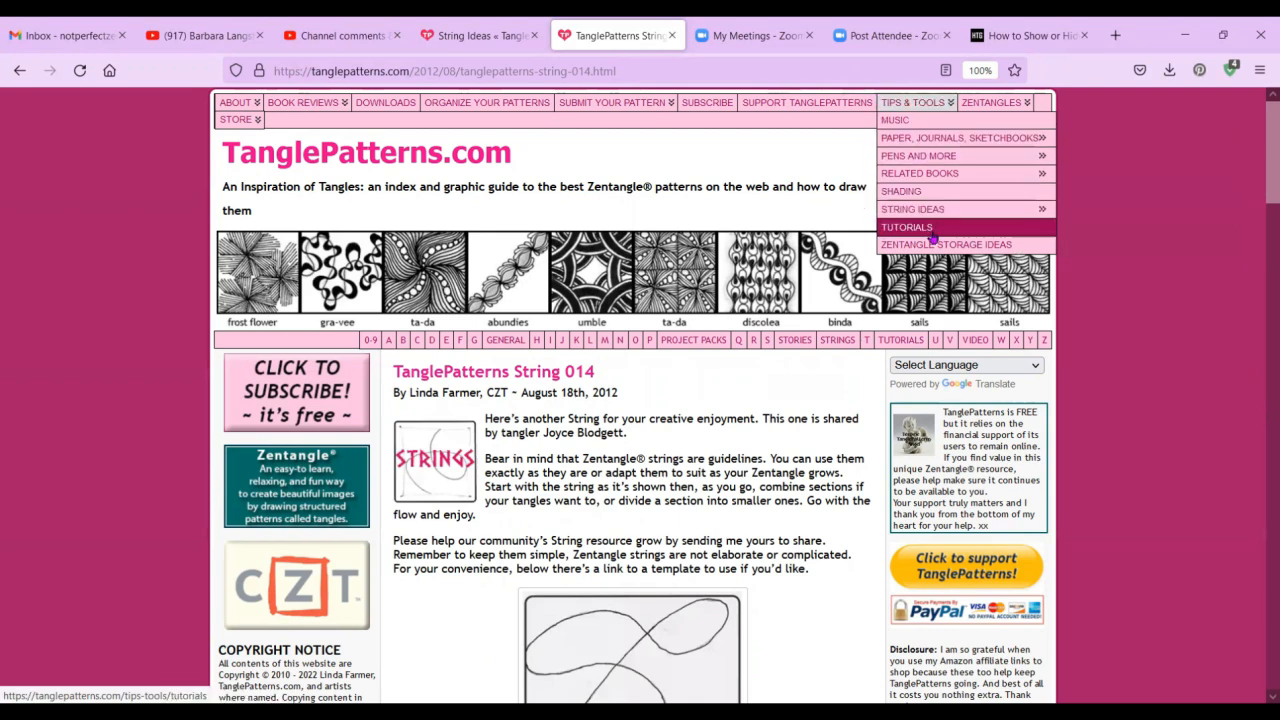
pyautogui.moveTo(906, 227)
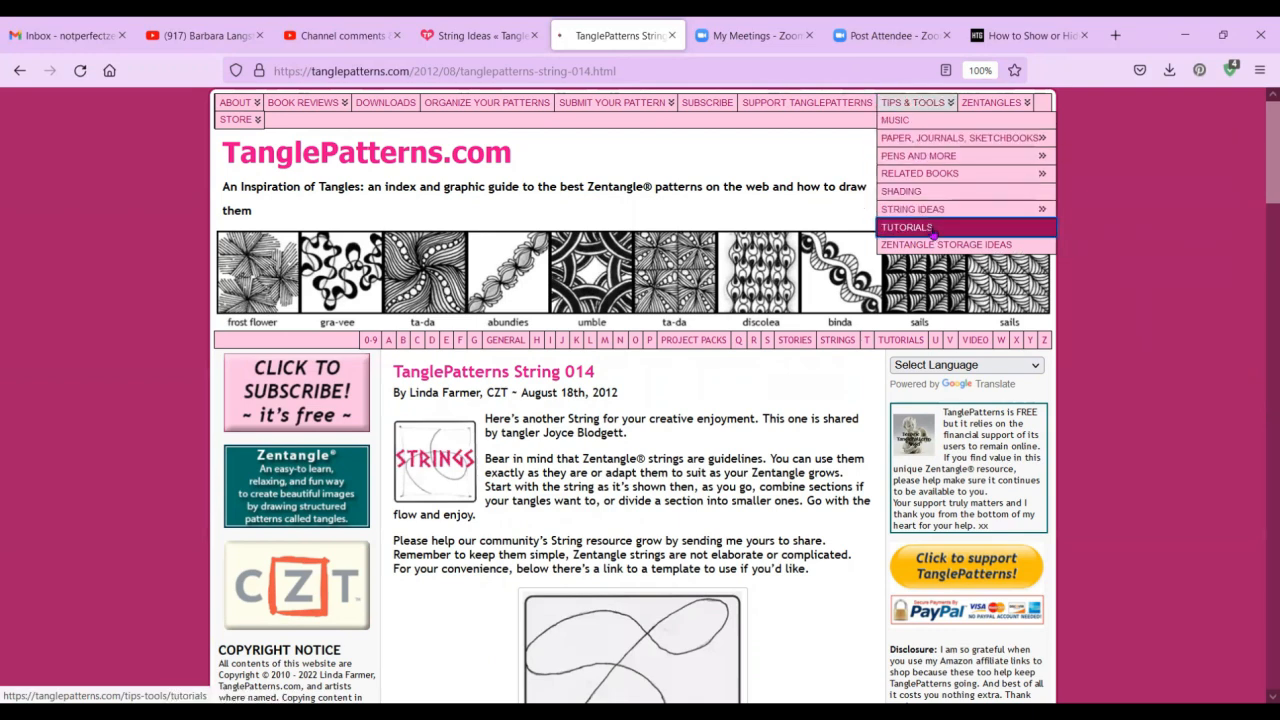
pyautogui.click(906, 227)
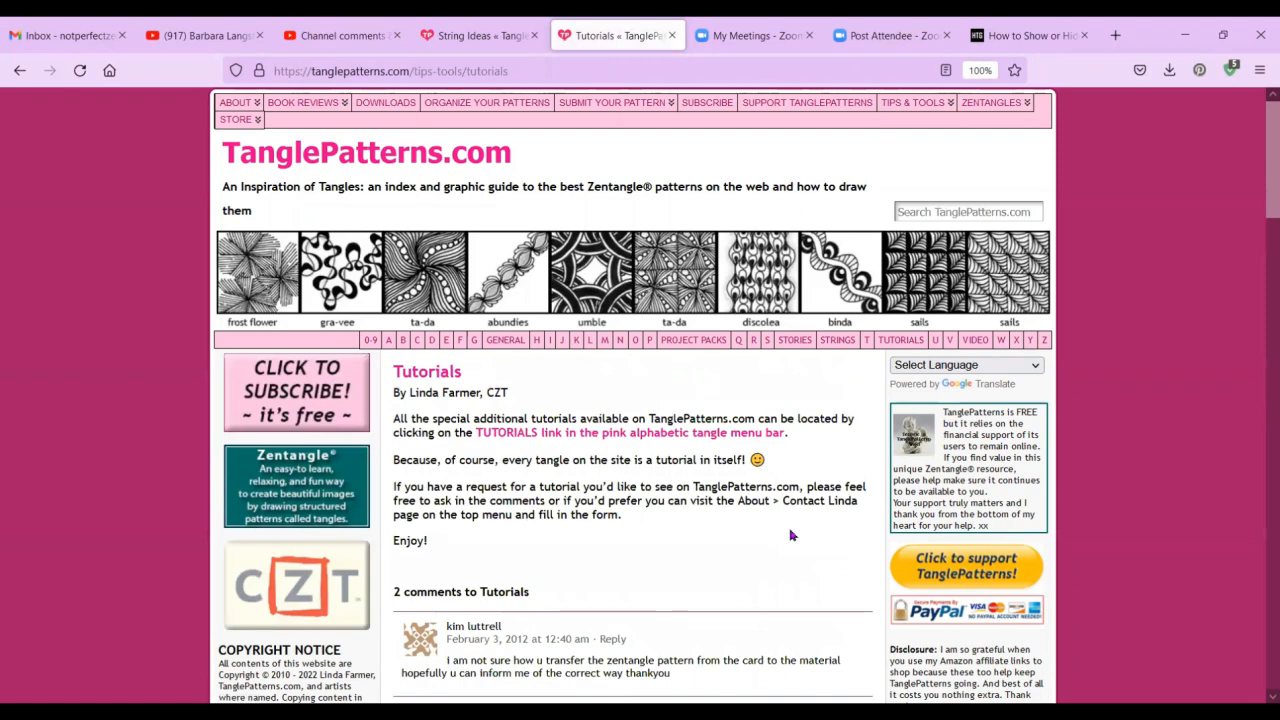
pyautogui.scroll(-3)
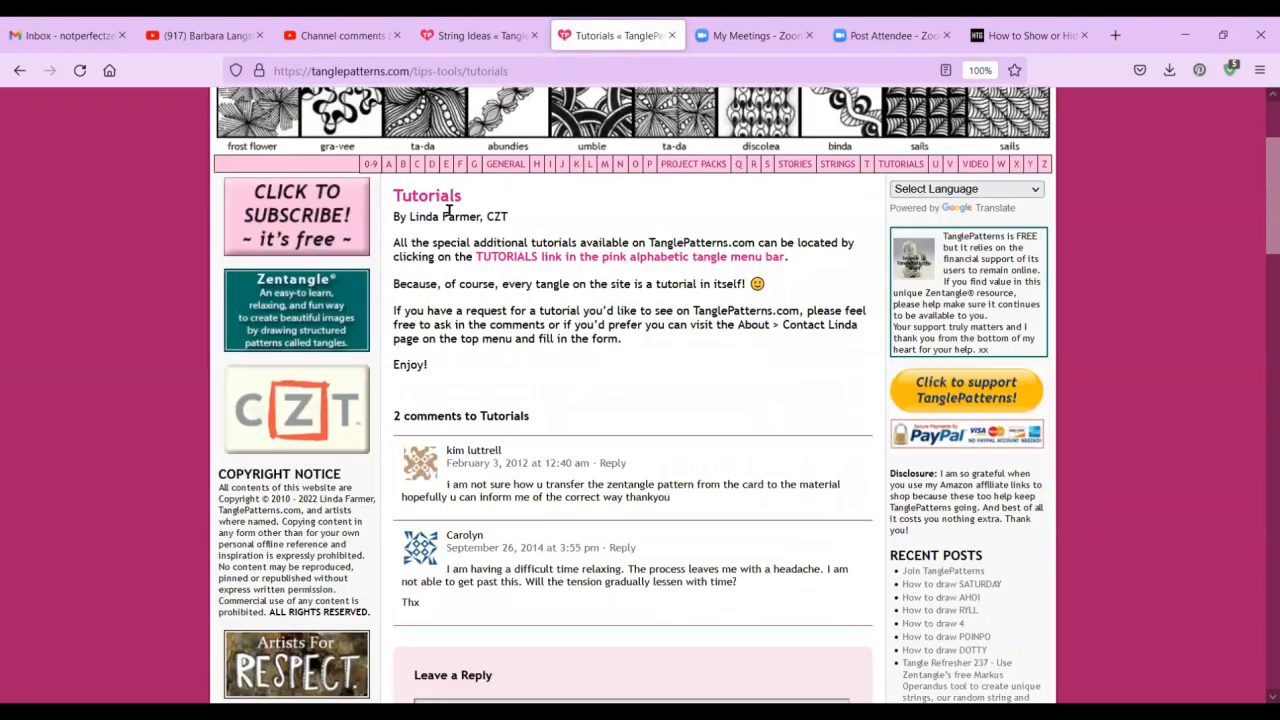
pyautogui.moveTo(558, 265)
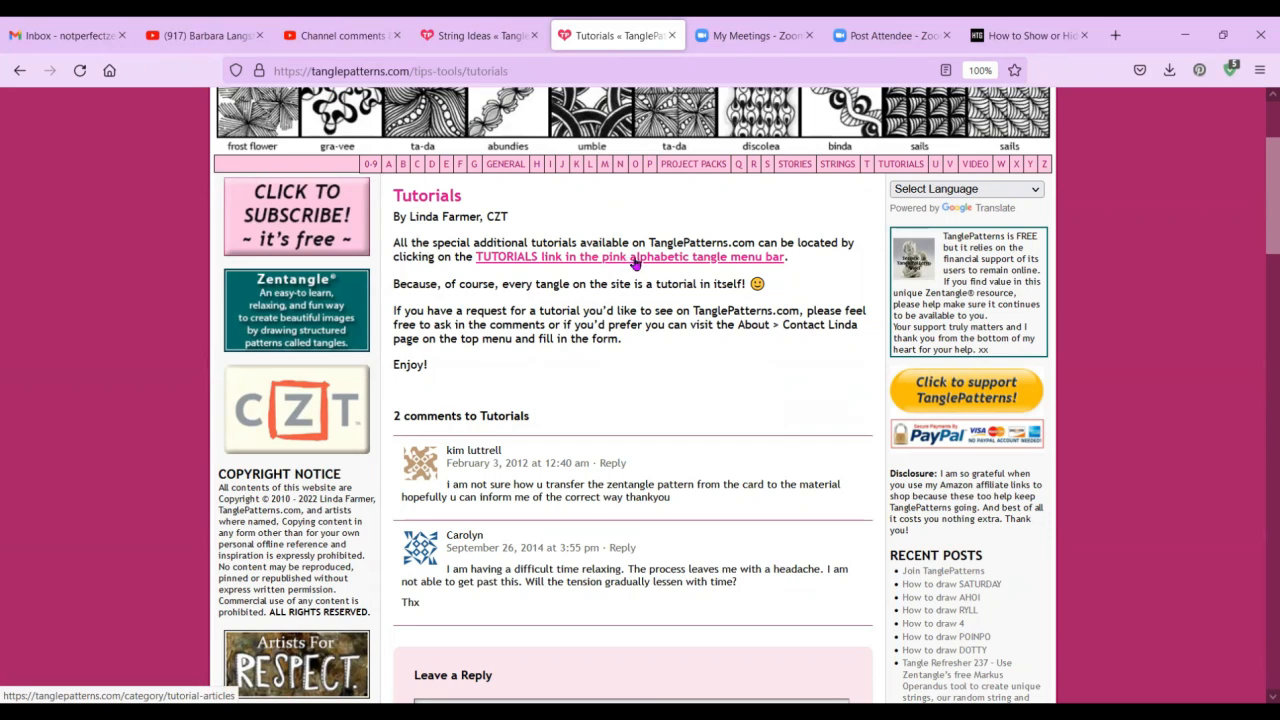
pyautogui.moveTo(742, 262)
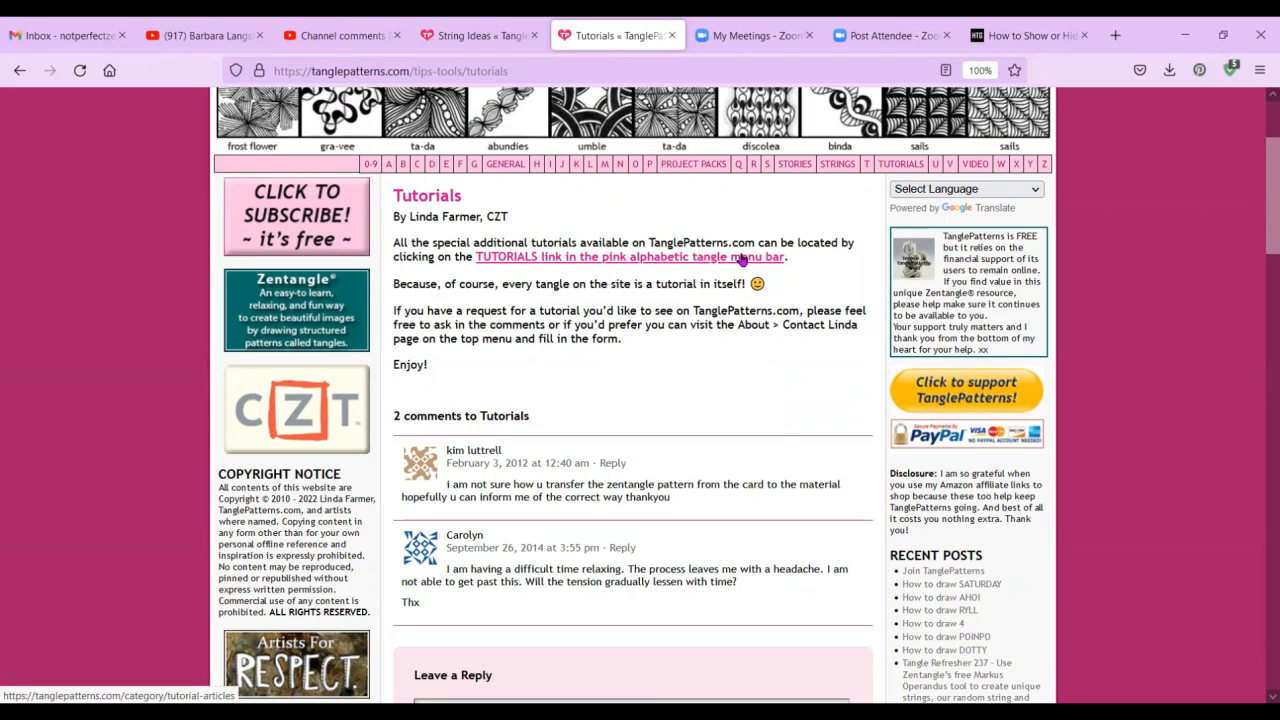
pyautogui.moveTo(712, 275)
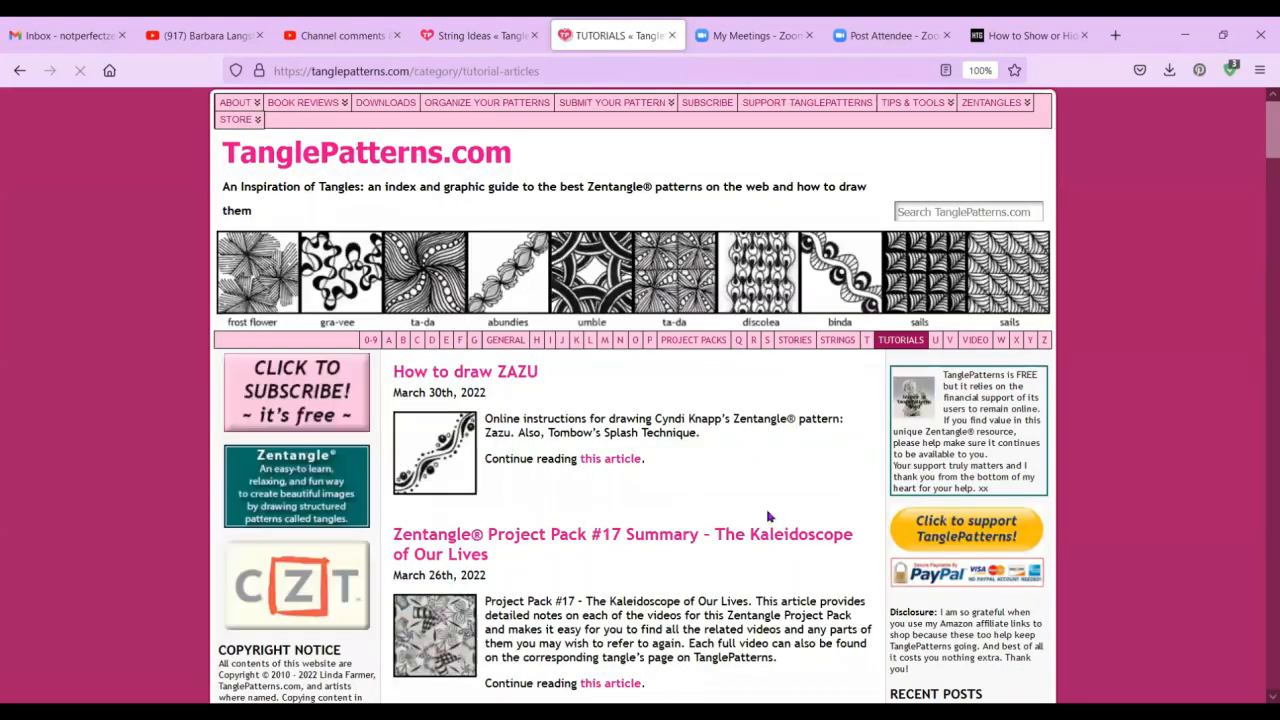
# Scroll through the tutorial articles, then open the Zentangle Storage Ideas article by Linda Farmer.
pyautogui.scroll(-3)
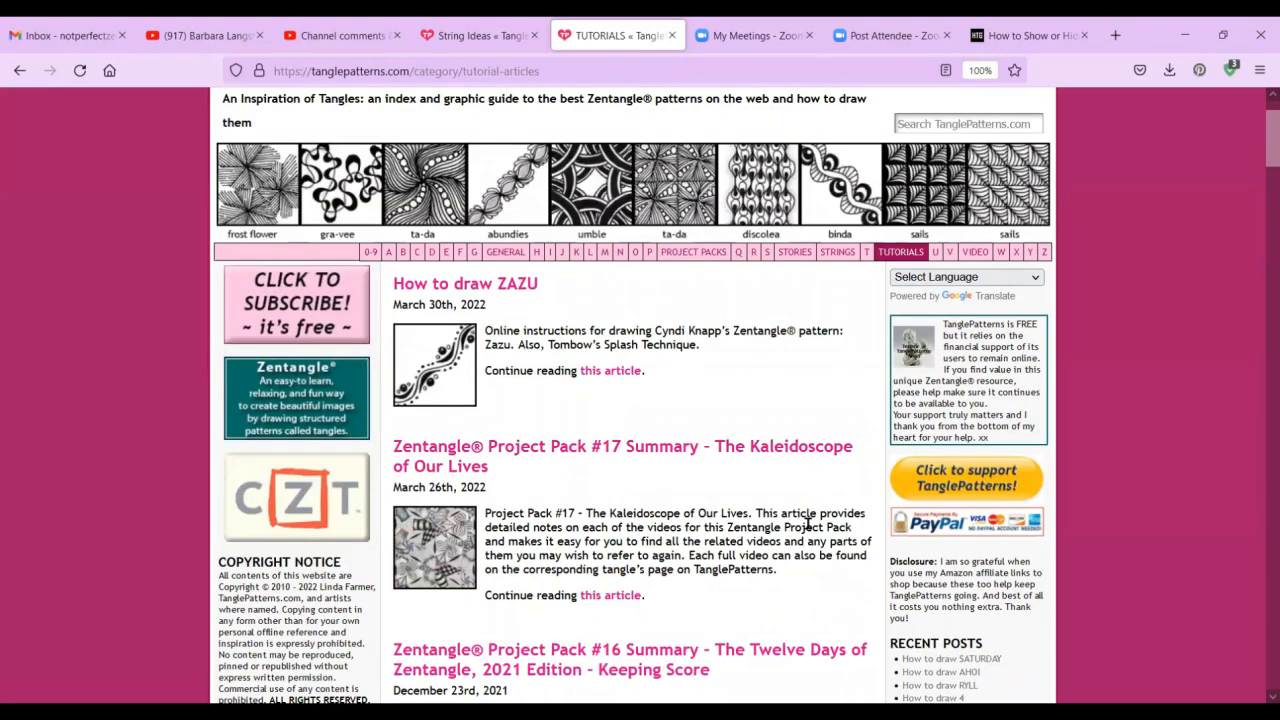
pyautogui.scroll(-3)
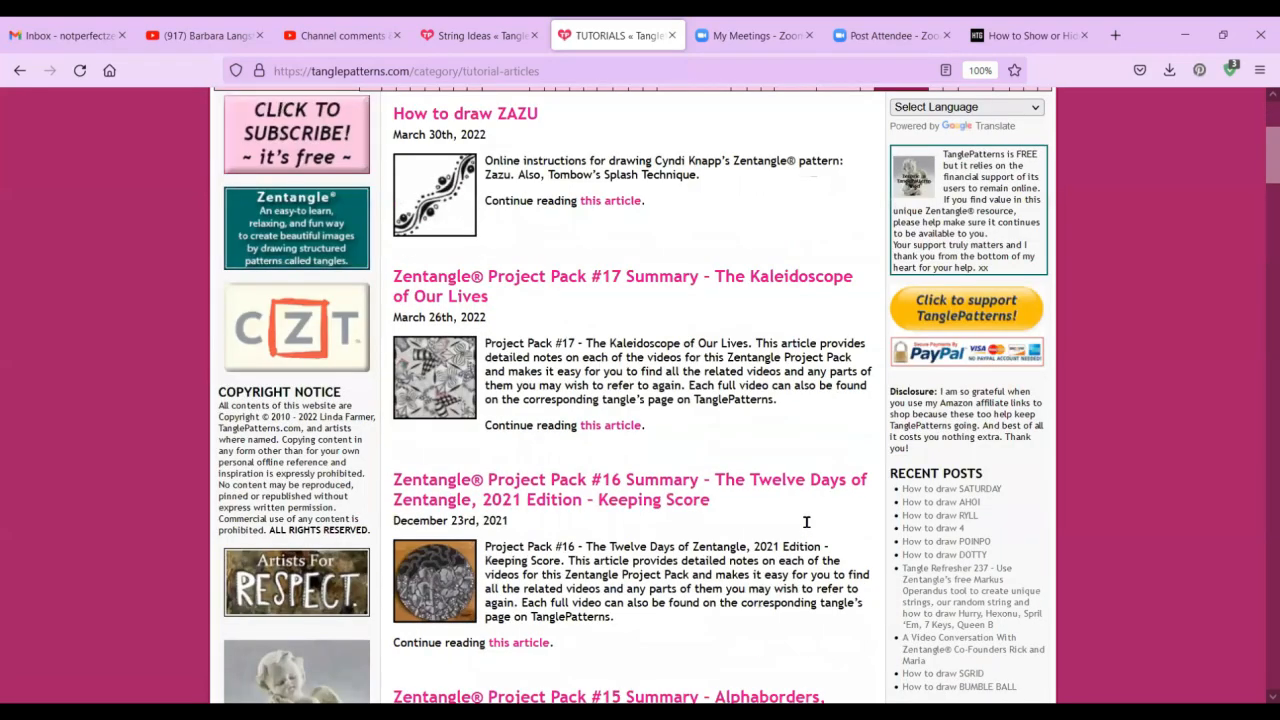
pyautogui.scroll(-3)
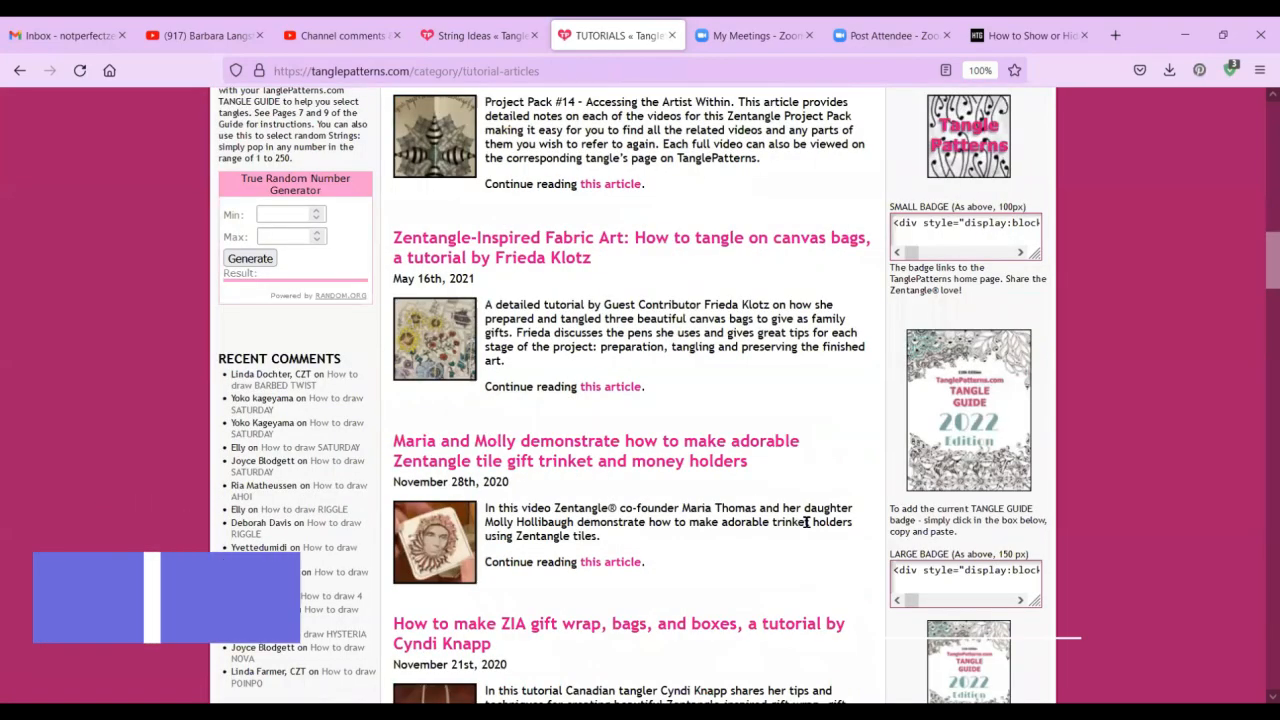
pyautogui.scroll(-3)
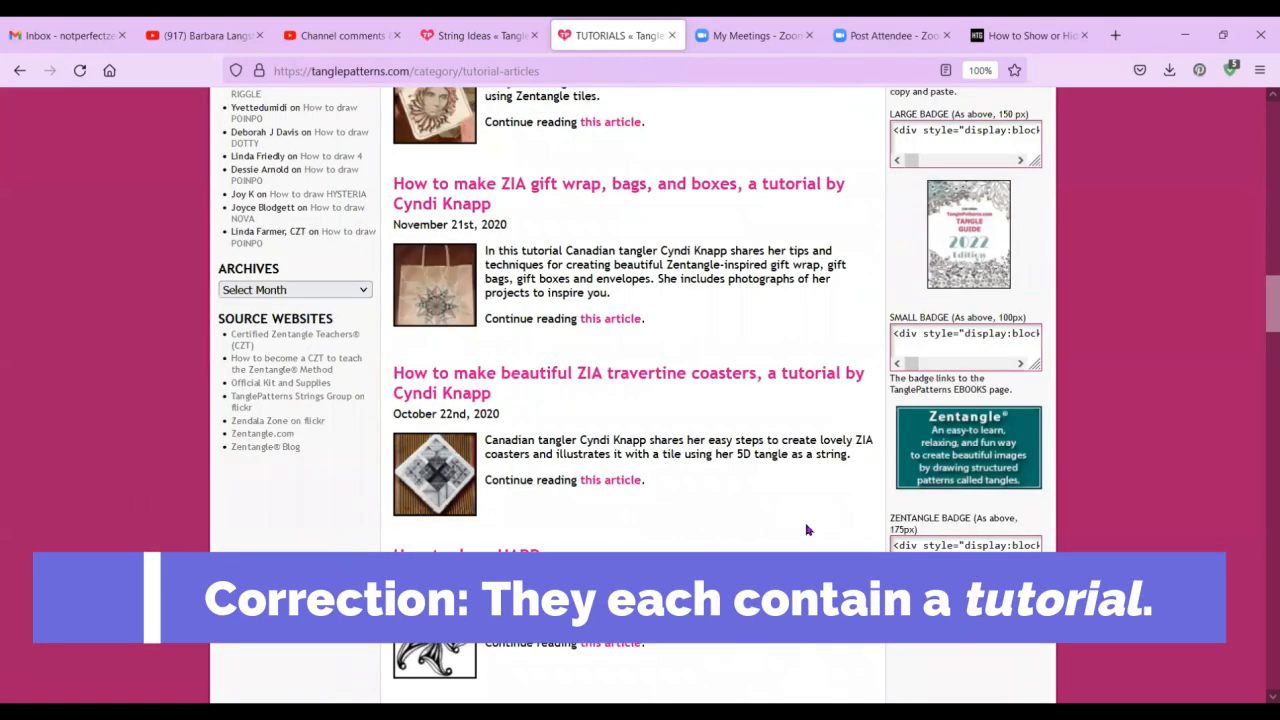
pyautogui.scroll(-3)
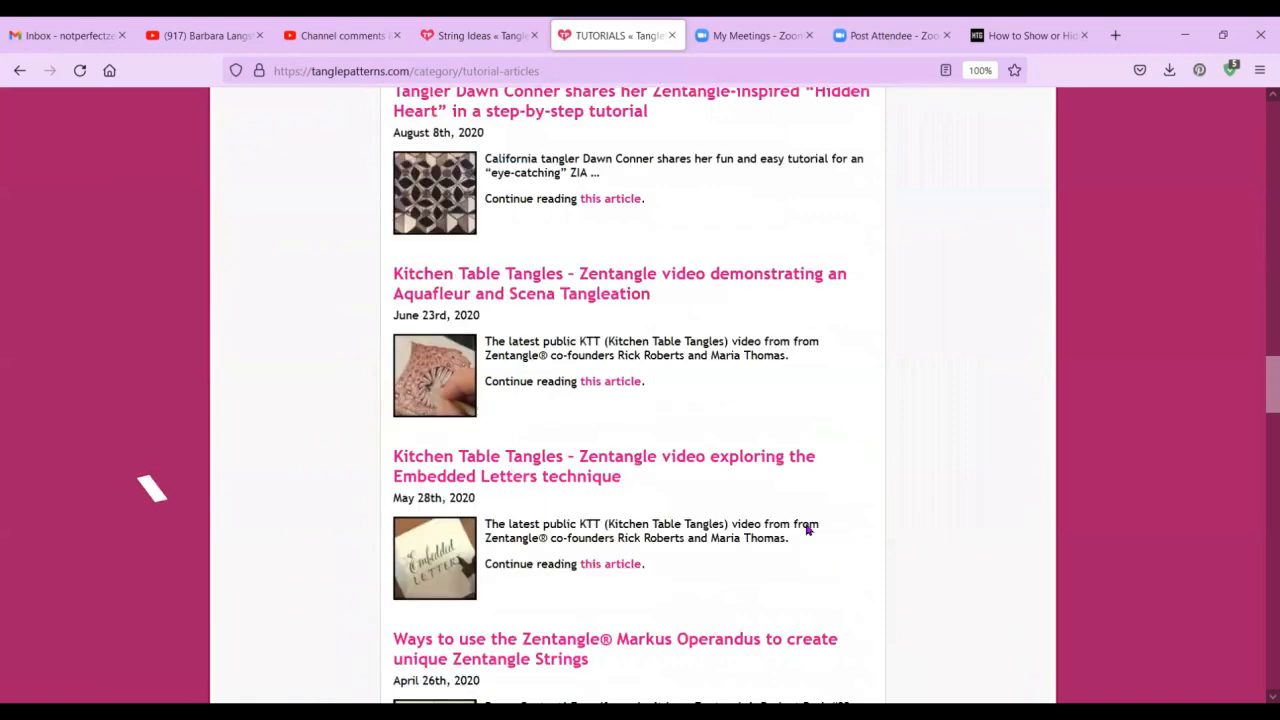
pyautogui.scroll(-3)
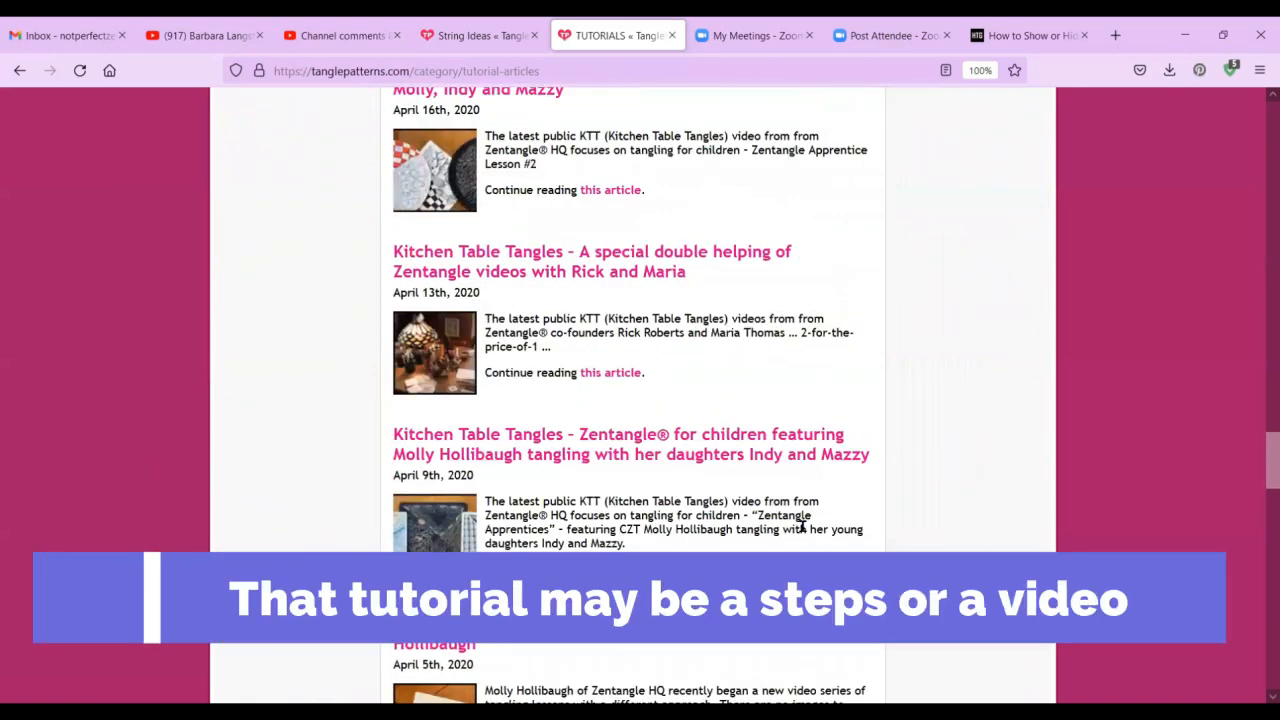
pyautogui.scroll(-3)
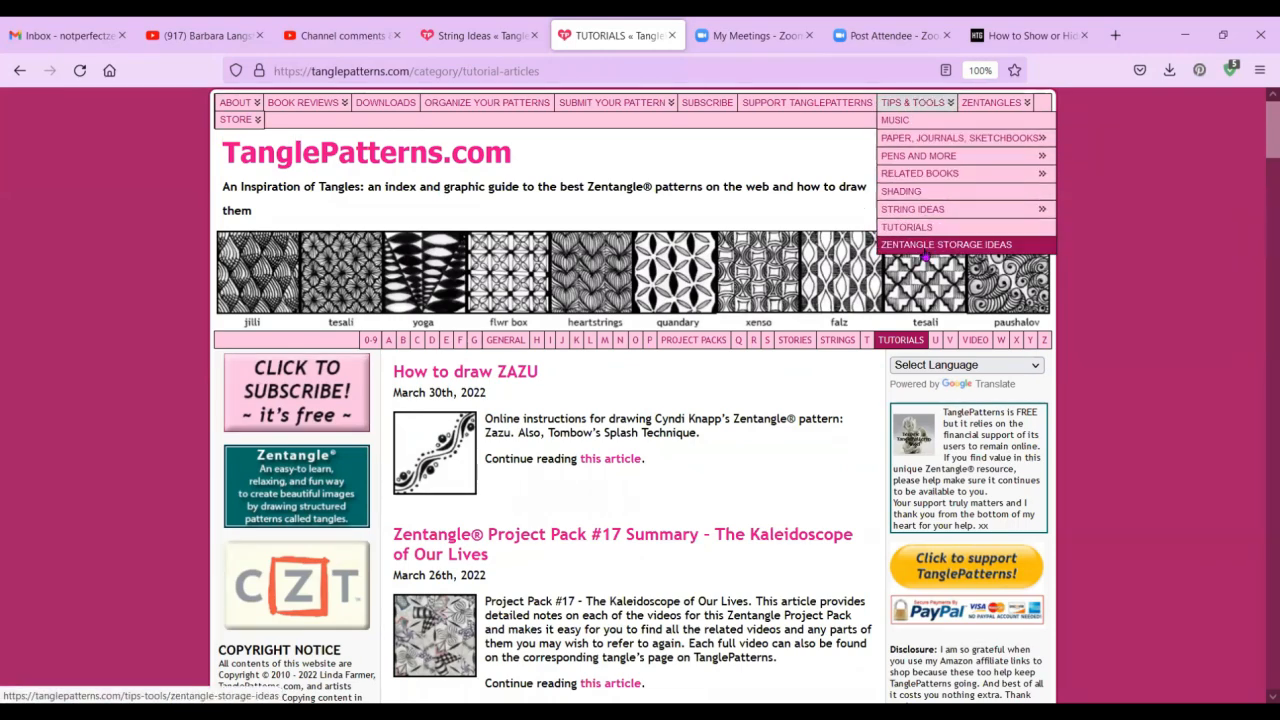
pyautogui.click(946, 245)
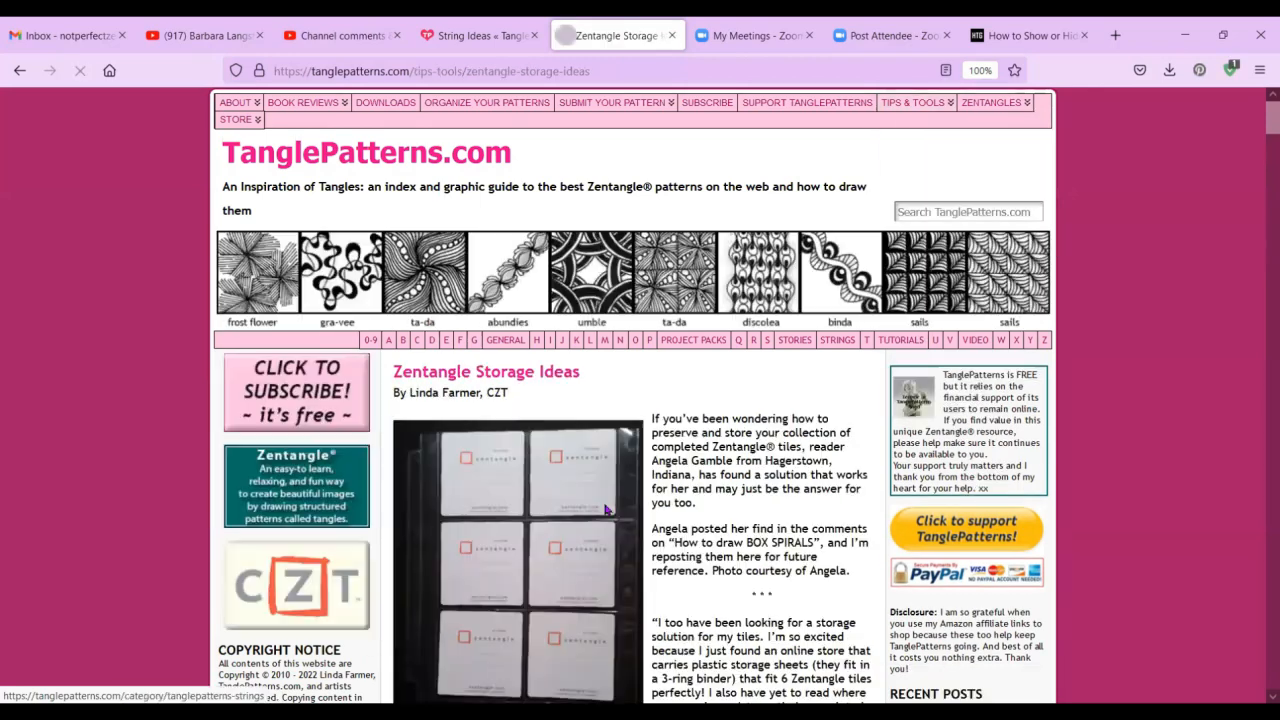
pyautogui.scroll(-3)
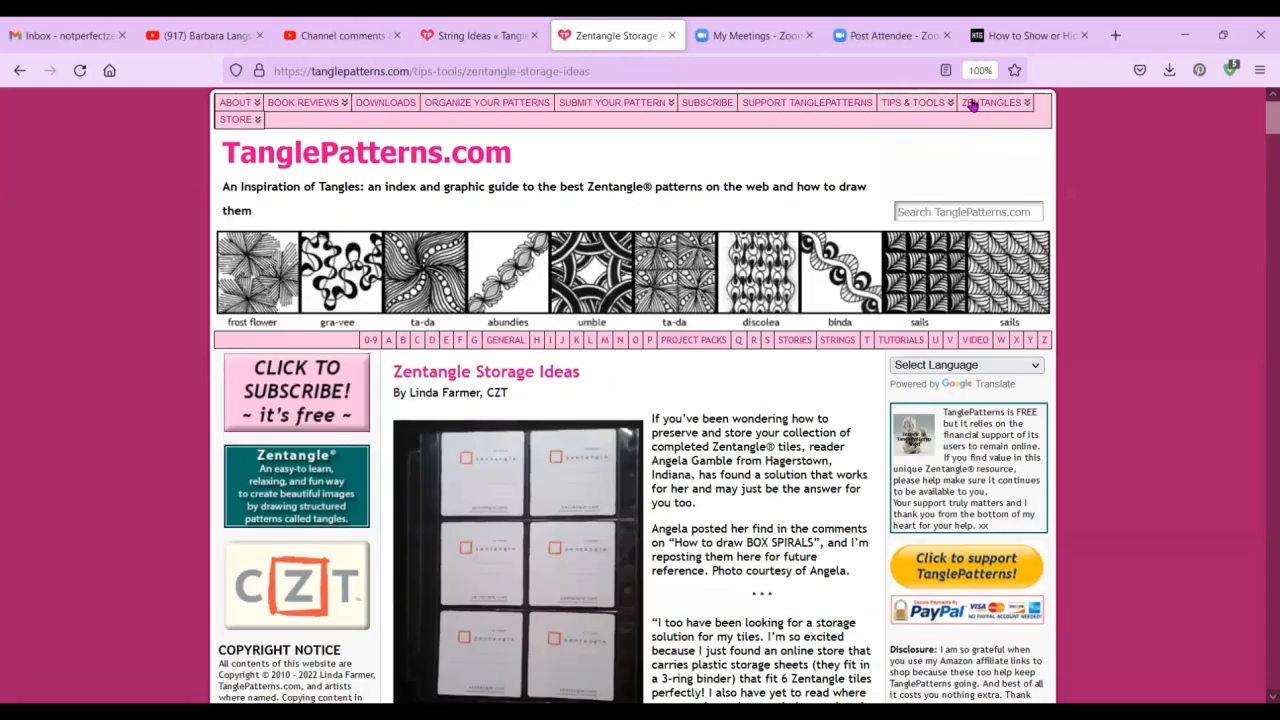
# Show the Zentangles menu, from What is a Zentangle? to Zentangle Project Packs, over the article.
pyautogui.click(991, 102)
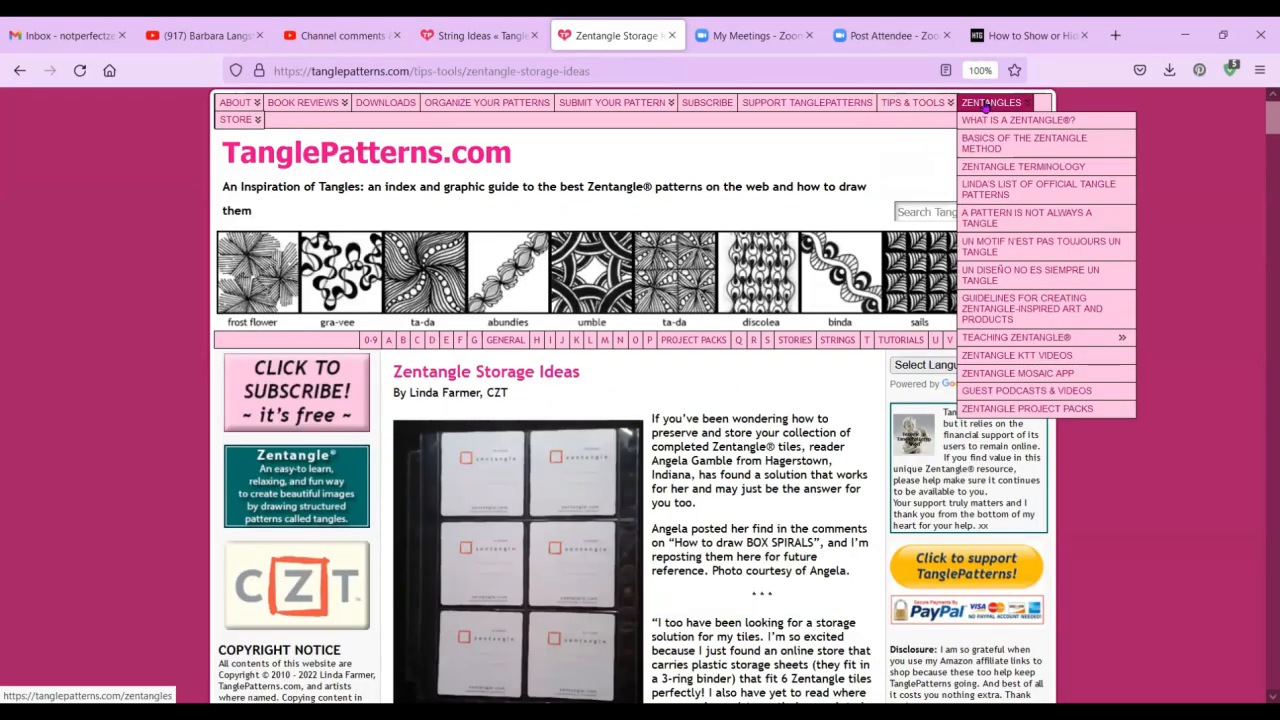
pyautogui.moveTo(1018, 120)
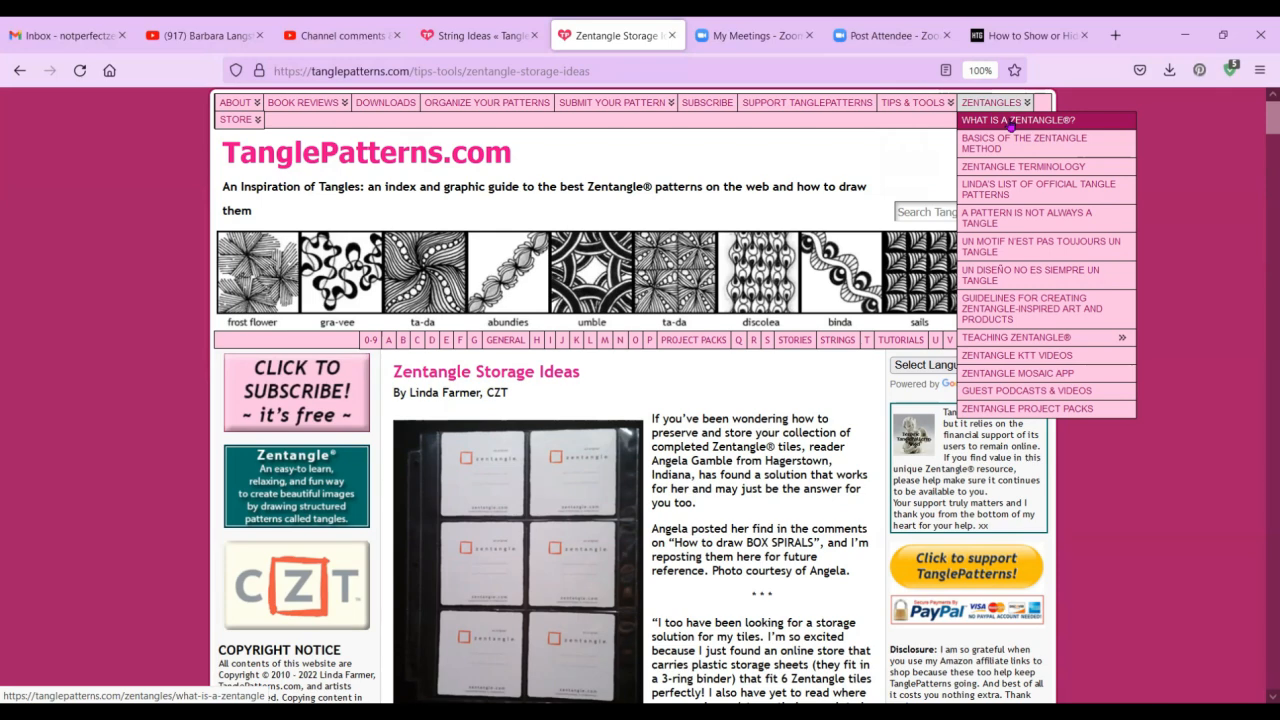
pyautogui.moveTo(1023, 143)
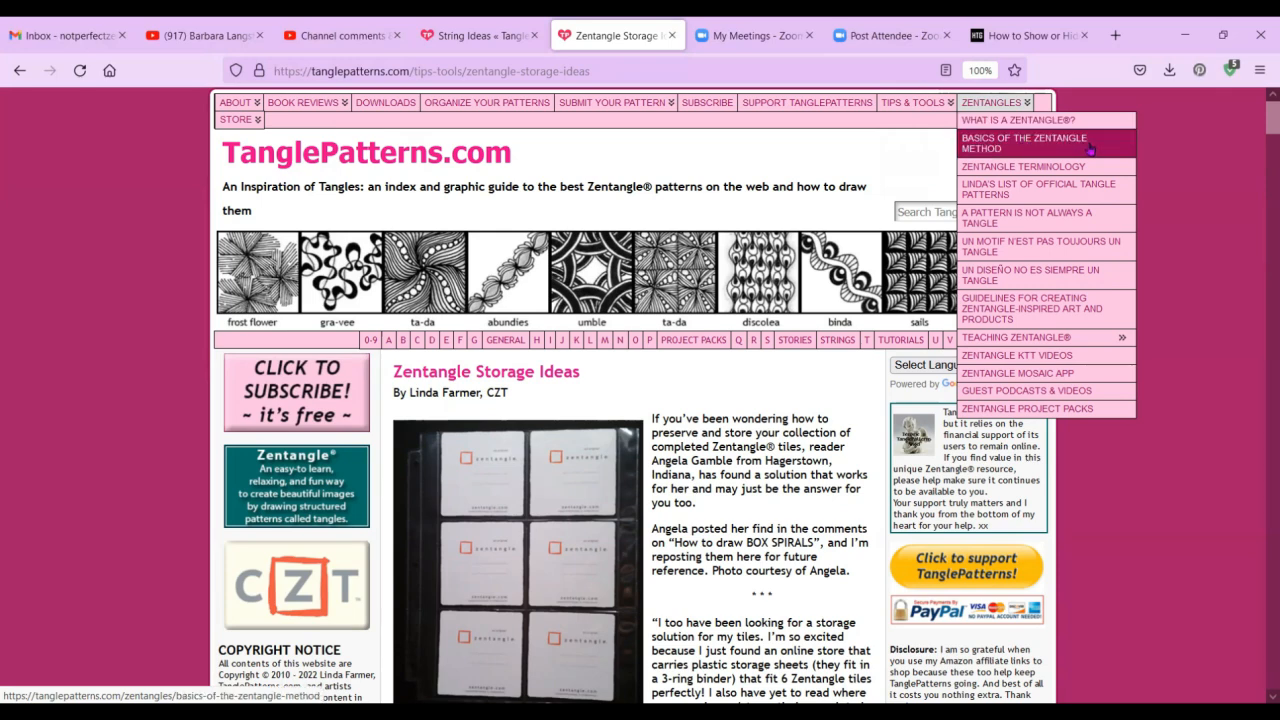
pyautogui.moveTo(1022, 166)
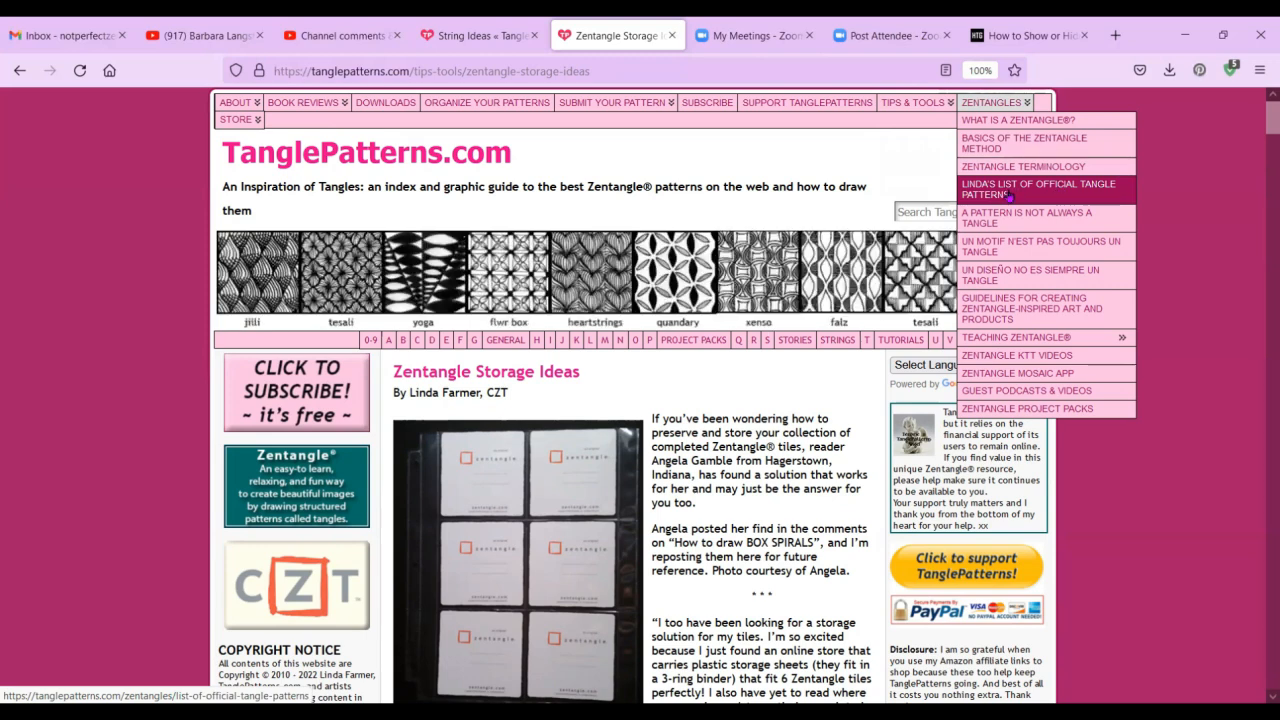
pyautogui.moveTo(1026, 218)
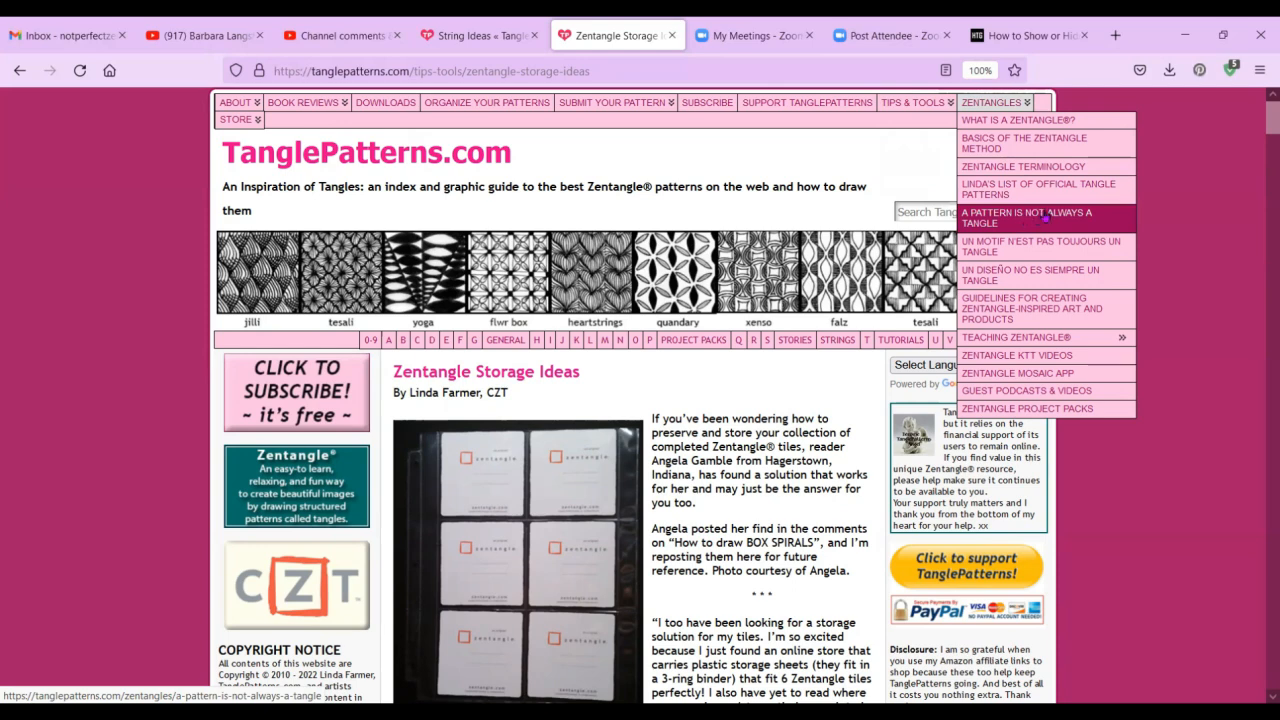
pyautogui.moveTo(1063, 240)
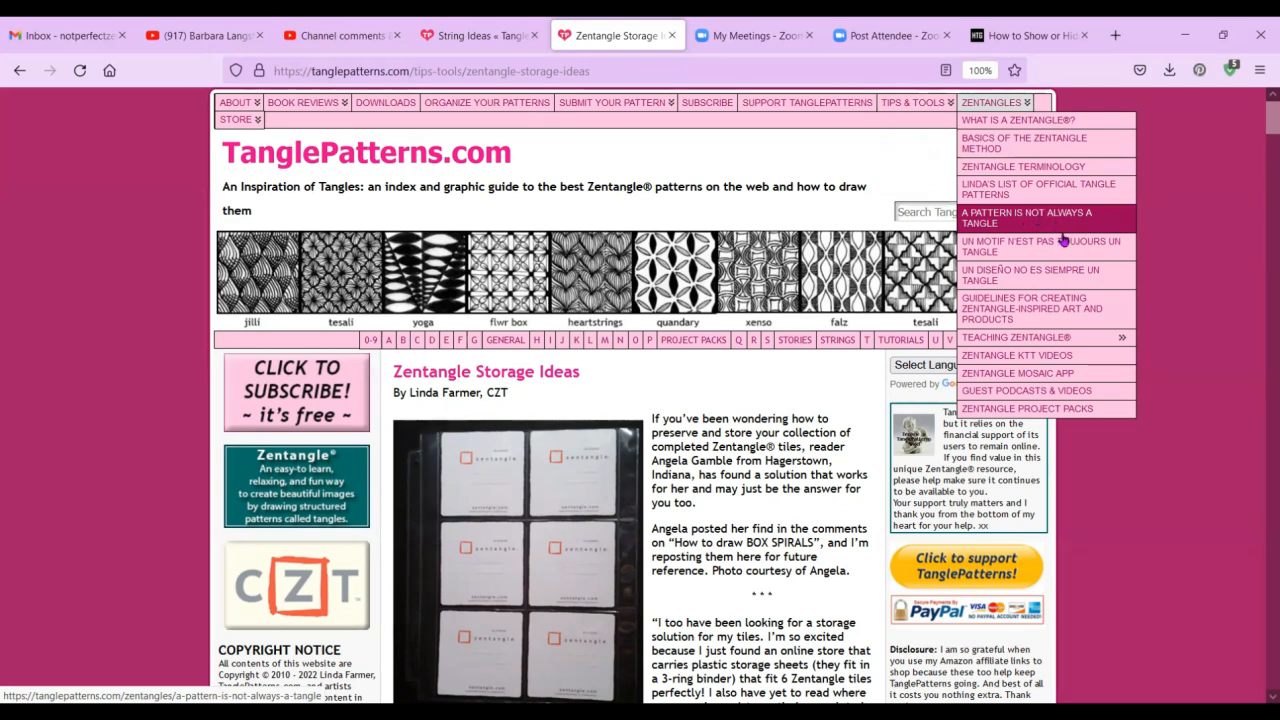
pyautogui.moveTo(1030, 275)
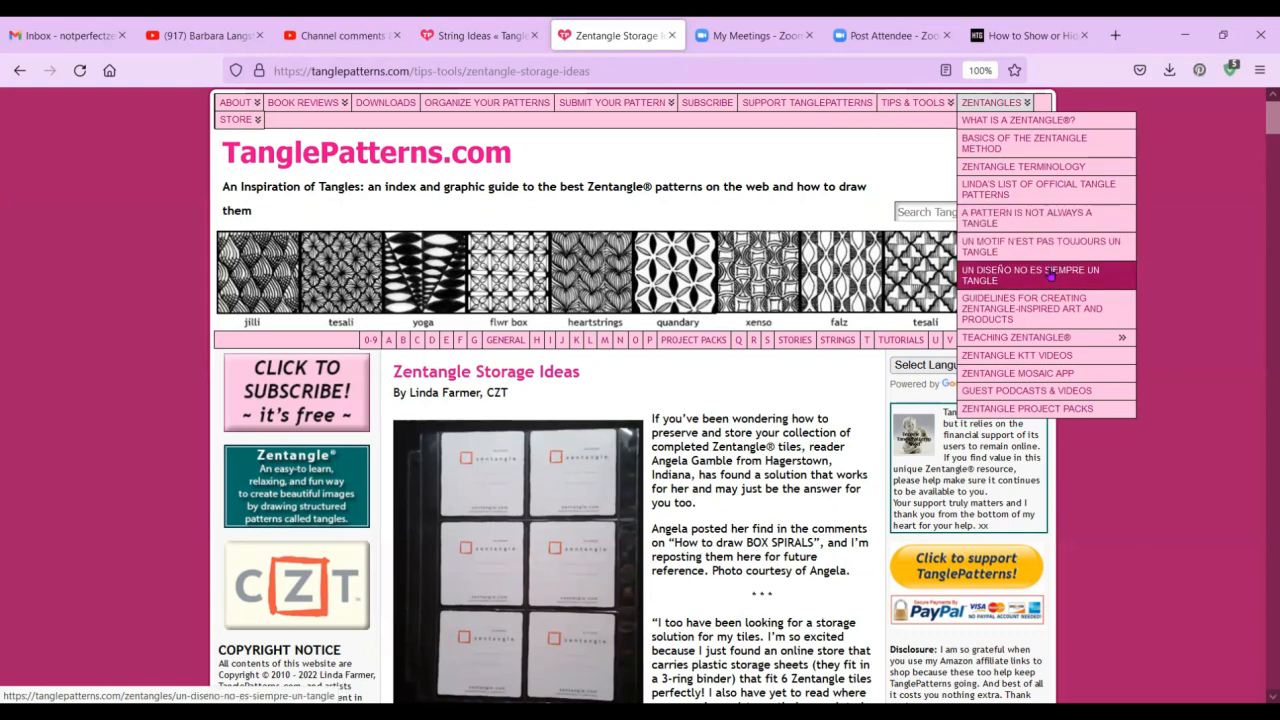
pyautogui.moveTo(1030, 308)
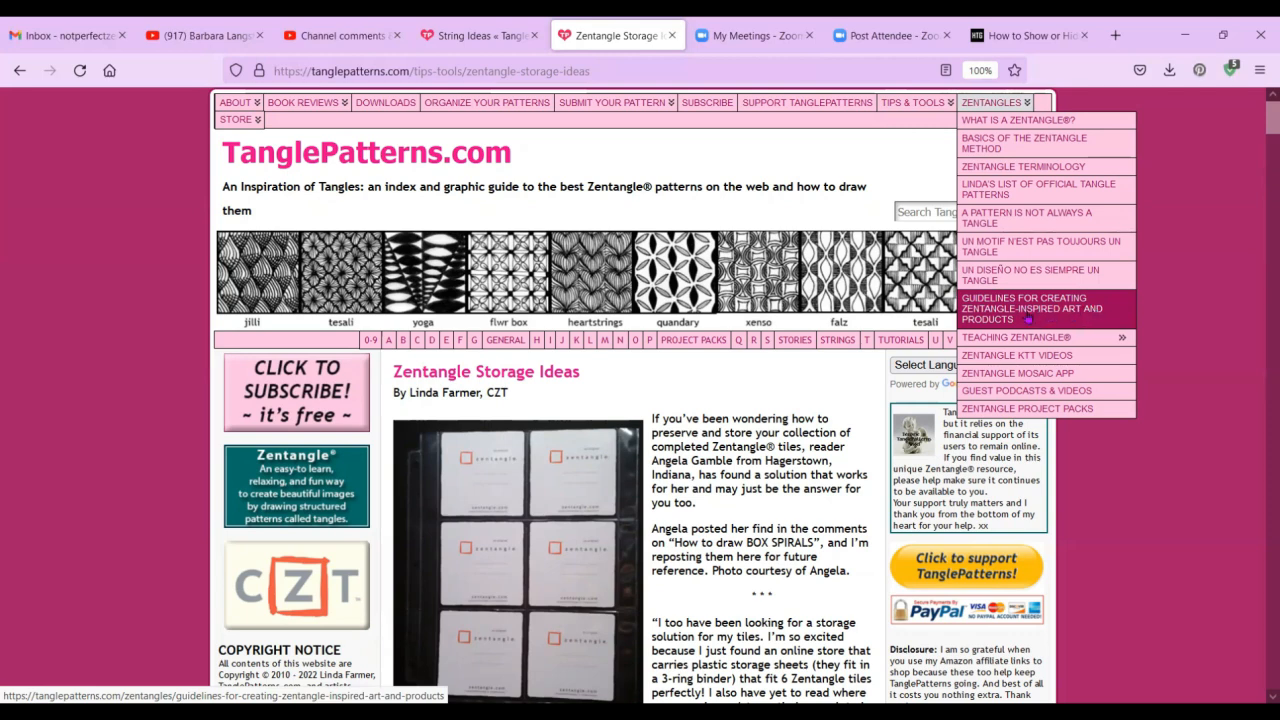
pyautogui.moveTo(1015, 337)
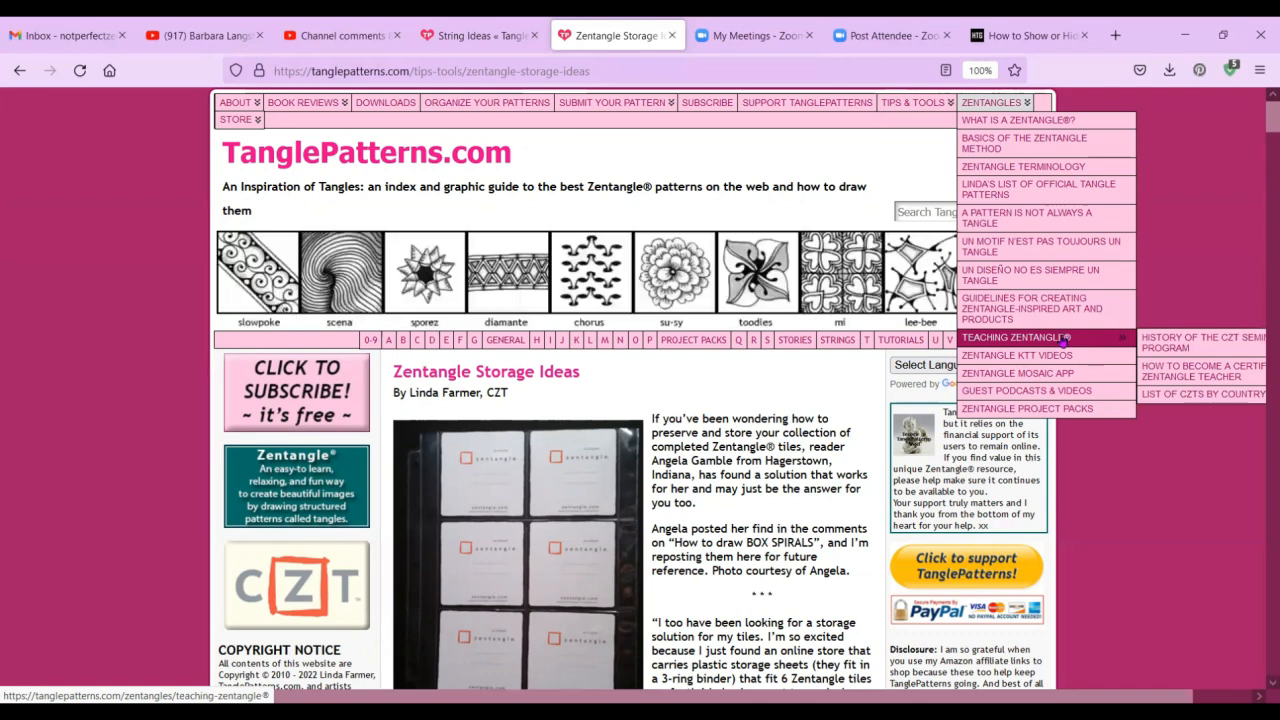
pyautogui.moveTo(1200, 370)
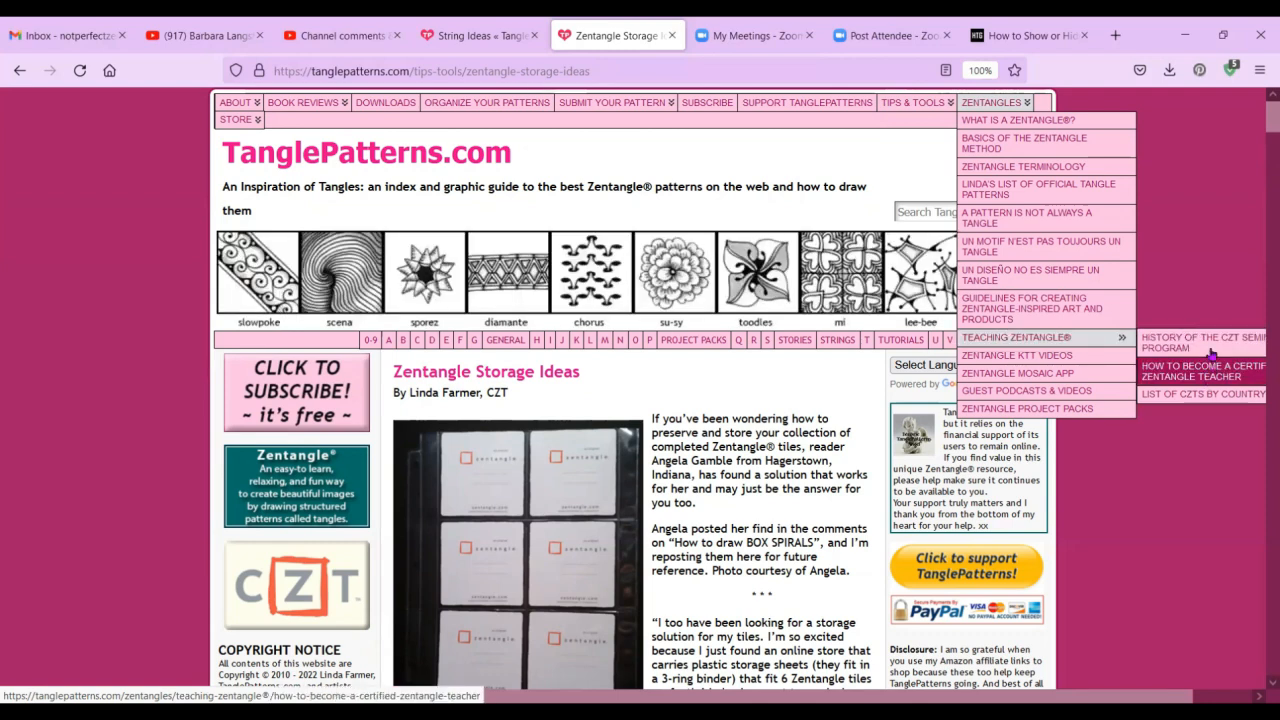
pyautogui.moveTo(1203, 394)
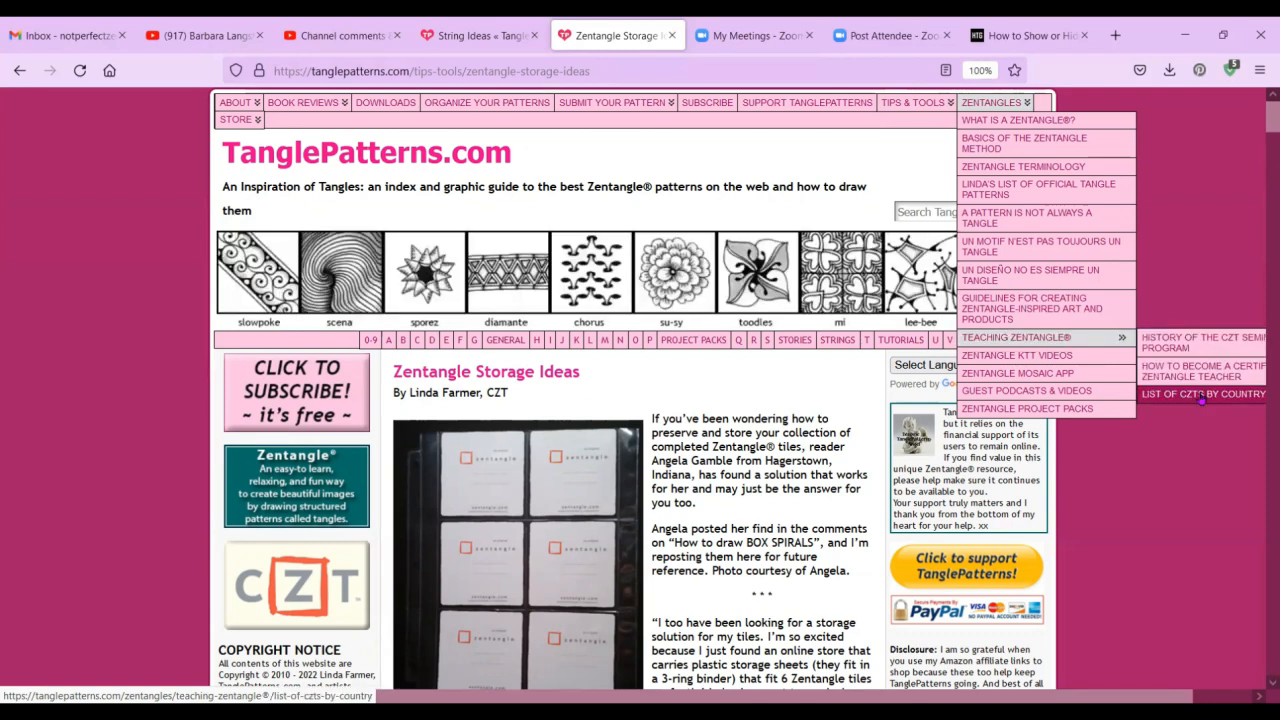
pyautogui.moveTo(1045, 337)
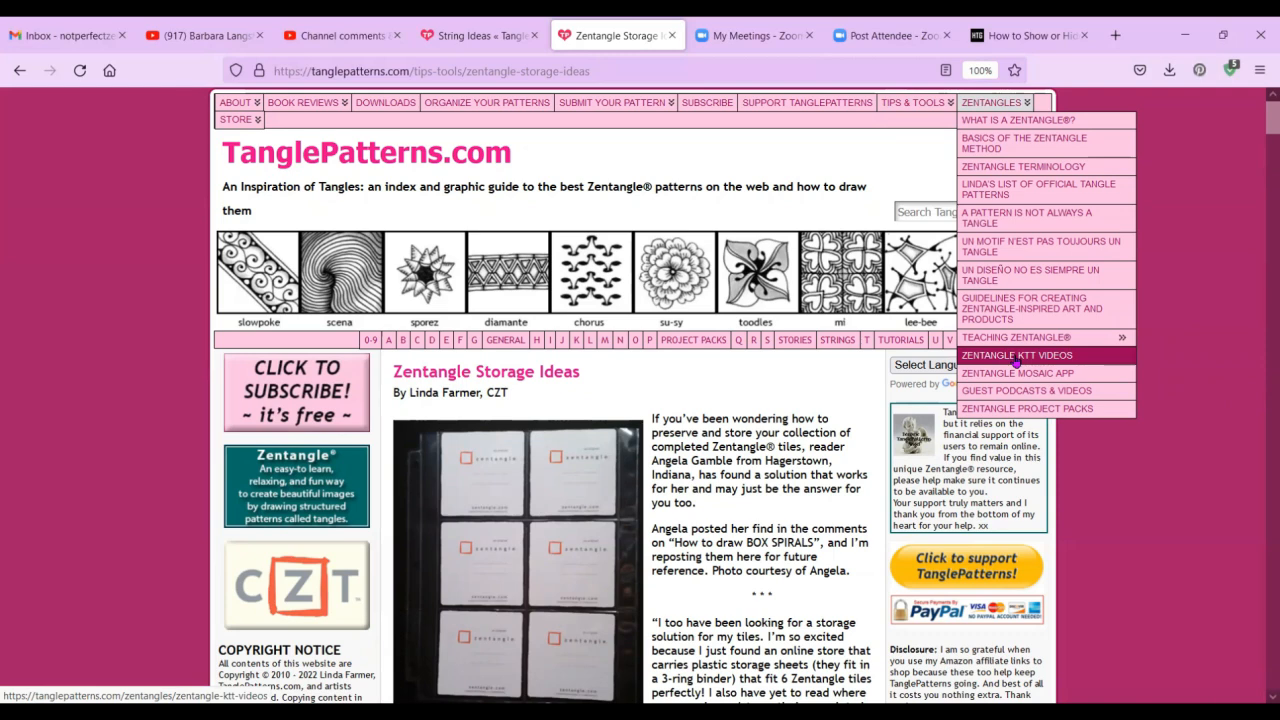
pyautogui.click(1016, 355)
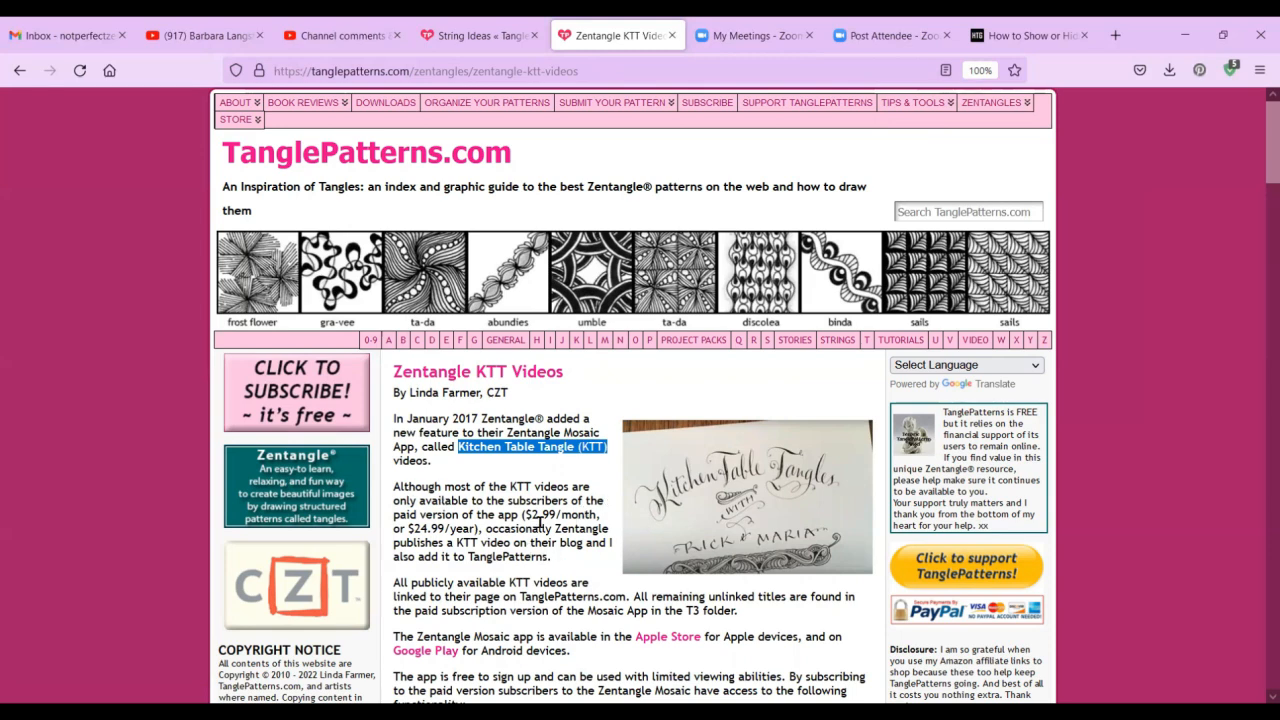
pyautogui.moveTo(530, 560)
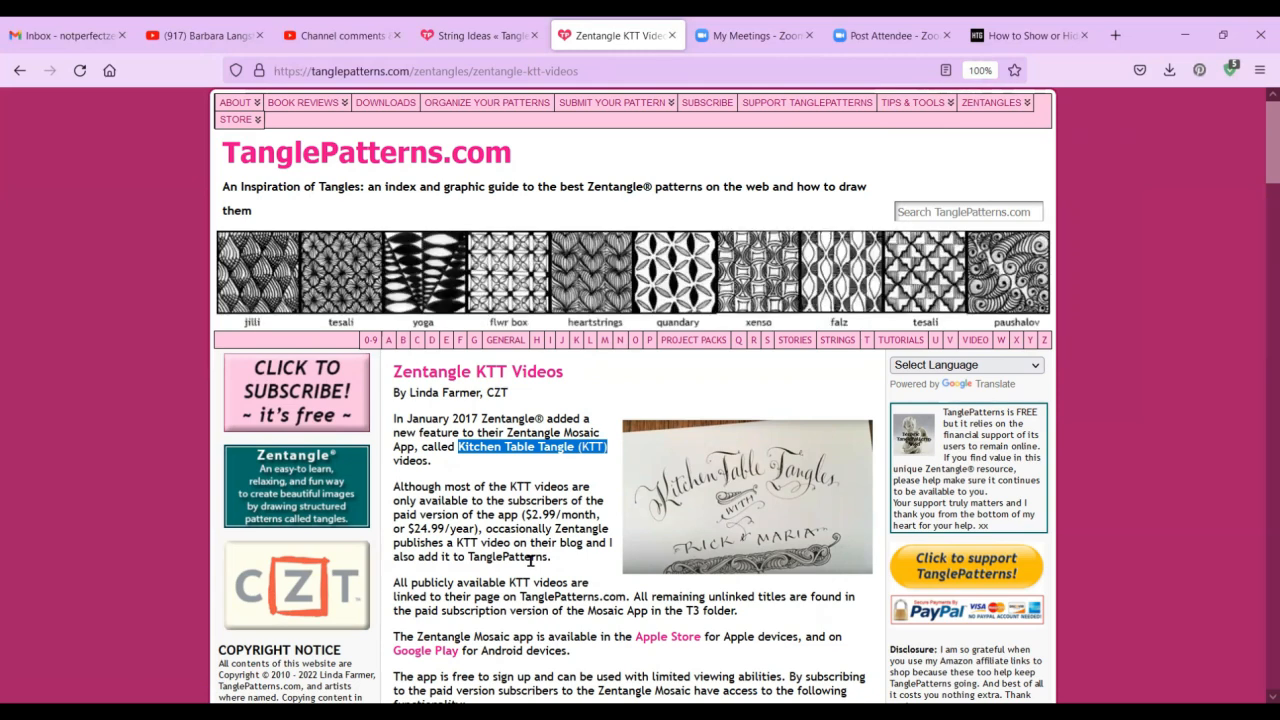
pyautogui.moveTo(560, 600)
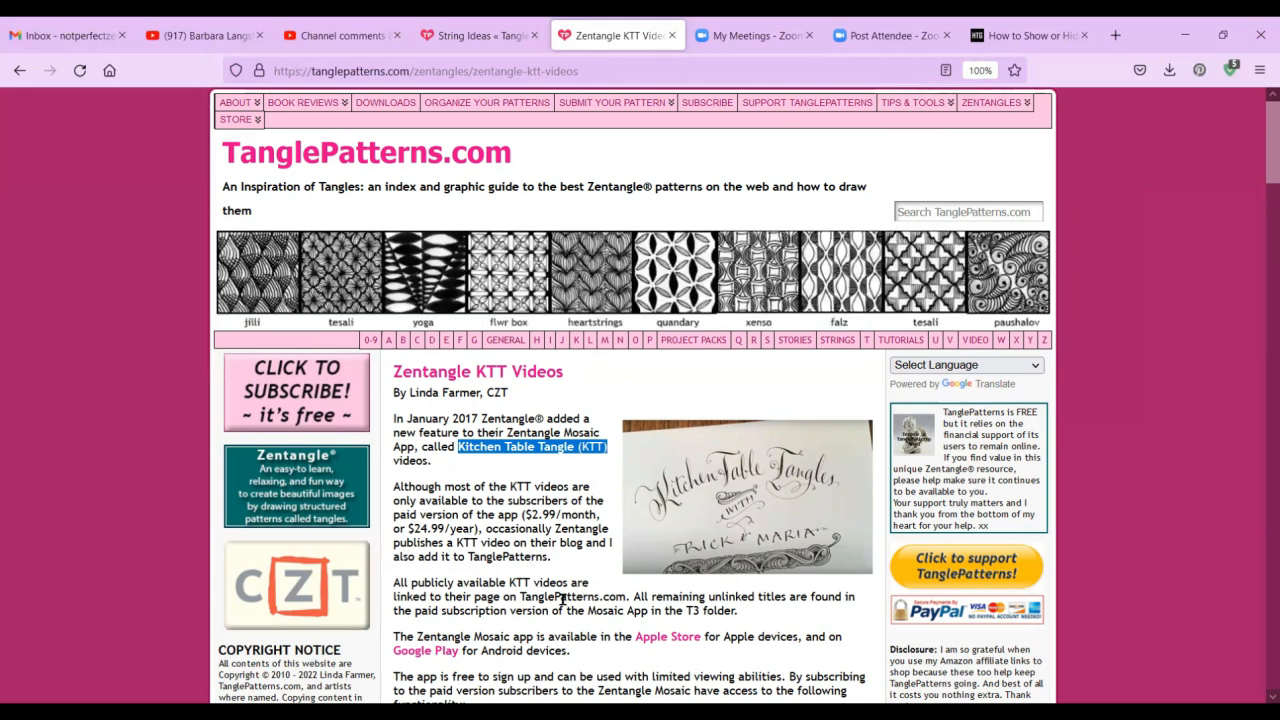
pyautogui.scroll(-3)
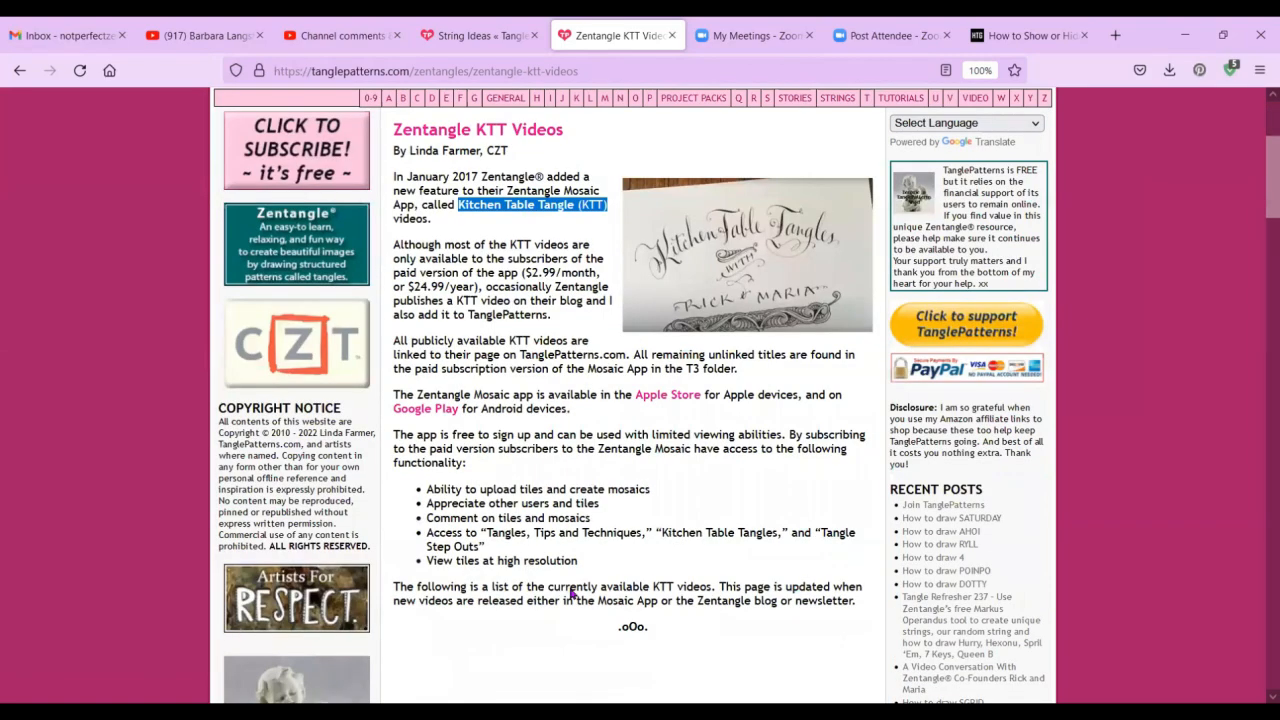
pyautogui.scroll(-3)
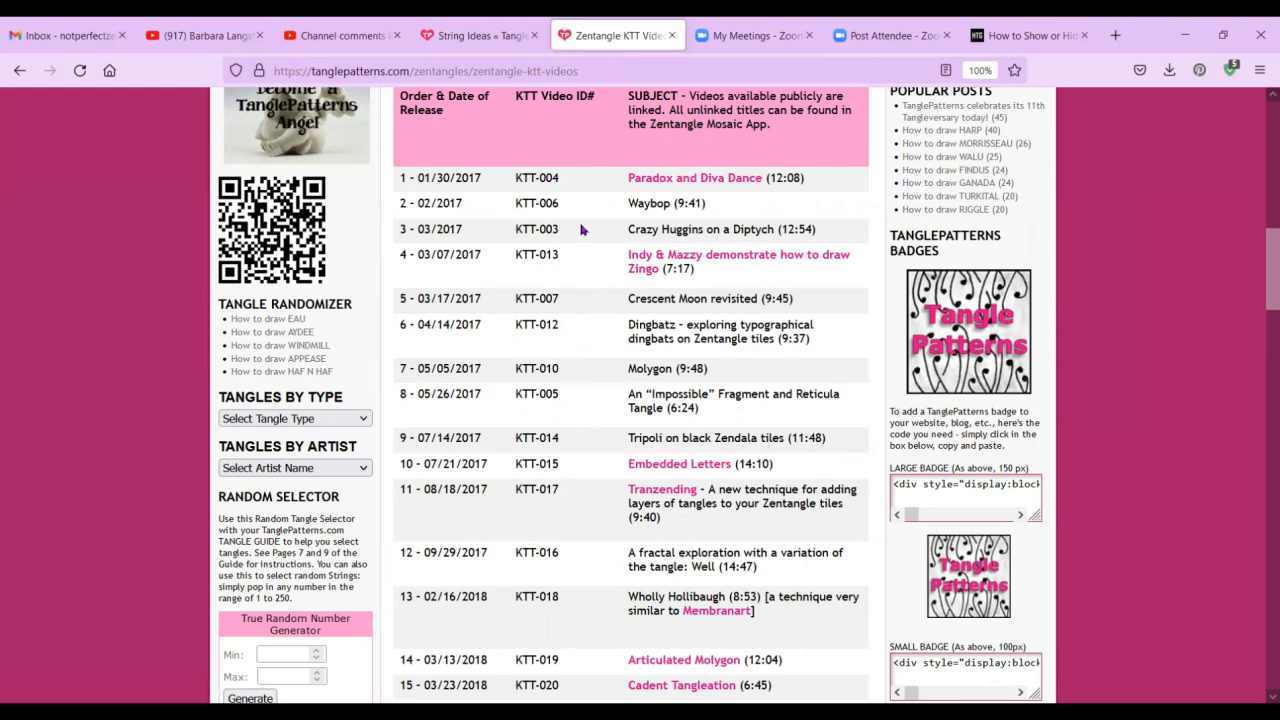
pyautogui.moveTo(578, 438)
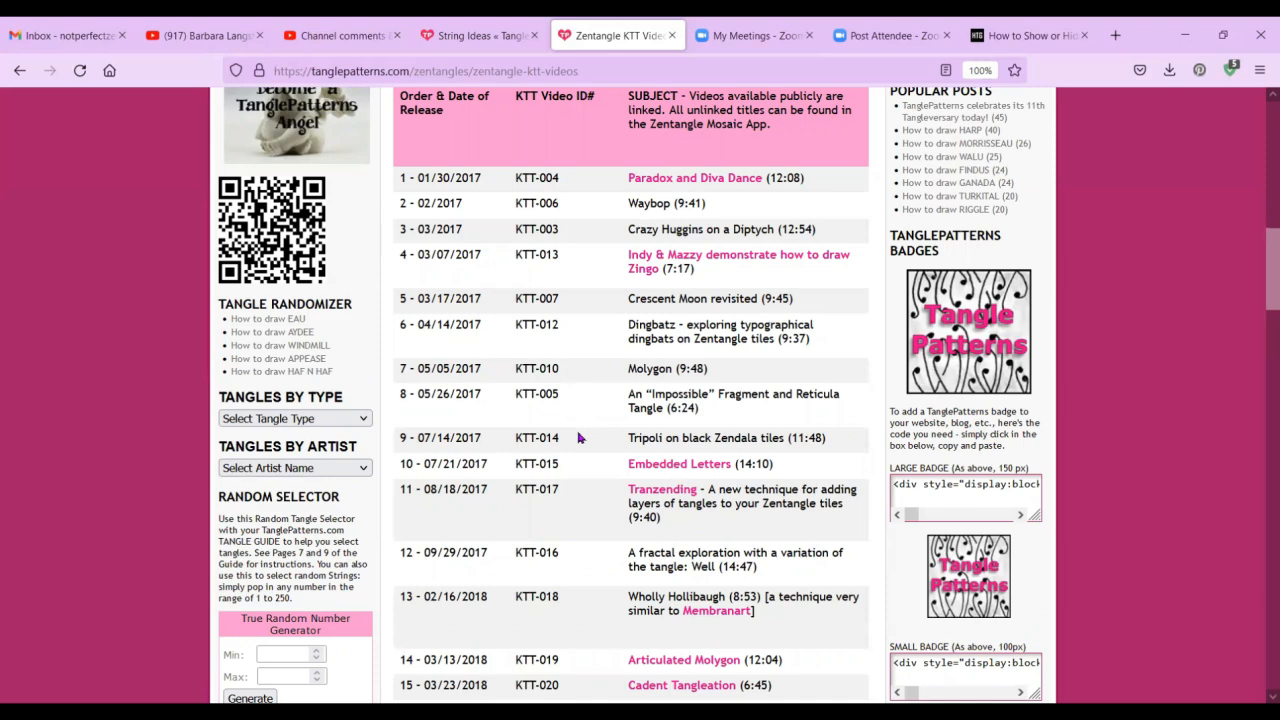
pyautogui.scroll(3)
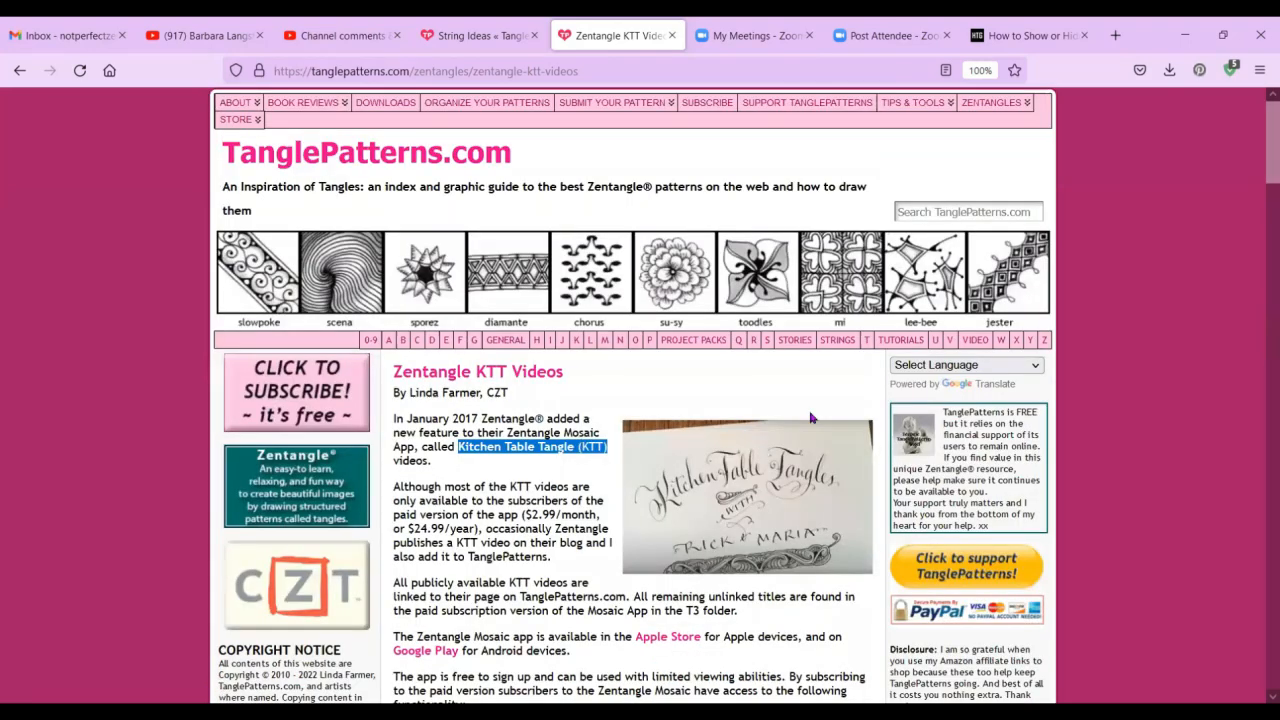
# Open Guest Podcasts & Videos from the Zentangles menu and browse Rick and Maria's appearances.
pyautogui.click(990, 102)
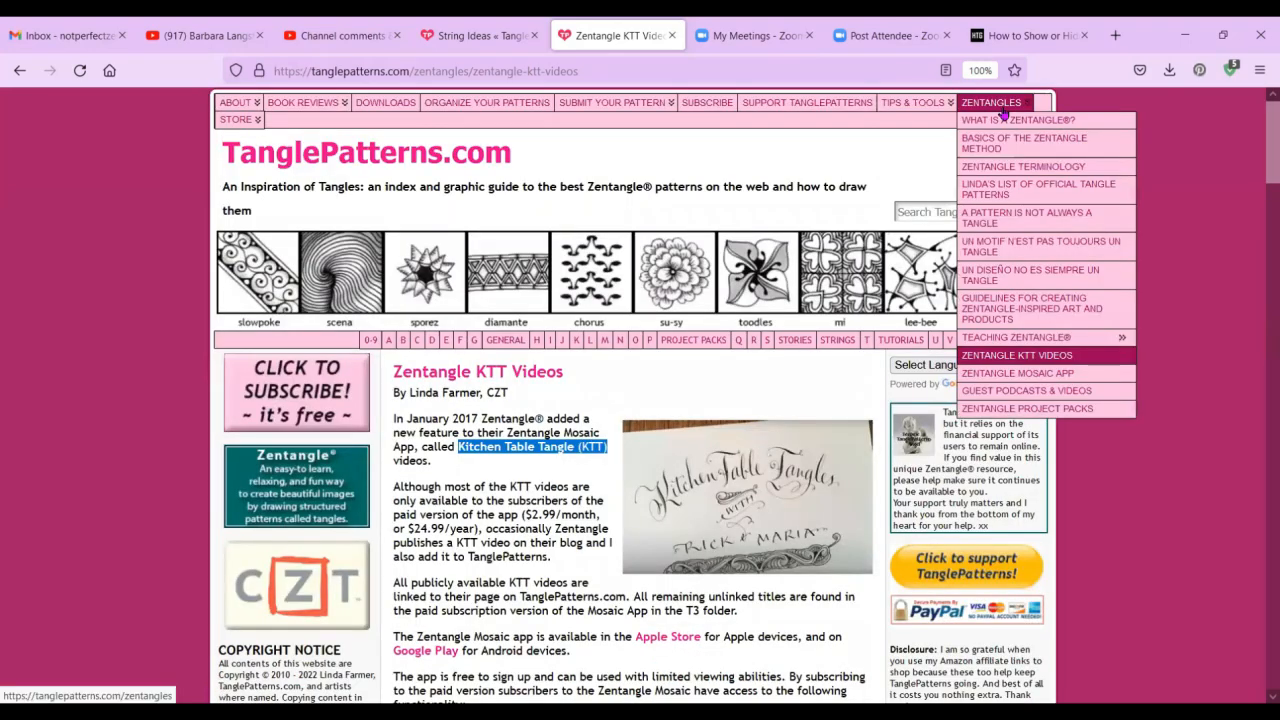
pyautogui.moveTo(1017, 372)
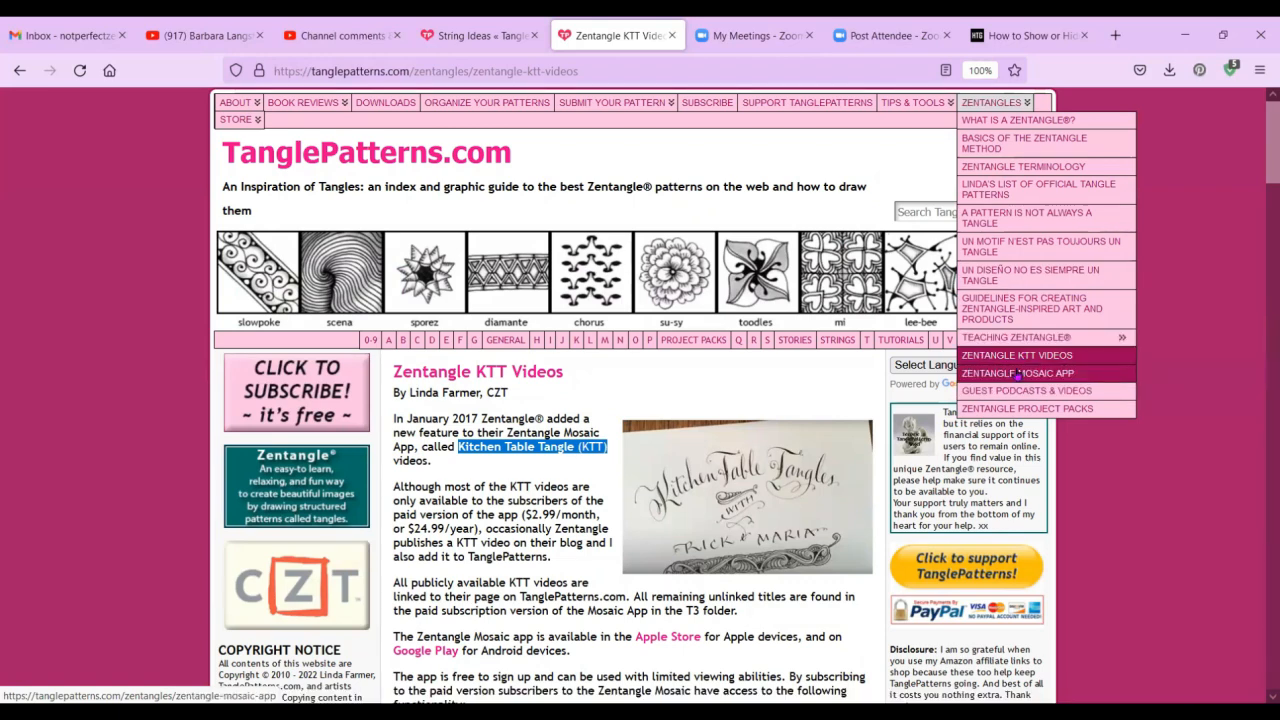
pyautogui.moveTo(1026, 390)
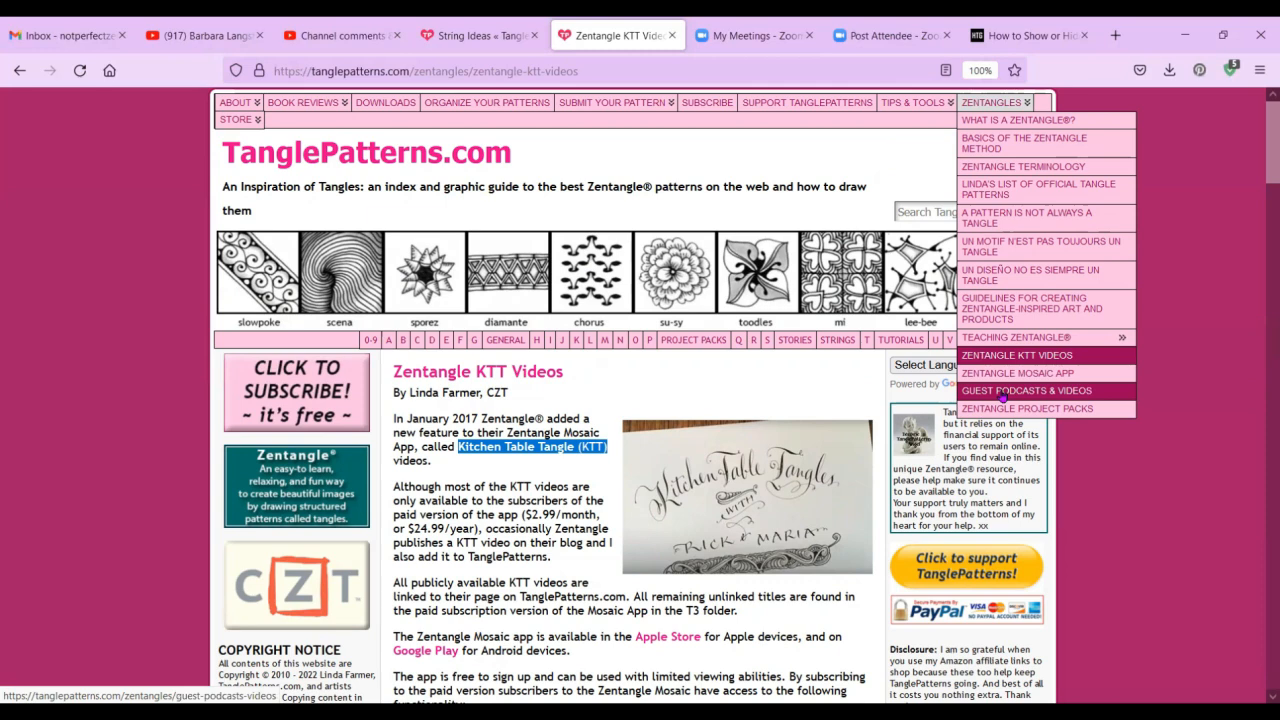
pyautogui.click(1027, 390)
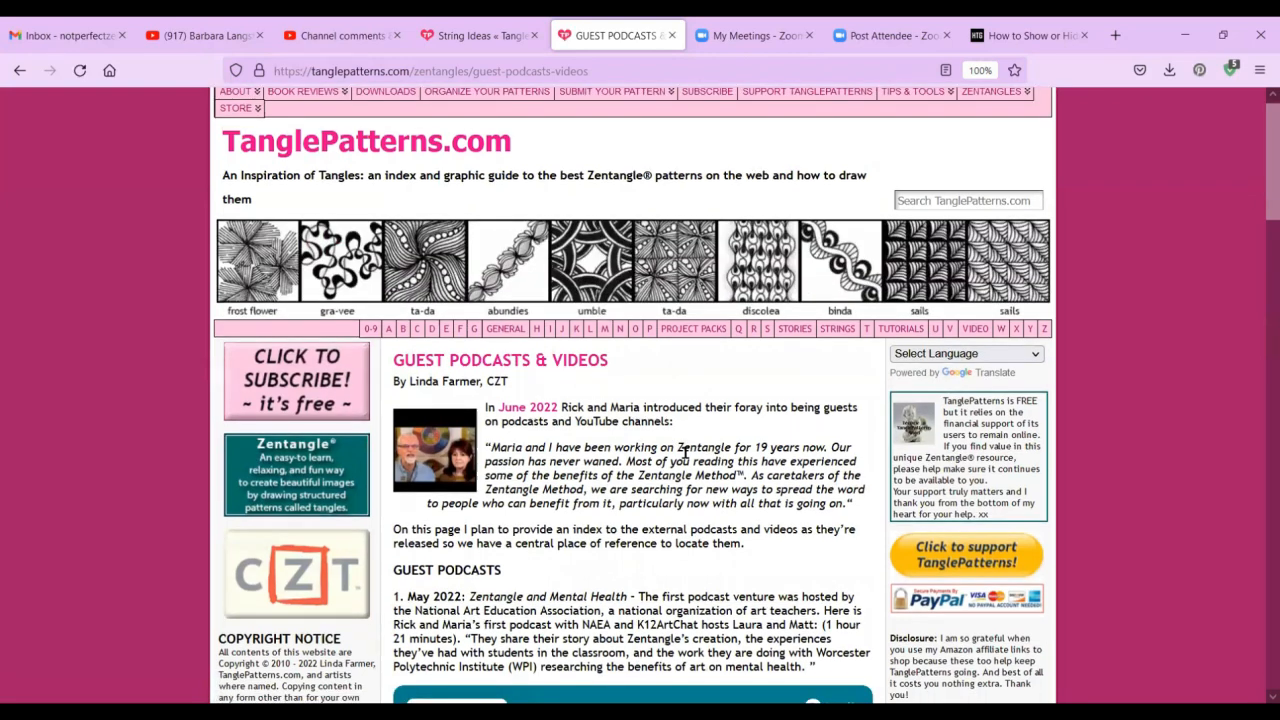
pyautogui.scroll(-3)
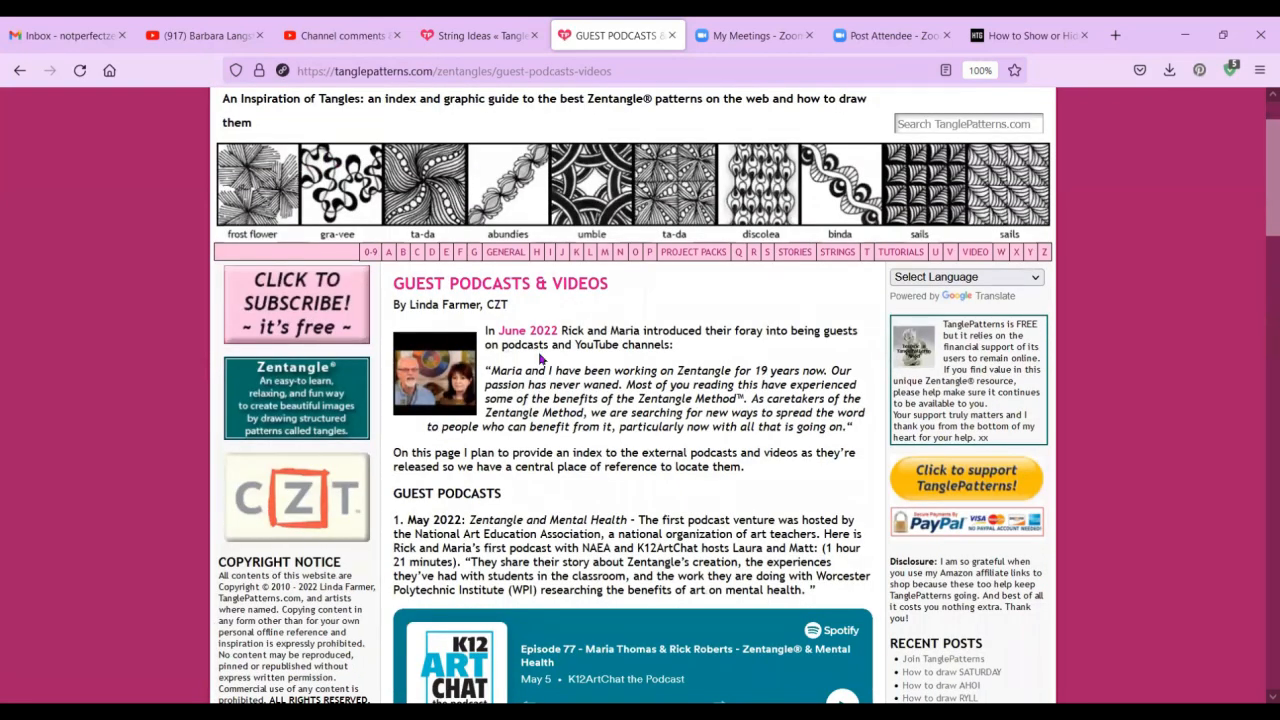
pyautogui.moveTo(648, 419)
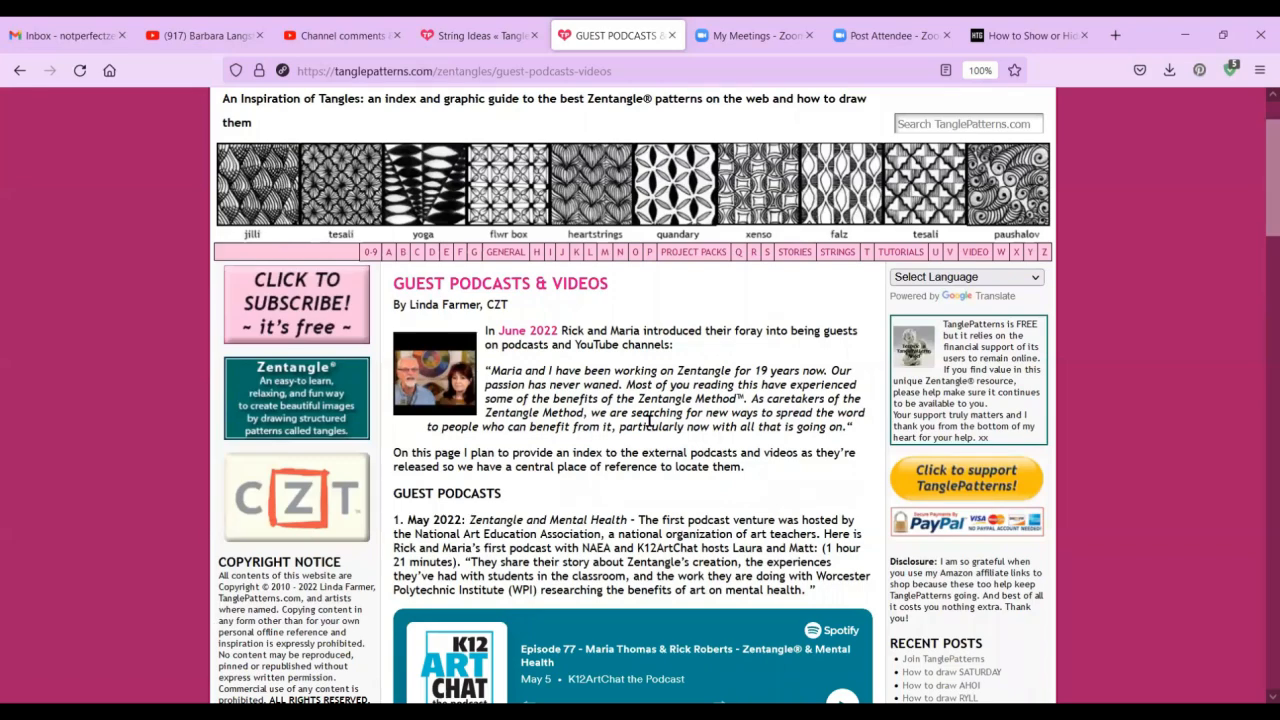
pyautogui.scroll(-3)
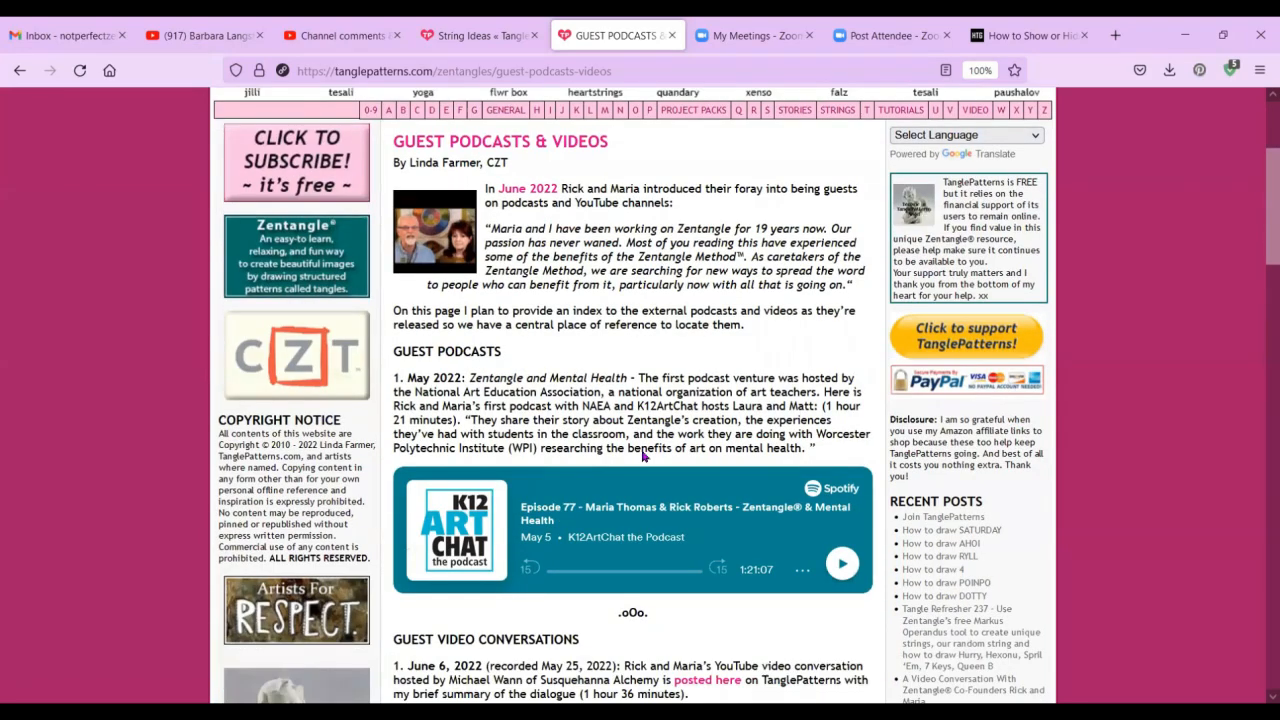
pyautogui.scroll(-3)
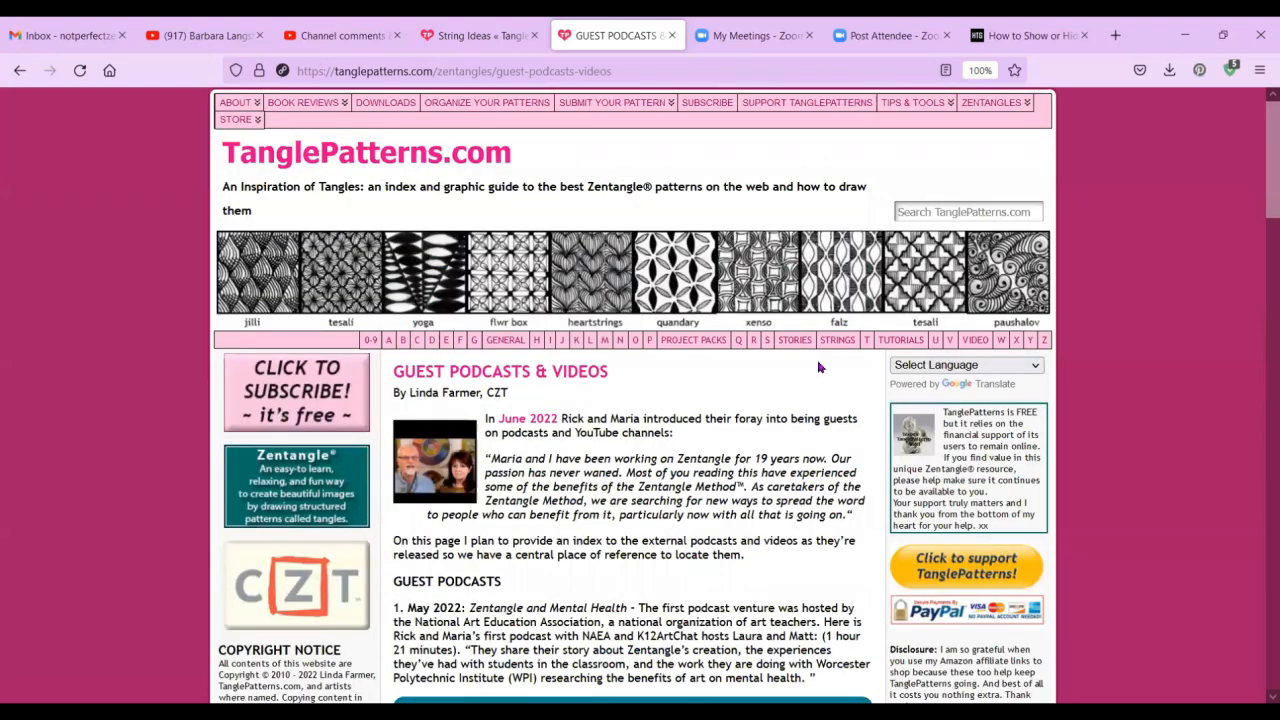
pyautogui.click(991, 102)
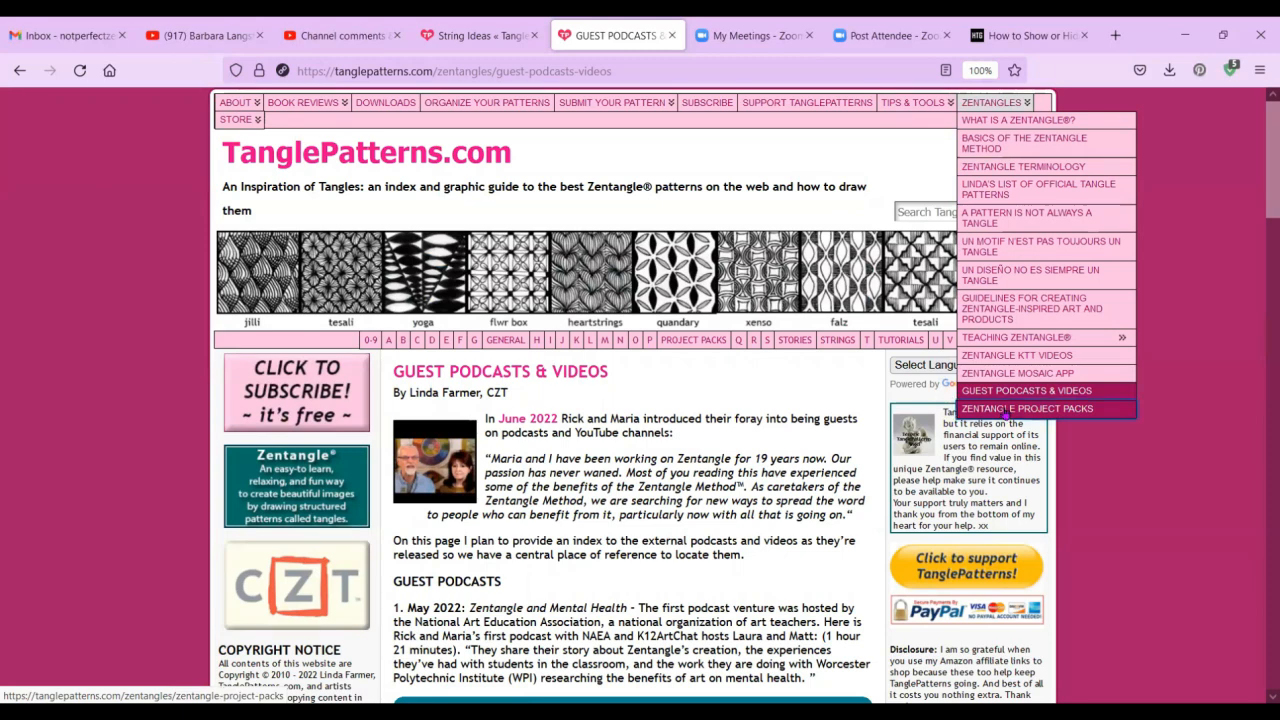
# Open Zentangle Project Packs and scroll to its 17 pack summaries ending with March 2022.
pyautogui.click(1028, 408)
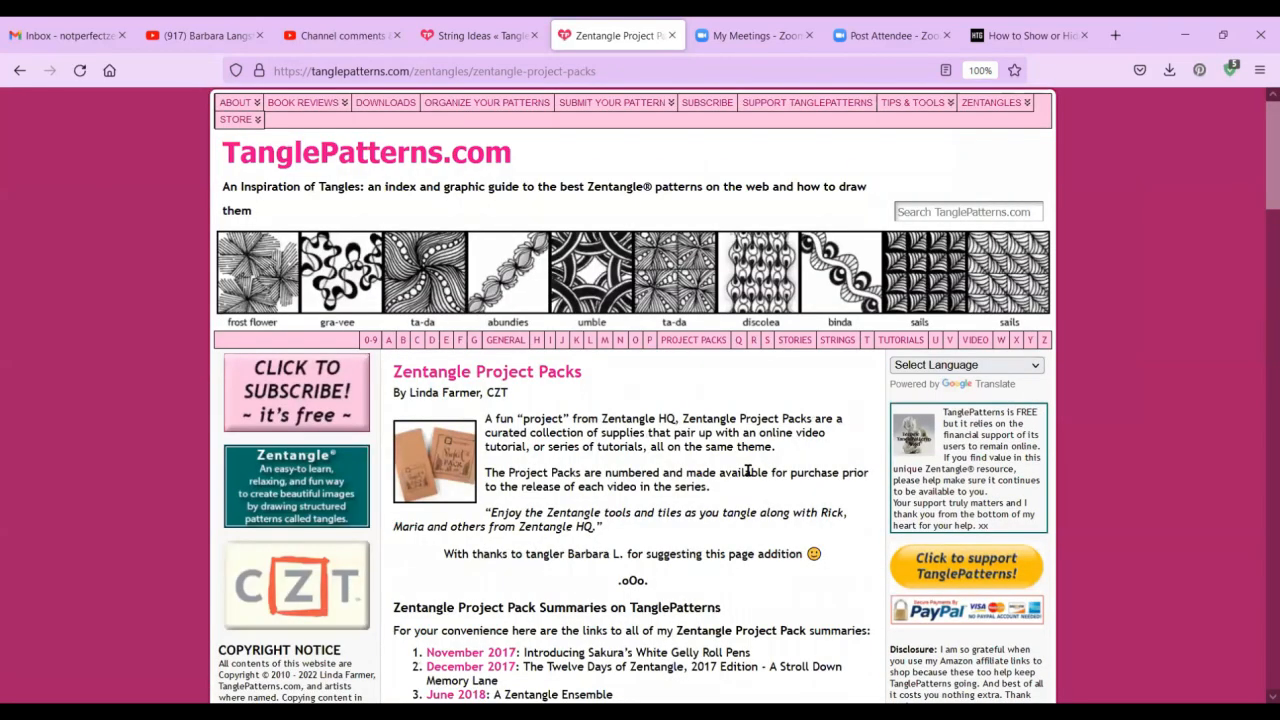
pyautogui.scroll(-3)
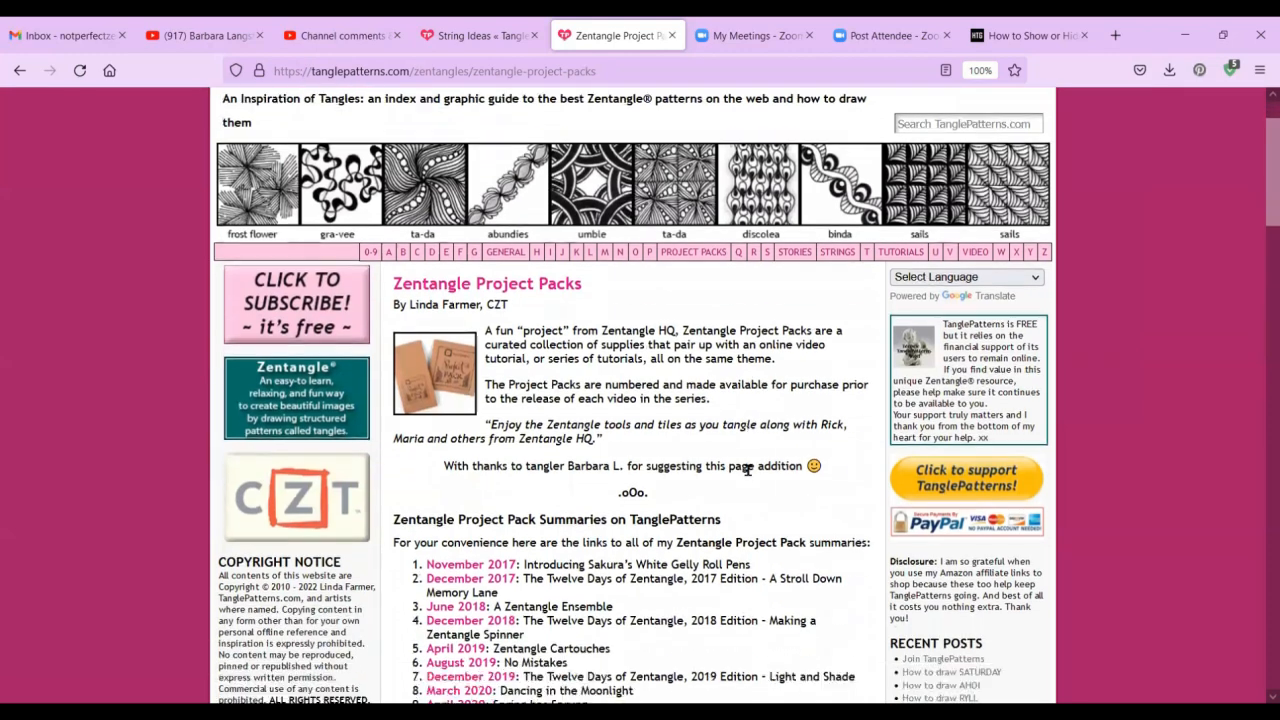
pyautogui.scroll(-3)
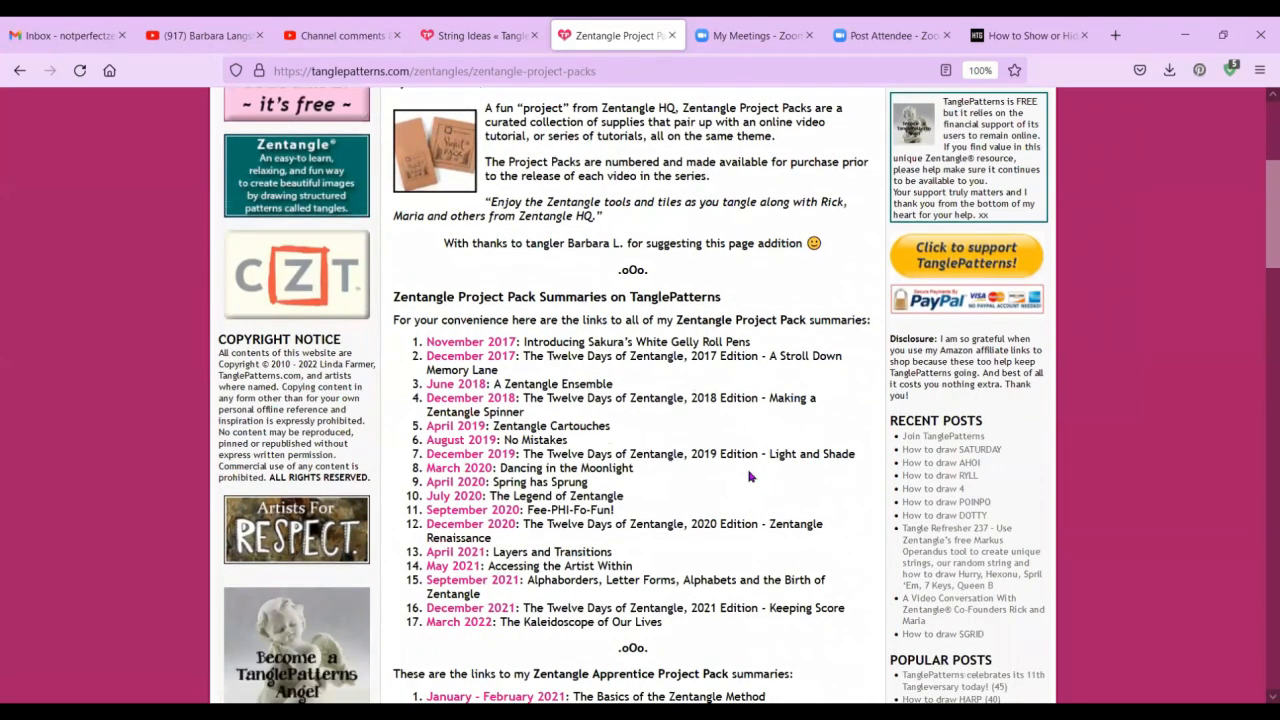
pyautogui.scroll(-3)
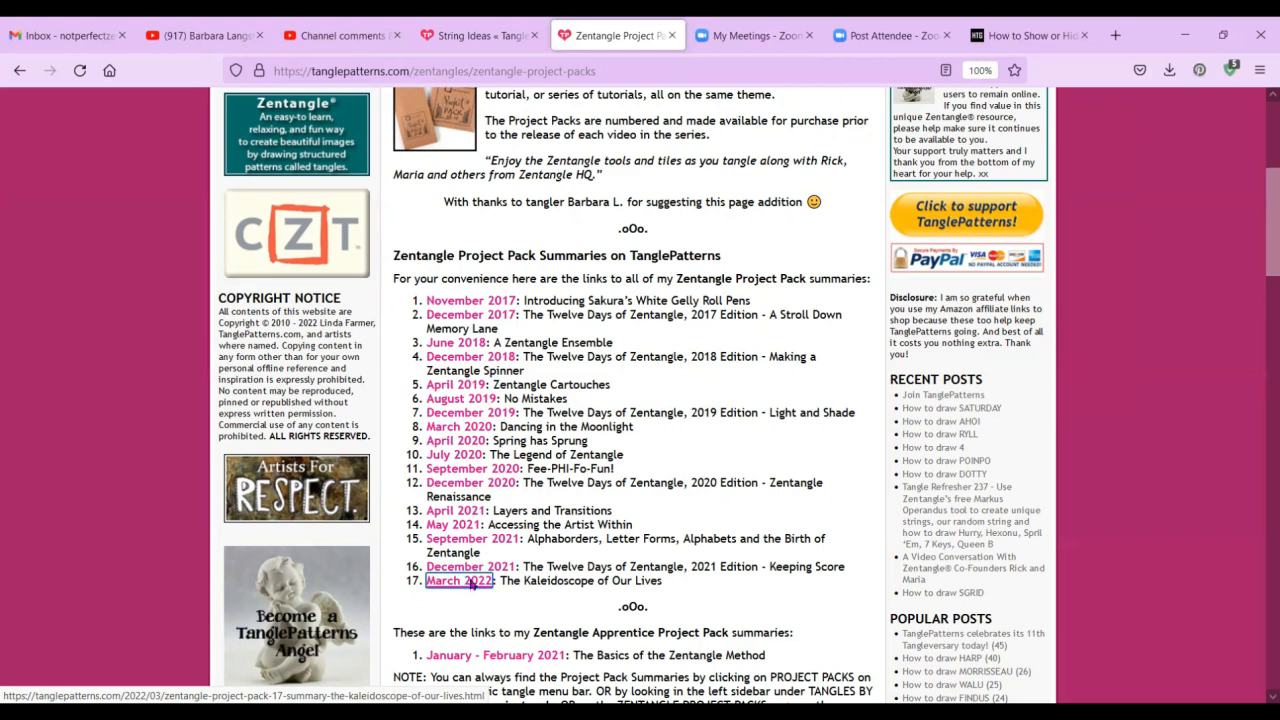
# Open the March 2022 Project Pack #17 'Kaleidoscope of Our Lives' summary and read through it.
pyautogui.click(458, 580)
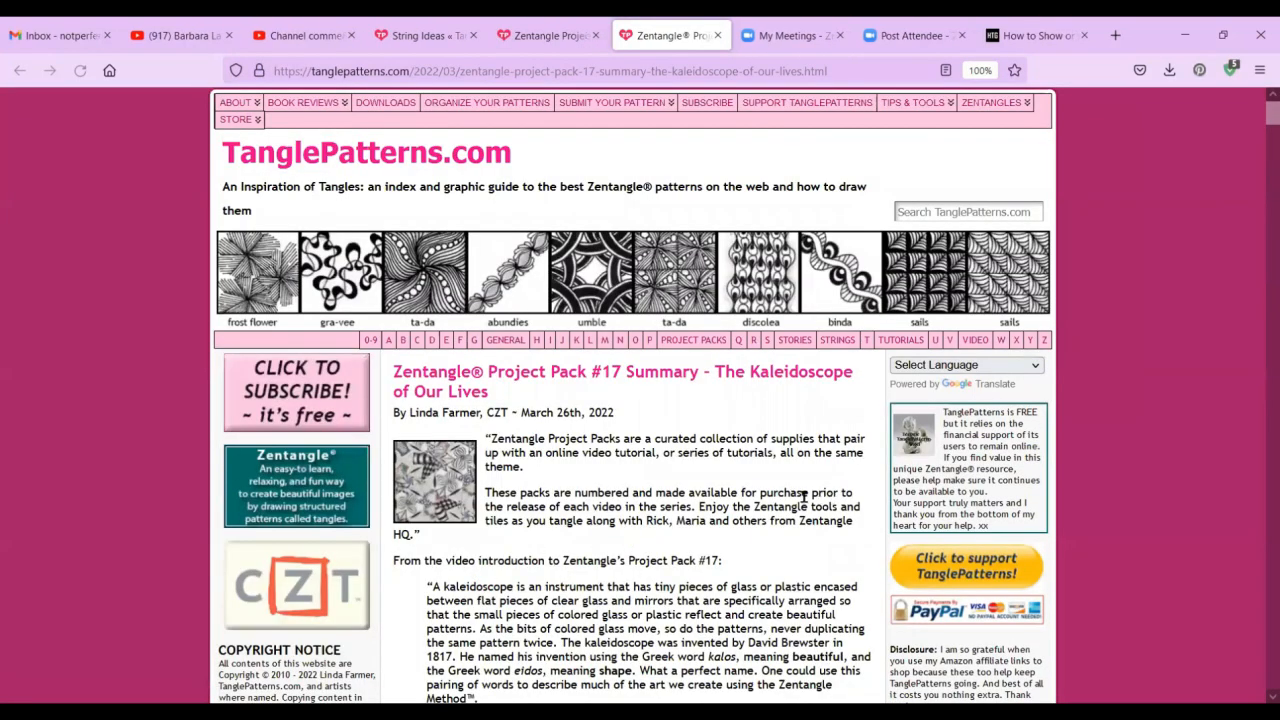
pyautogui.scroll(-3)
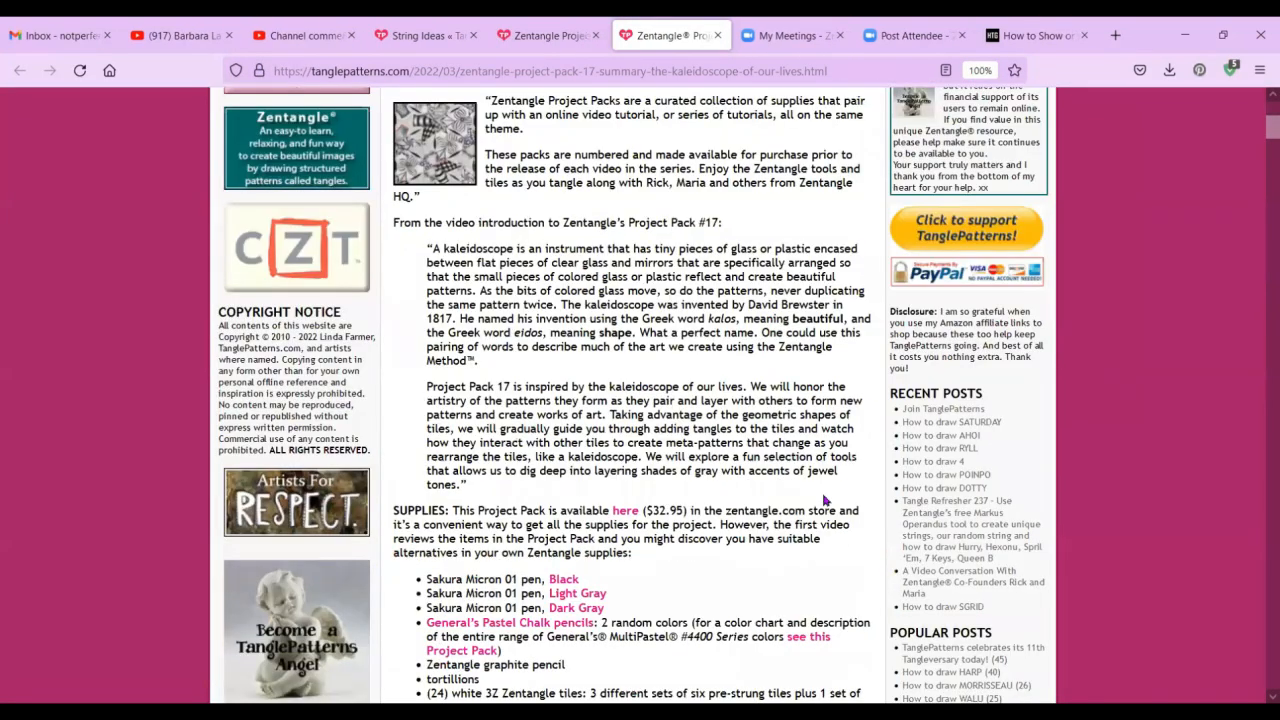
pyautogui.scroll(-3)
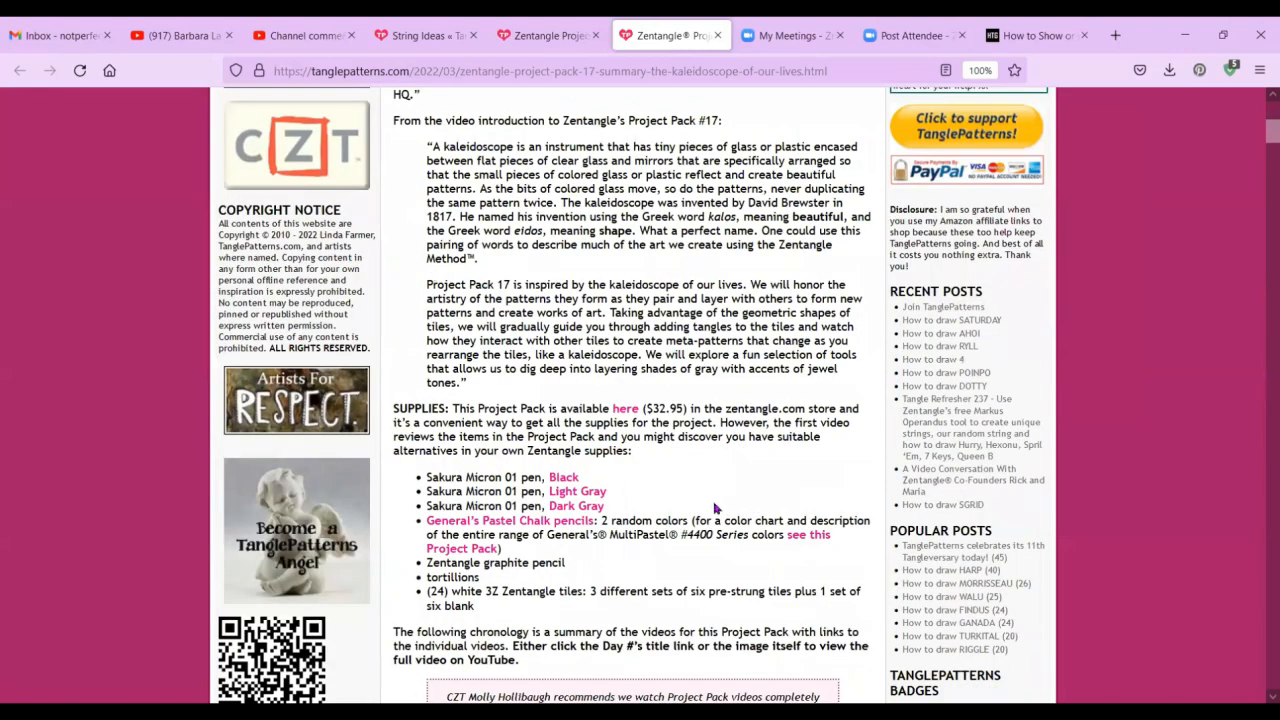
pyautogui.scroll(-3)
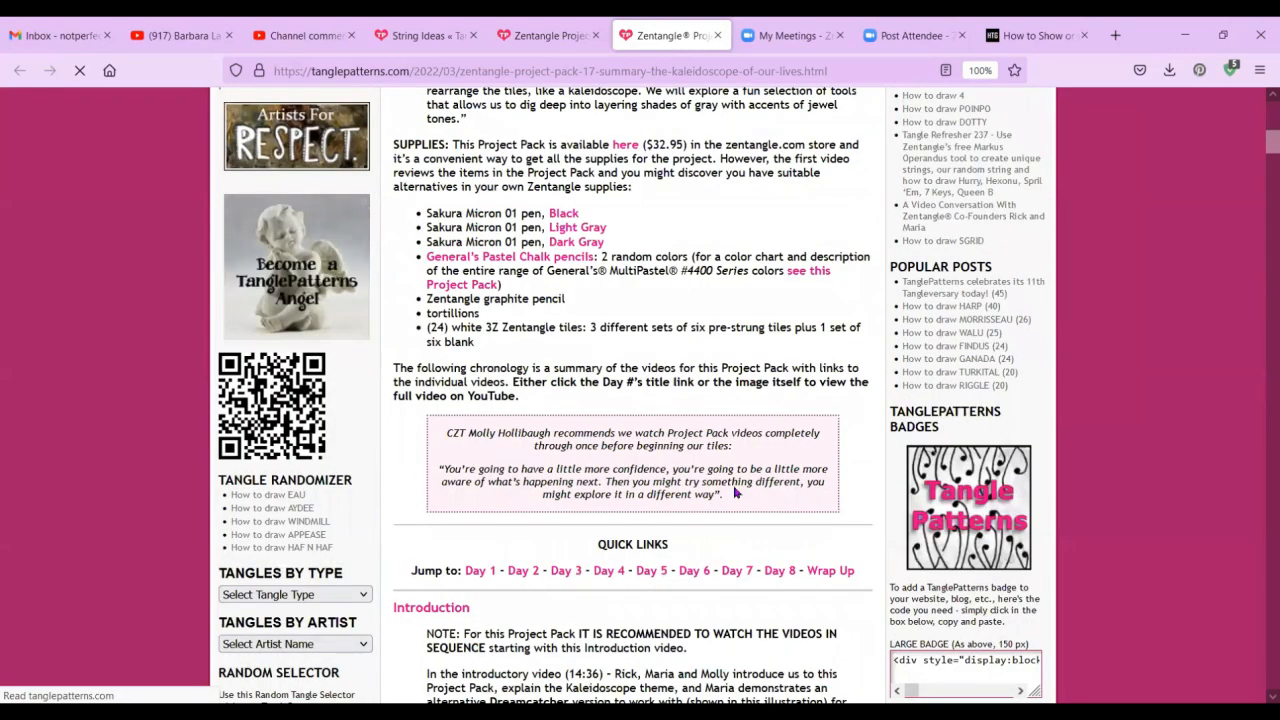
pyautogui.scroll(-3)
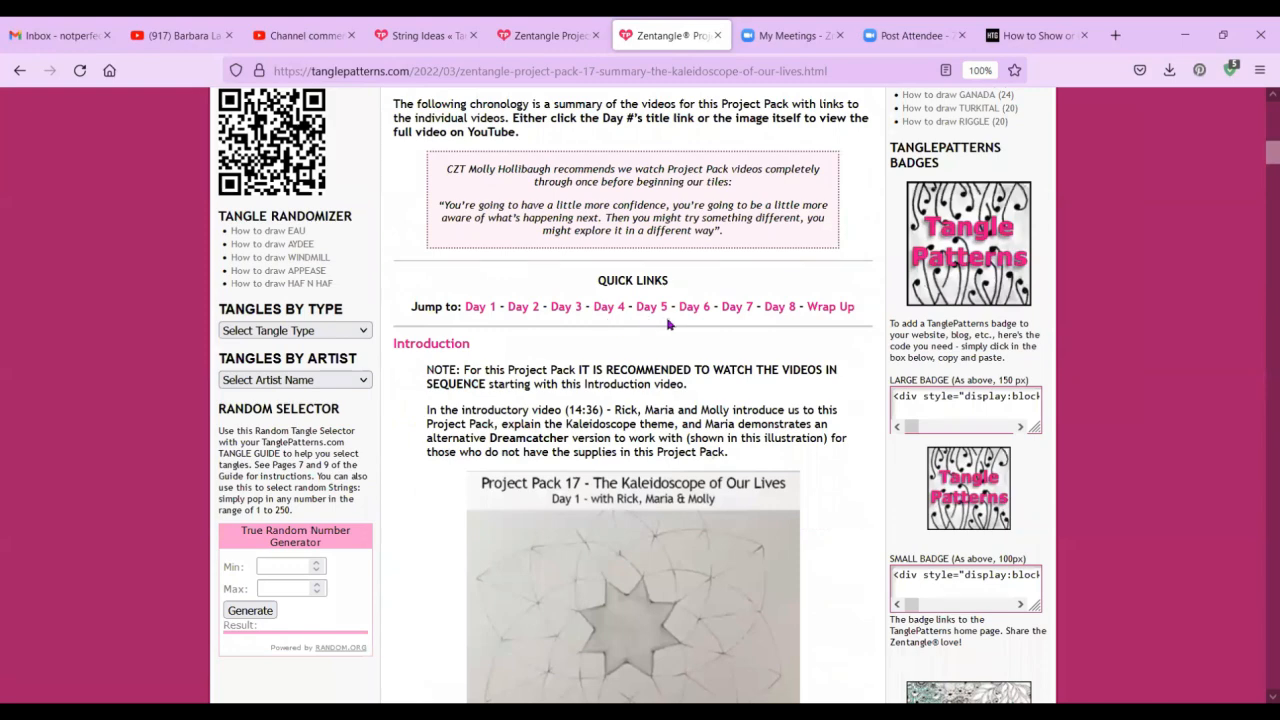
pyautogui.moveTo(785, 330)
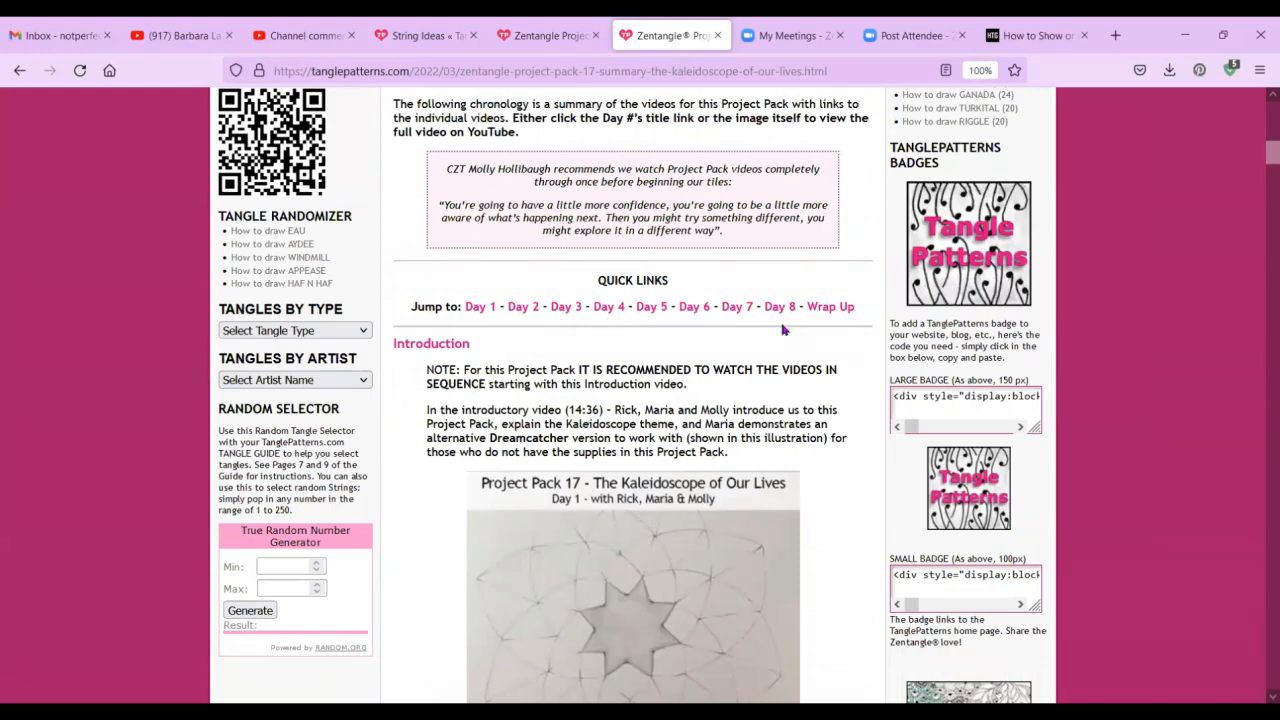
pyautogui.scroll(-3)
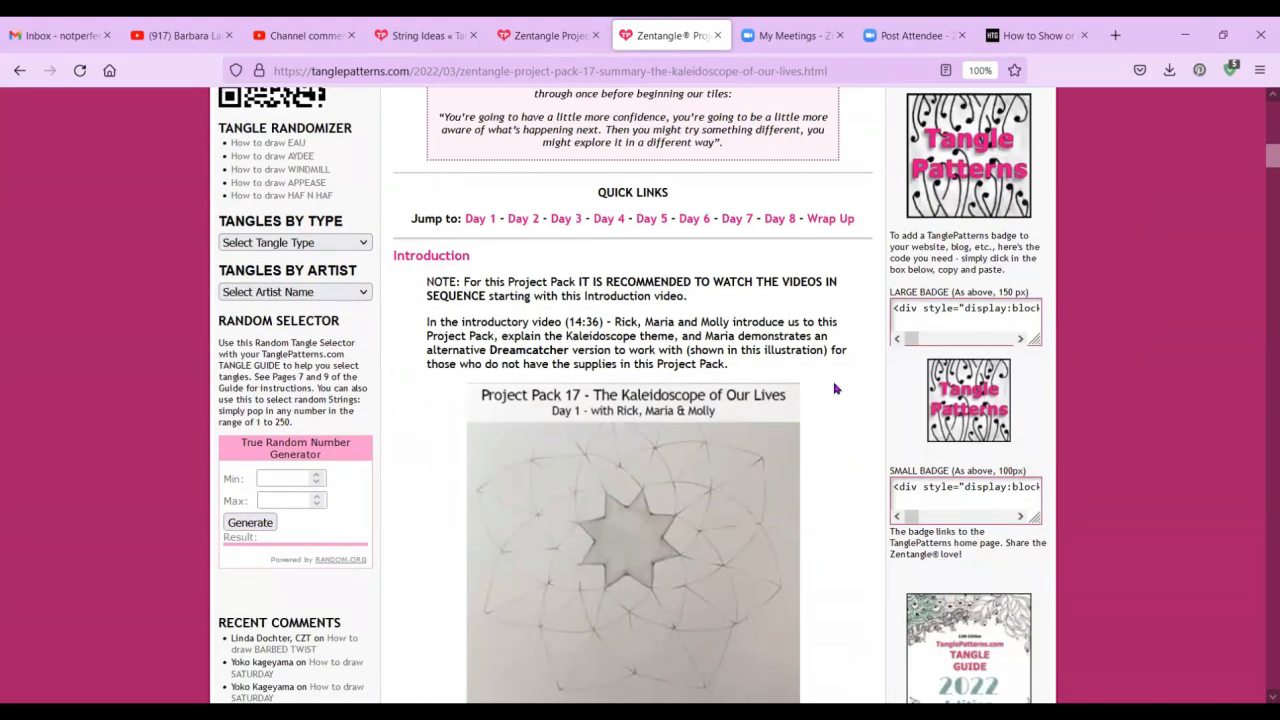
pyautogui.scroll(-3)
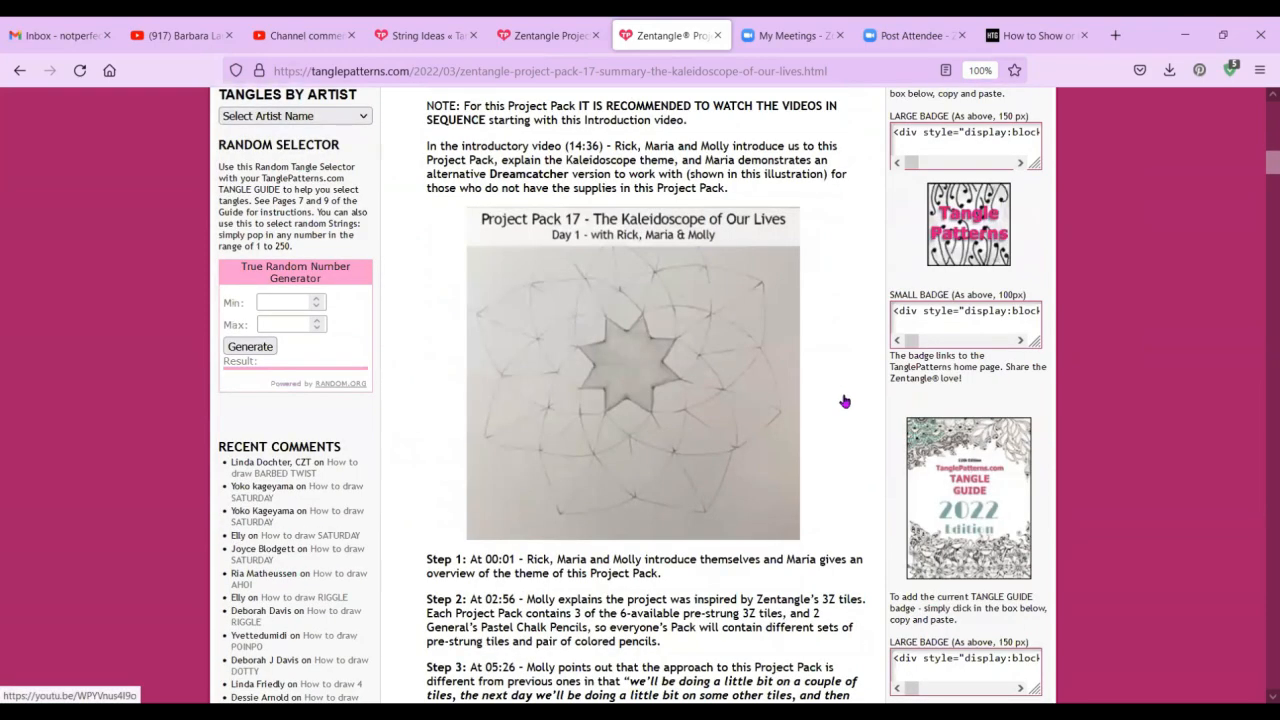
pyautogui.scroll(-3)
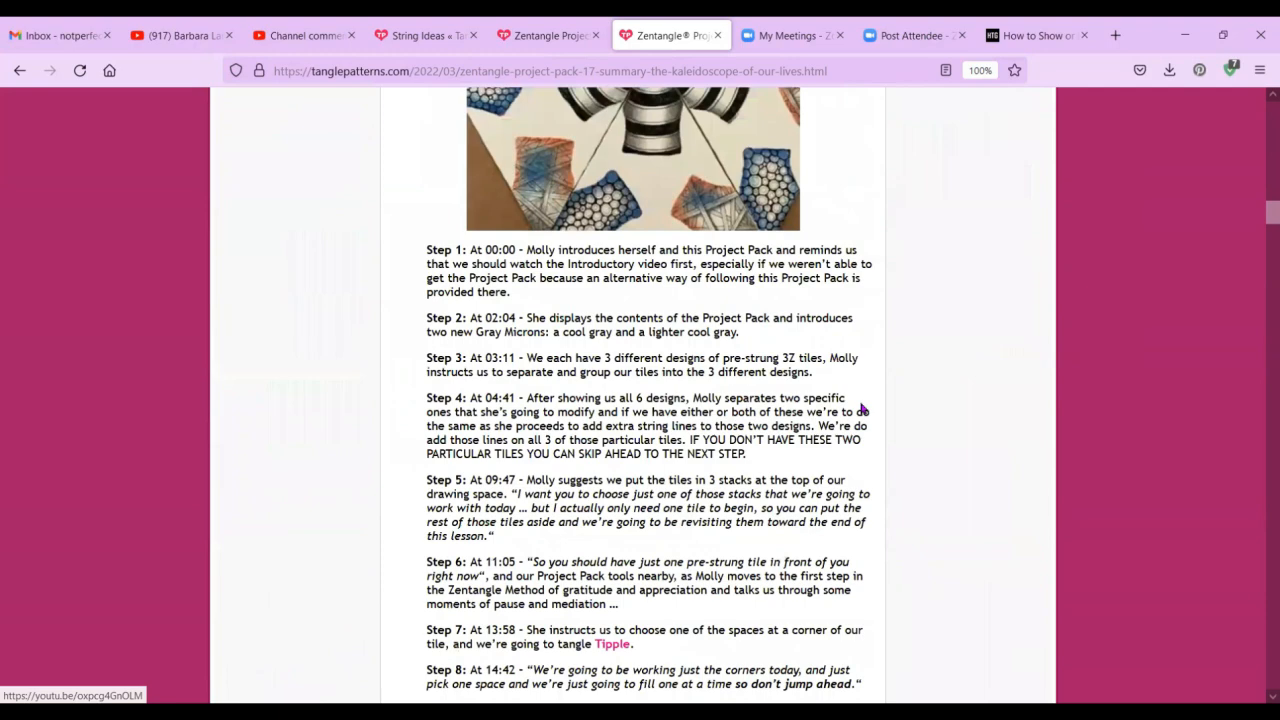
pyautogui.scroll(-3)
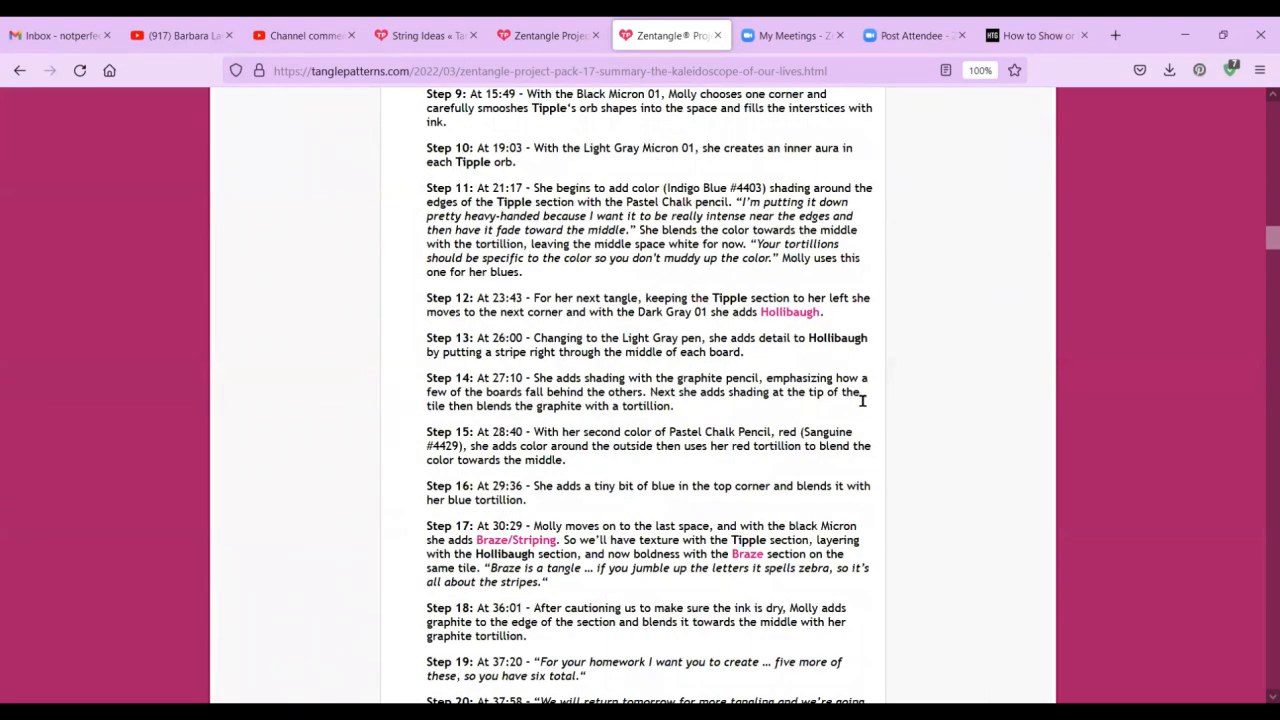
pyautogui.scroll(3)
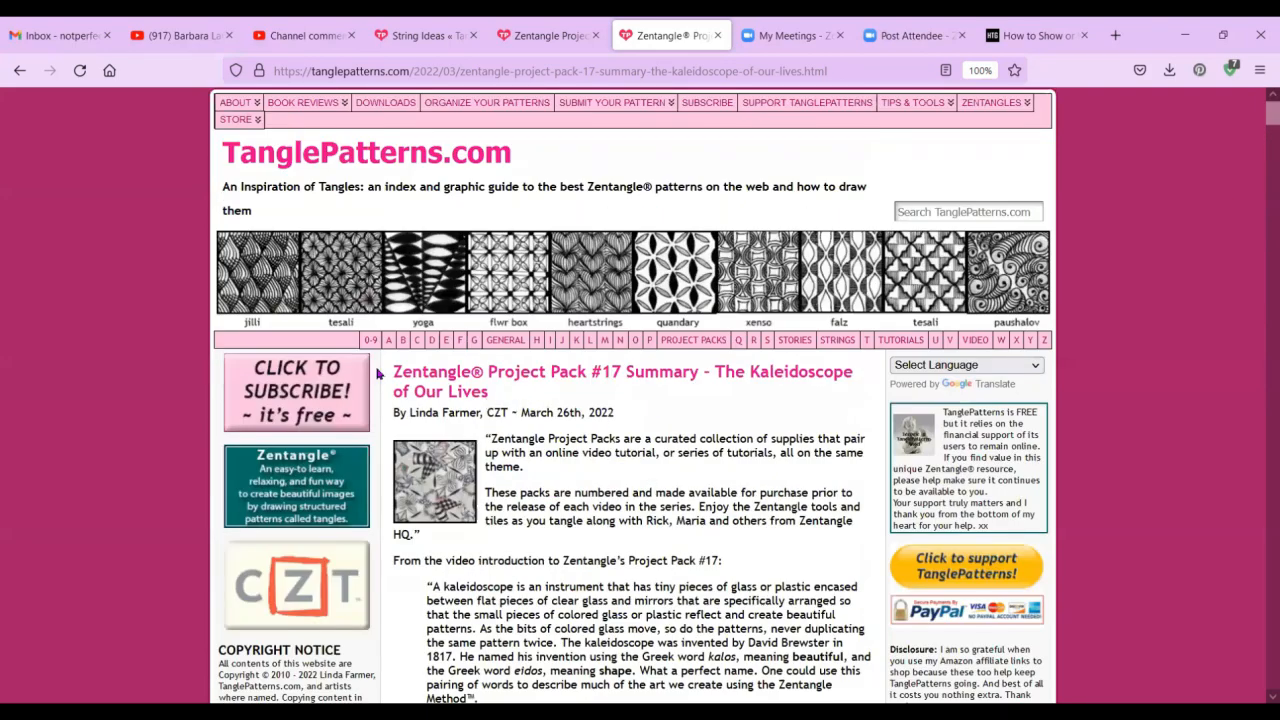
pyautogui.moveTo(370, 340)
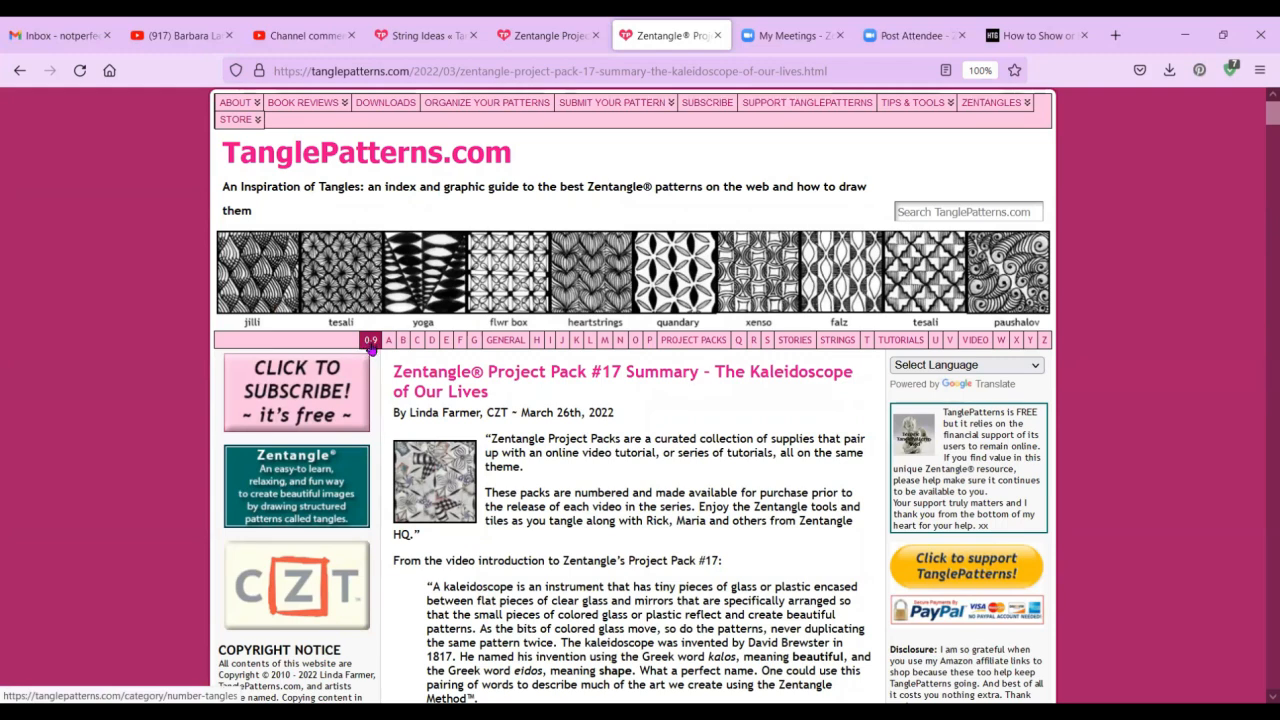
pyautogui.click(505, 340)
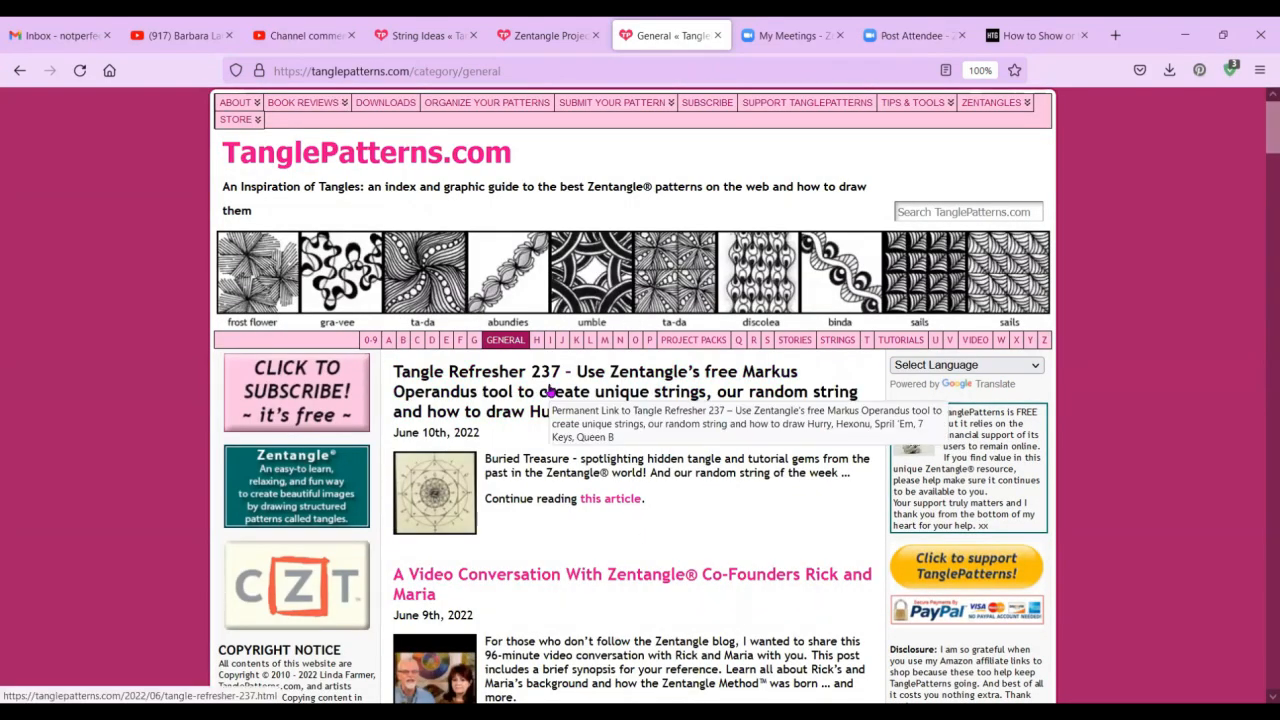
pyautogui.click(580, 391)
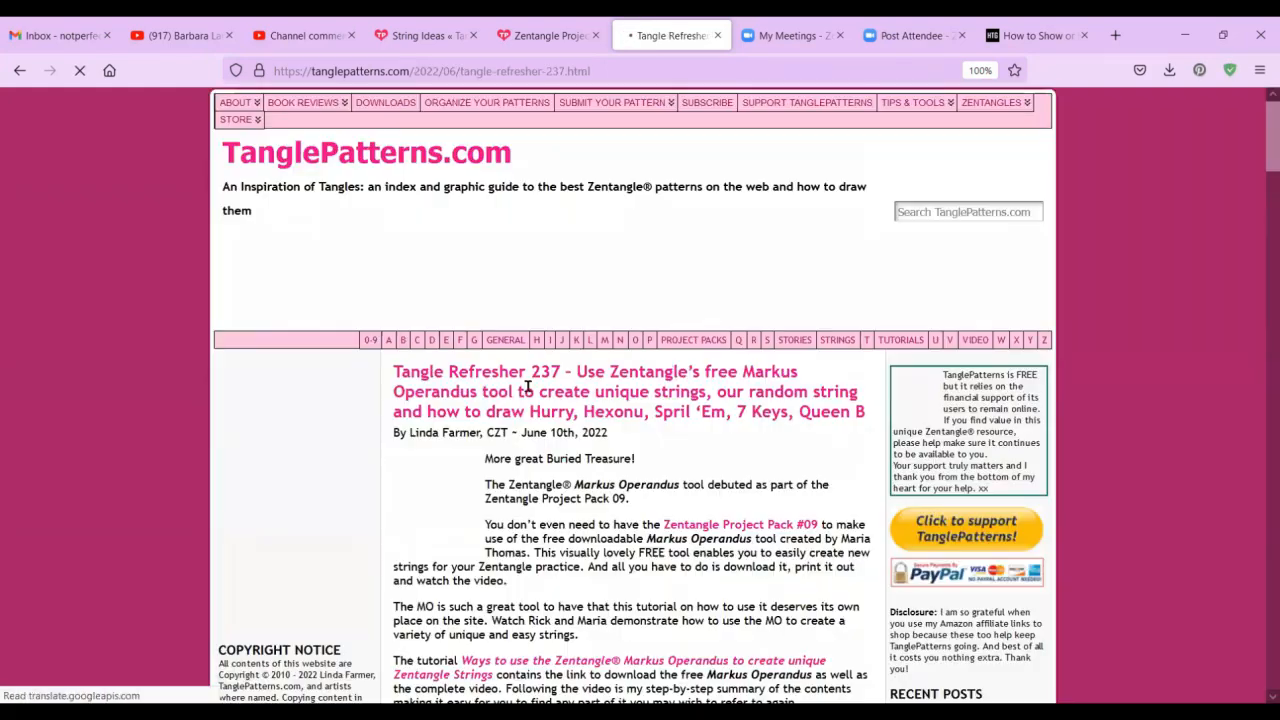
pyautogui.scroll(-3)
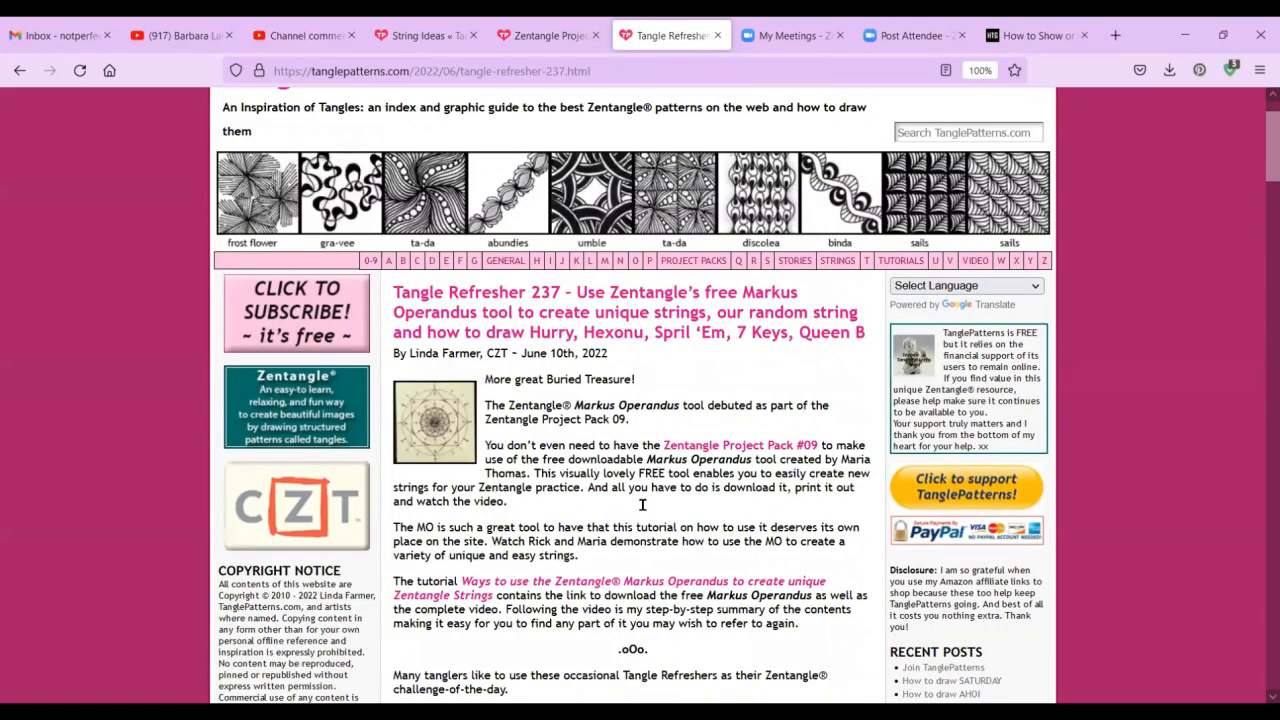
pyautogui.scroll(-3)
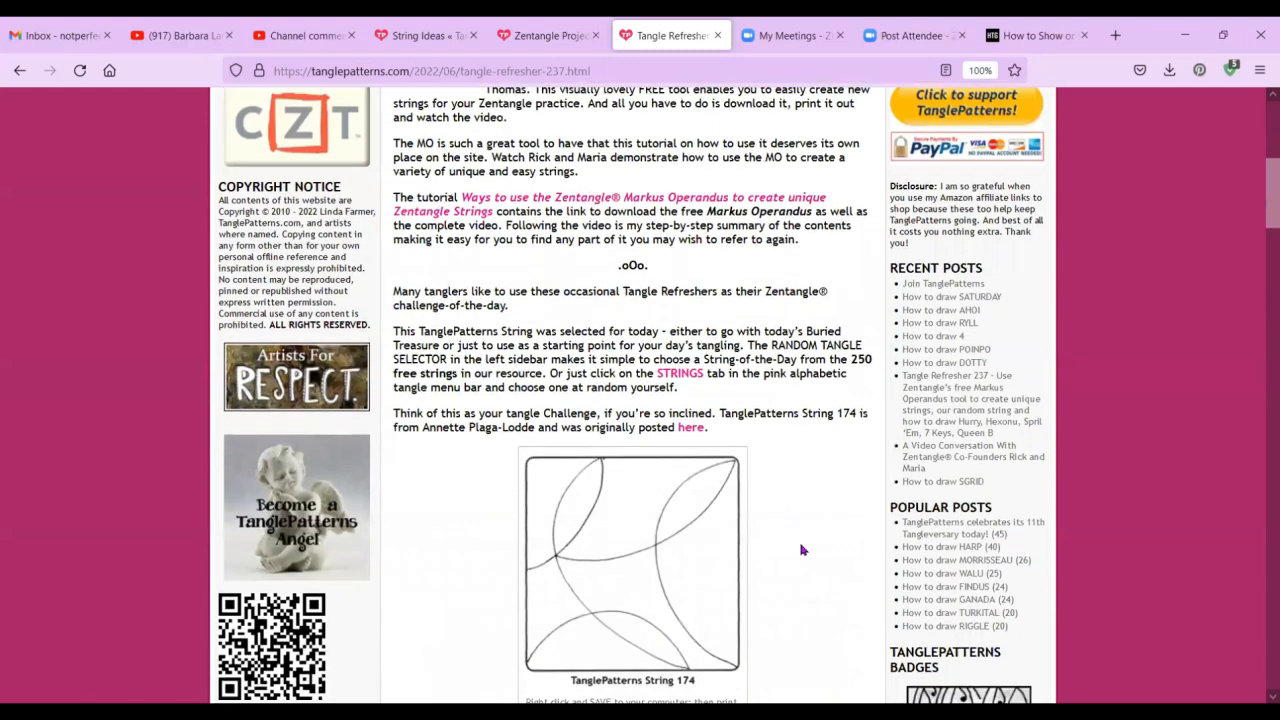
pyautogui.scroll(-3)
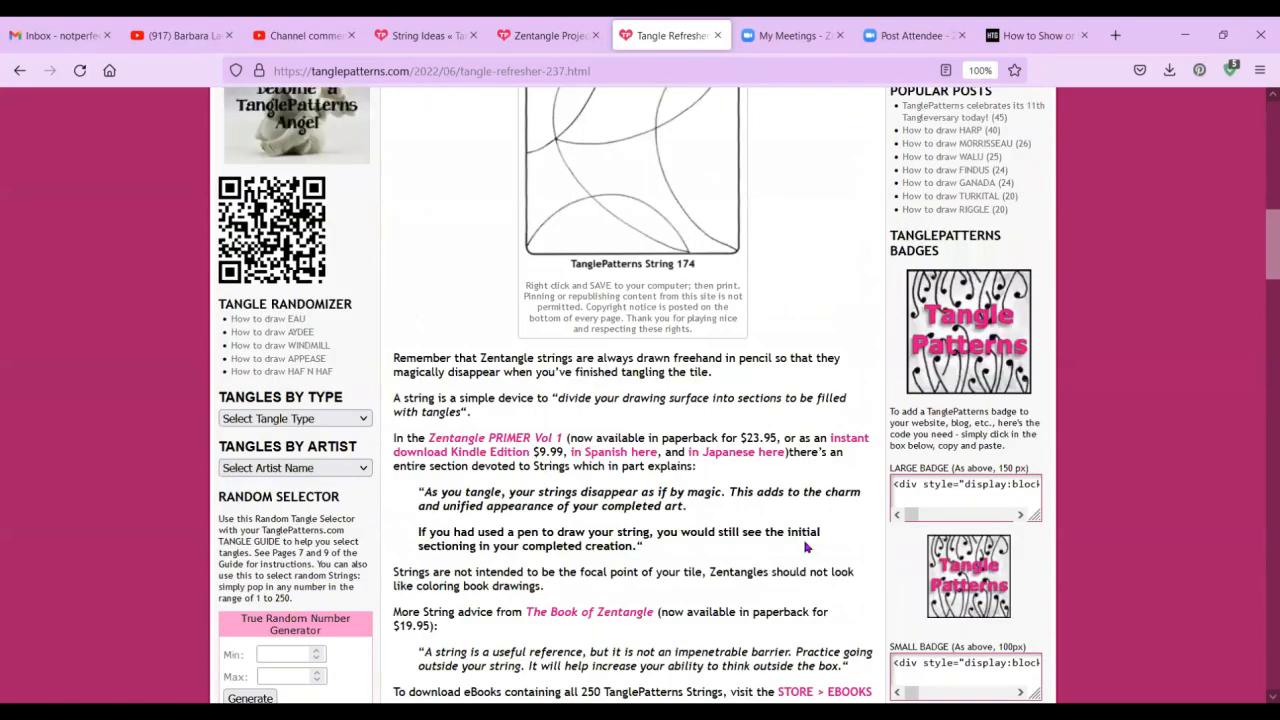
pyautogui.scroll(-3)
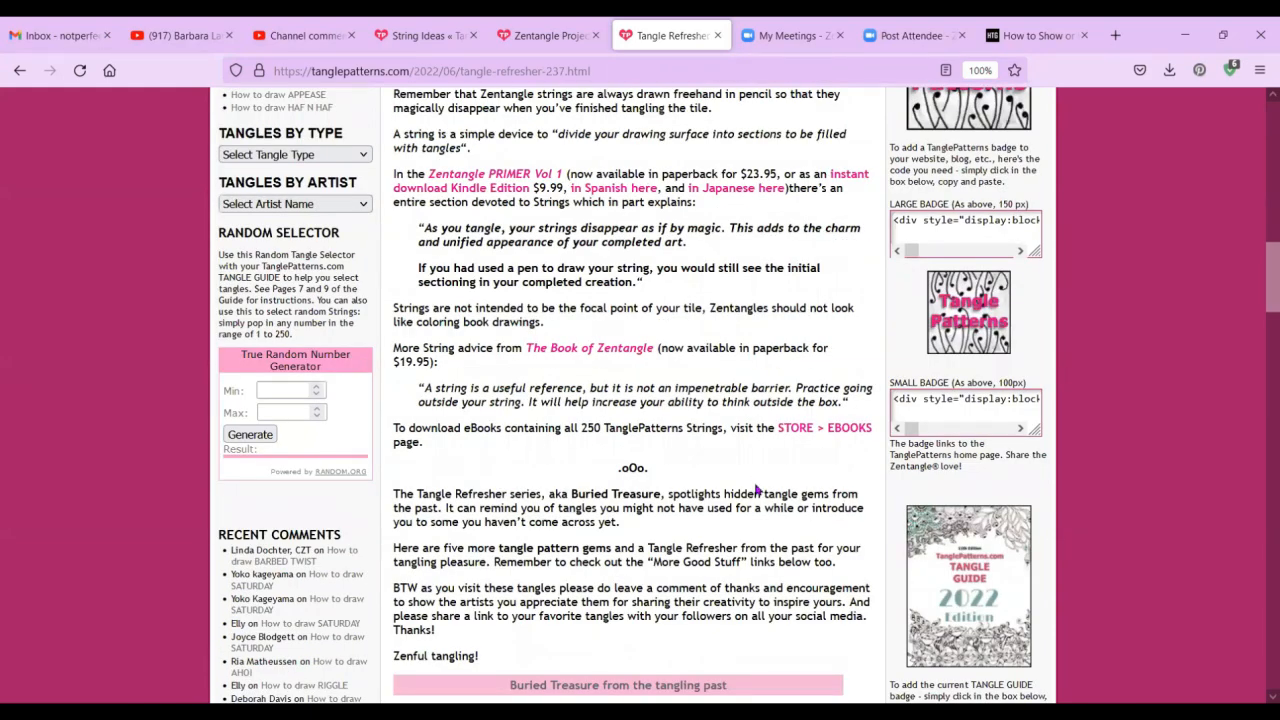
pyautogui.scroll(-3)
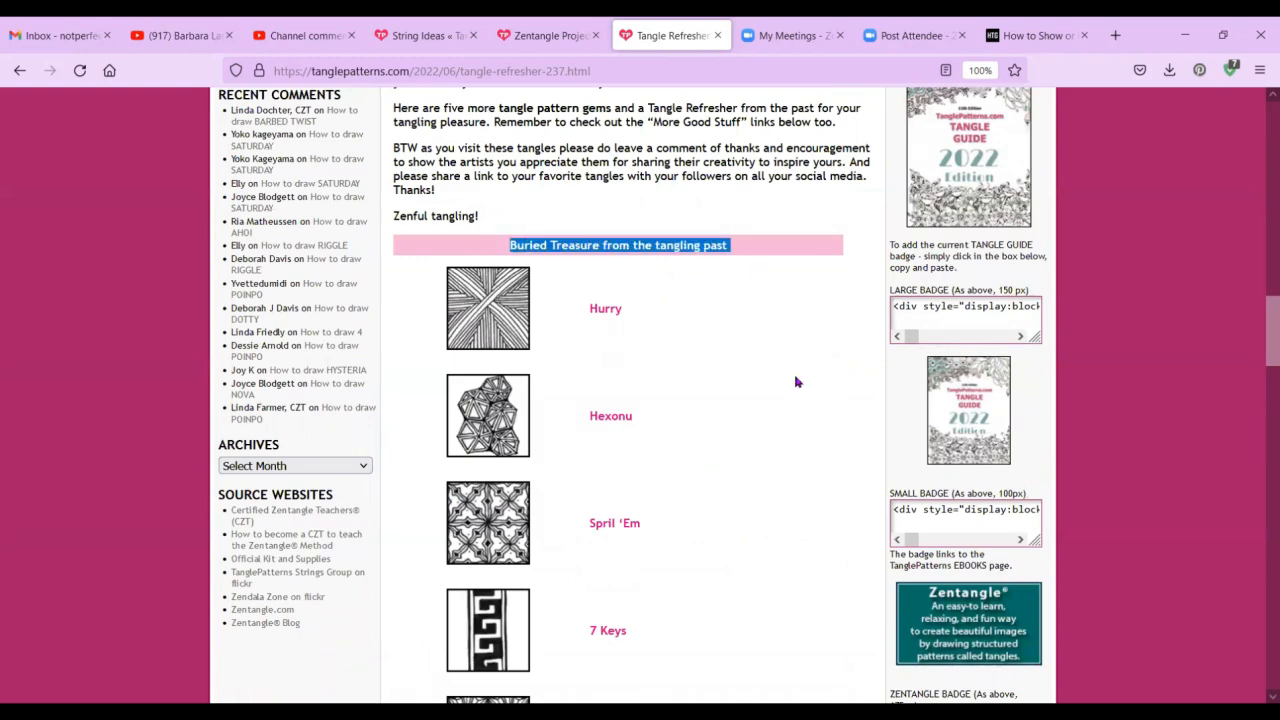
pyautogui.scroll(-3)
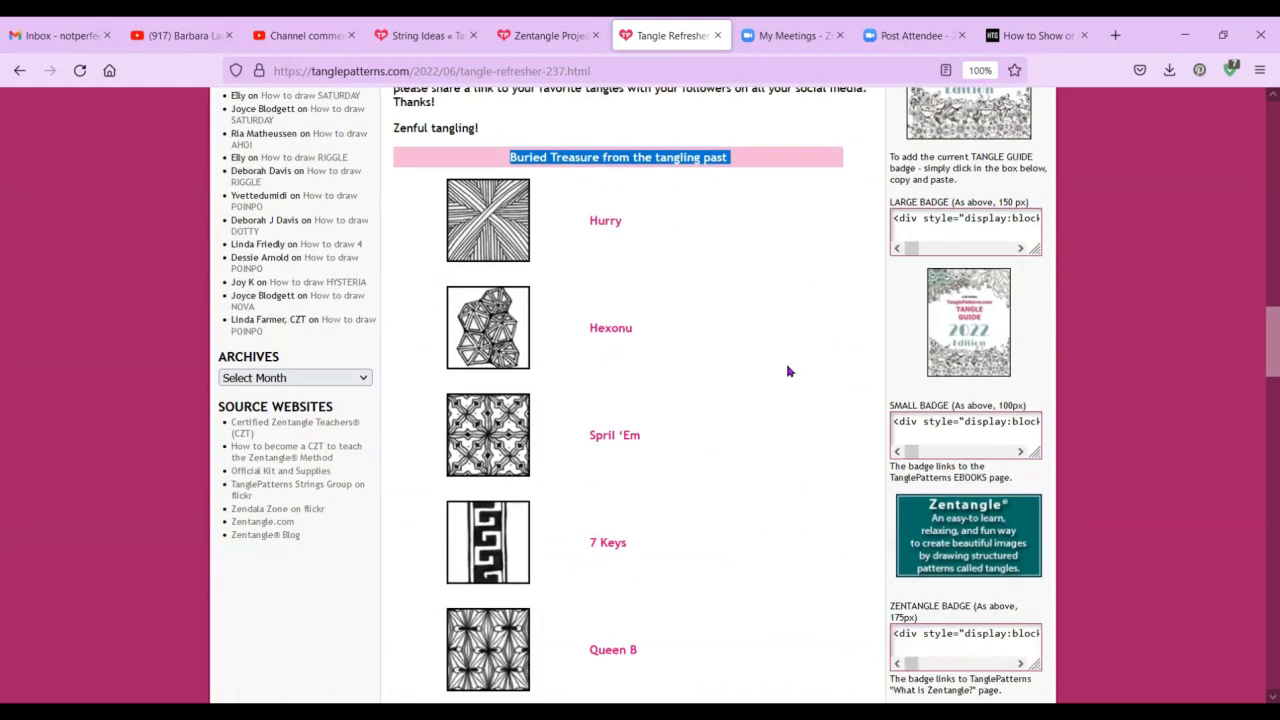
pyautogui.scroll(-3)
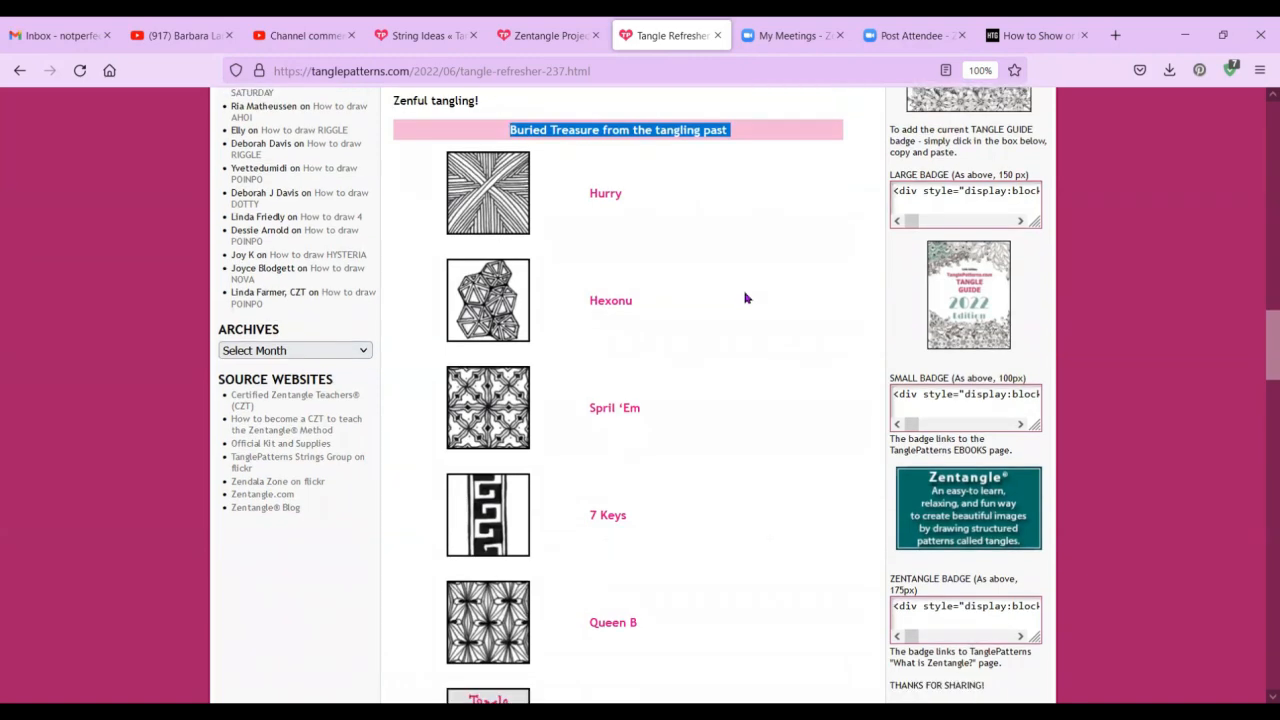
pyautogui.scroll(-3)
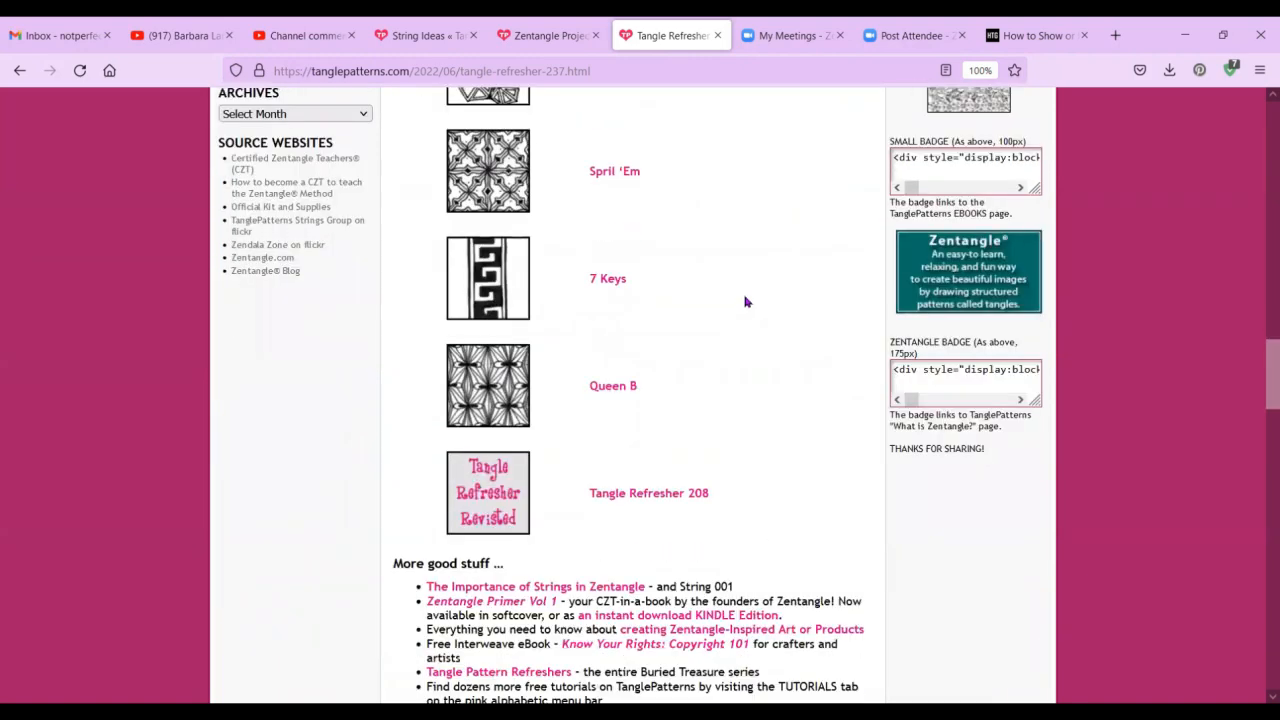
pyautogui.moveTo(750, 360)
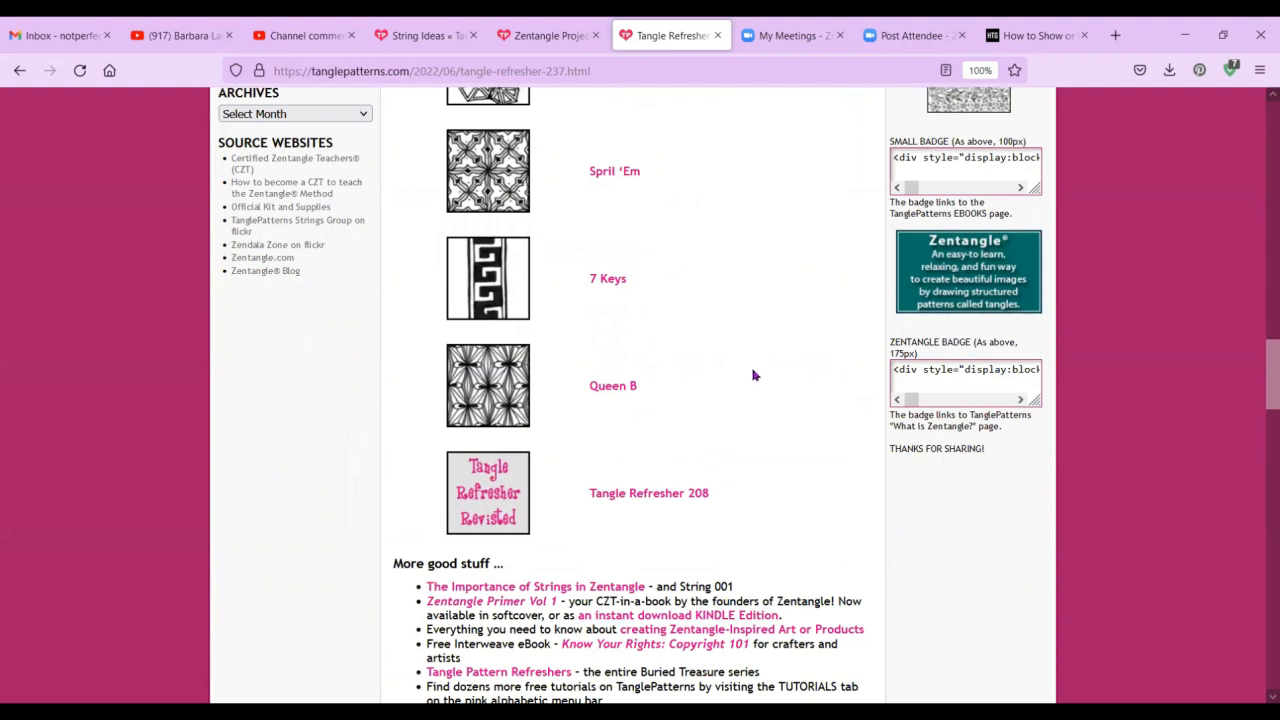
pyautogui.moveTo(648, 493)
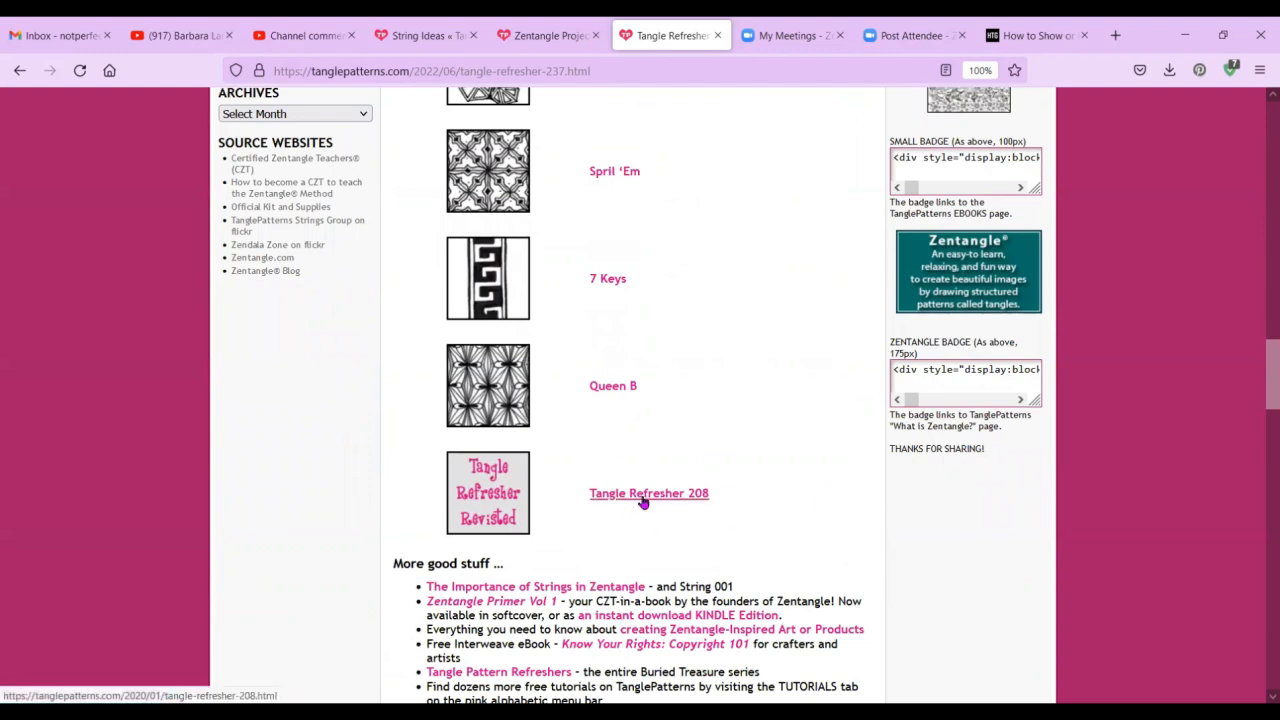
pyautogui.moveTo(767, 492)
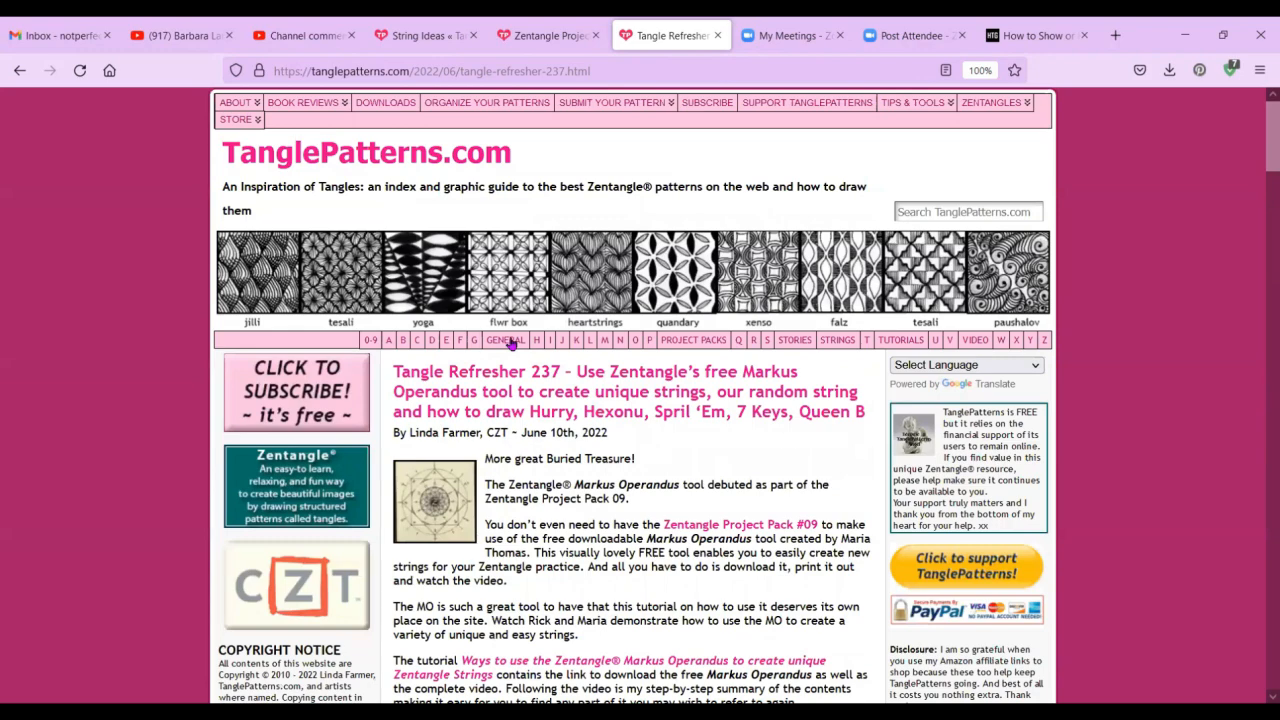
# Open the GENERAL category and scroll past Tangle Refresher 233 to the Tangle Guide 2022 post.
pyautogui.click(505, 340)
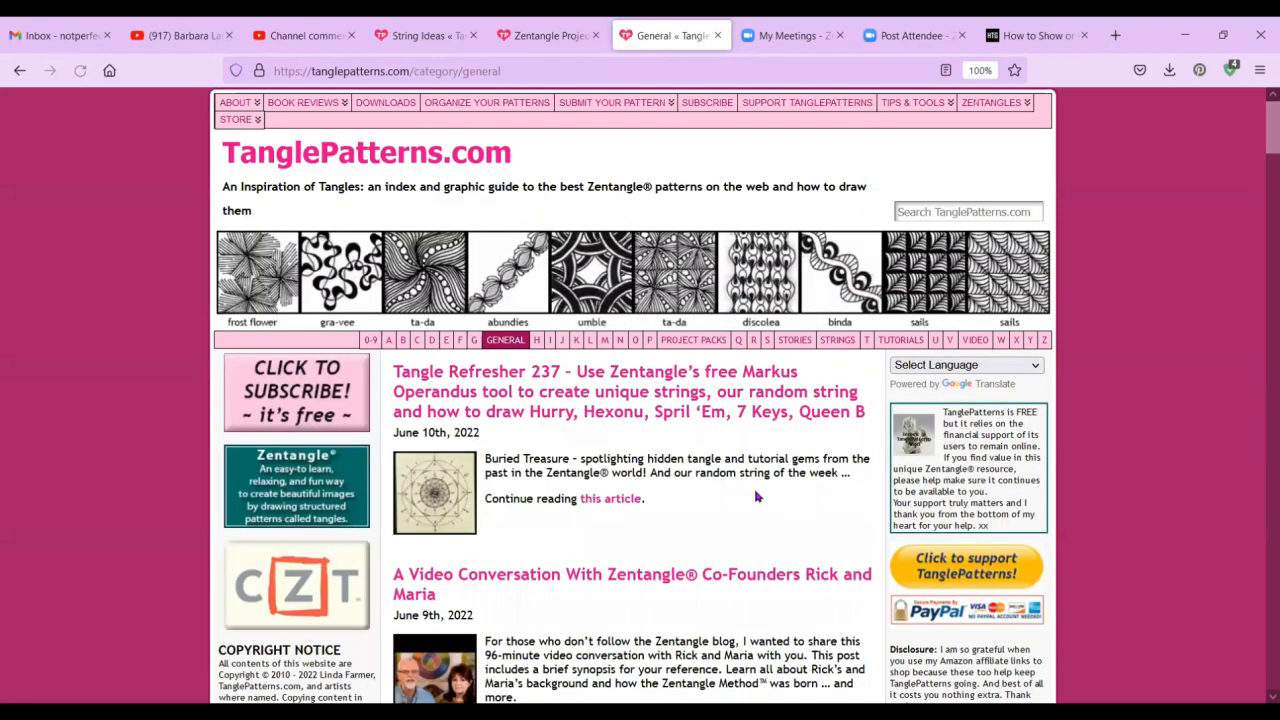
pyautogui.scroll(-3)
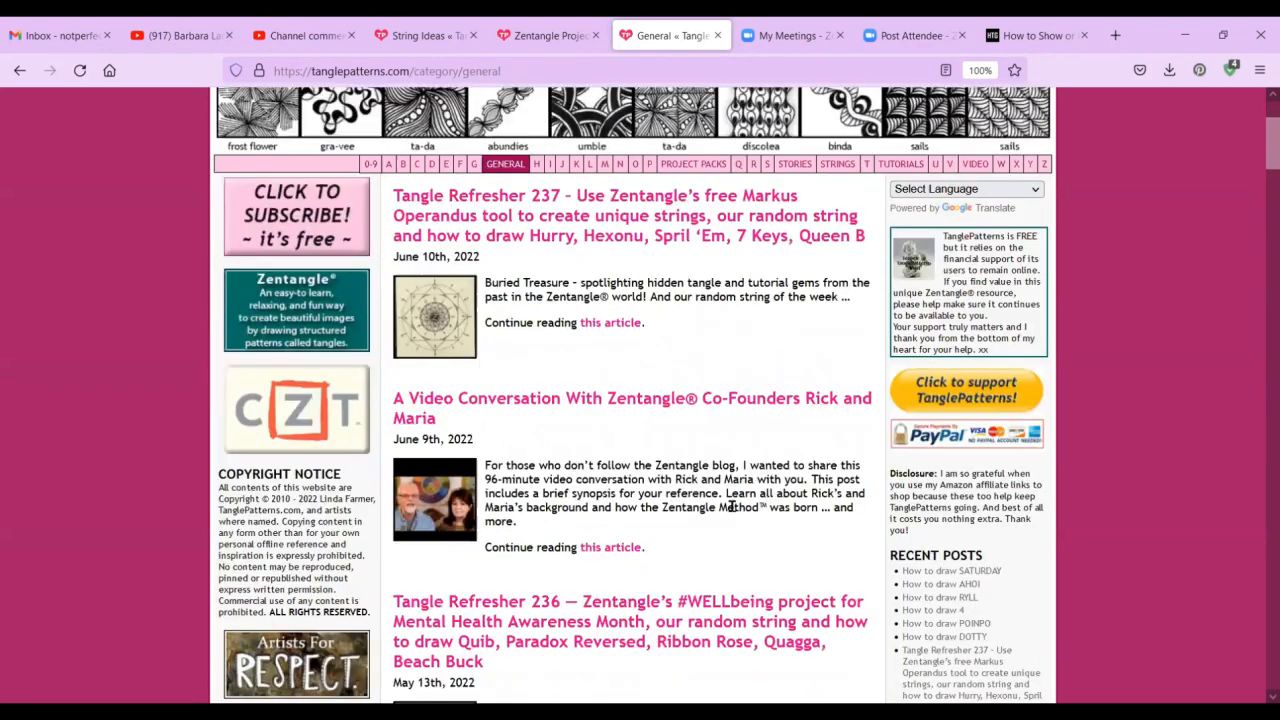
pyautogui.scroll(-3)
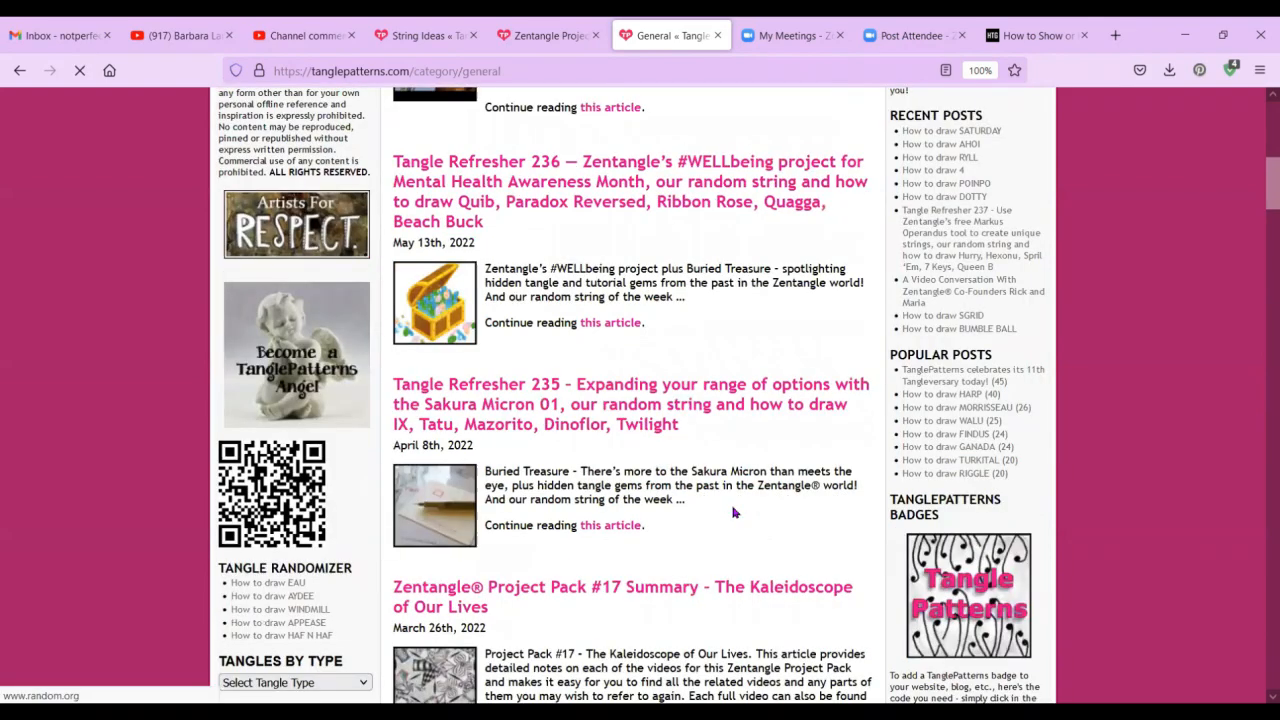
pyautogui.scroll(-3)
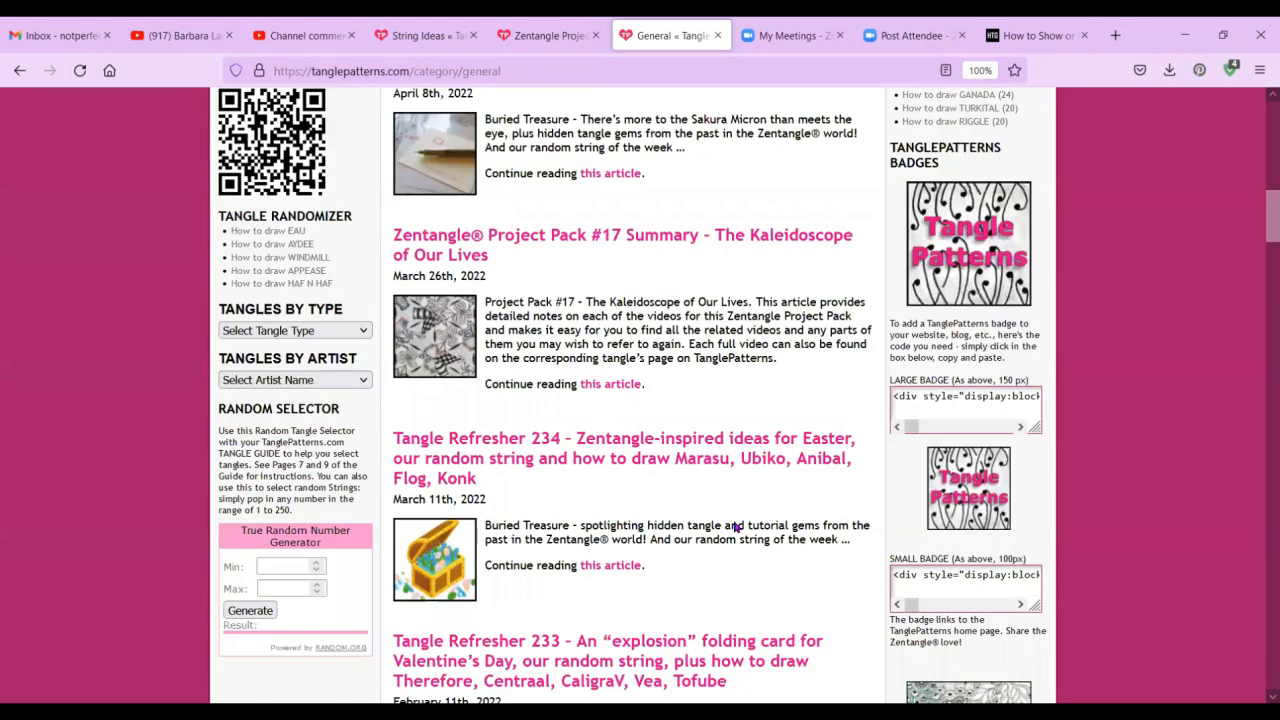
pyautogui.scroll(-3)
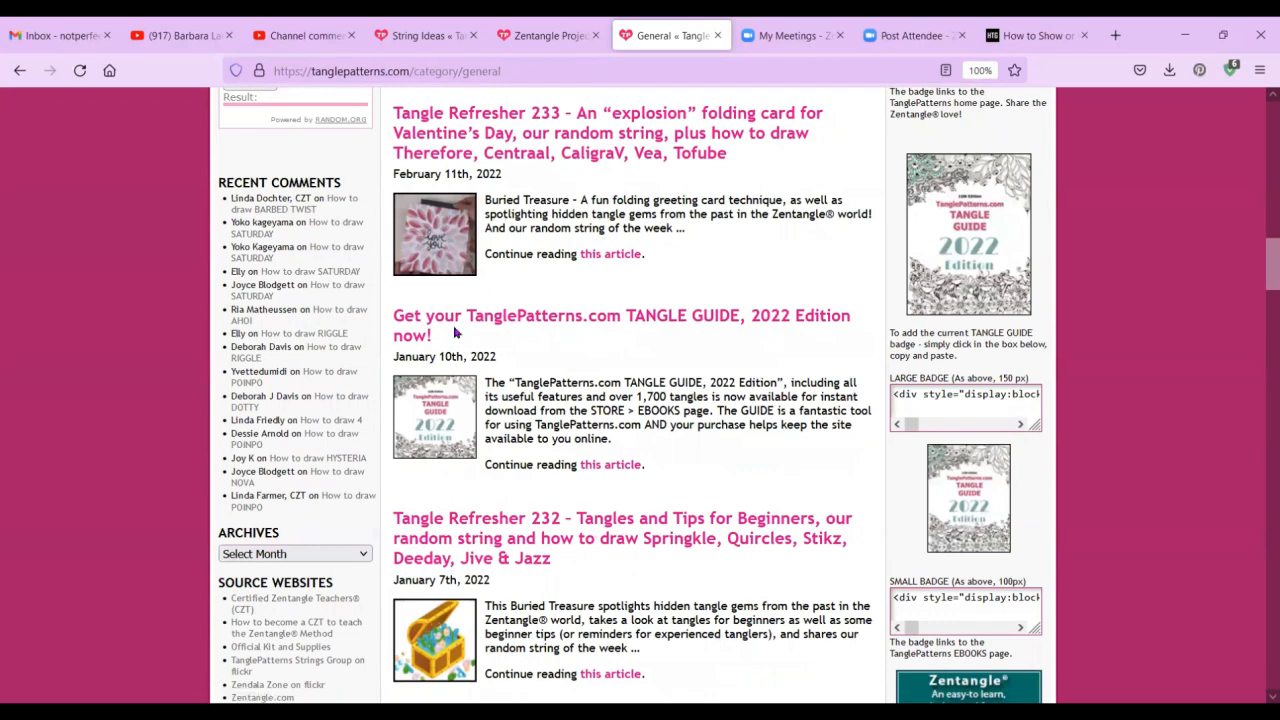
pyautogui.moveTo(578, 327)
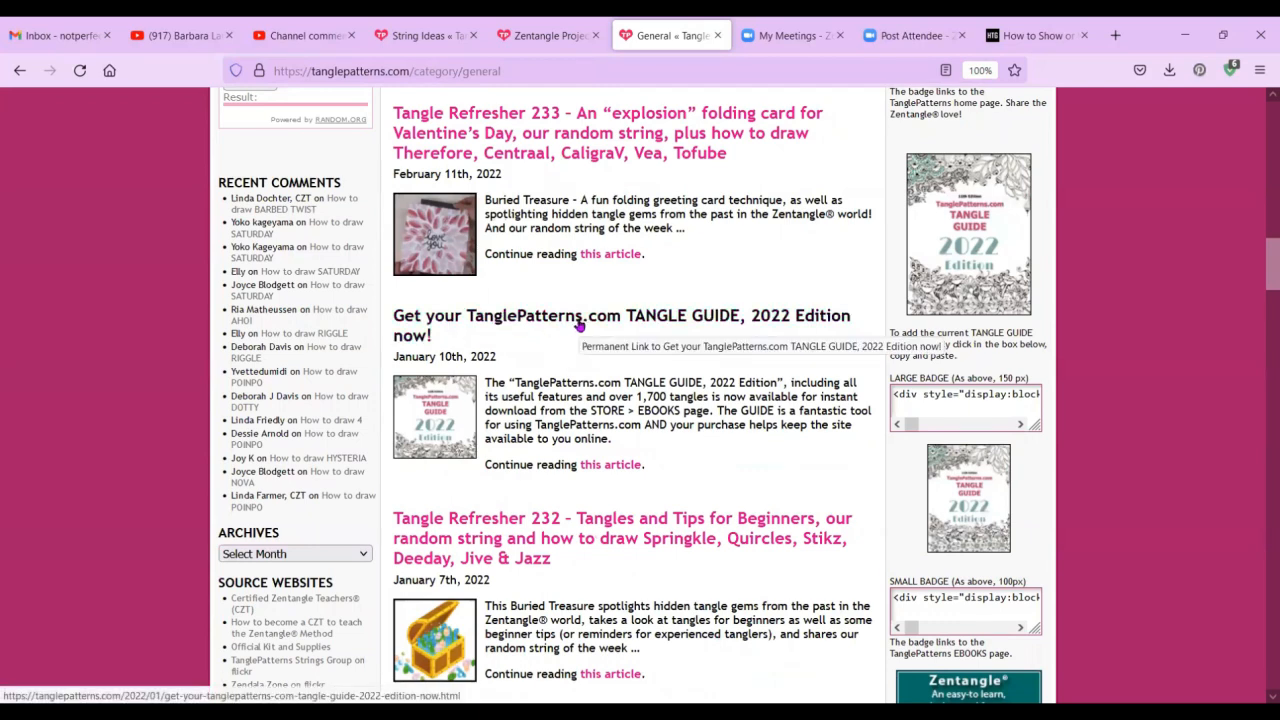
pyautogui.moveTo(670, 318)
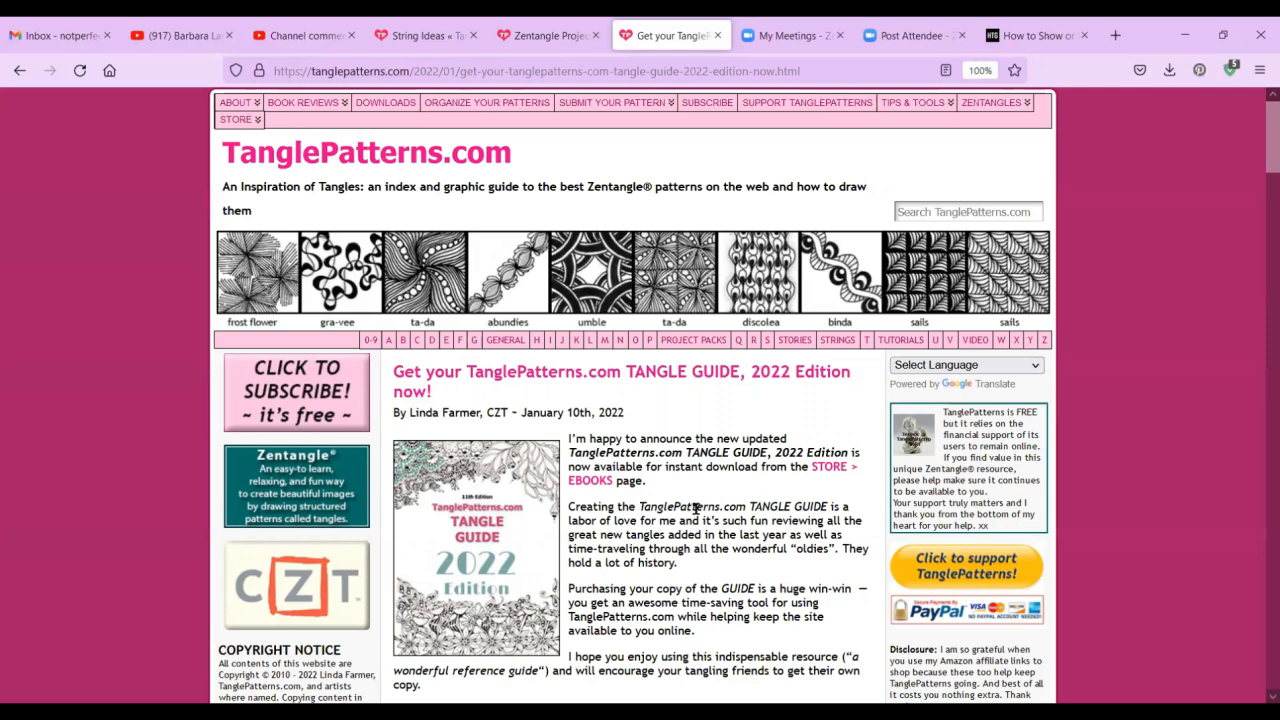
pyautogui.scroll(-3)
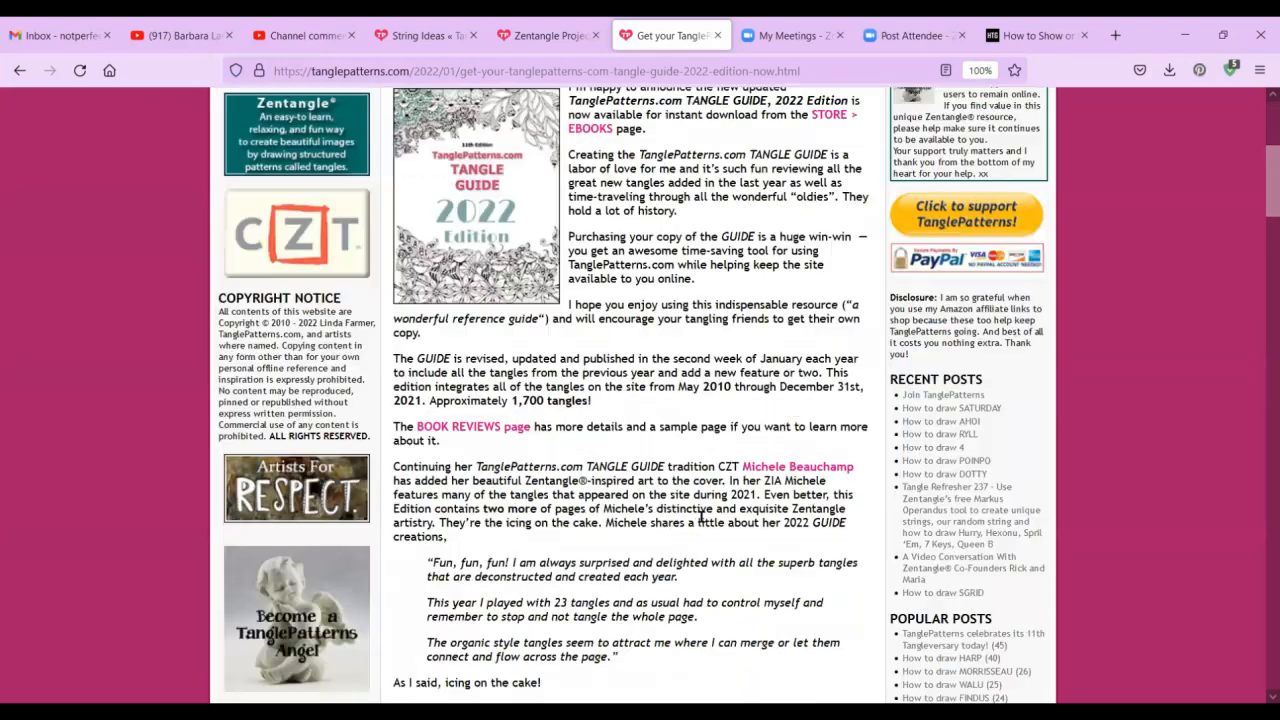
pyautogui.moveTo(707, 537)
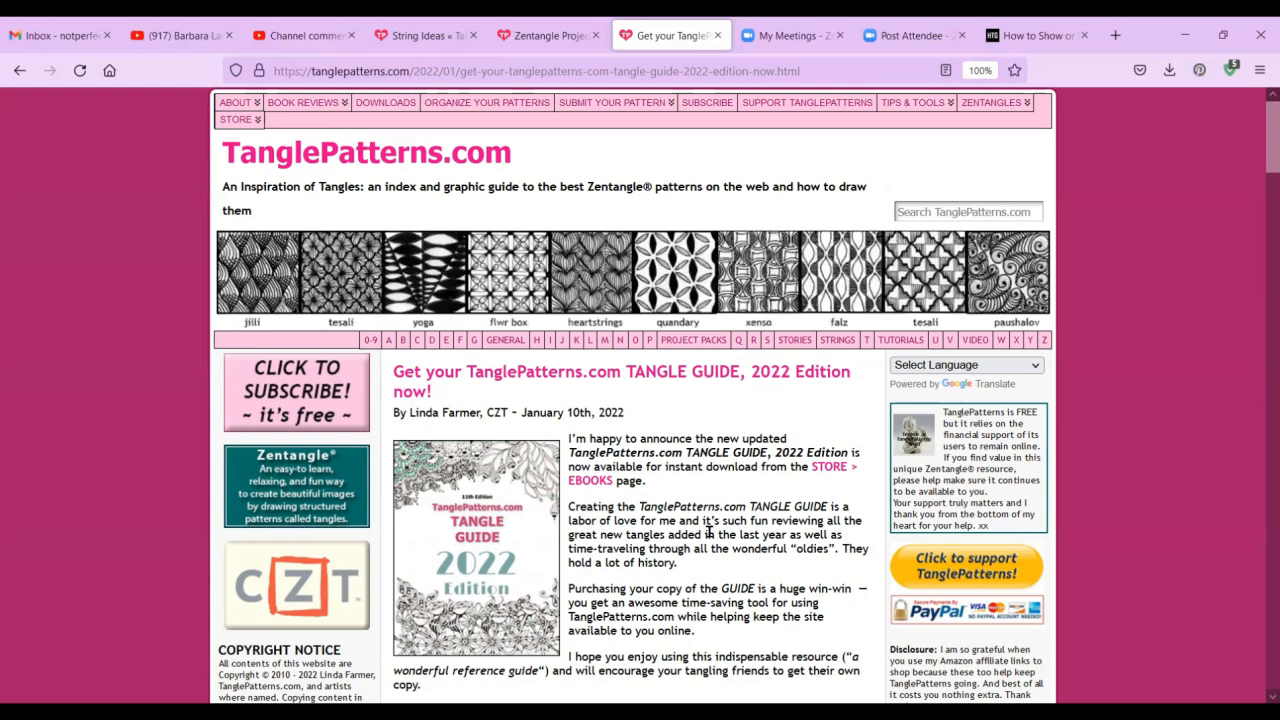
pyautogui.moveTo(787, 398)
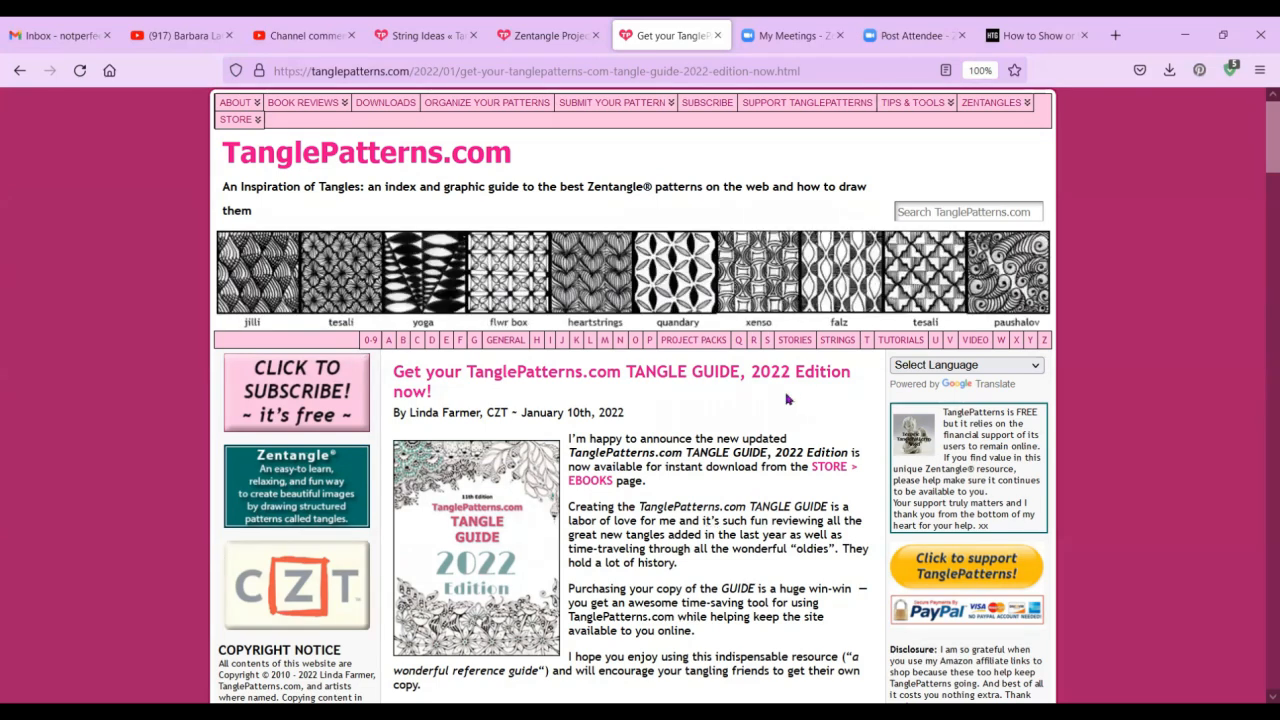
pyautogui.moveTo(693, 340)
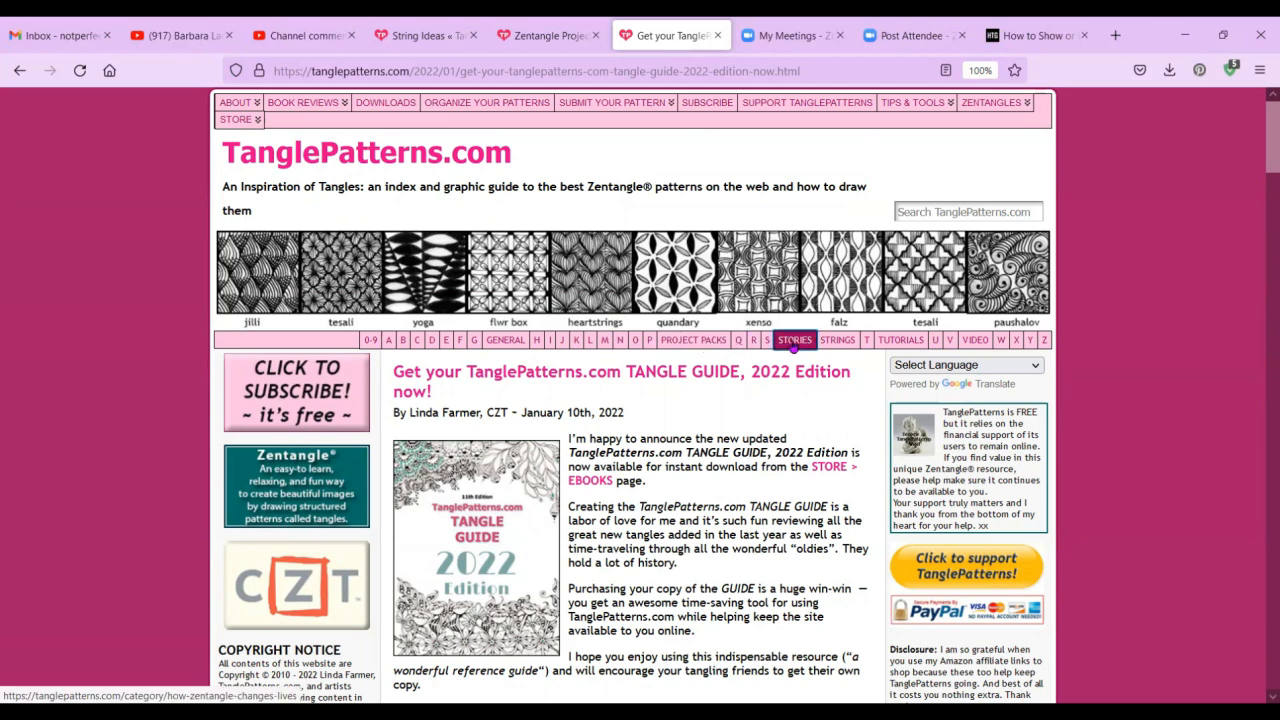
# Open the STORIES category and scroll through reader stories back to 2015 entries.
pyautogui.click(794, 340)
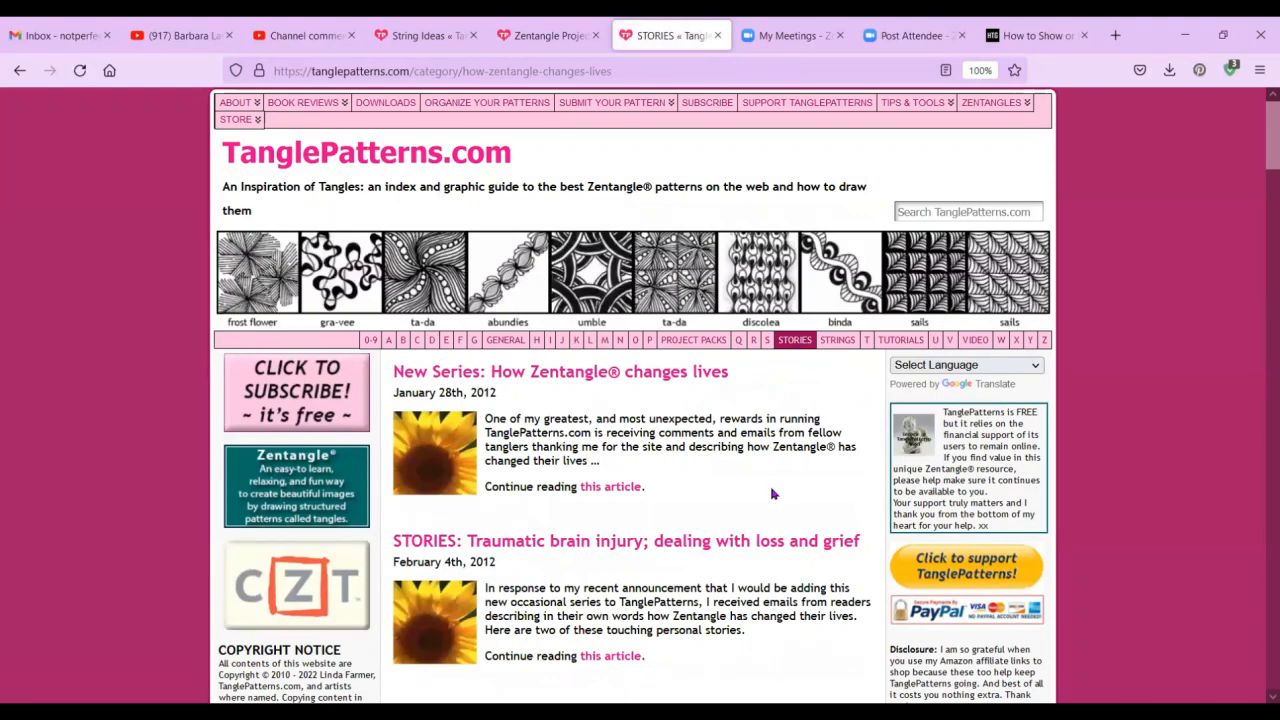
pyautogui.moveTo(728, 465)
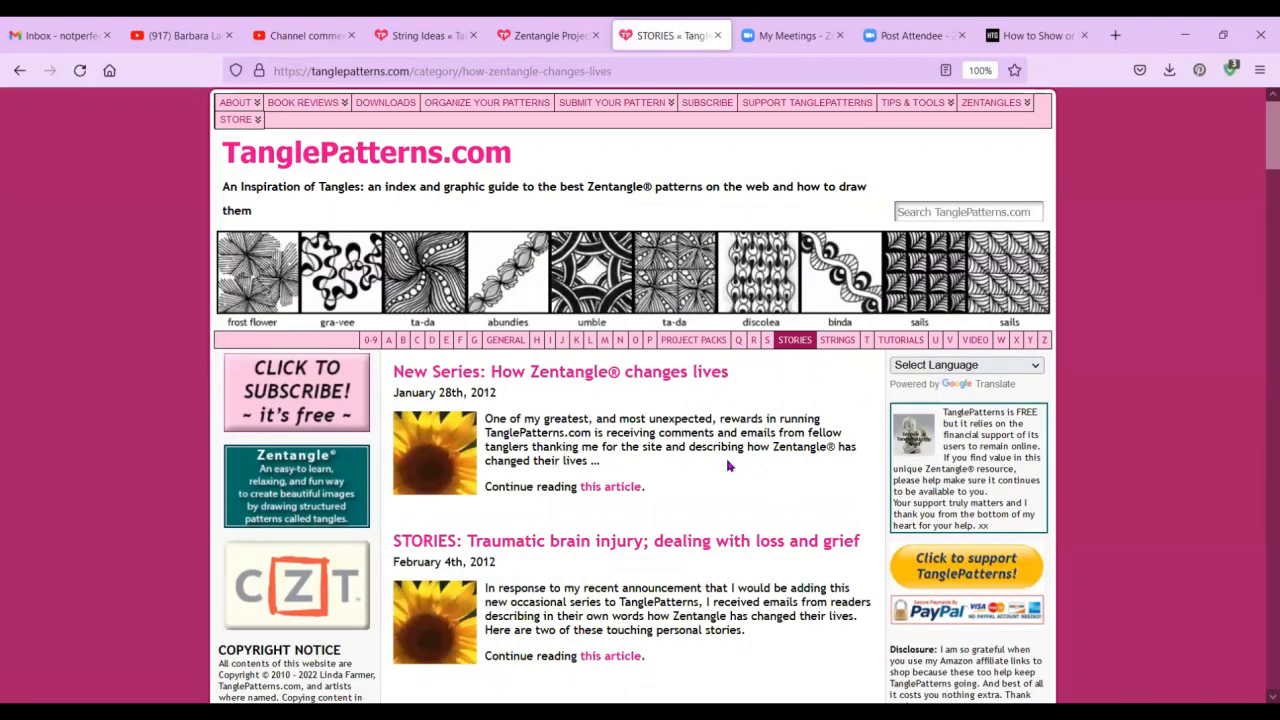
pyautogui.scroll(-3)
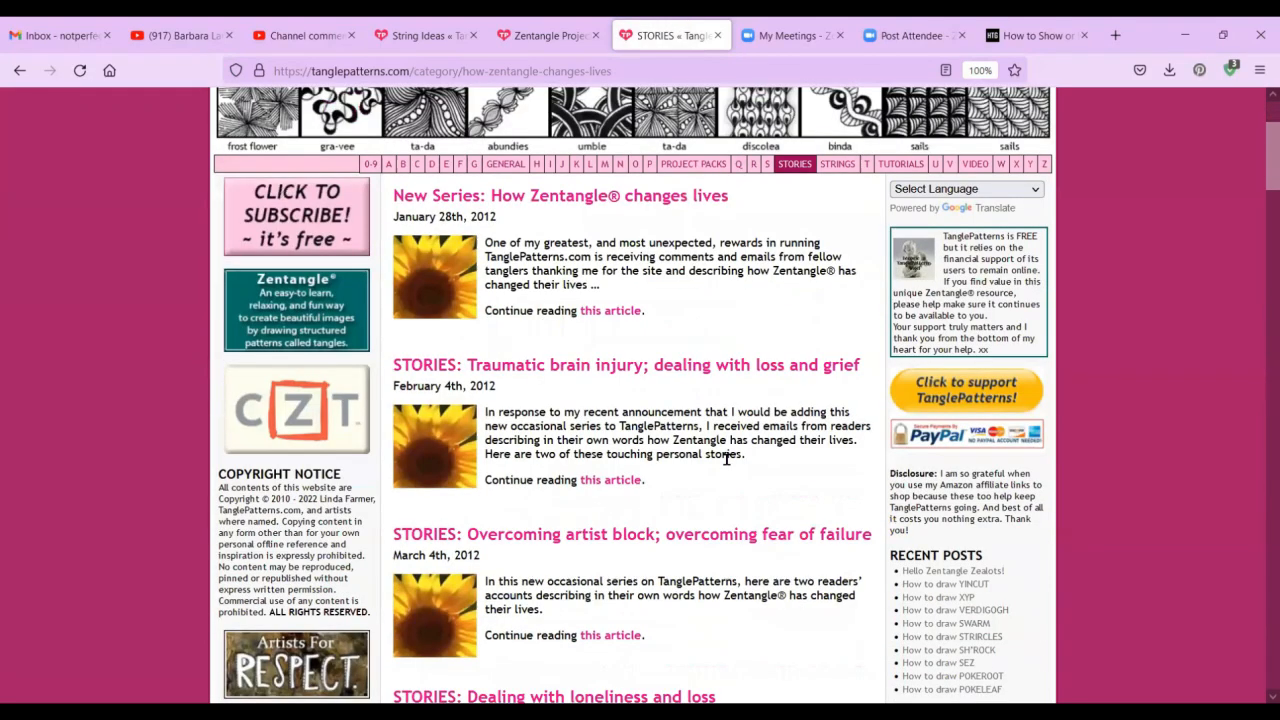
pyautogui.scroll(-3)
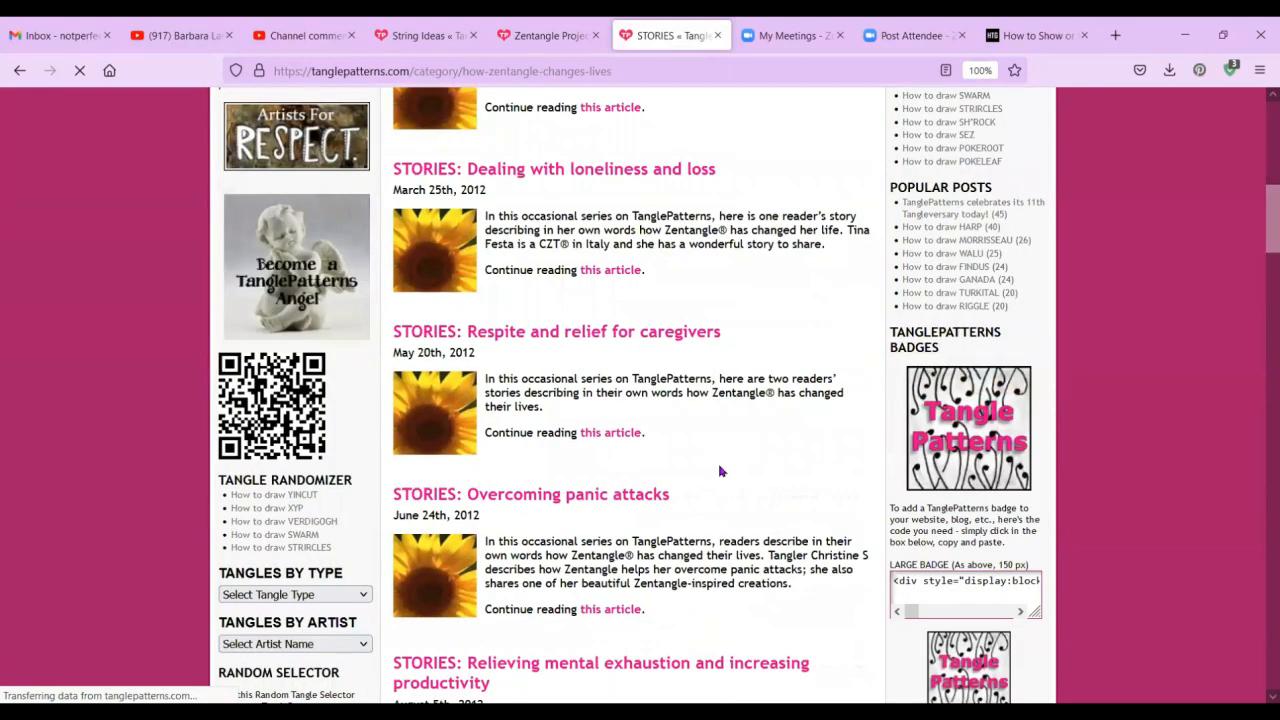
pyautogui.scroll(-3)
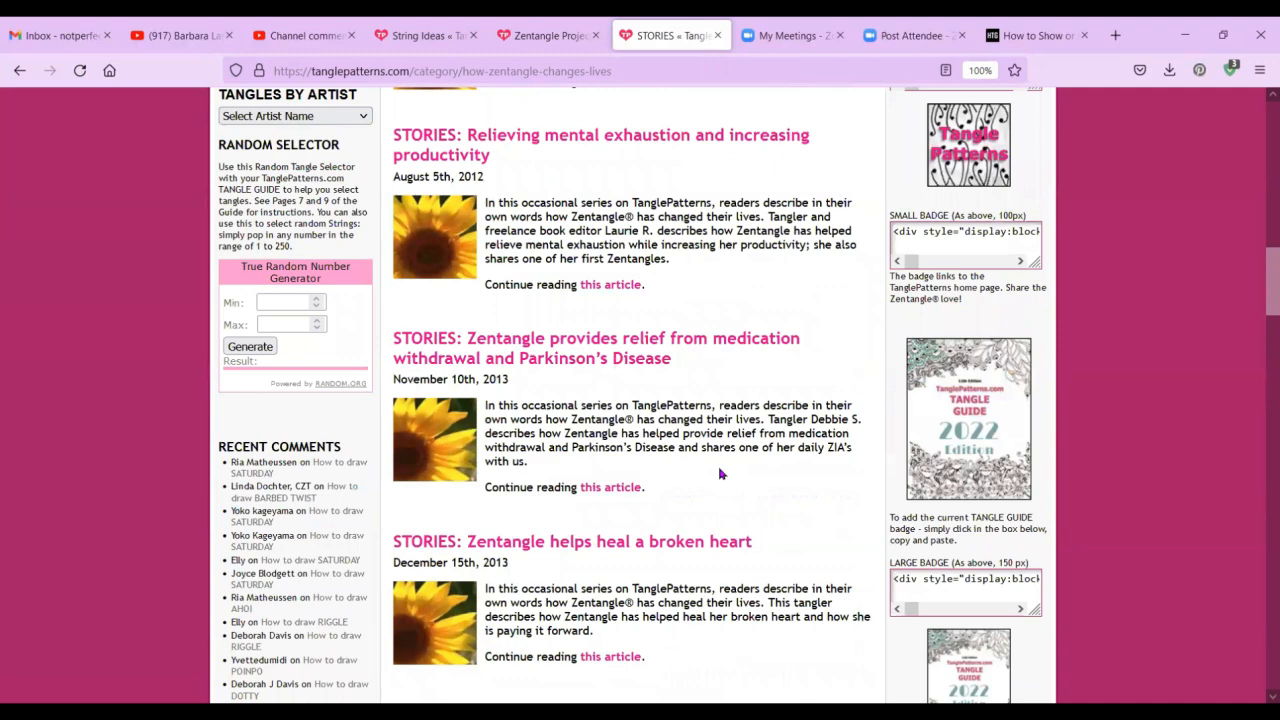
pyautogui.scroll(-3)
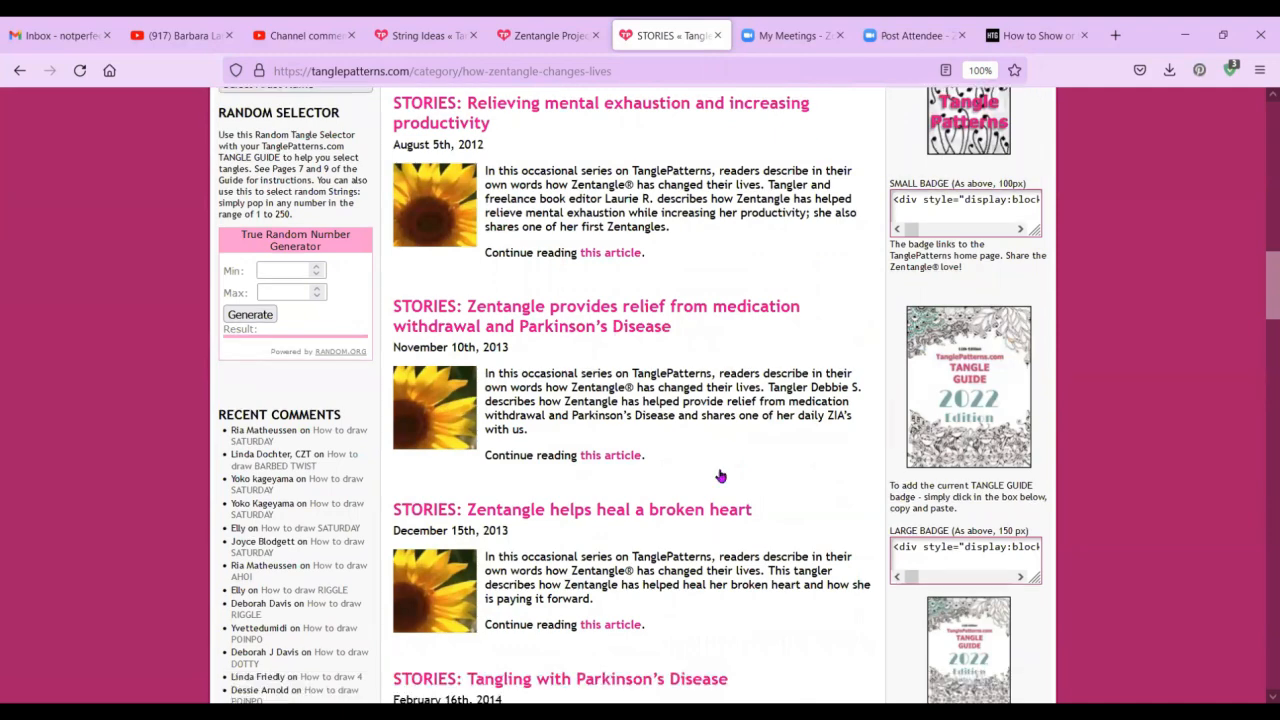
pyautogui.scroll(-3)
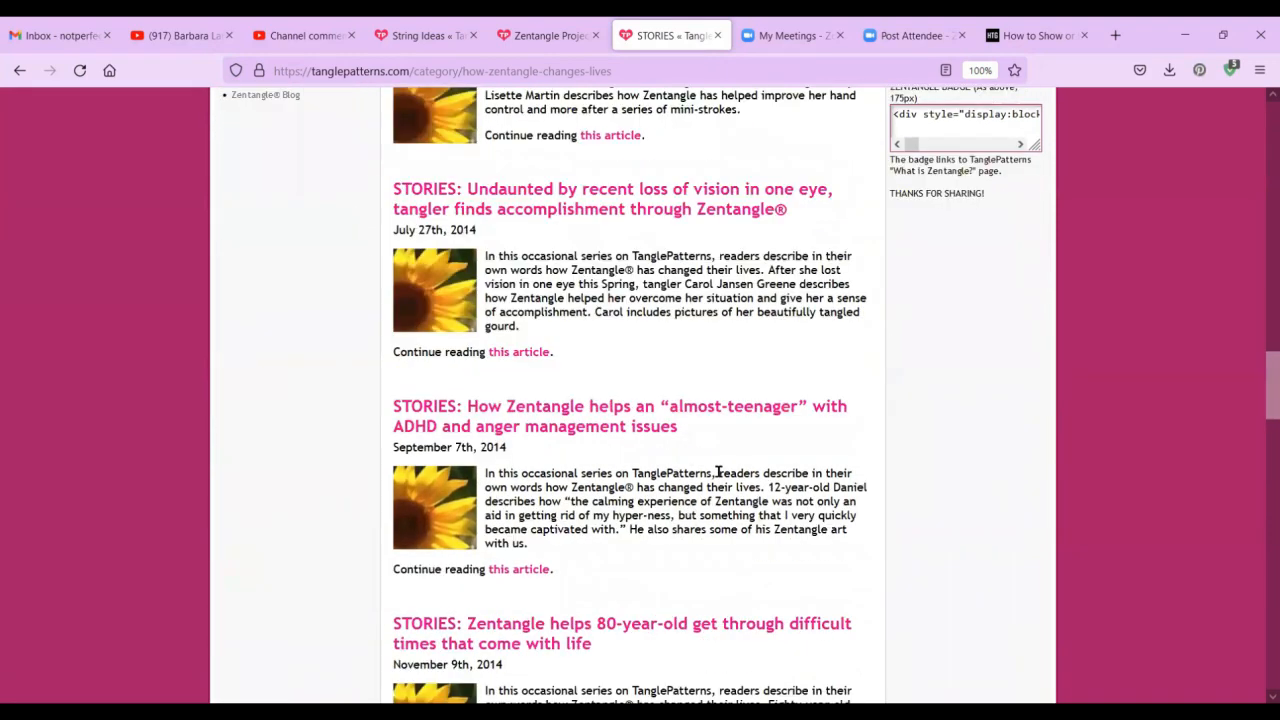
pyautogui.scroll(-3)
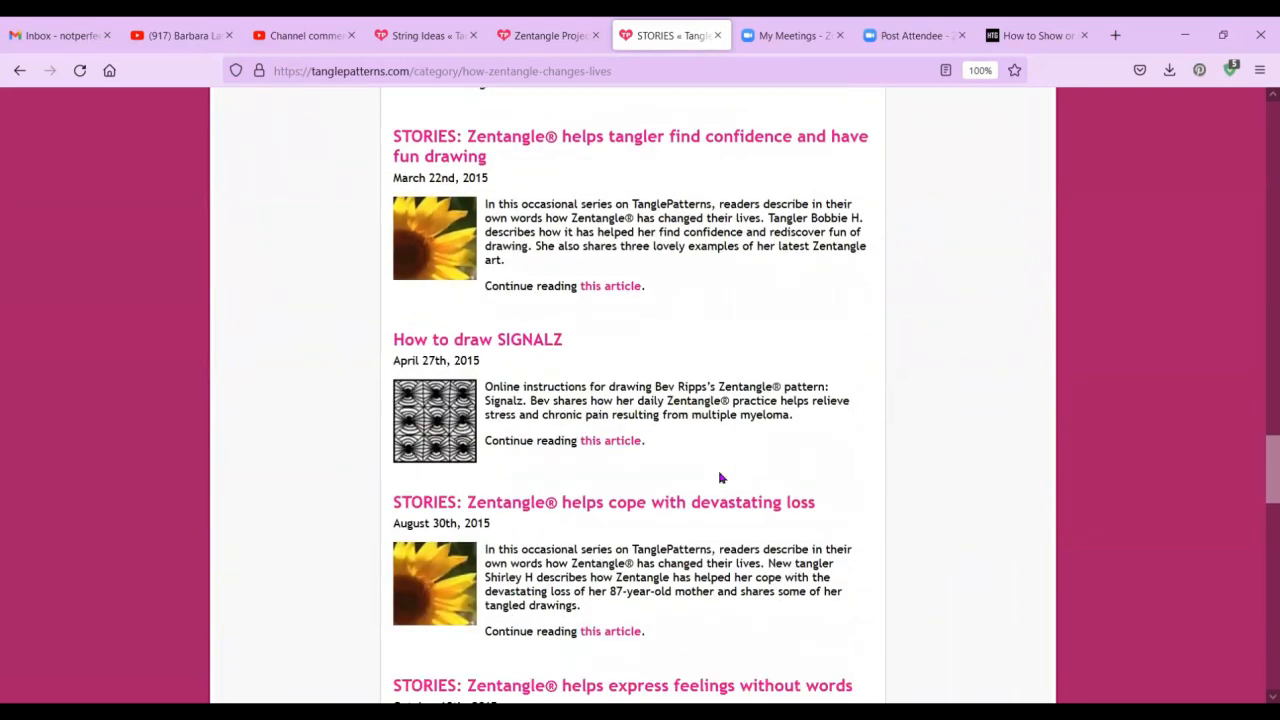
pyautogui.scroll(-3)
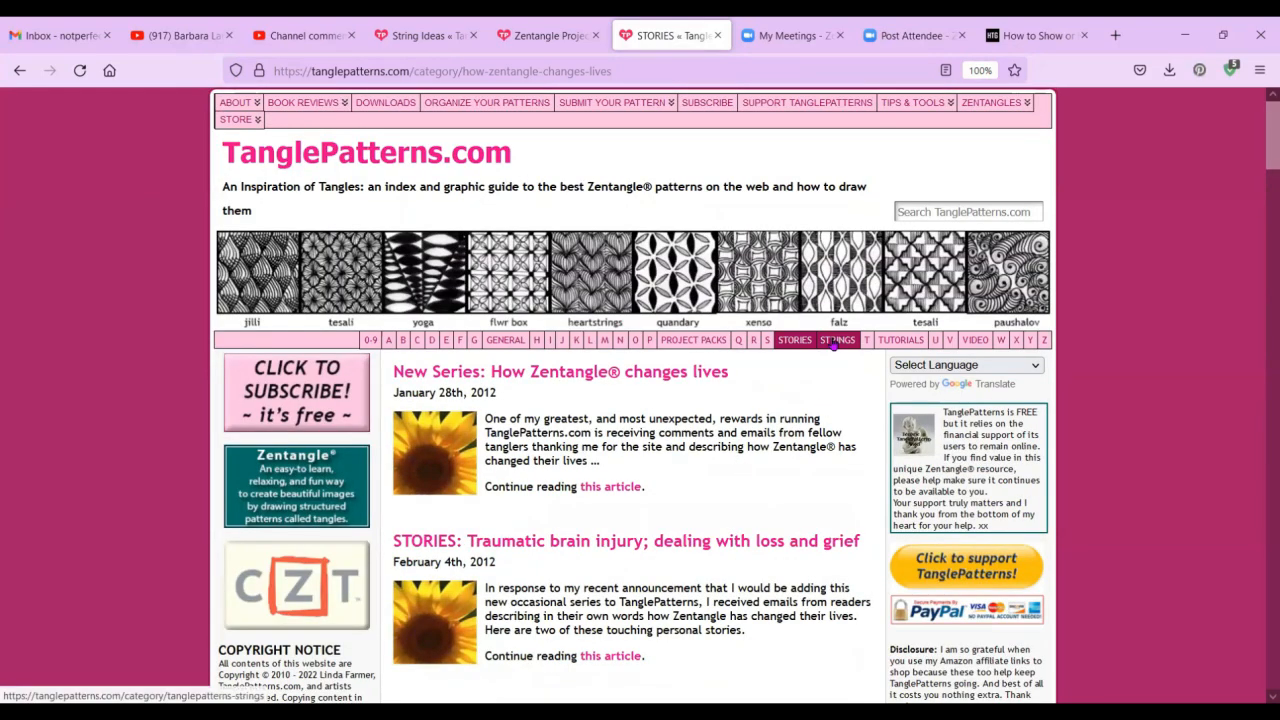
# Open the VIDEO category, headed by A Video Conversation With Rick and Maria.
pyautogui.click(900, 340)
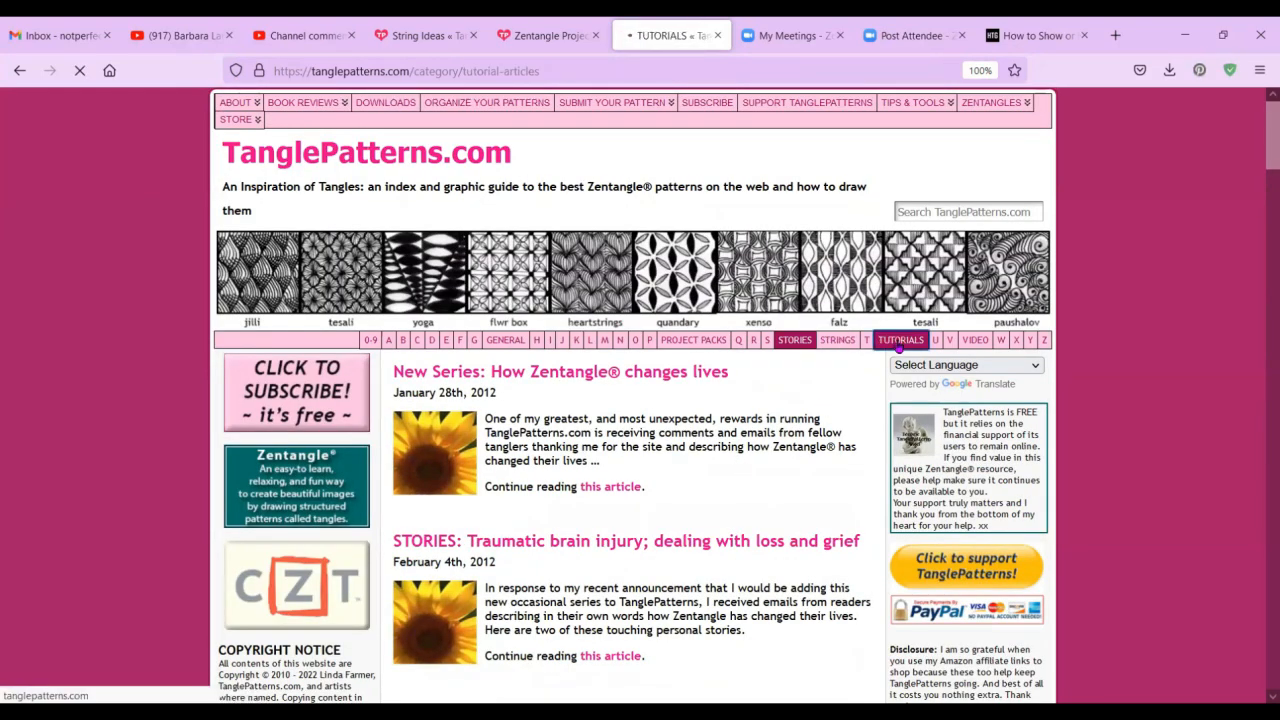
pyautogui.click(900, 340)
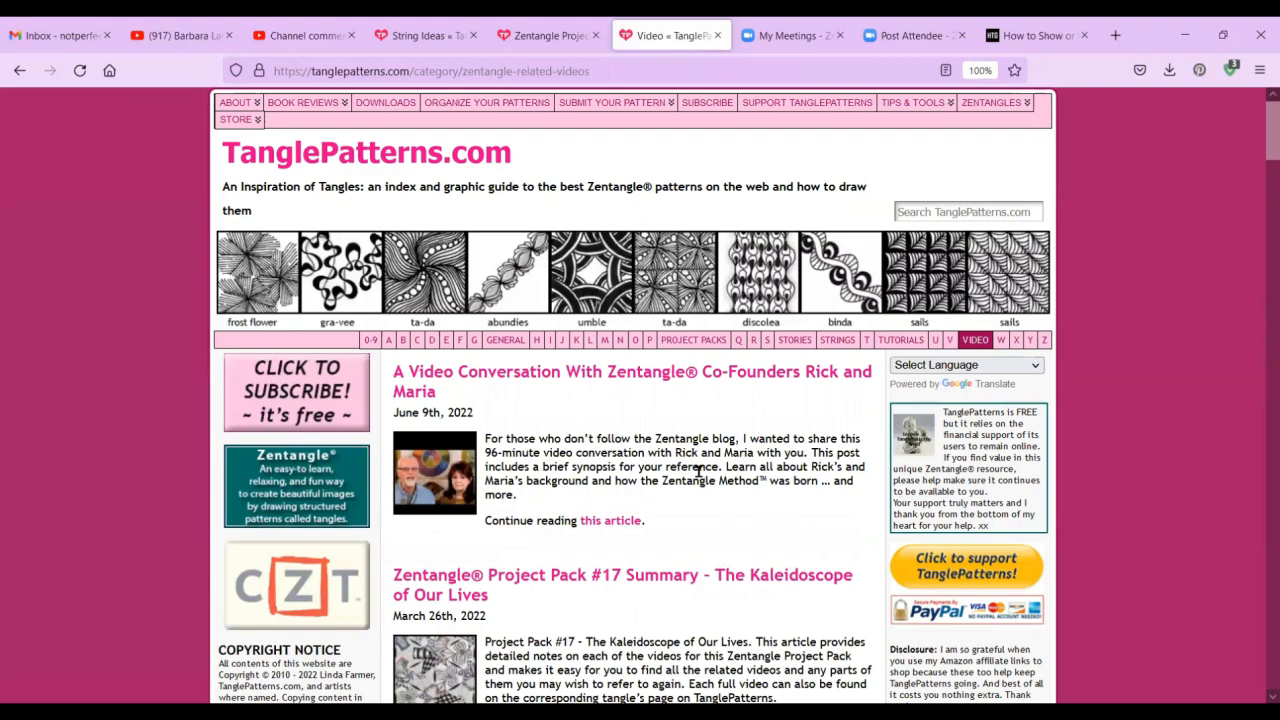
pyautogui.scroll(-3)
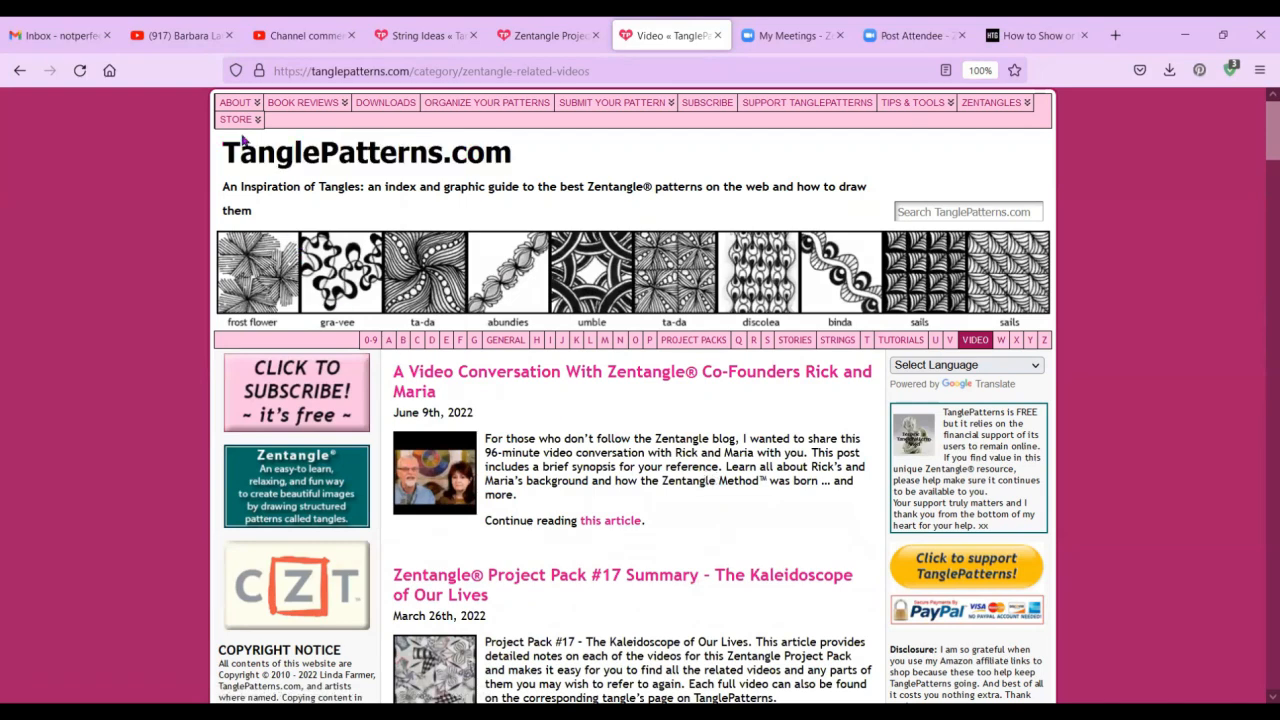
# Open the Store's E-Books page and scroll through the purchase terms to the 2022 Tangle Guide.
pyautogui.click(236, 119)
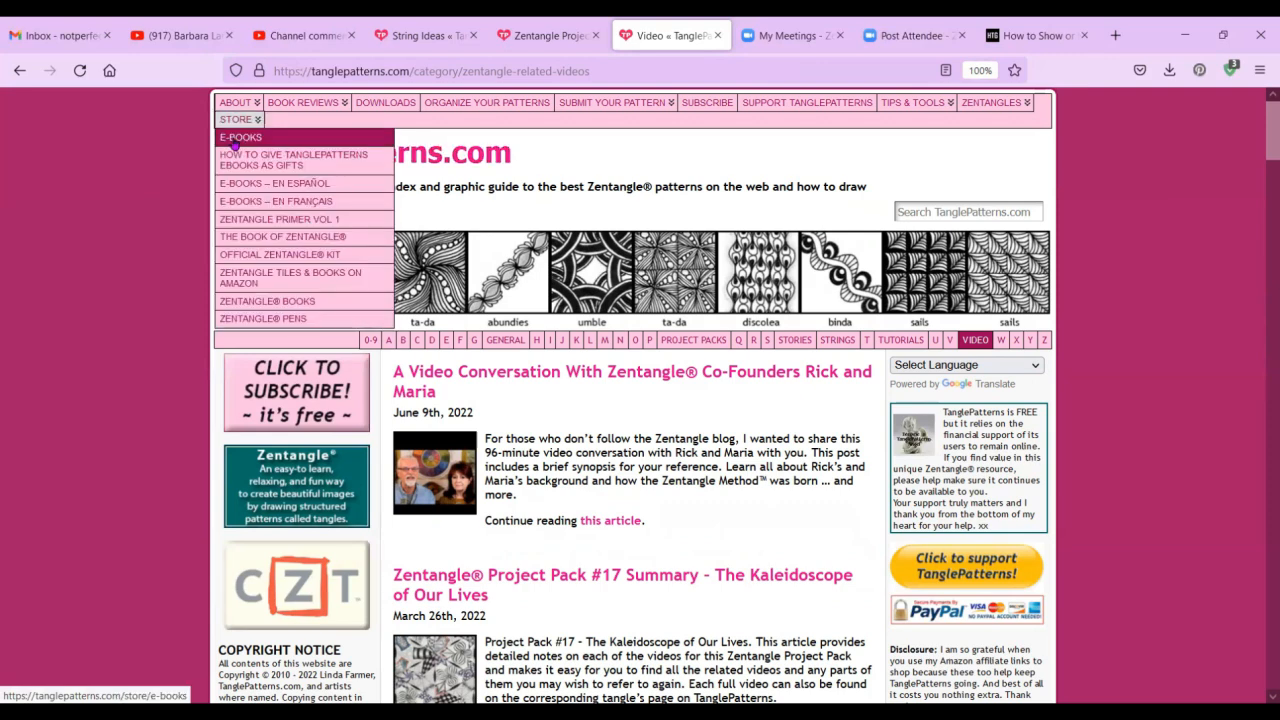
pyautogui.click(240, 137)
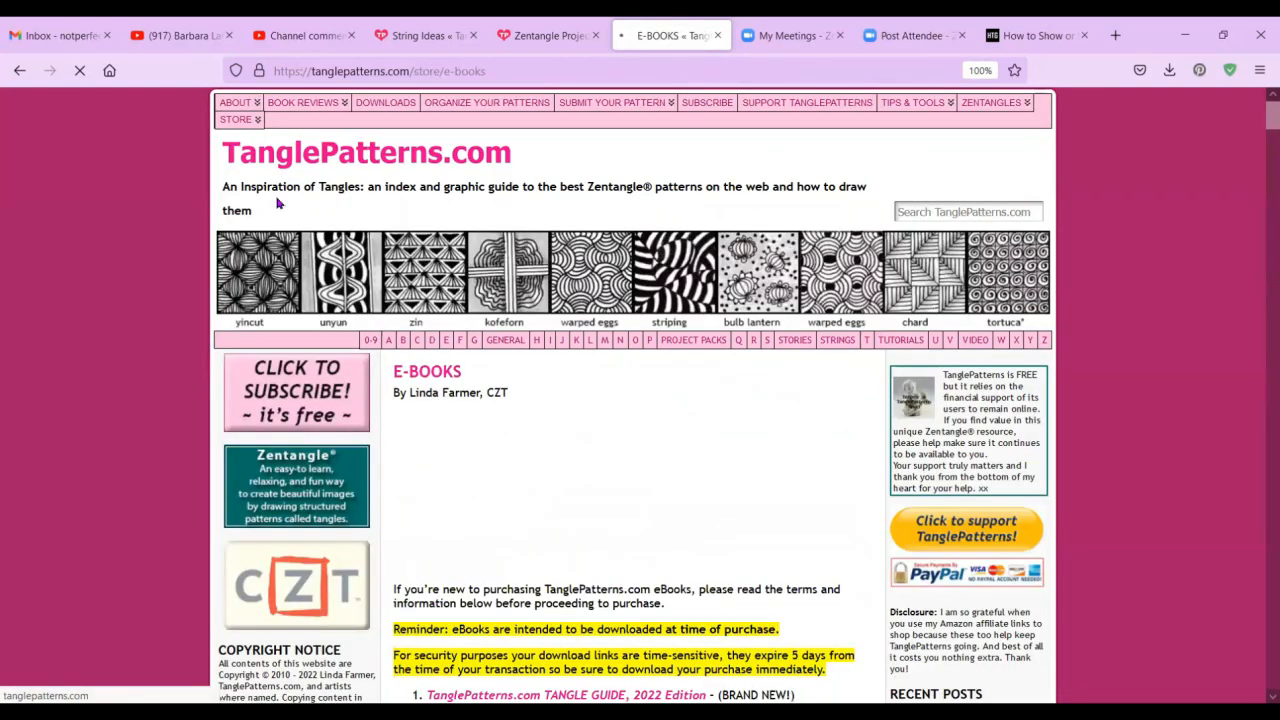
pyautogui.scroll(-3)
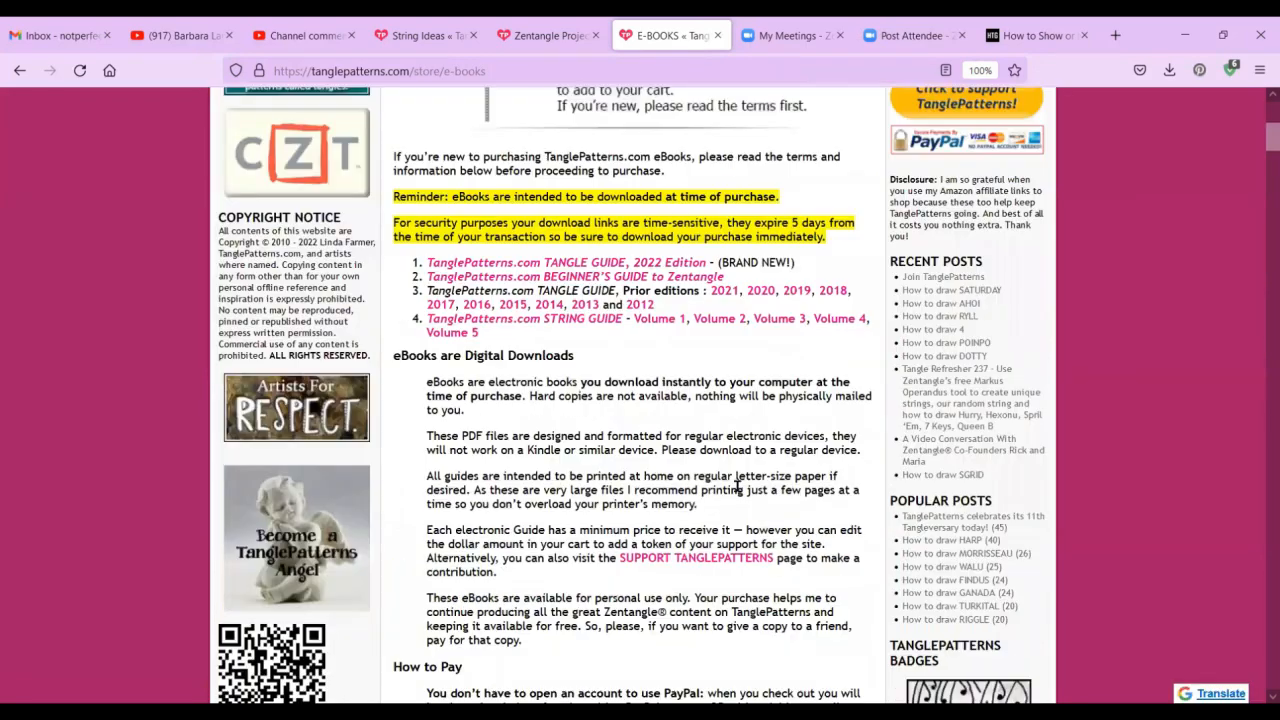
pyautogui.scroll(-3)
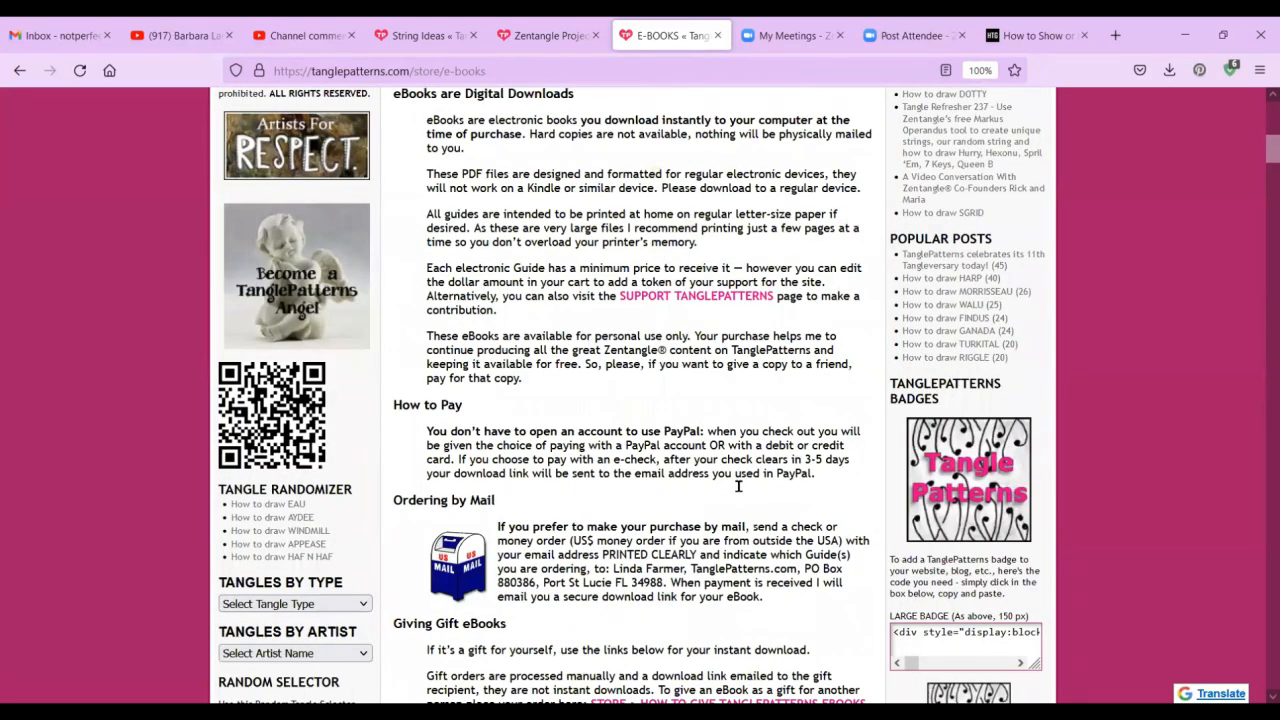
pyautogui.scroll(-3)
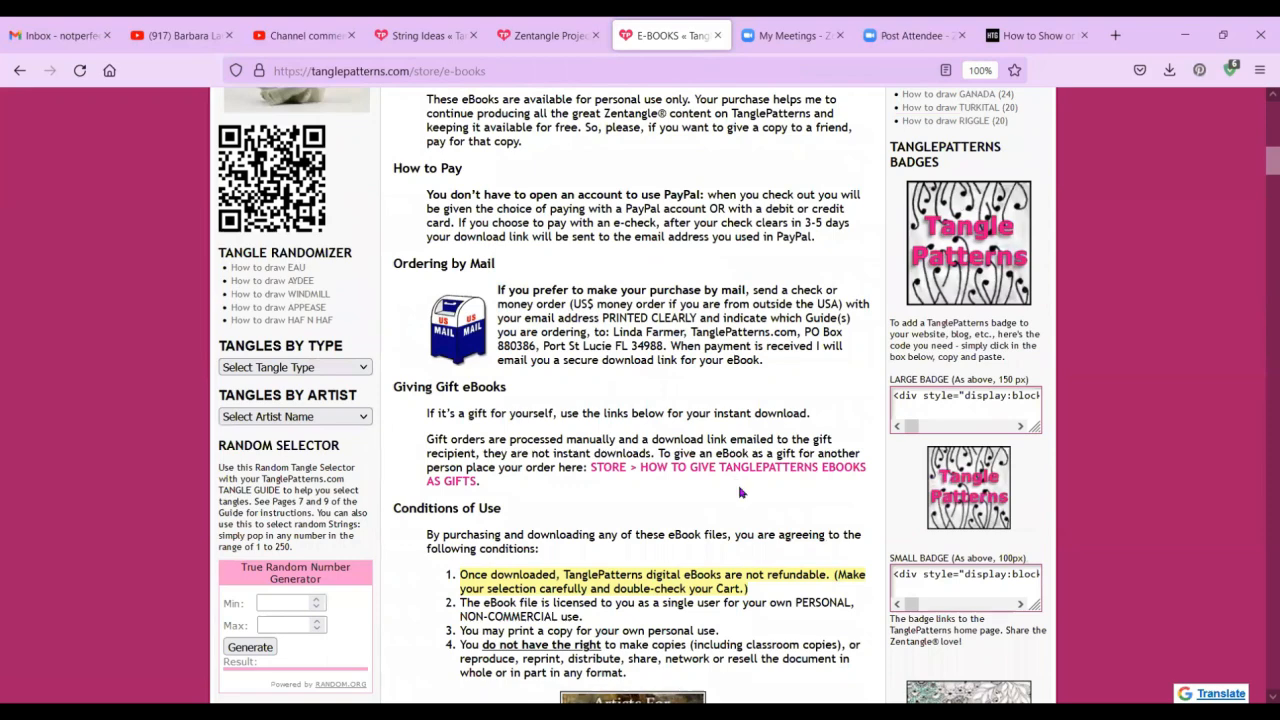
pyautogui.scroll(-3)
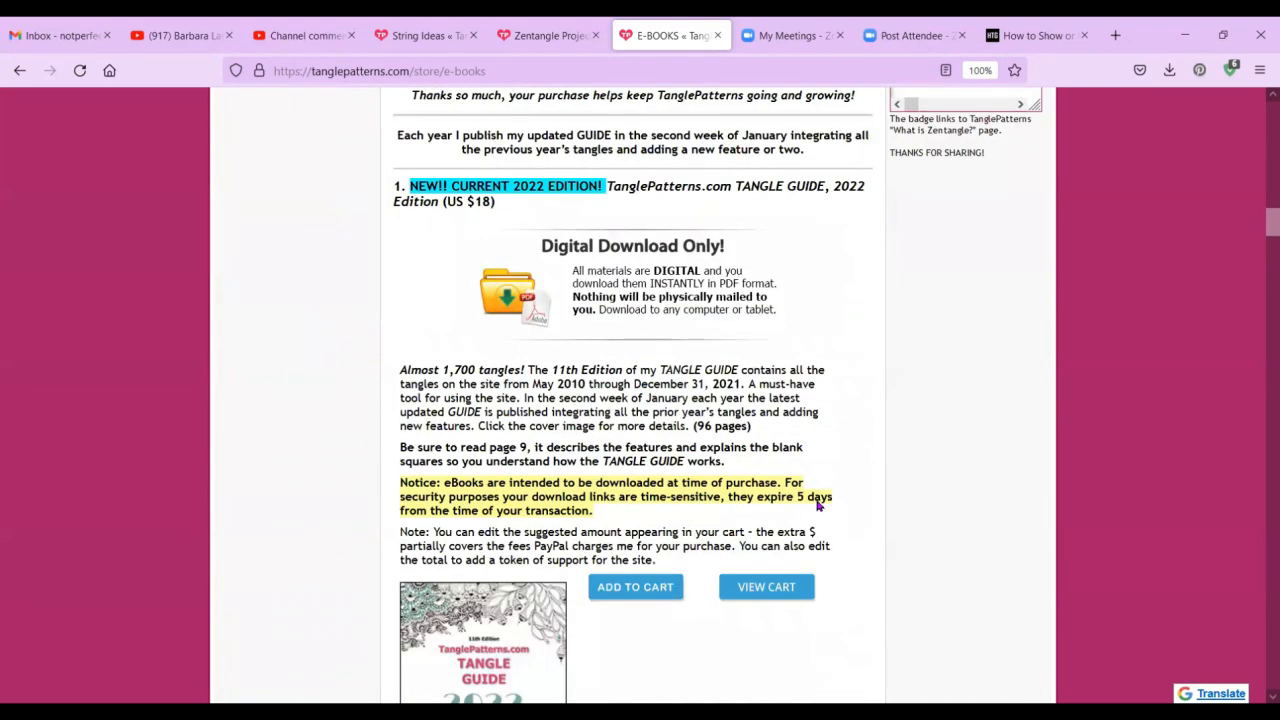
pyautogui.scroll(-3)
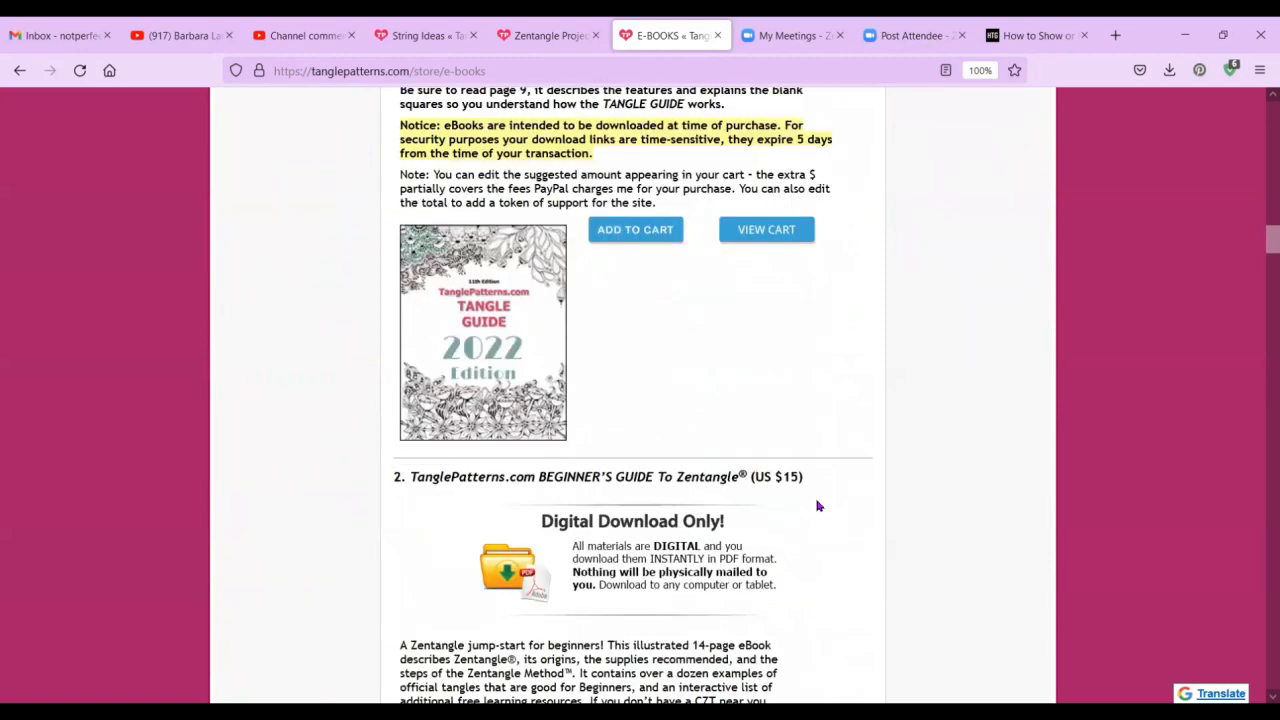
pyautogui.scroll(-3)
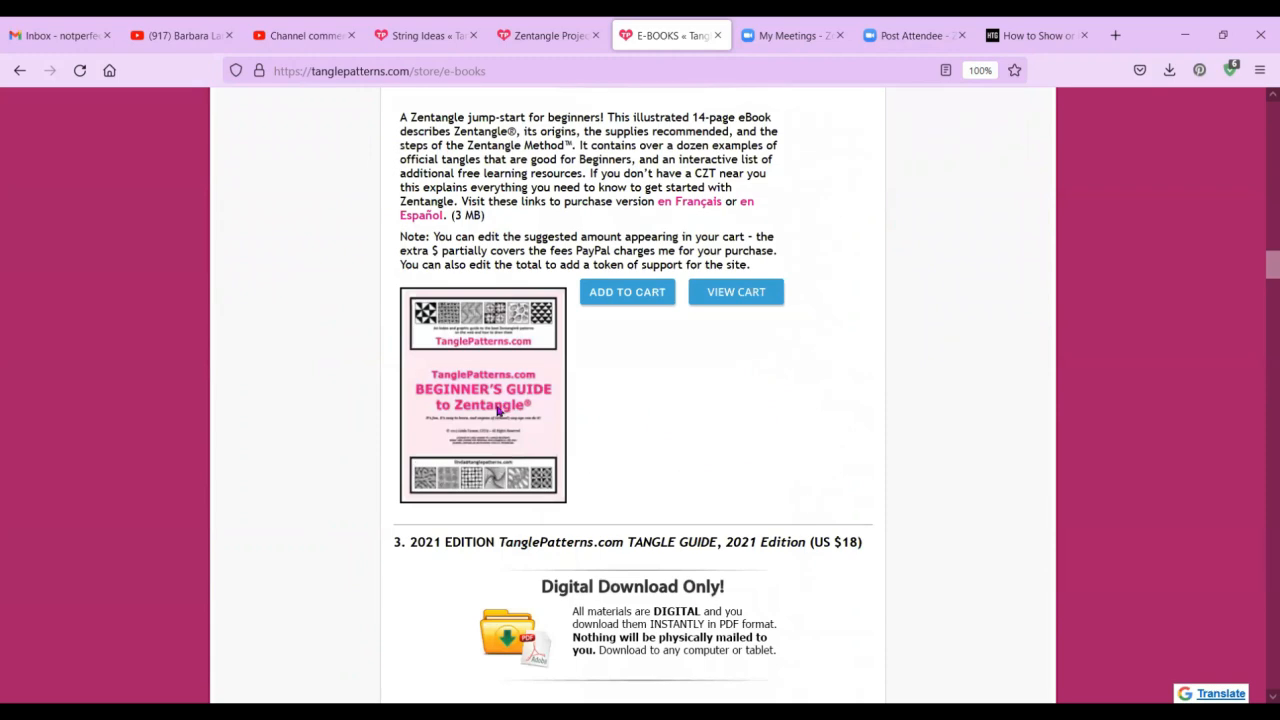
pyautogui.scroll(-3)
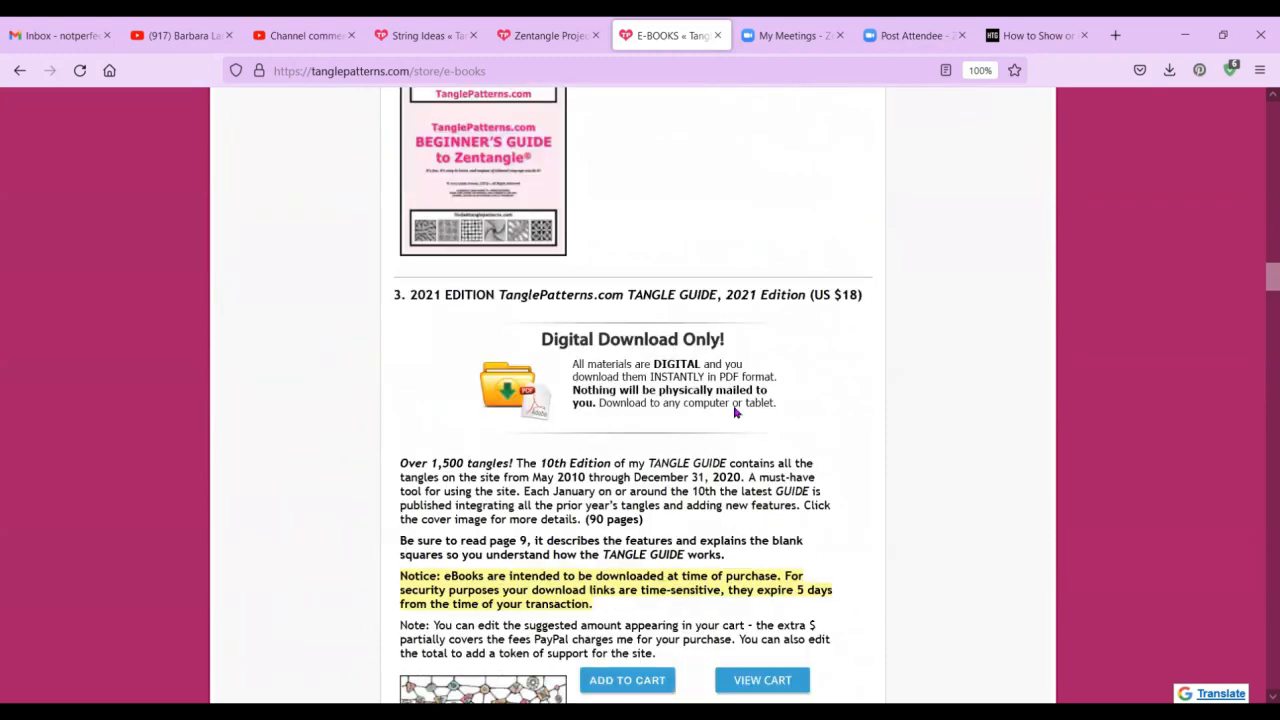
pyautogui.scroll(-3)
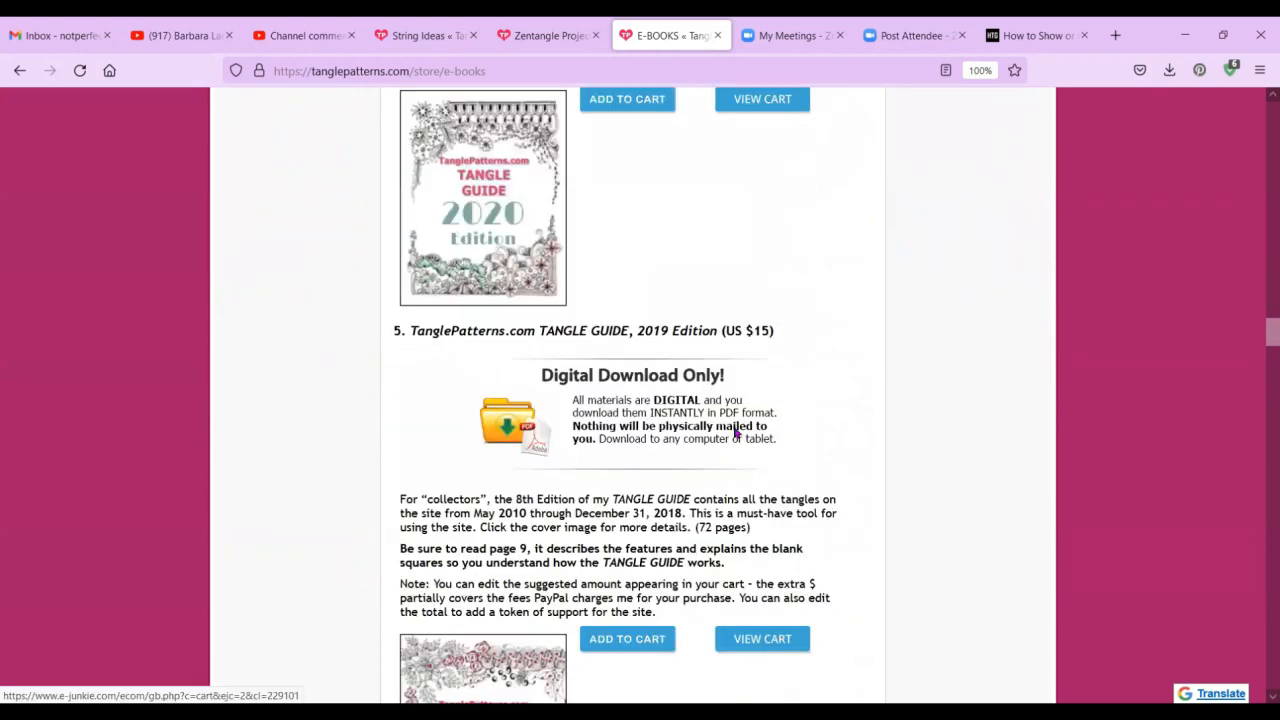
pyautogui.scroll(-3)
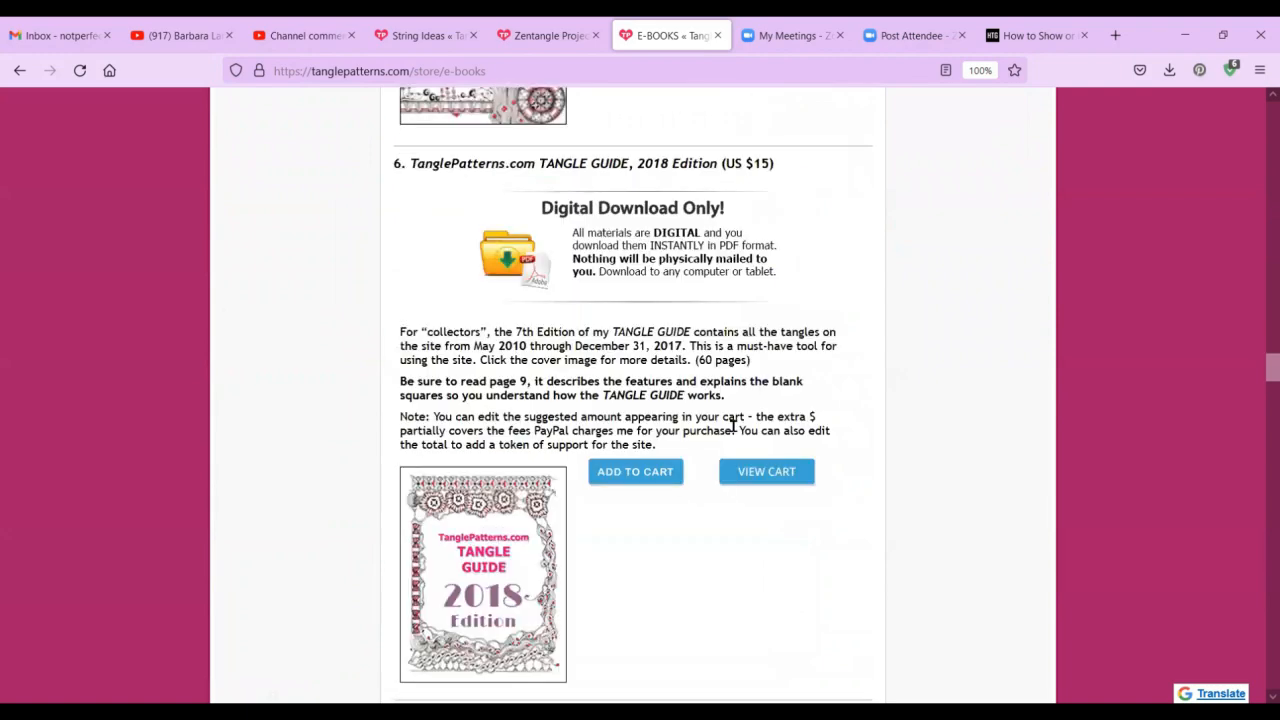
pyautogui.scroll(-3)
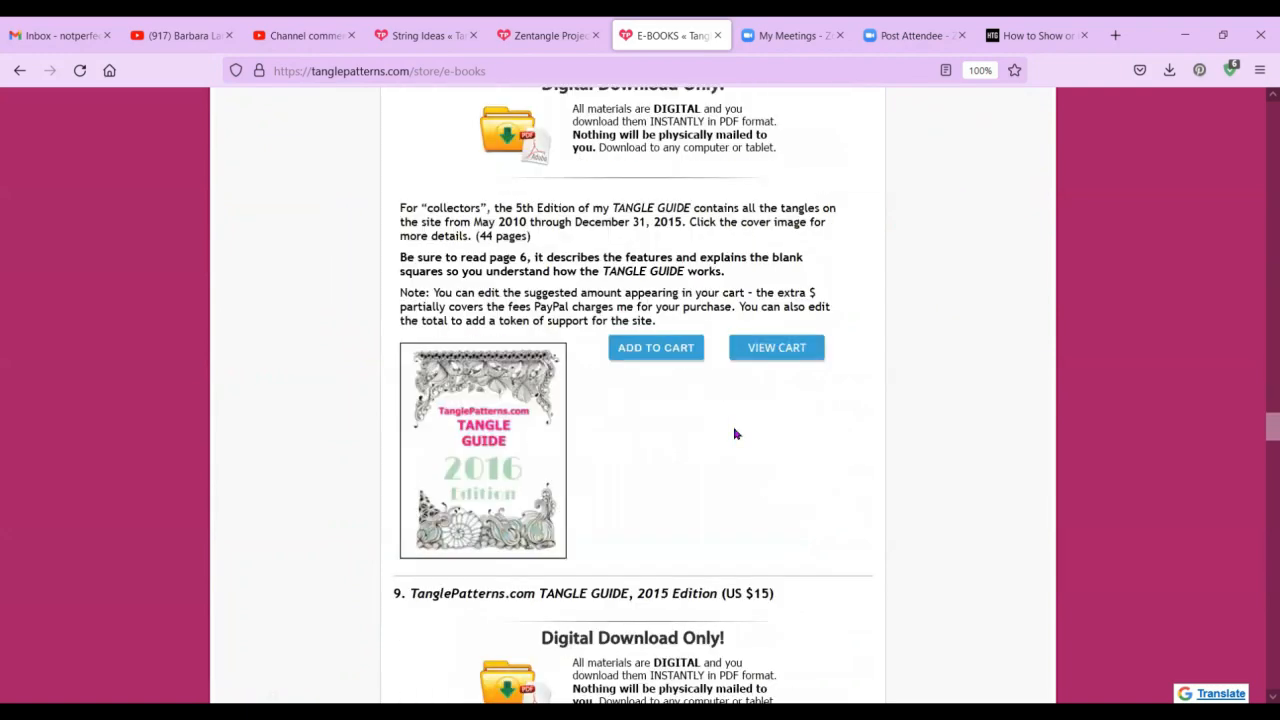
pyautogui.scroll(-3)
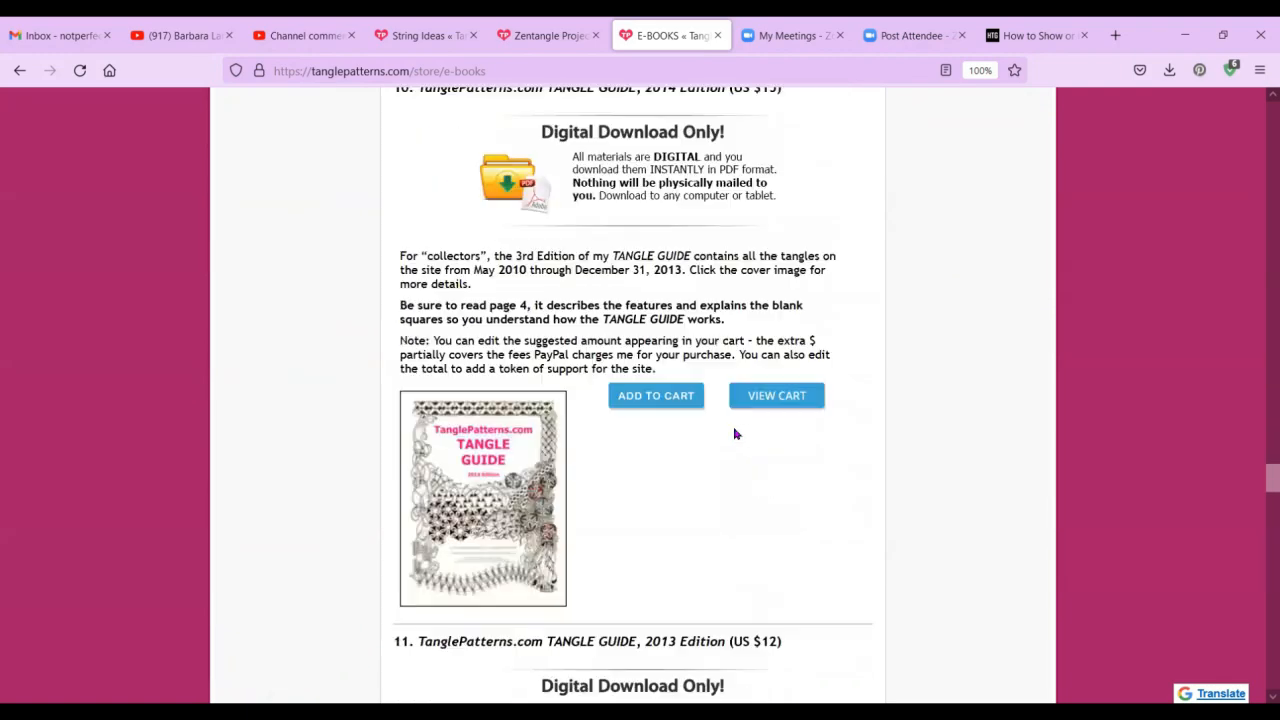
pyautogui.scroll(-3)
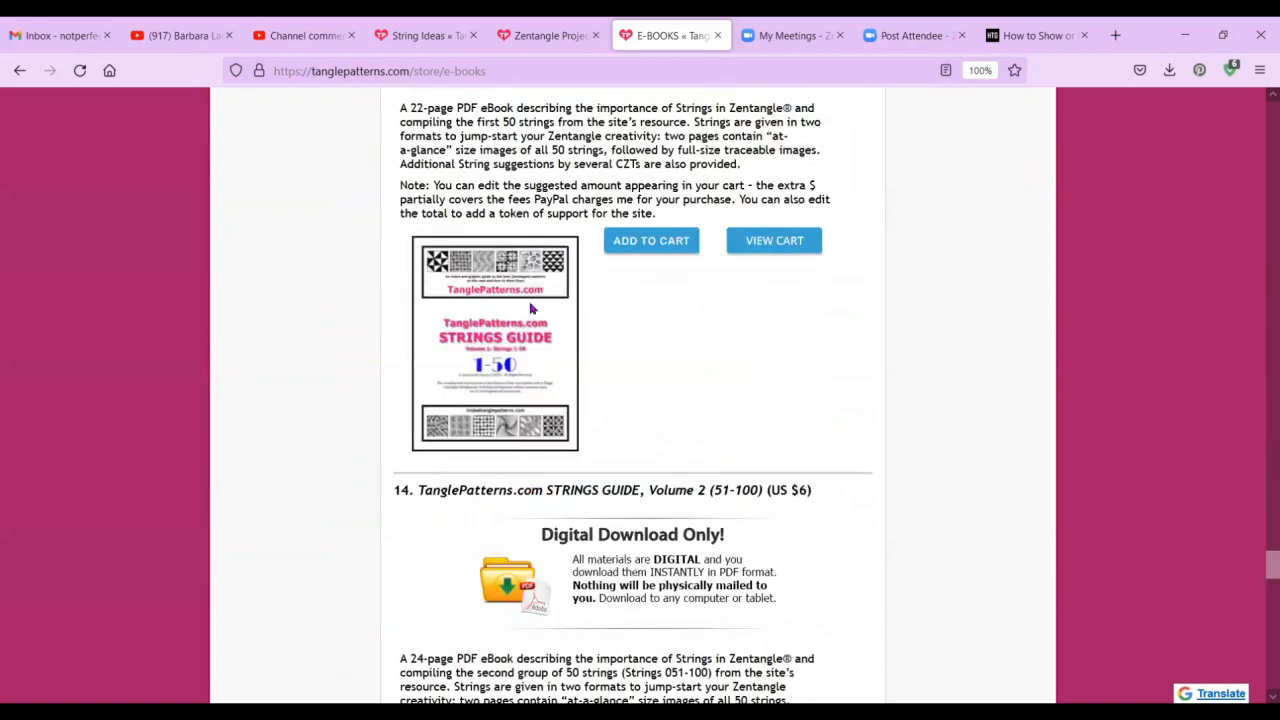
pyautogui.scroll(-3)
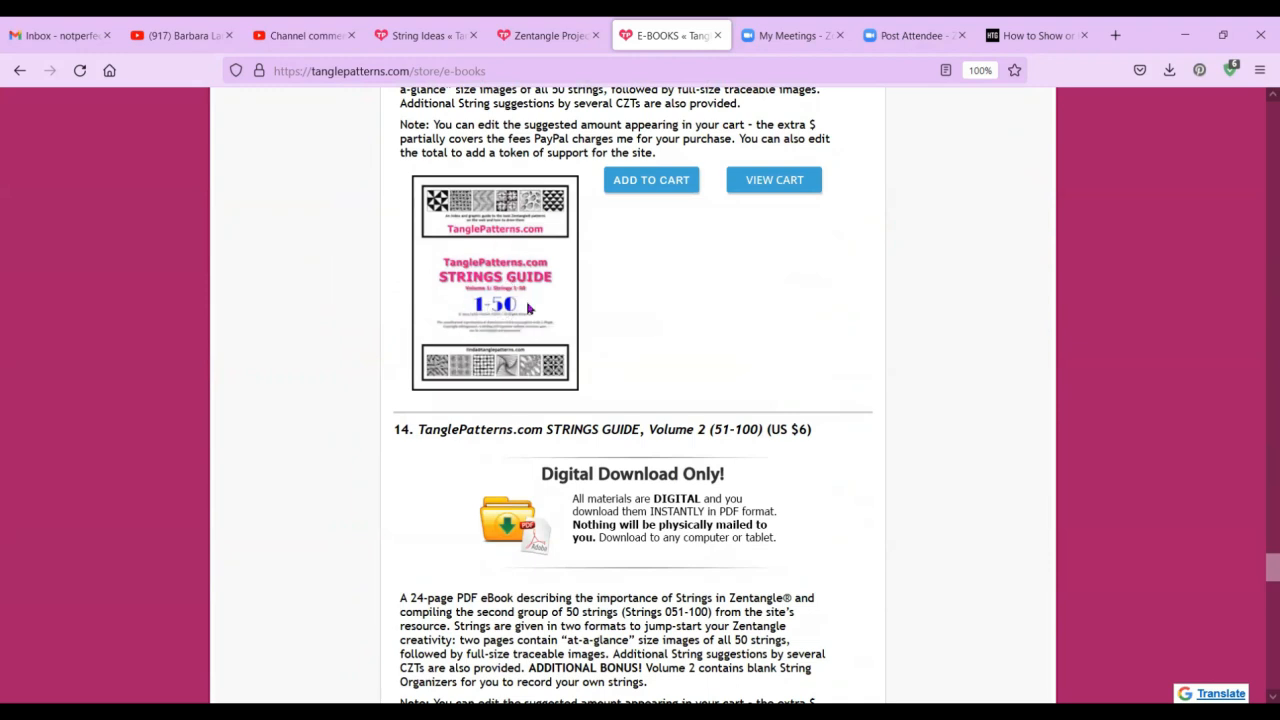
pyautogui.moveTo(524, 314)
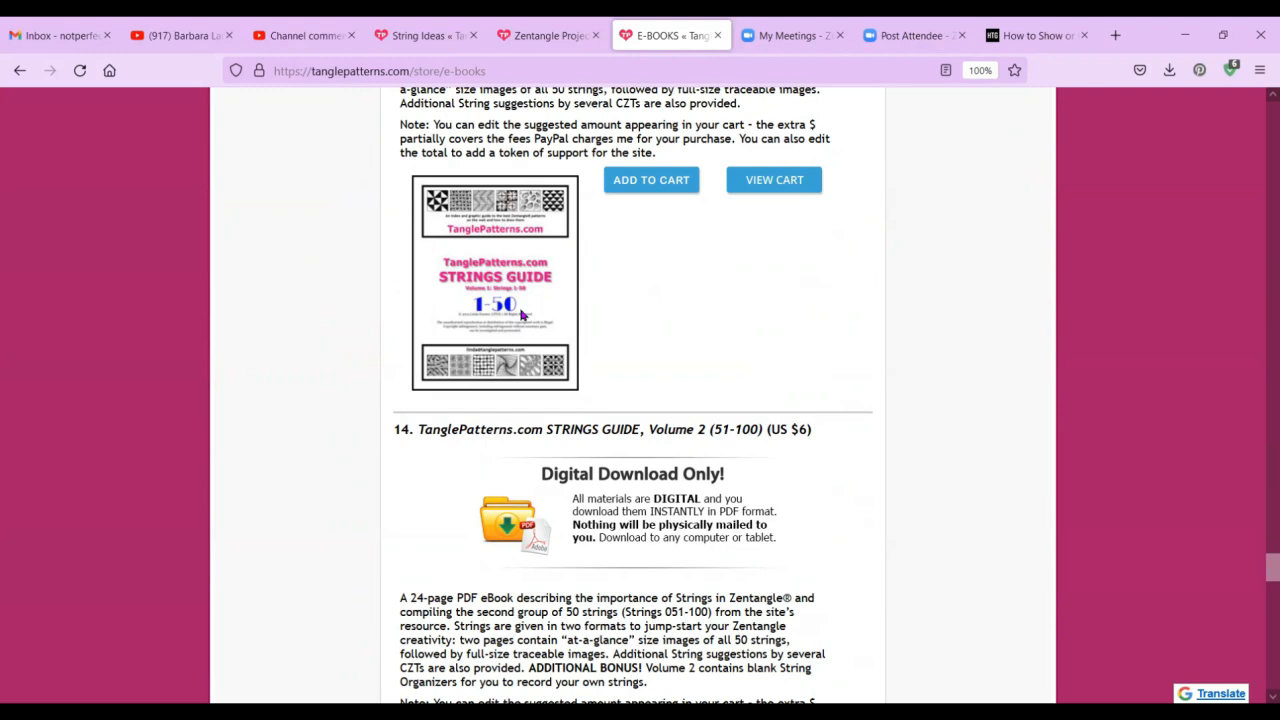
pyautogui.moveTo(878, 394)
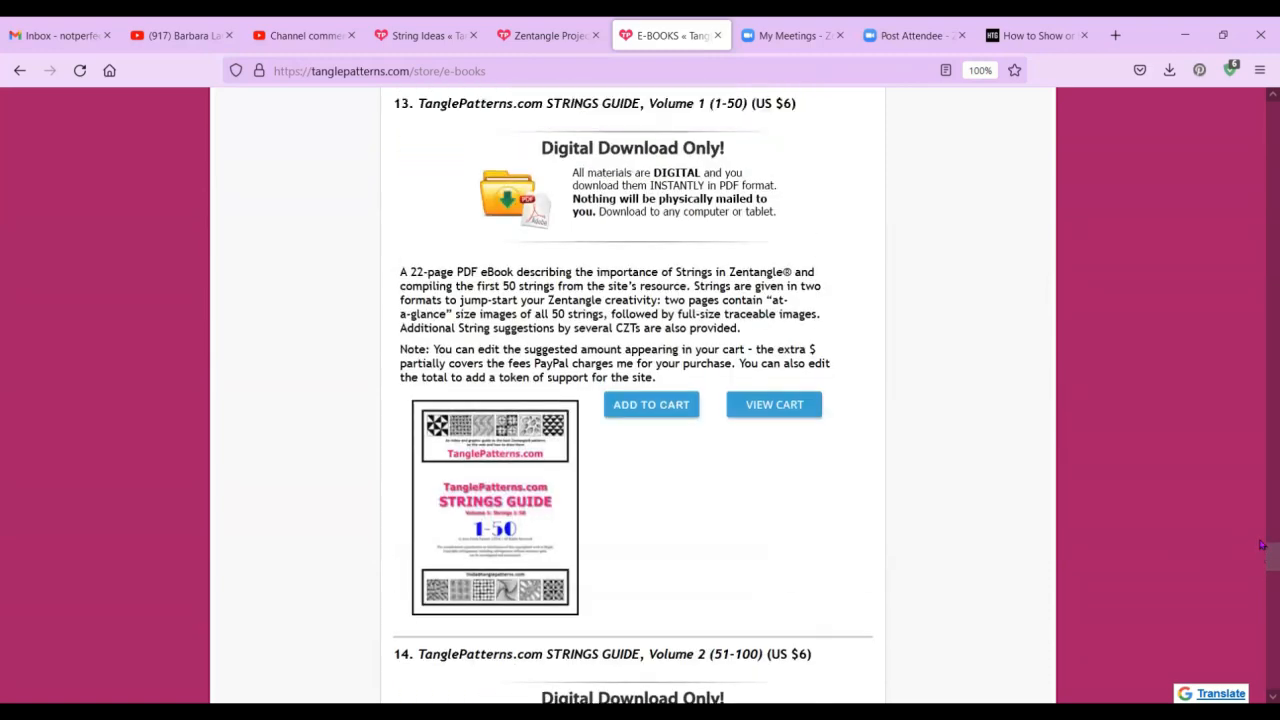
pyautogui.scroll(3)
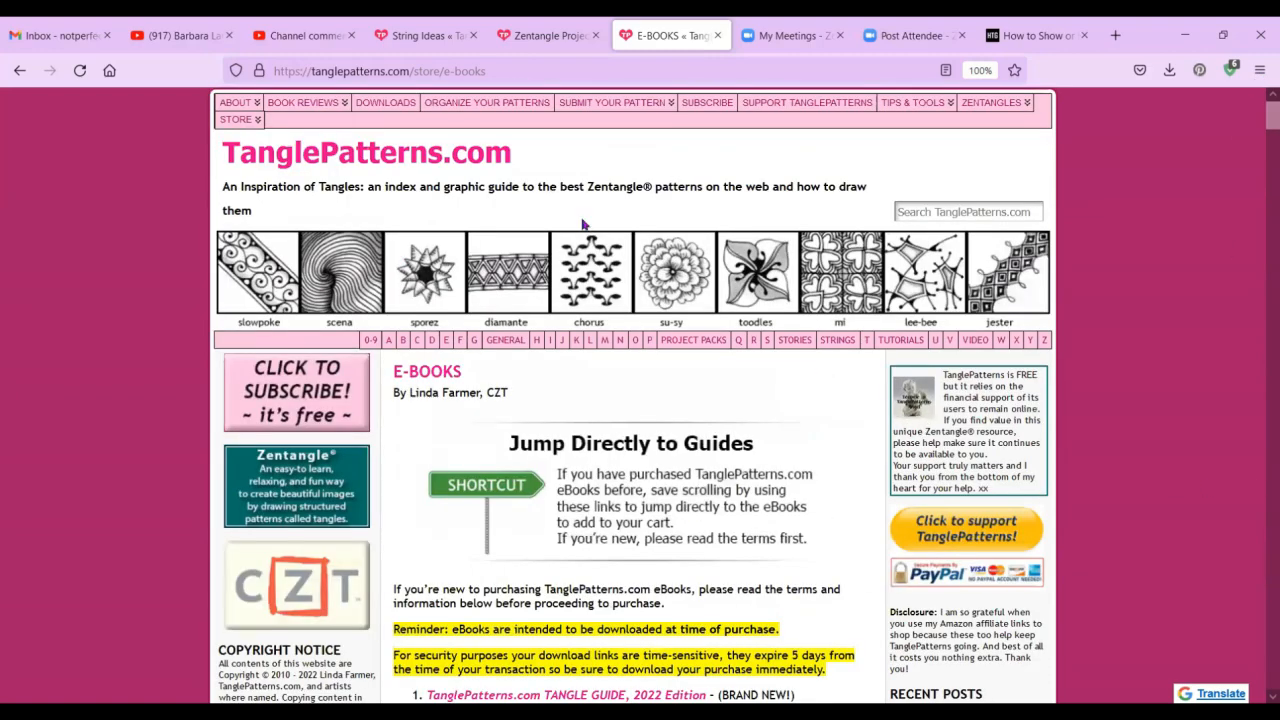
pyautogui.moveTo(325, 152)
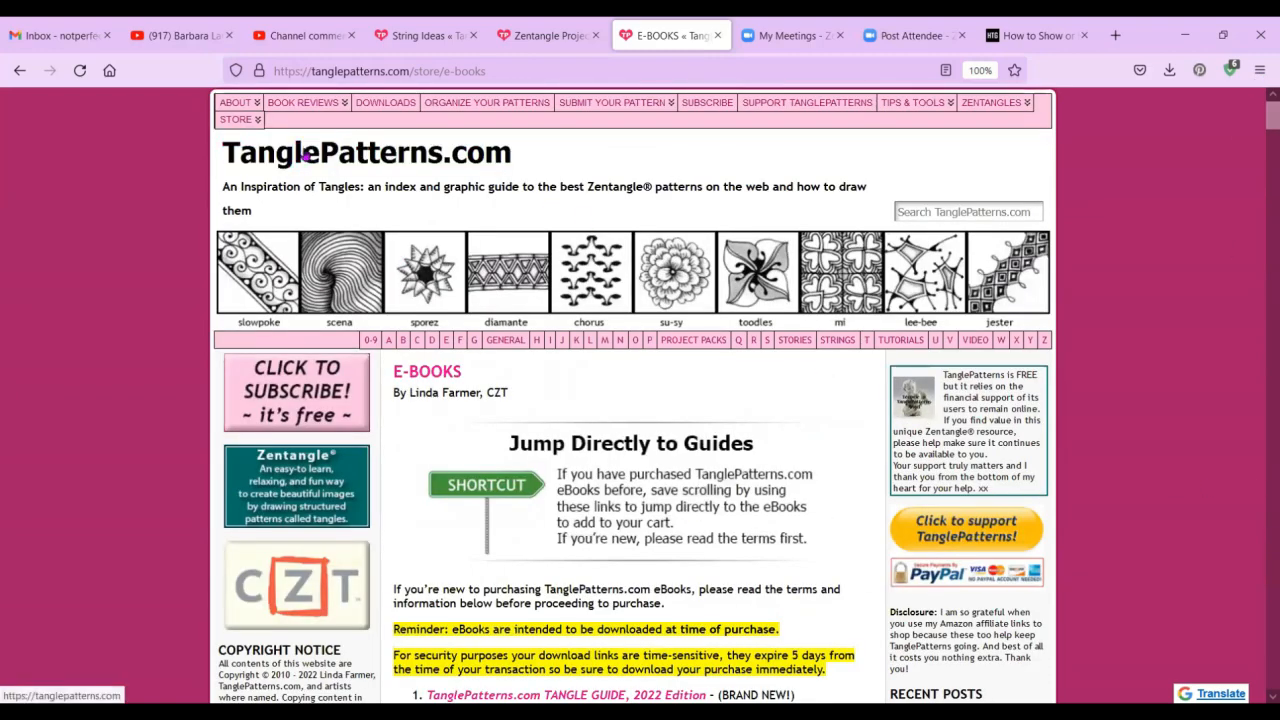
pyautogui.moveTo(368, 163)
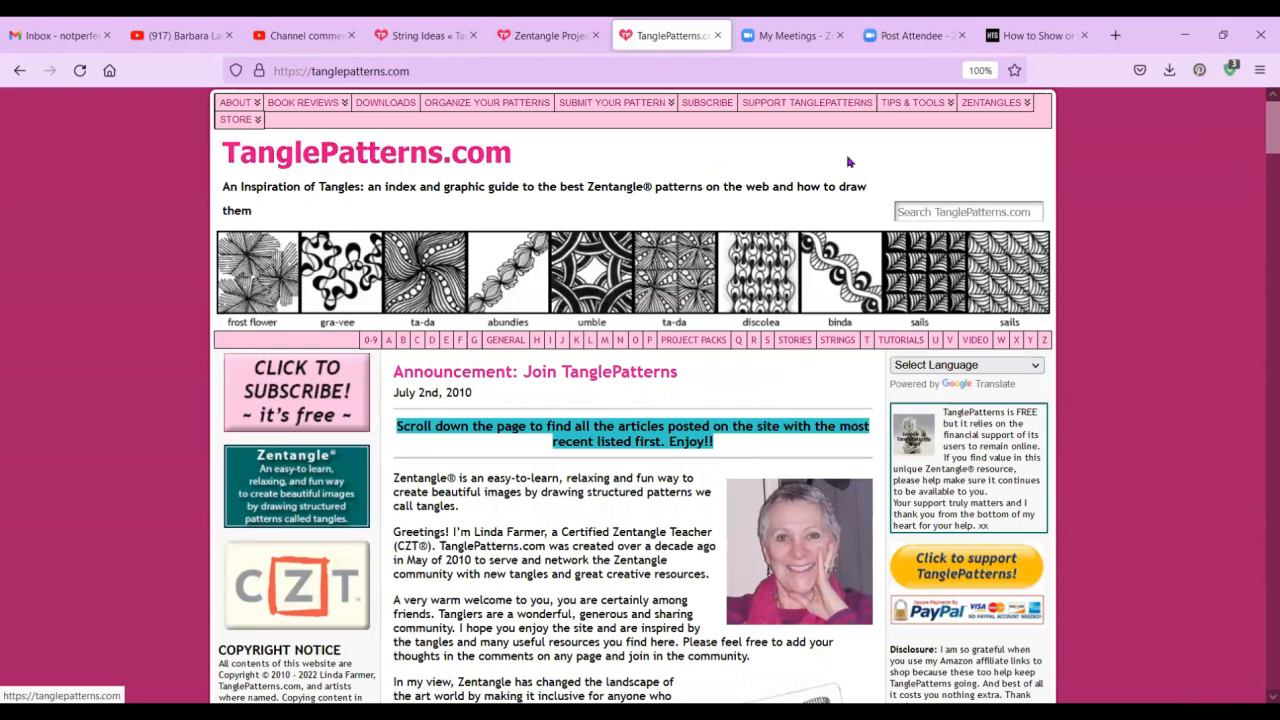
# Scroll the homepage's recent tangle posts, then show the ZENTANGLES menu pages.
pyautogui.scroll(-3)
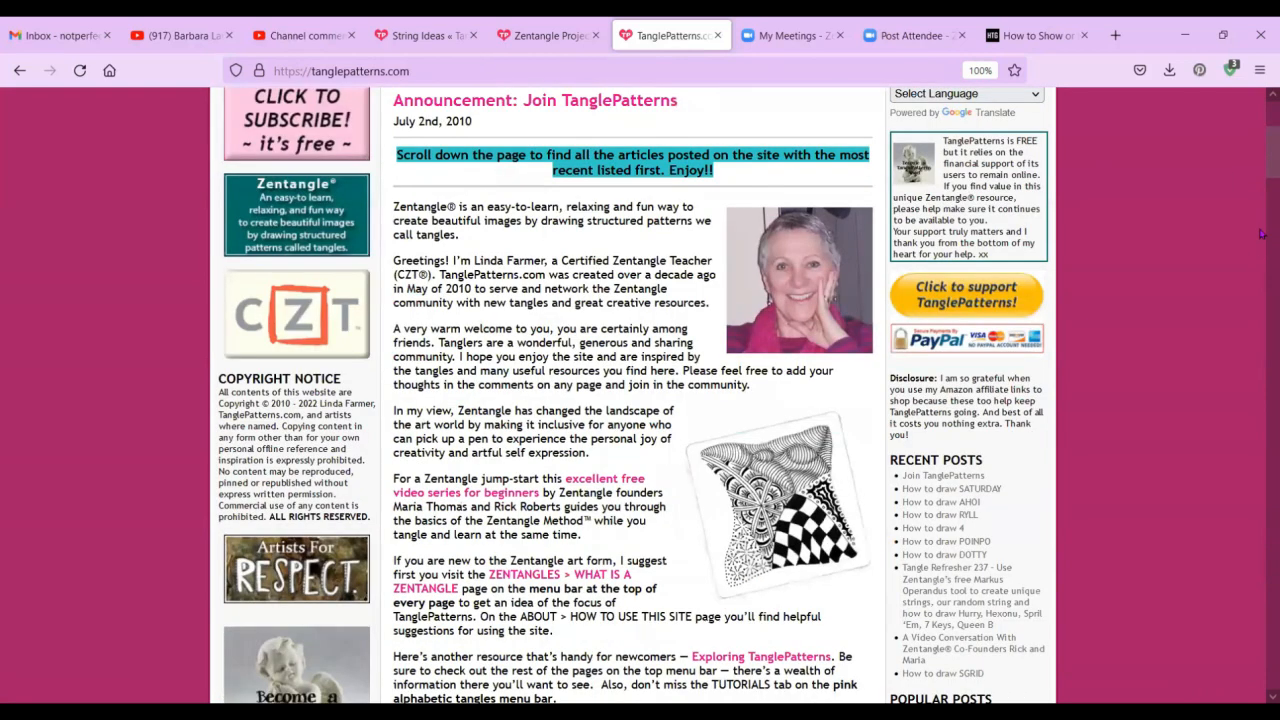
pyautogui.scroll(-3)
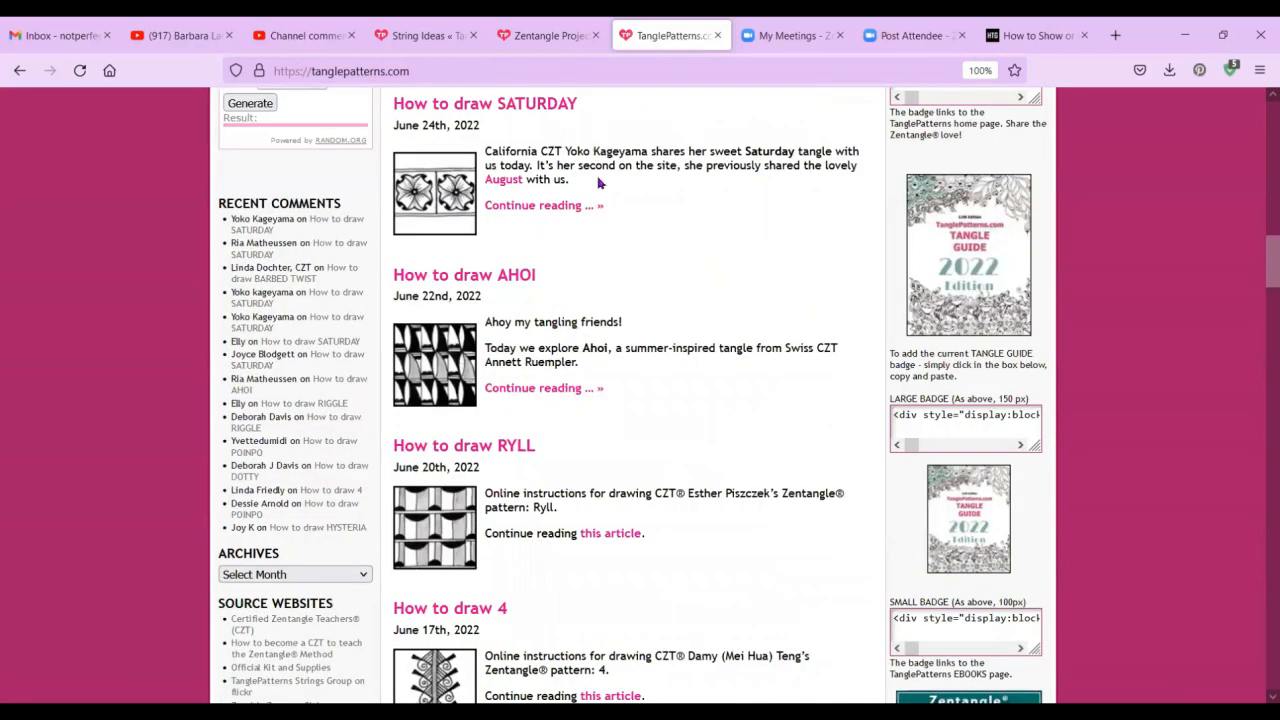
pyautogui.moveTo(735, 382)
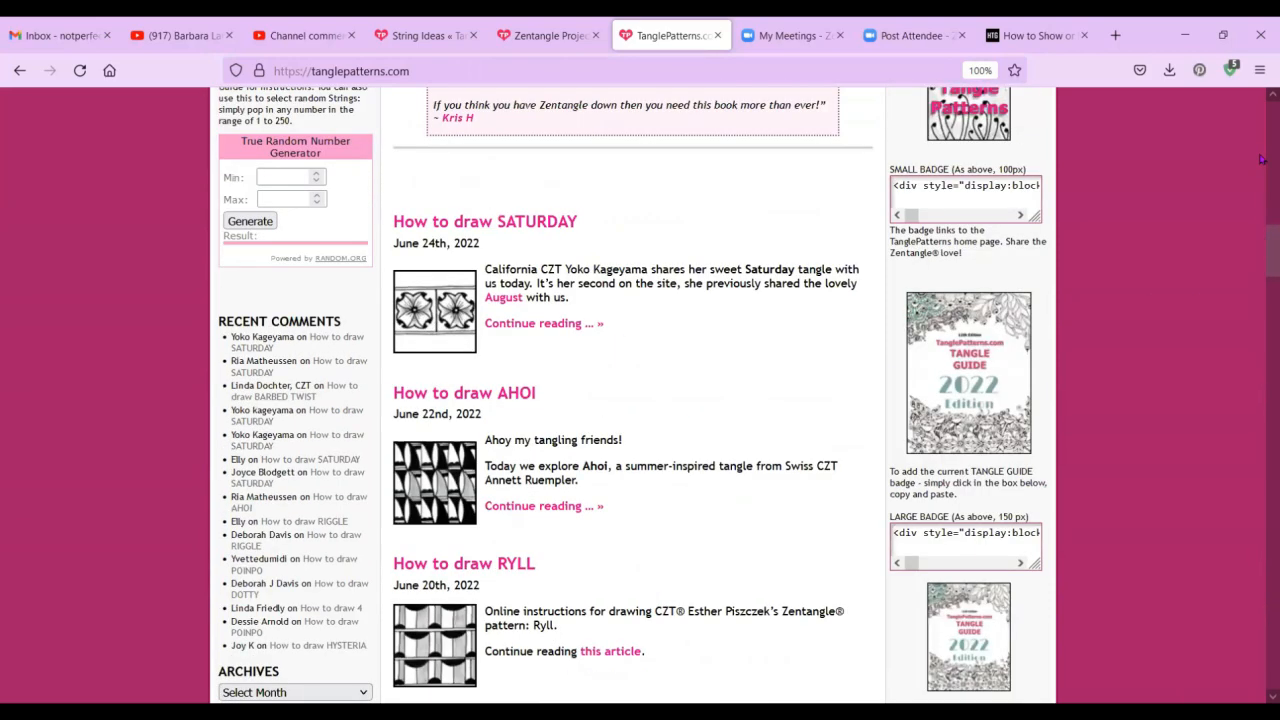
pyautogui.scroll(3)
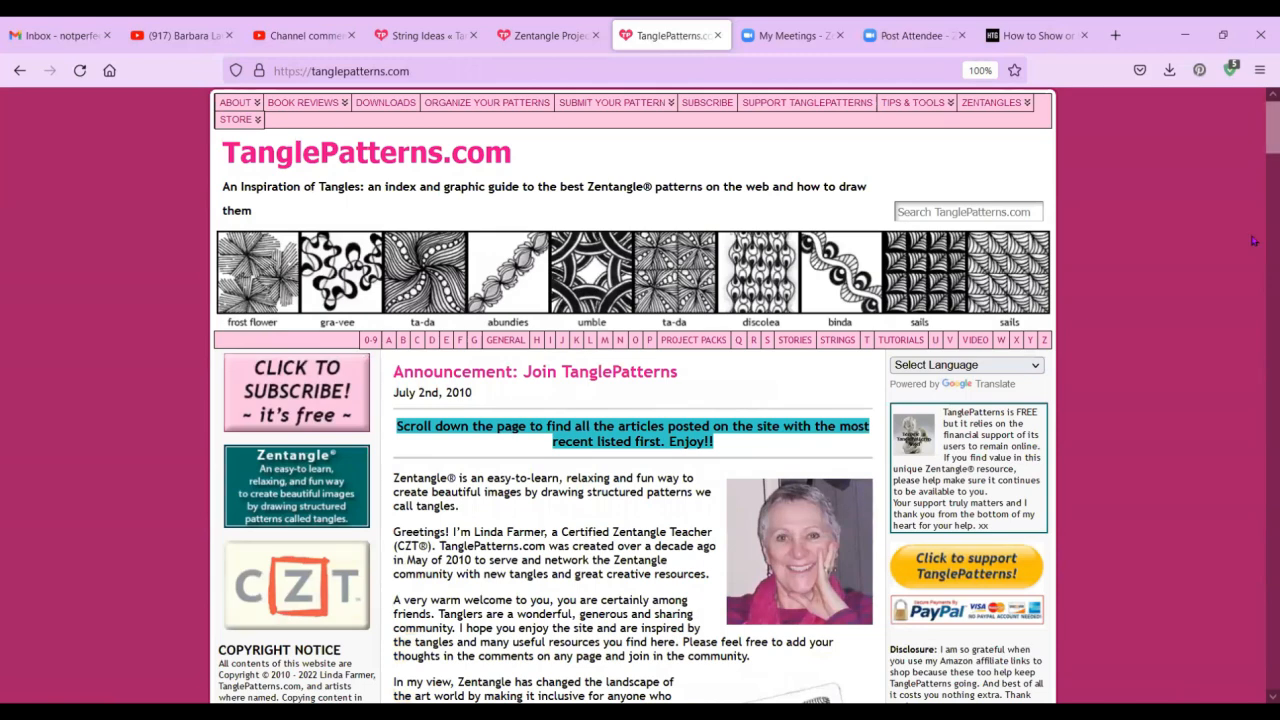
pyautogui.click(991, 102)
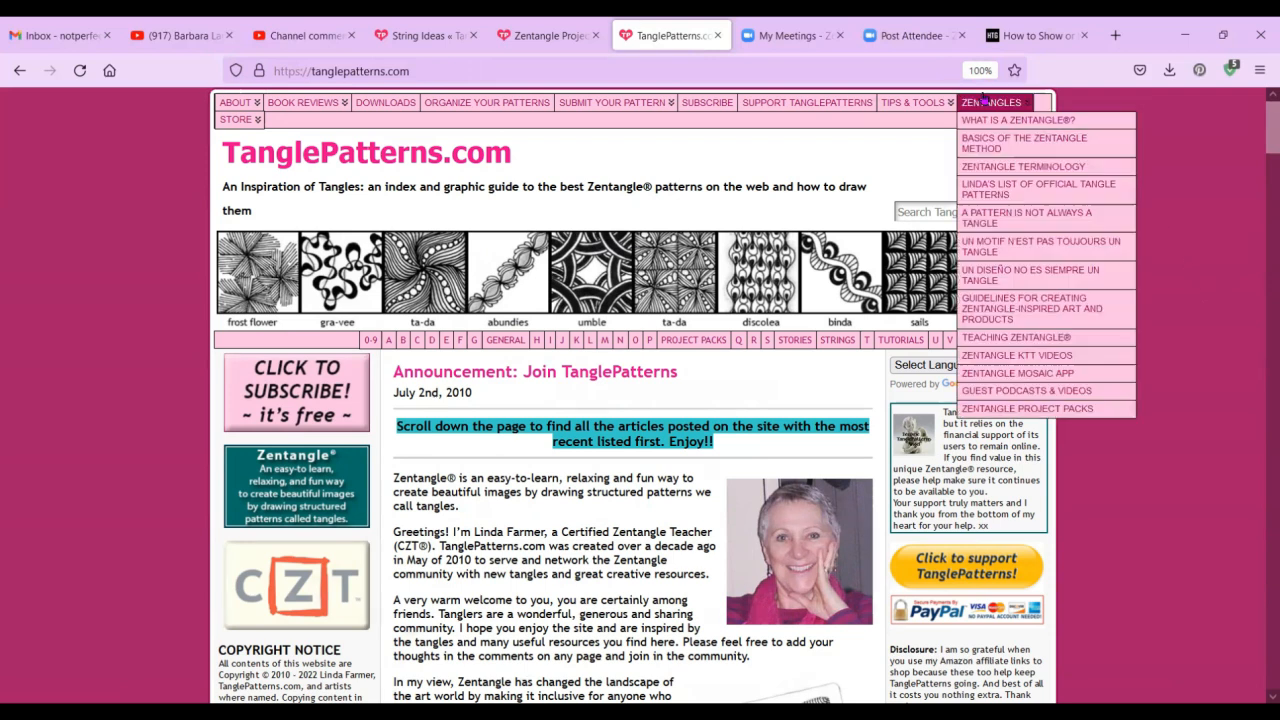